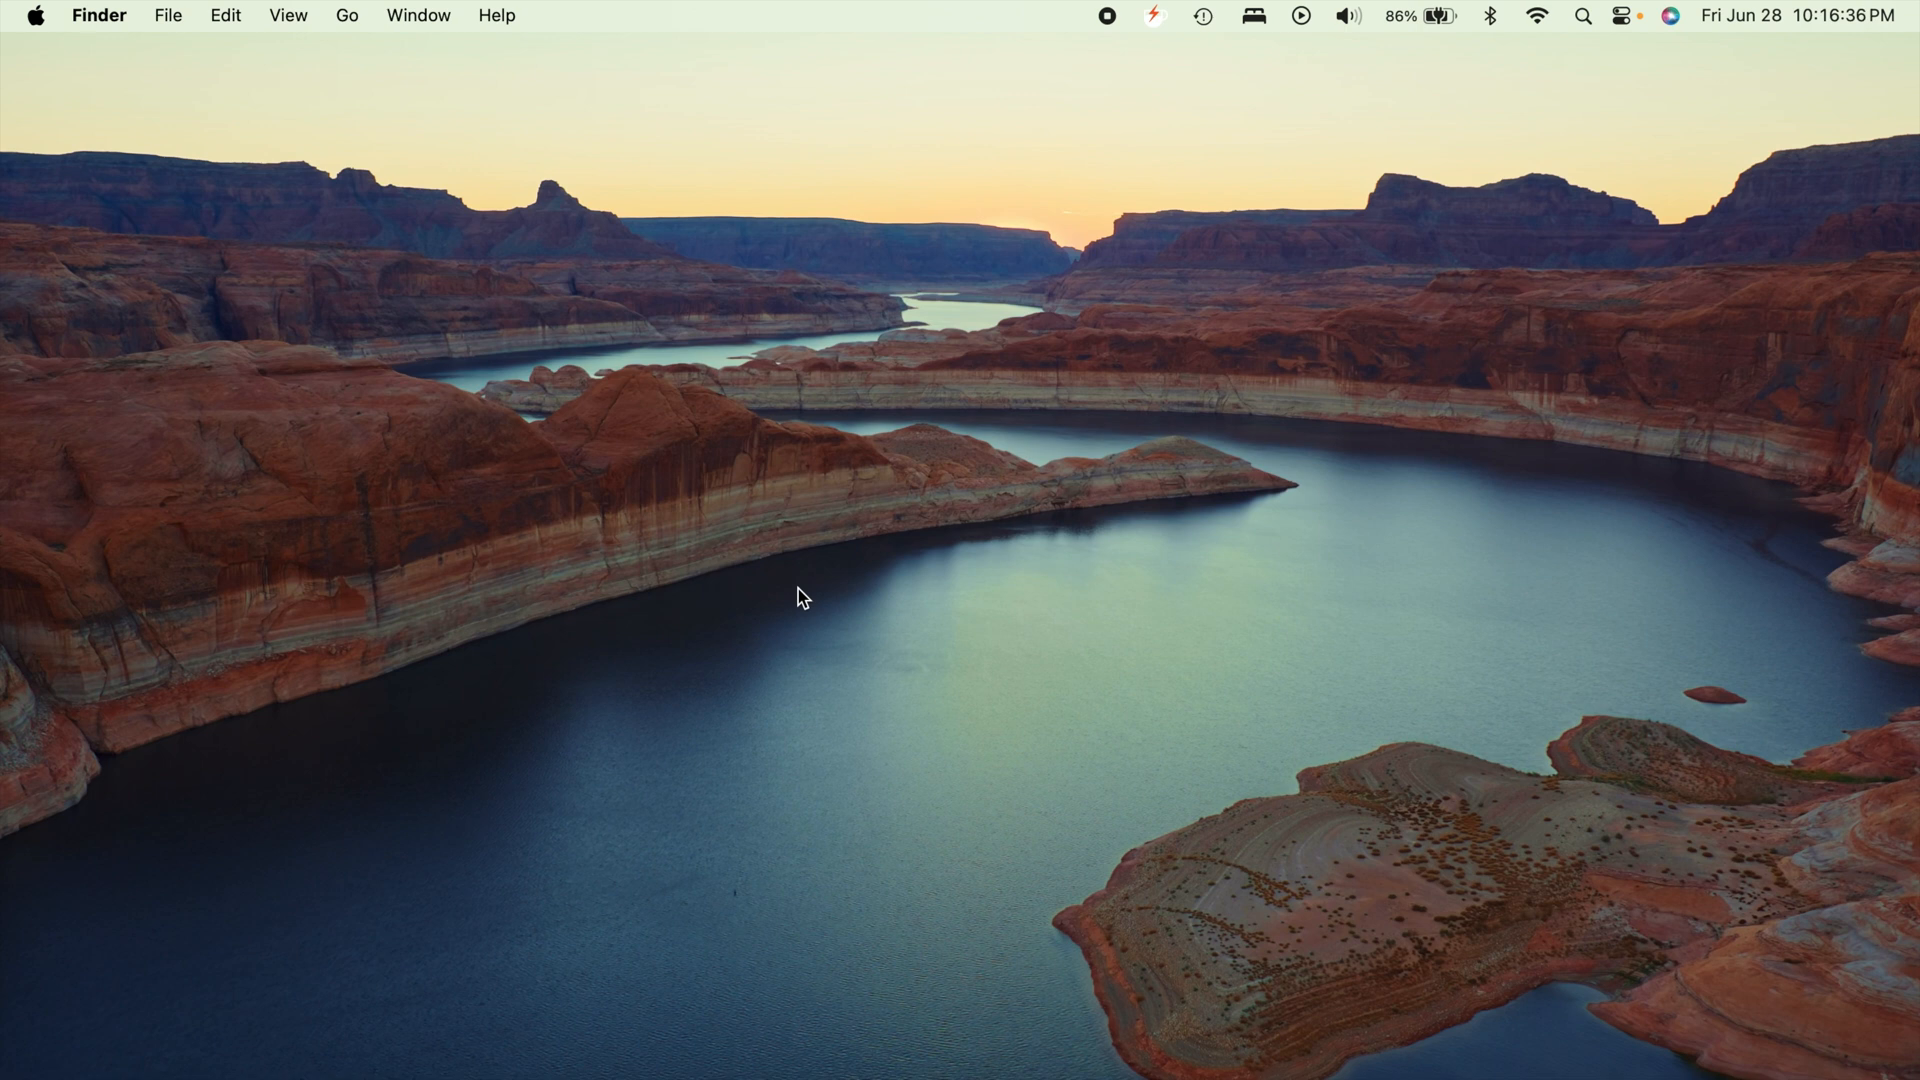
mouse_move(893, 601)
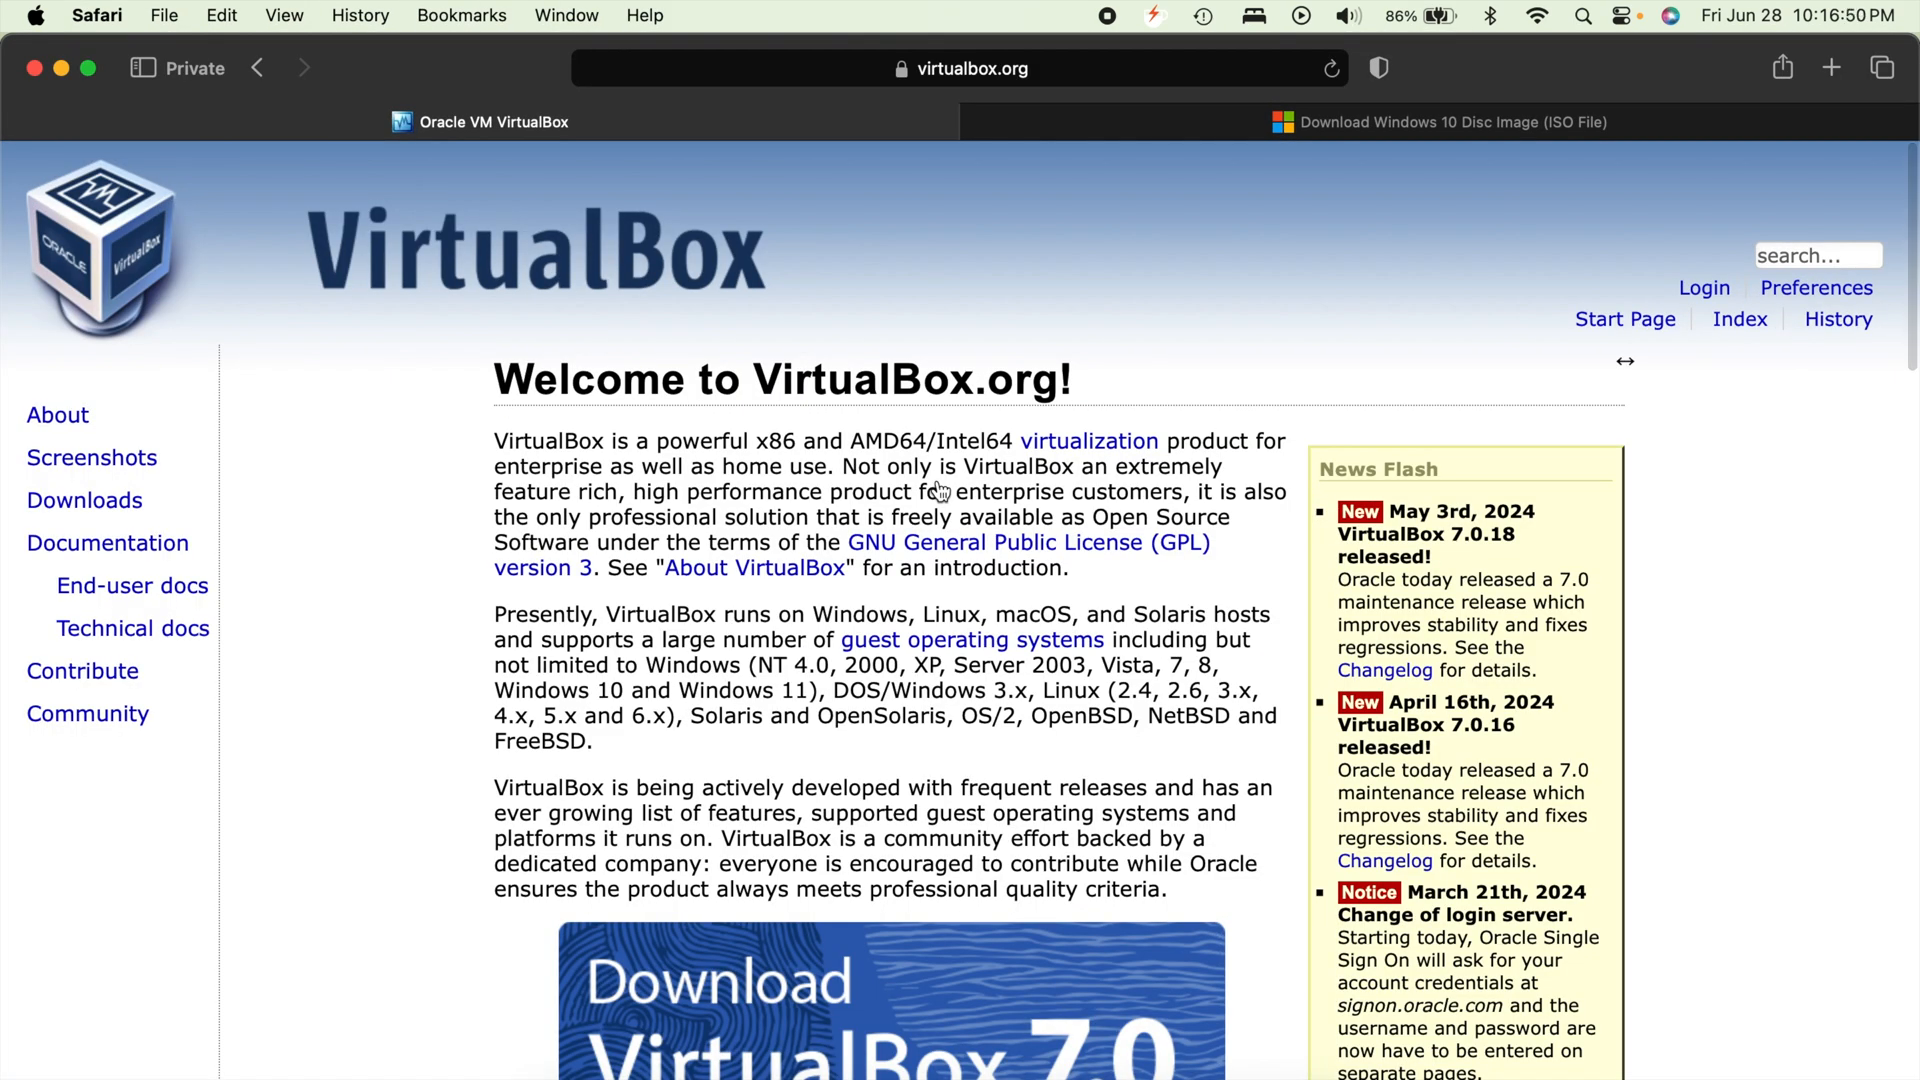
mouse_move(939, 491)
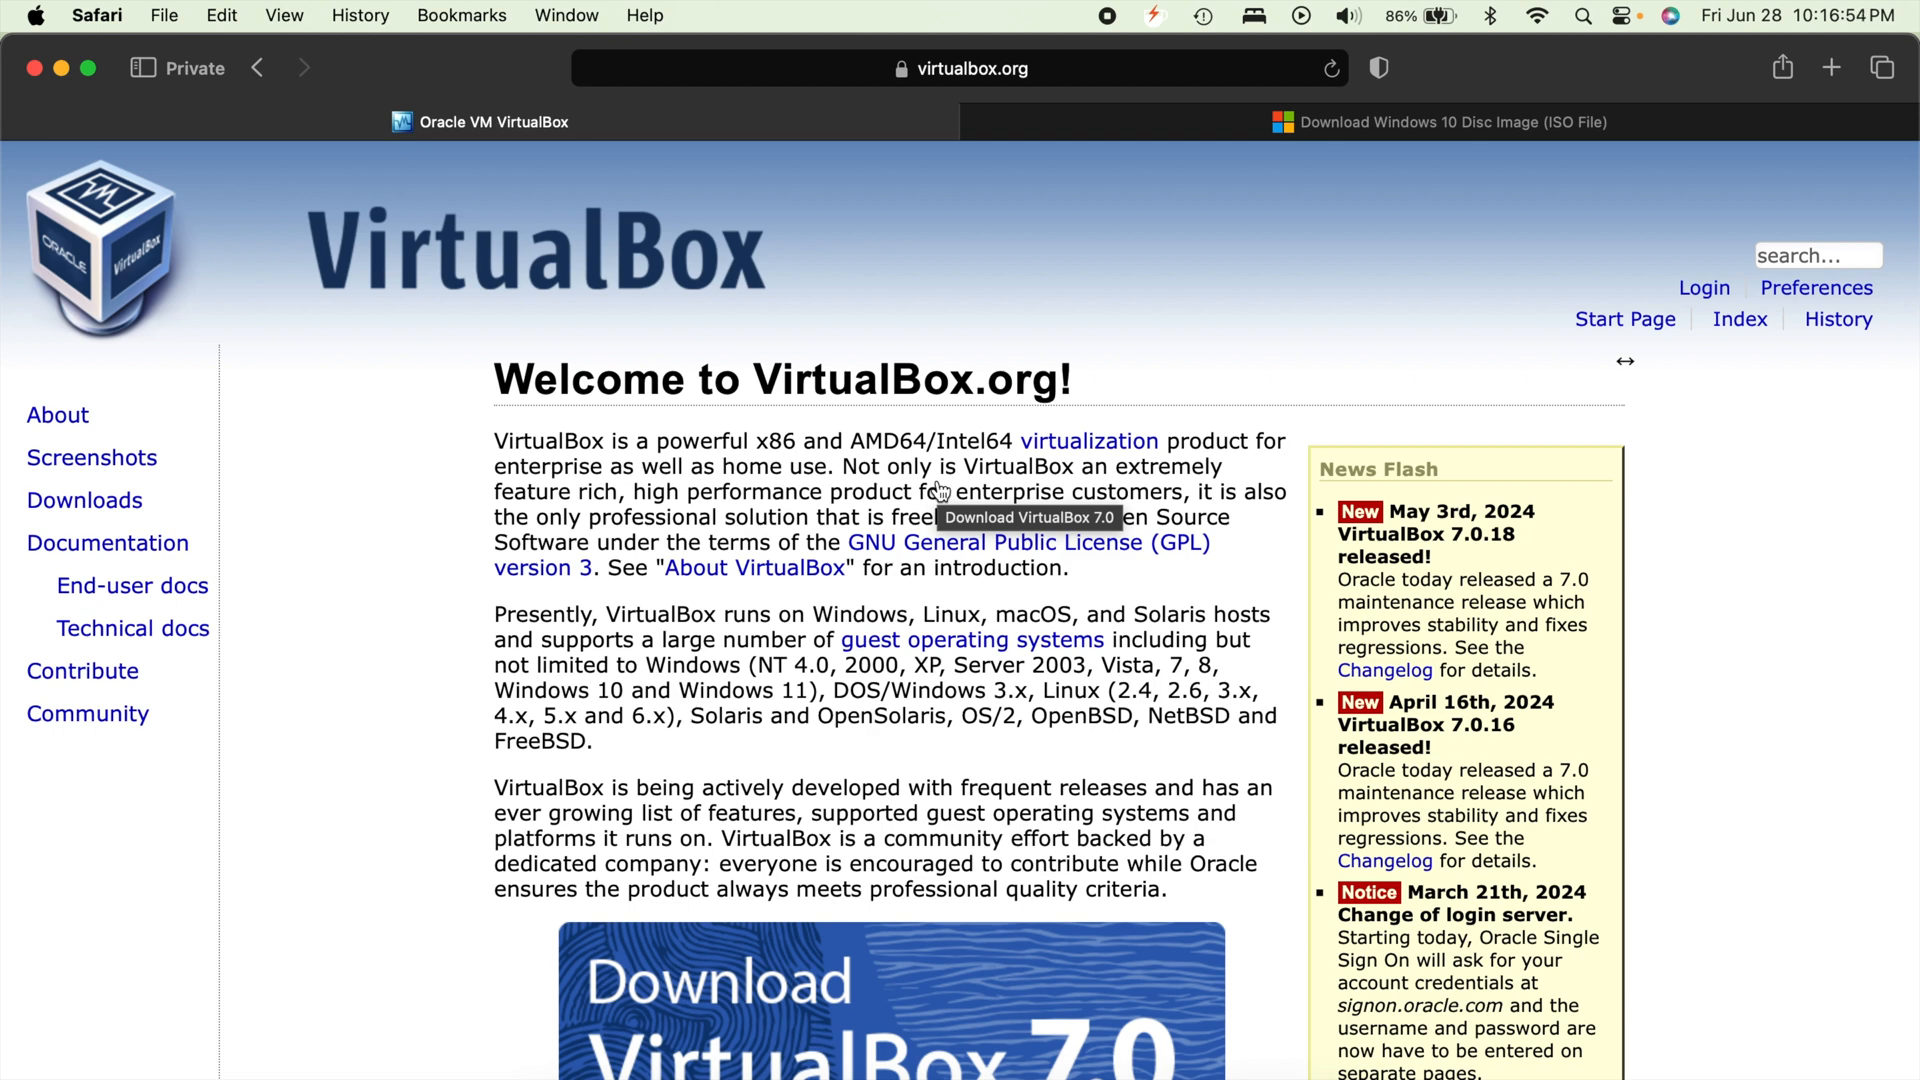
mouse_move(416, 441)
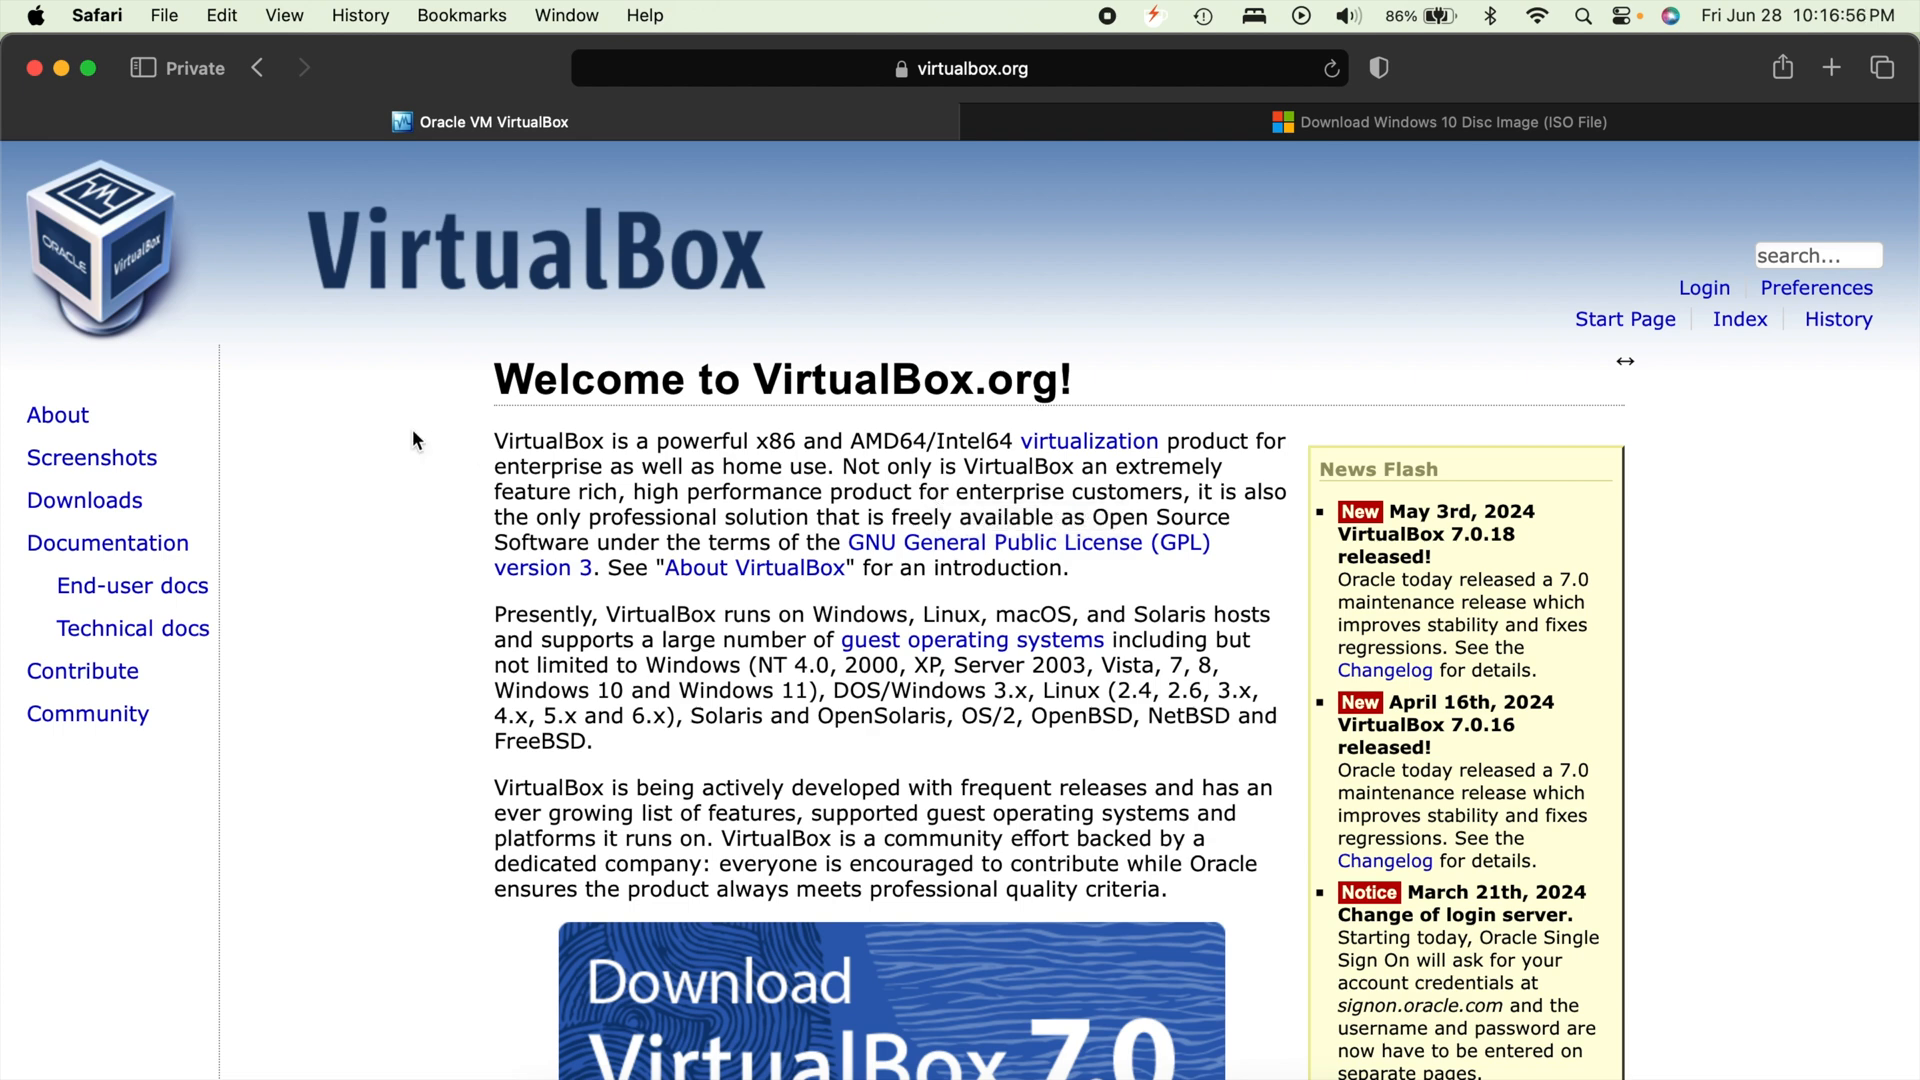
mouse_move(392, 702)
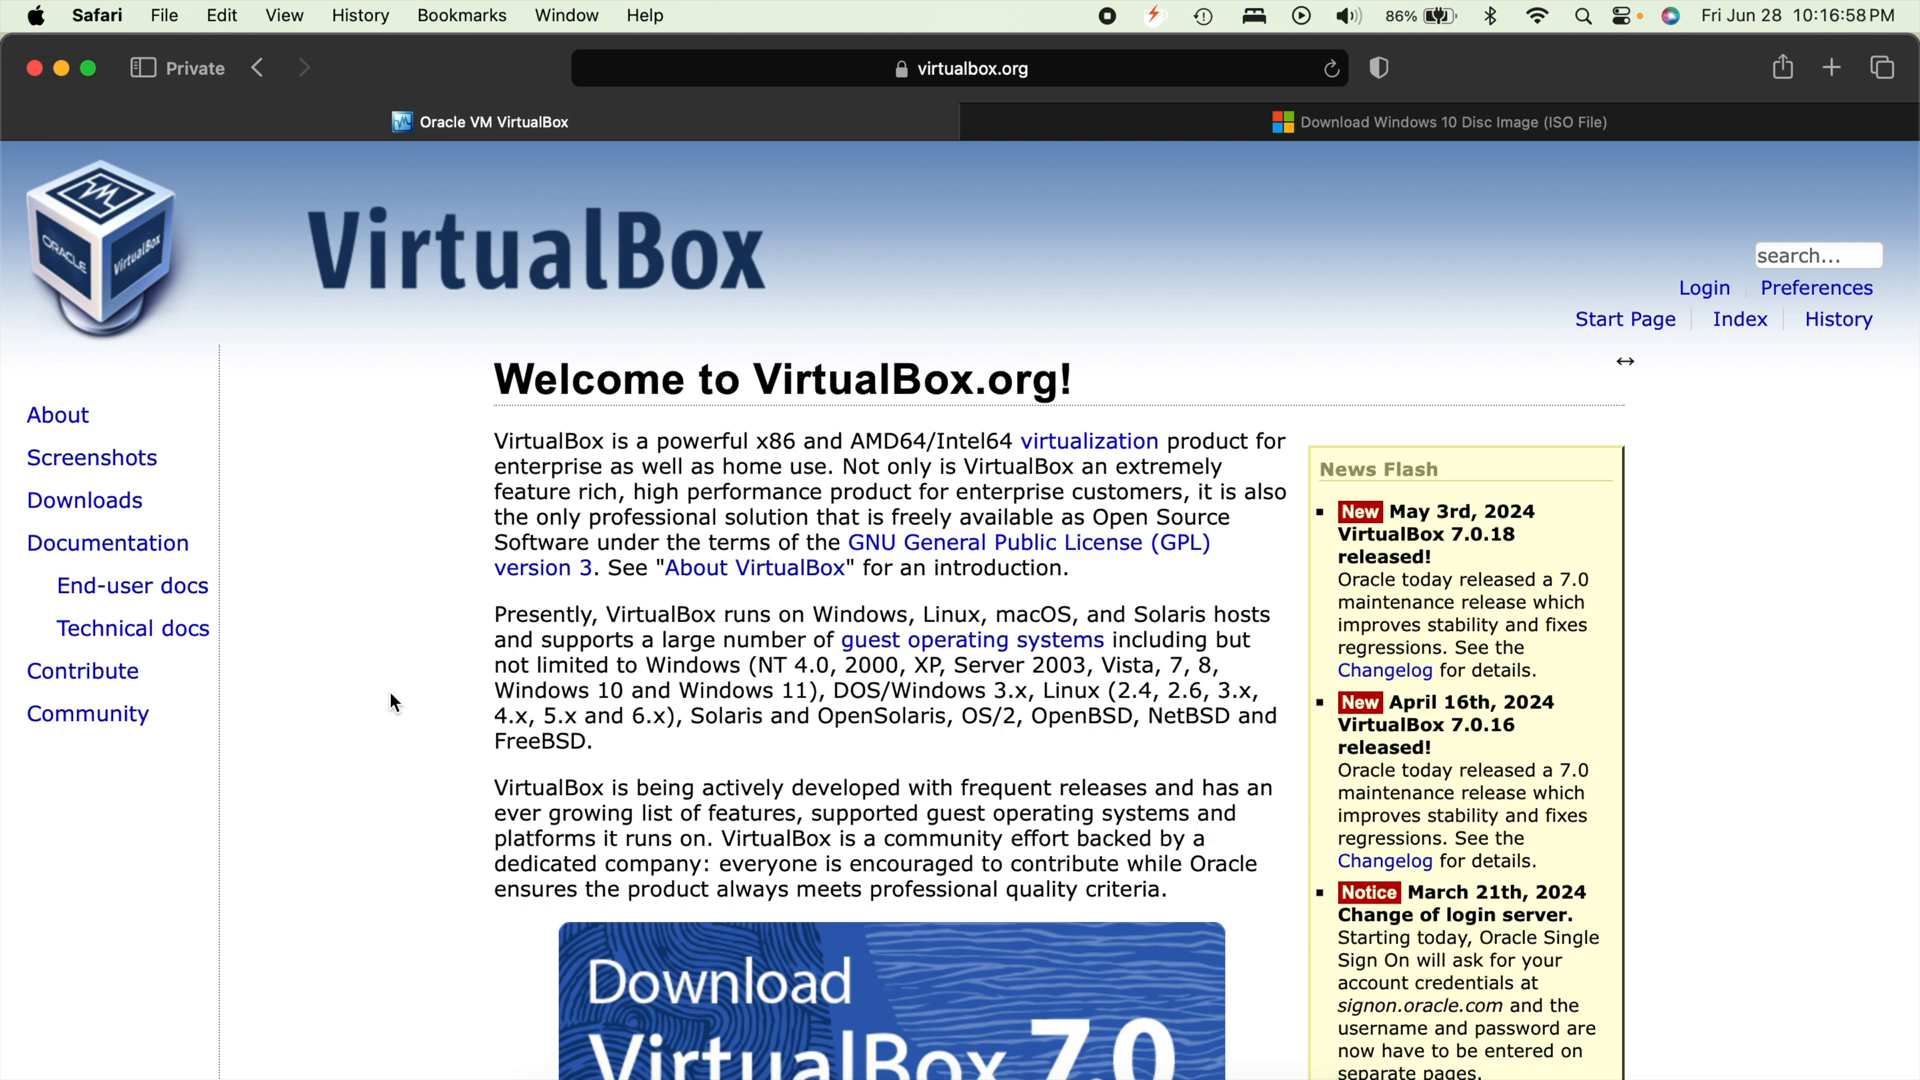
Scroll down the VirtualBox.org welcome page to the VirtualBox 7.0 download banner
scroll(down, 3)
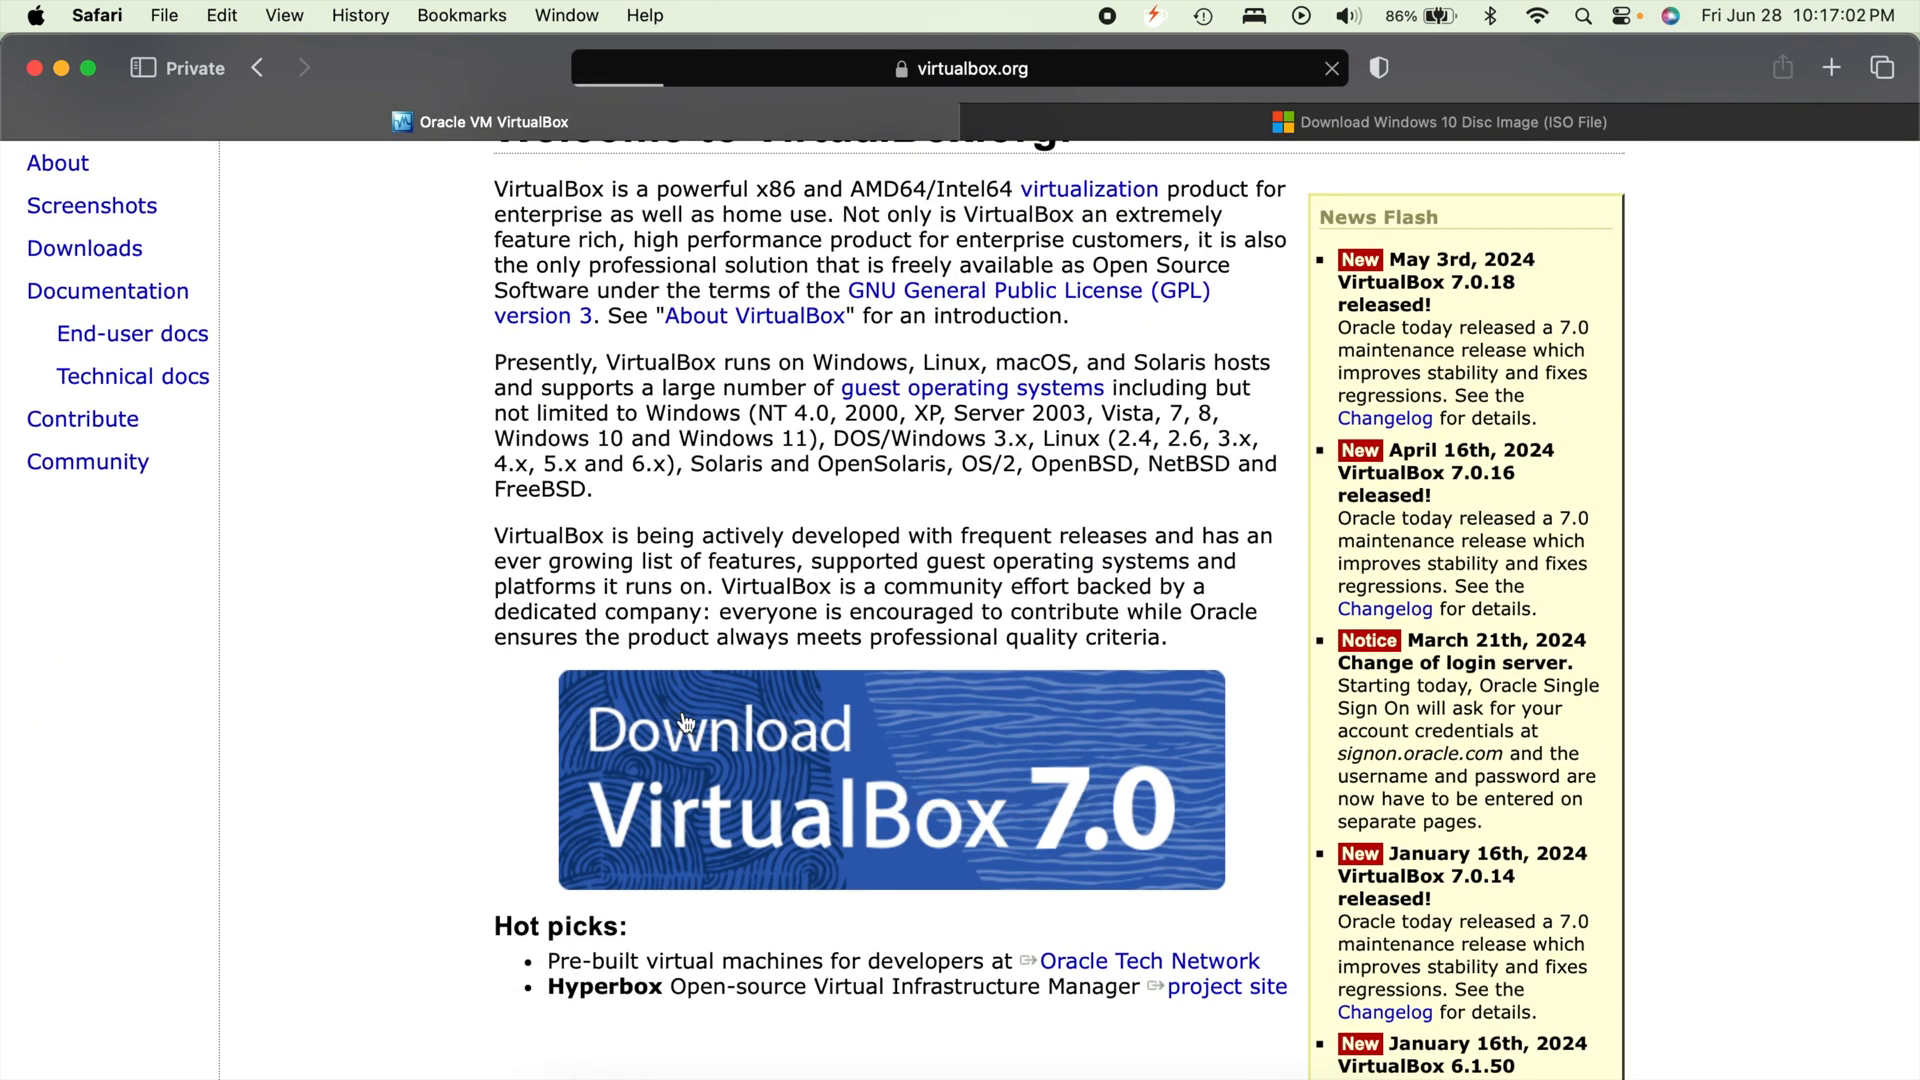
click(890, 780)
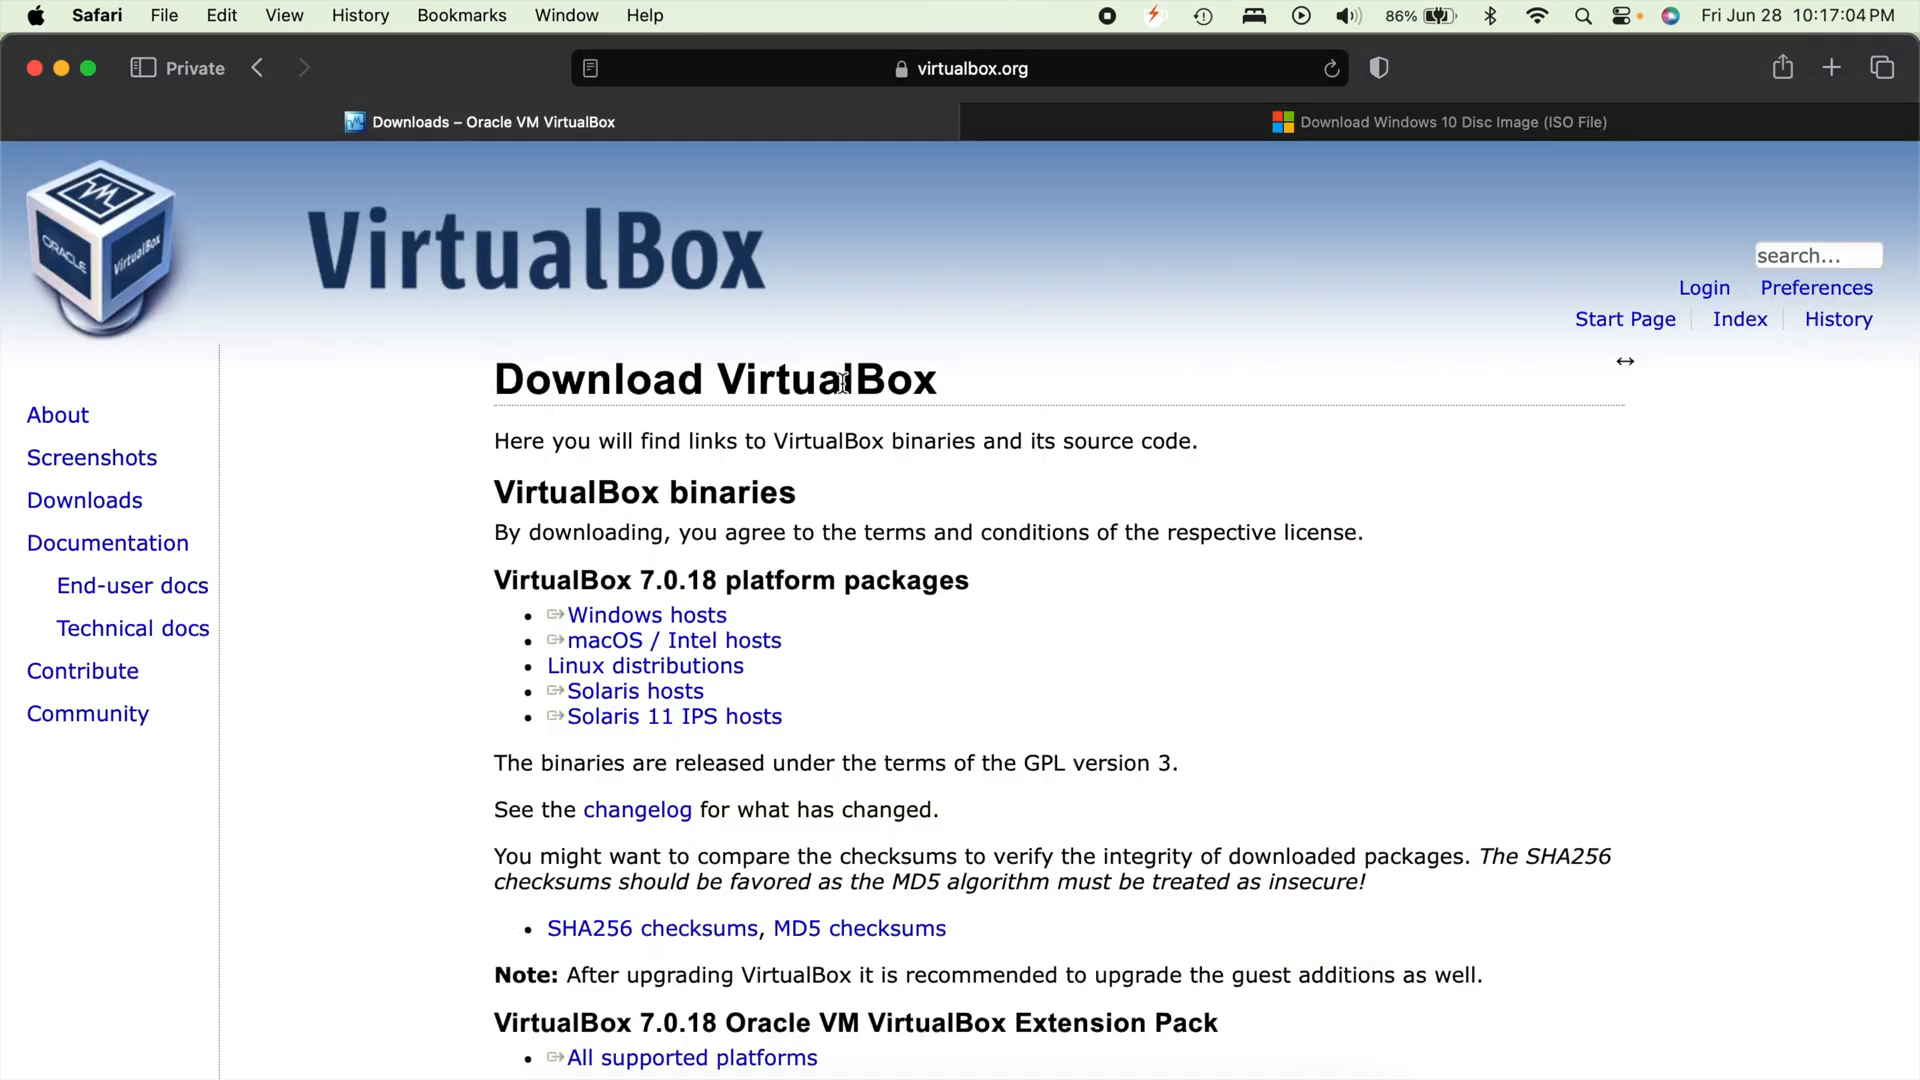
mouse_move(844, 672)
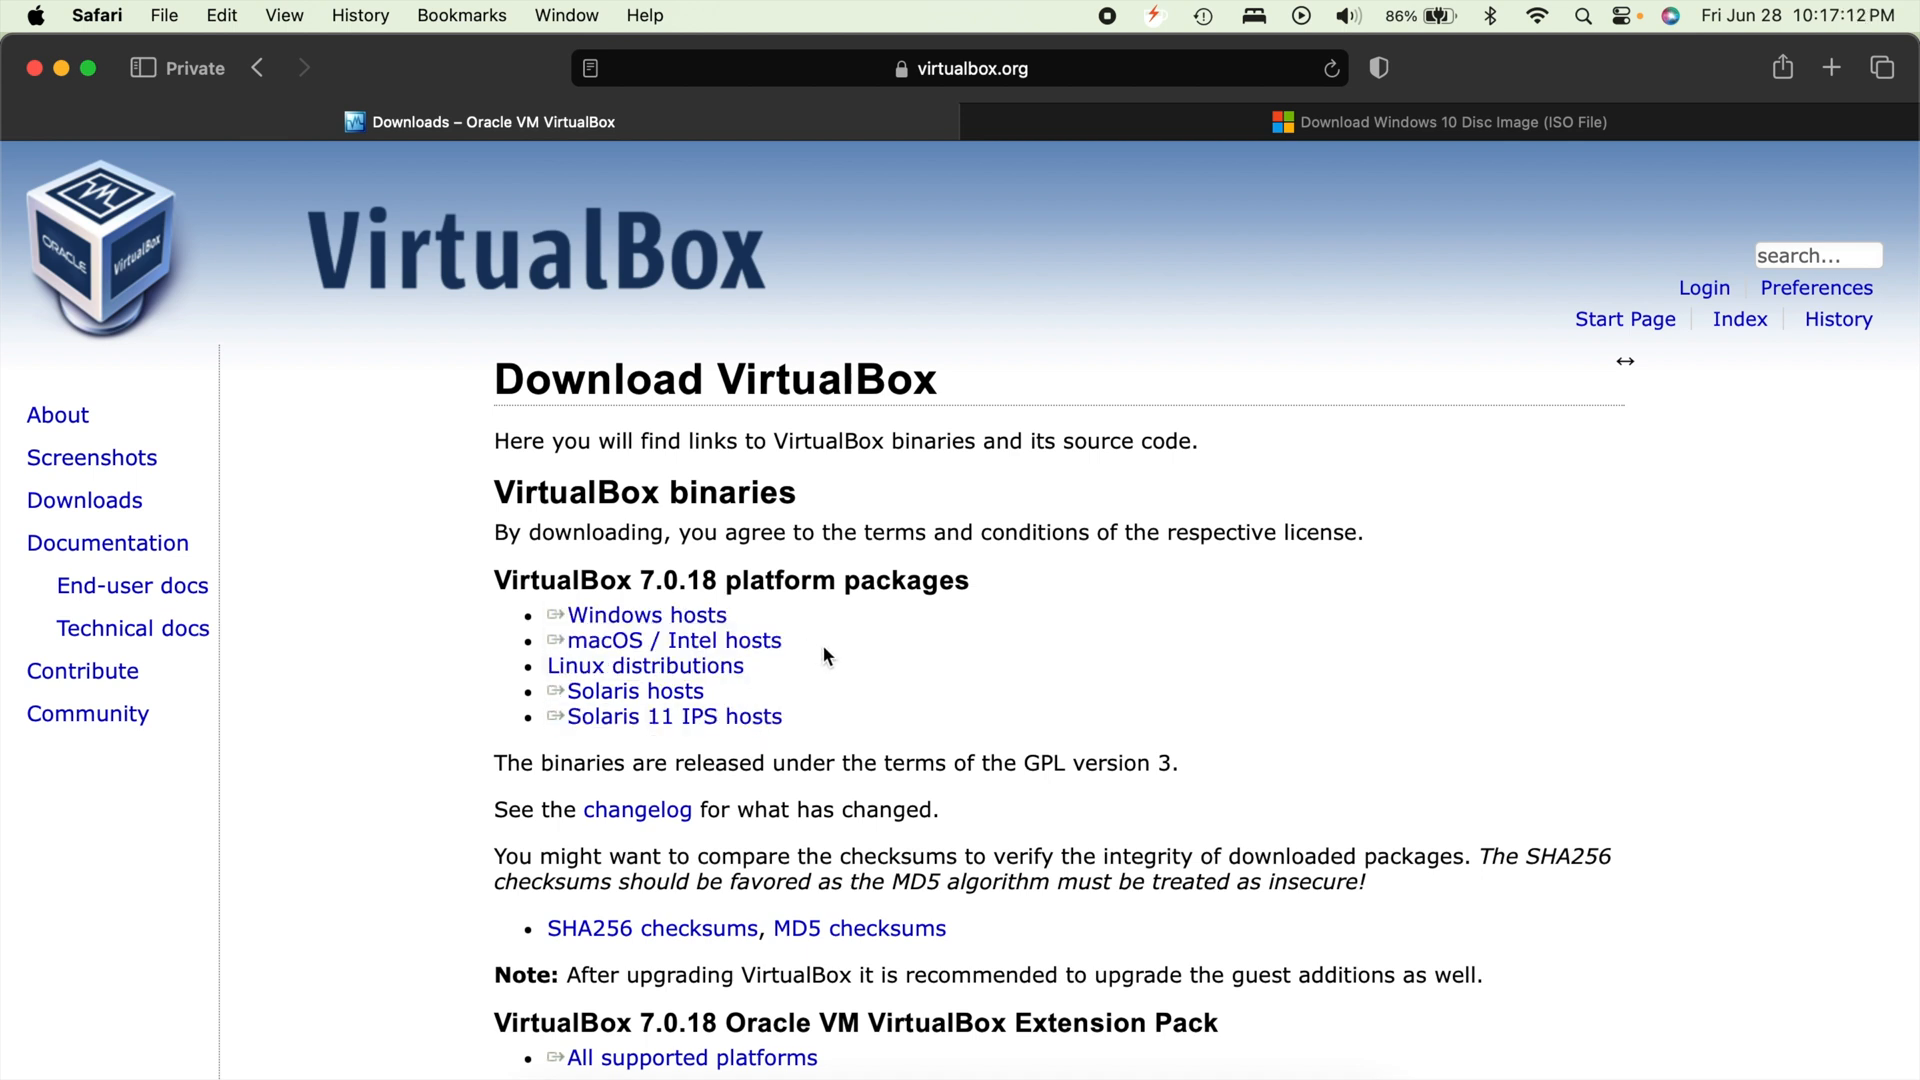
double_click(662, 639)
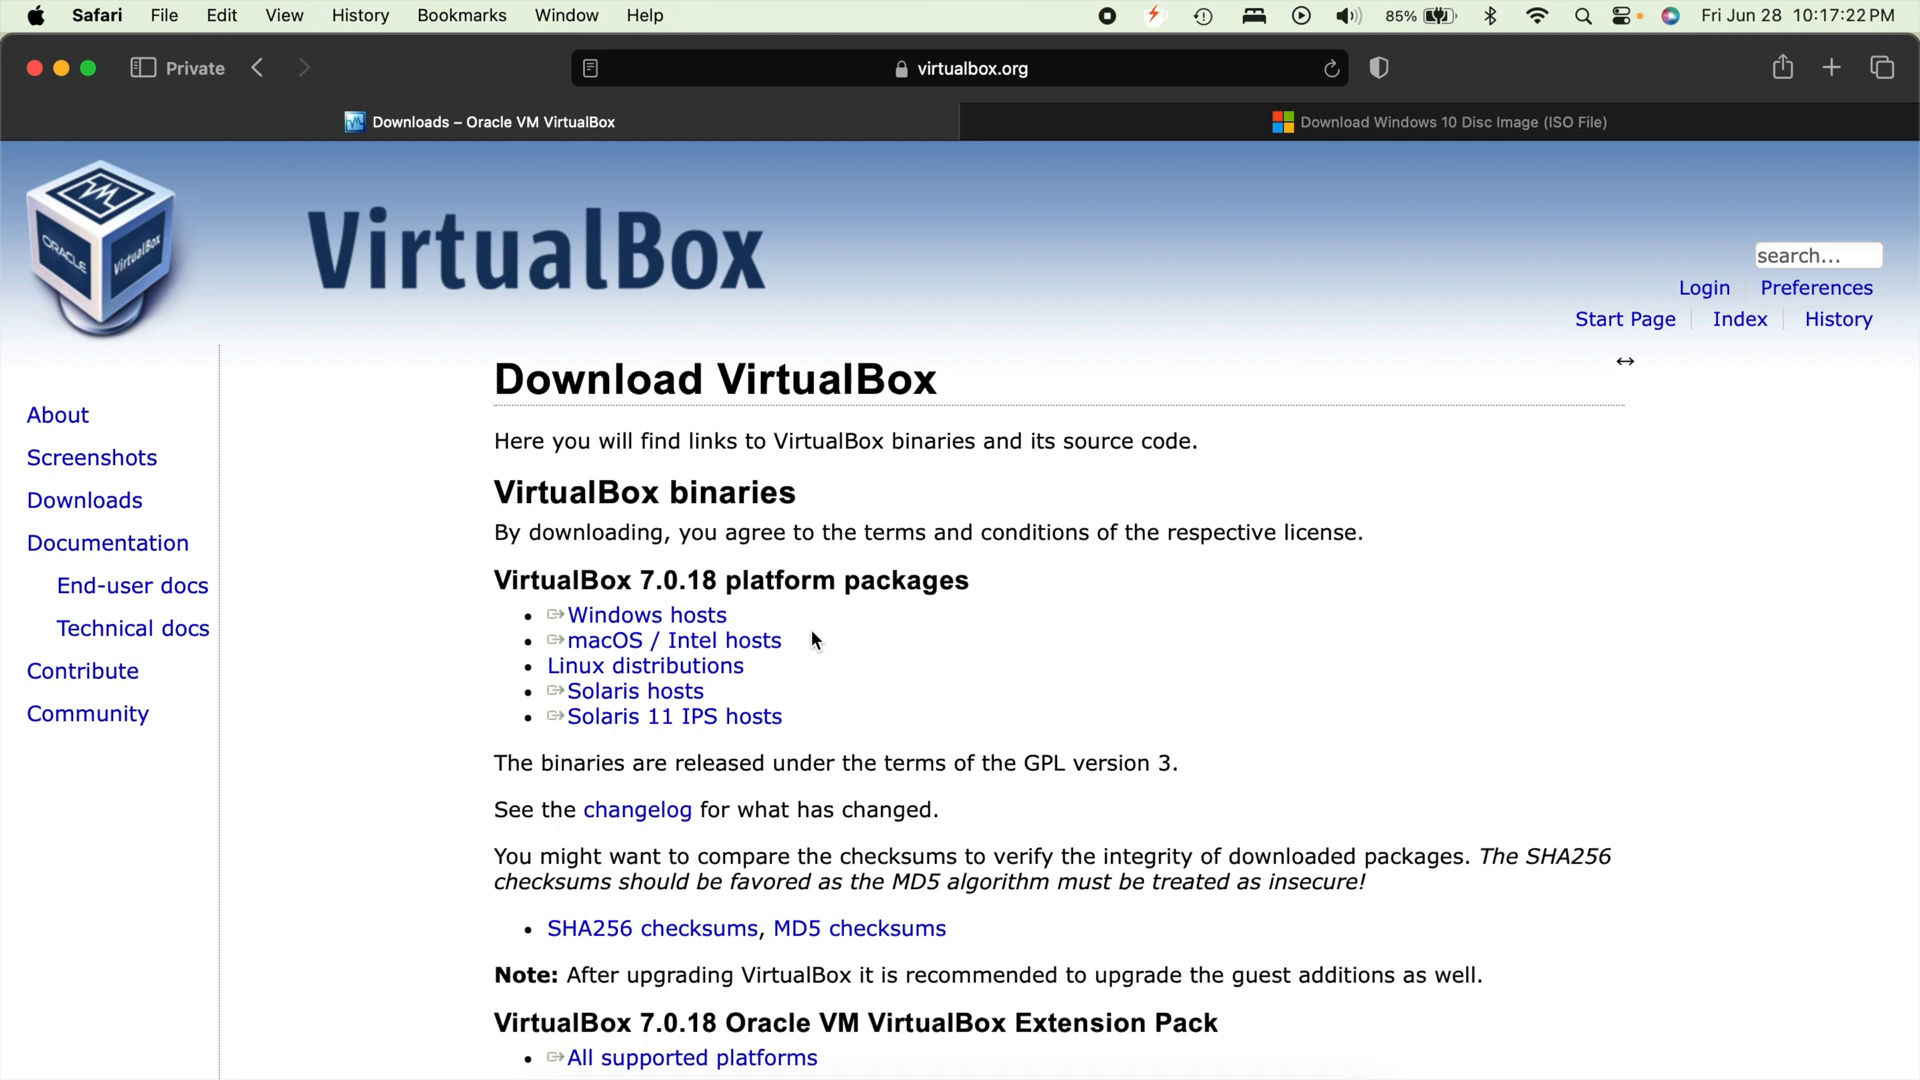
scroll(down, 3)
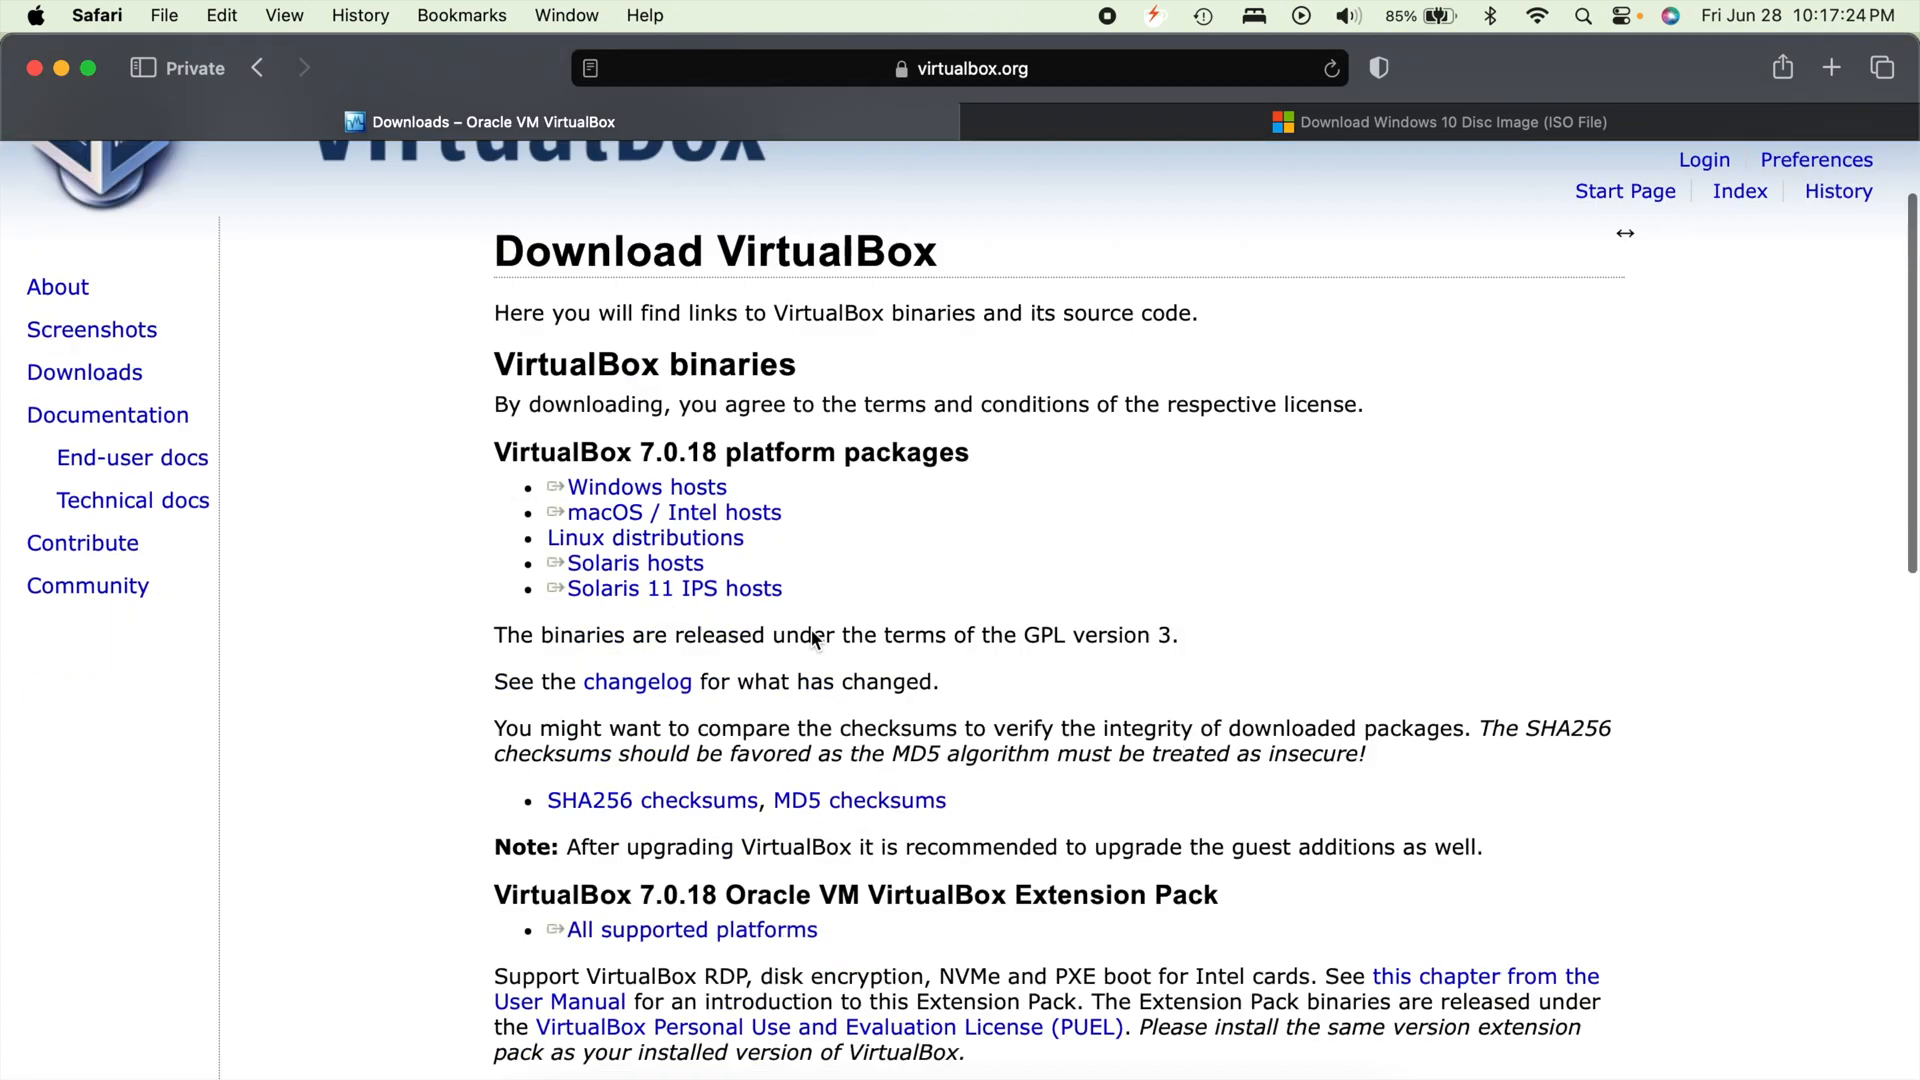
scroll(down, 3)
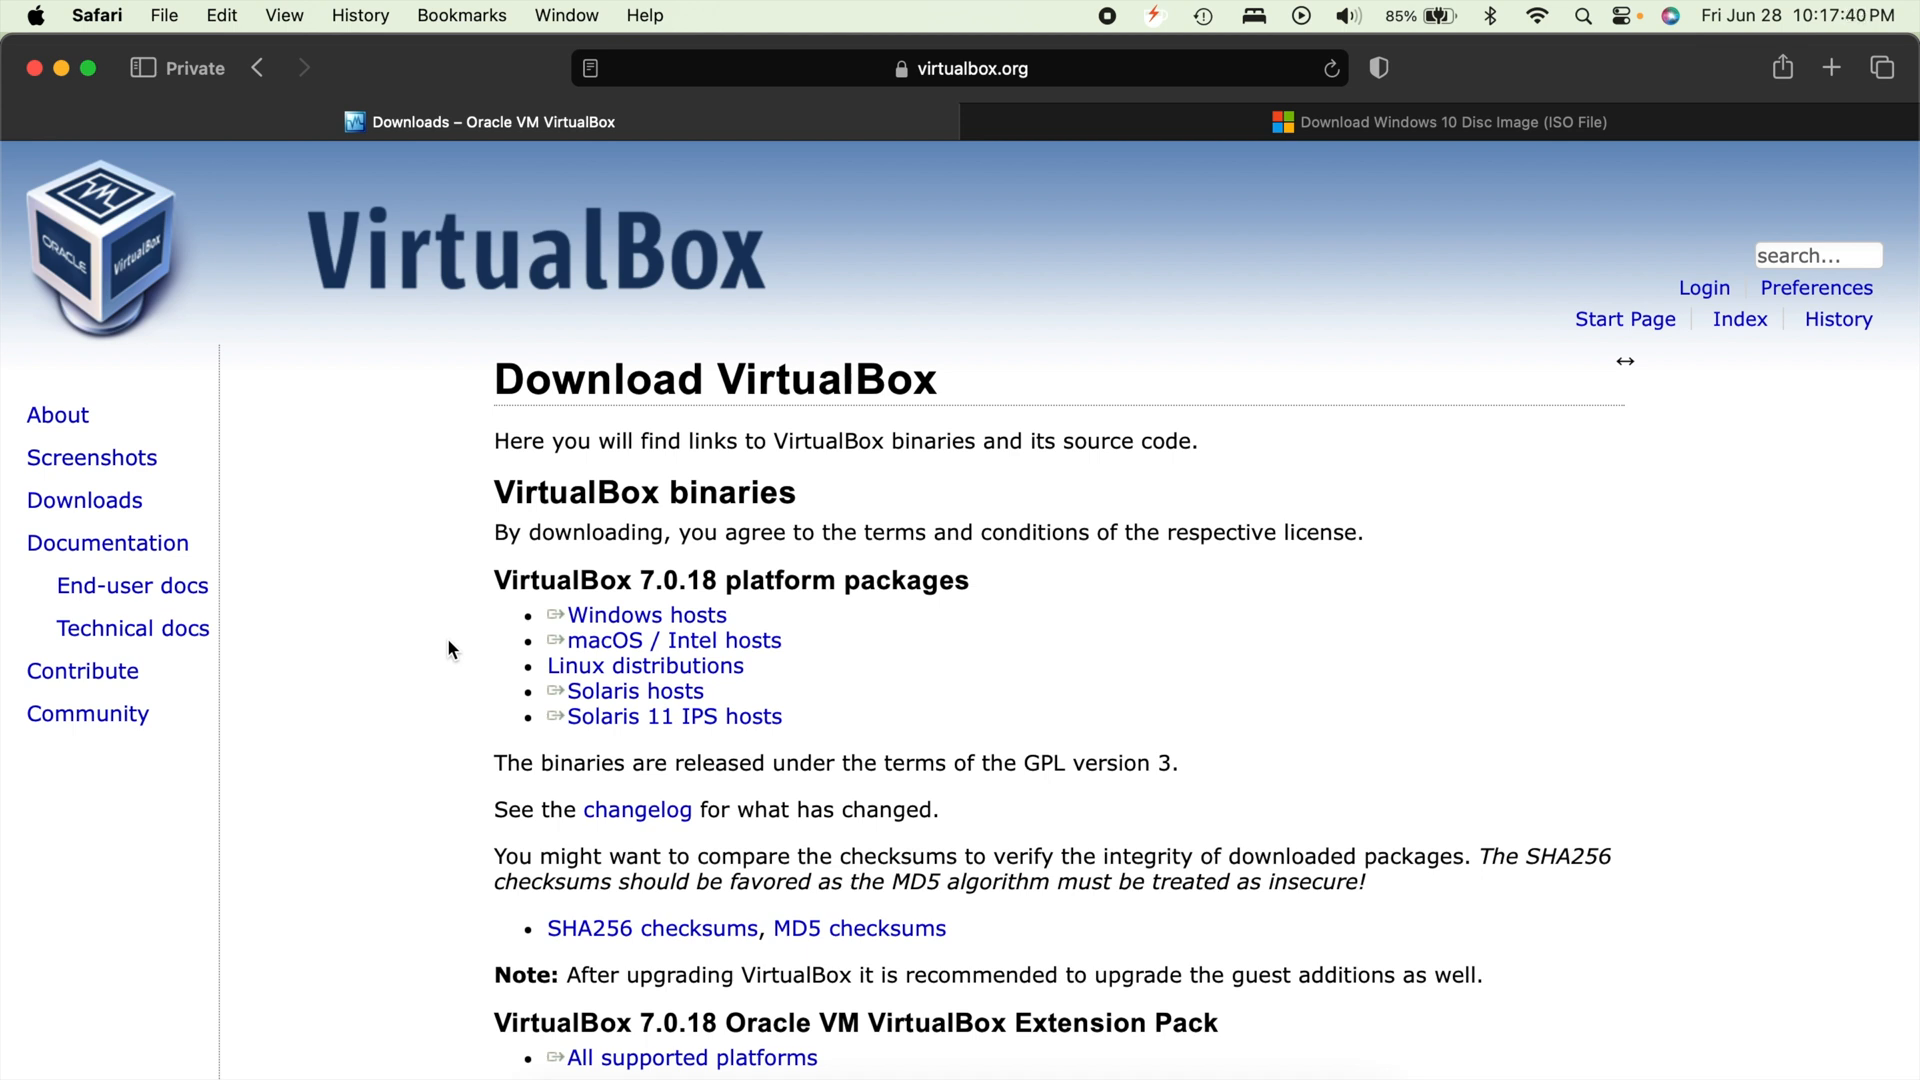
mouse_move(806, 645)
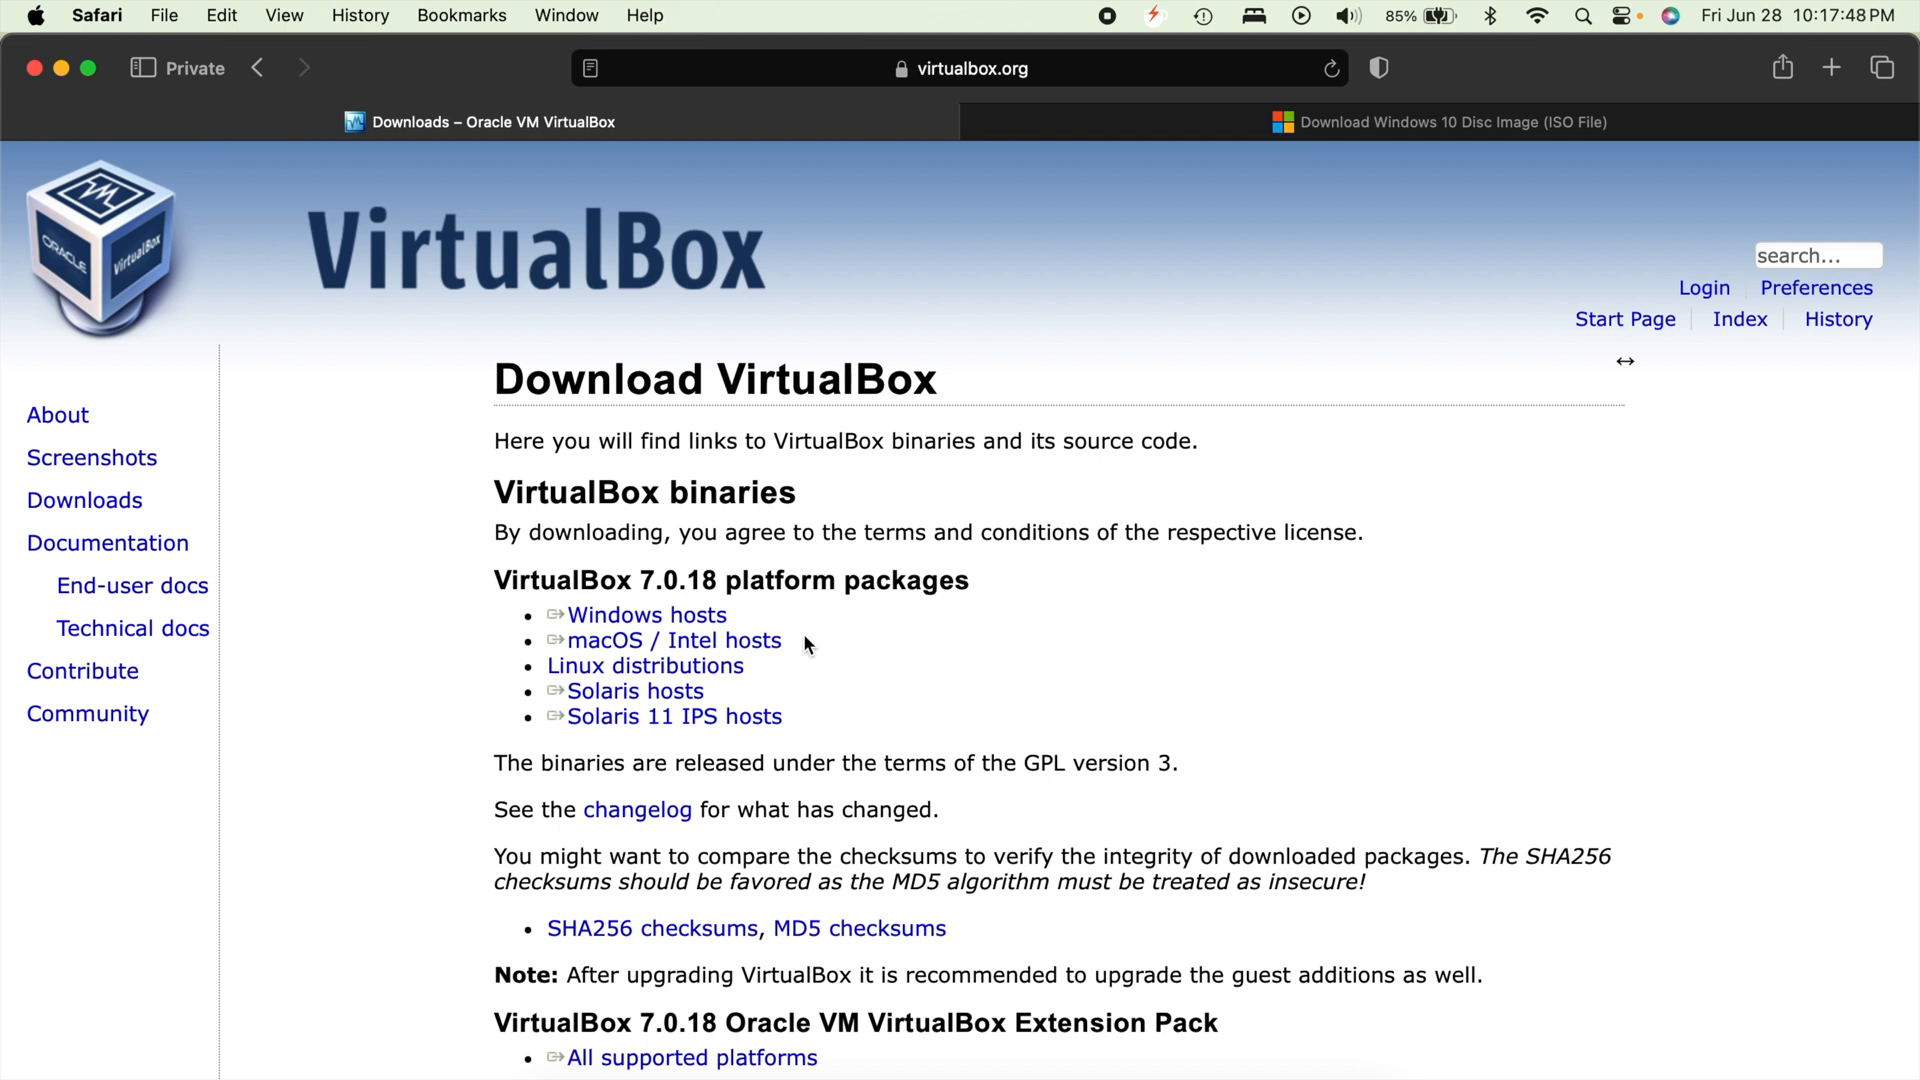
mouse_move(425, 638)
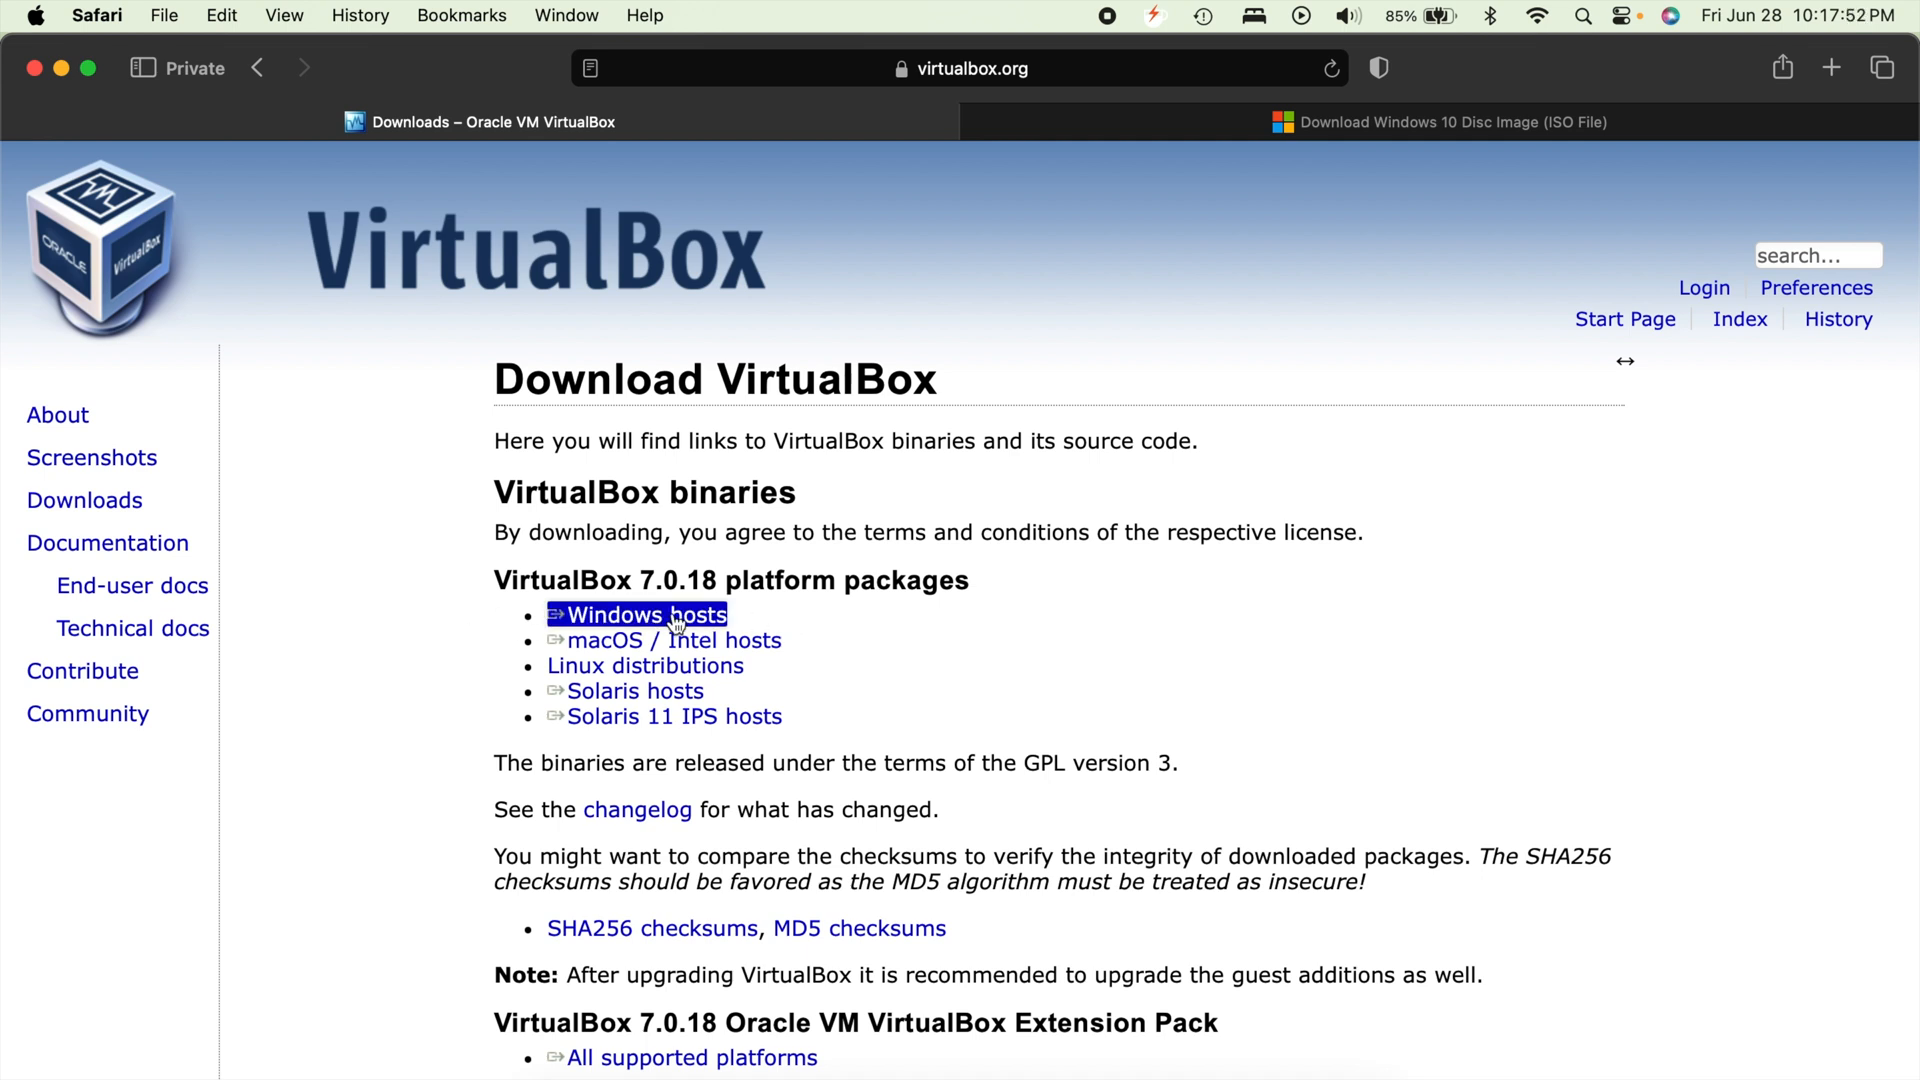
Download the VirtualBox 7.0.18 macOS / Intel hosts installer and watch its progress in Downloads
click(661, 639)
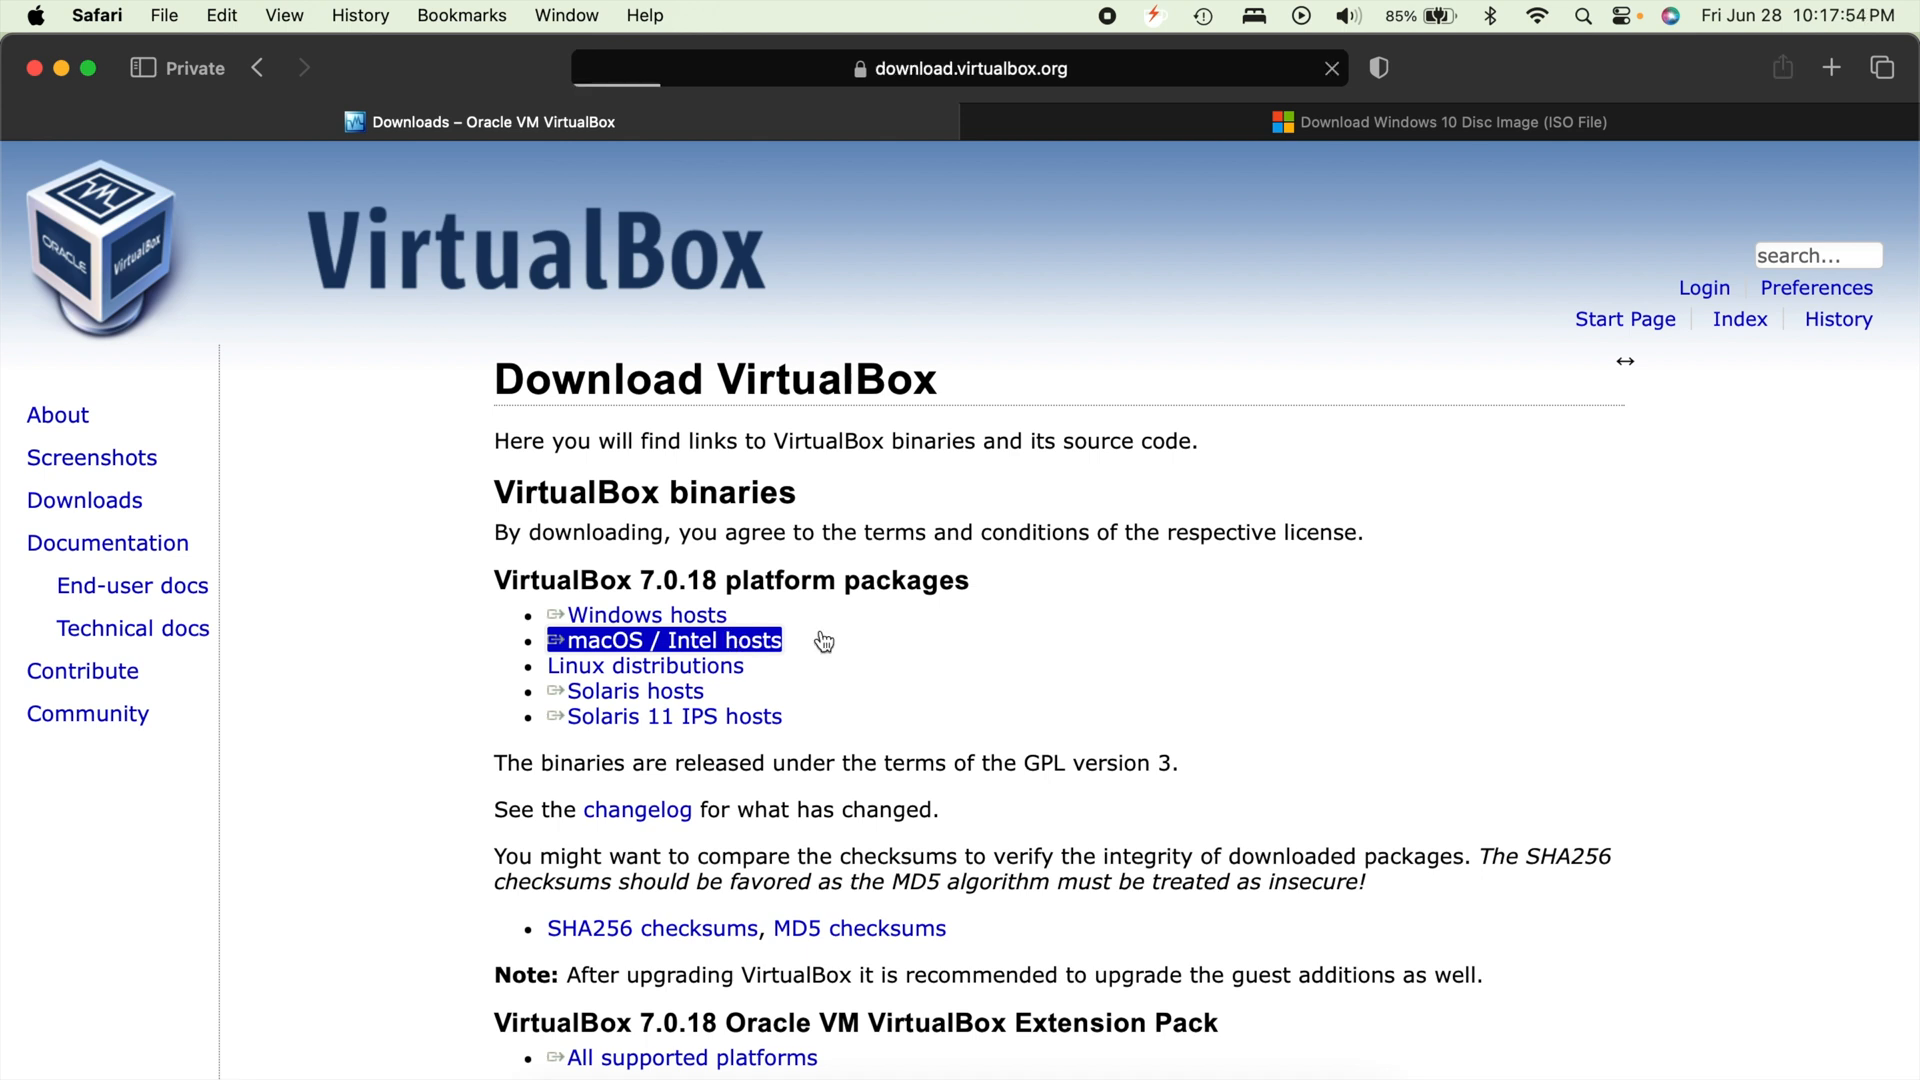
click(672, 639)
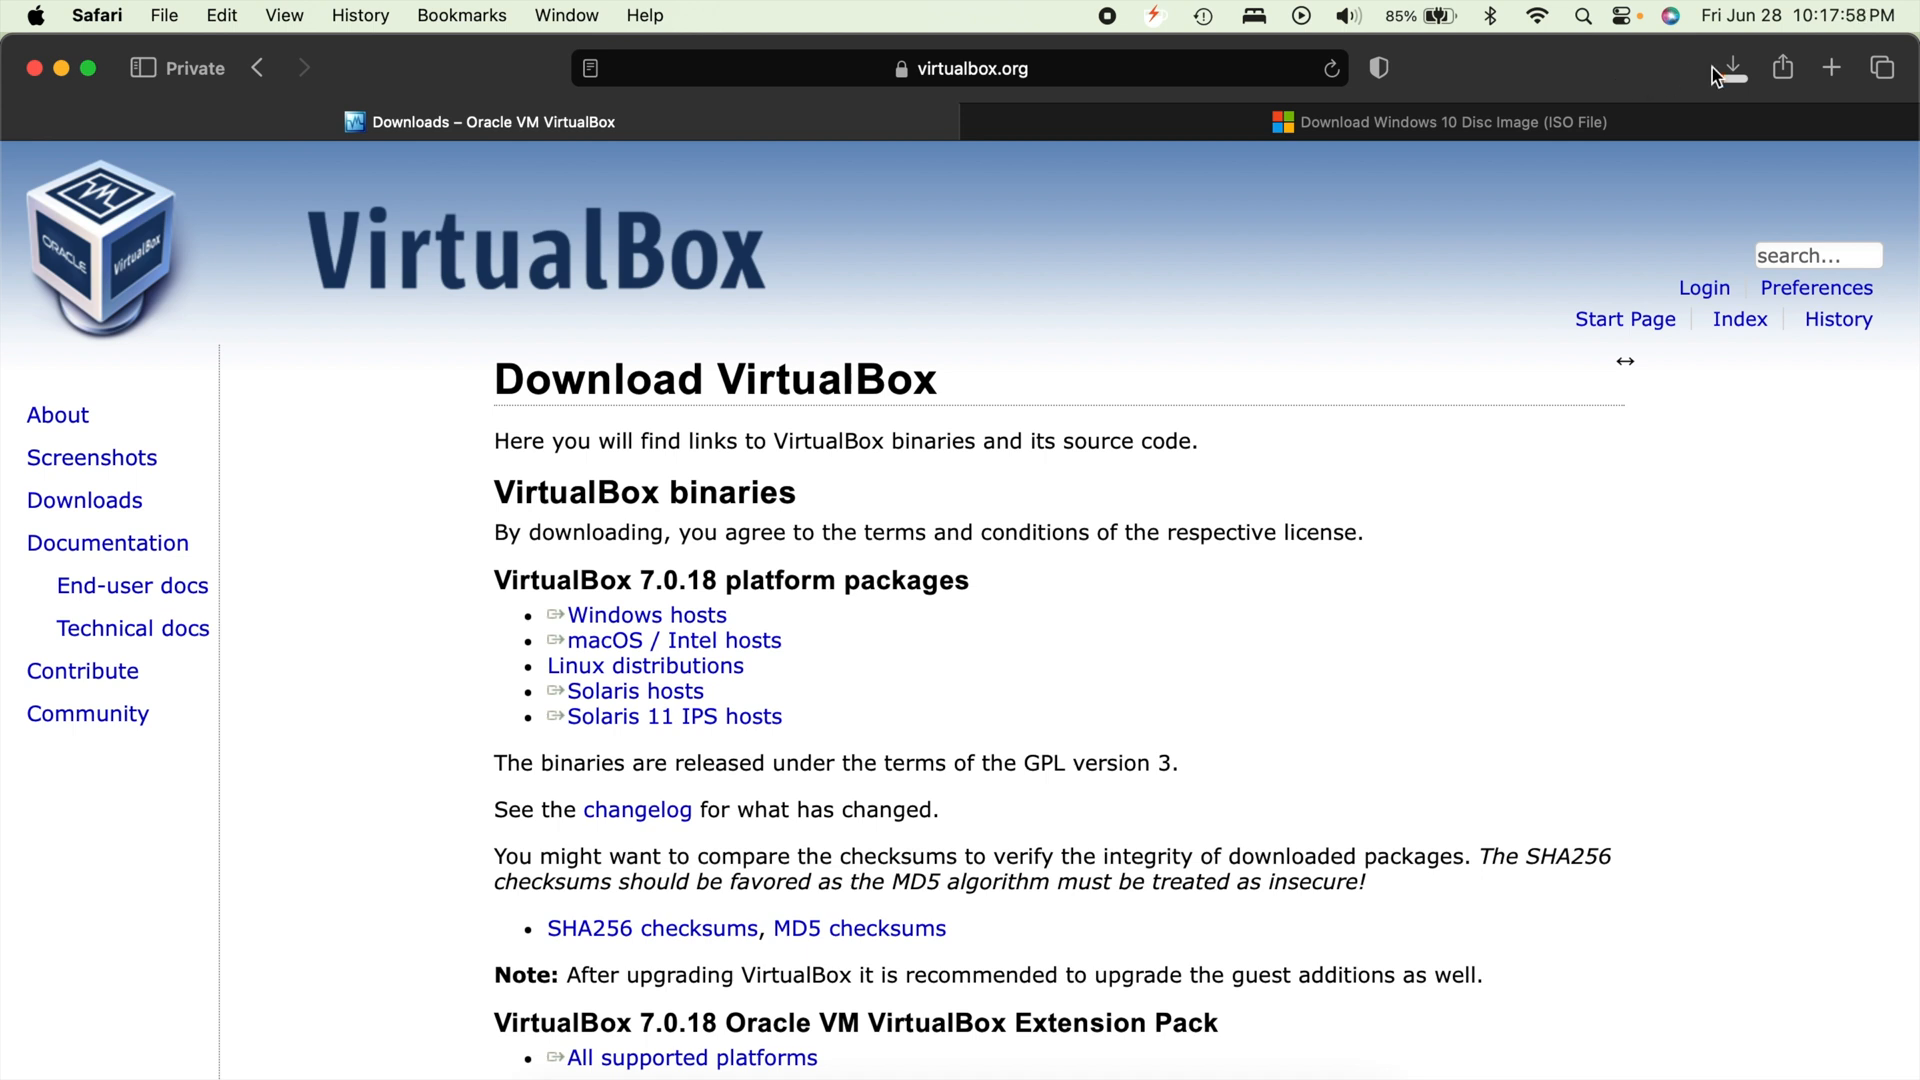
click(1730, 69)
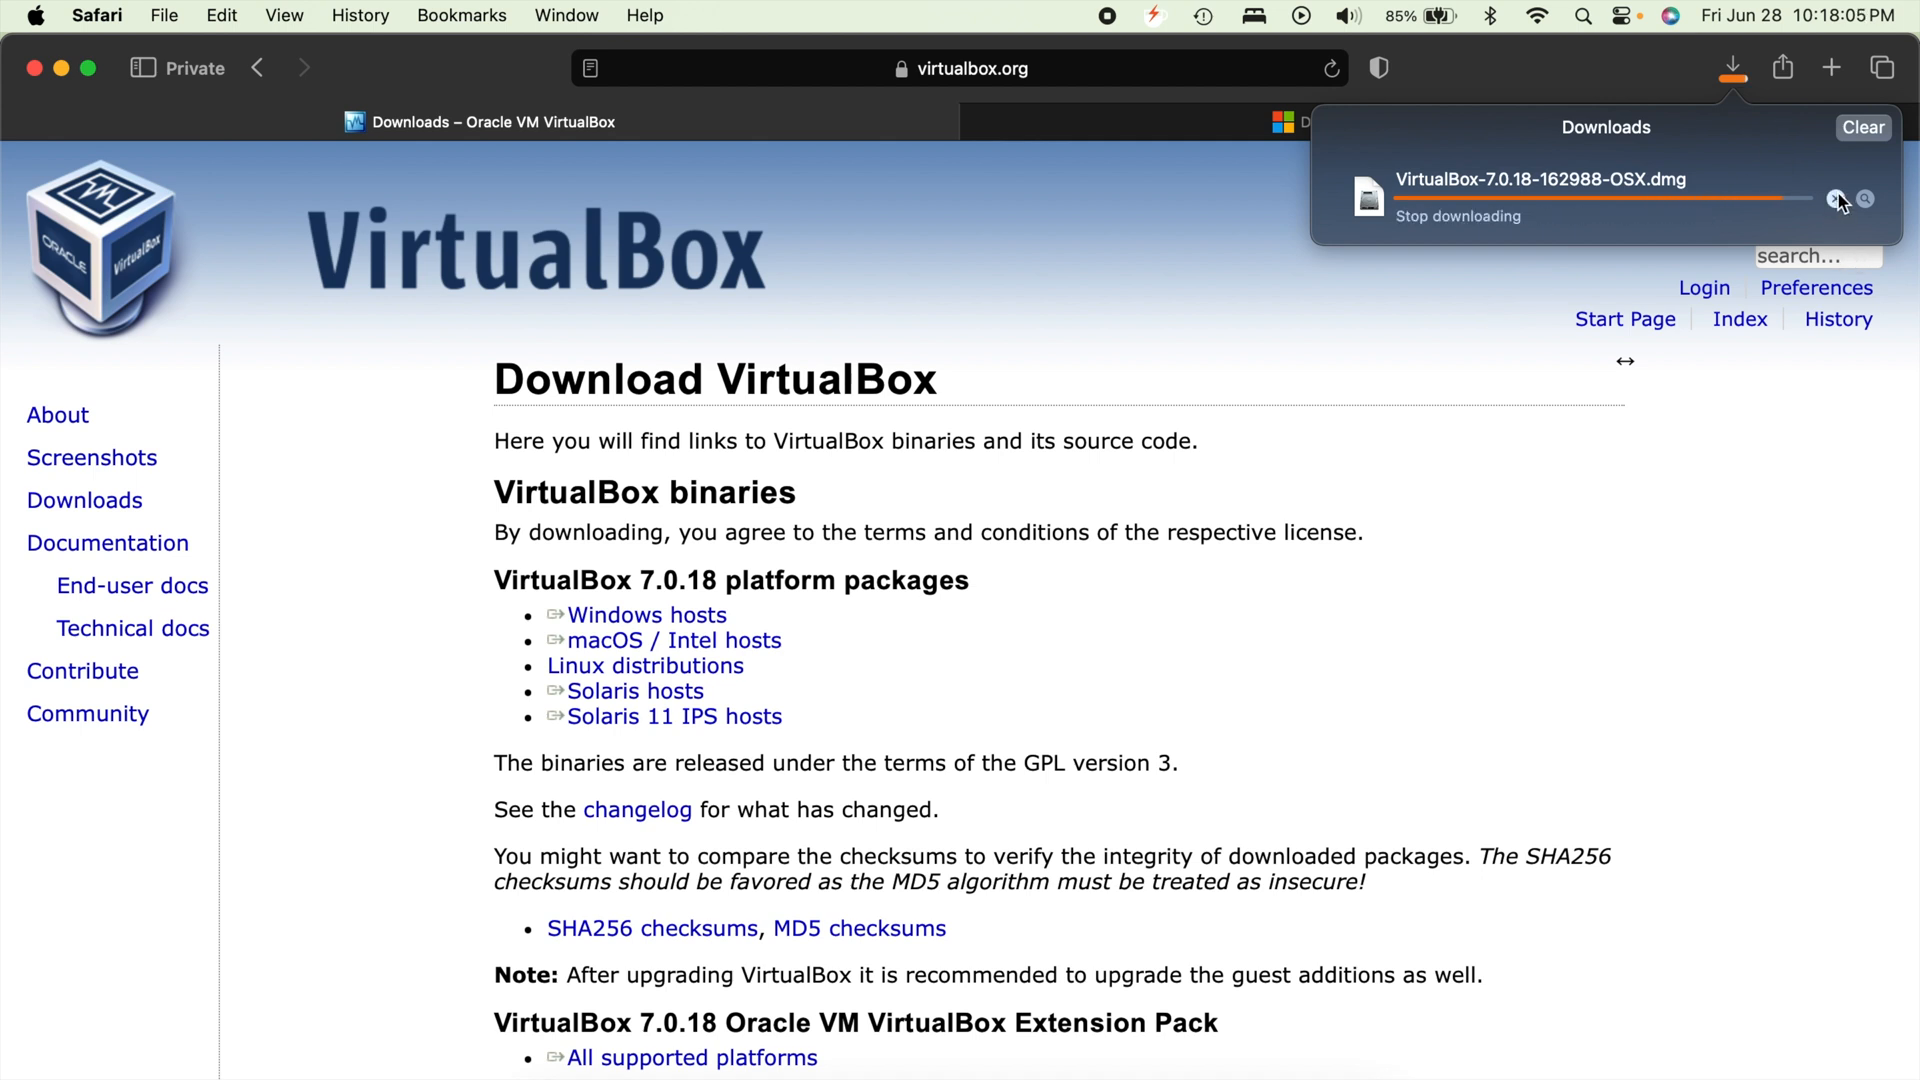
click(1836, 198)
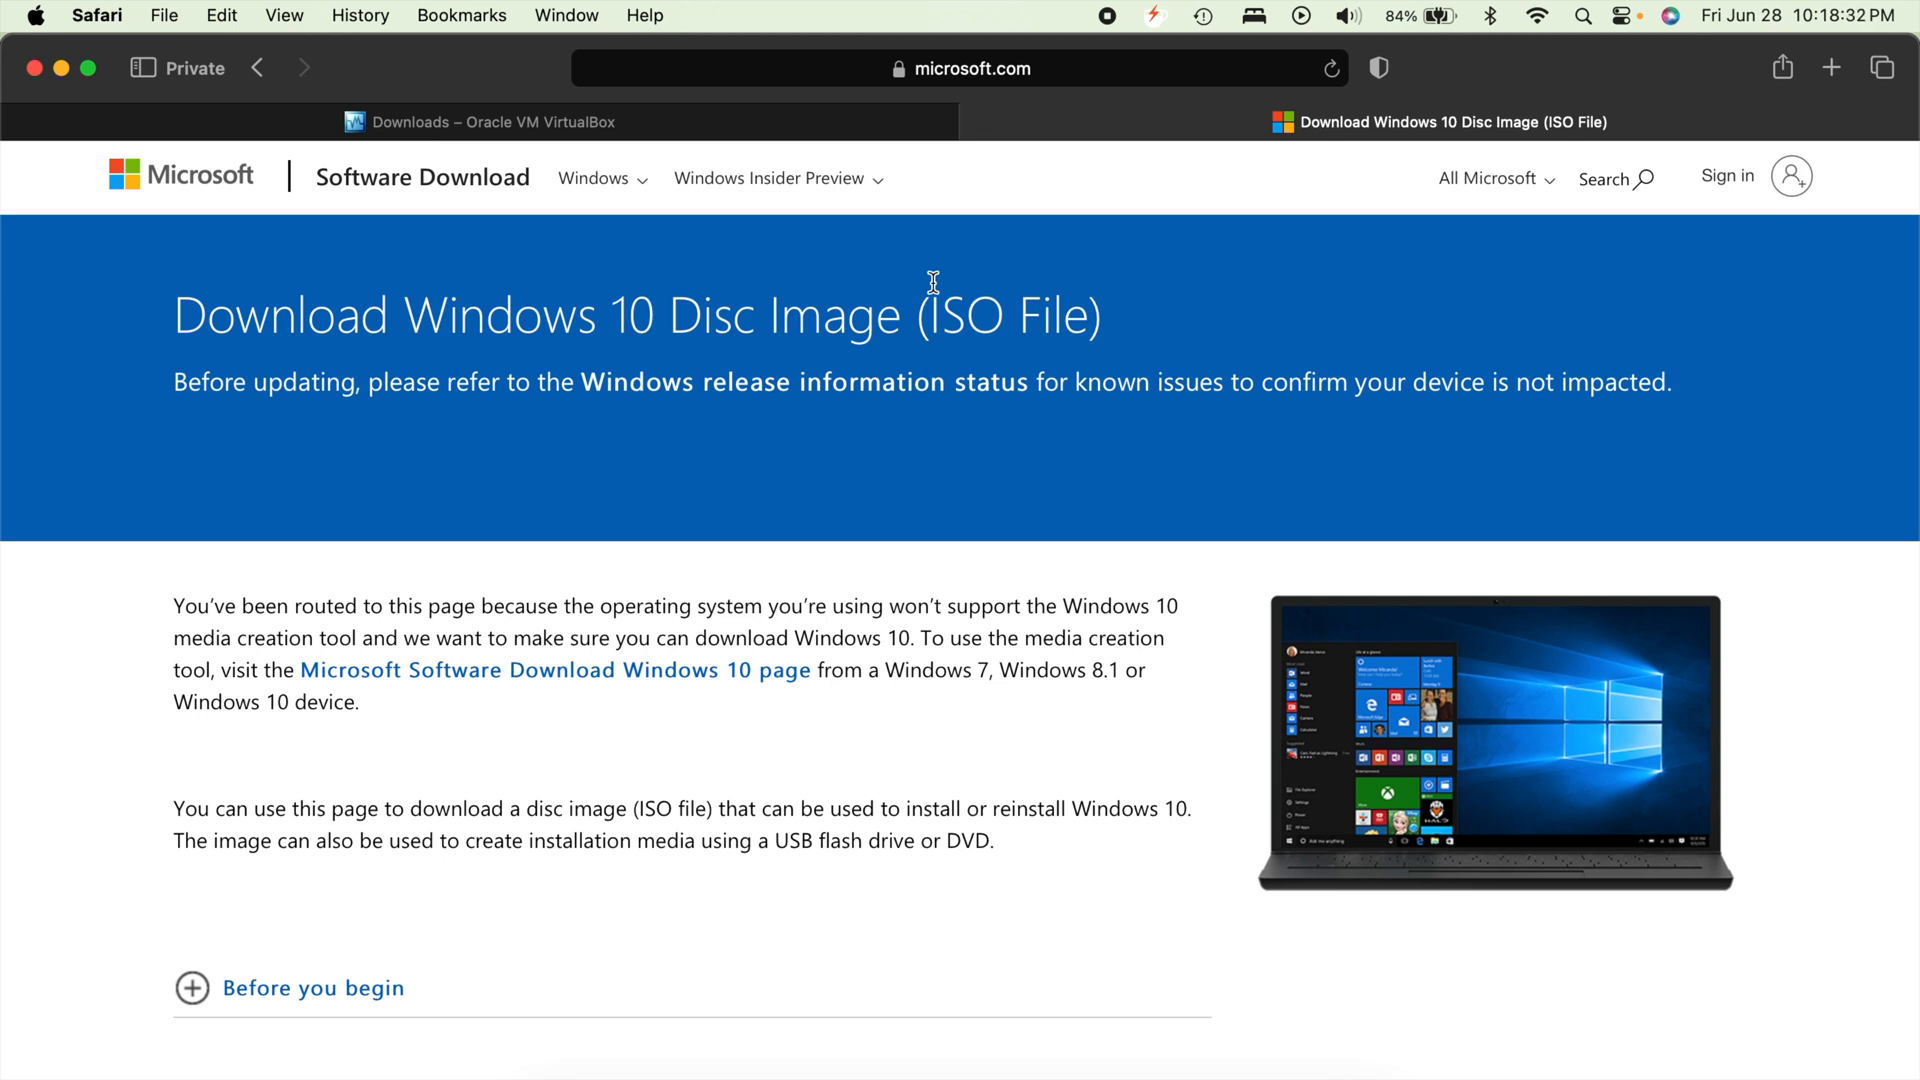
mouse_move(686, 451)
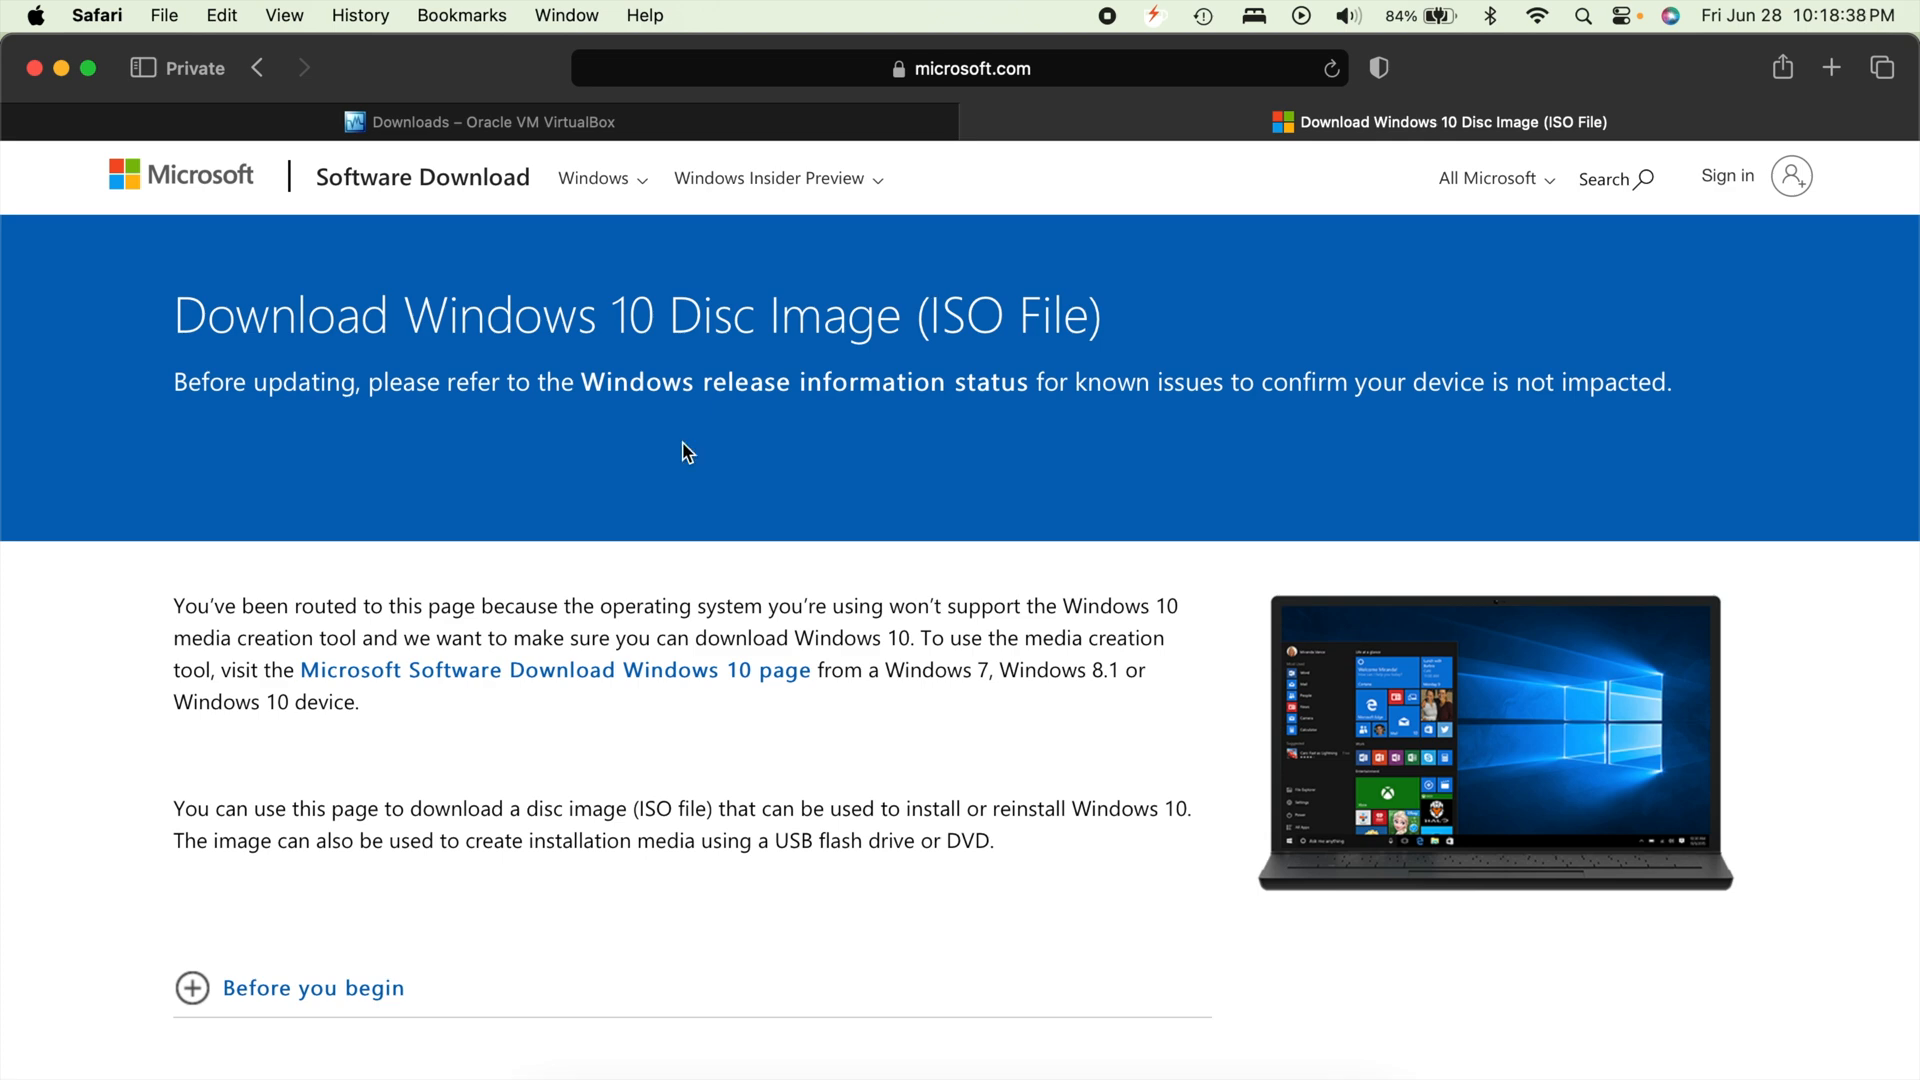
Pick Windows 10 (multi-edition ISO) from the Select edition dropdown on Microsoft's page
scroll(down, 3)
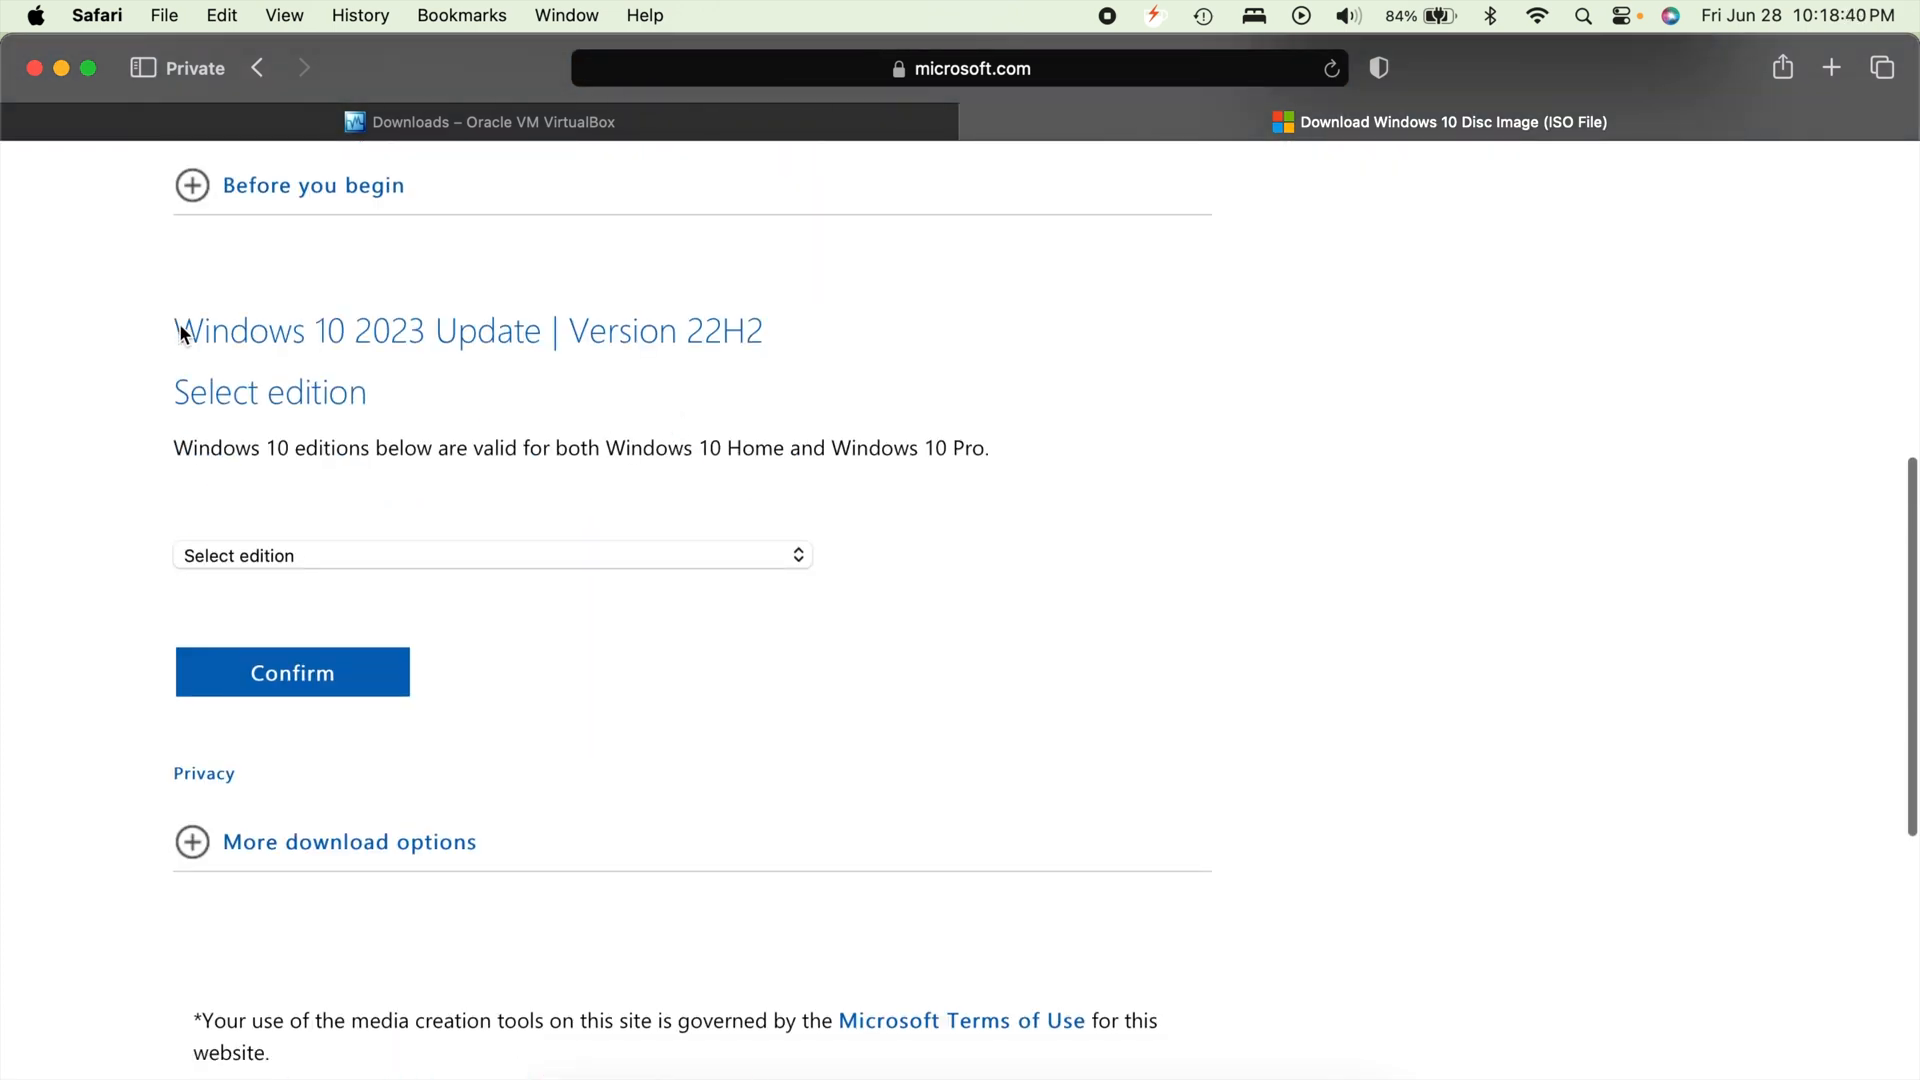
click(490, 555)
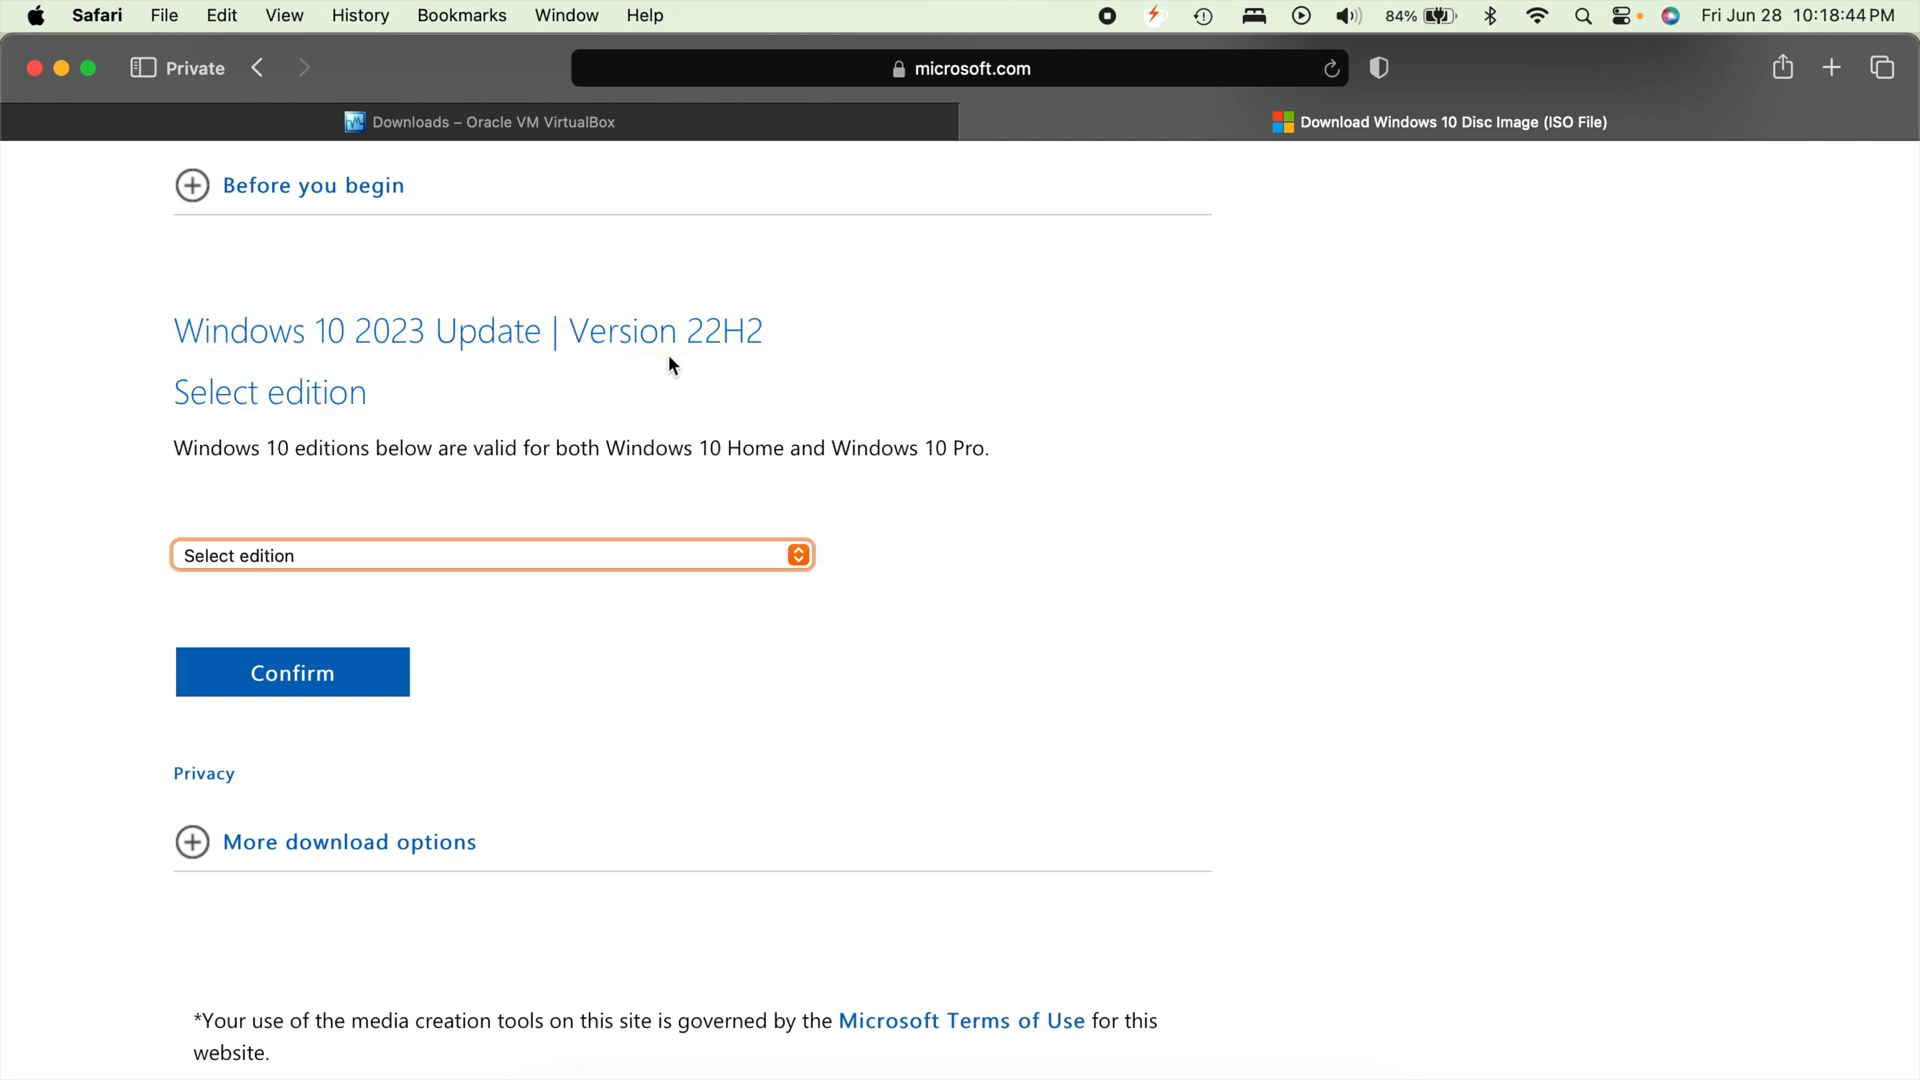
mouse_move(498, 564)
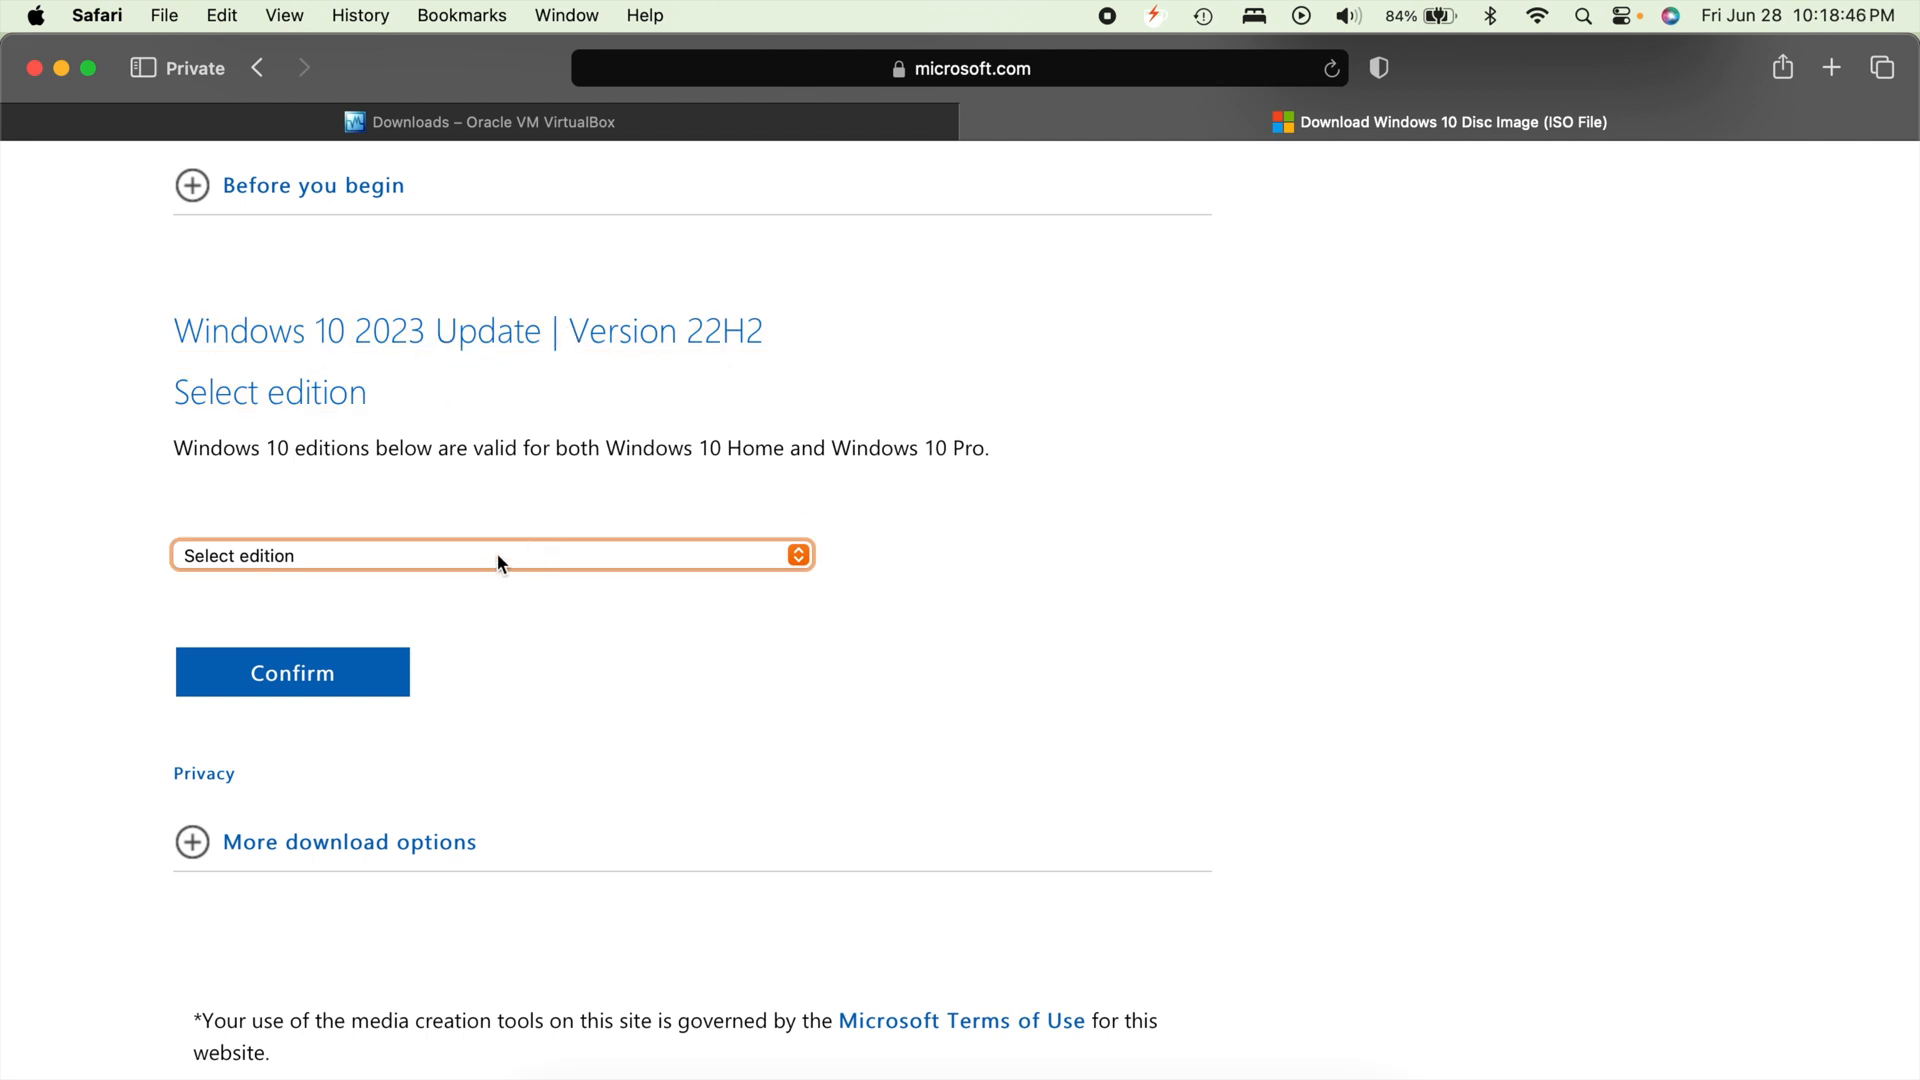
click(490, 554)
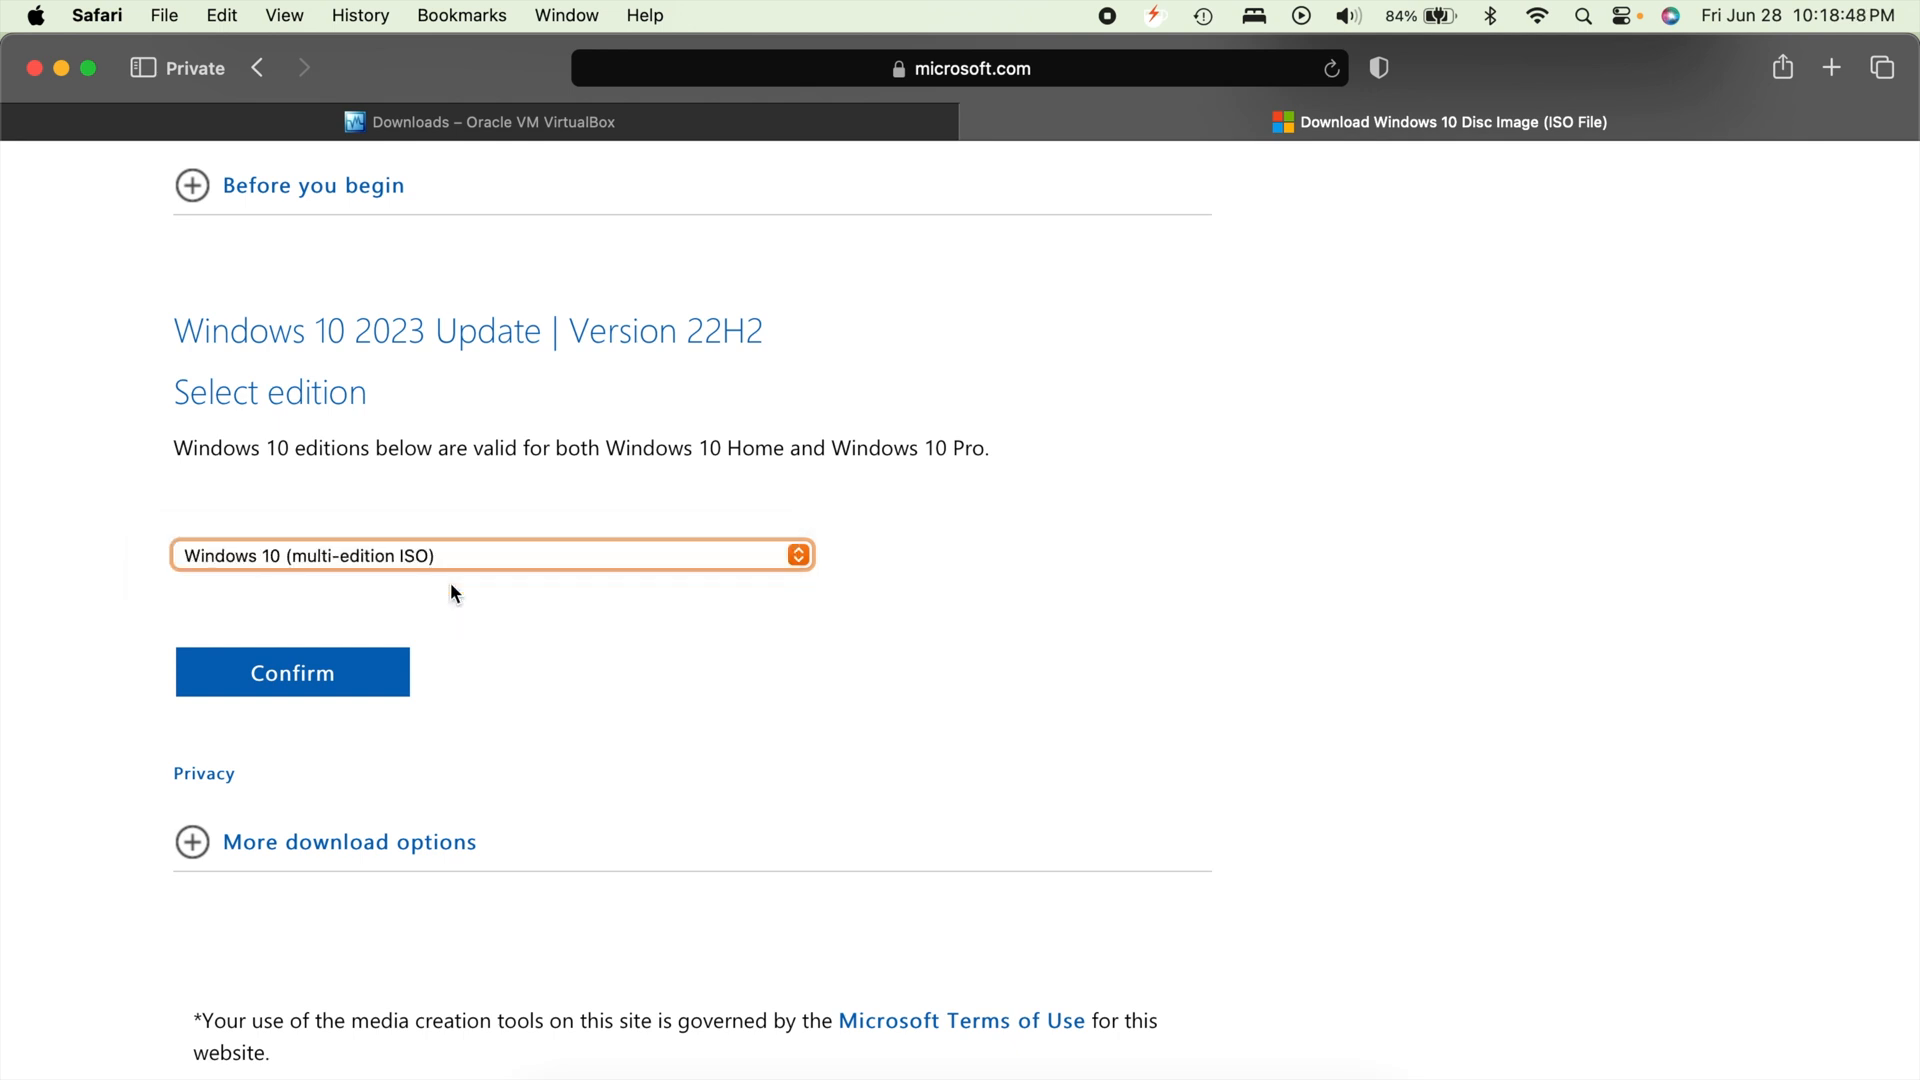
Confirm the Windows 10 (multi-edition ISO) edition for download
click(291, 671)
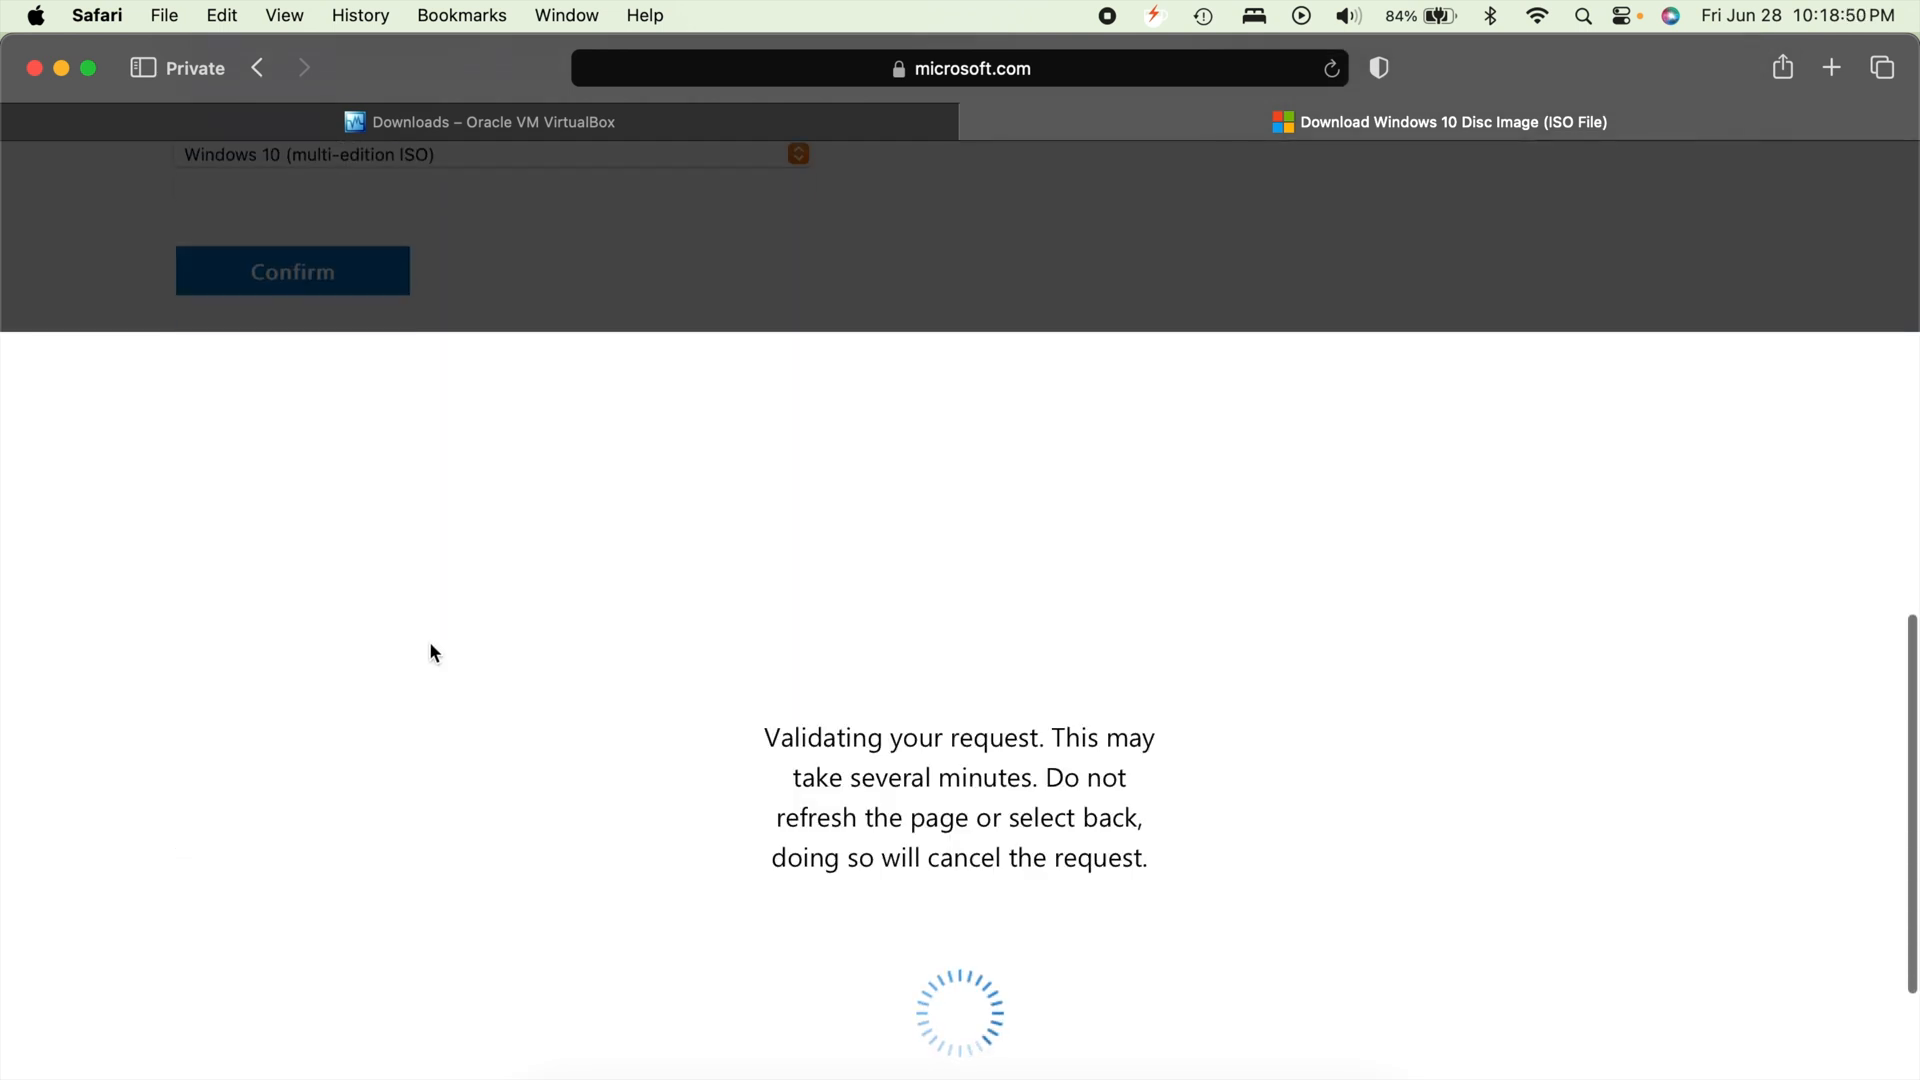
mouse_move(671, 679)
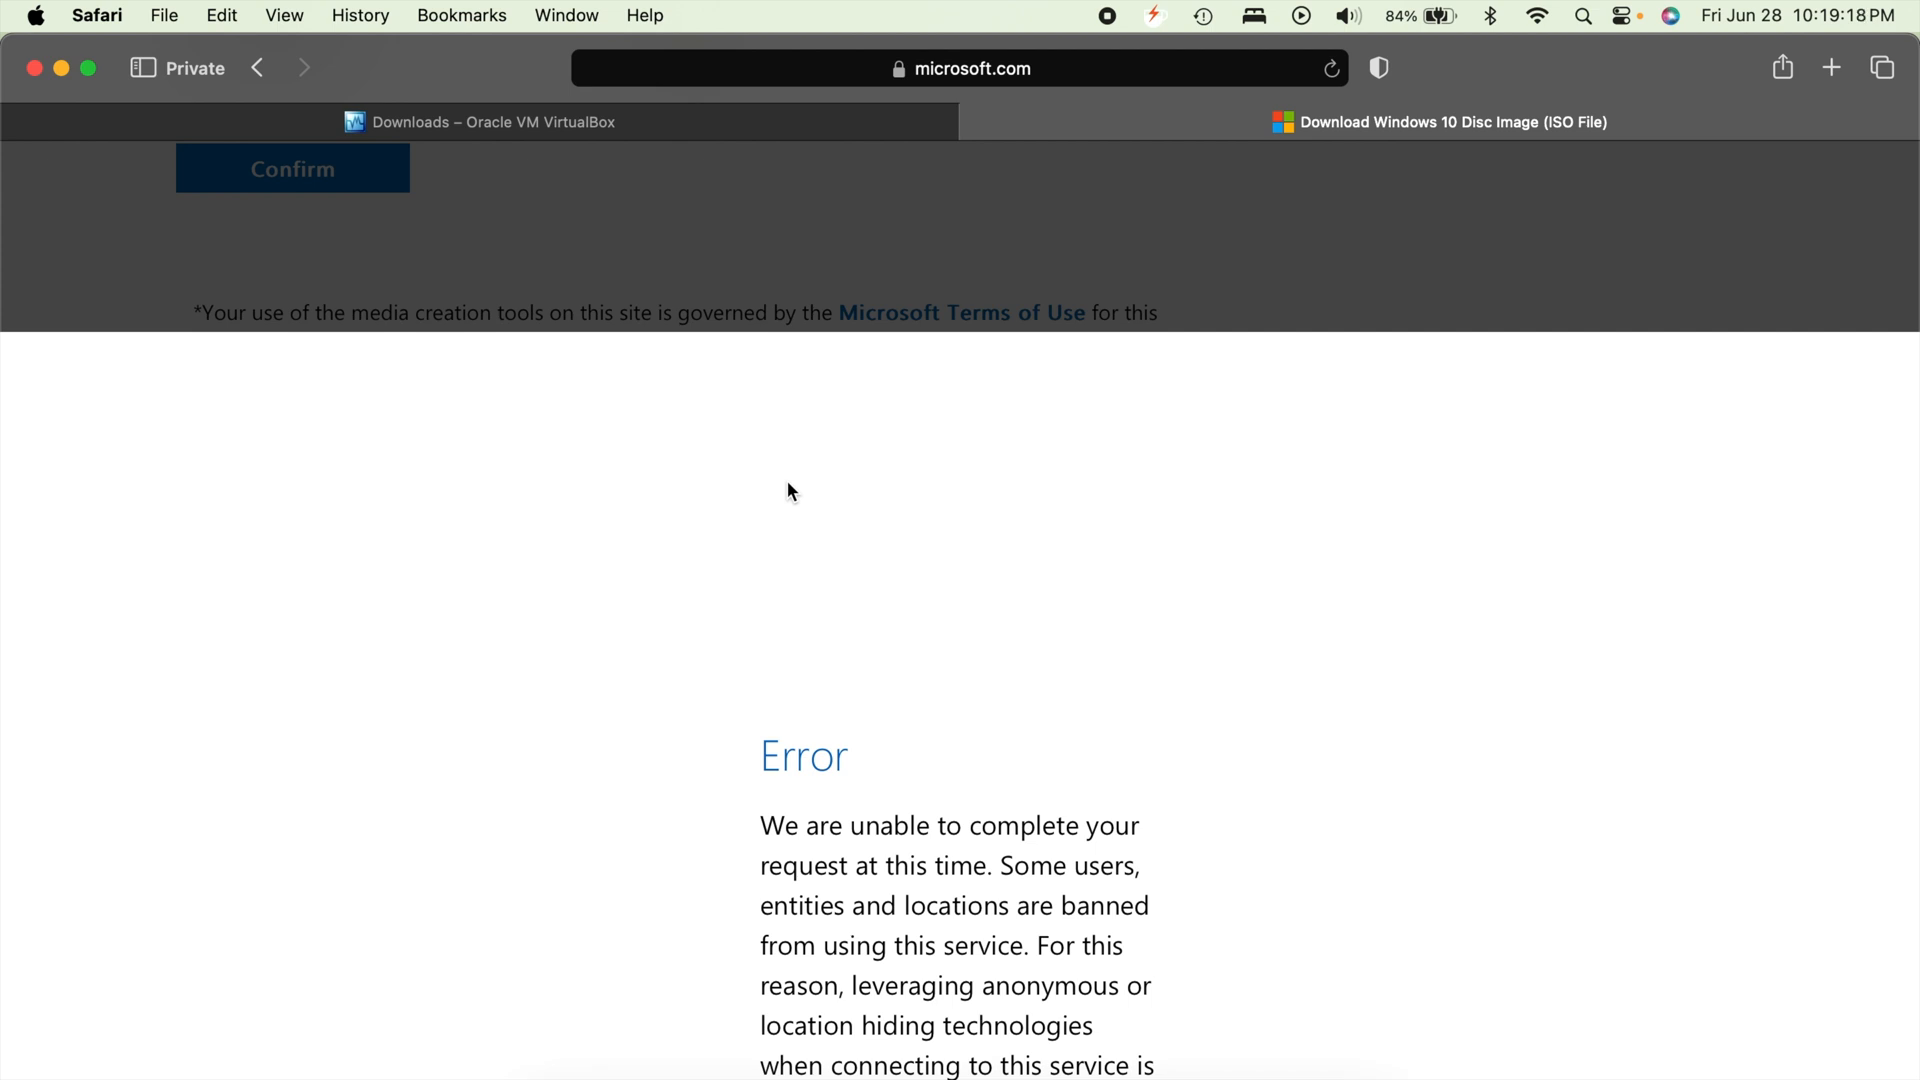
mouse_move(945, 602)
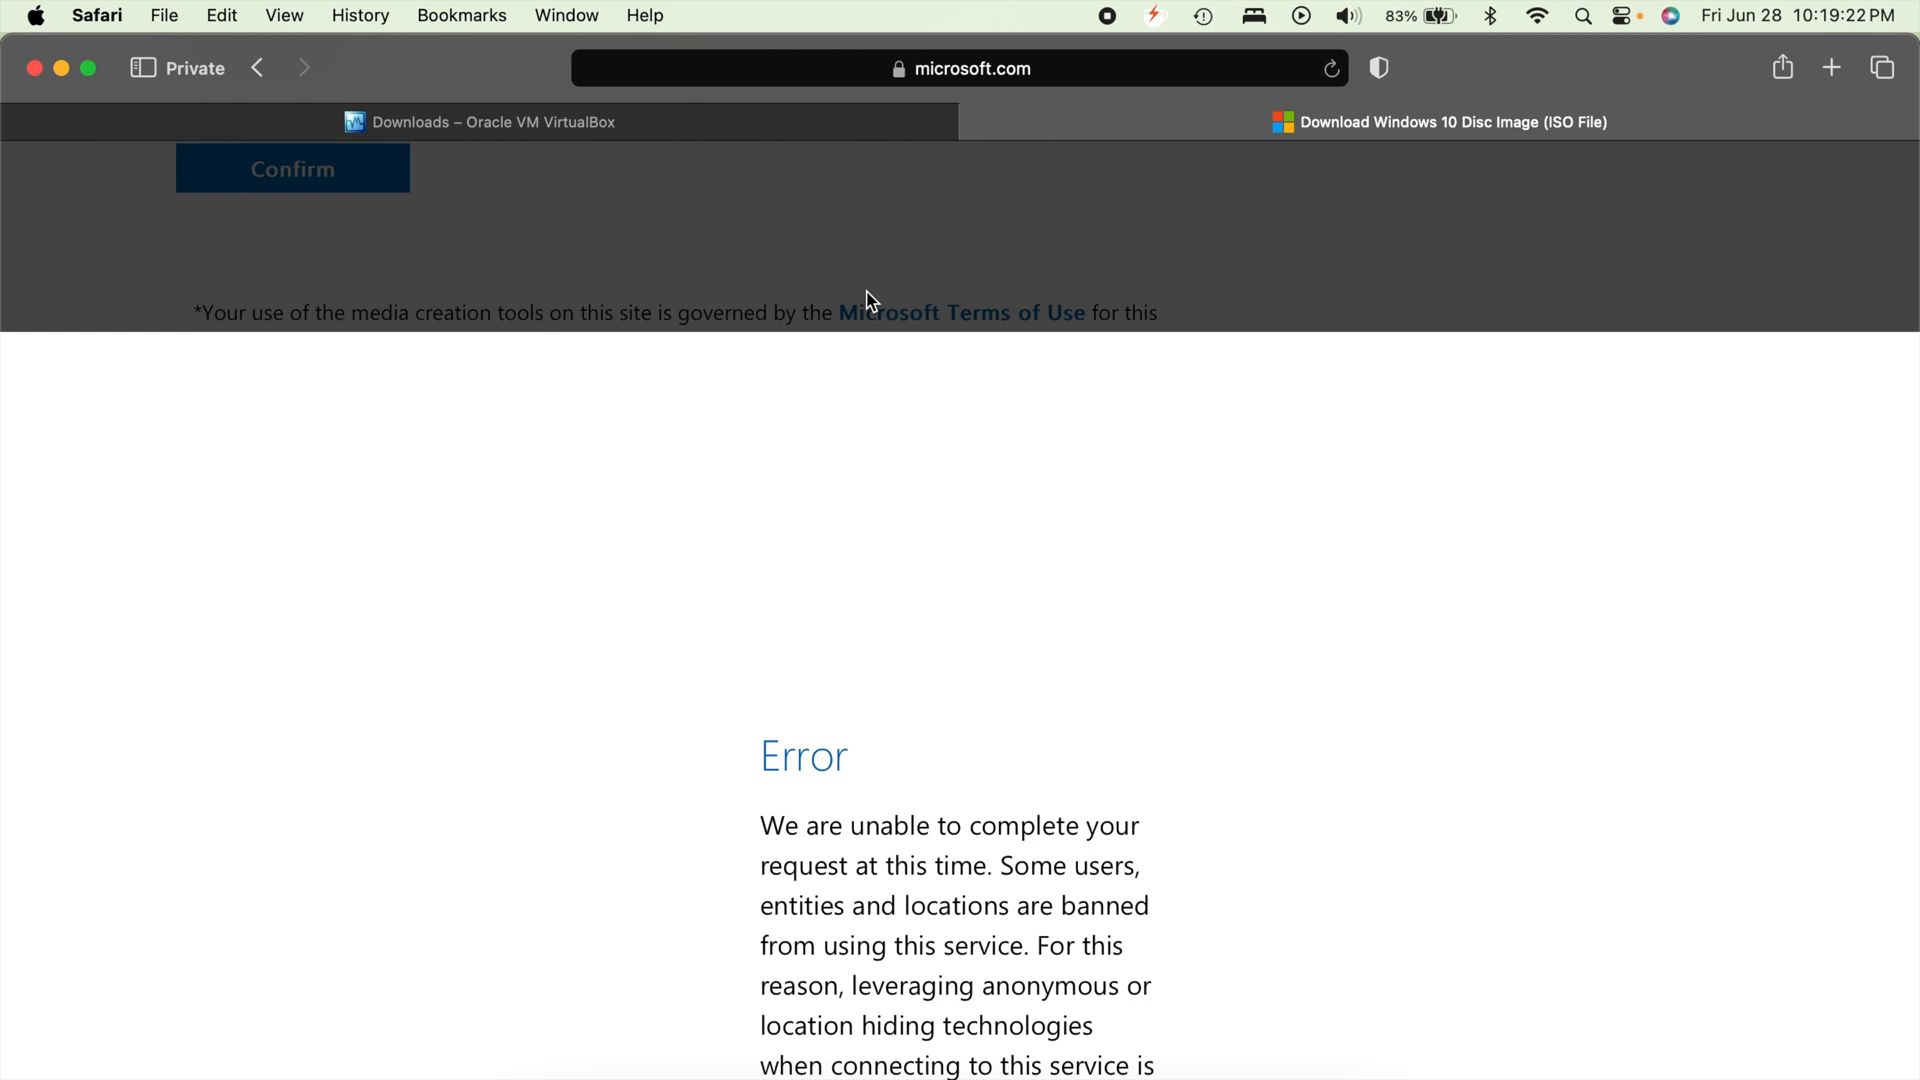
mouse_move(1053, 527)
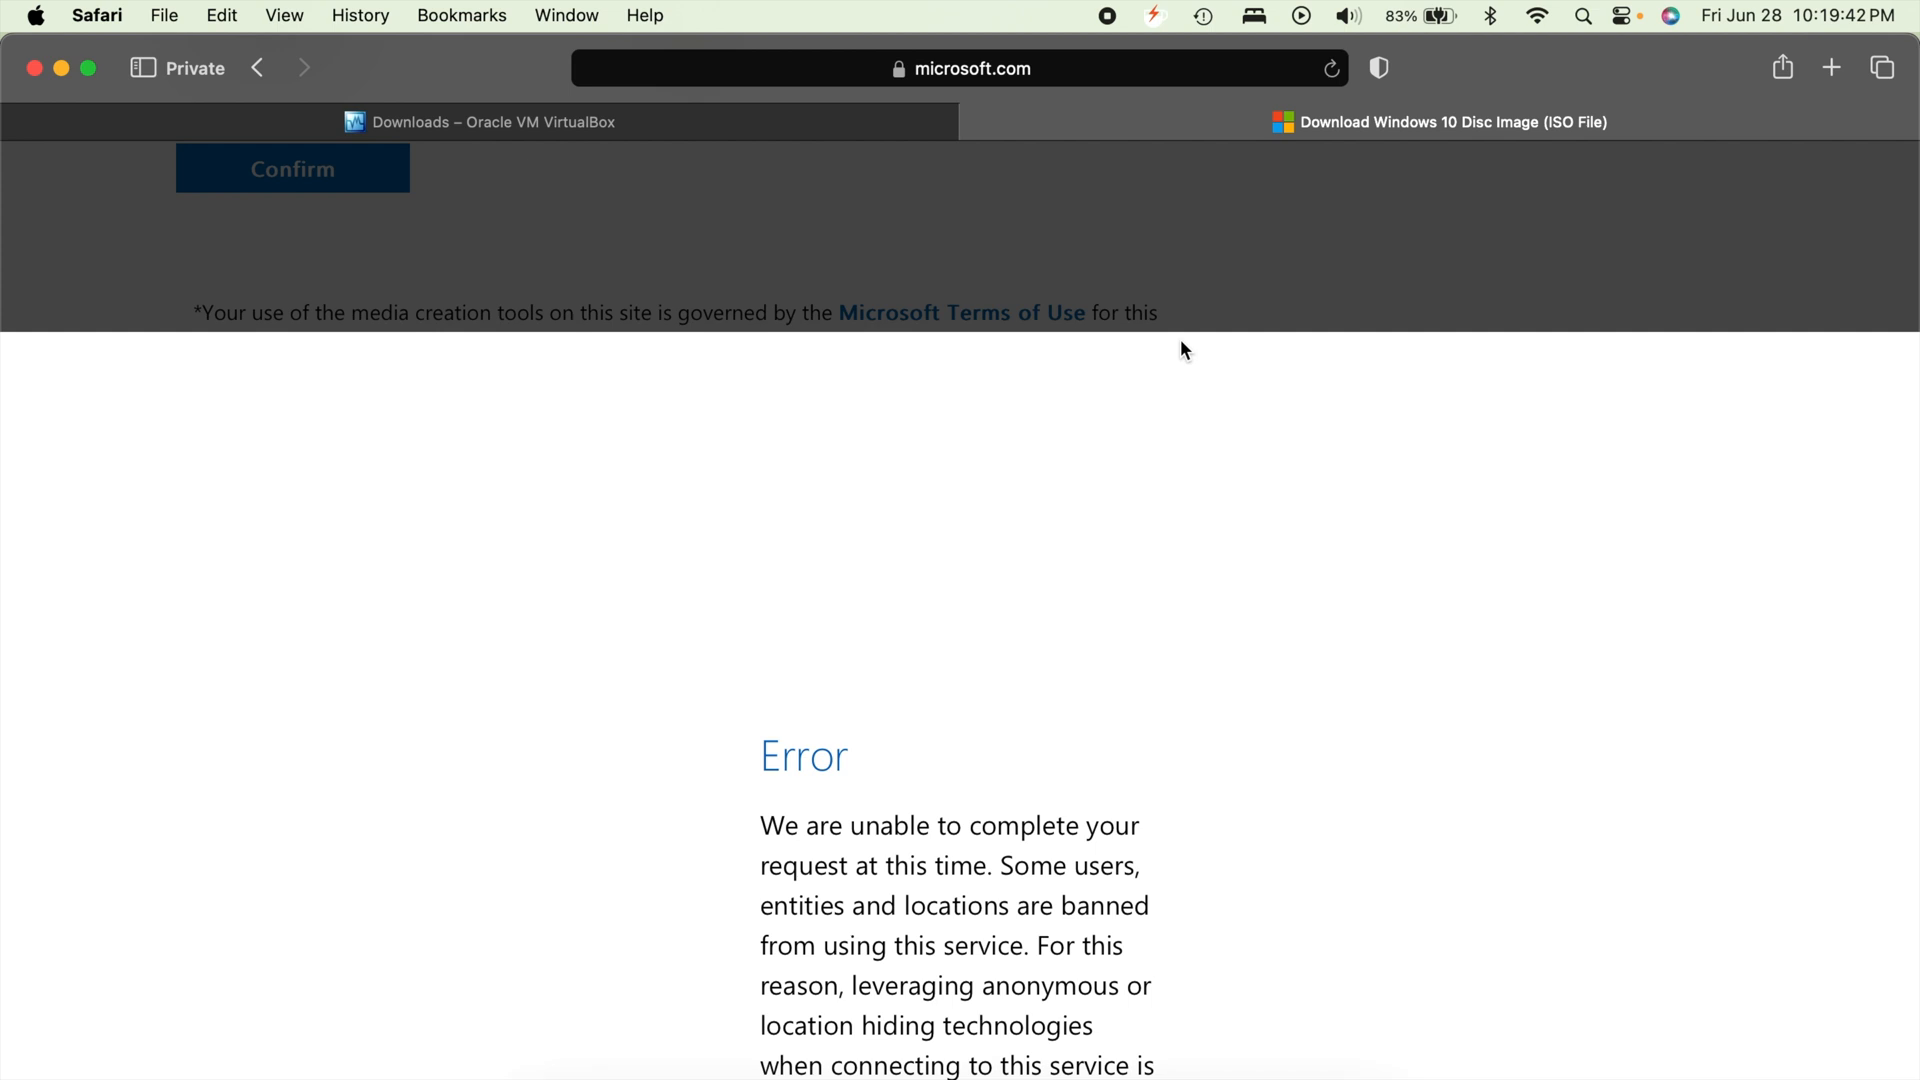
mouse_move(961, 249)
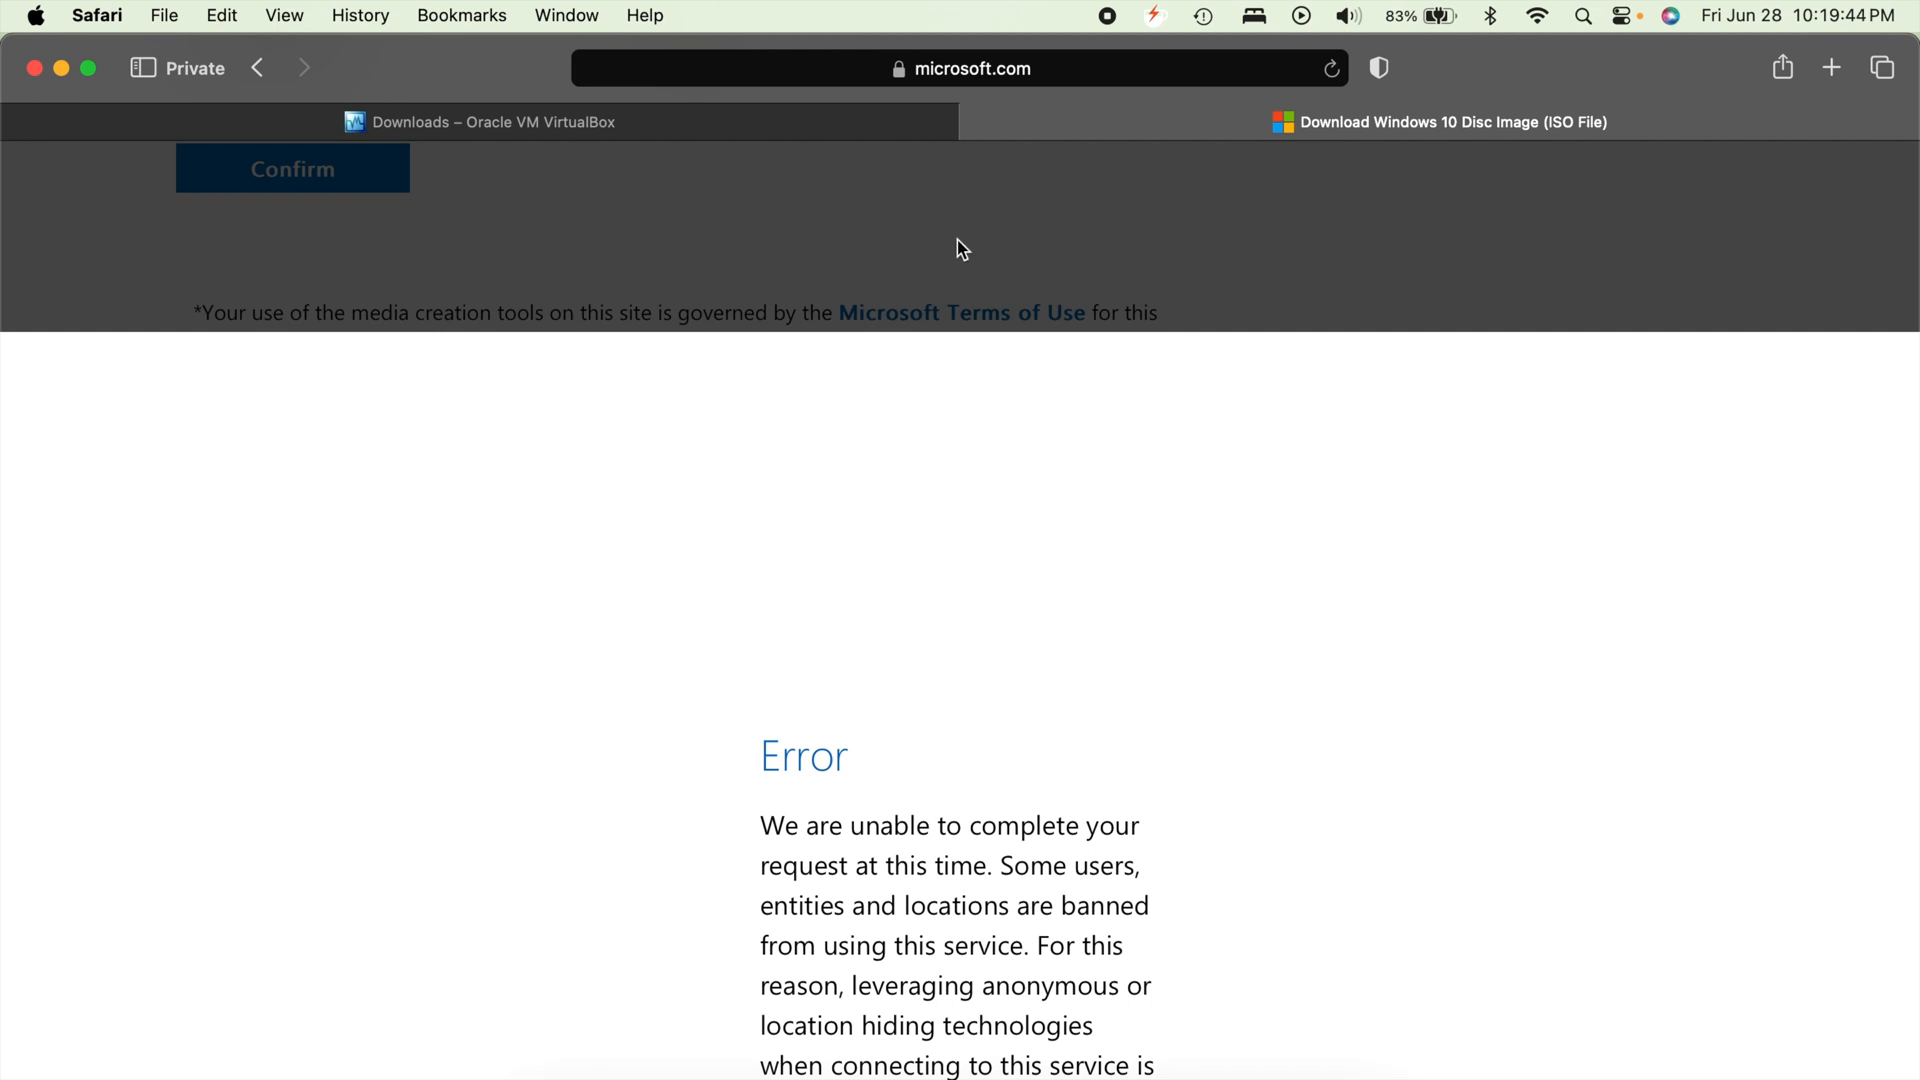
mouse_move(622, 191)
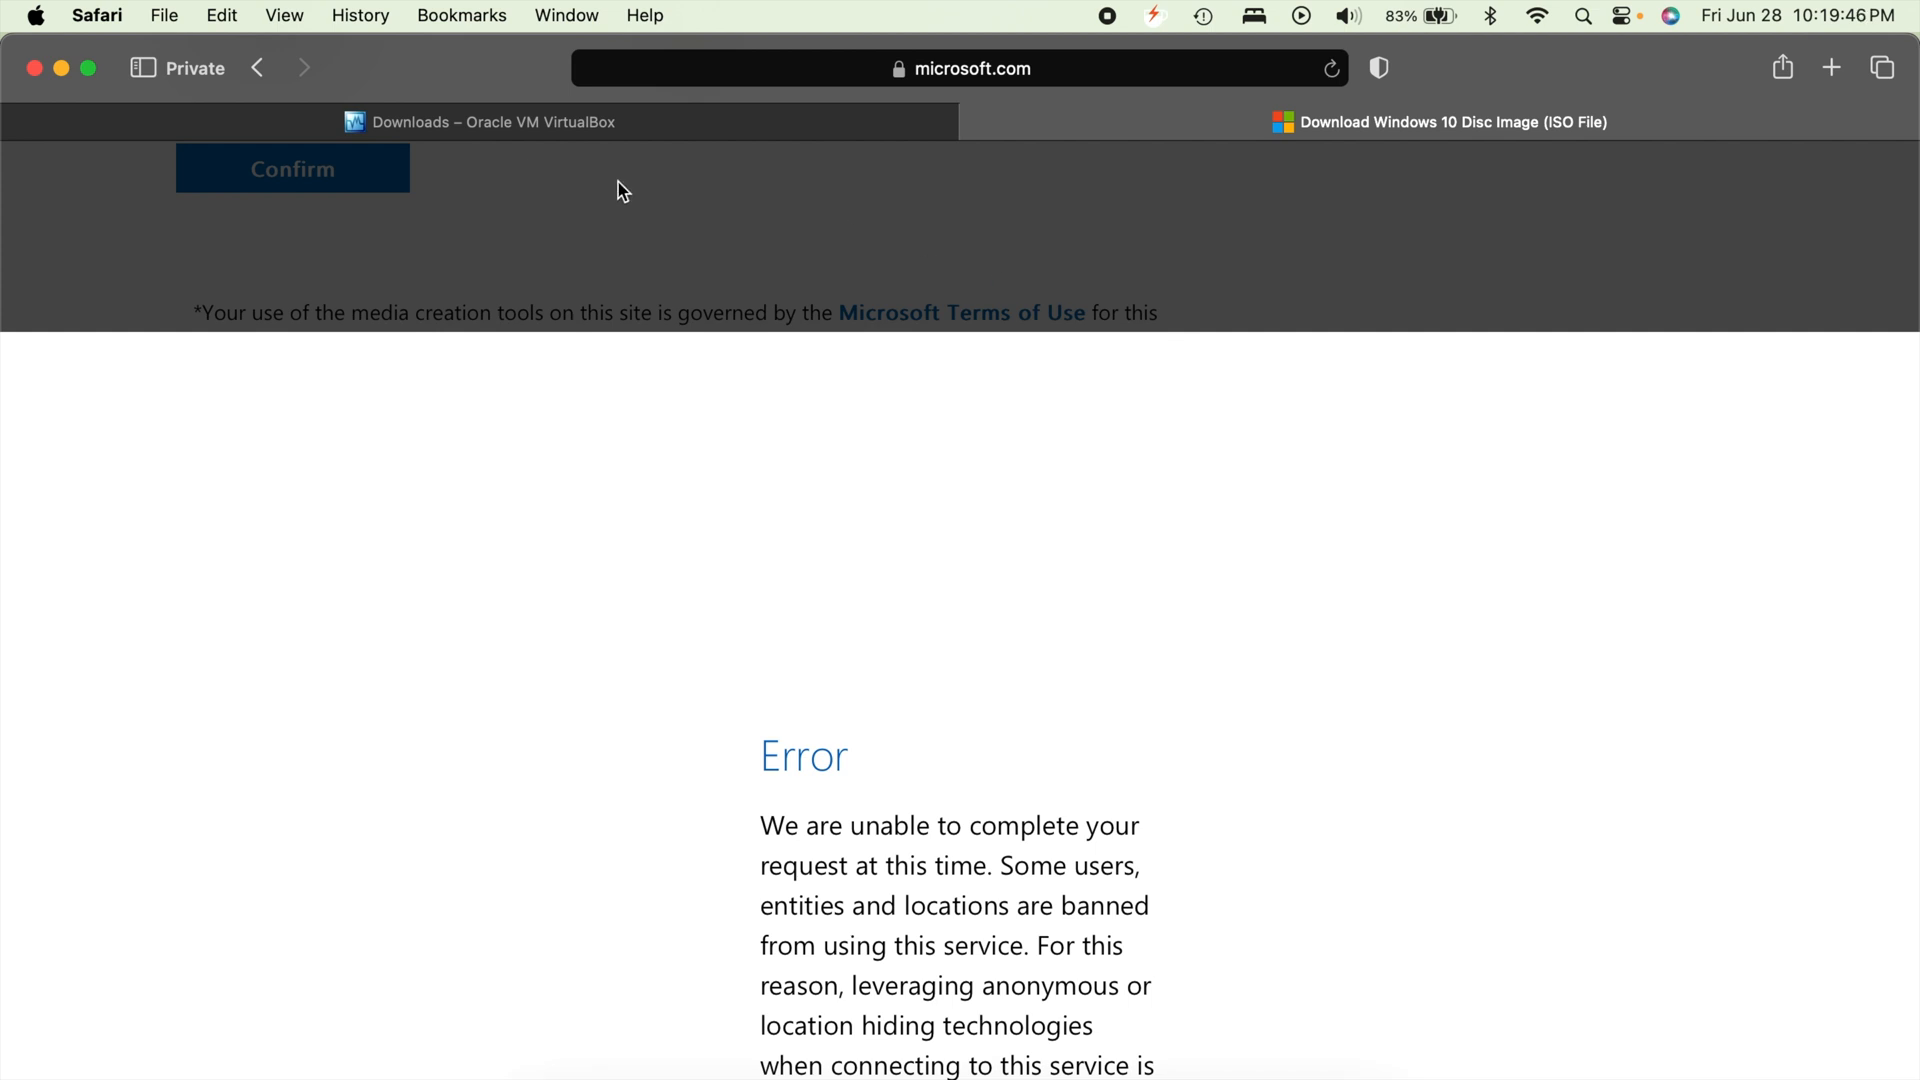
mouse_move(315, 273)
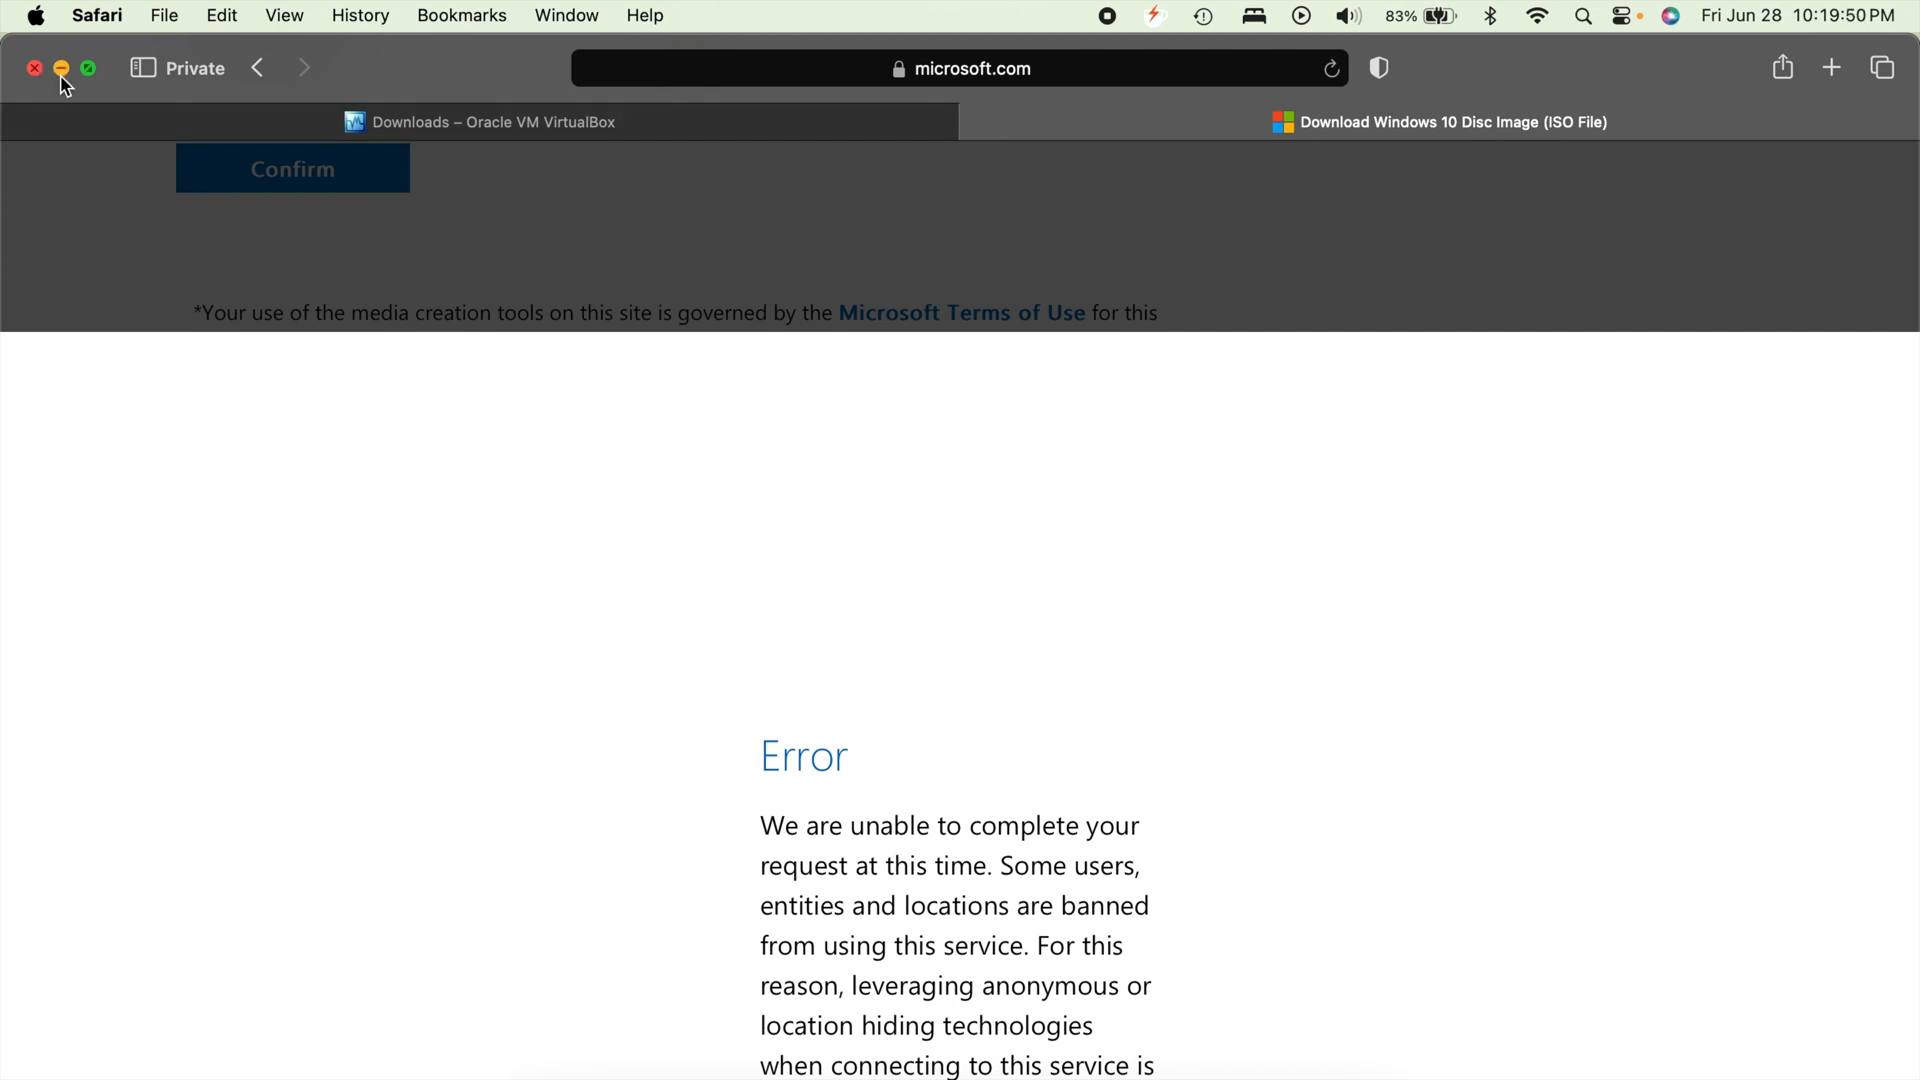
Minimize Safari and bring up the VirtualBox Manager with the Windows 10, 11 and XP VMs
click(60, 69)
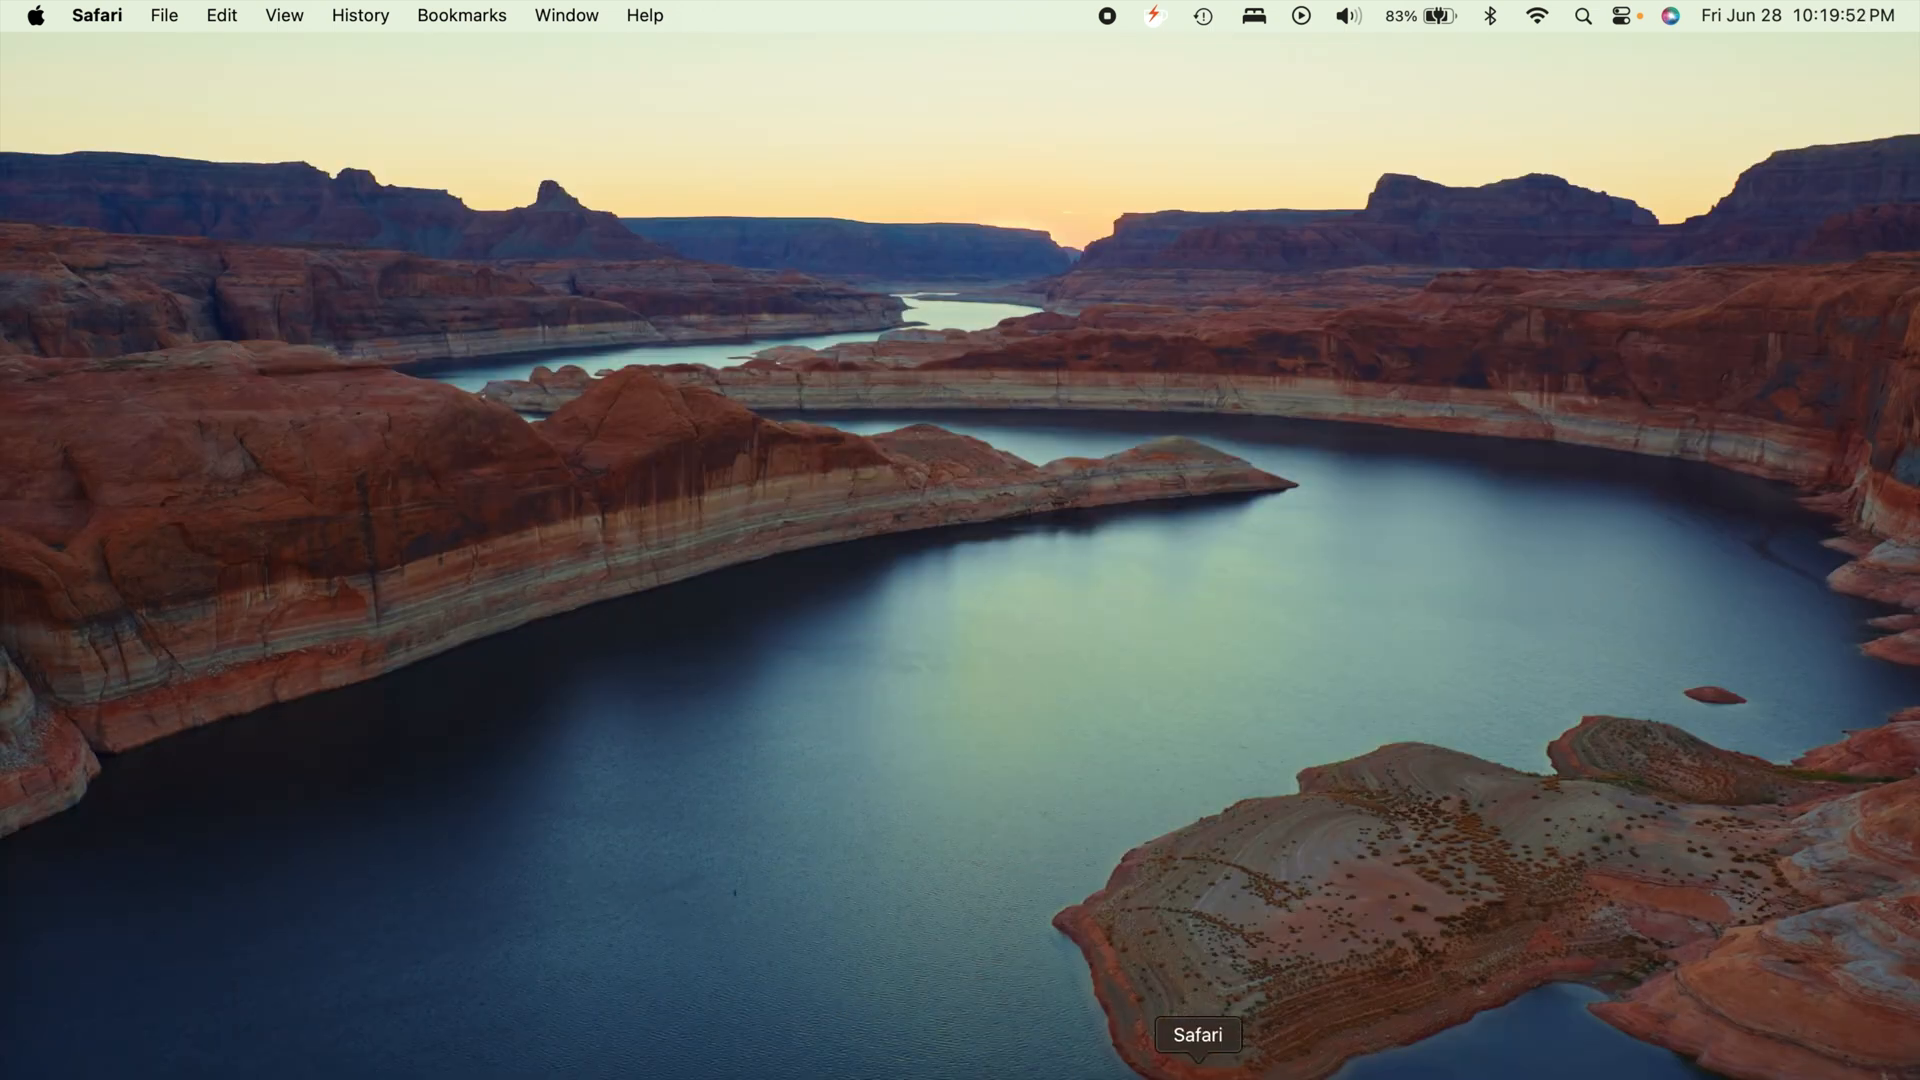
mouse_move(1035, 735)
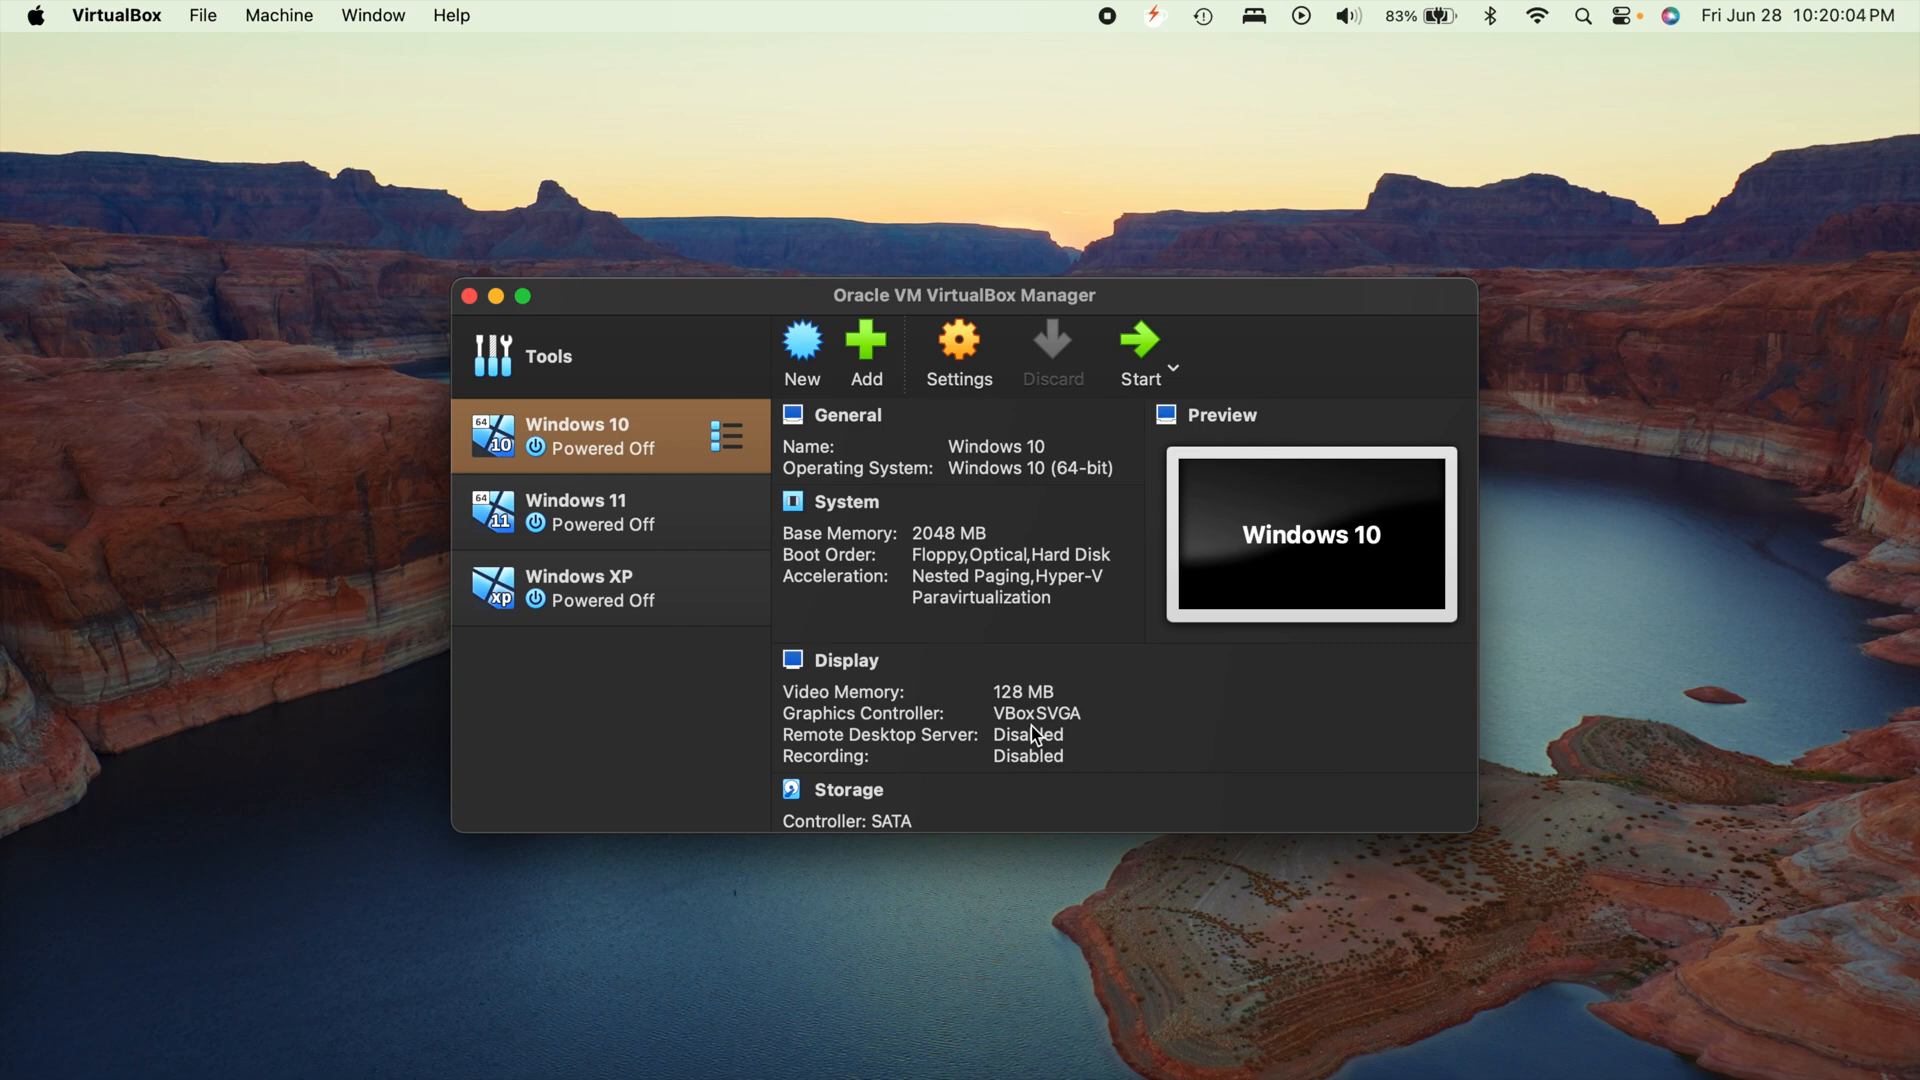
click(609, 588)
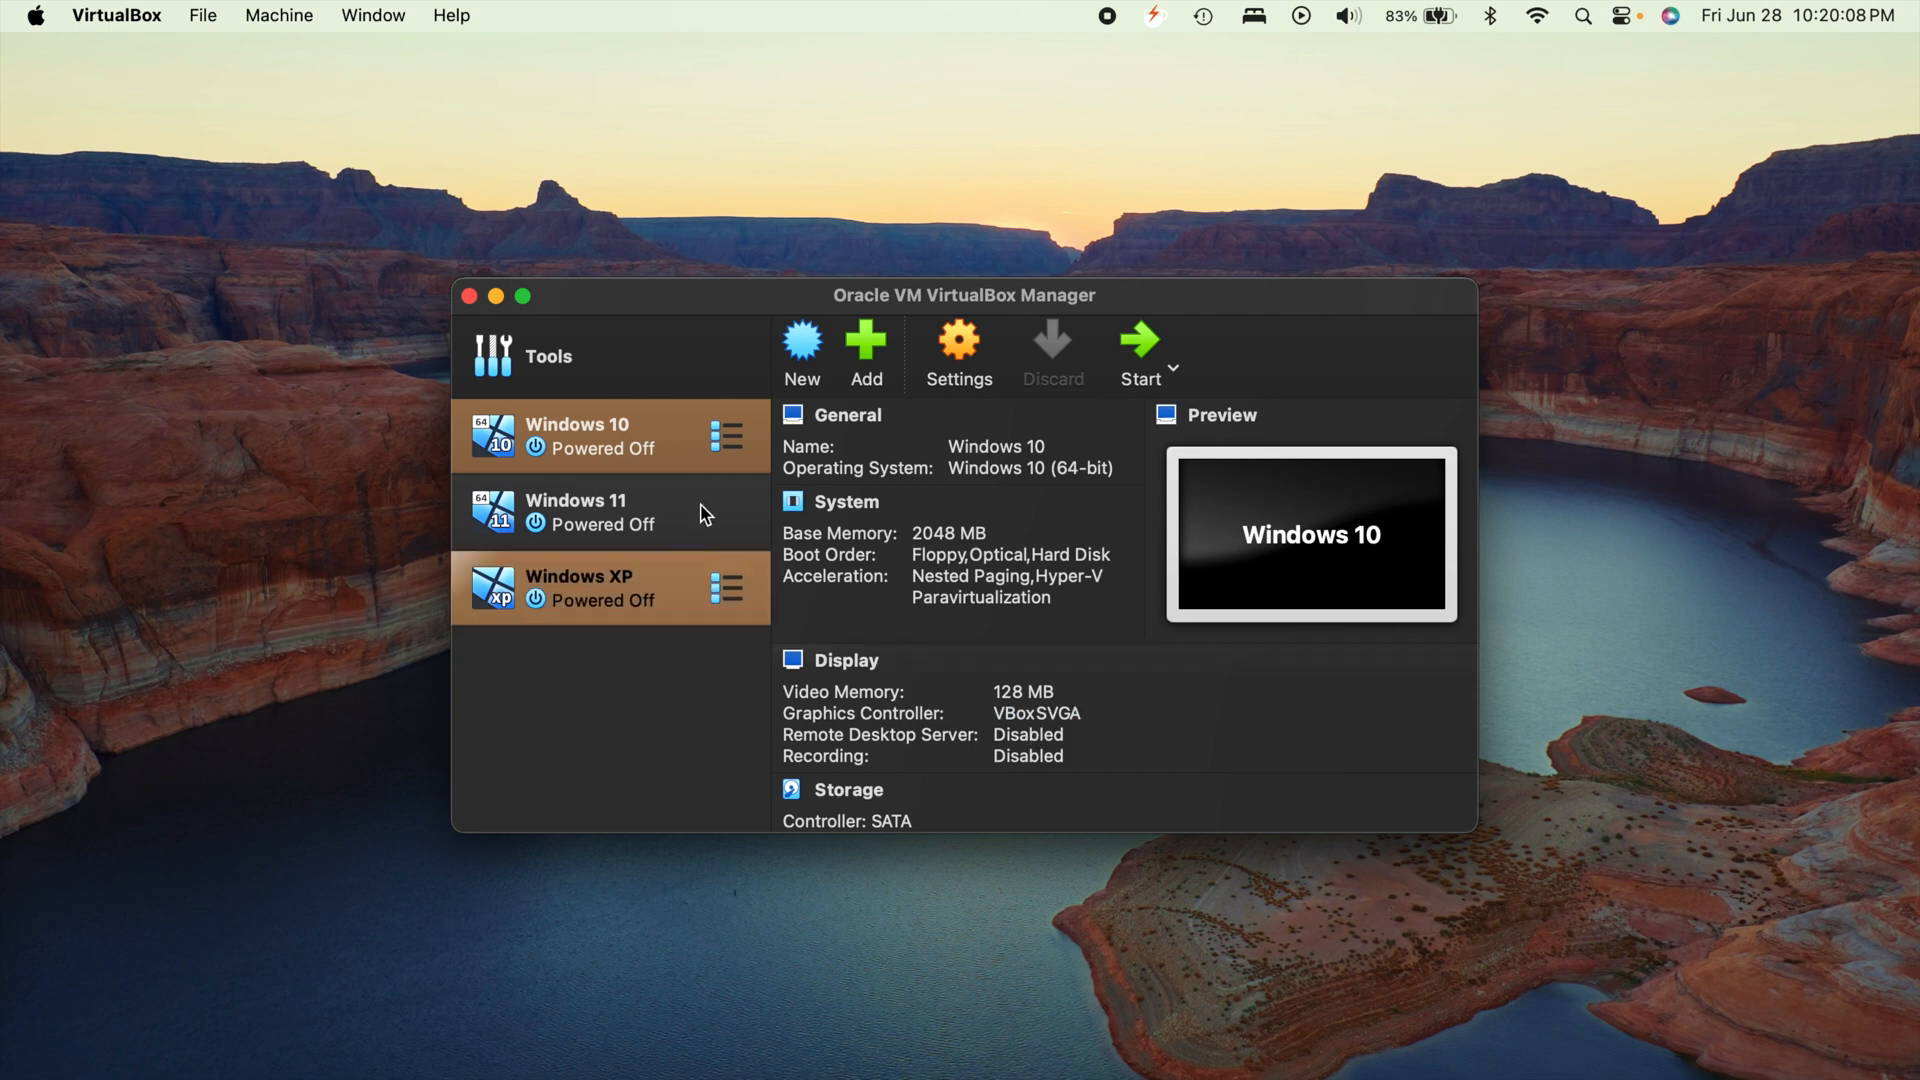
click(600, 435)
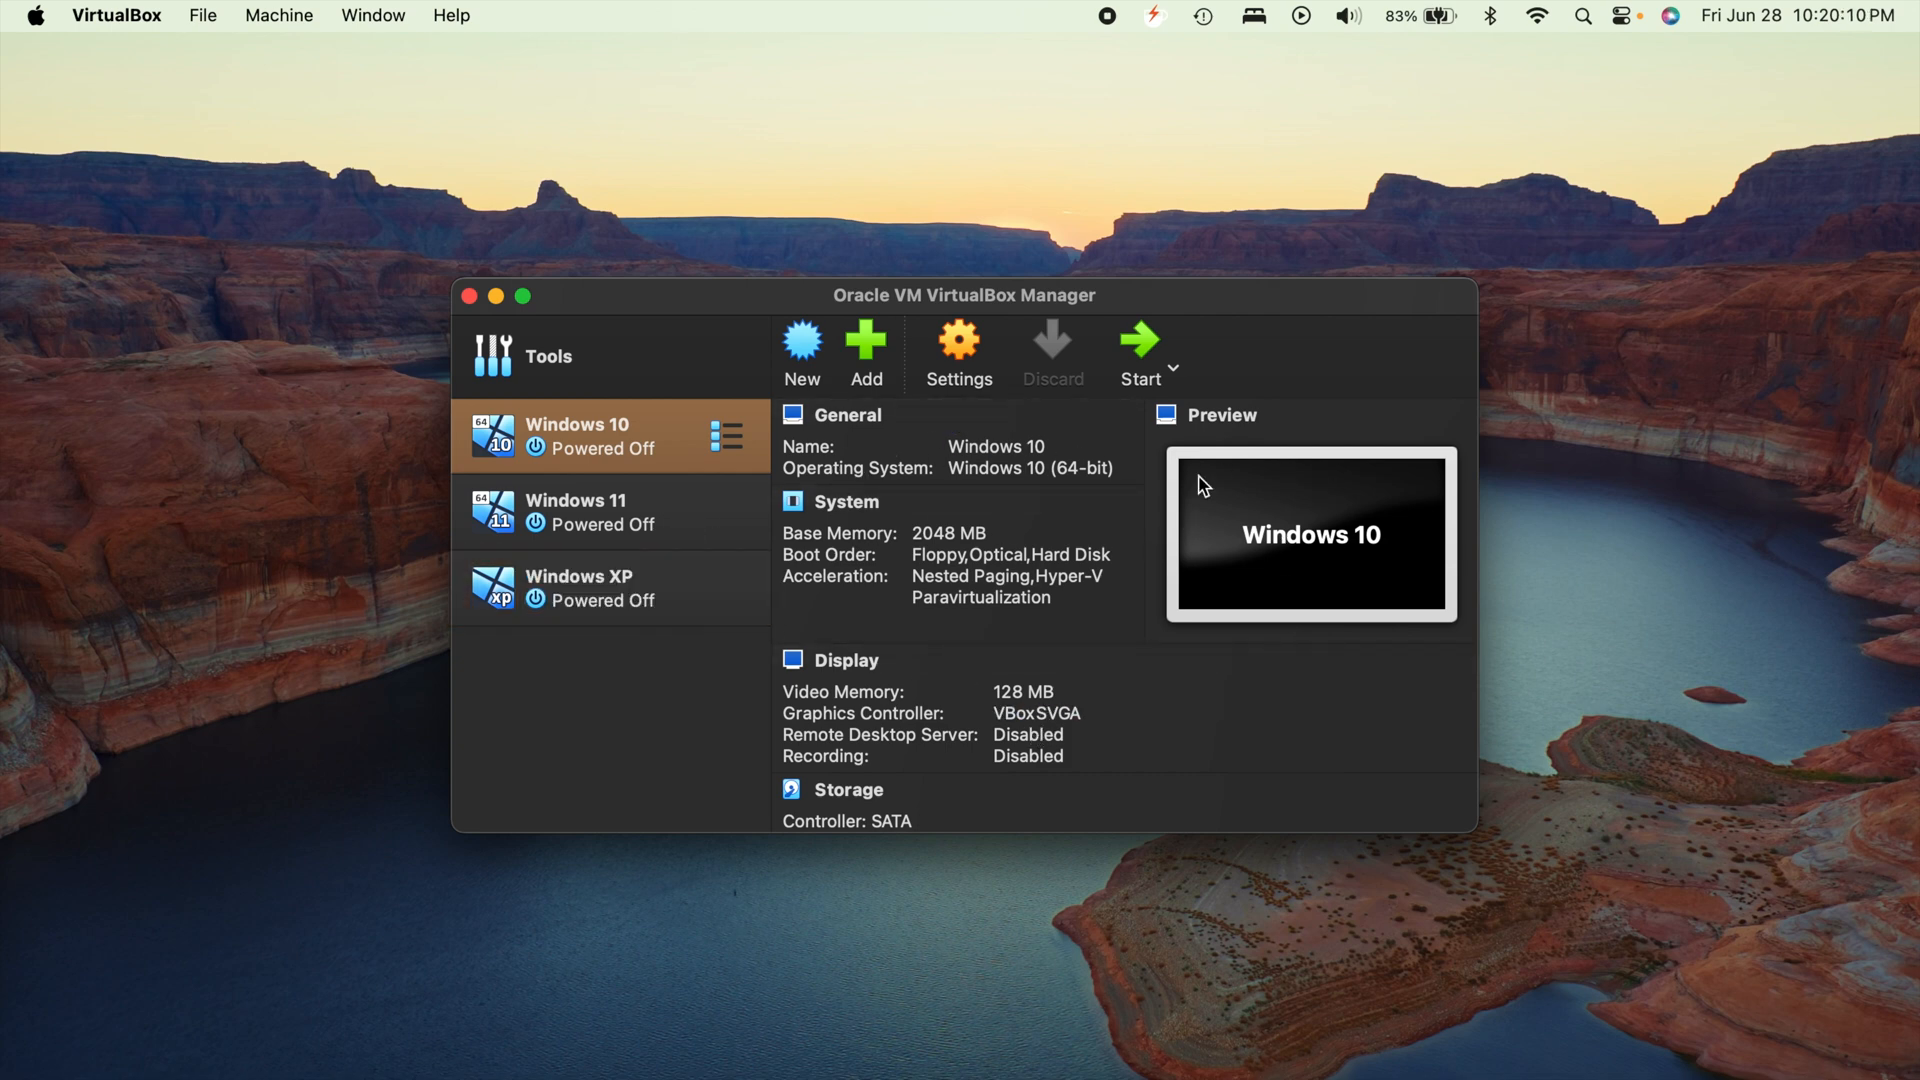
mouse_move(556, 426)
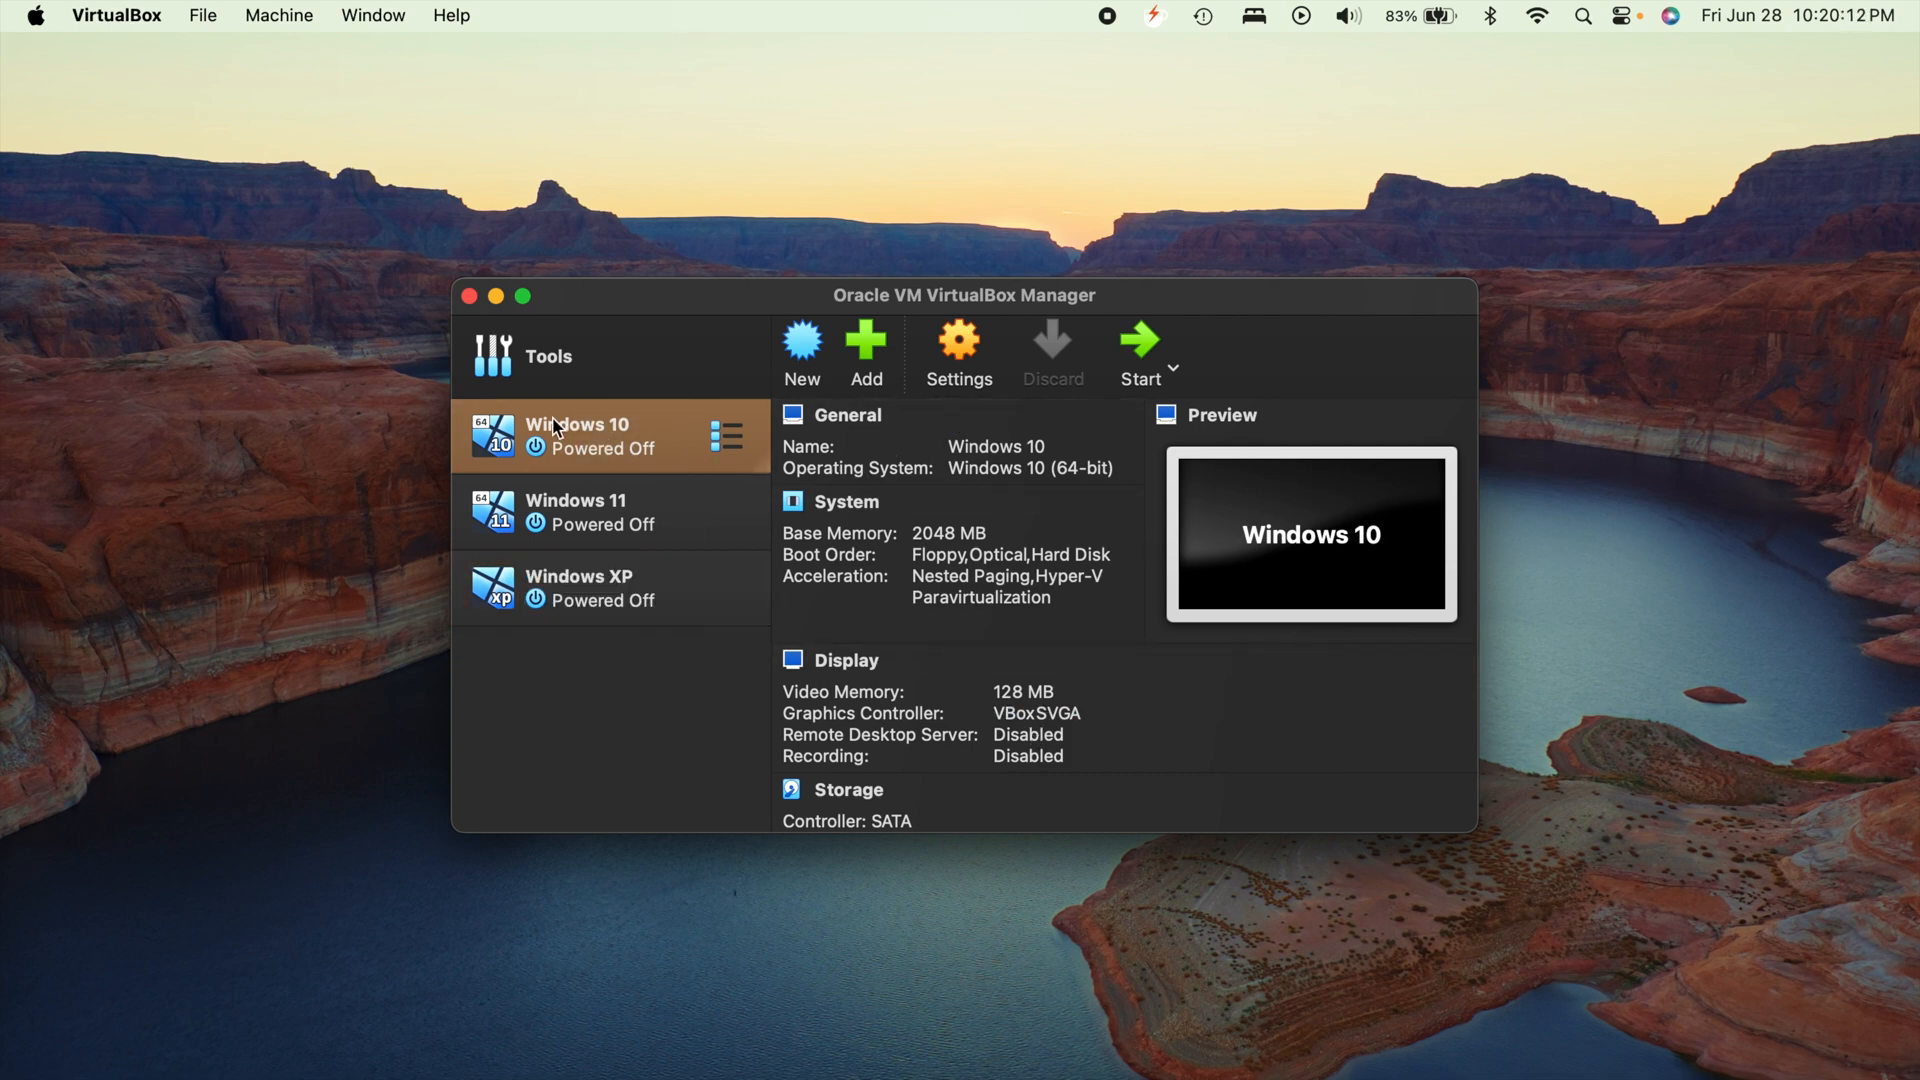
mouse_move(591, 741)
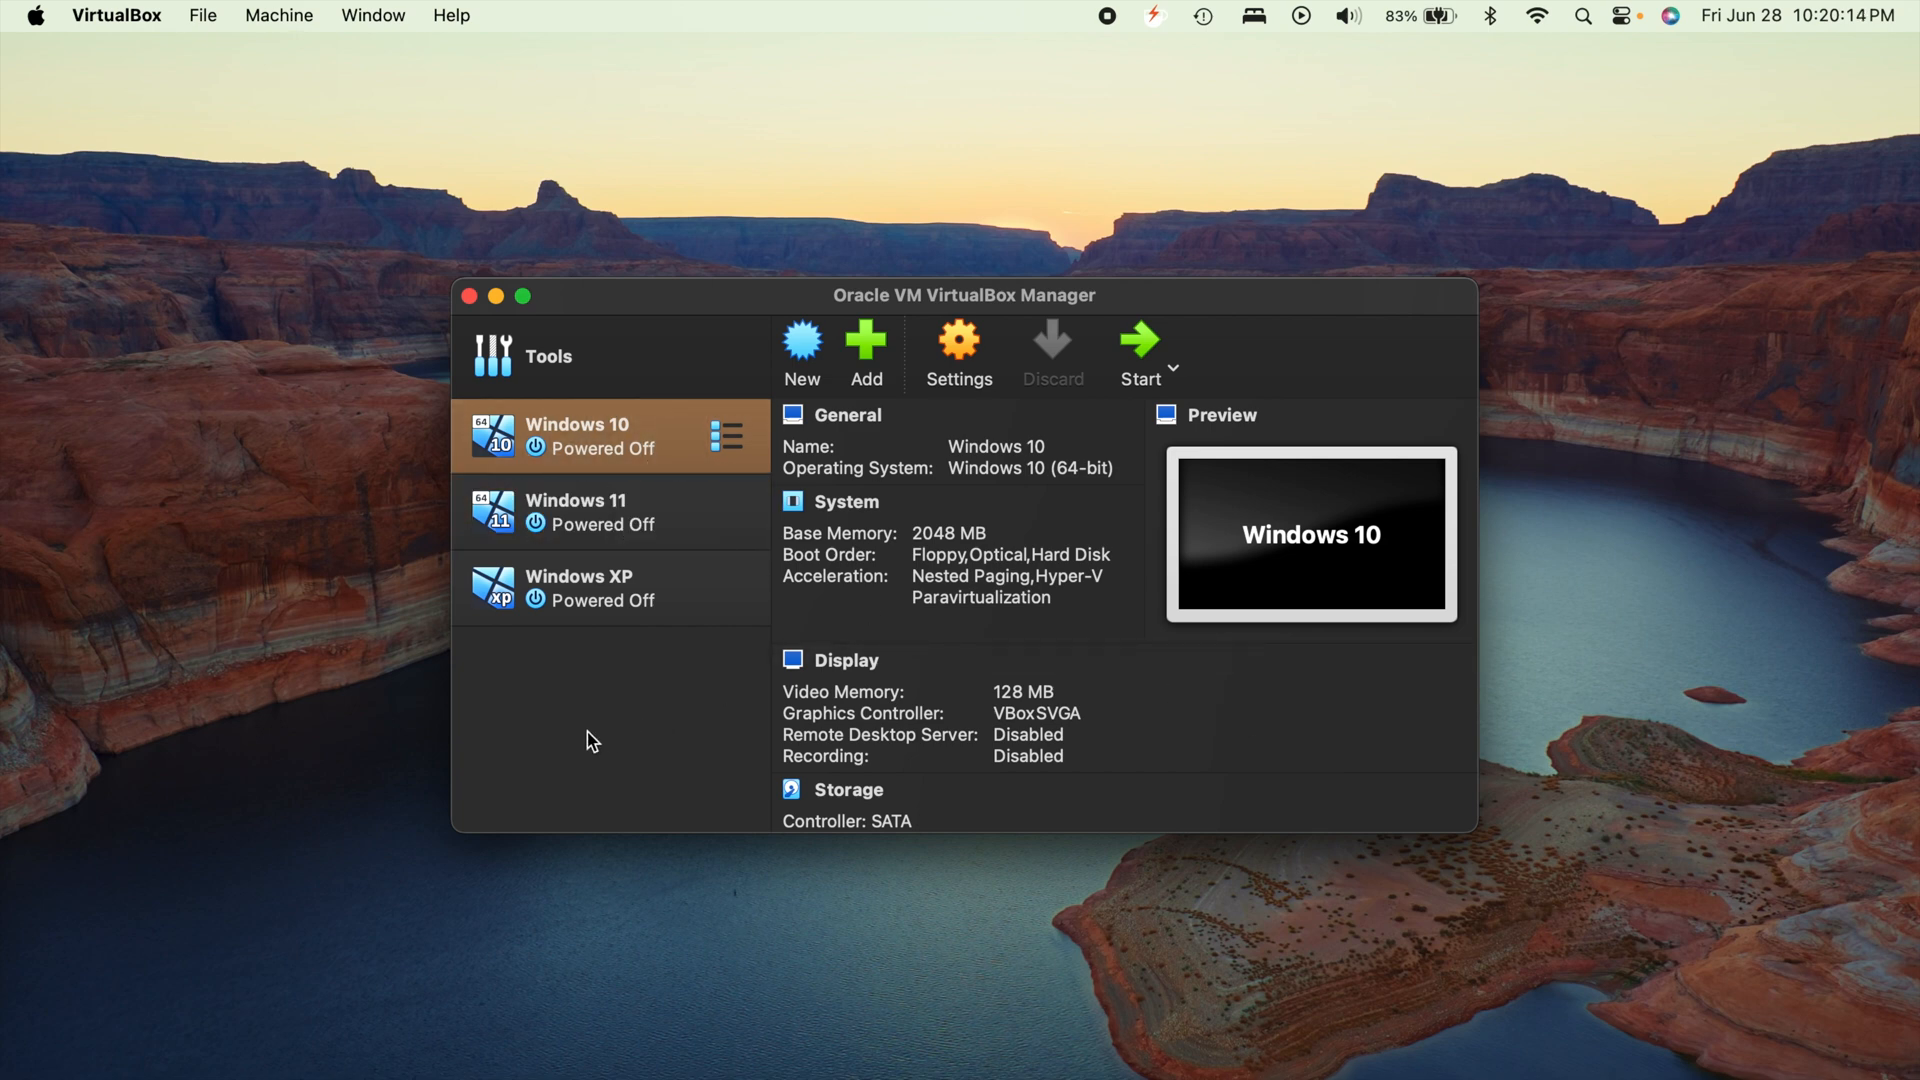
mouse_move(980, 236)
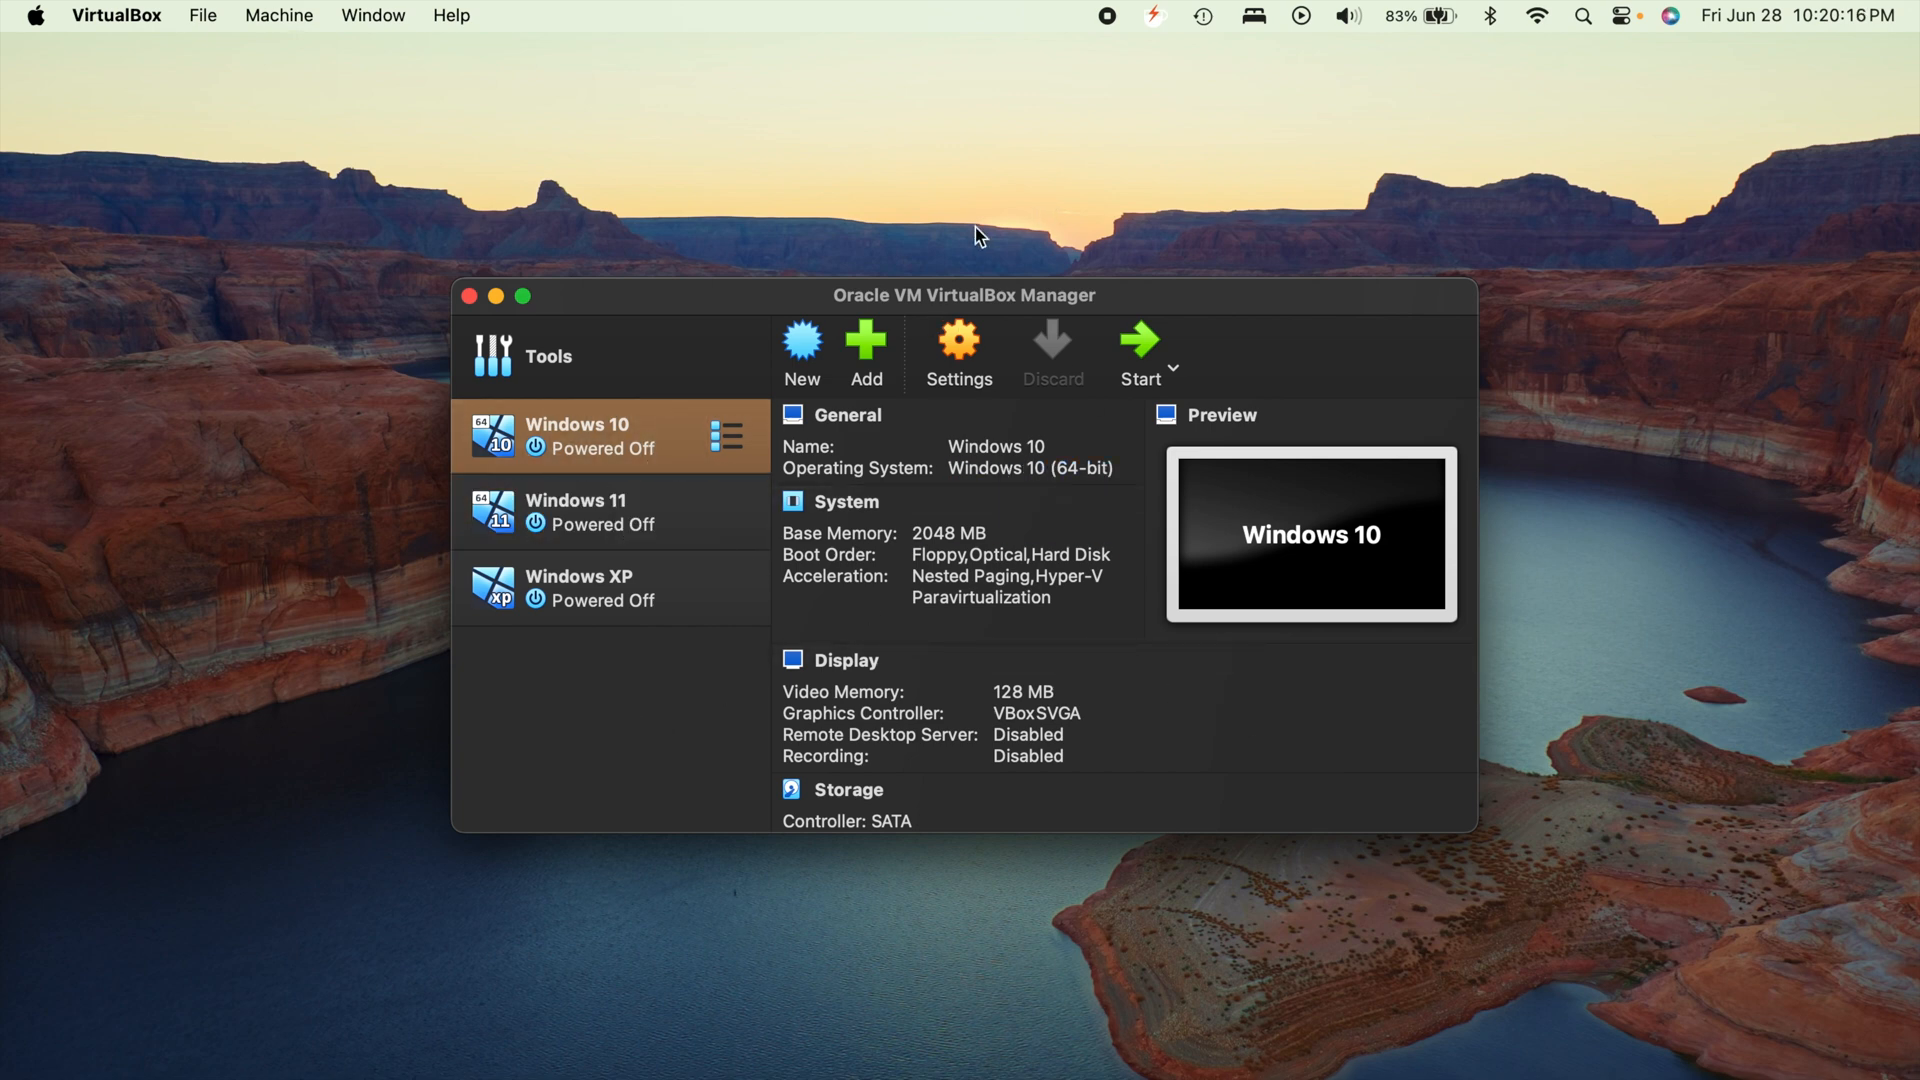
mouse_move(801, 342)
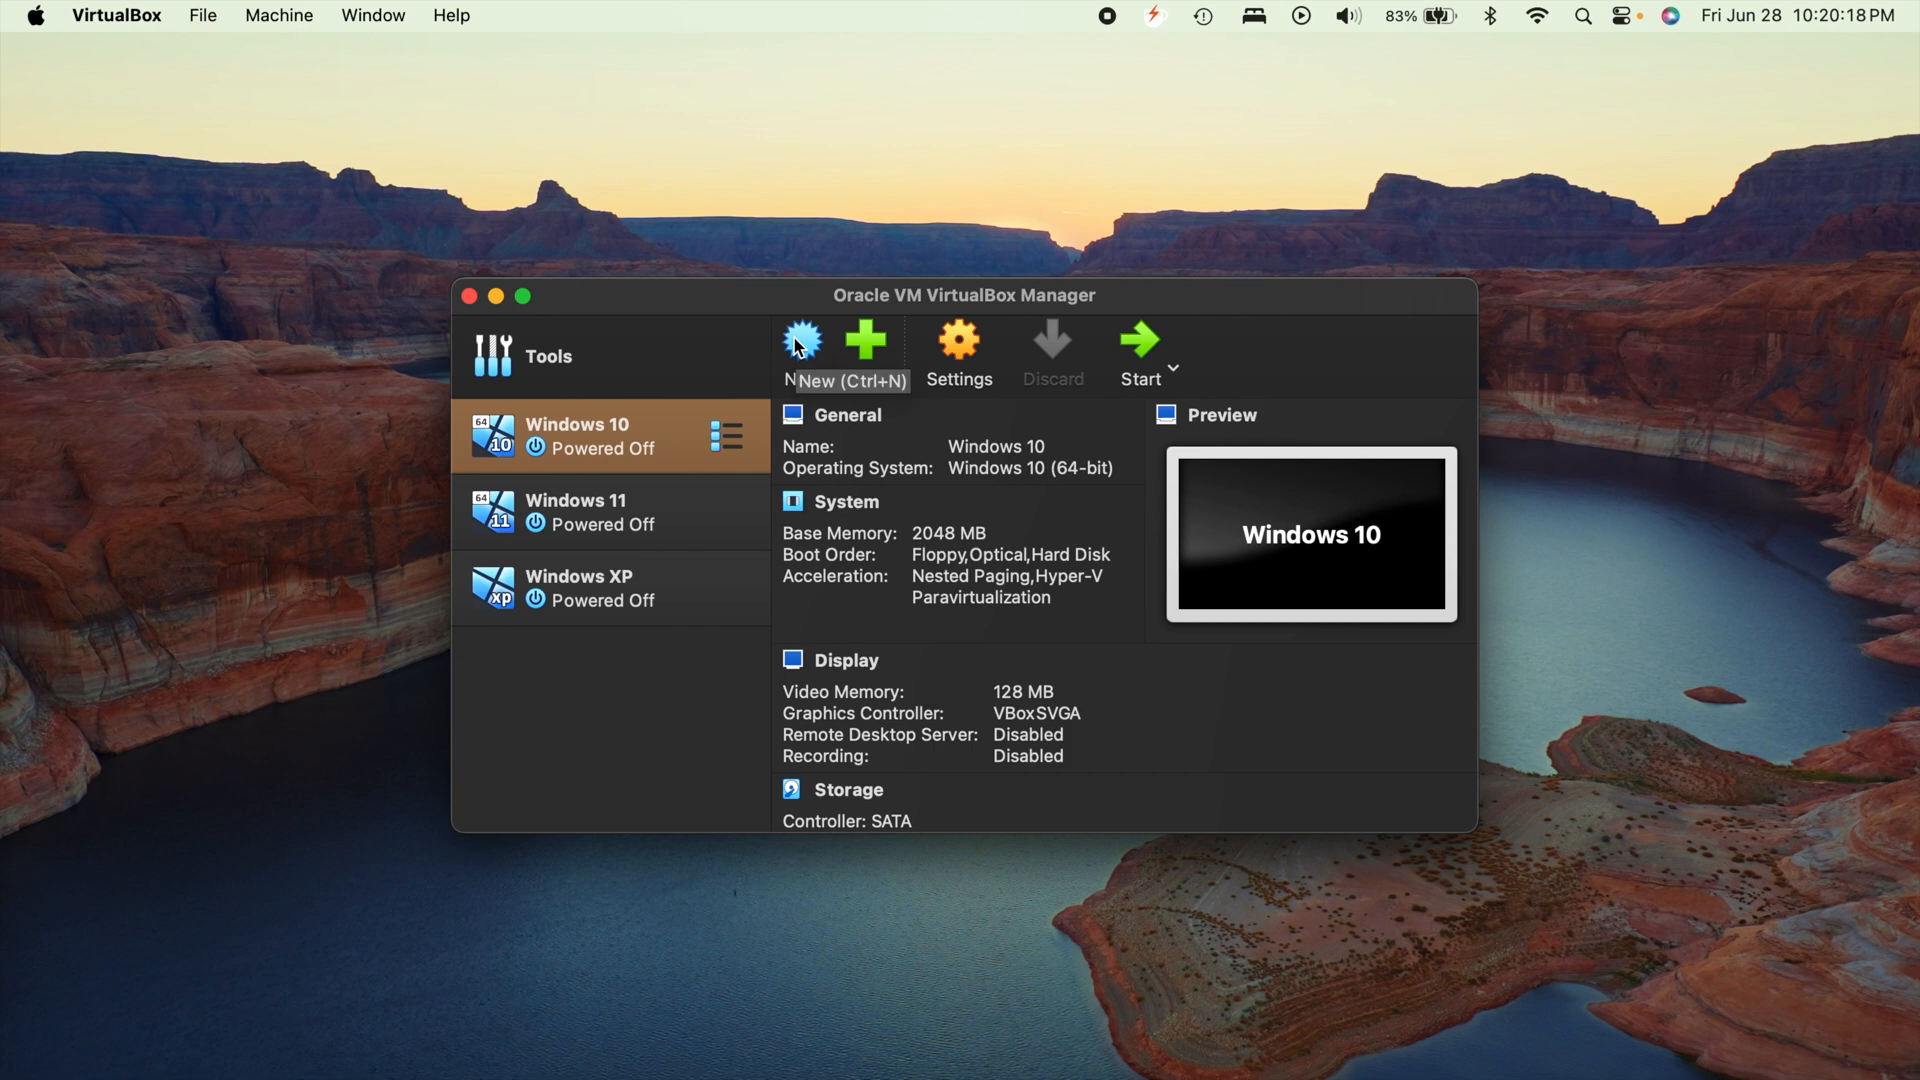
Start a new VM named 'Windows 10 test' as Microsoft Windows 10 (64-bit), no ISO
click(801, 349)
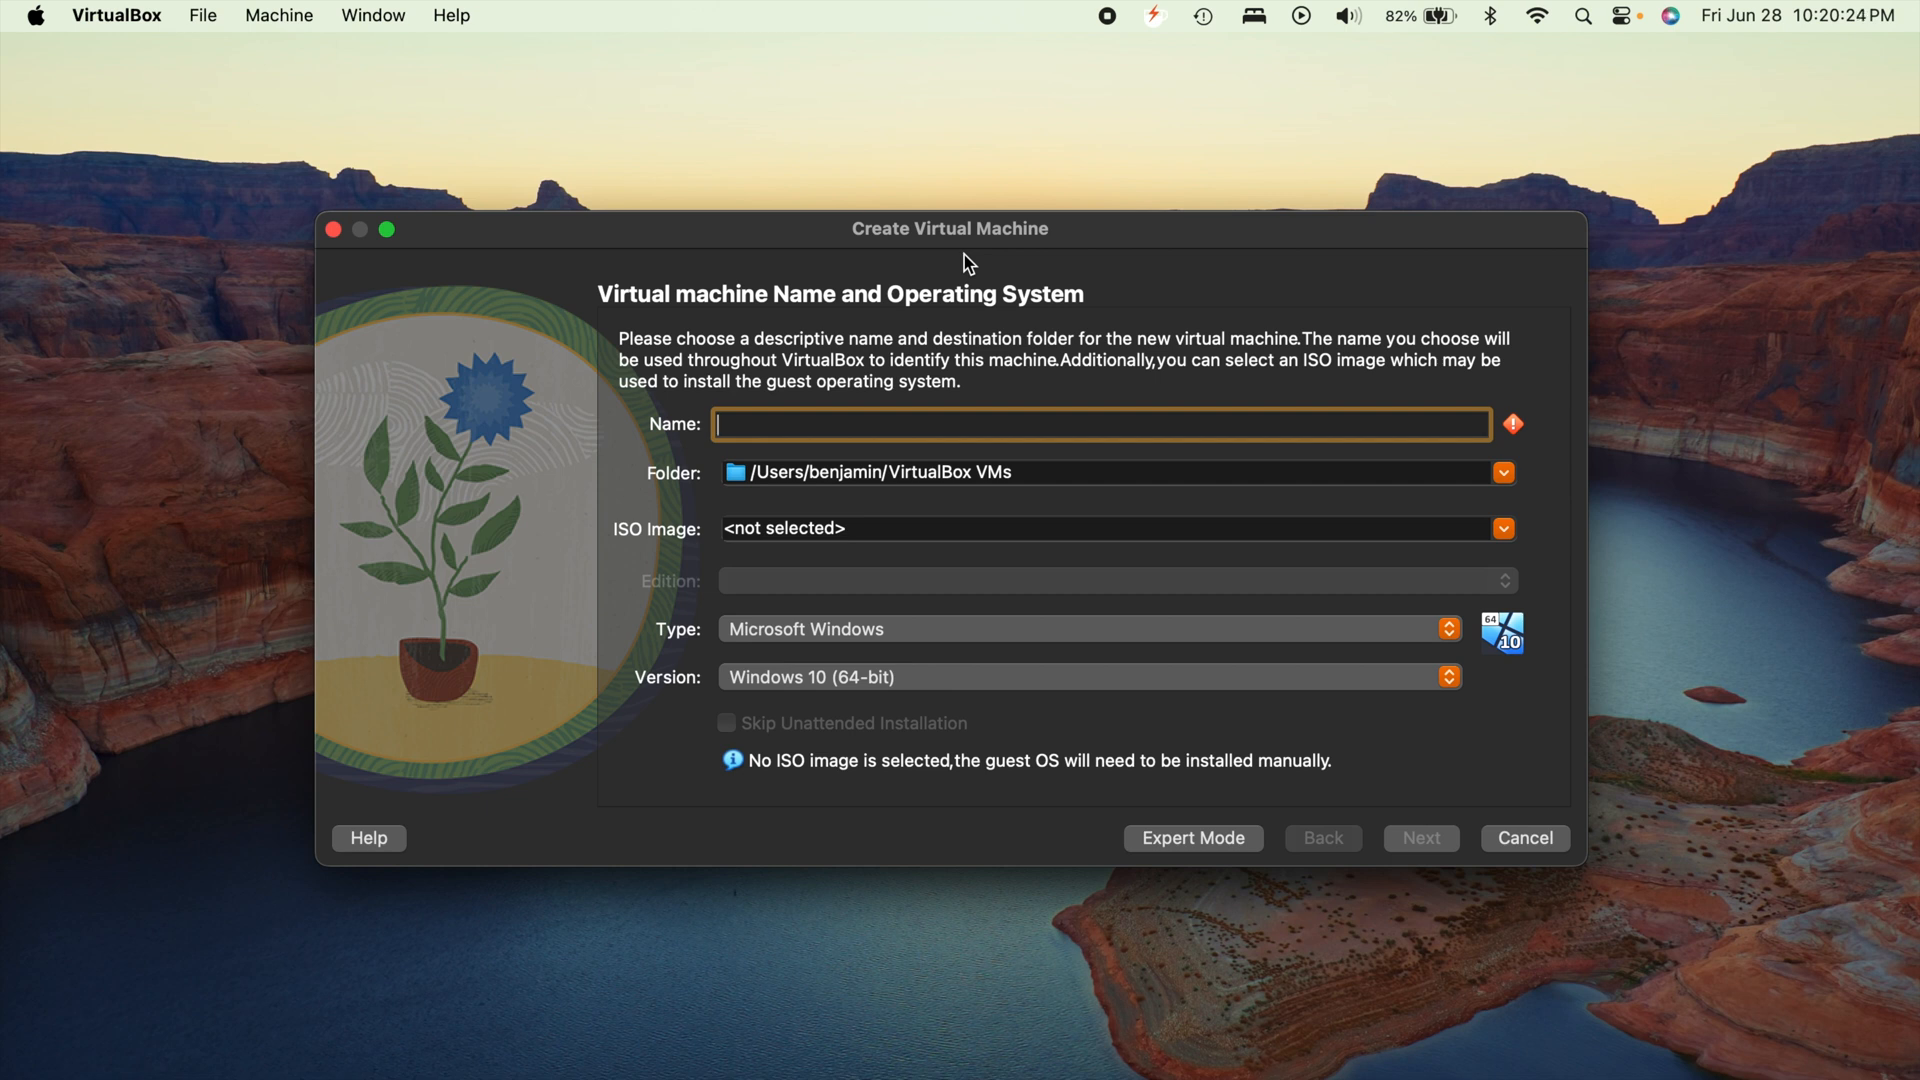
text(W)
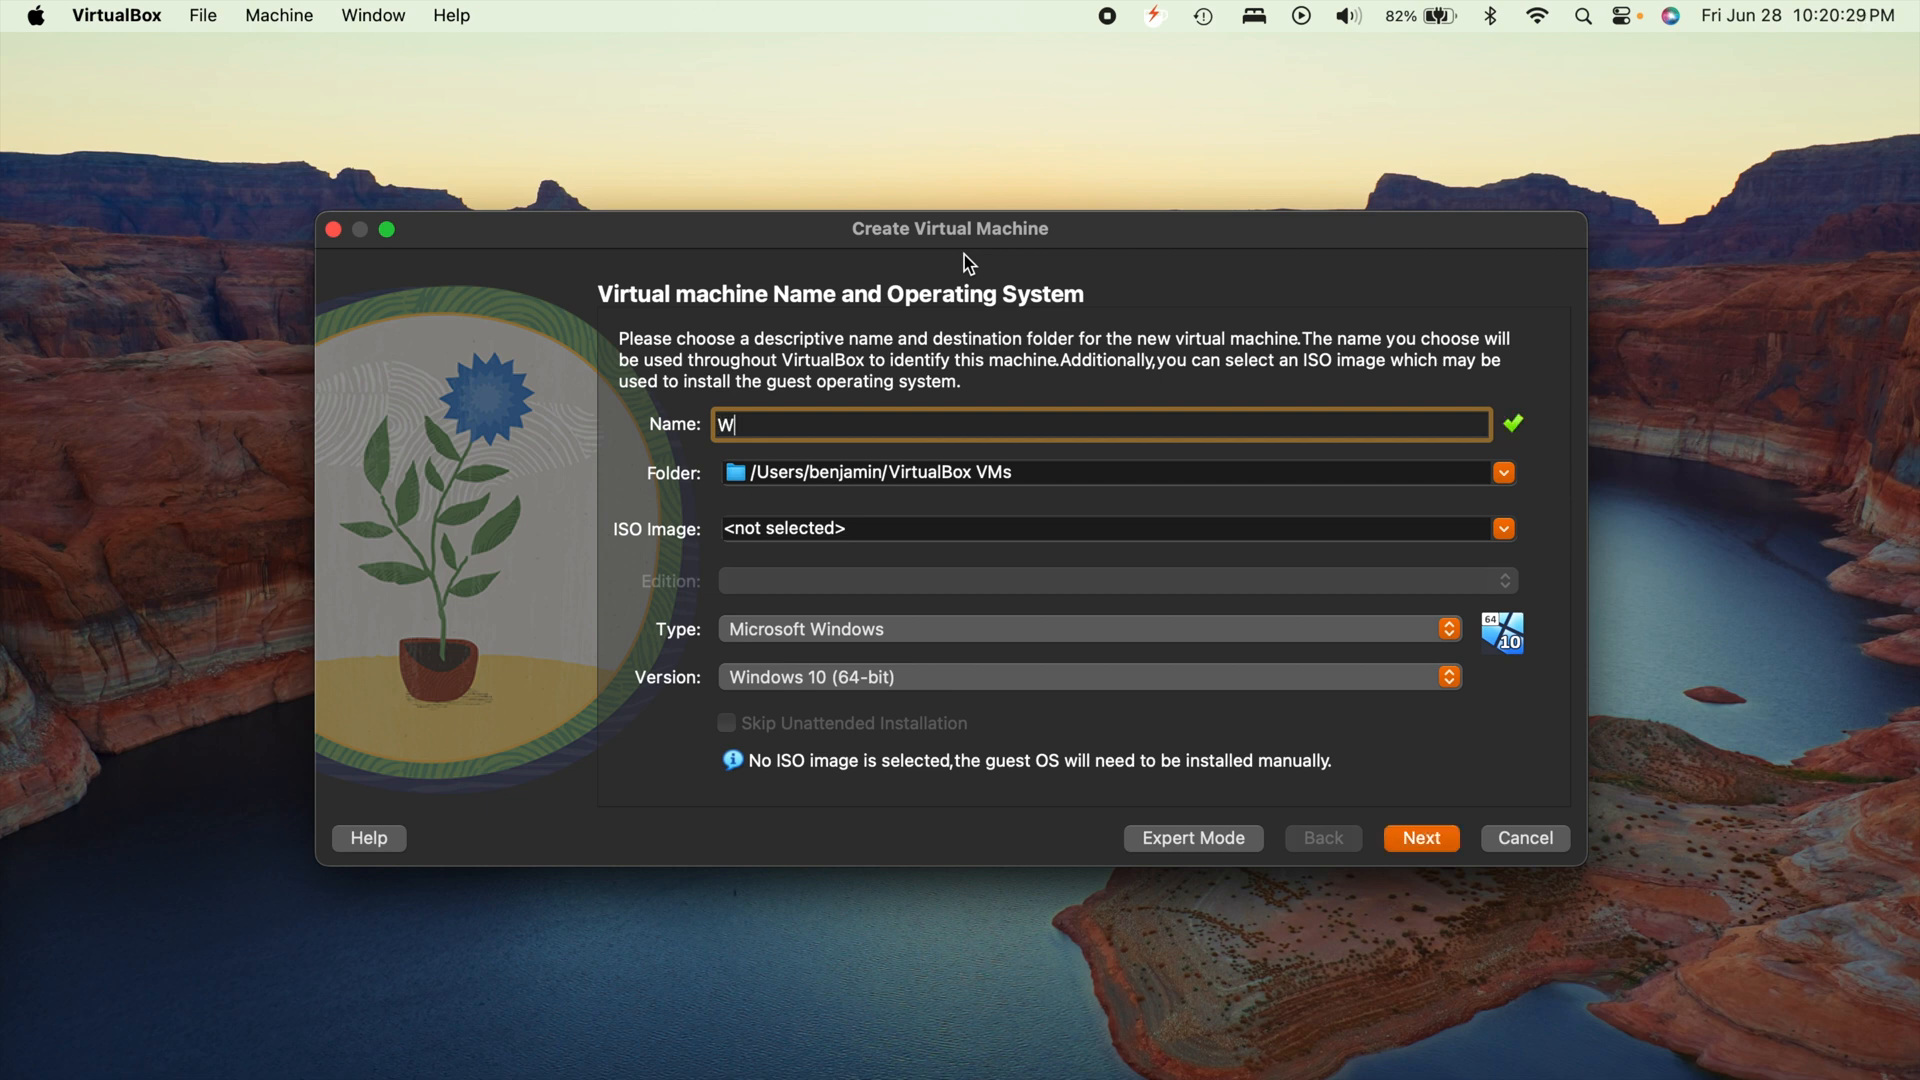
text(indows 10)
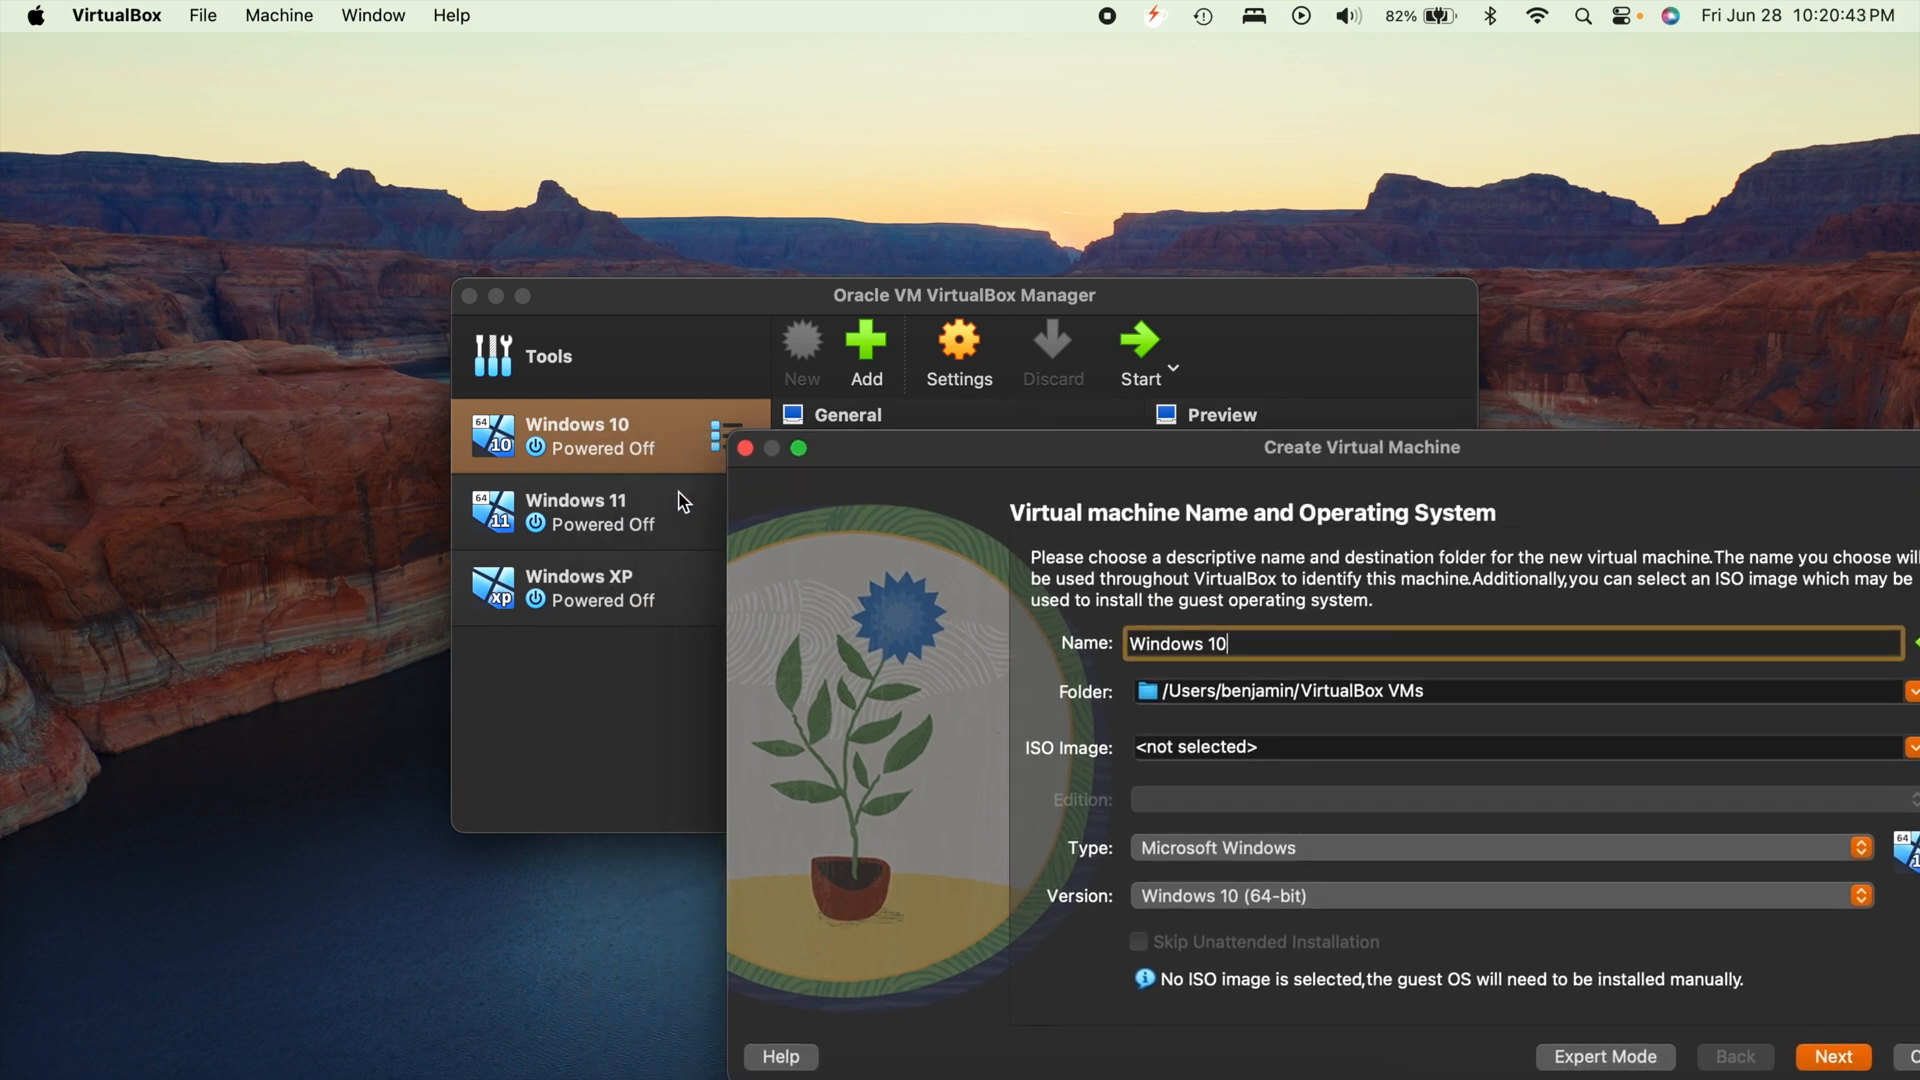
mouse_move(901, 458)
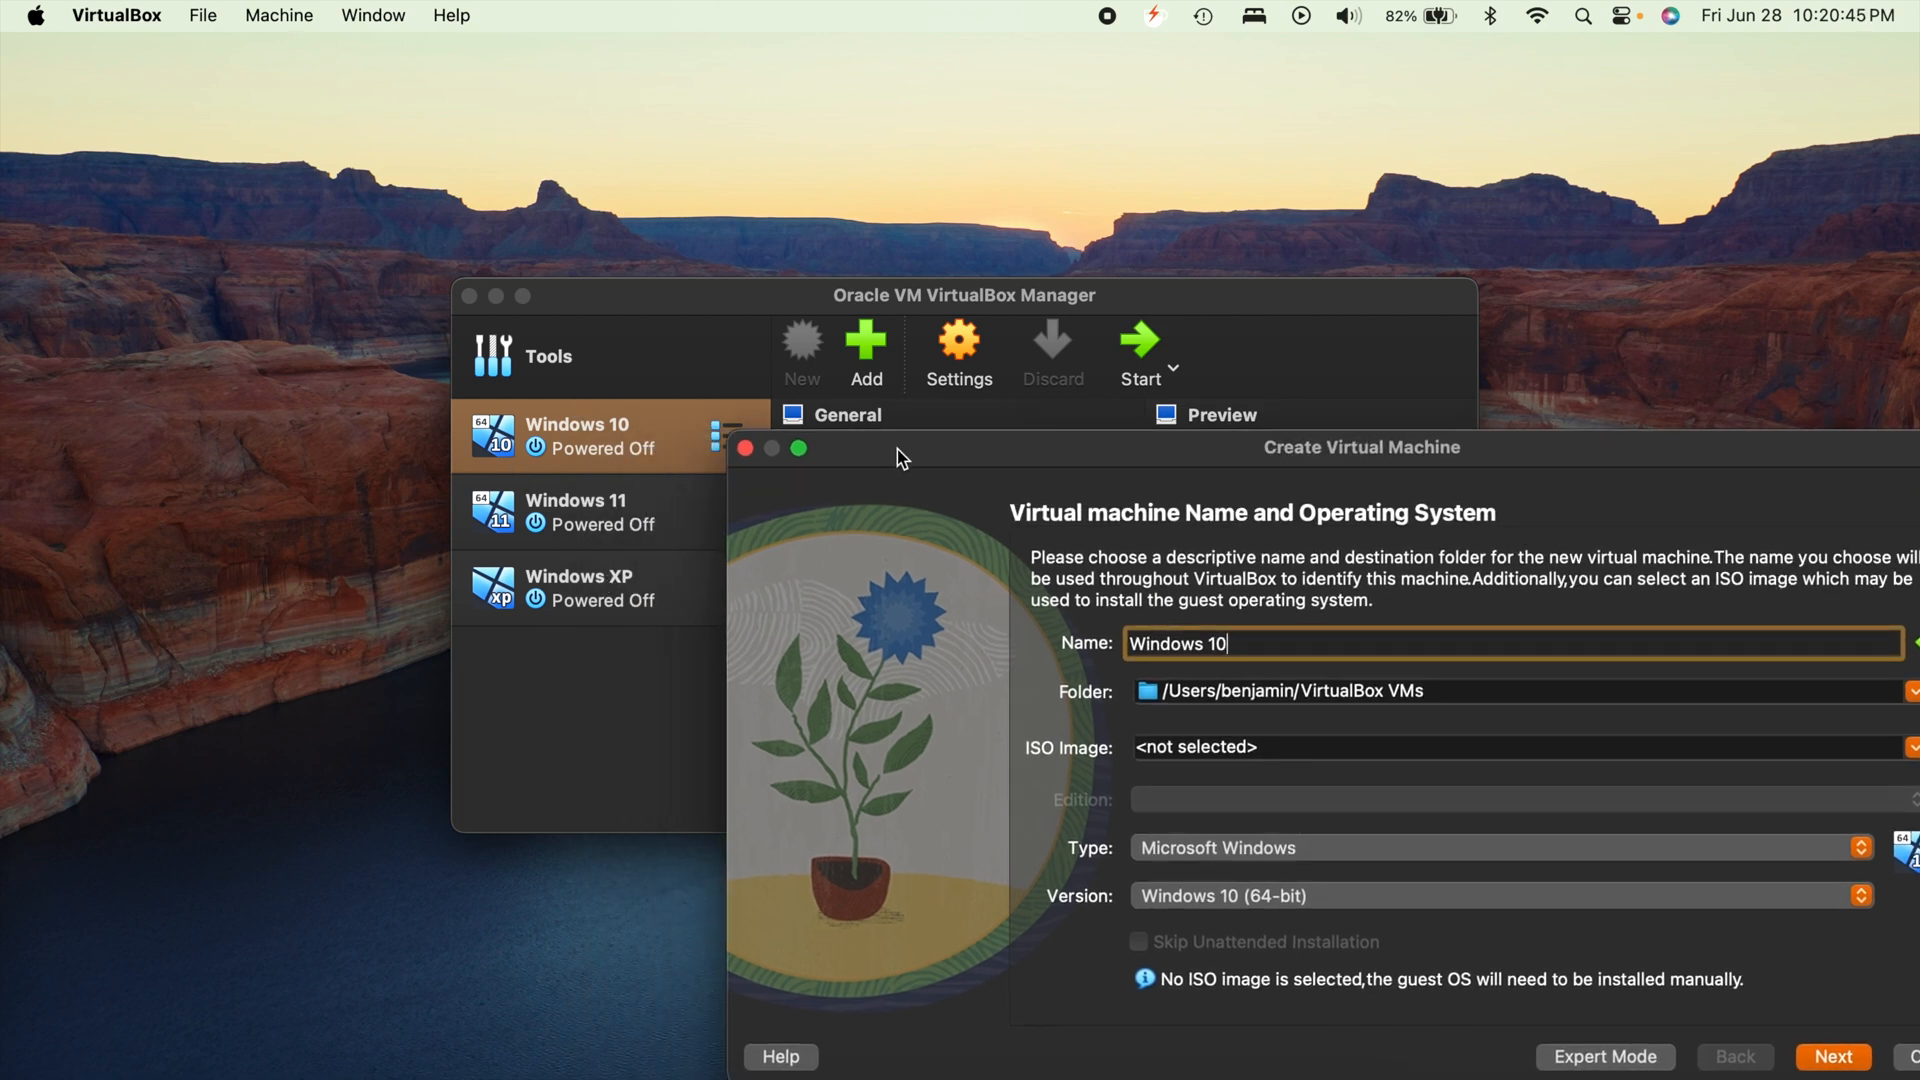
drag(900, 458, 842, 383)
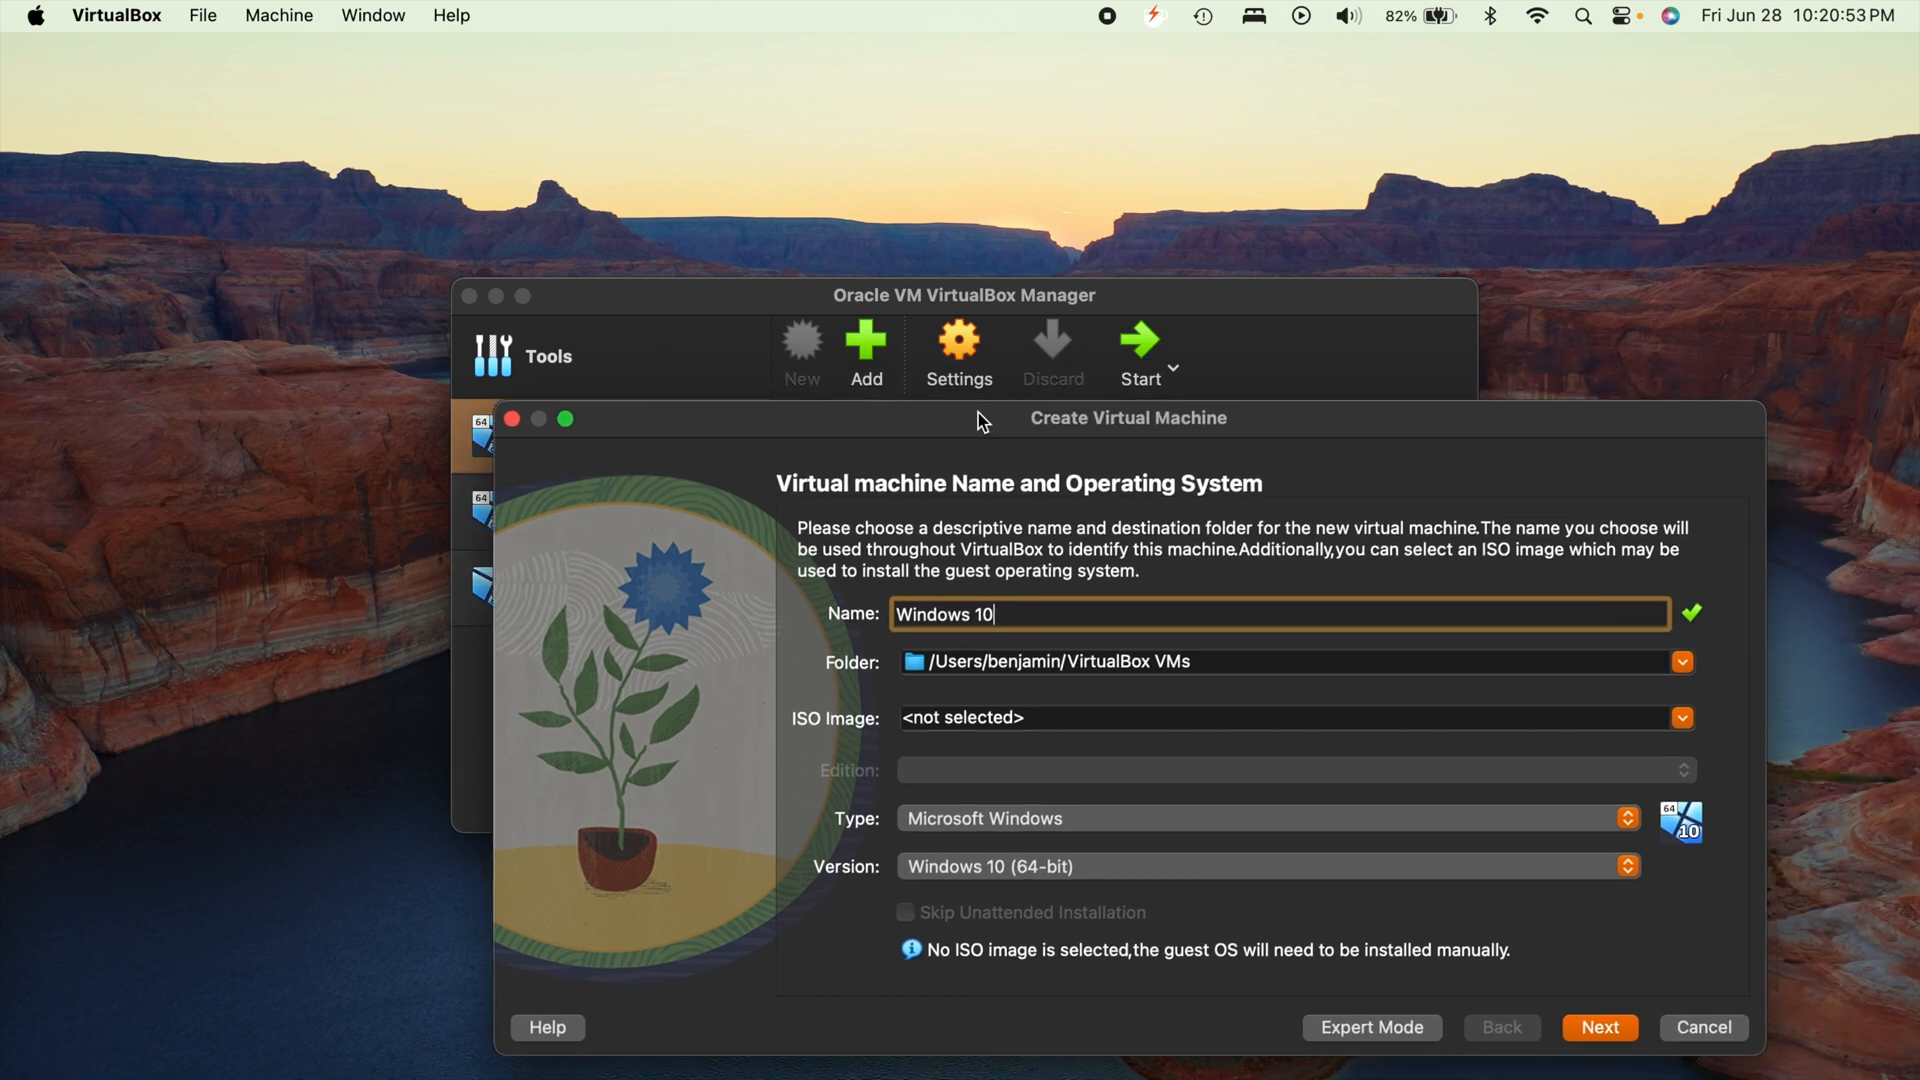
mouse_move(830, 626)
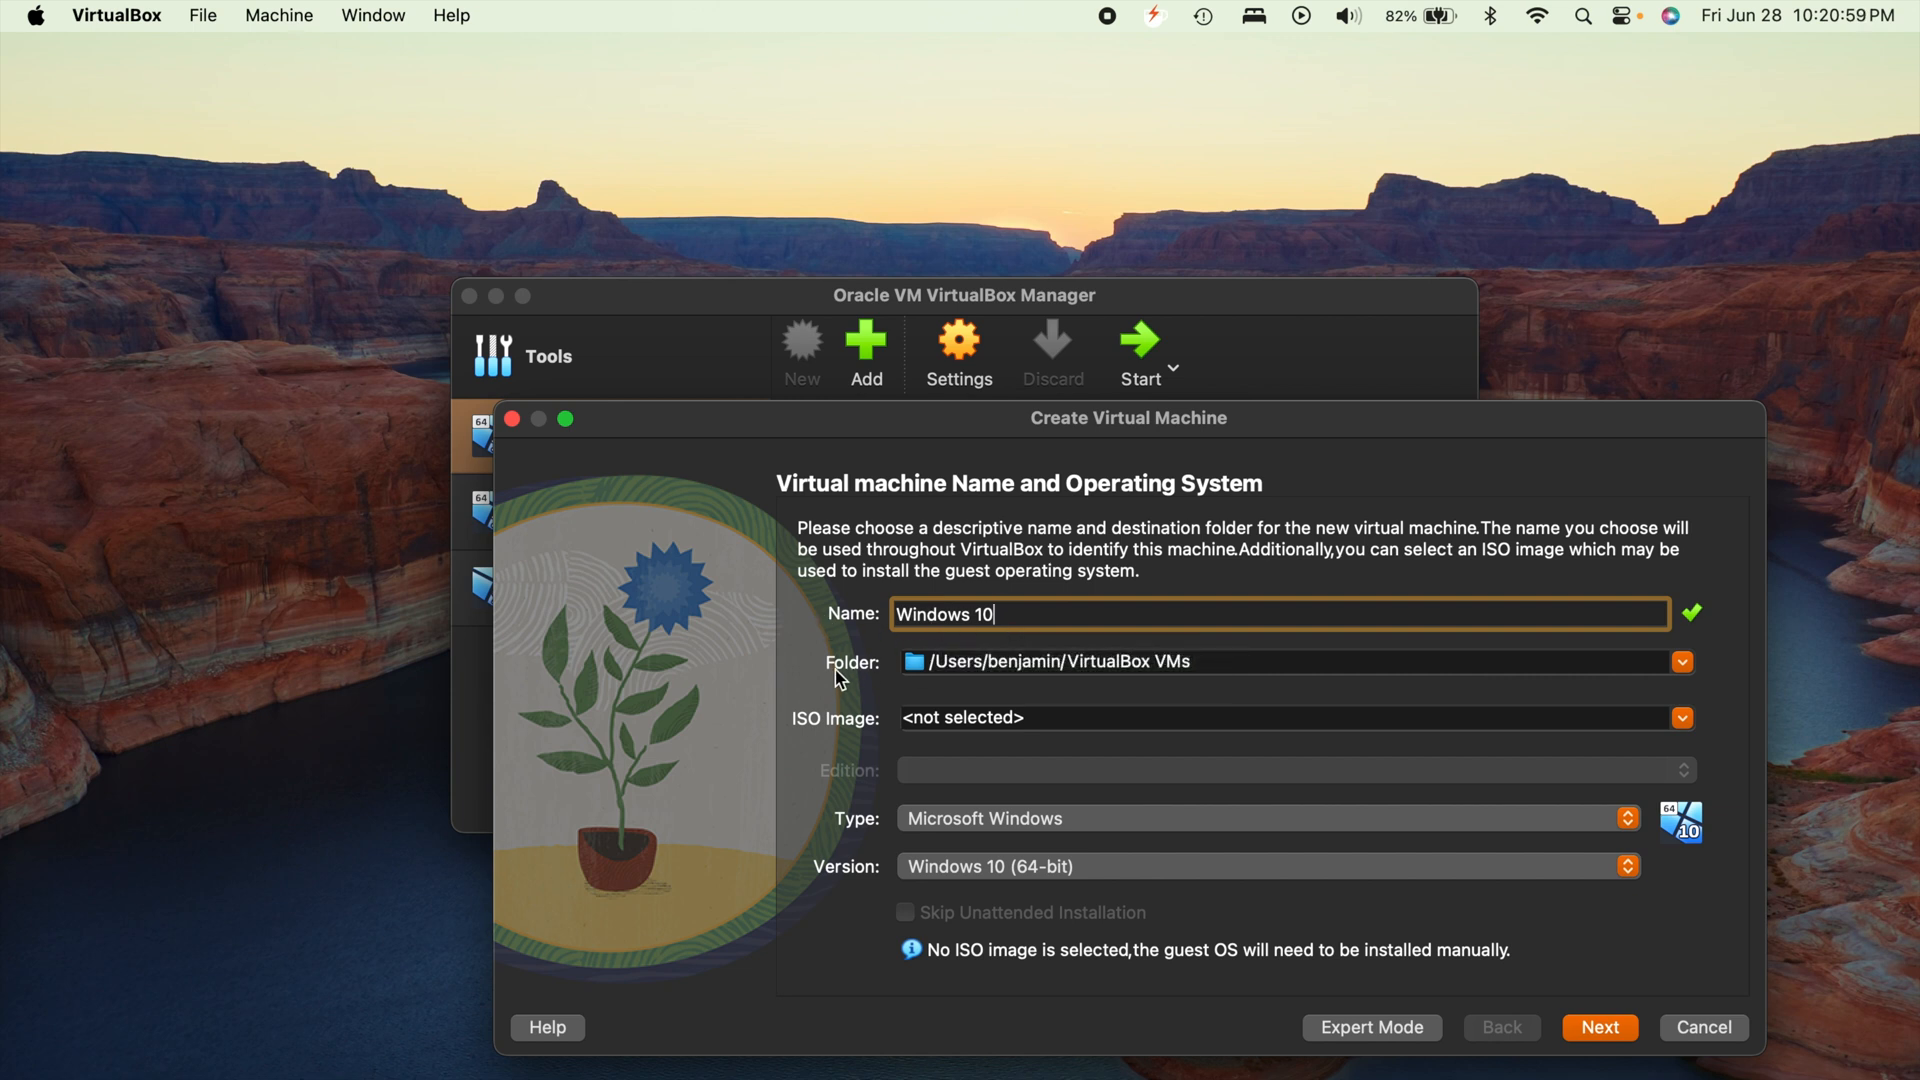
mouse_move(951, 437)
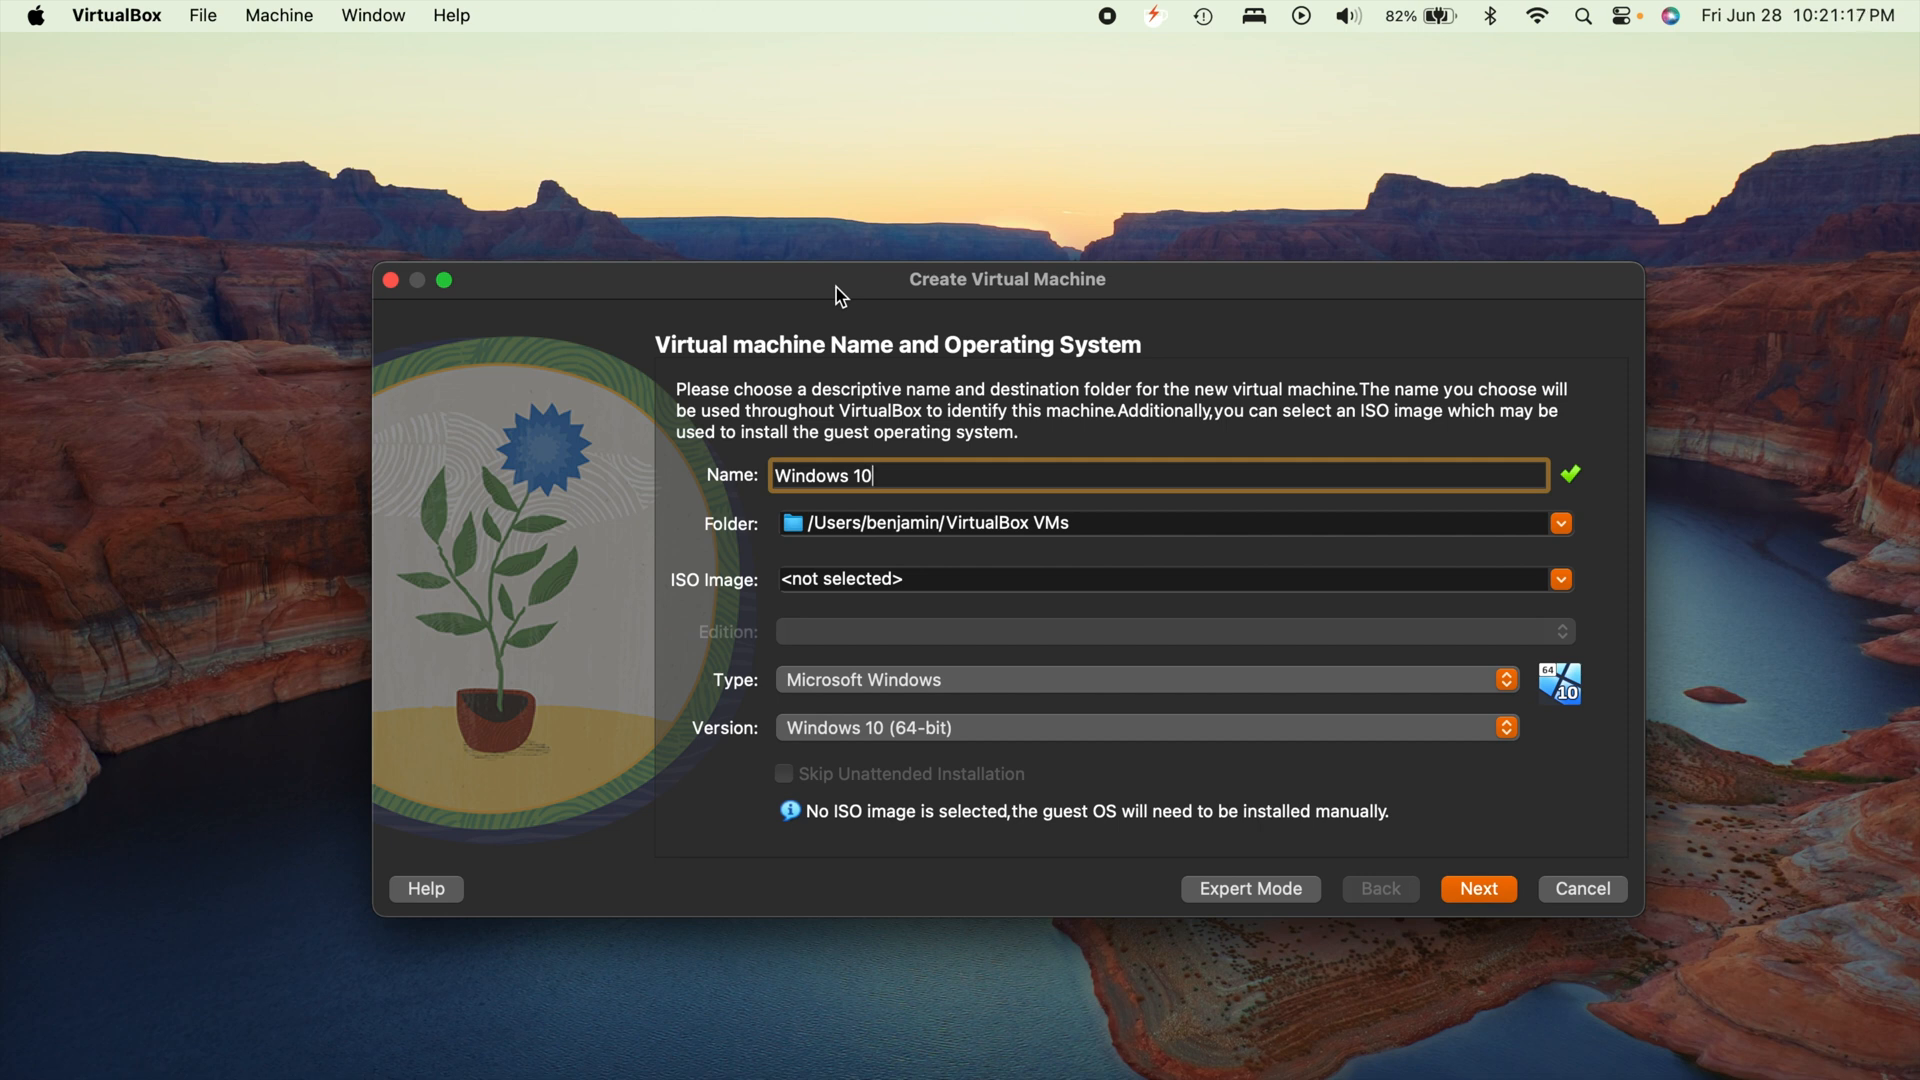
mouse_move(884, 550)
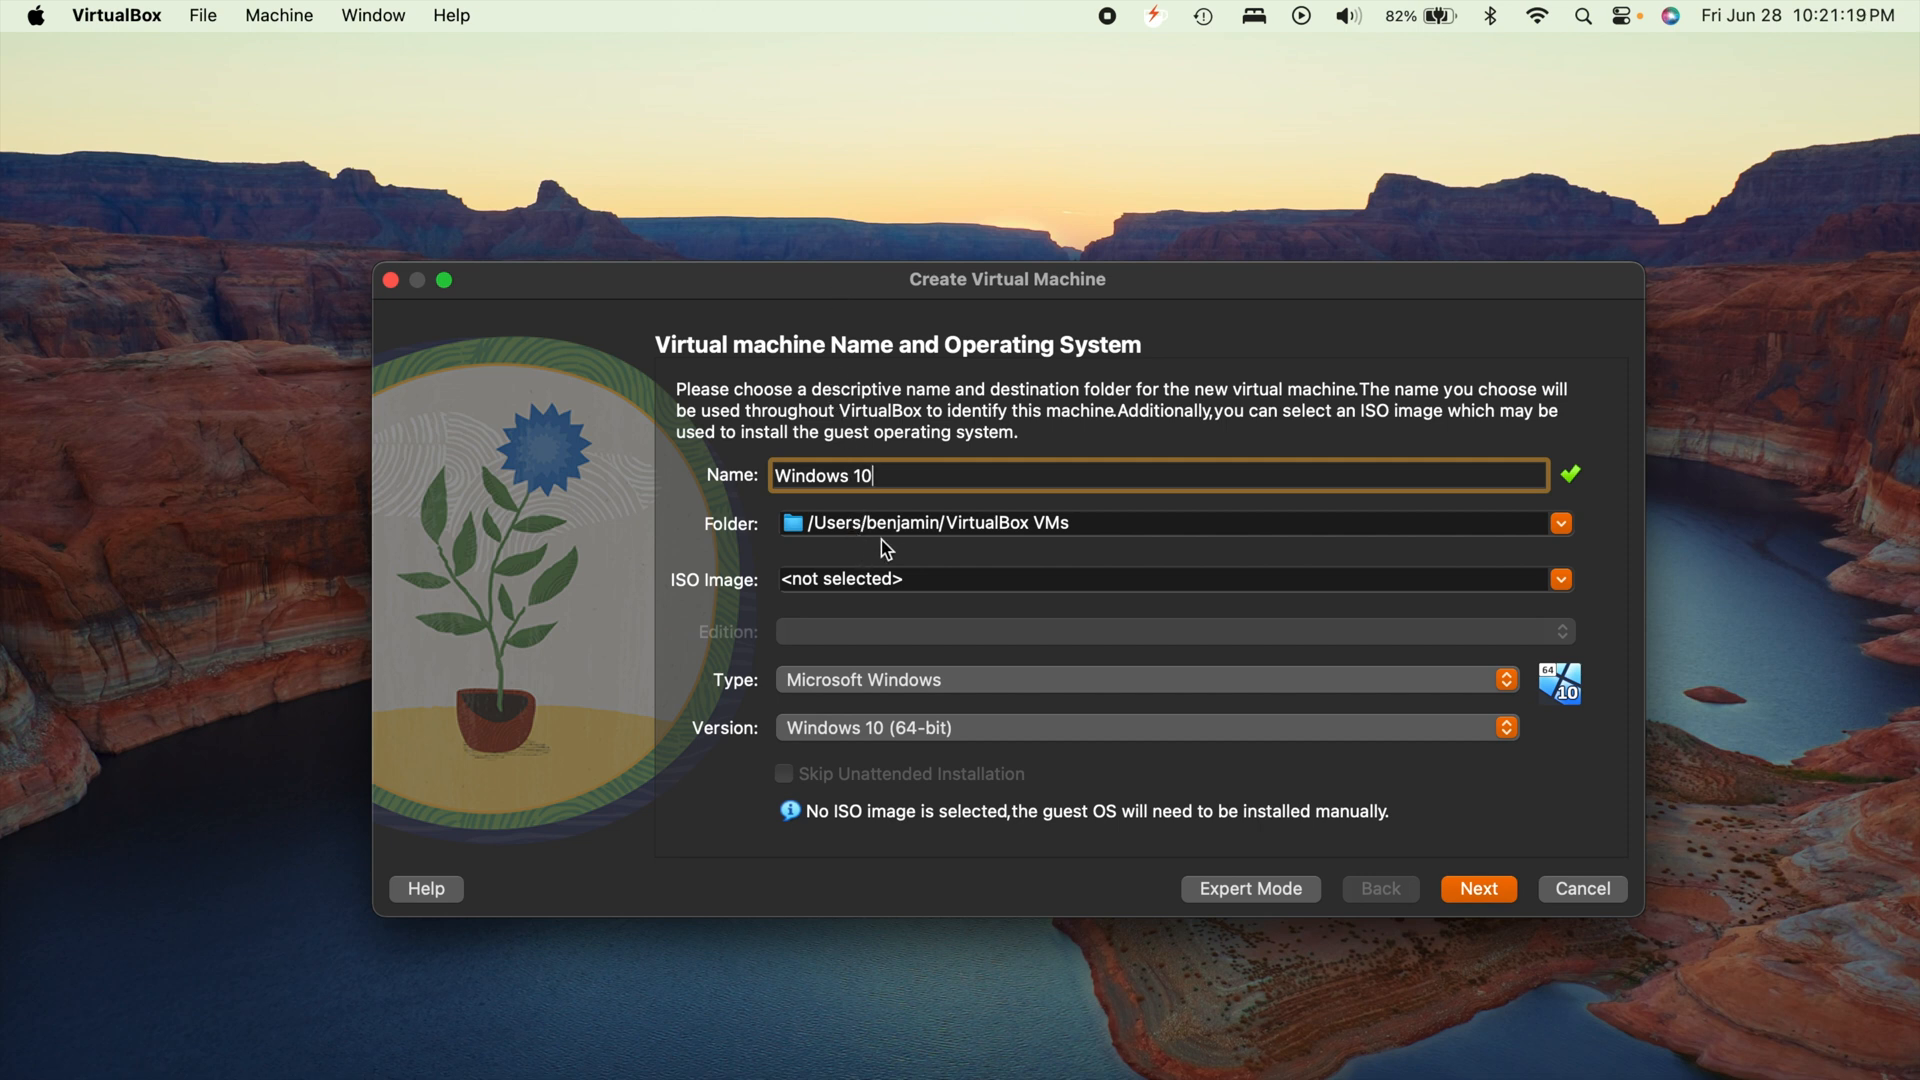
mouse_move(886, 546)
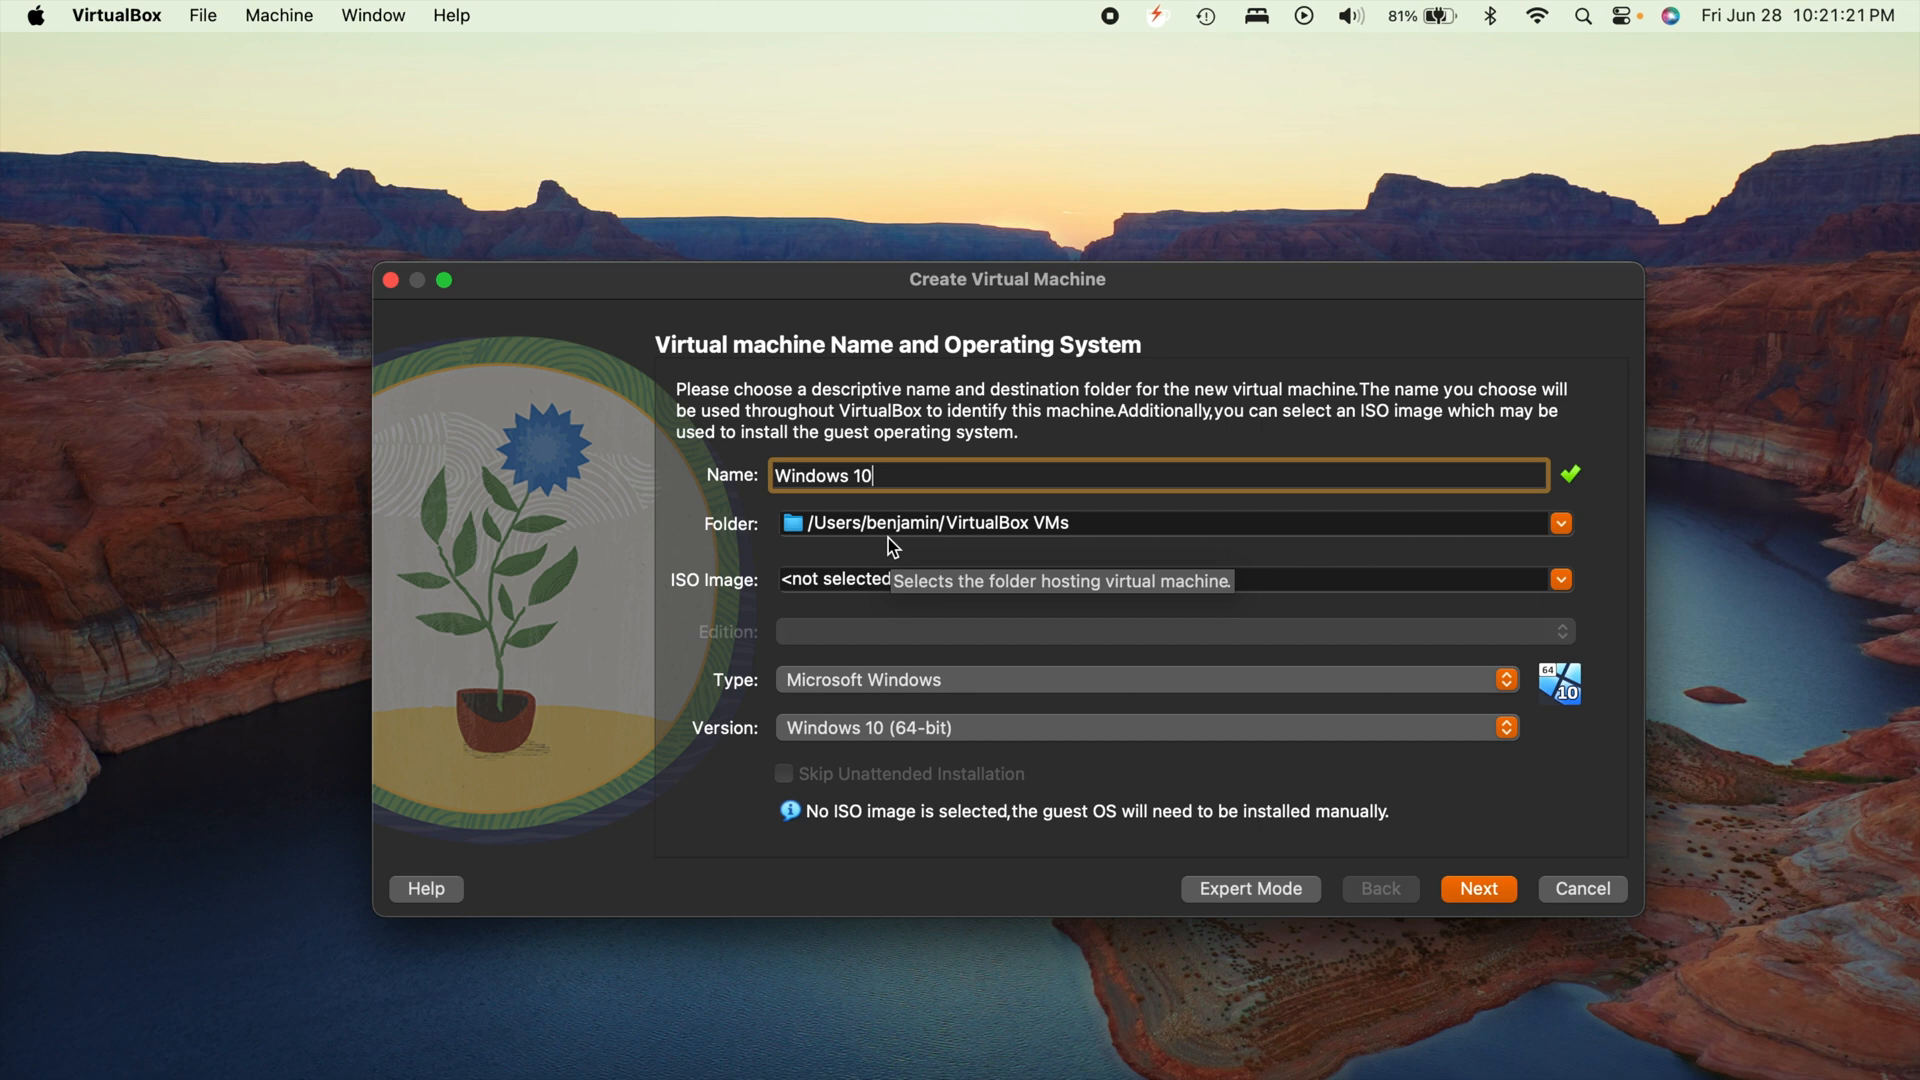
mouse_move(711, 557)
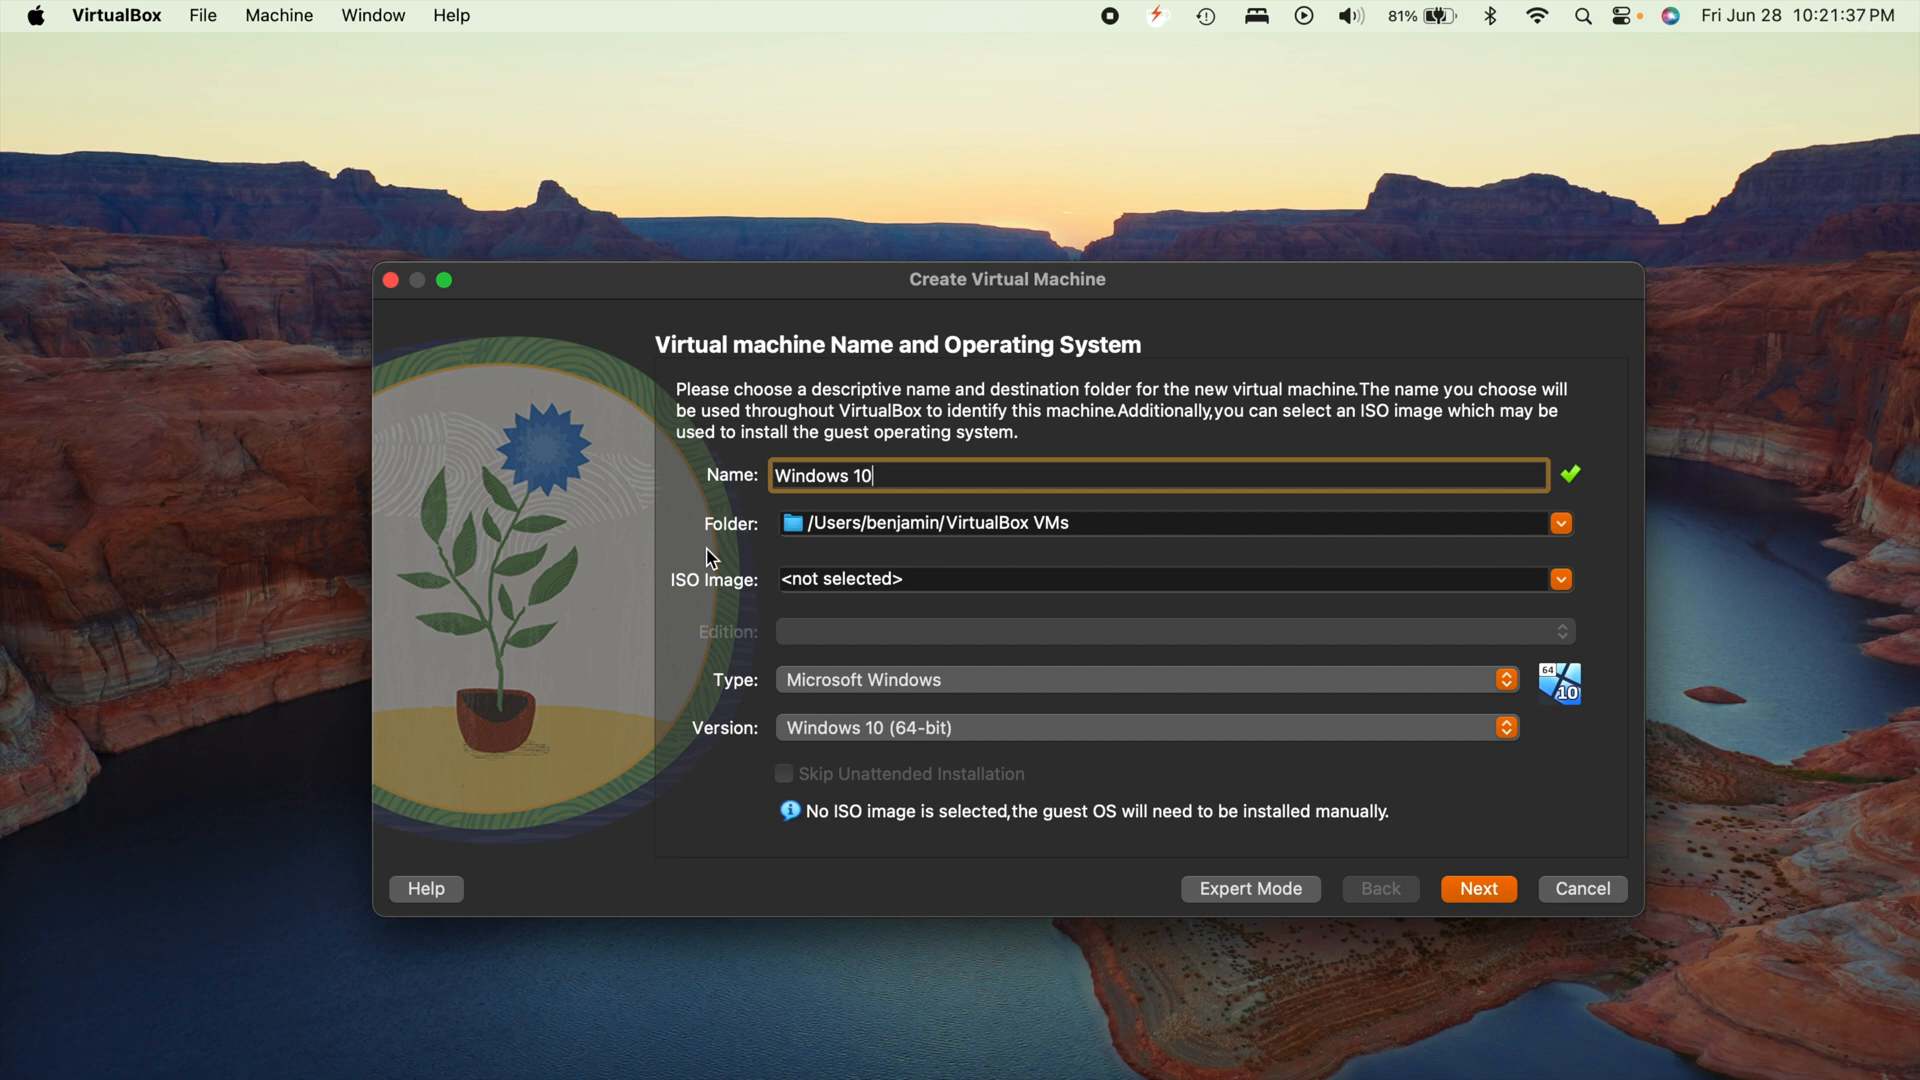
mouse_move(954, 618)
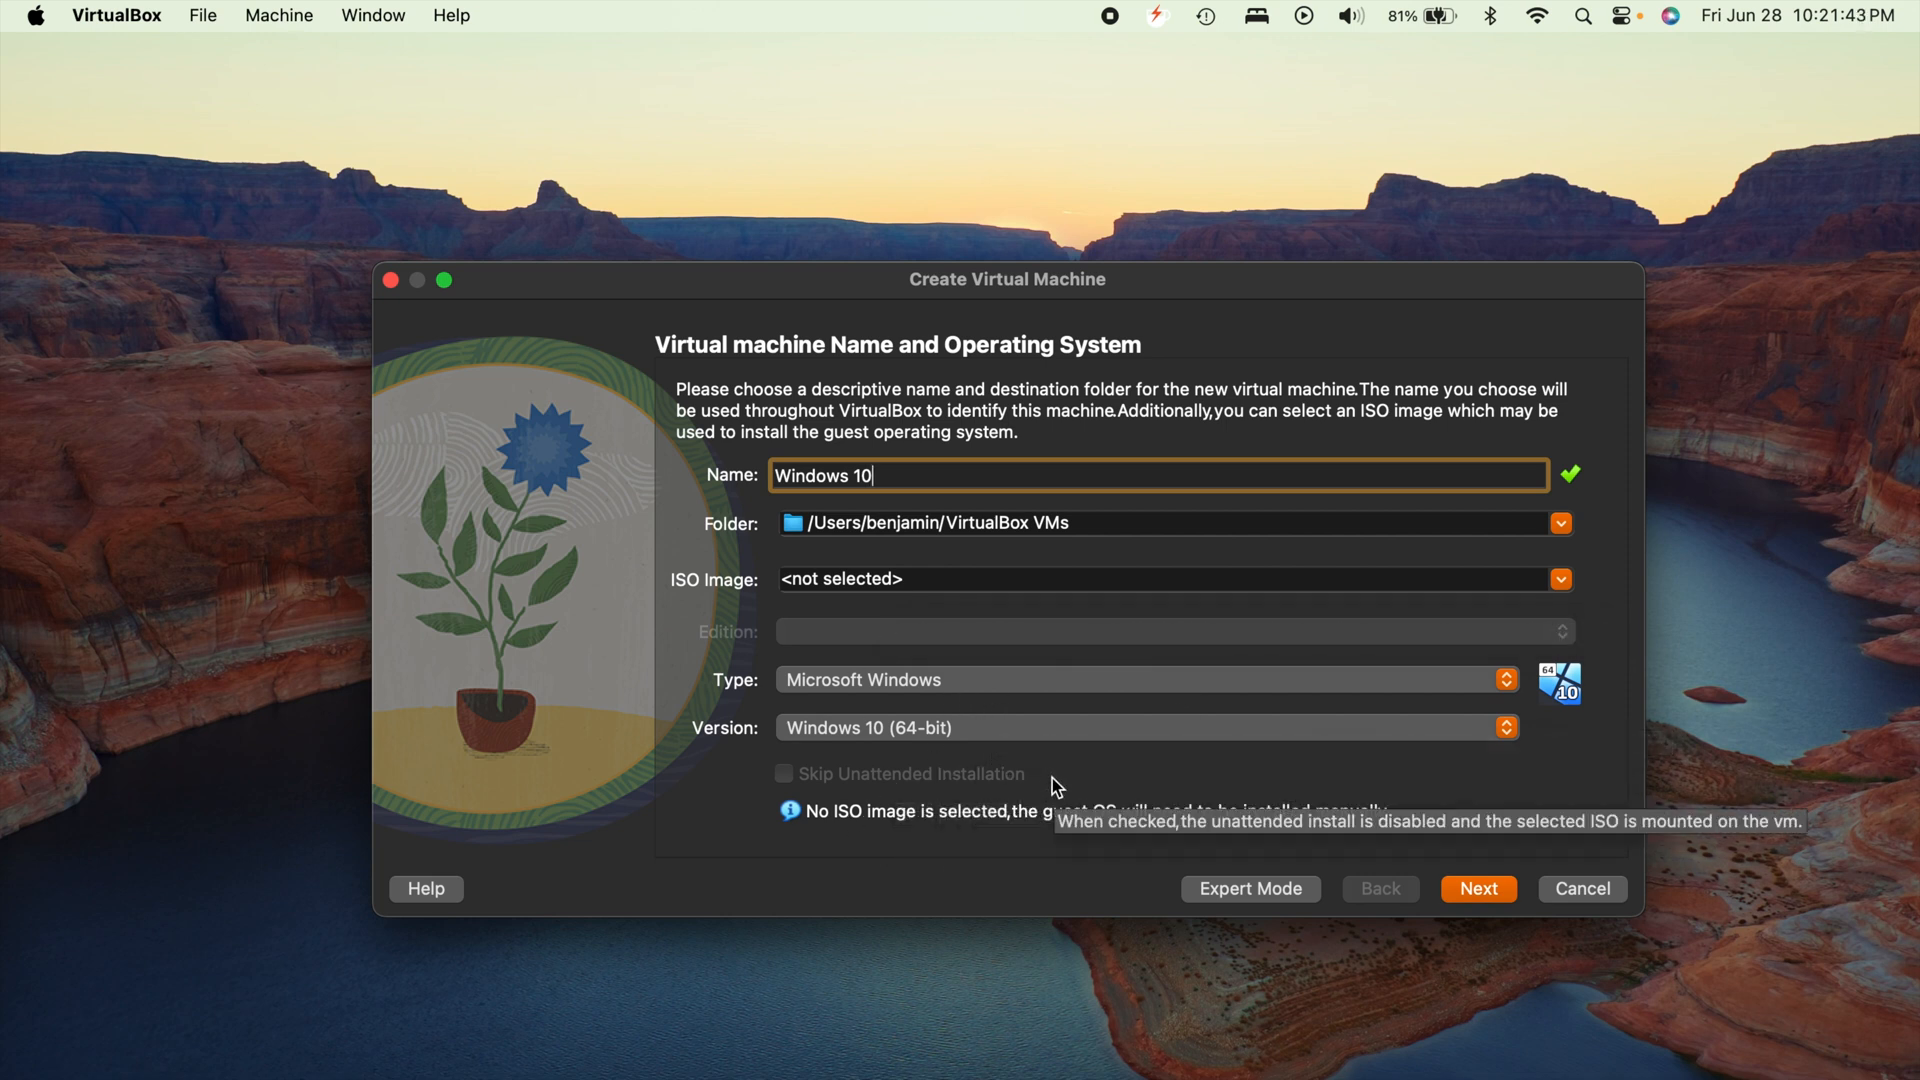
mouse_move(722, 665)
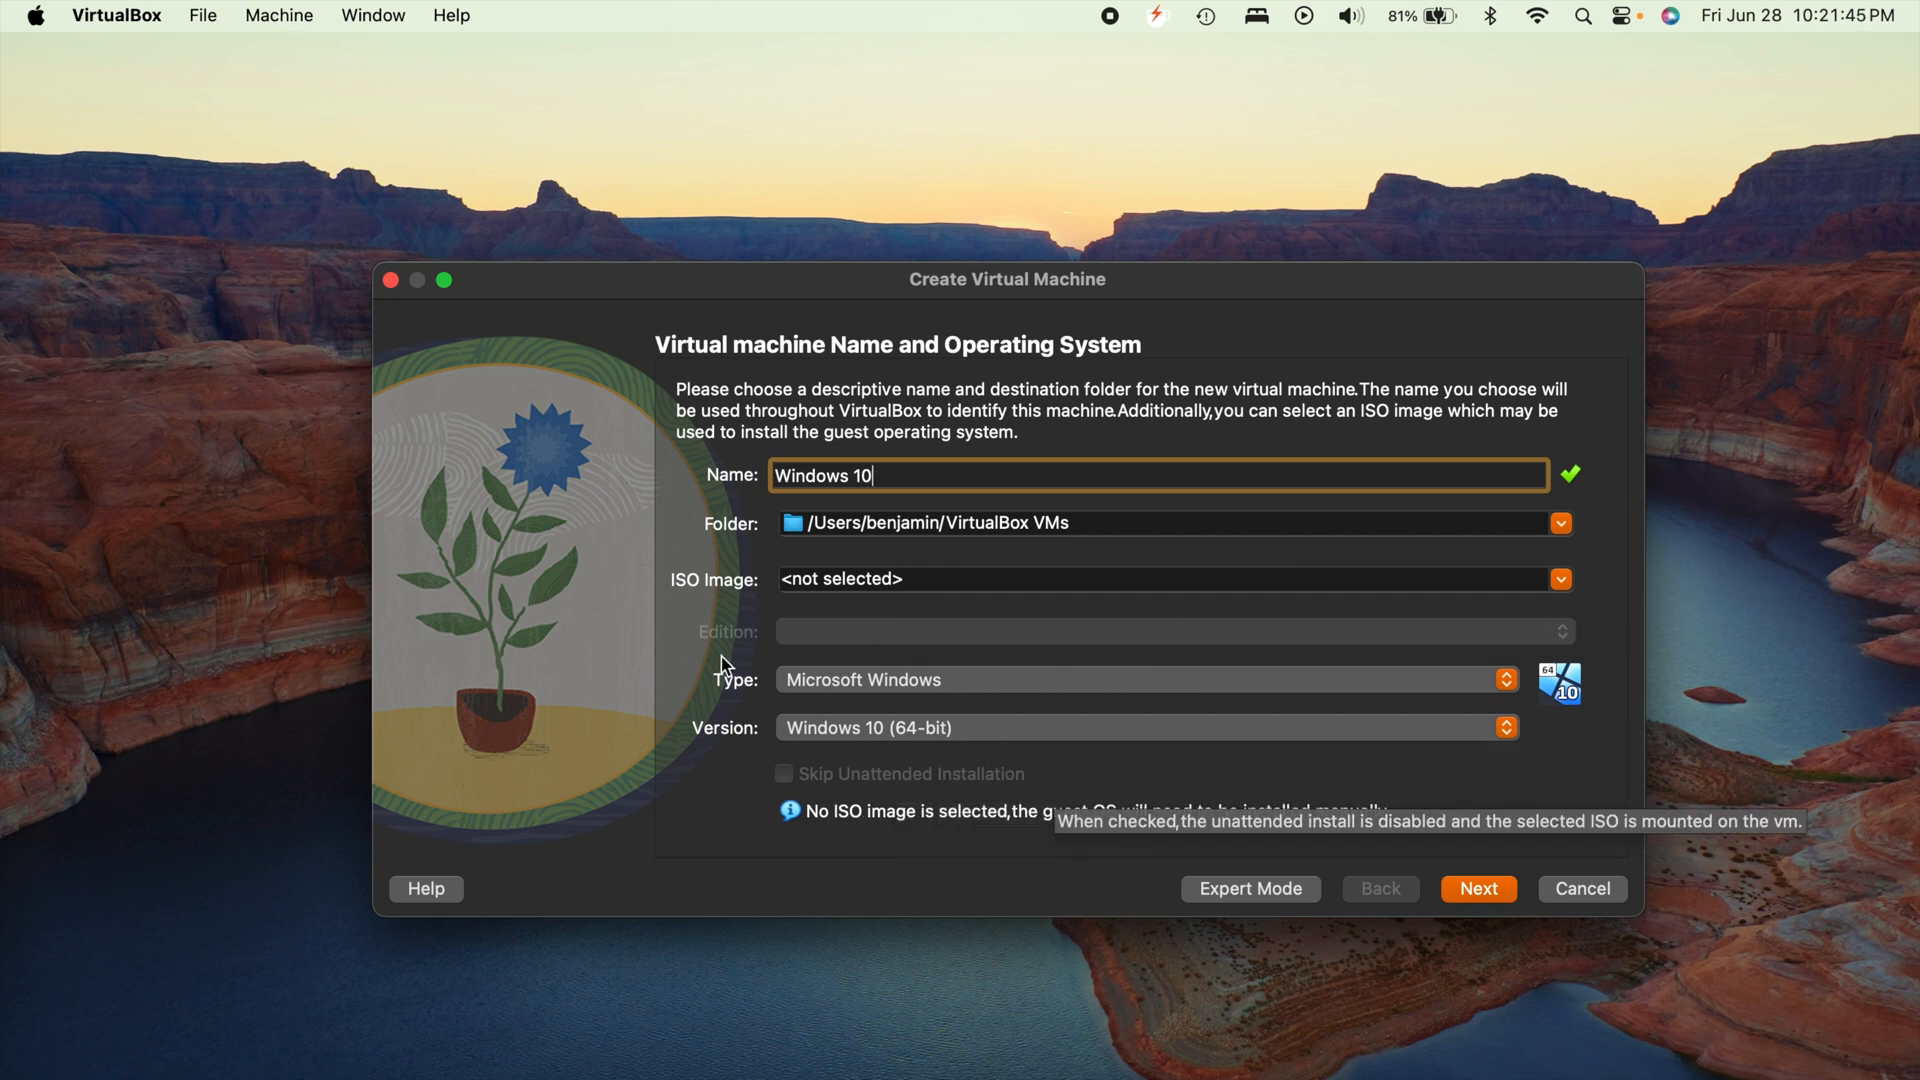
mouse_move(1340, 953)
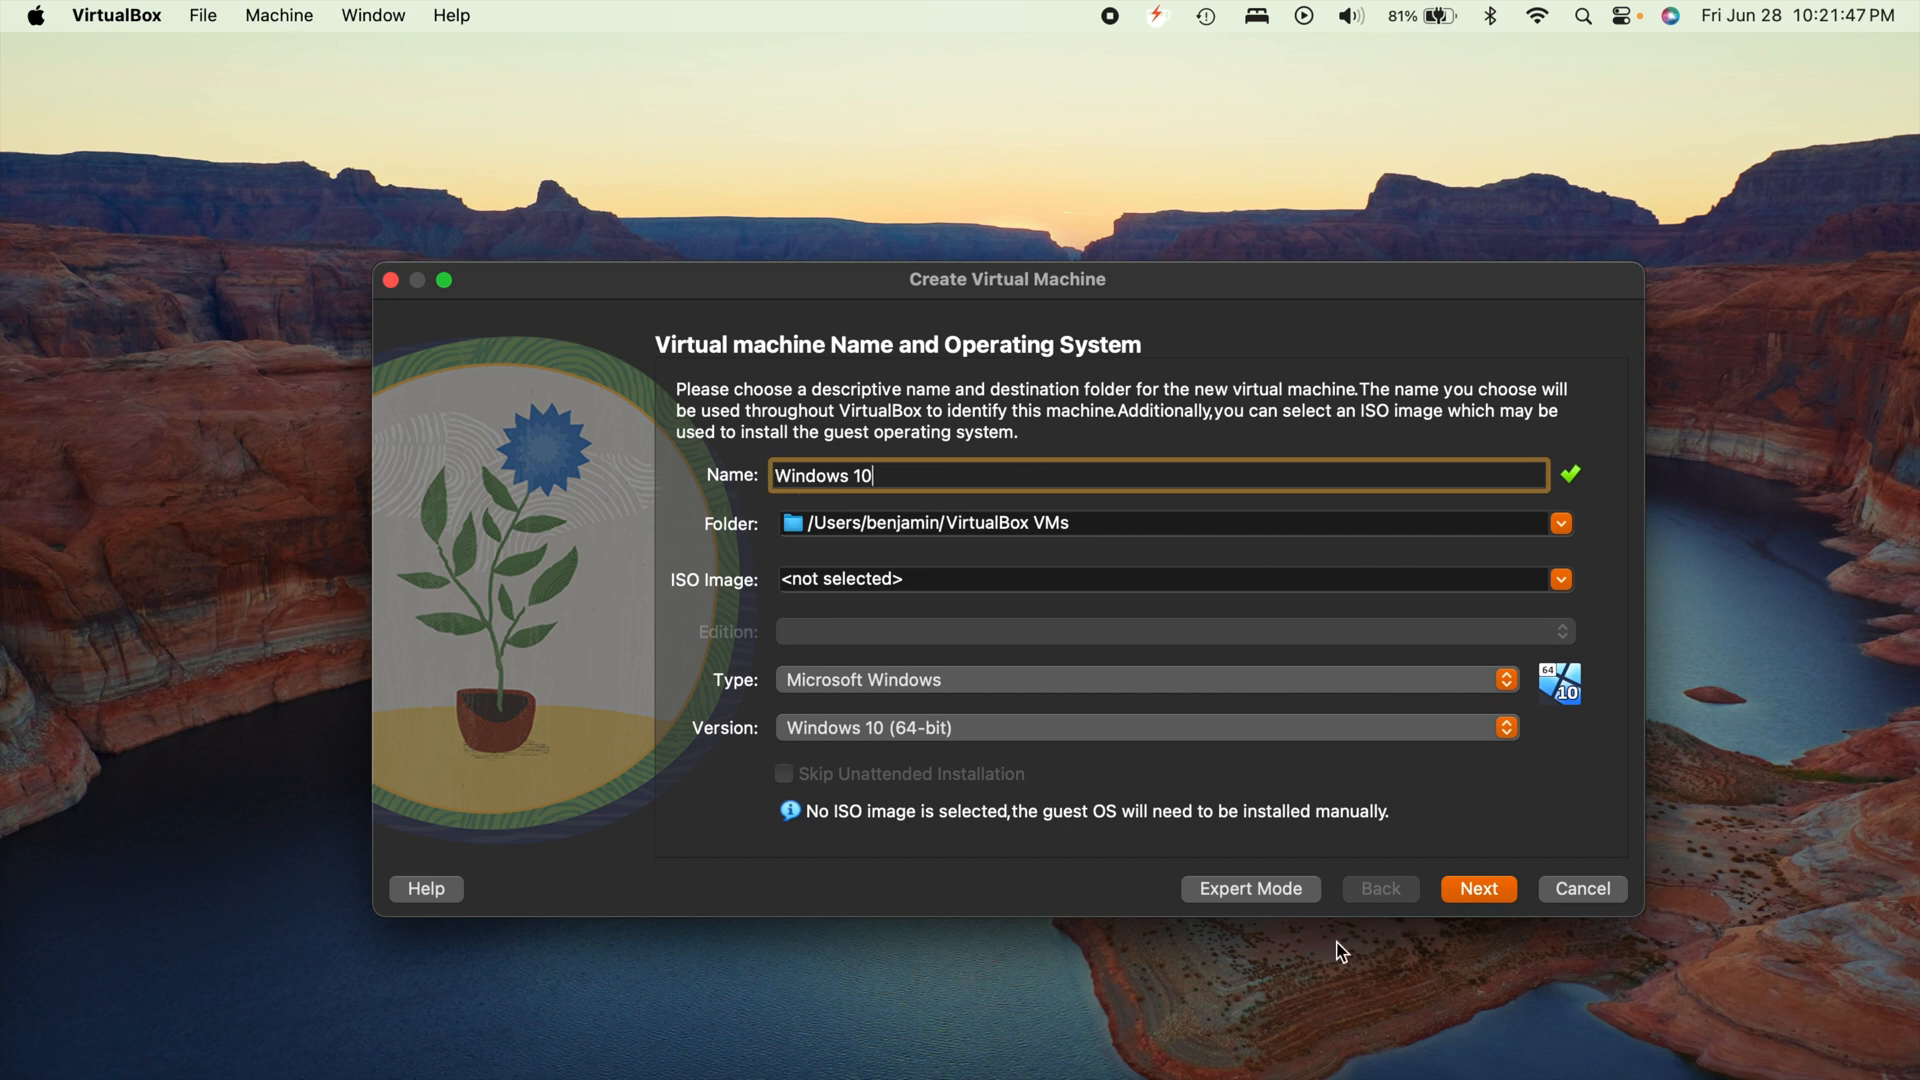
text(test)
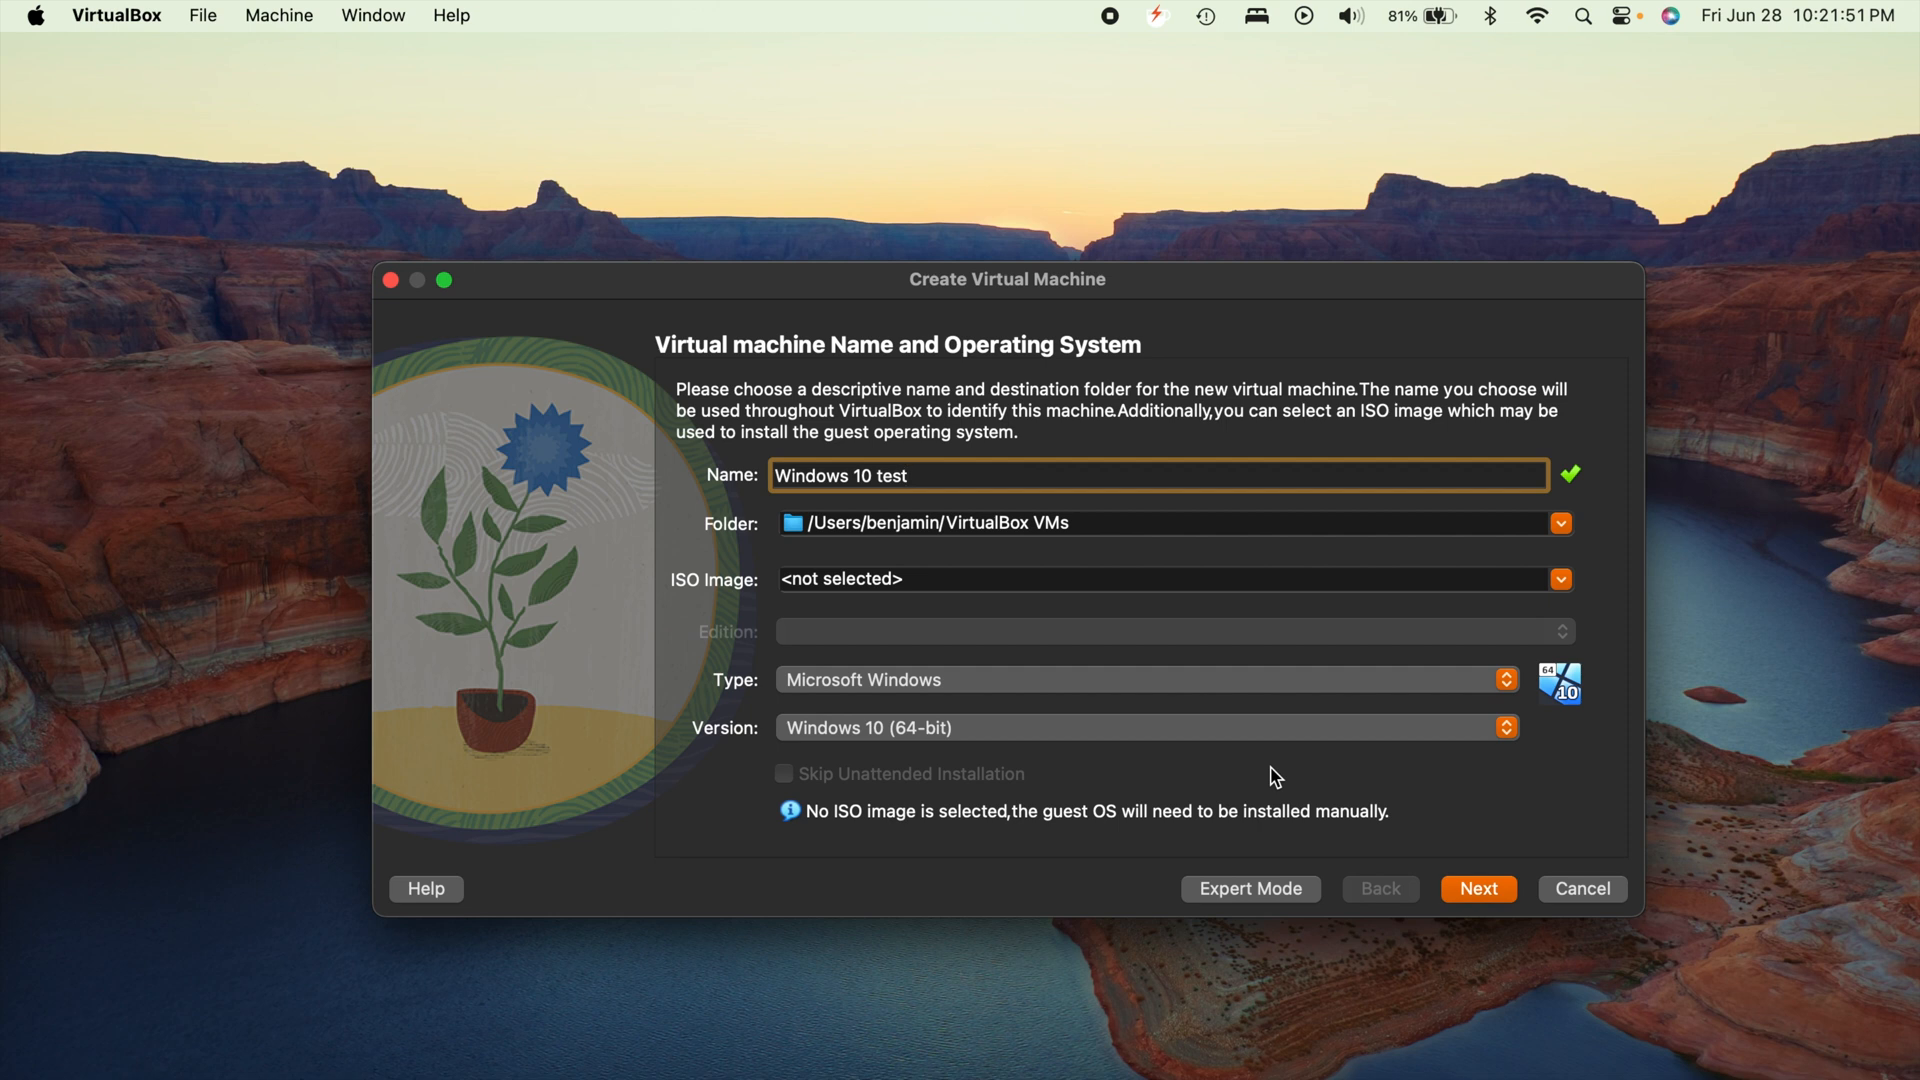
mouse_move(1478, 888)
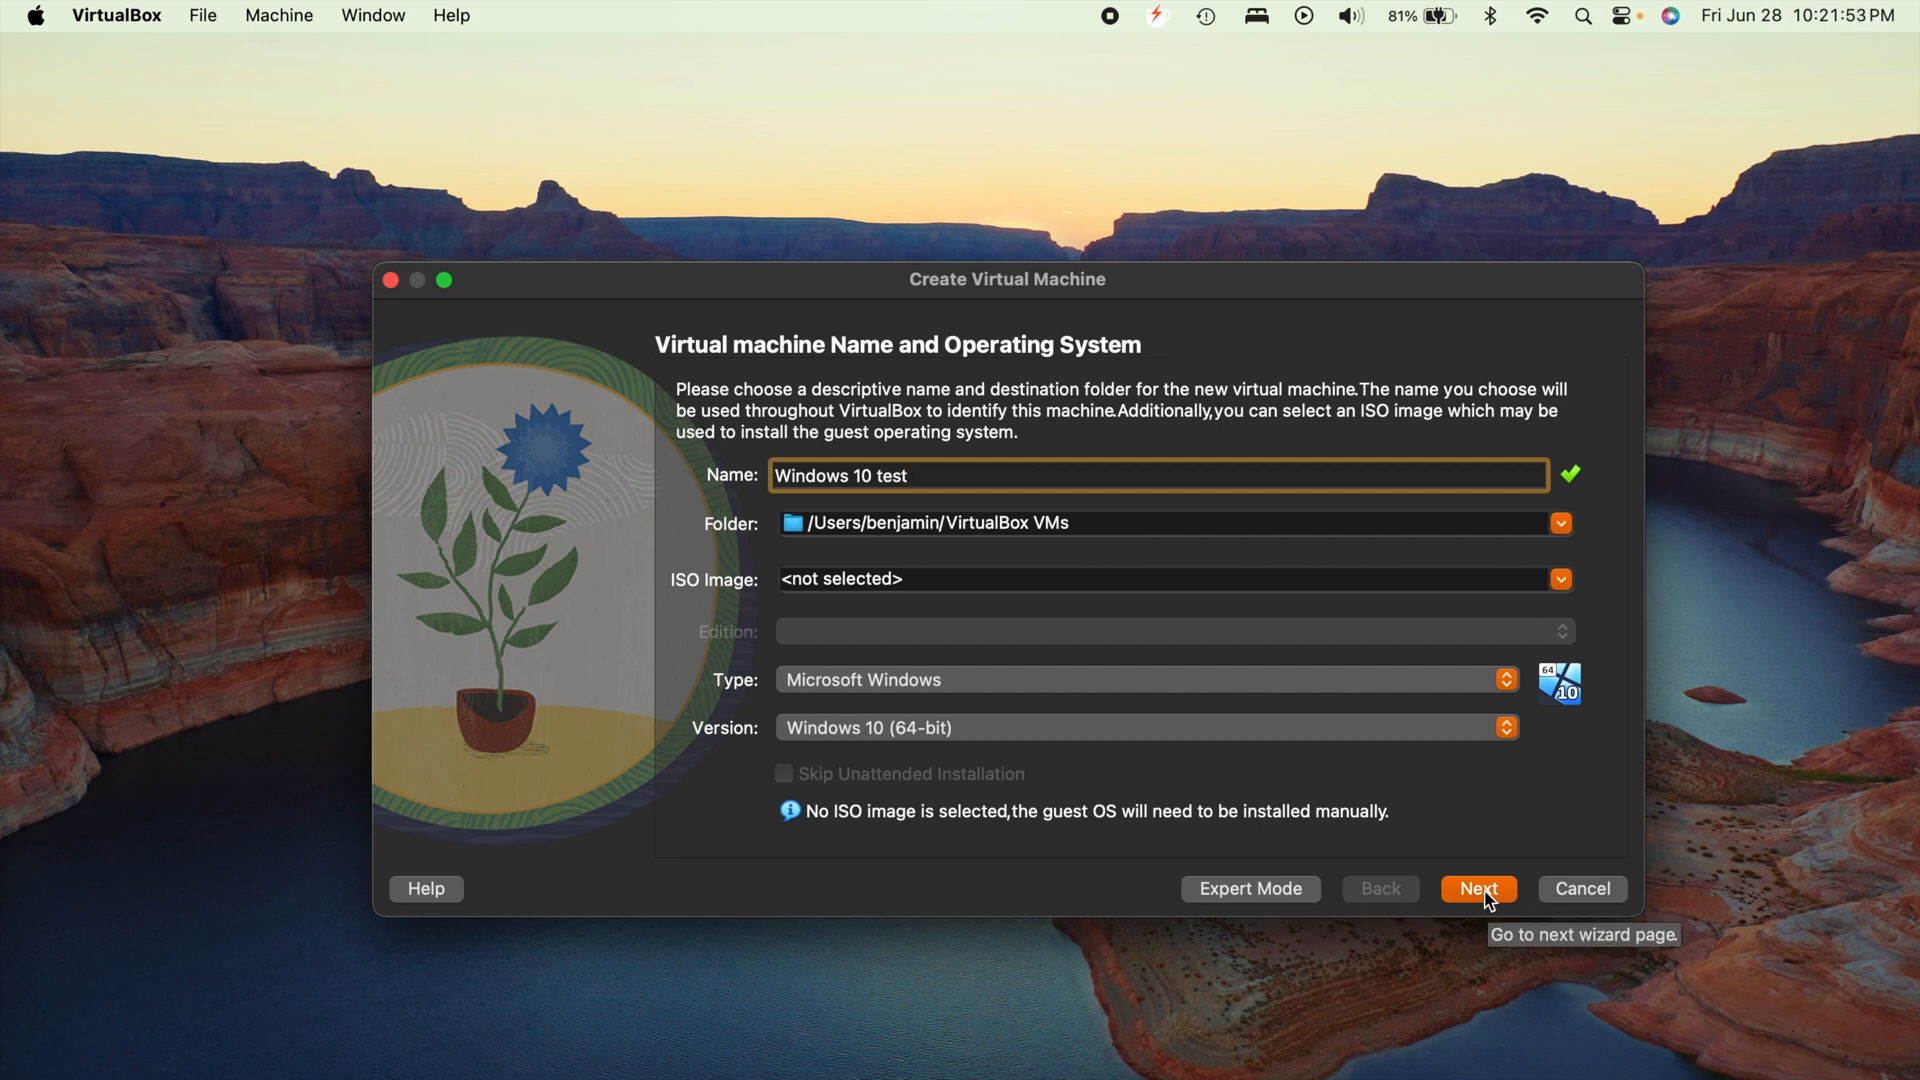
Advance the wizard to Hardware, keeping 2048 MB memory and 1 processor
click(1477, 887)
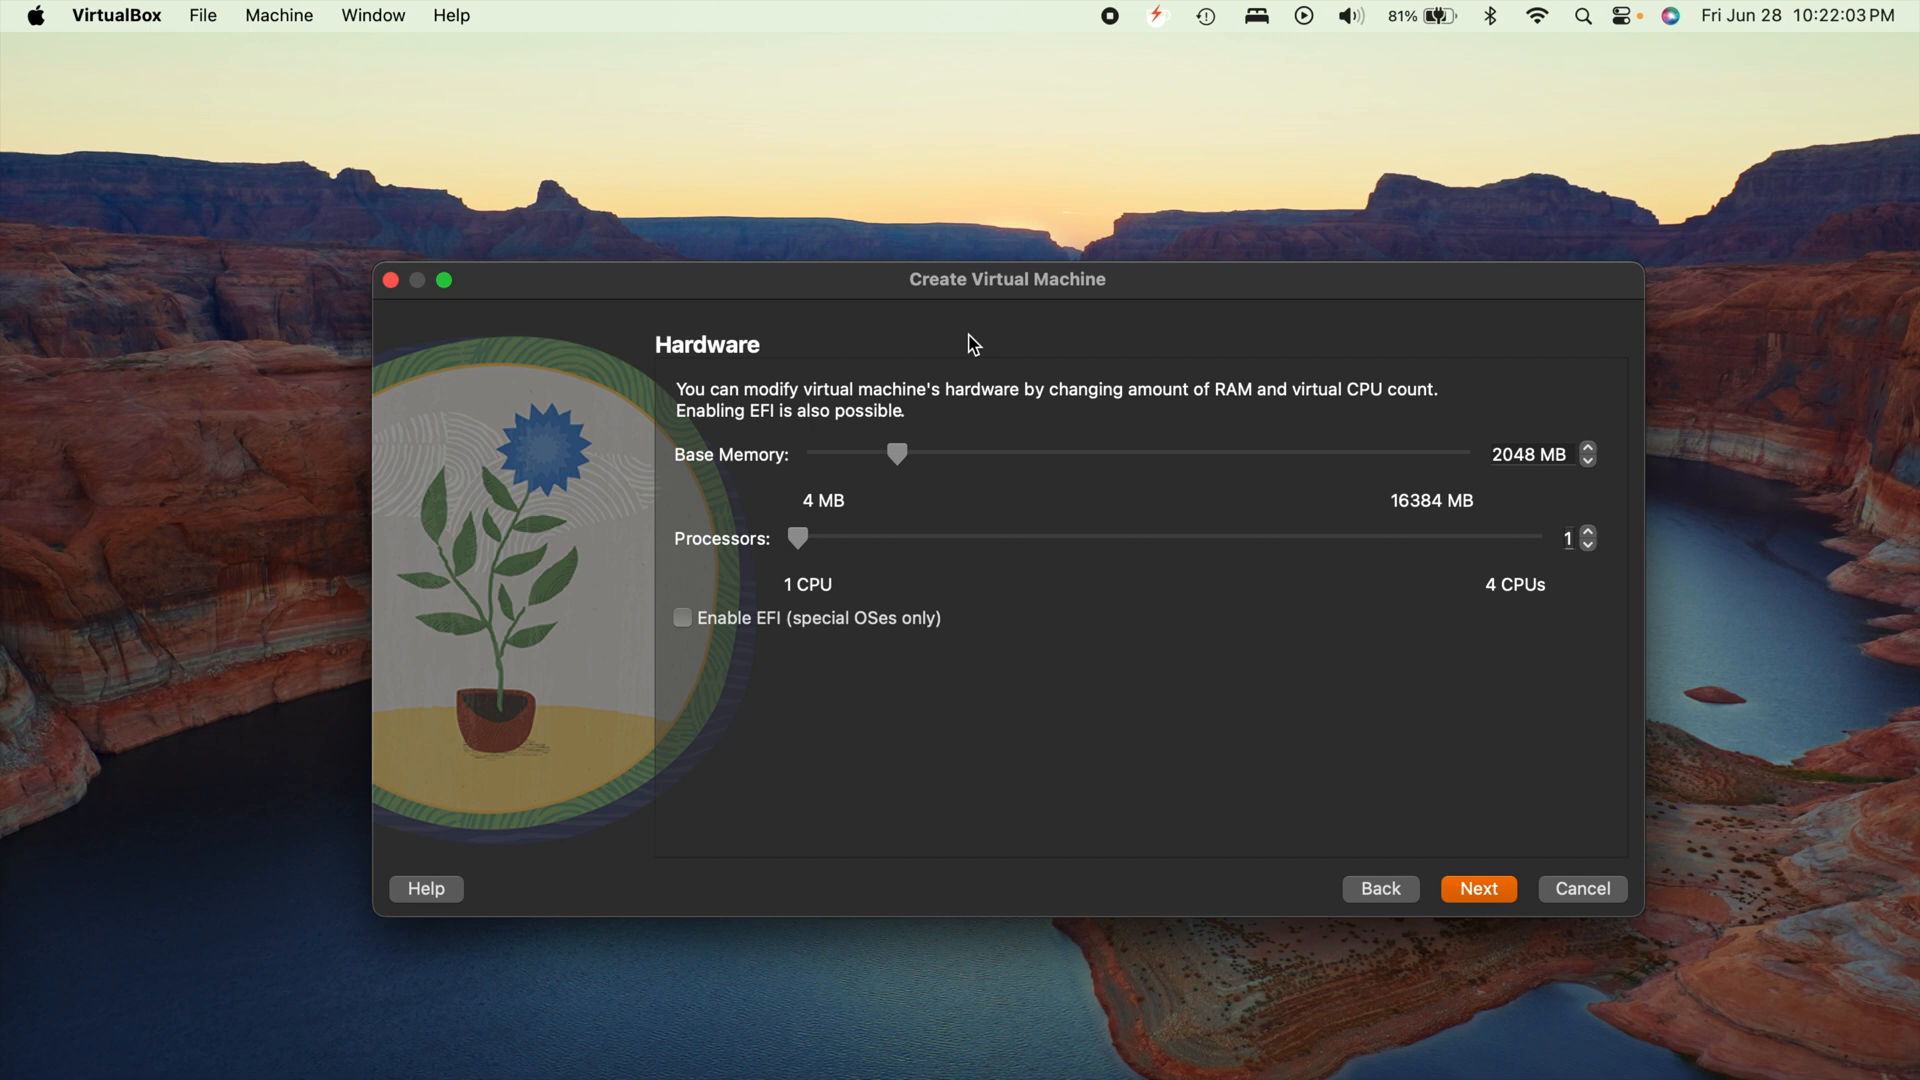
mouse_move(1102, 645)
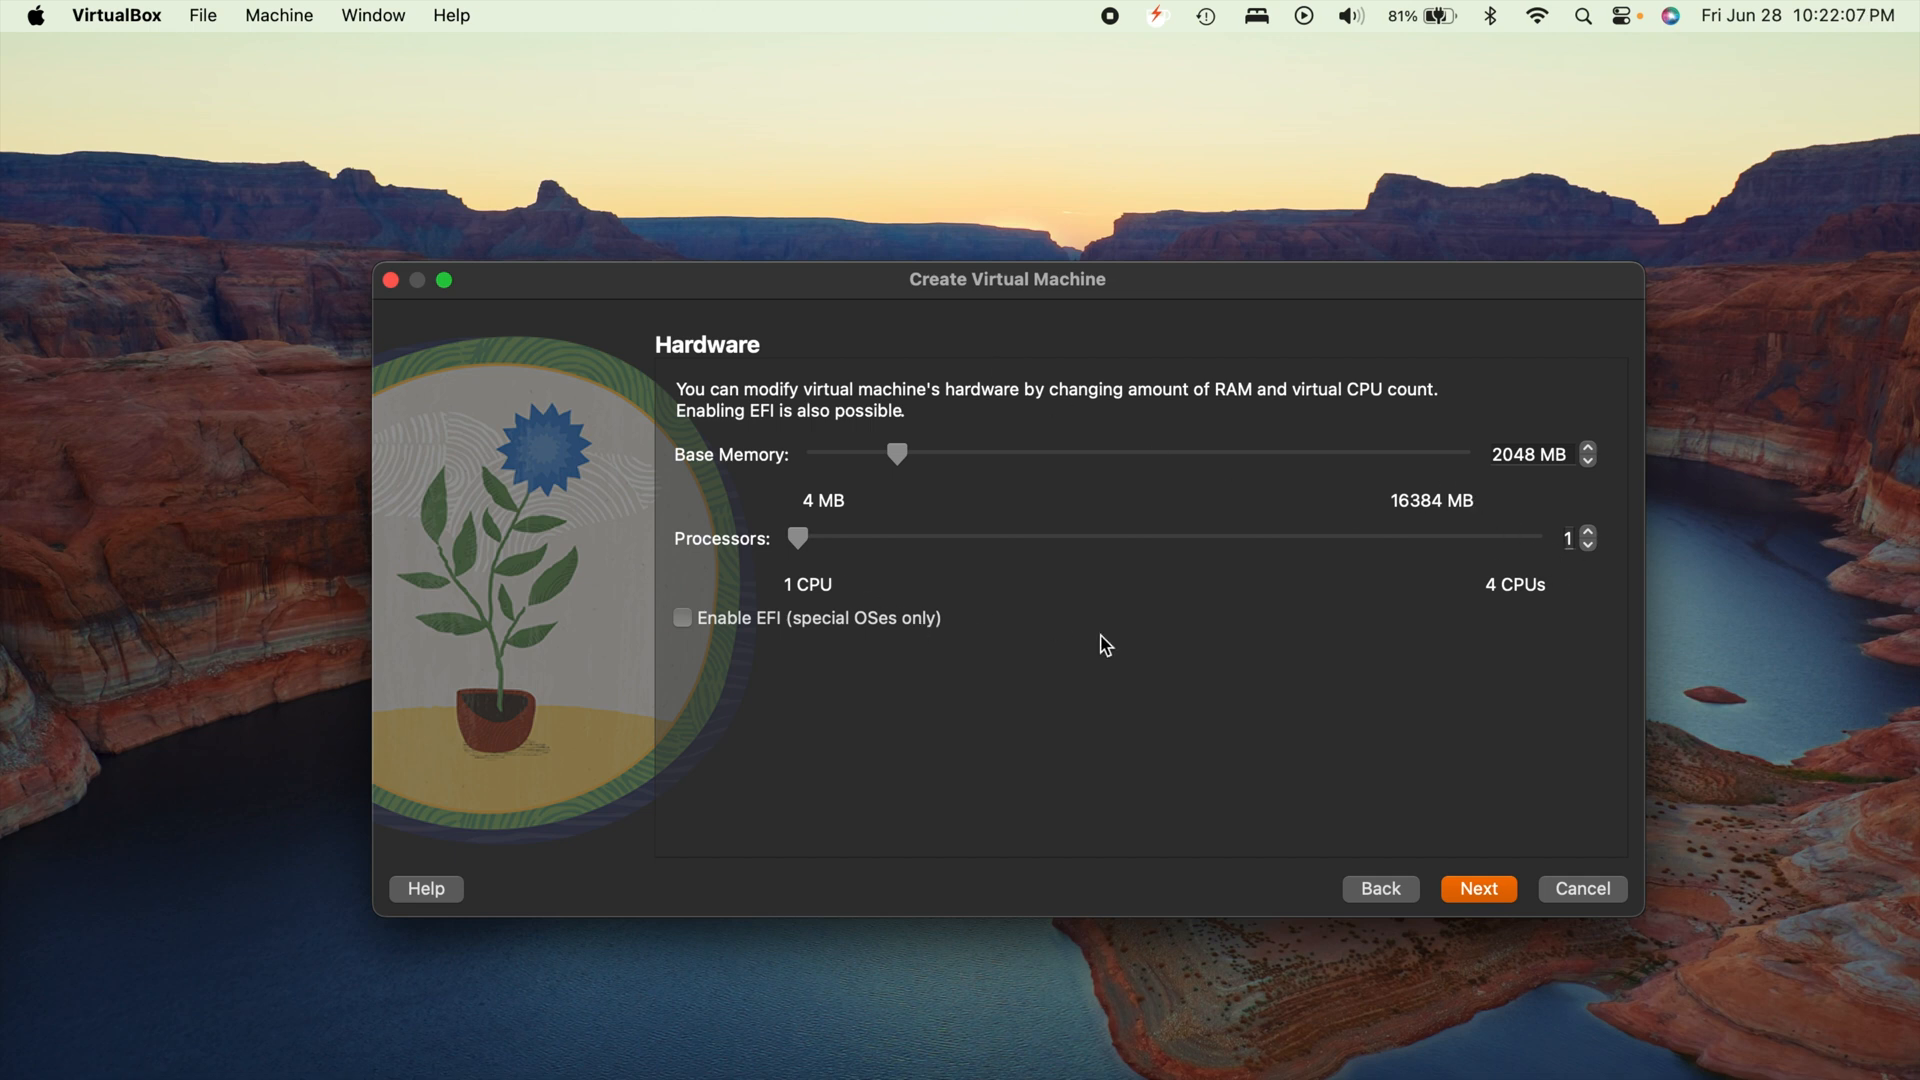
mouse_move(1116, 649)
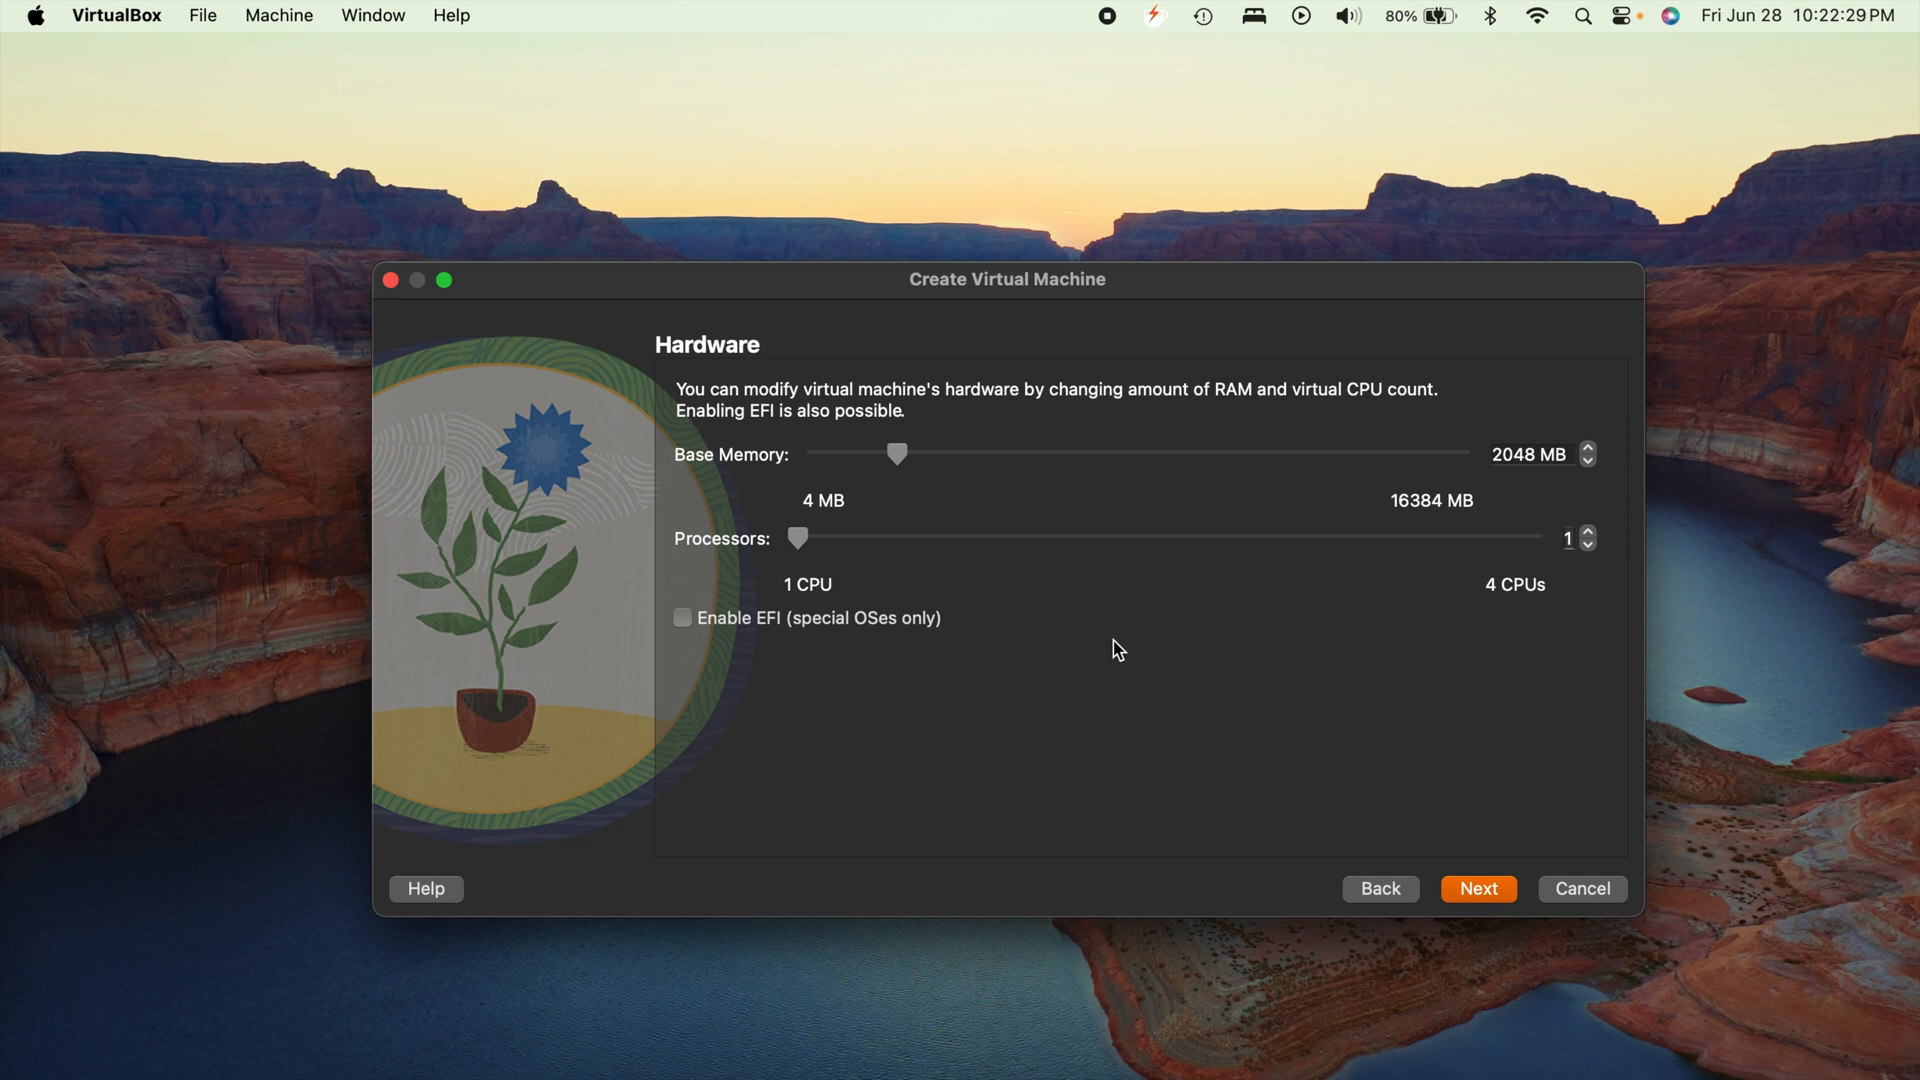
mouse_move(1473, 653)
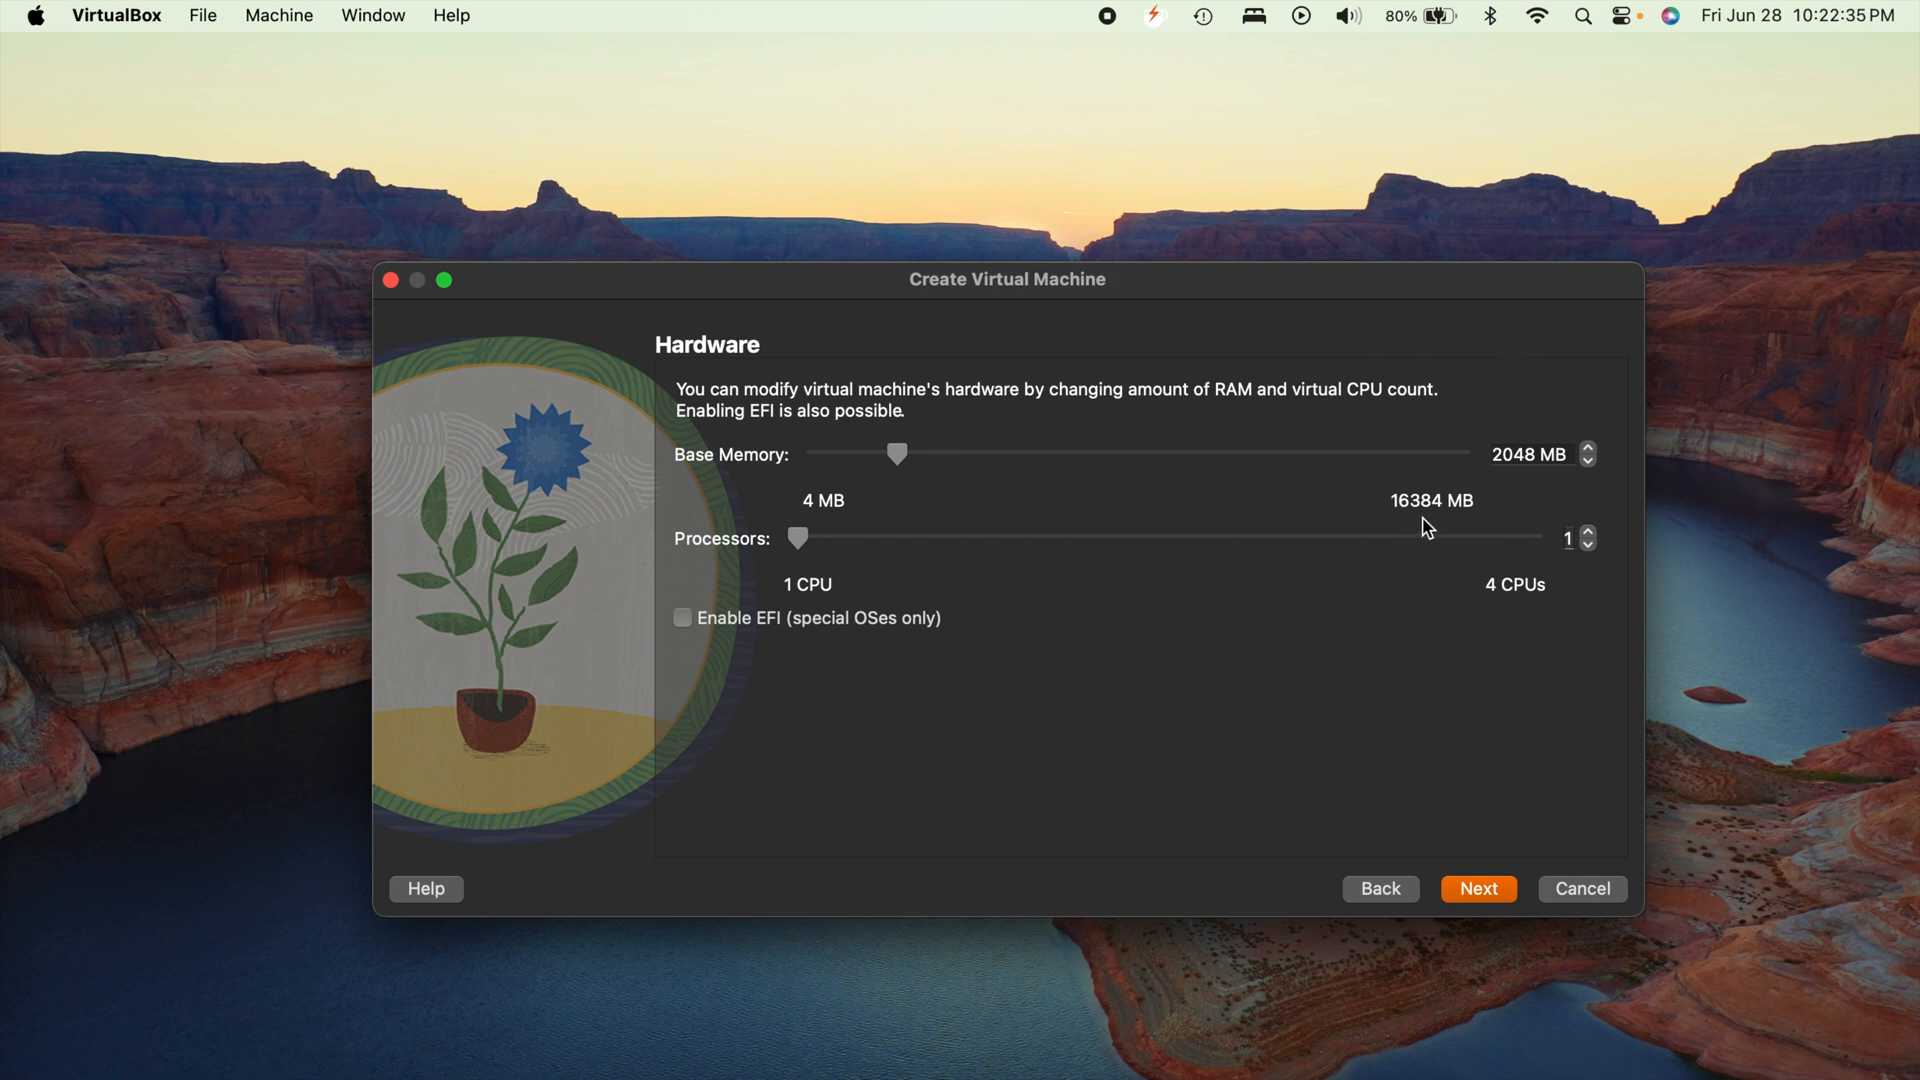
mouse_move(1438, 446)
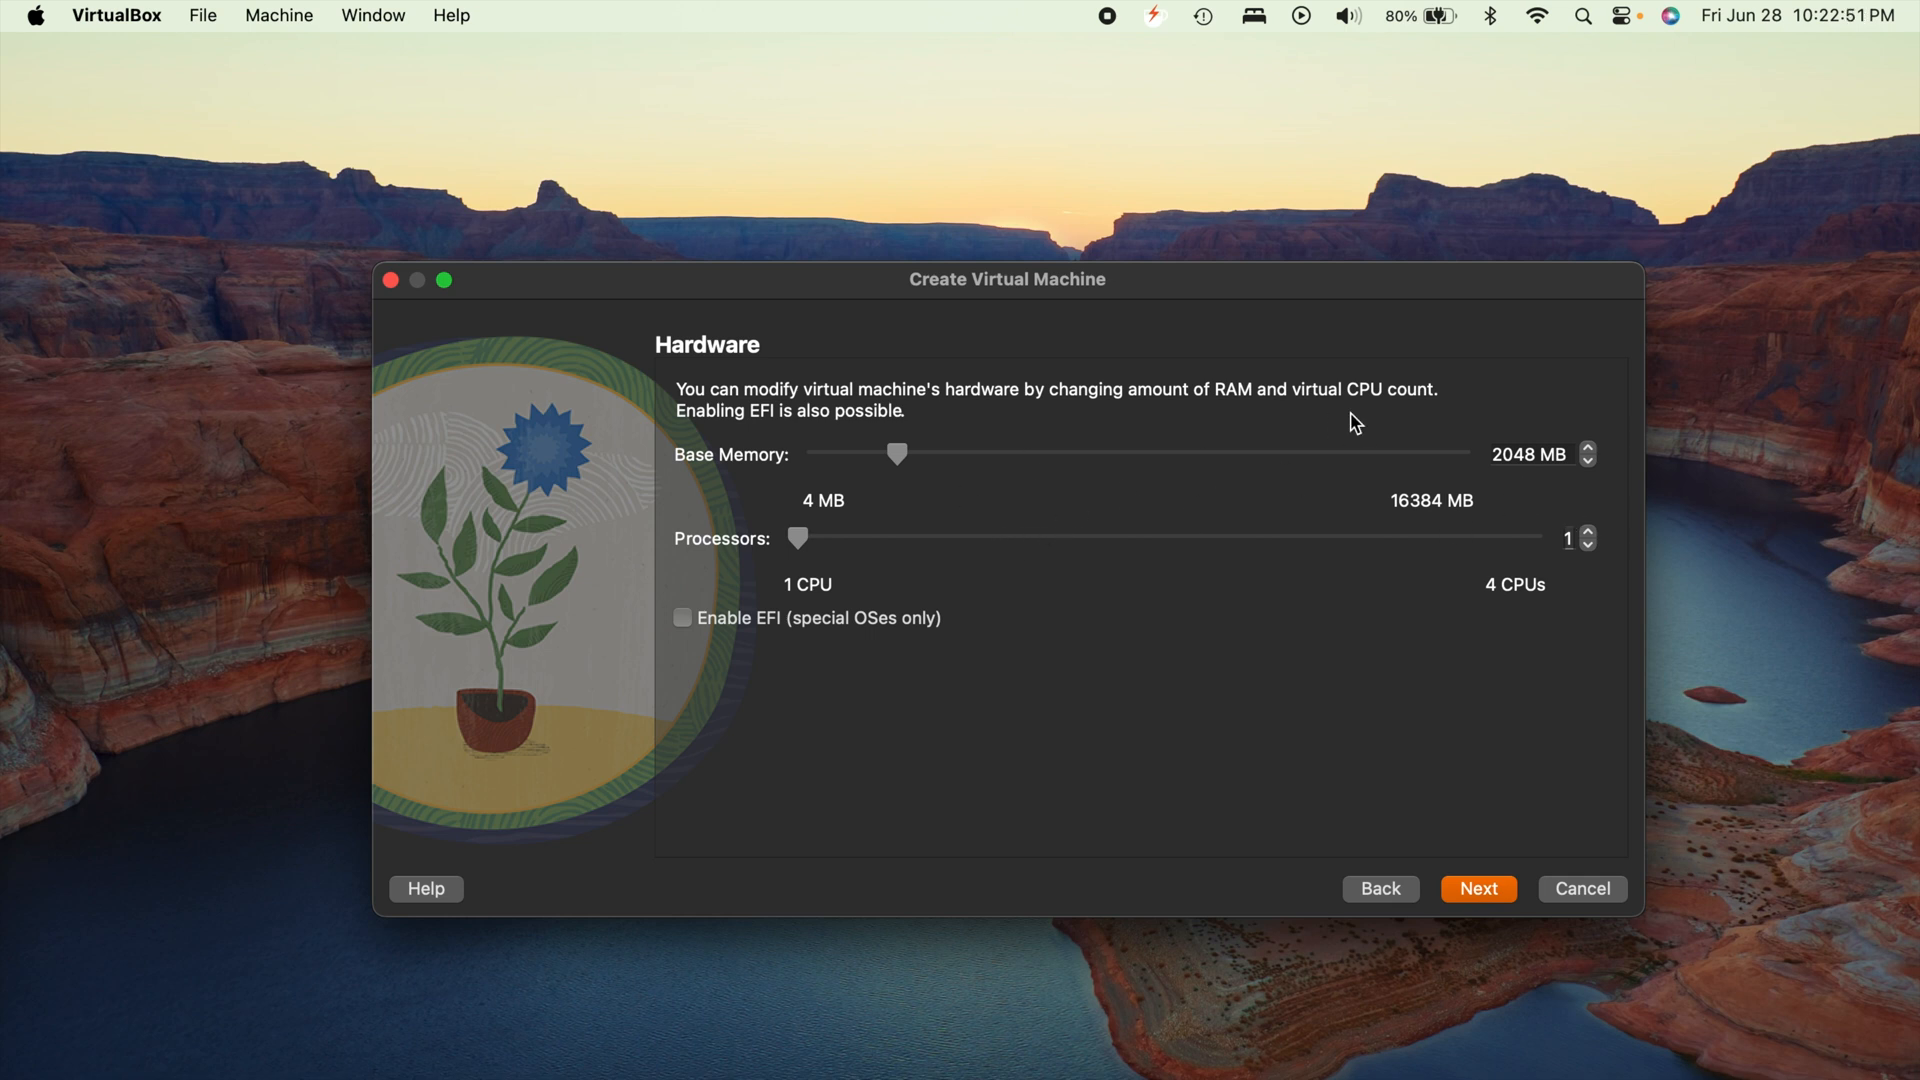
Keep the virtual hard disk at 64 GB and advance to the Summary page
click(1477, 888)
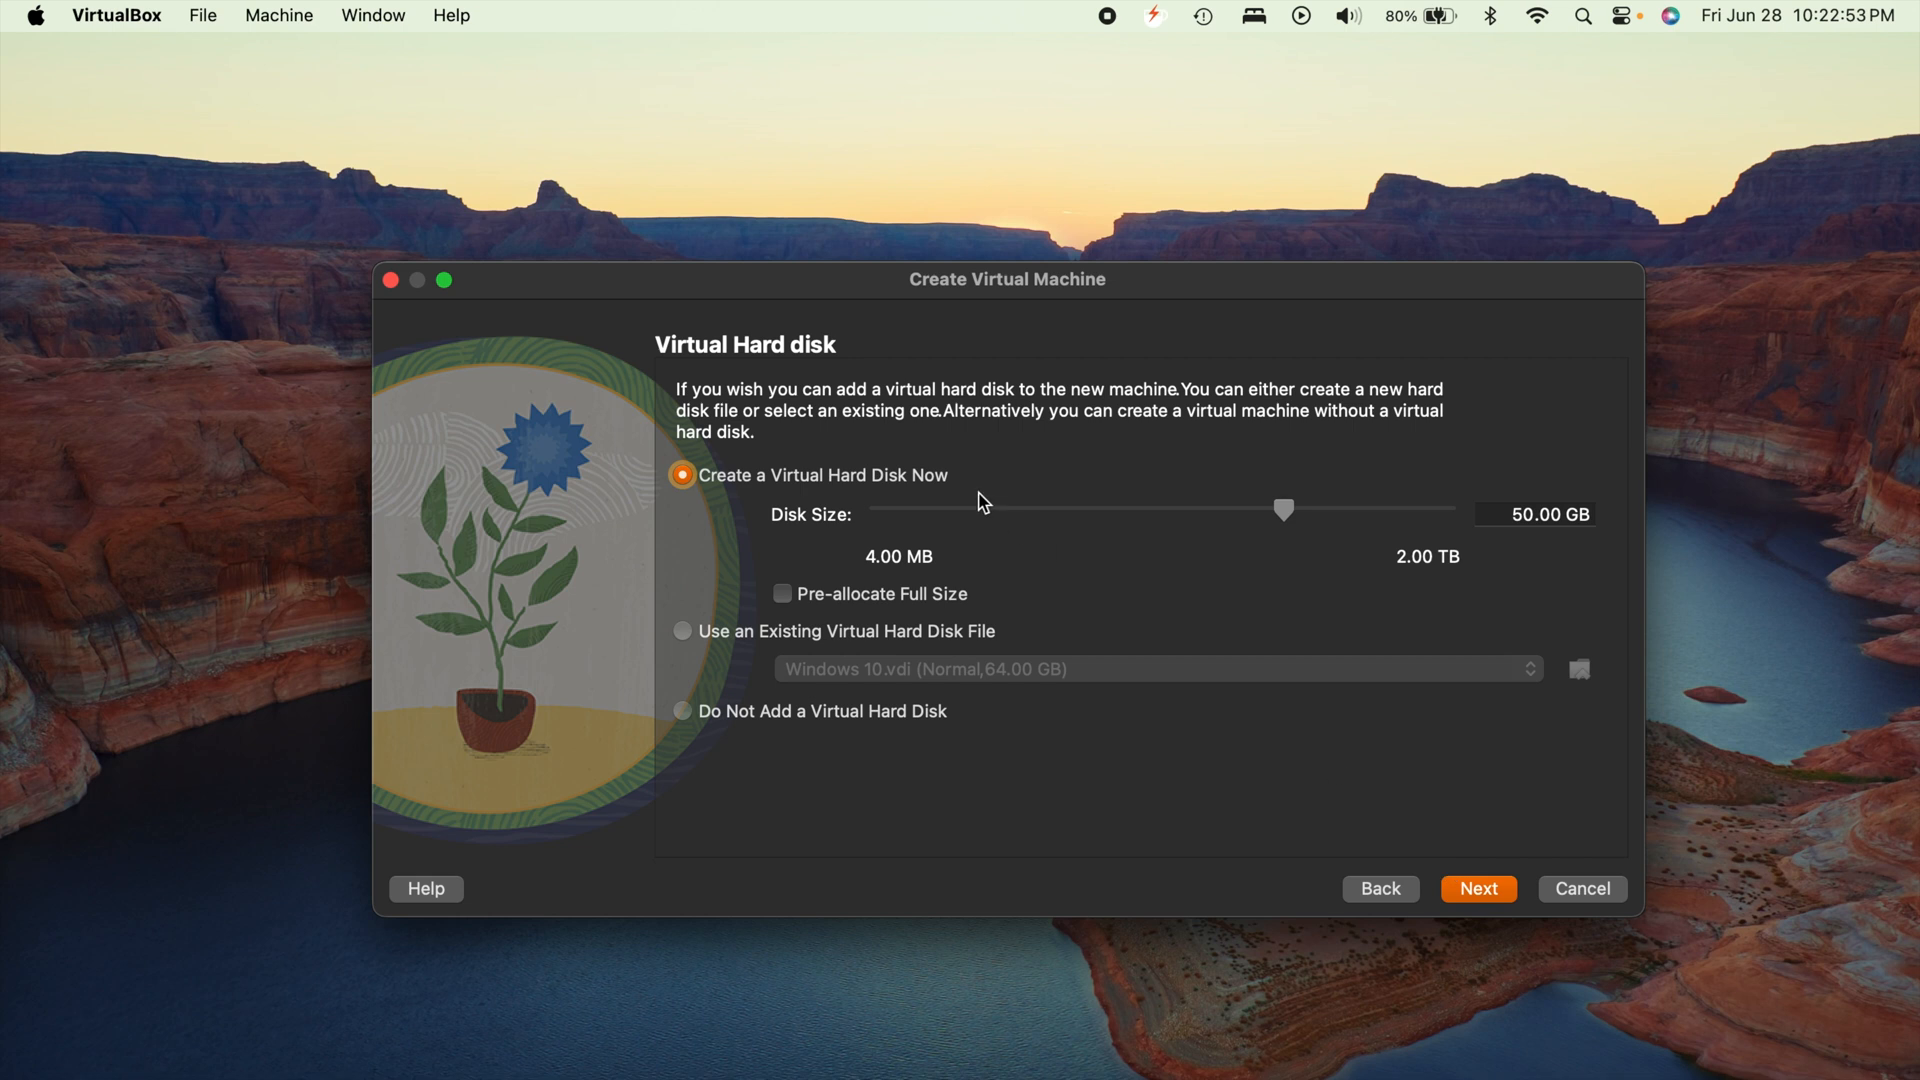
mouse_move(1354, 539)
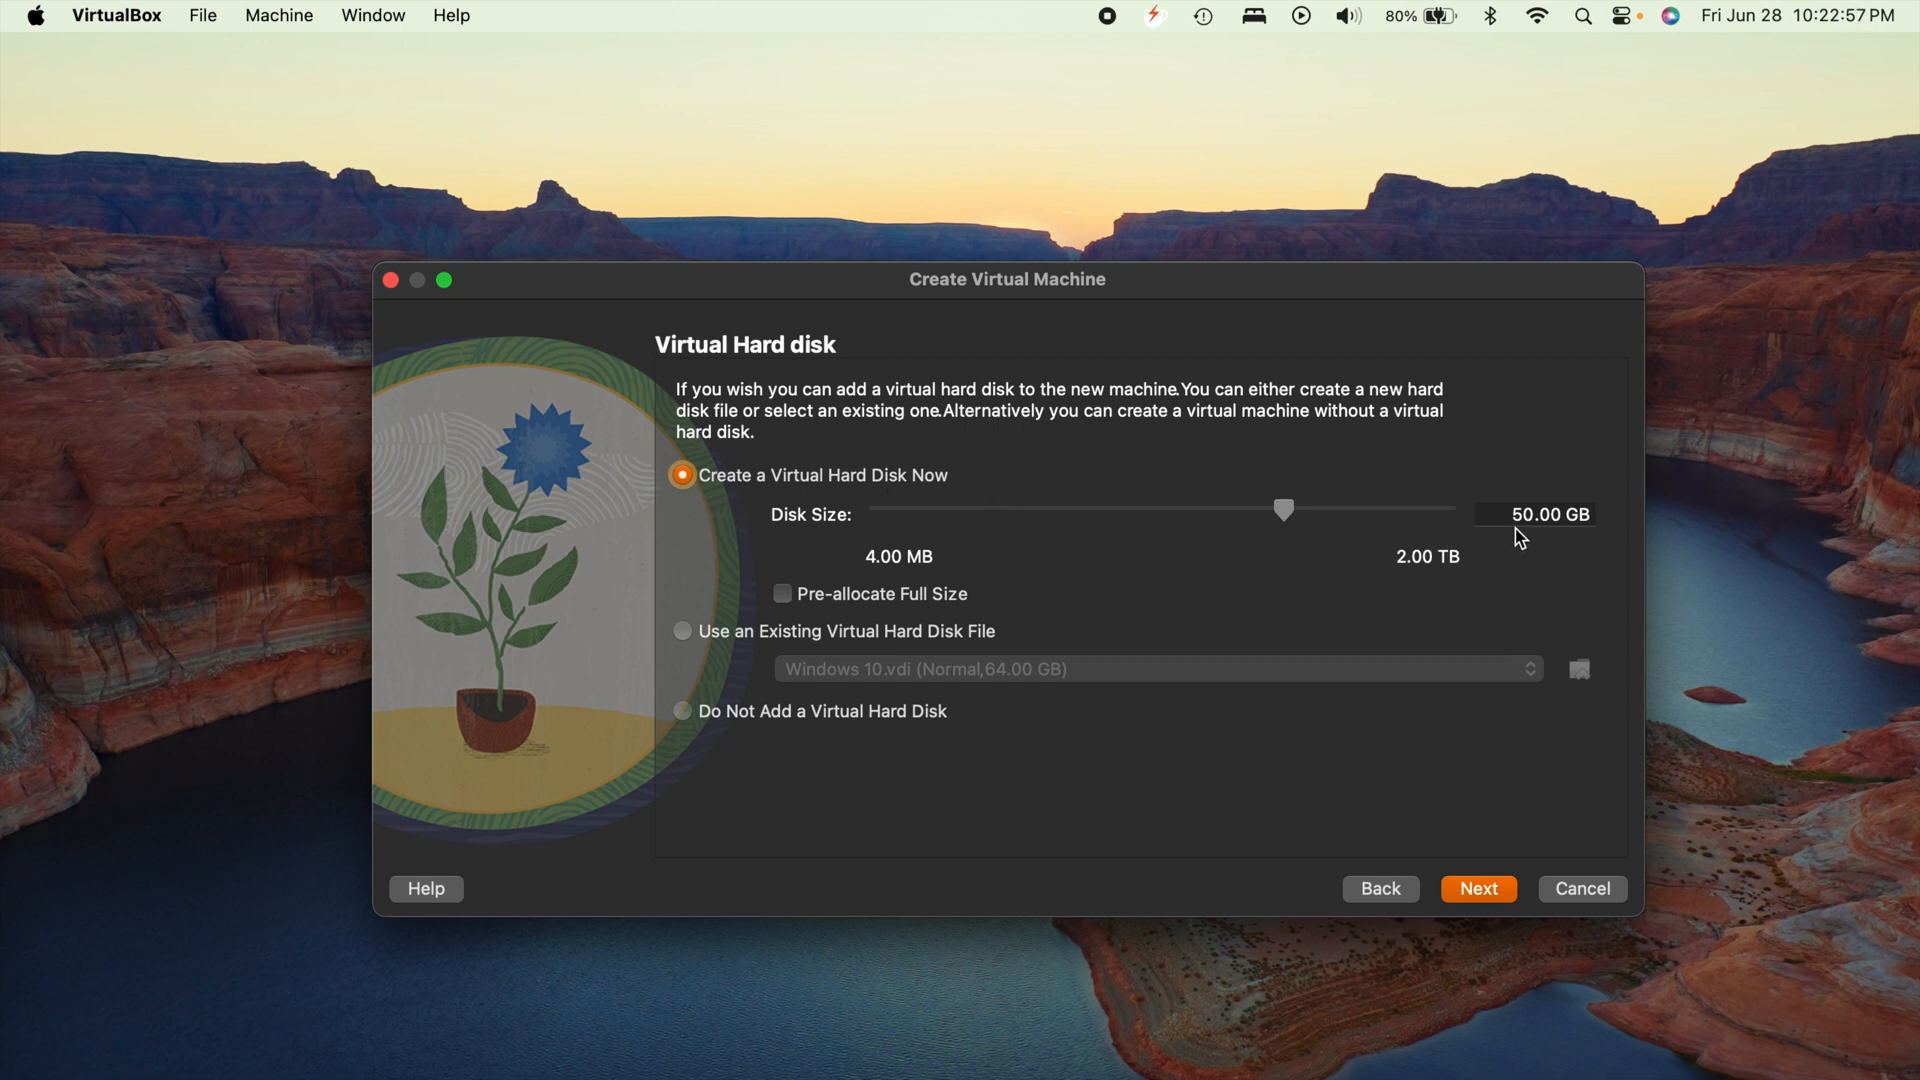
click(1533, 512)
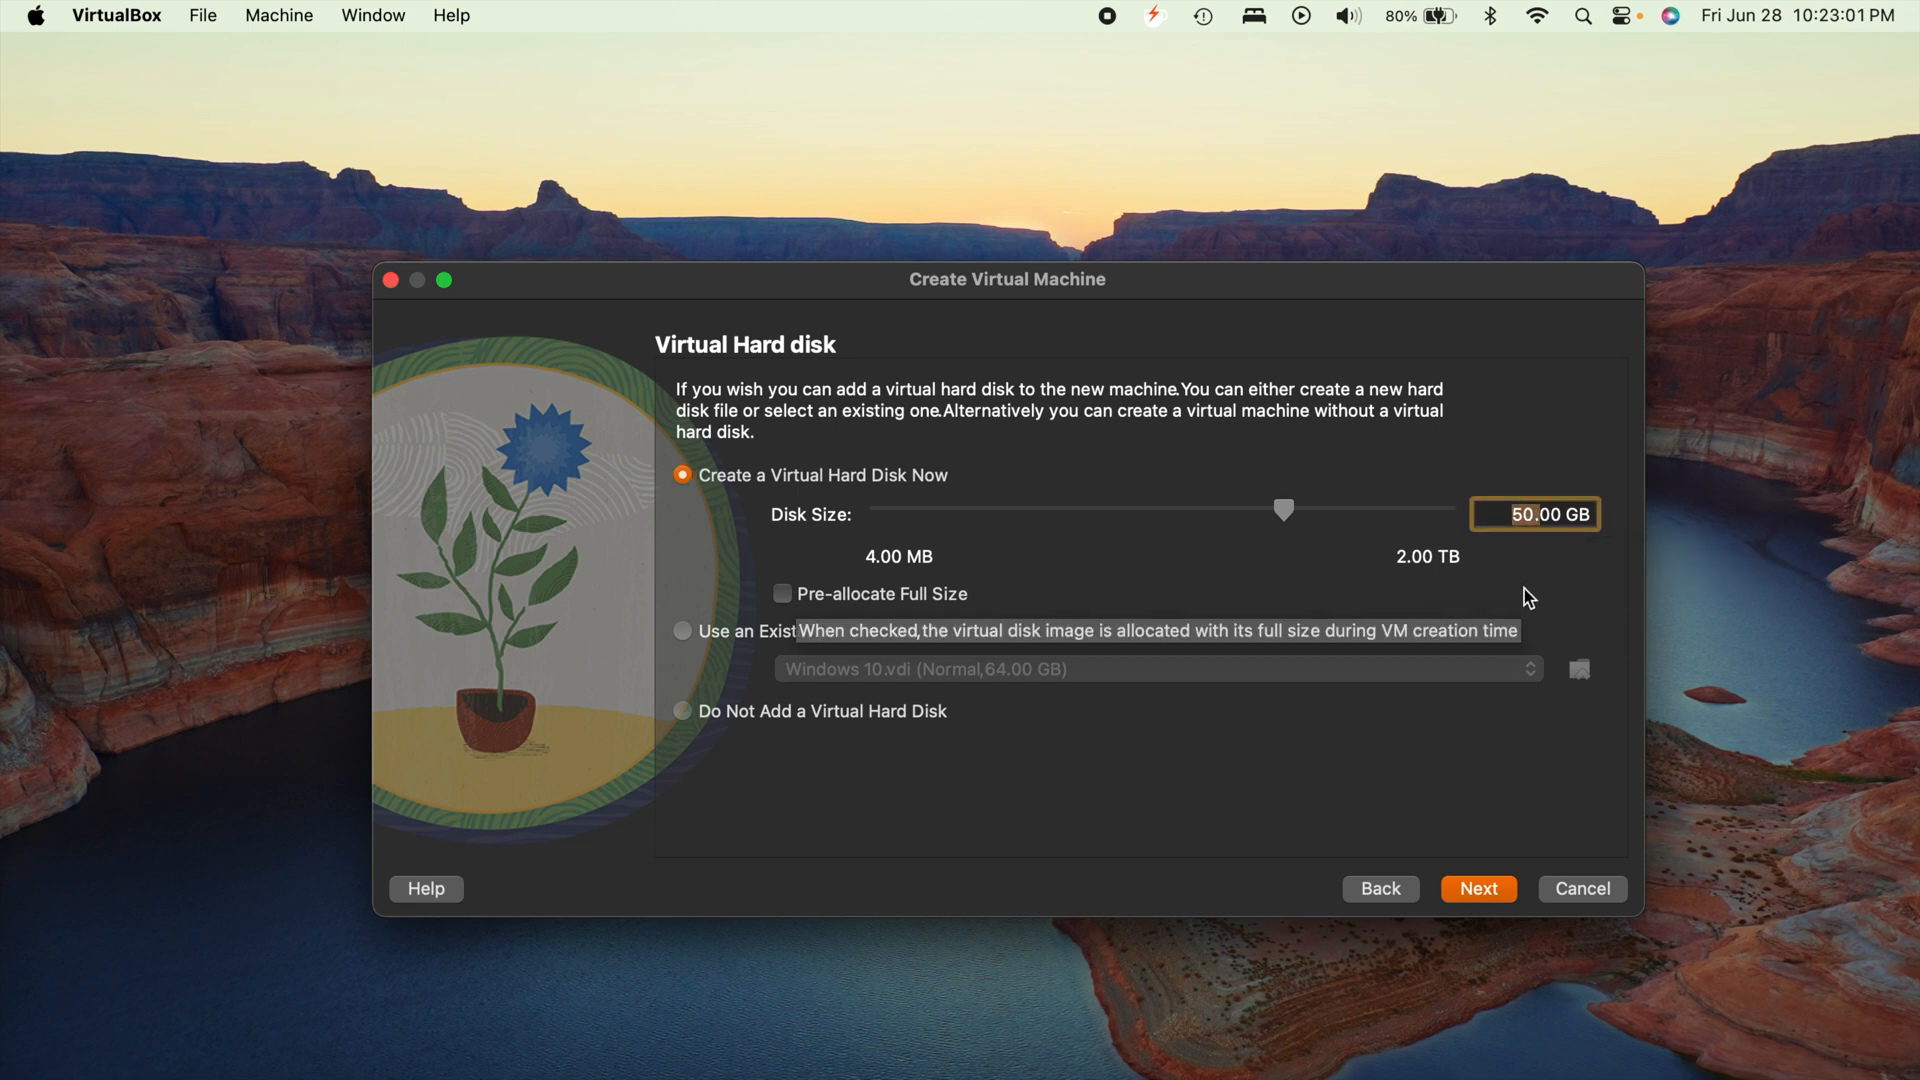
mouse_move(1296, 845)
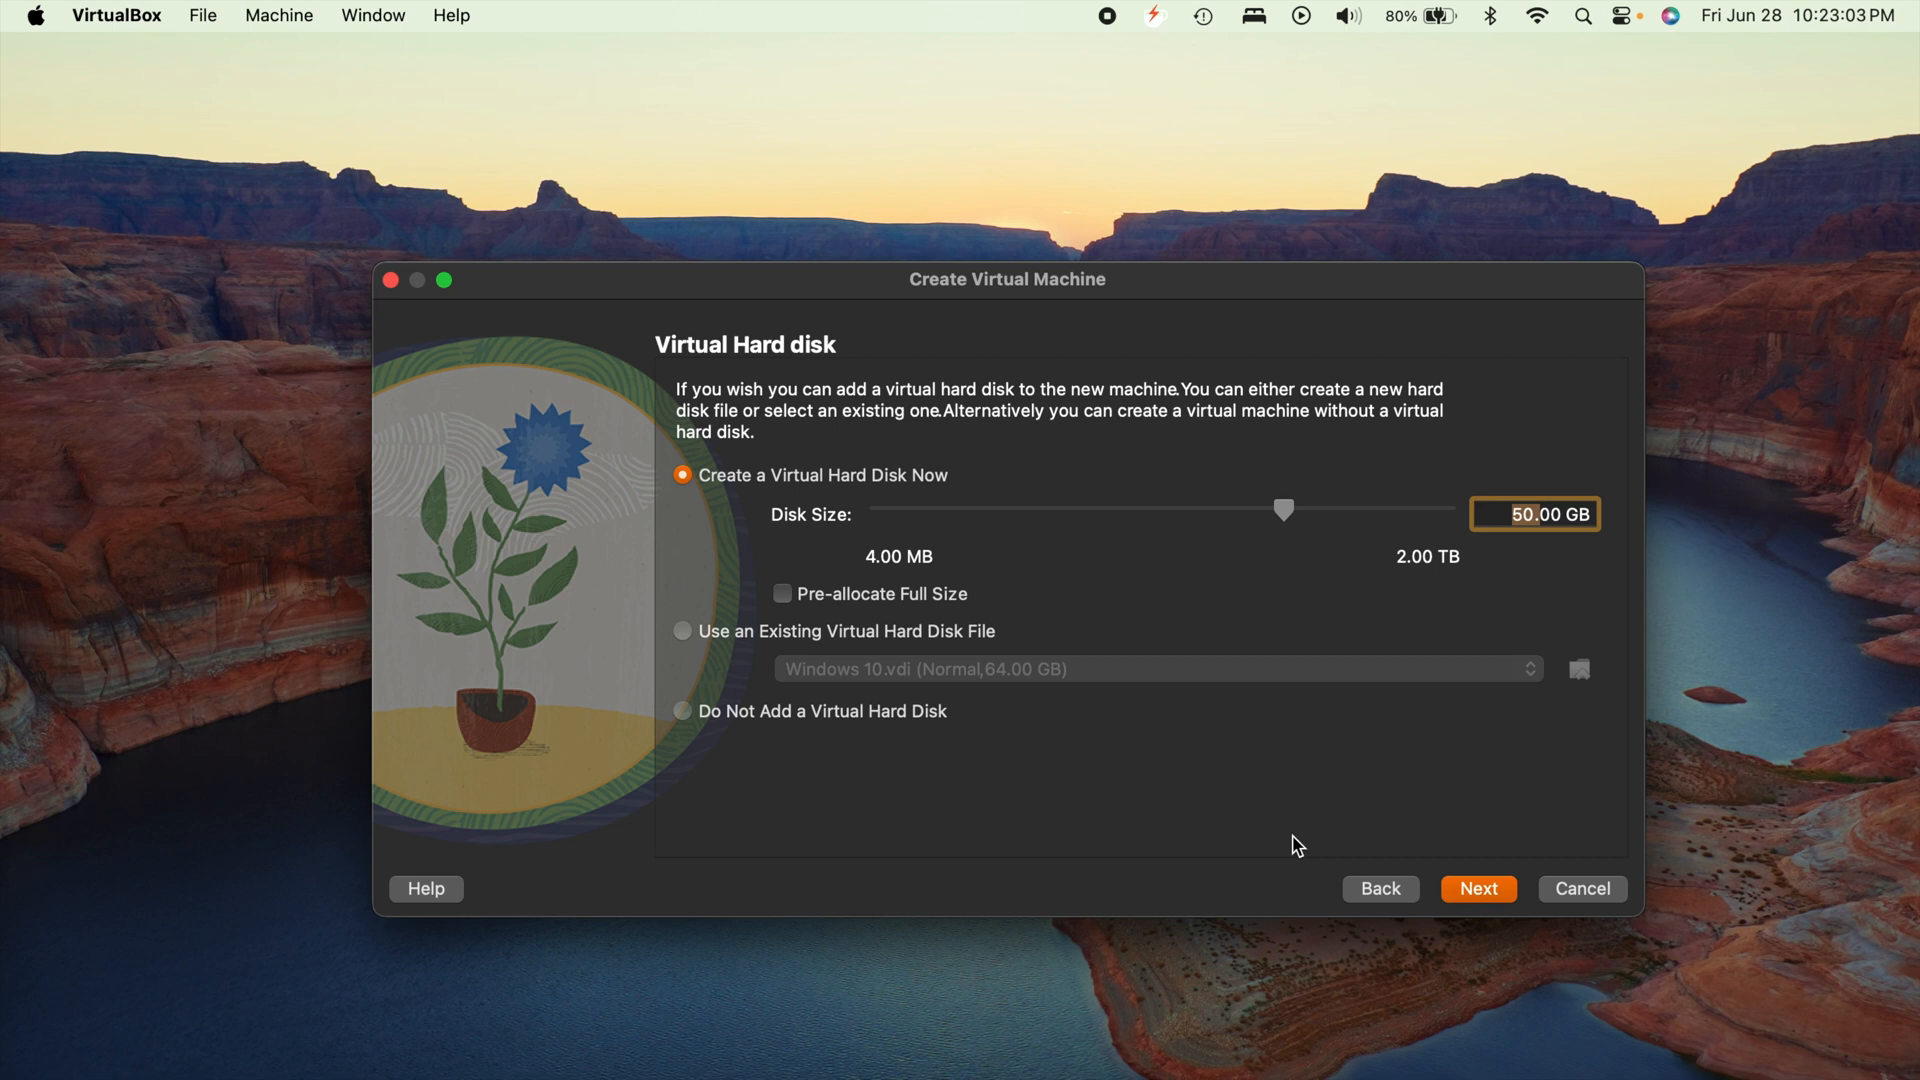
drag(1283, 511, 1445, 511)
text(64)
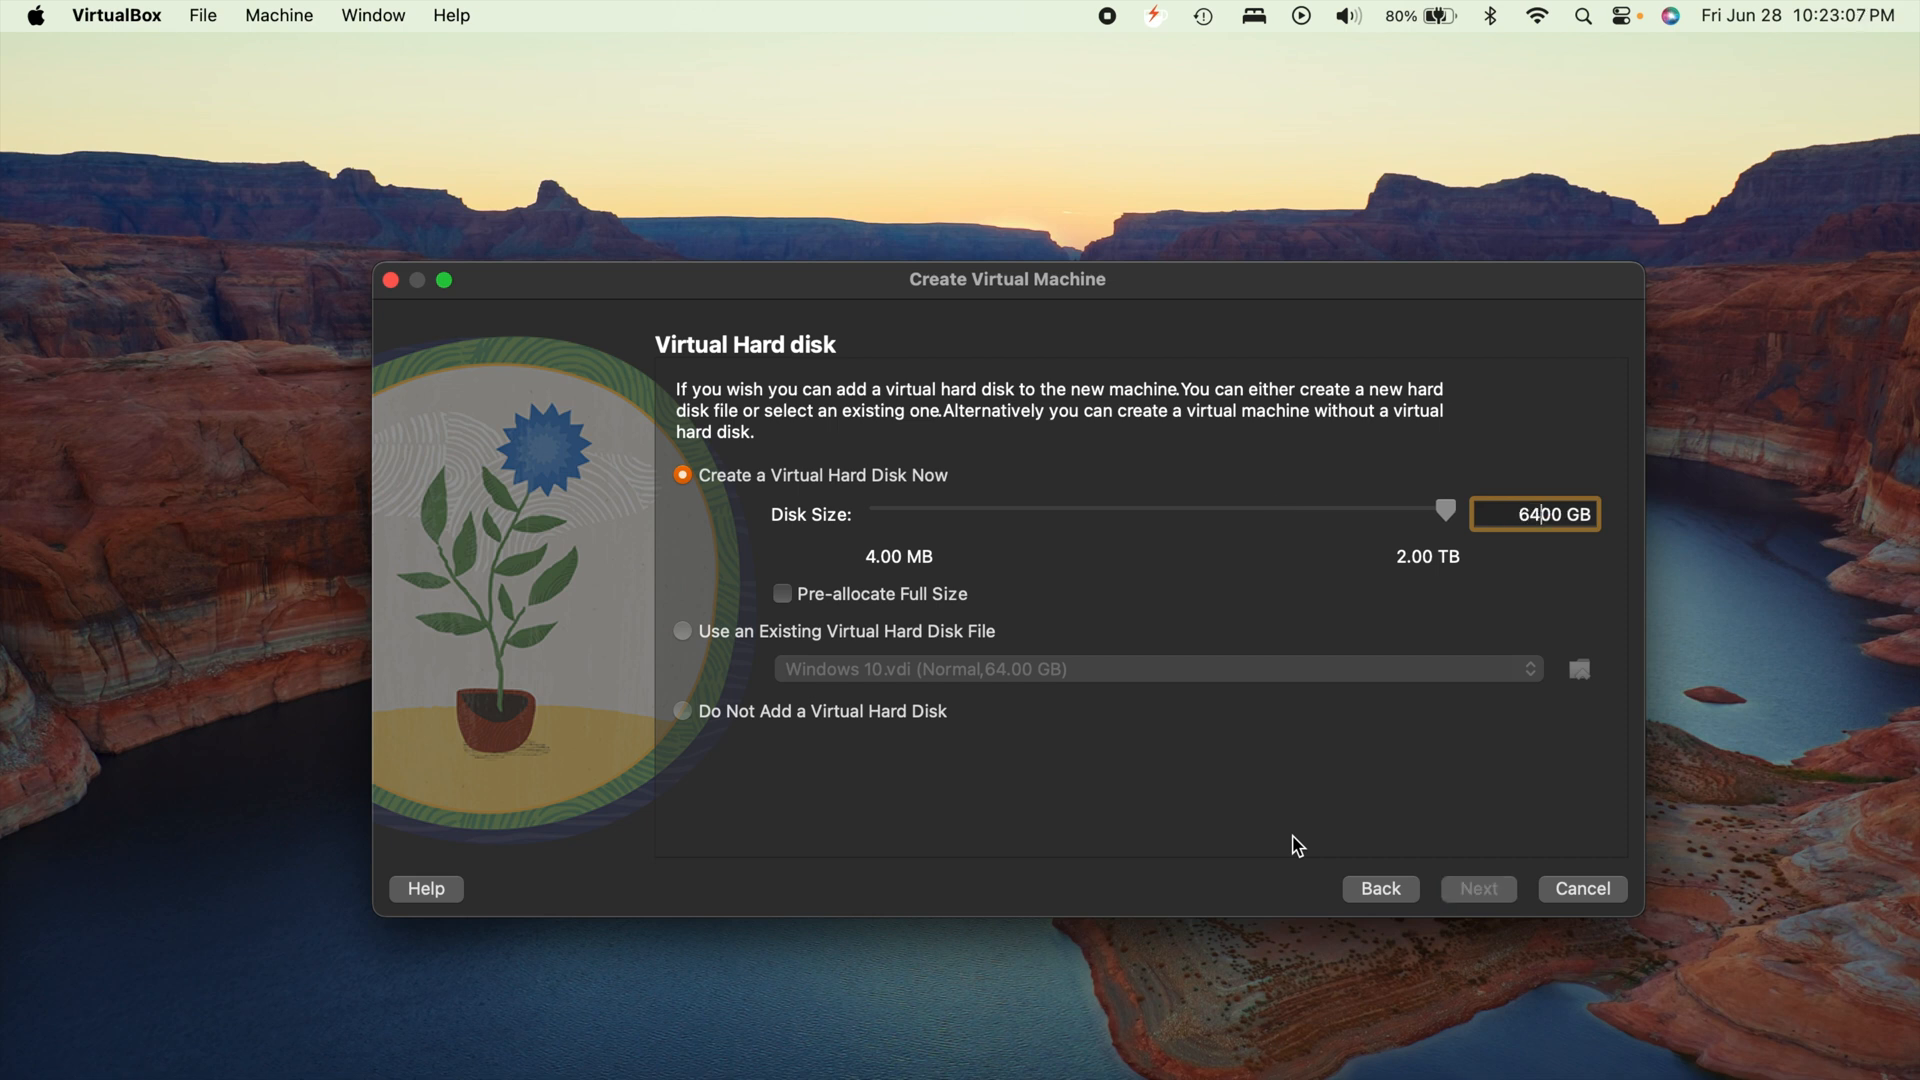
drag(1444, 512, 1296, 512)
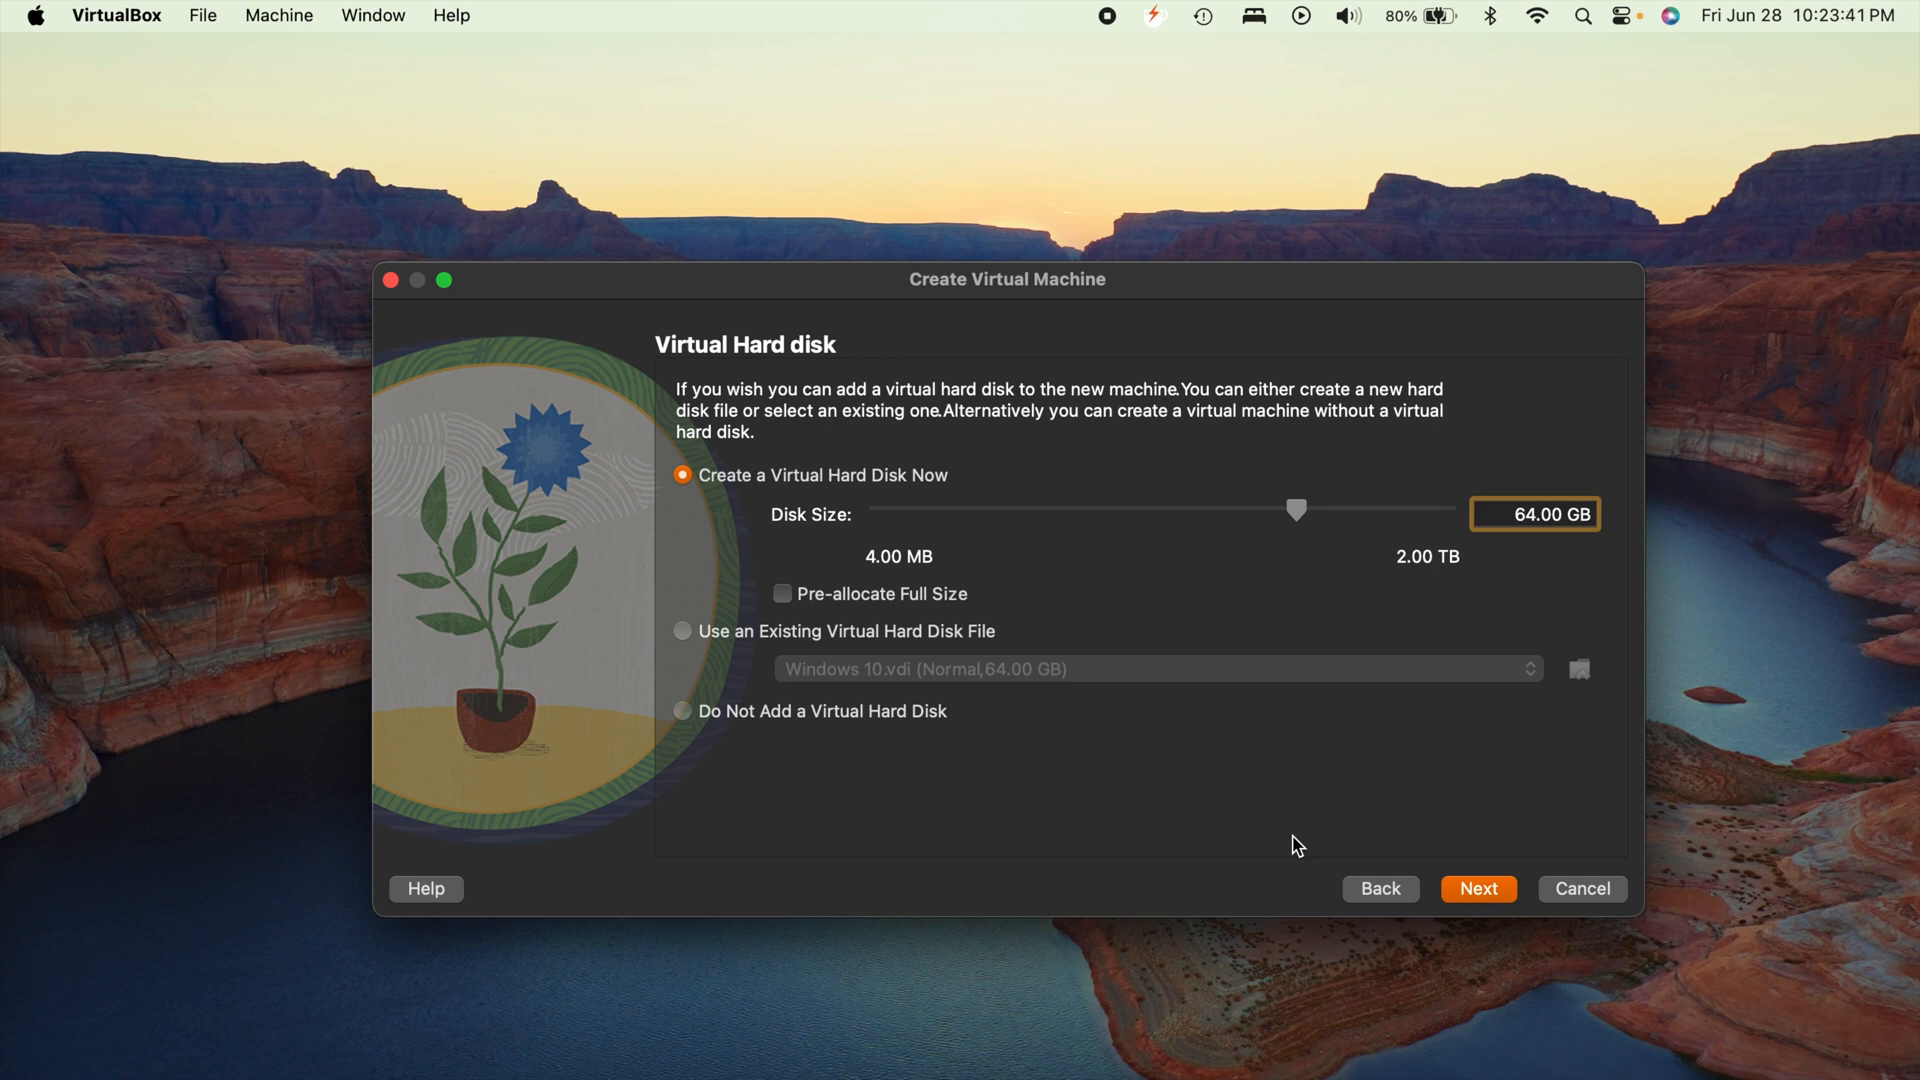
mouse_move(1168, 567)
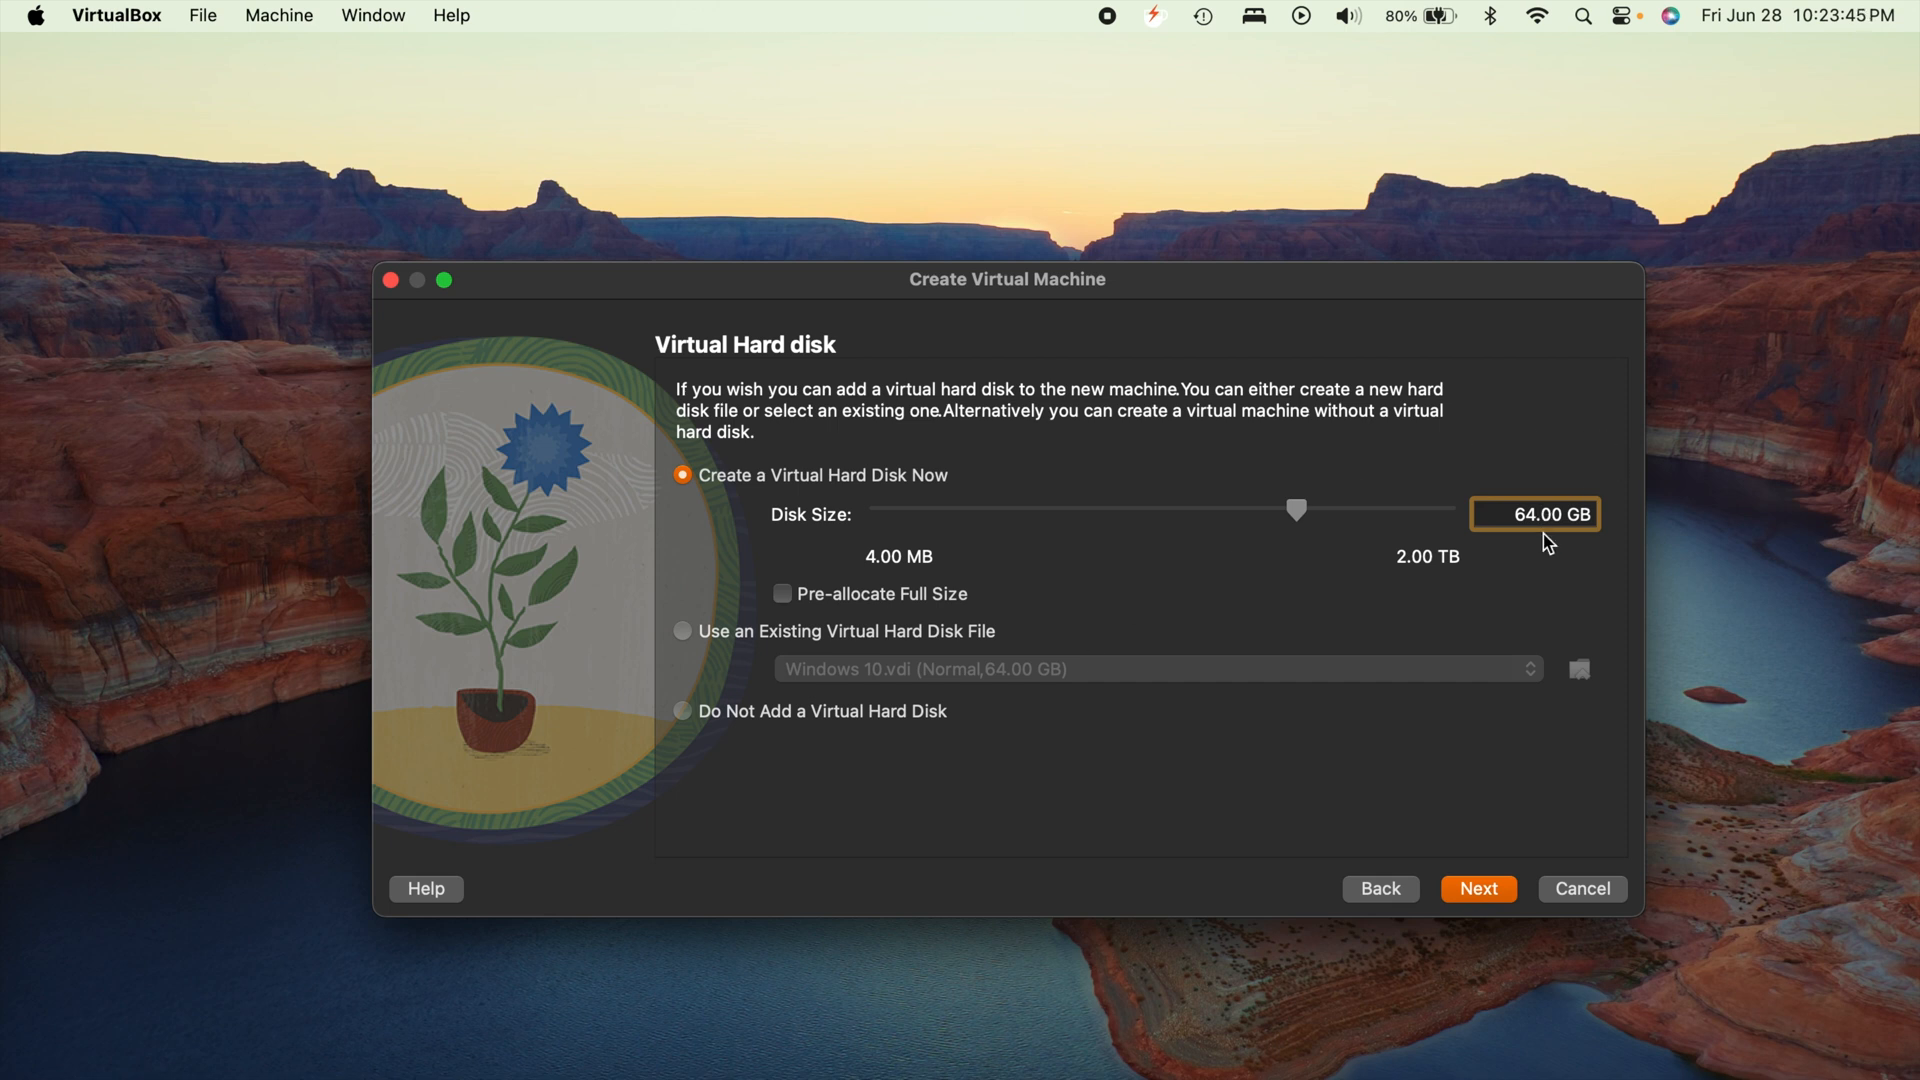
mouse_move(1534, 557)
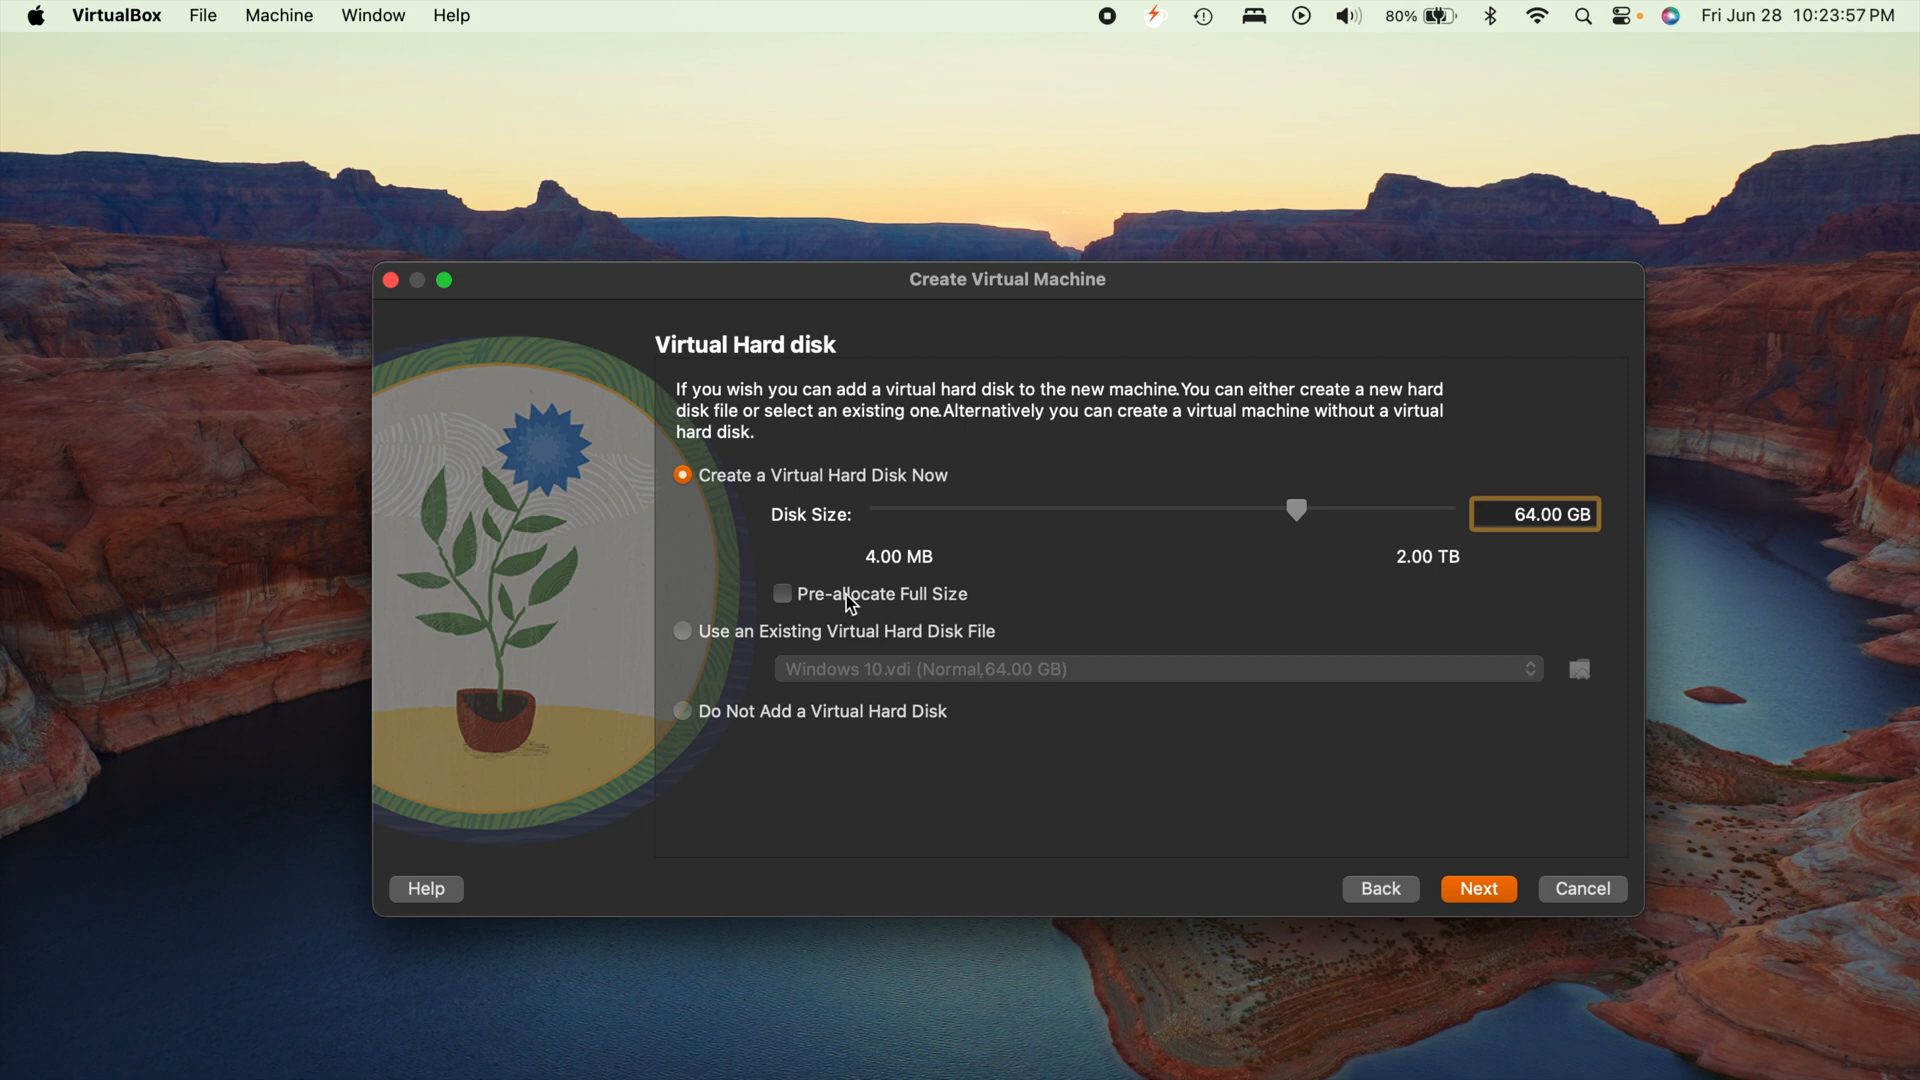
mouse_move(988, 594)
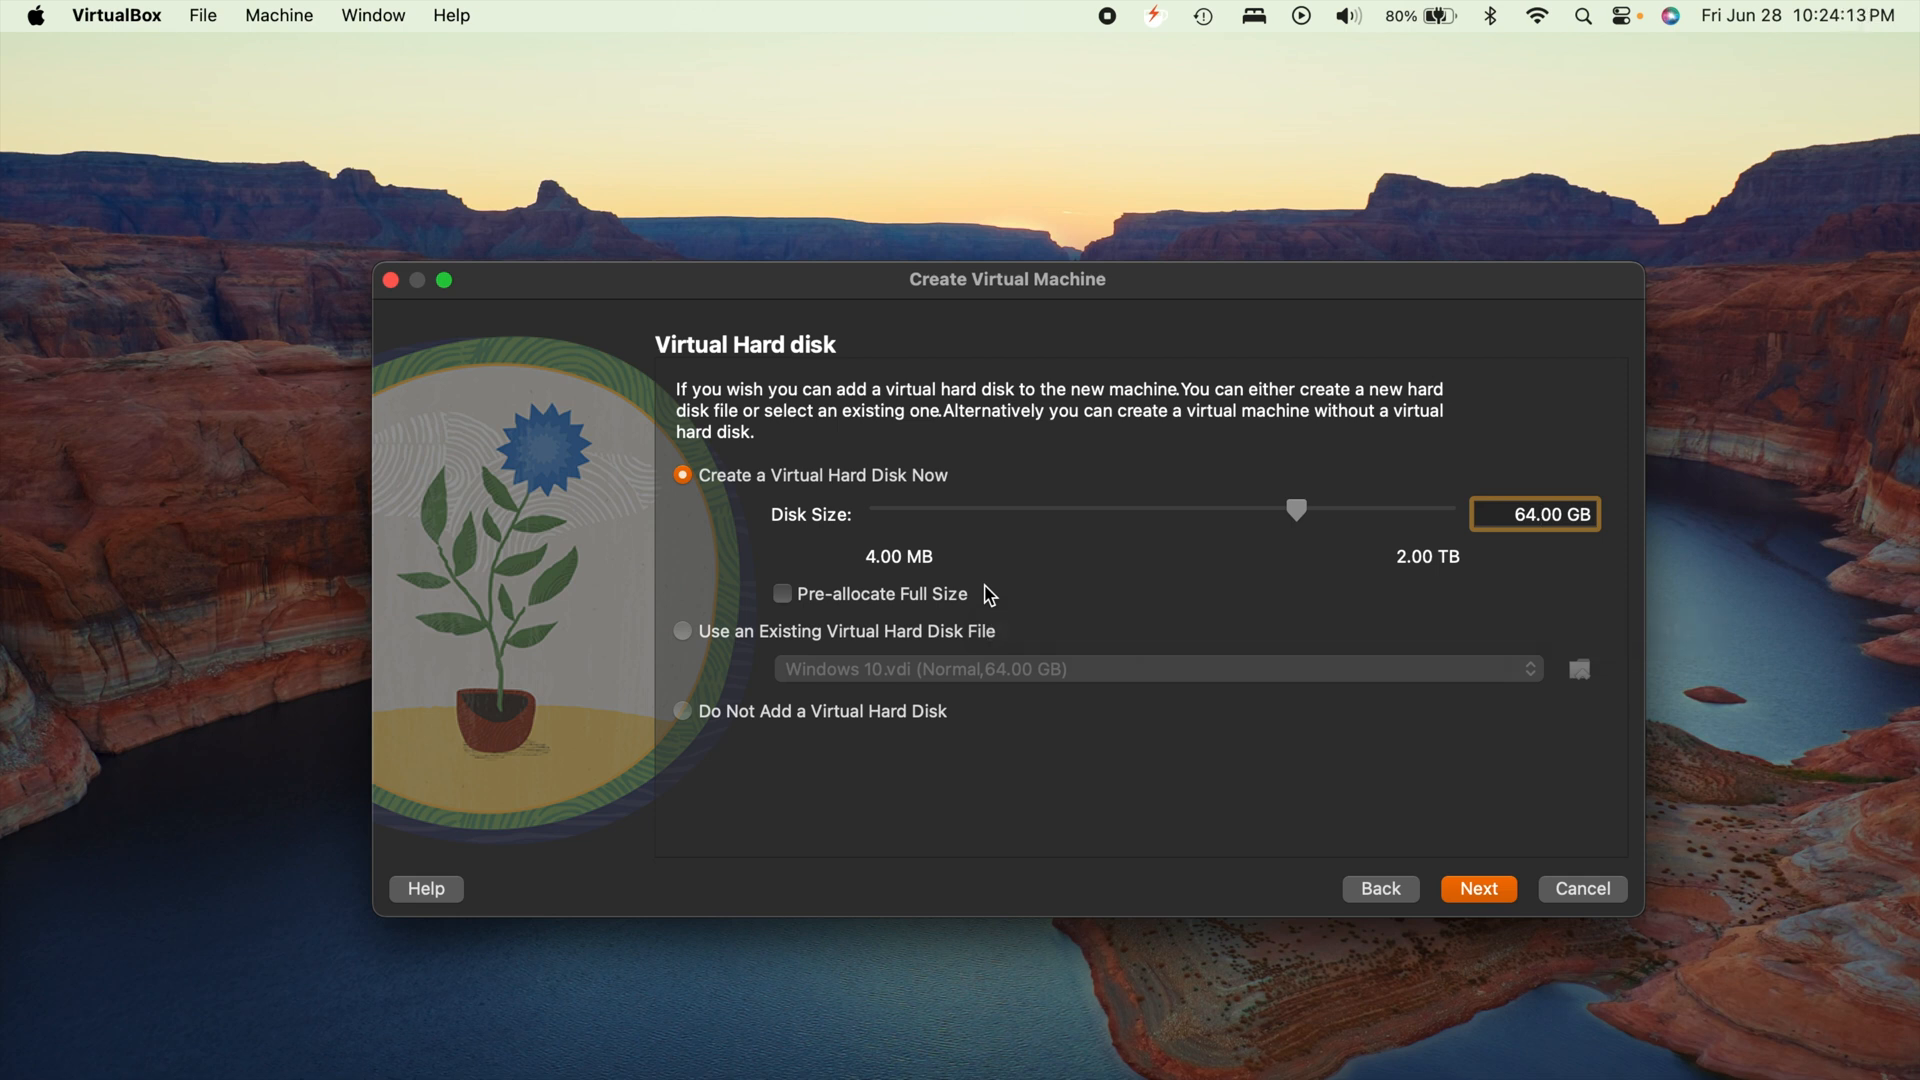
mouse_move(1089, 602)
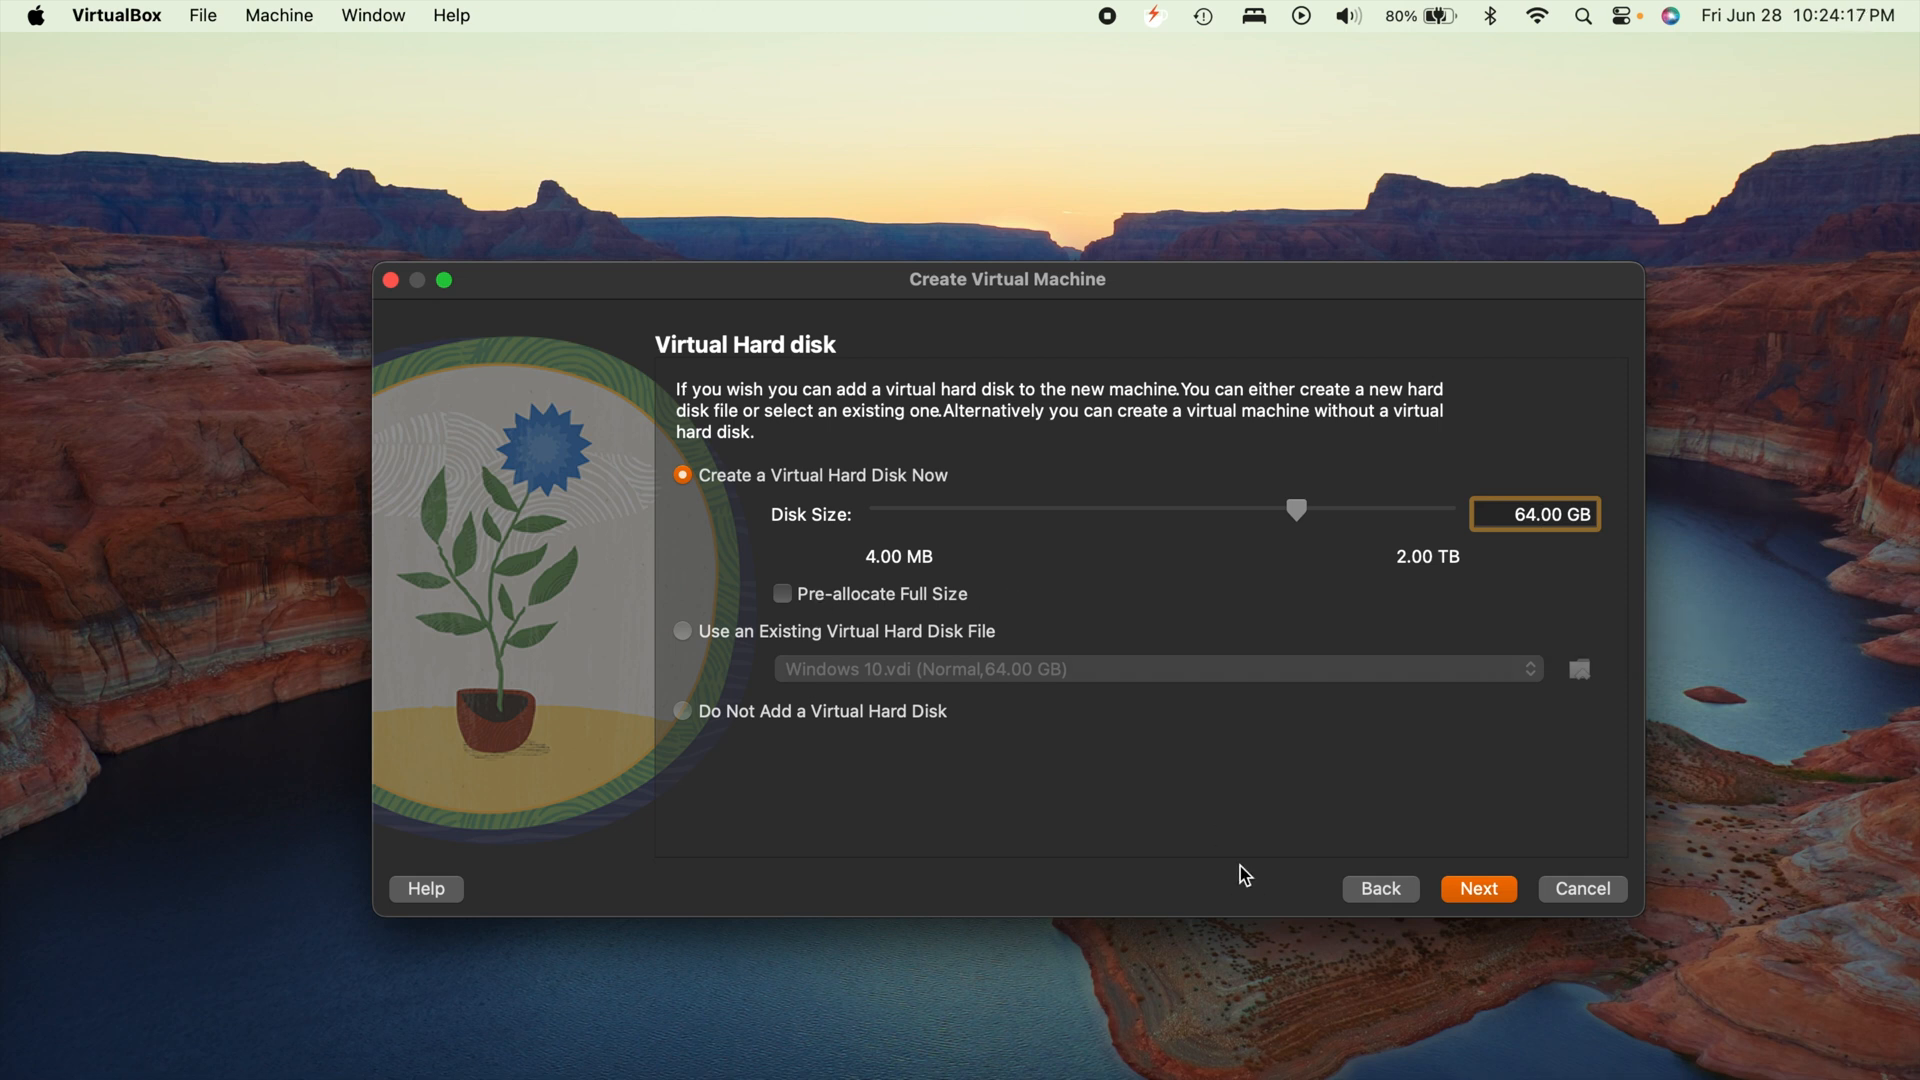
click(1477, 887)
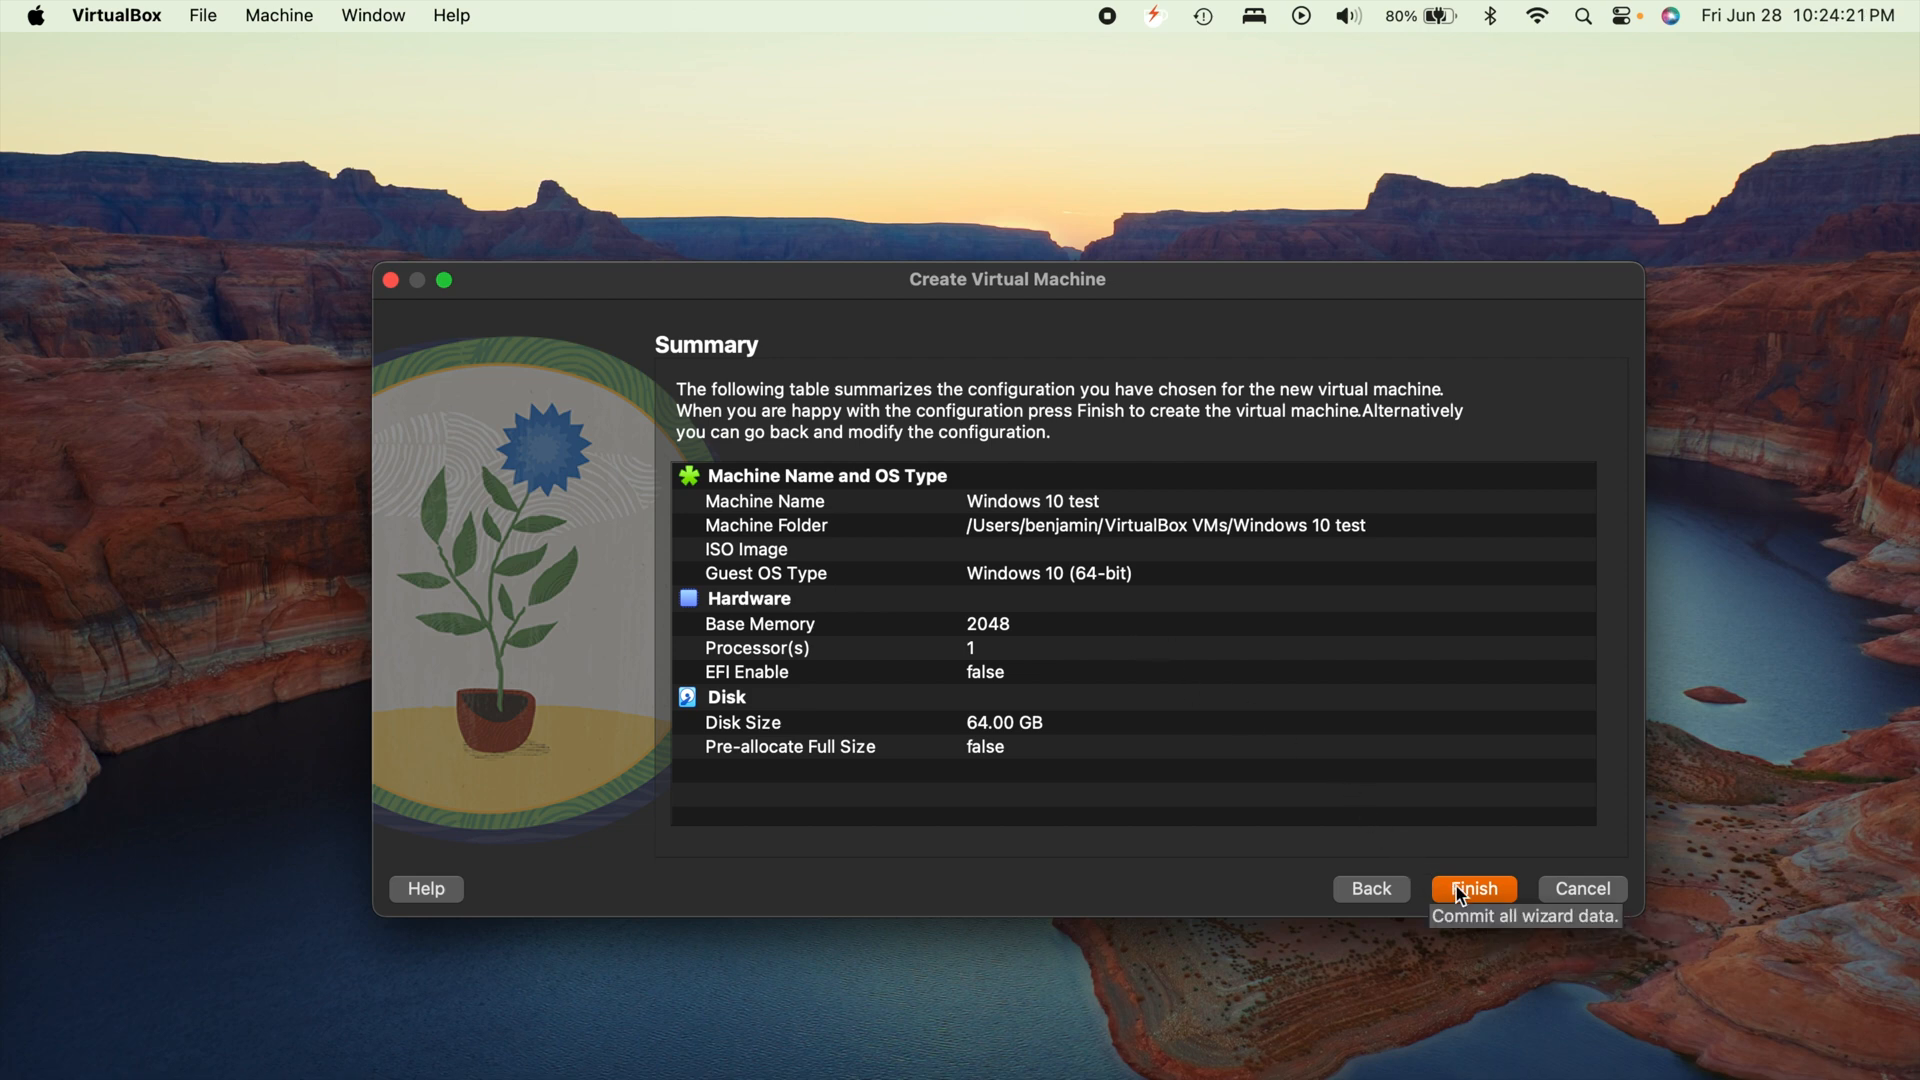
Finish the wizard to create the Windows 10 test VM
click(1471, 888)
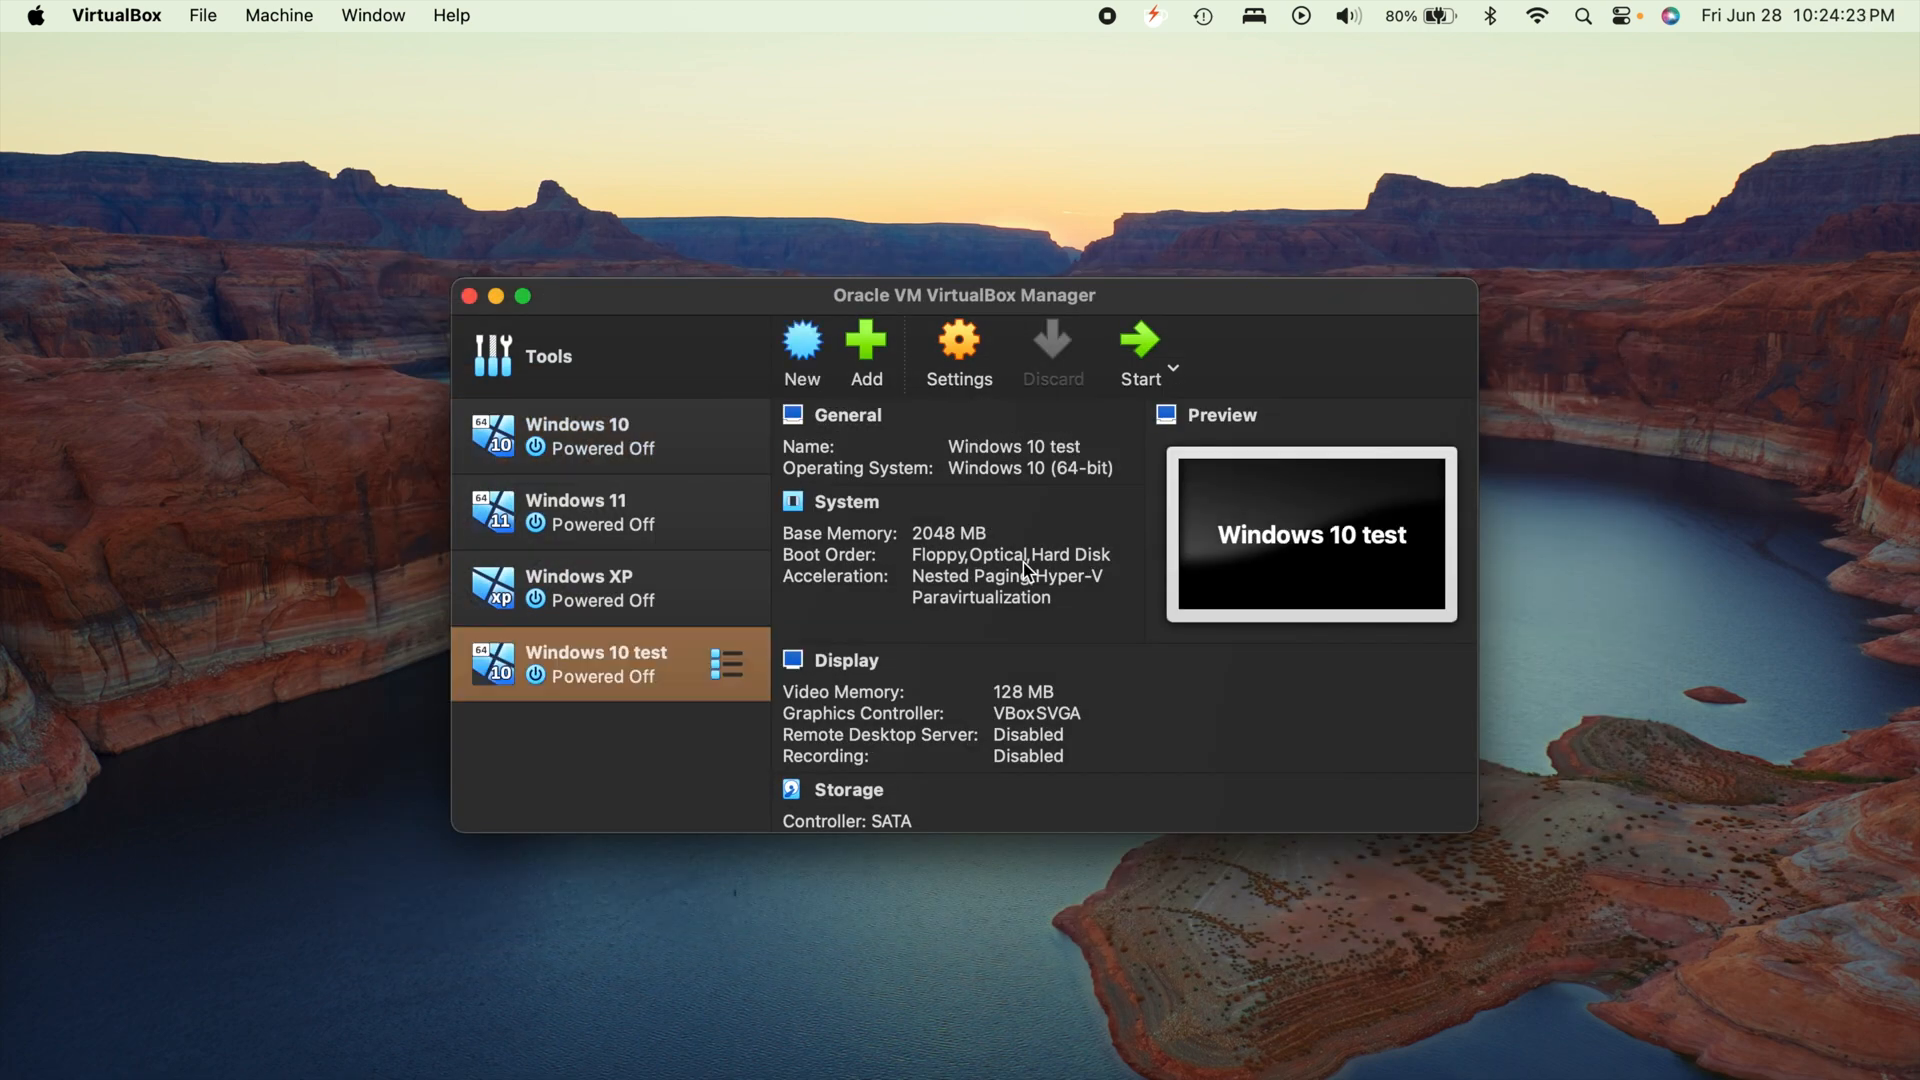
mouse_move(967, 650)
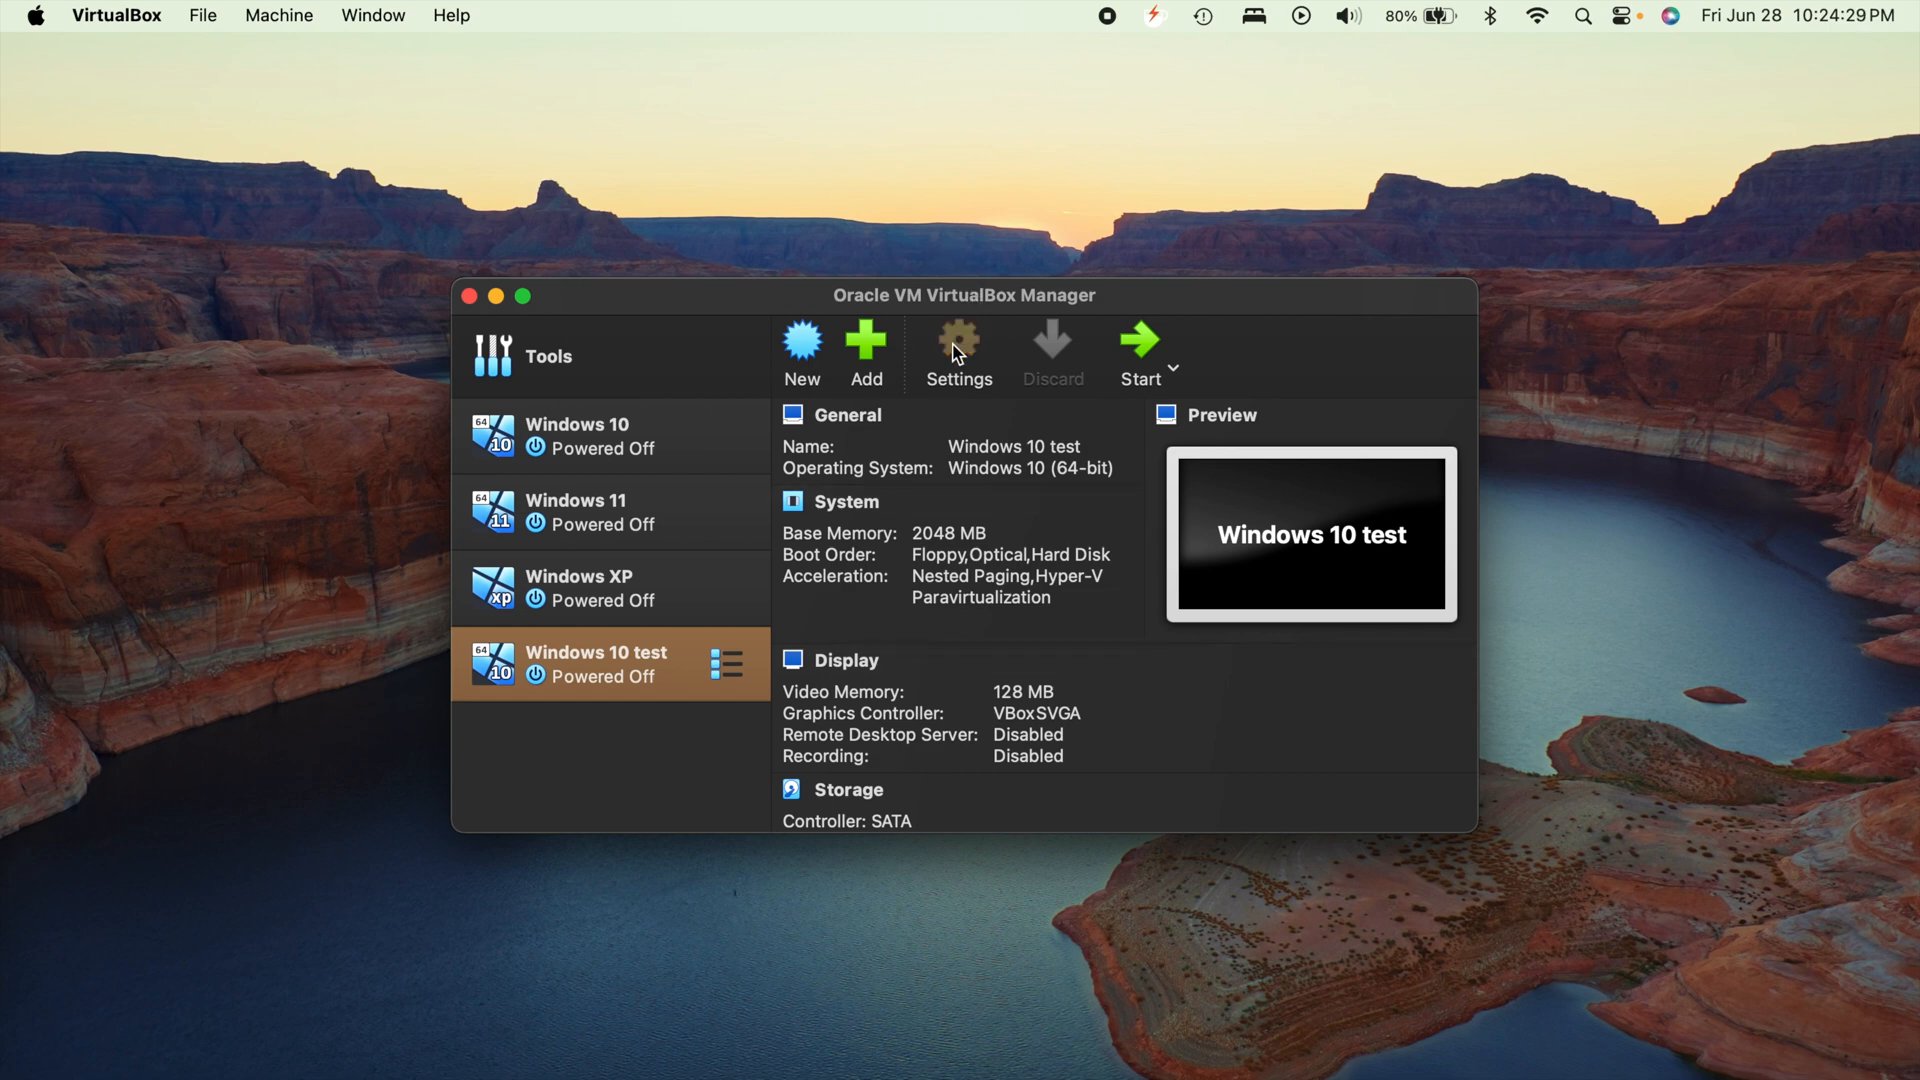
Remove Floppy from Windows 10 test's boot order and review the processor settings
click(959, 347)
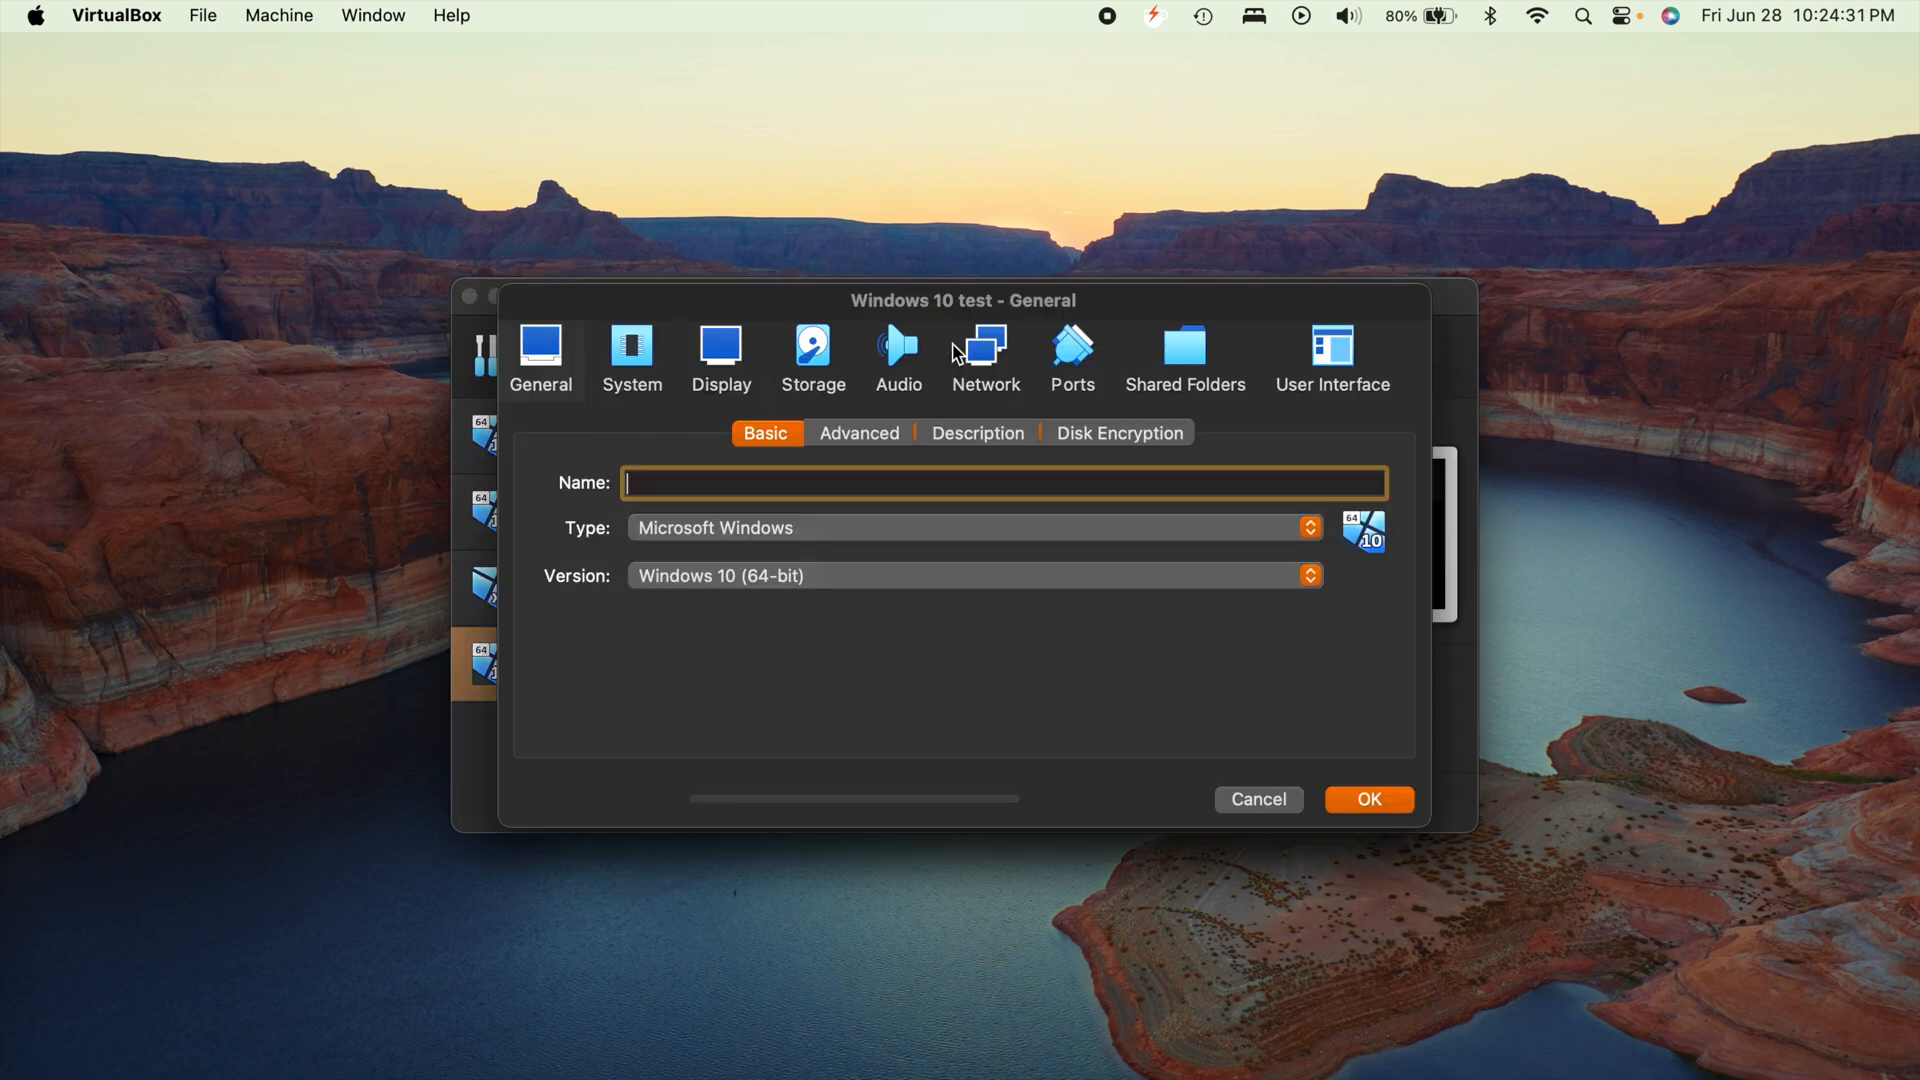
text(Windows 10 test)
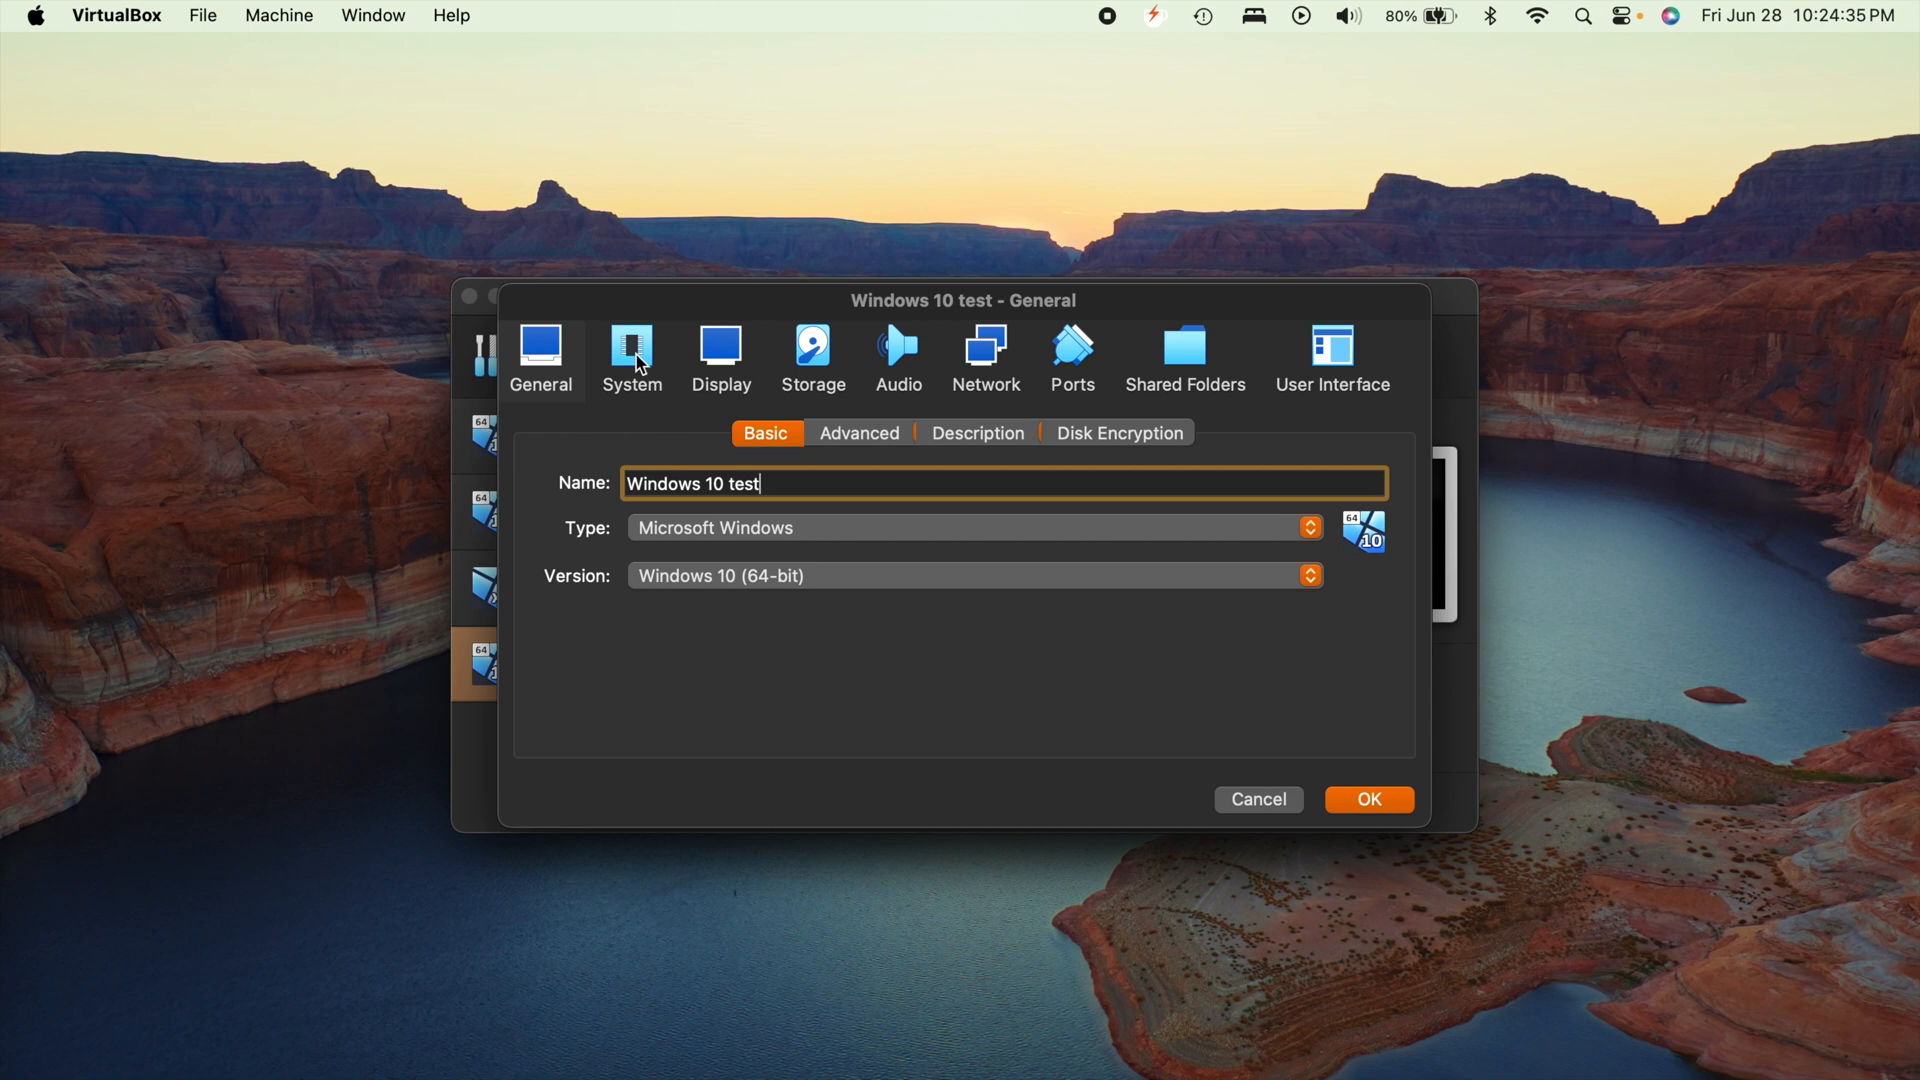
click(631, 355)
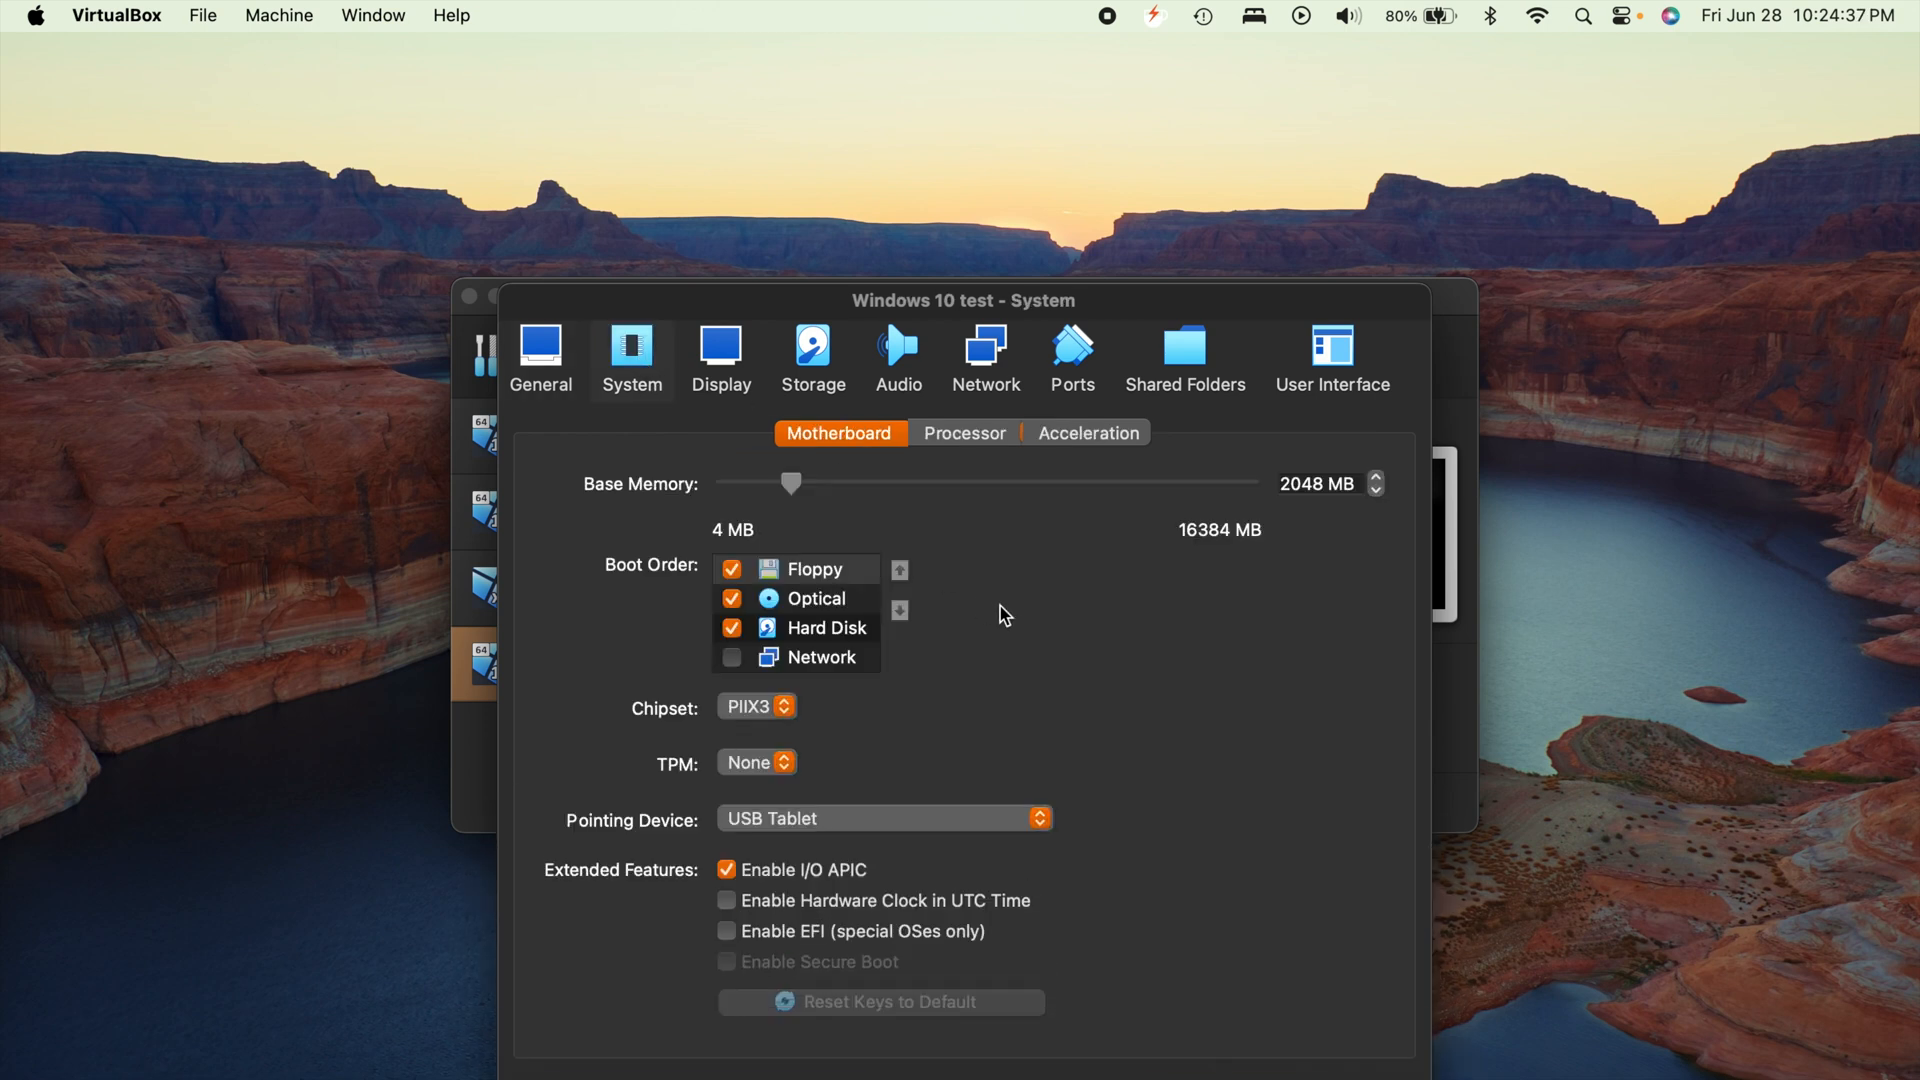
click(796, 568)
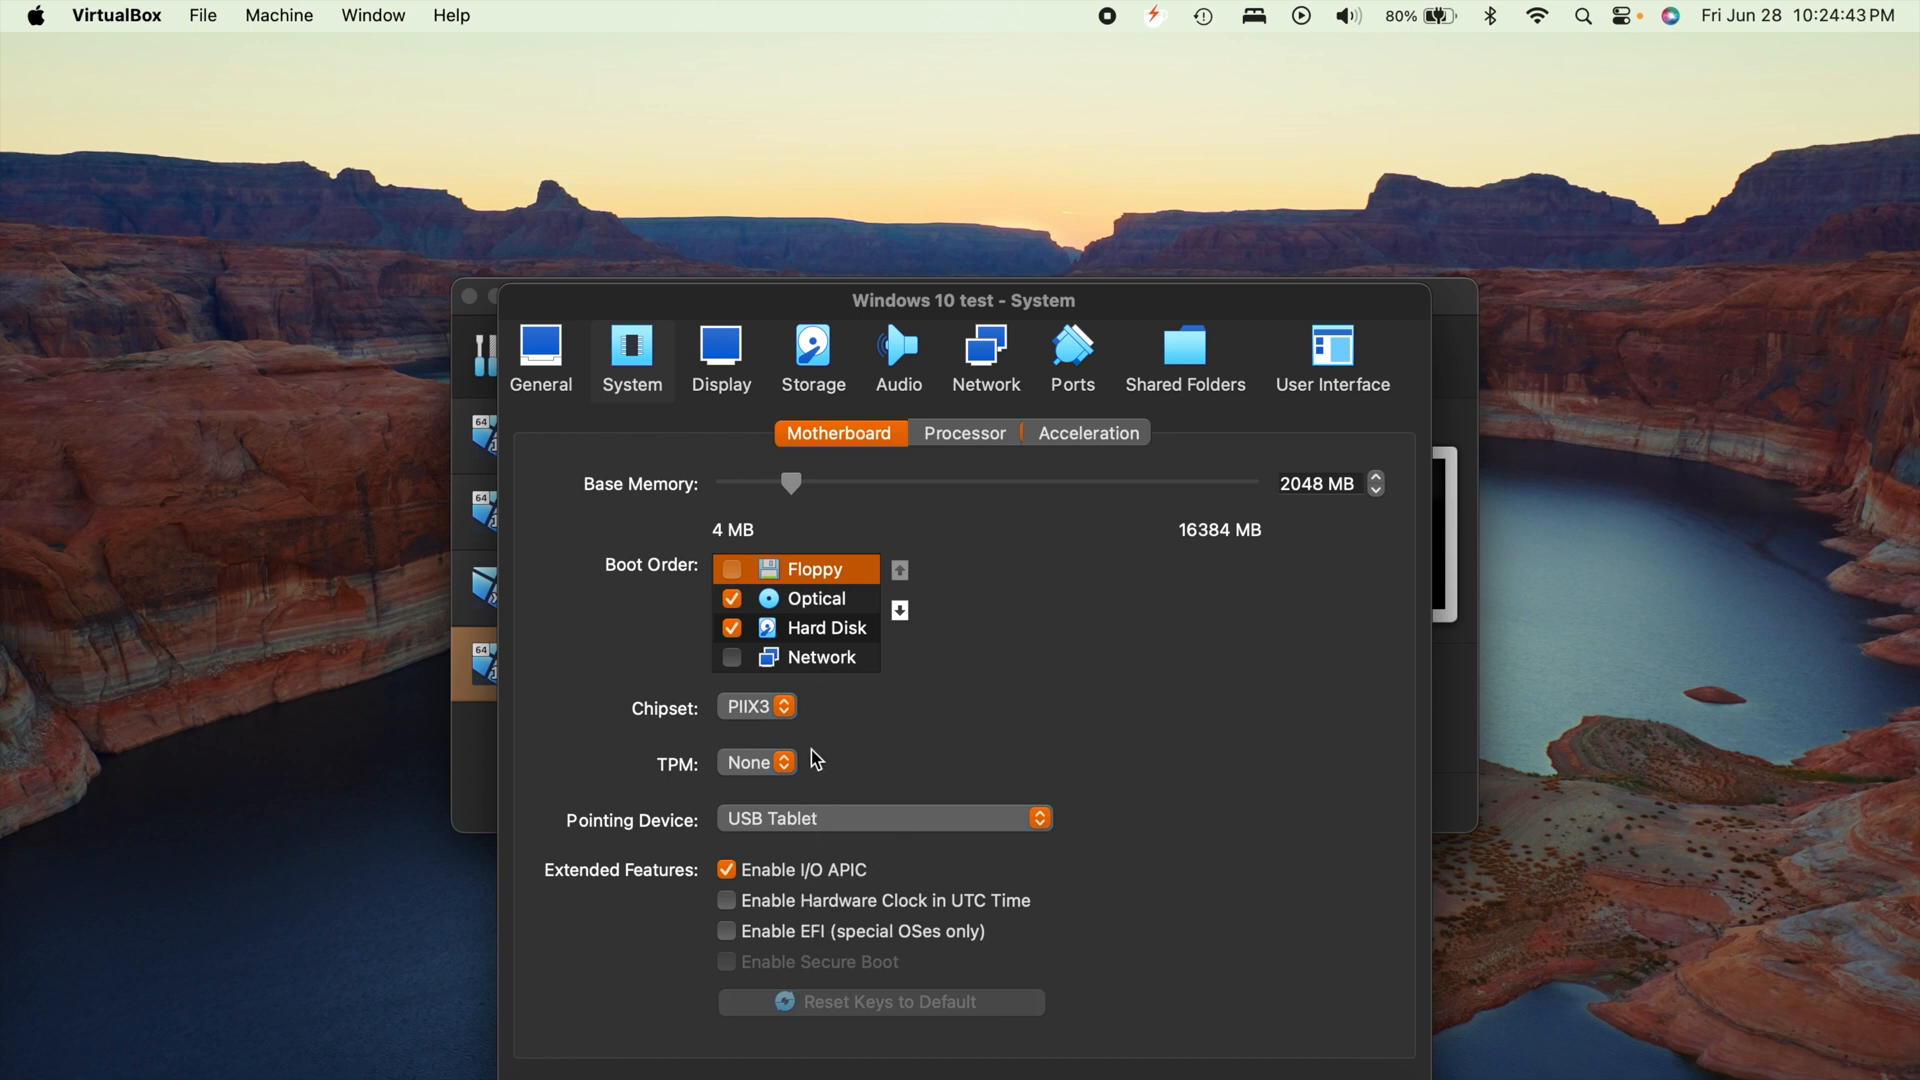
mouse_move(891, 759)
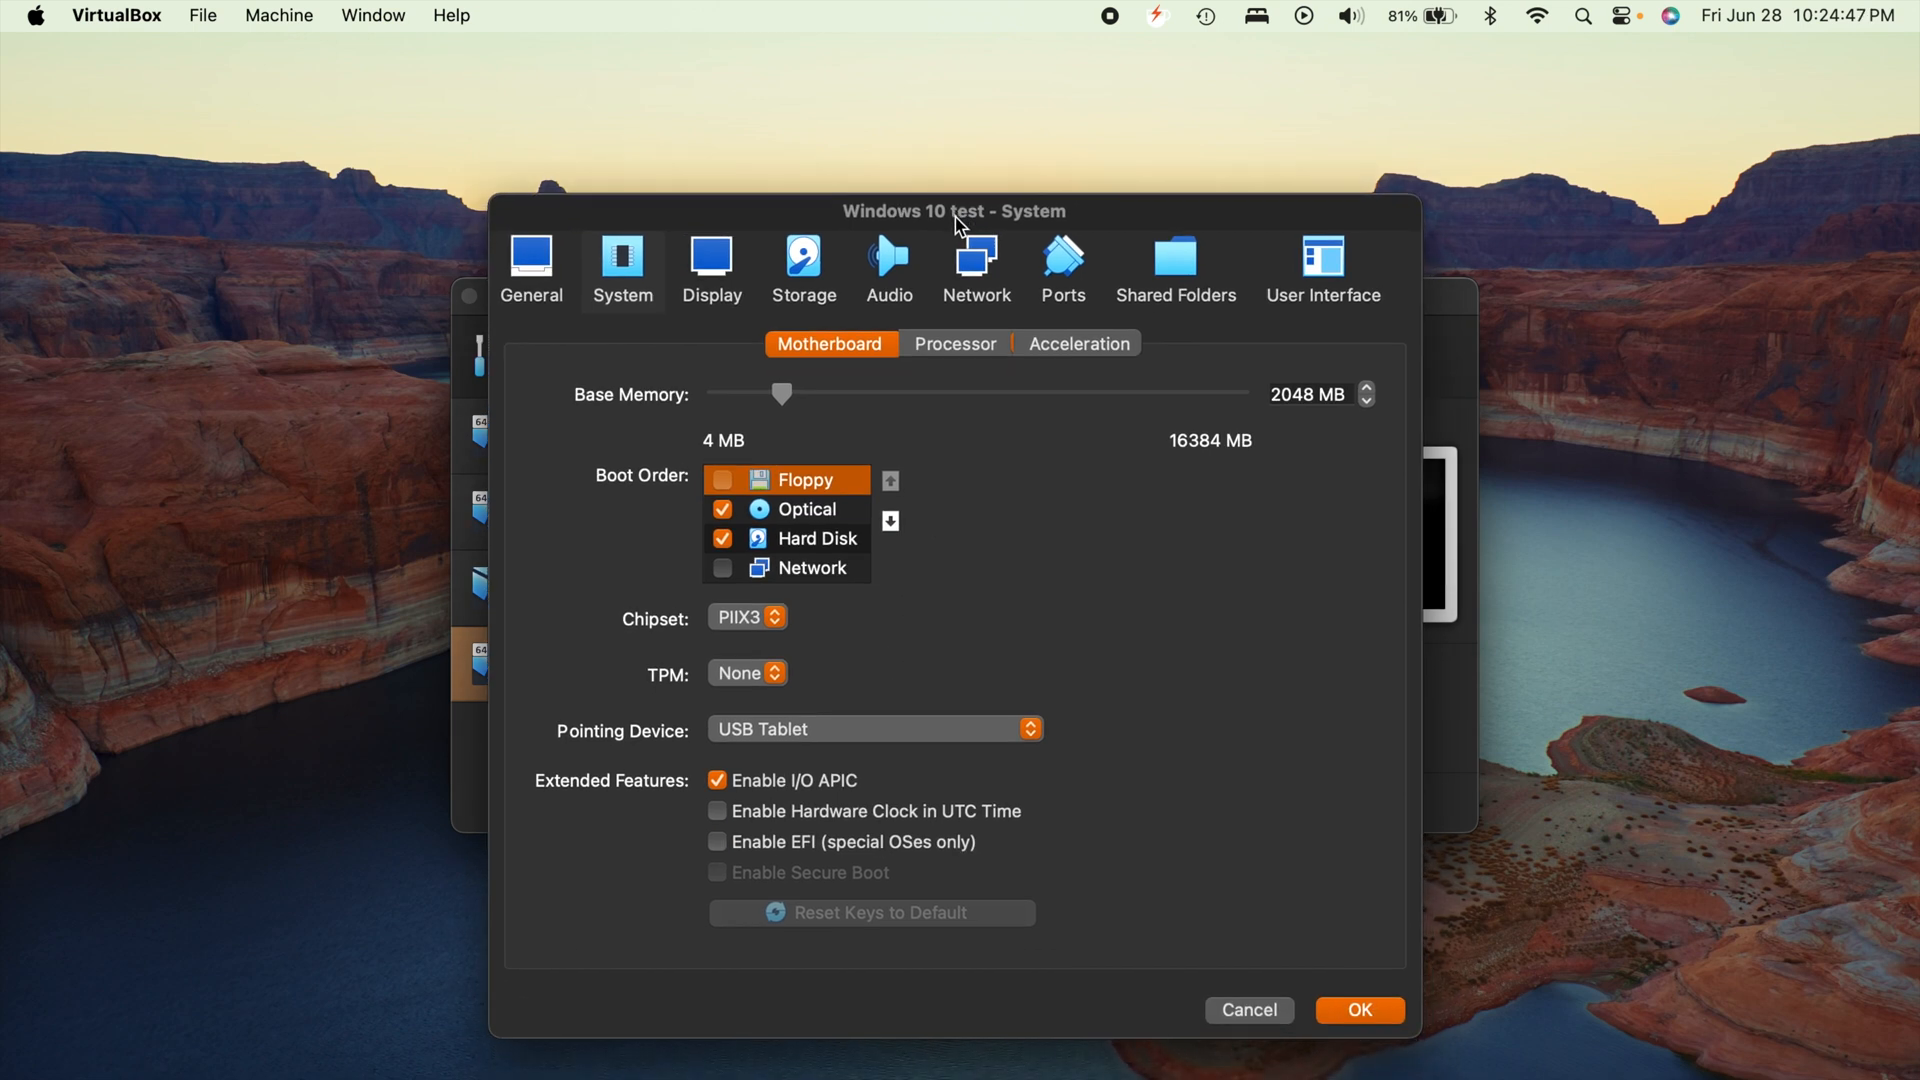
mouse_move(1293, 427)
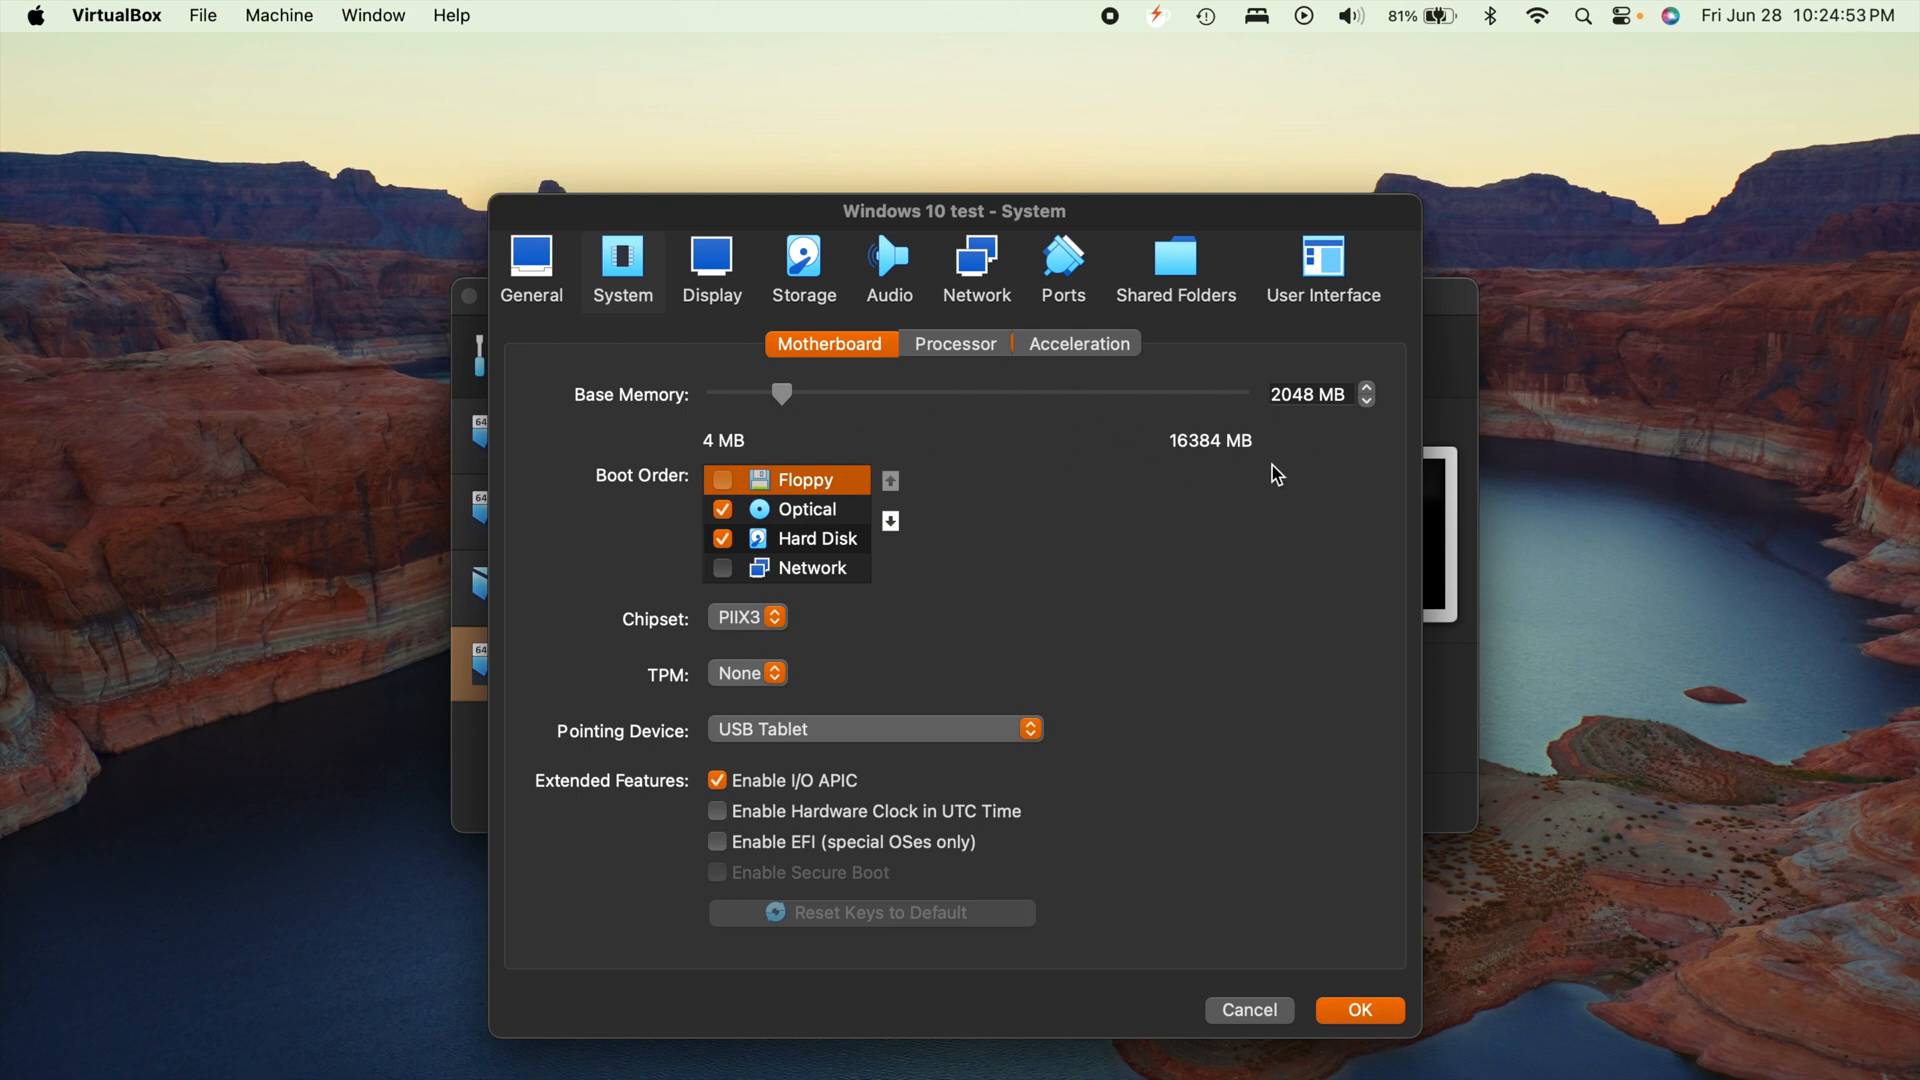
mouse_move(955, 358)
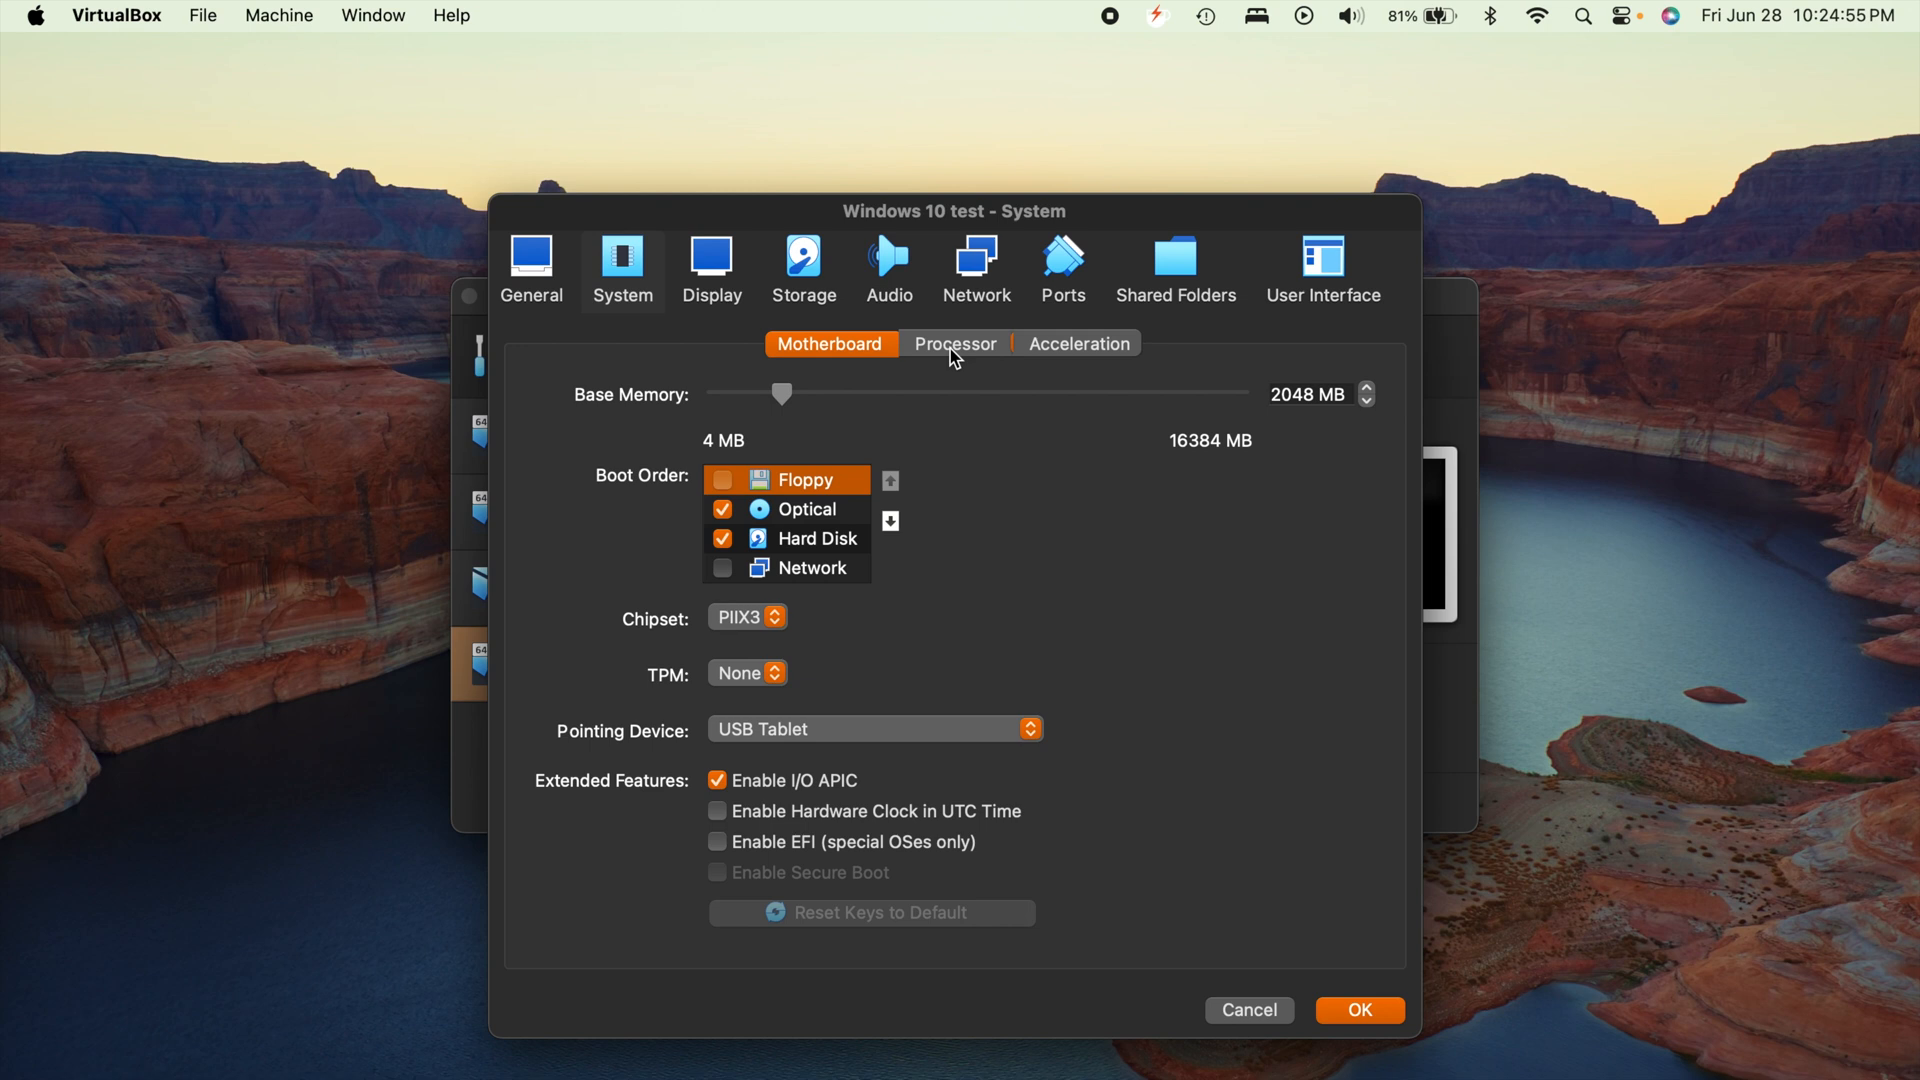
click(954, 342)
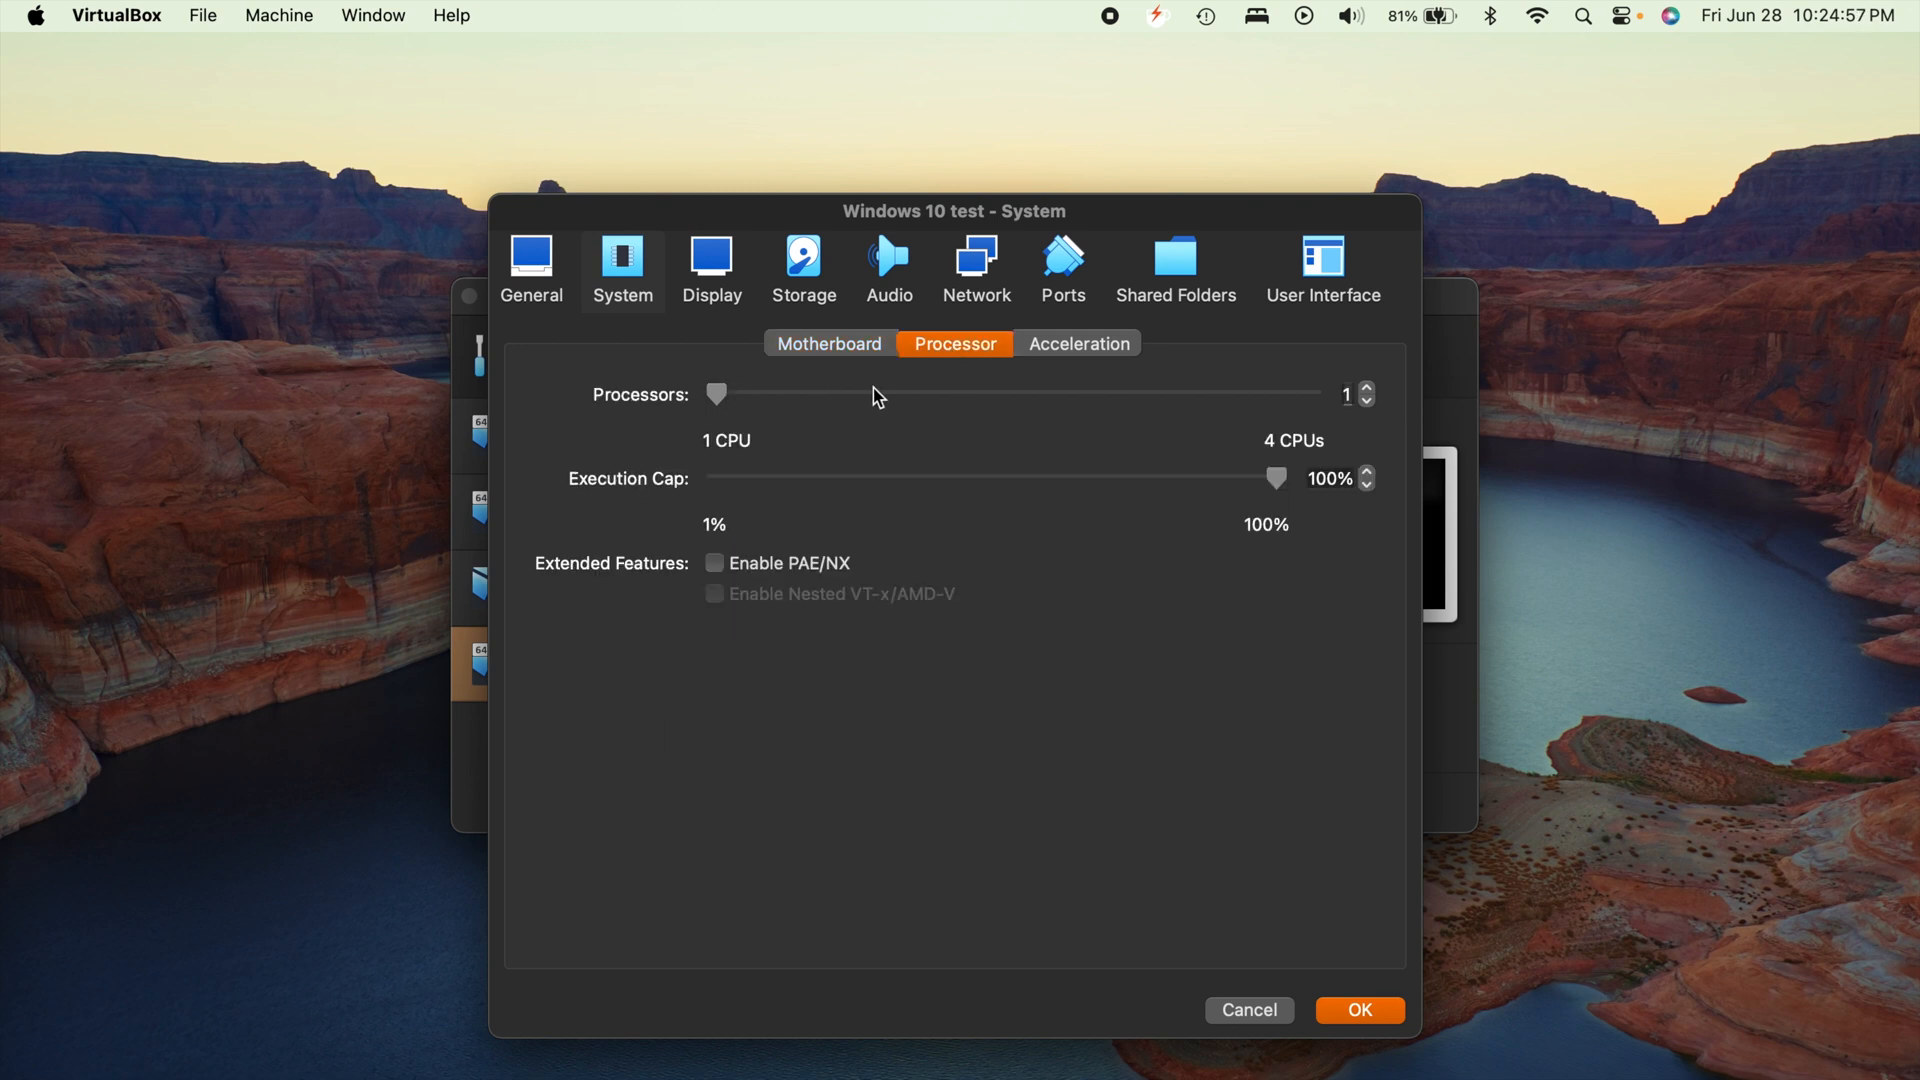
mouse_move(1184, 441)
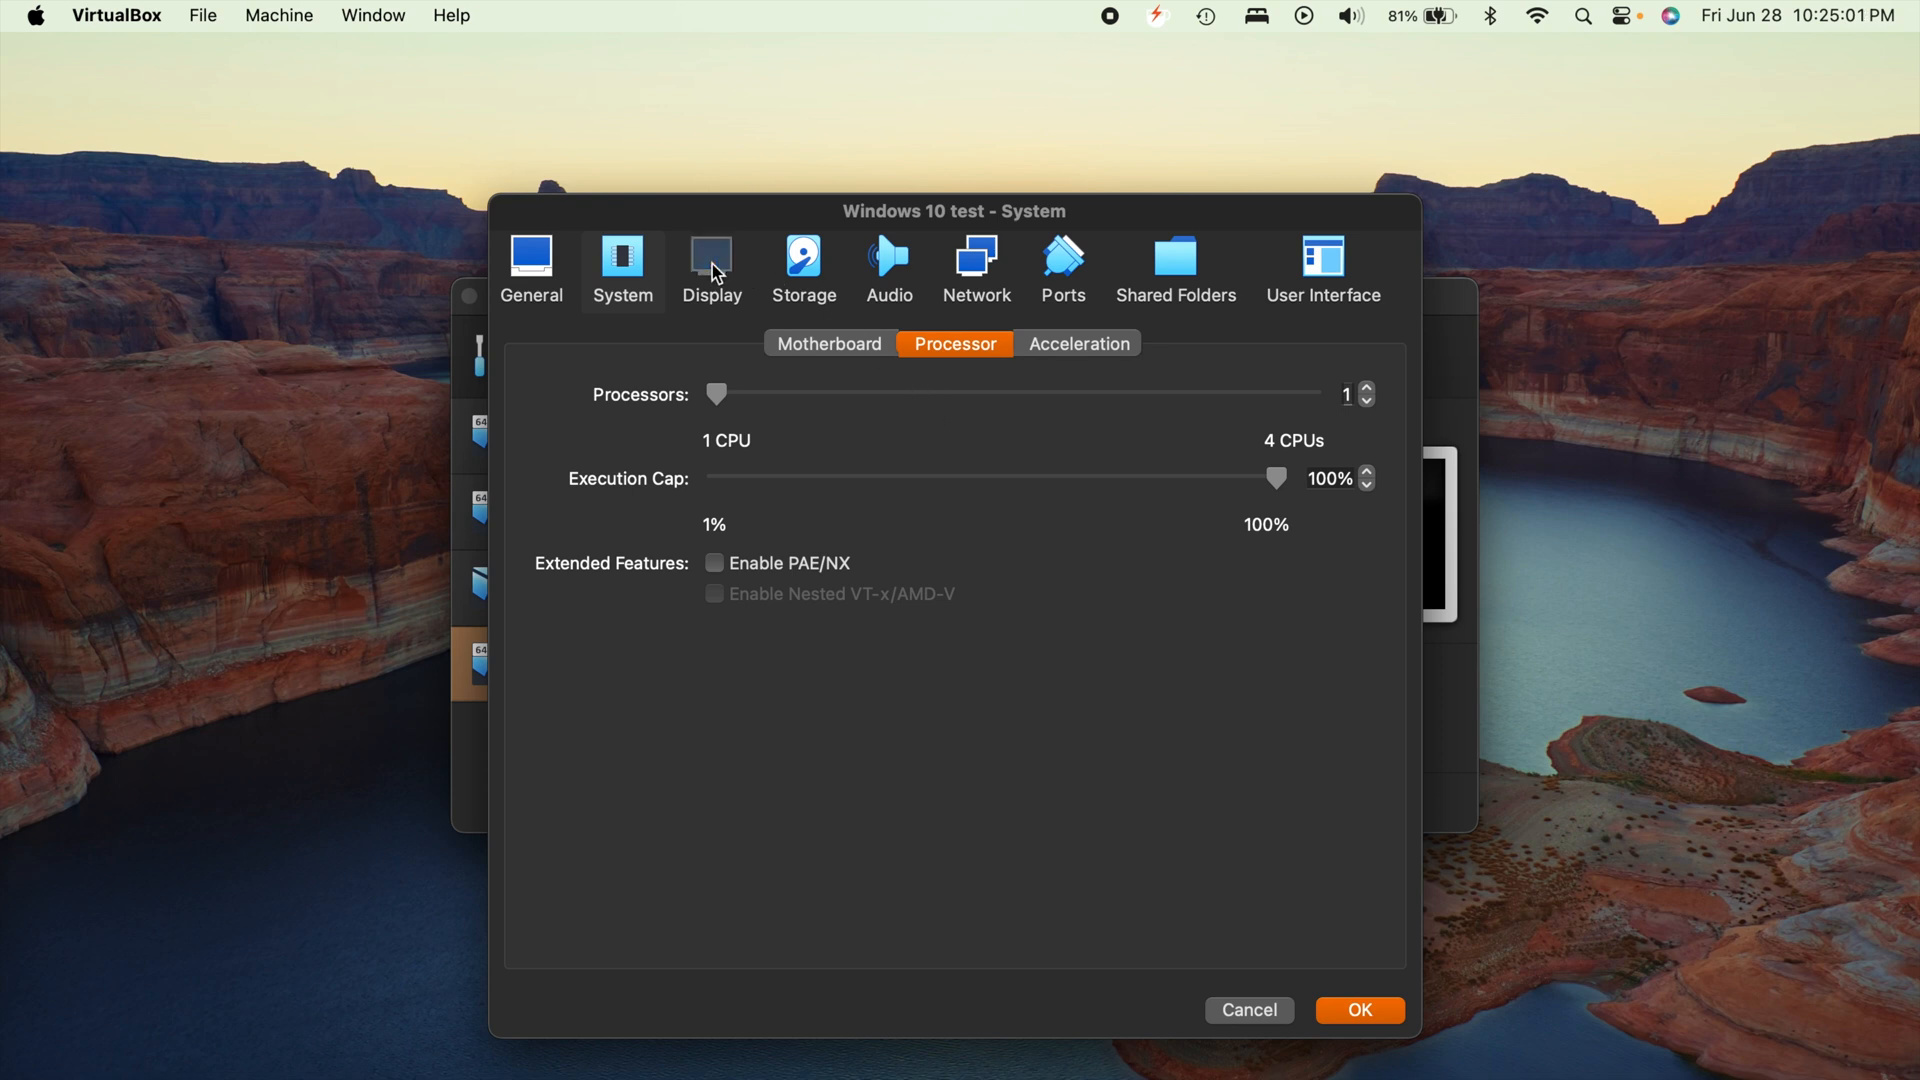
Try 3D acceleration and 256 MB video memory, then revert to 3D off
click(710, 261)
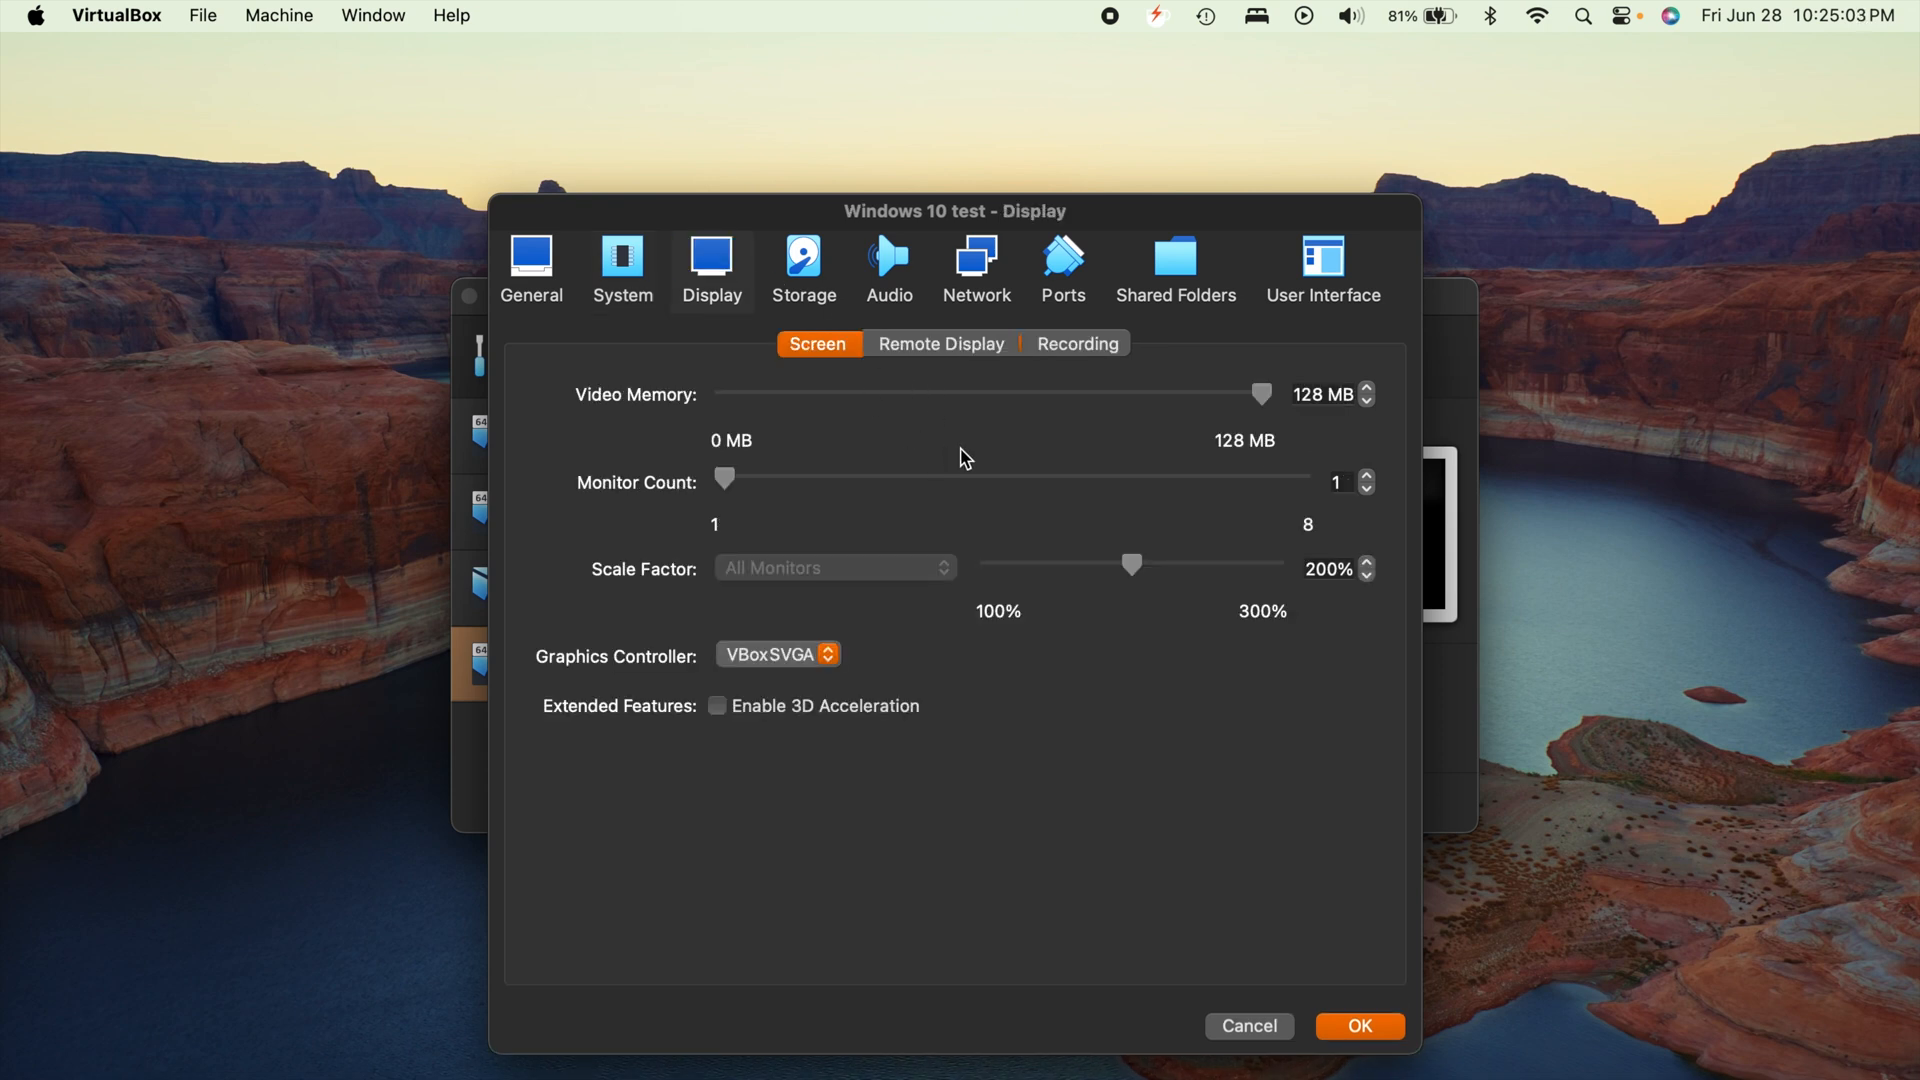
mouse_move(1420, 405)
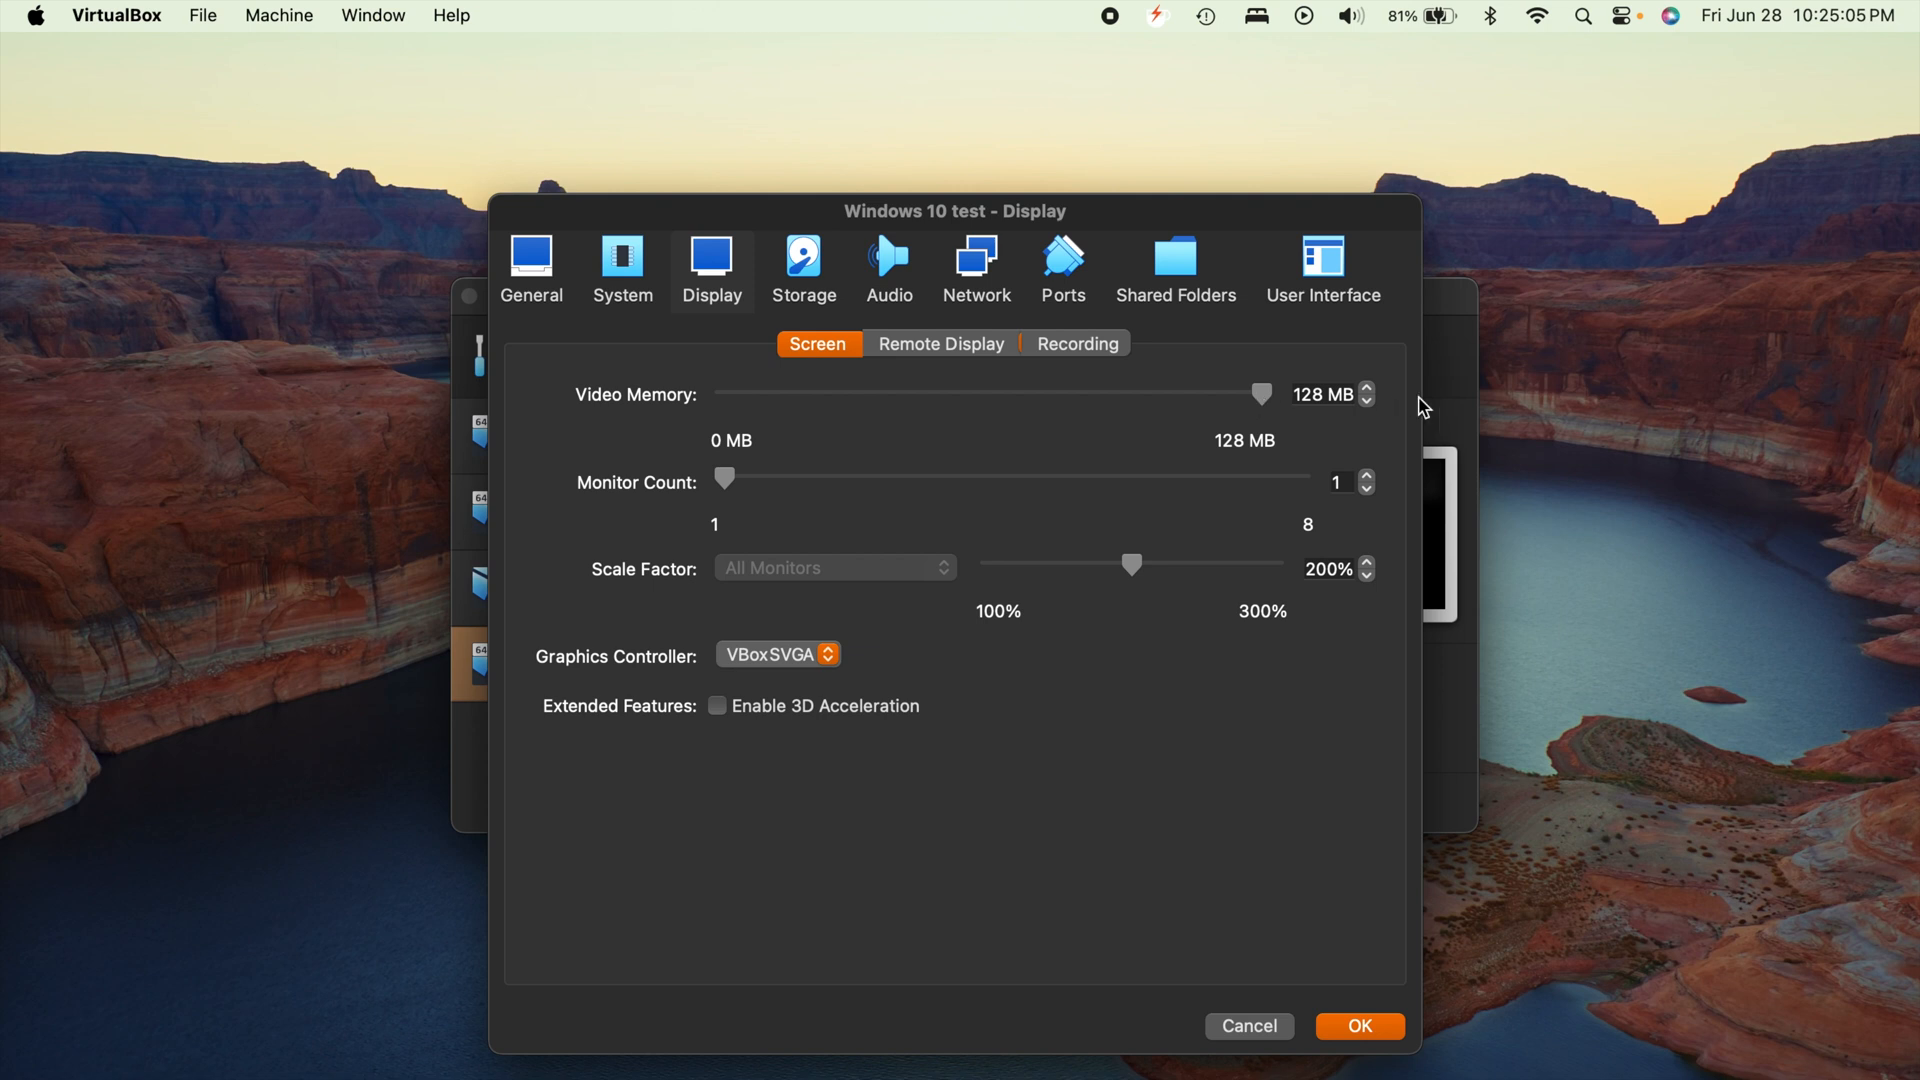
mouse_move(748, 732)
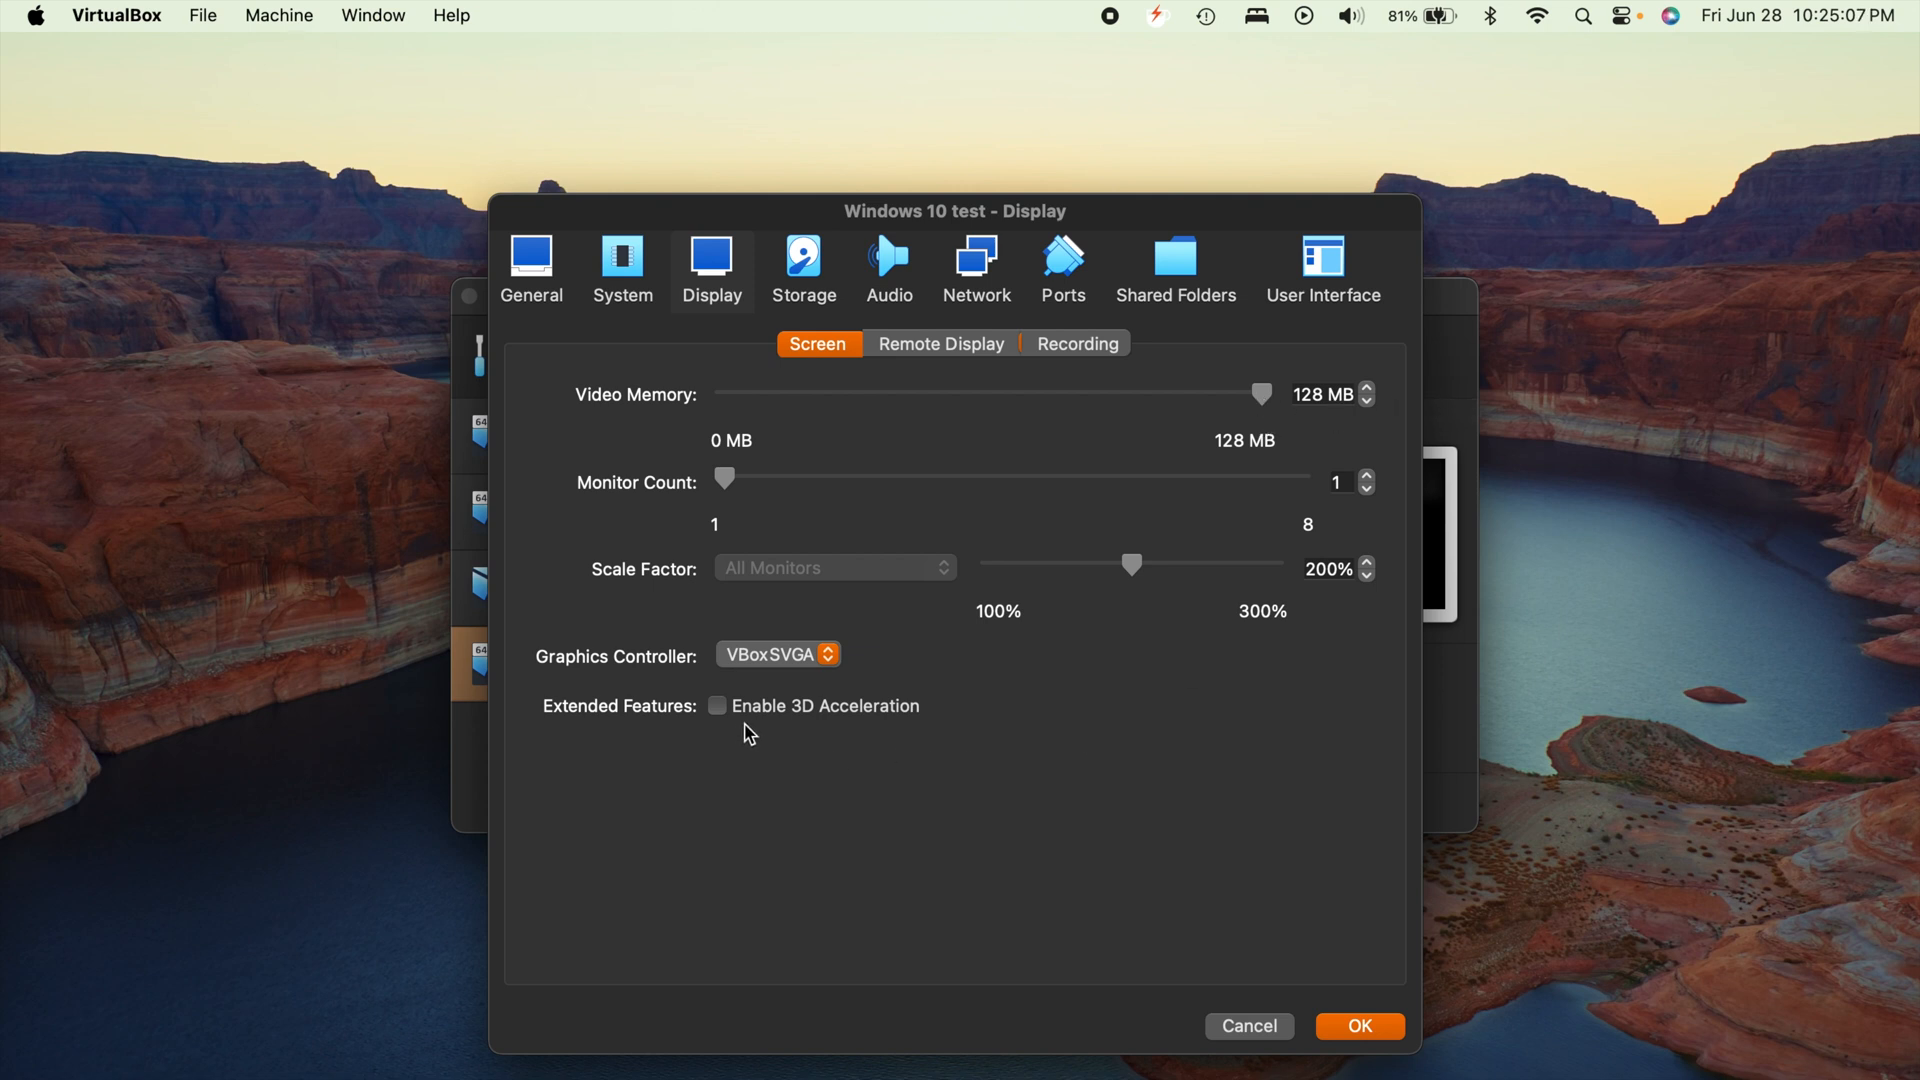
mouse_move(719, 708)
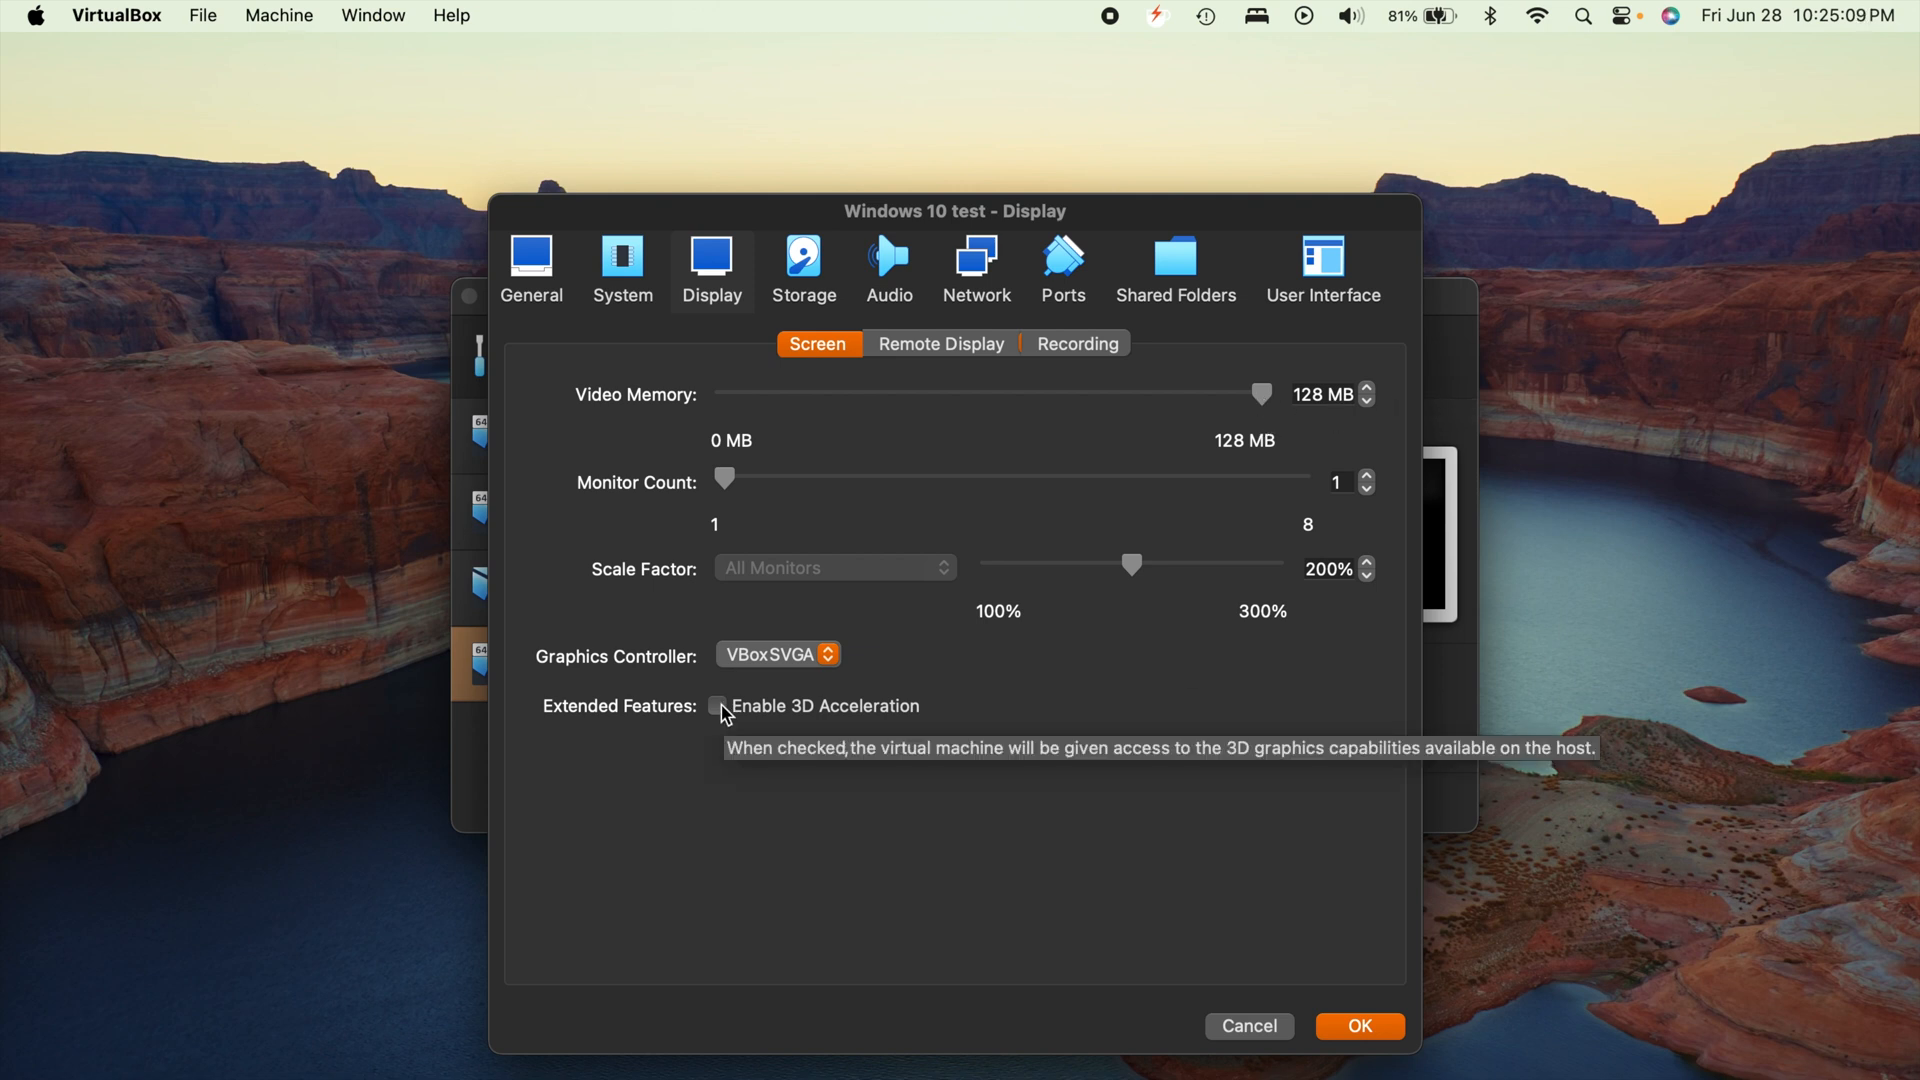
click(718, 705)
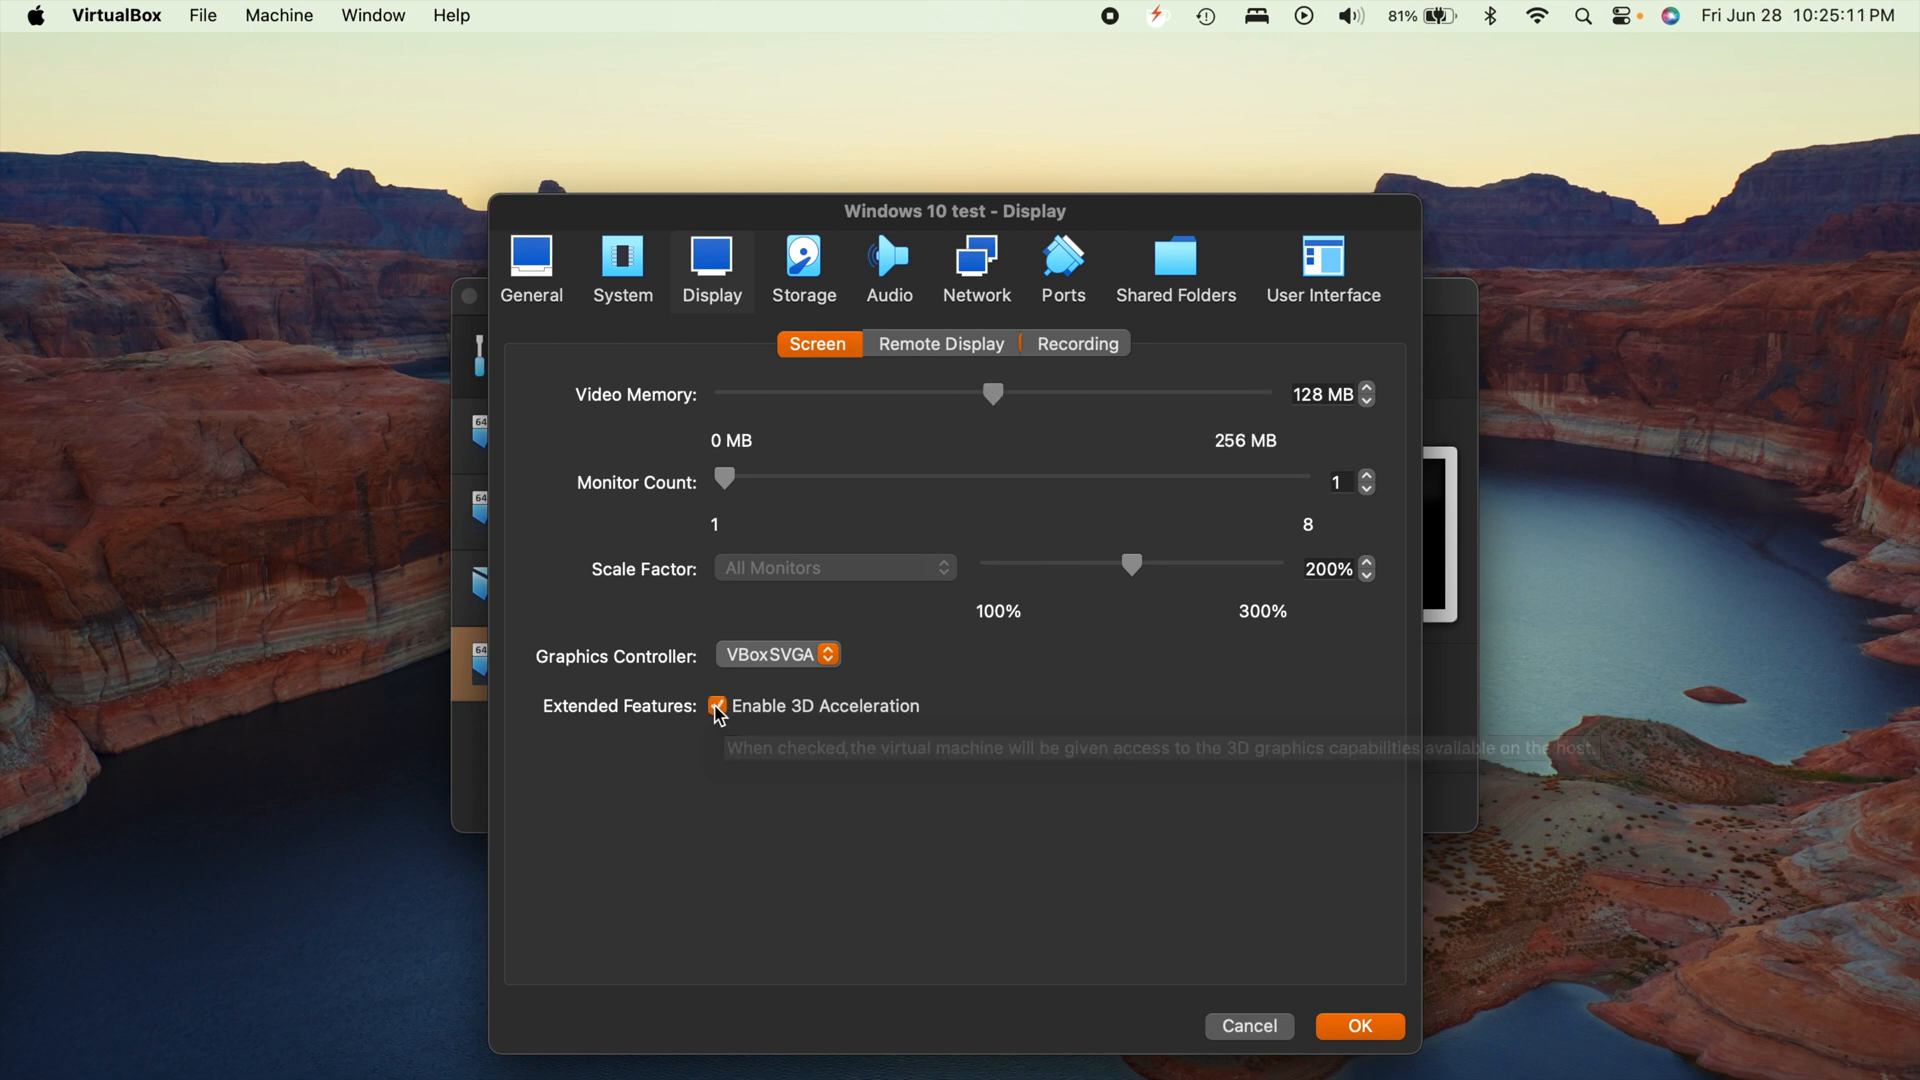
drag(992, 393, 1210, 392)
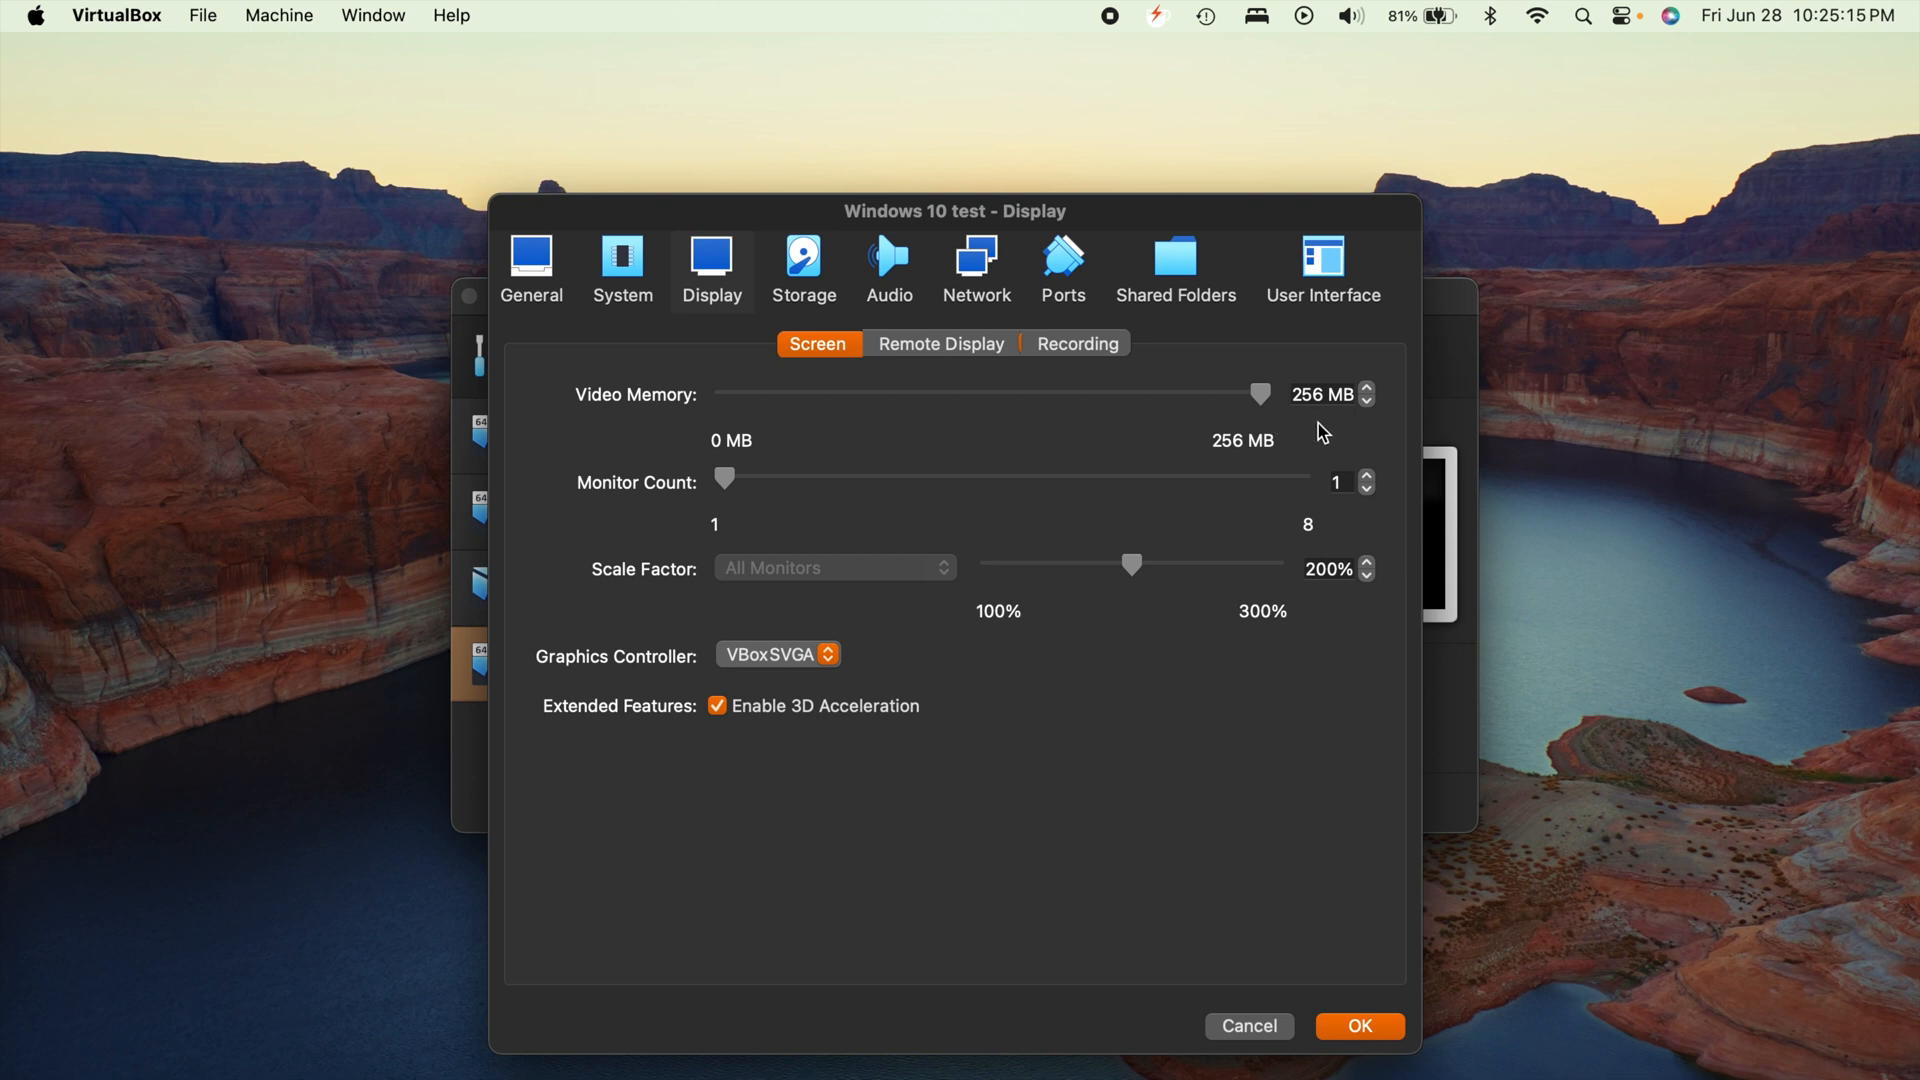
click(718, 705)
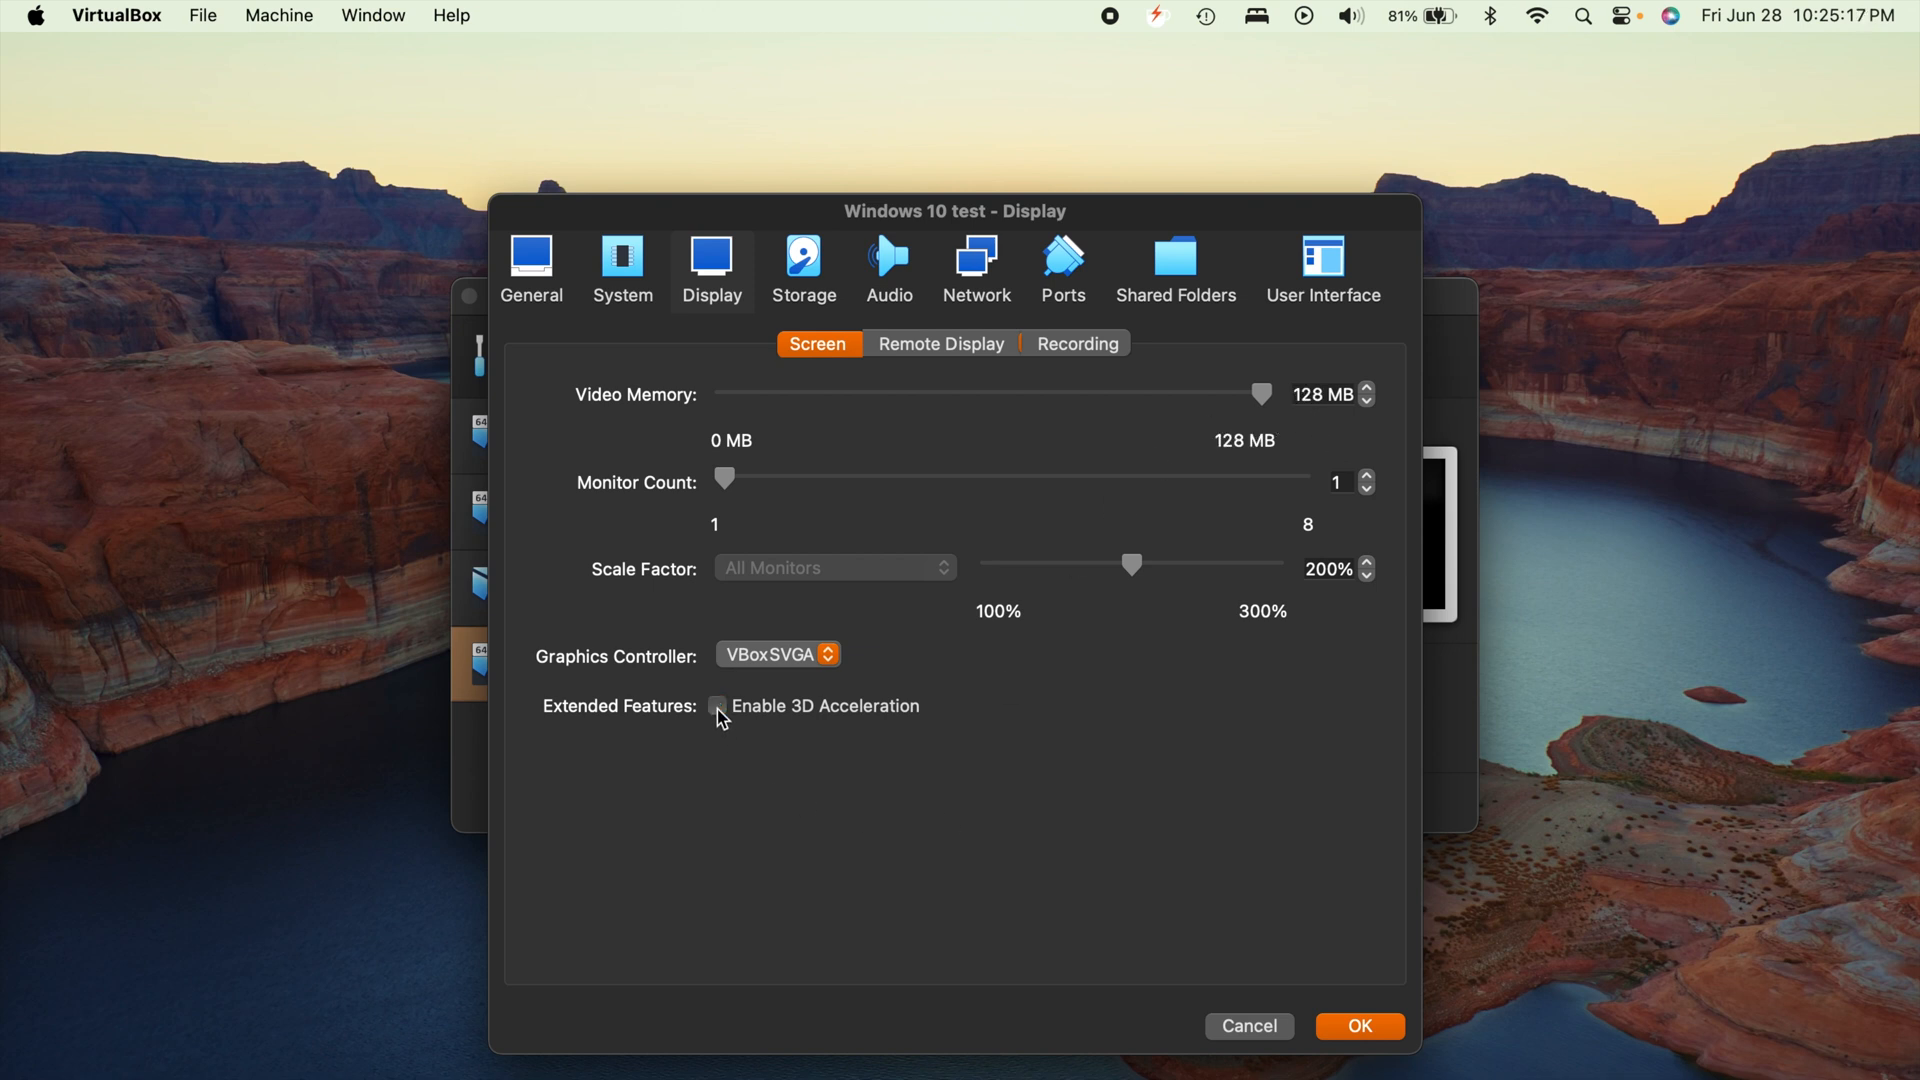
mouse_move(920, 797)
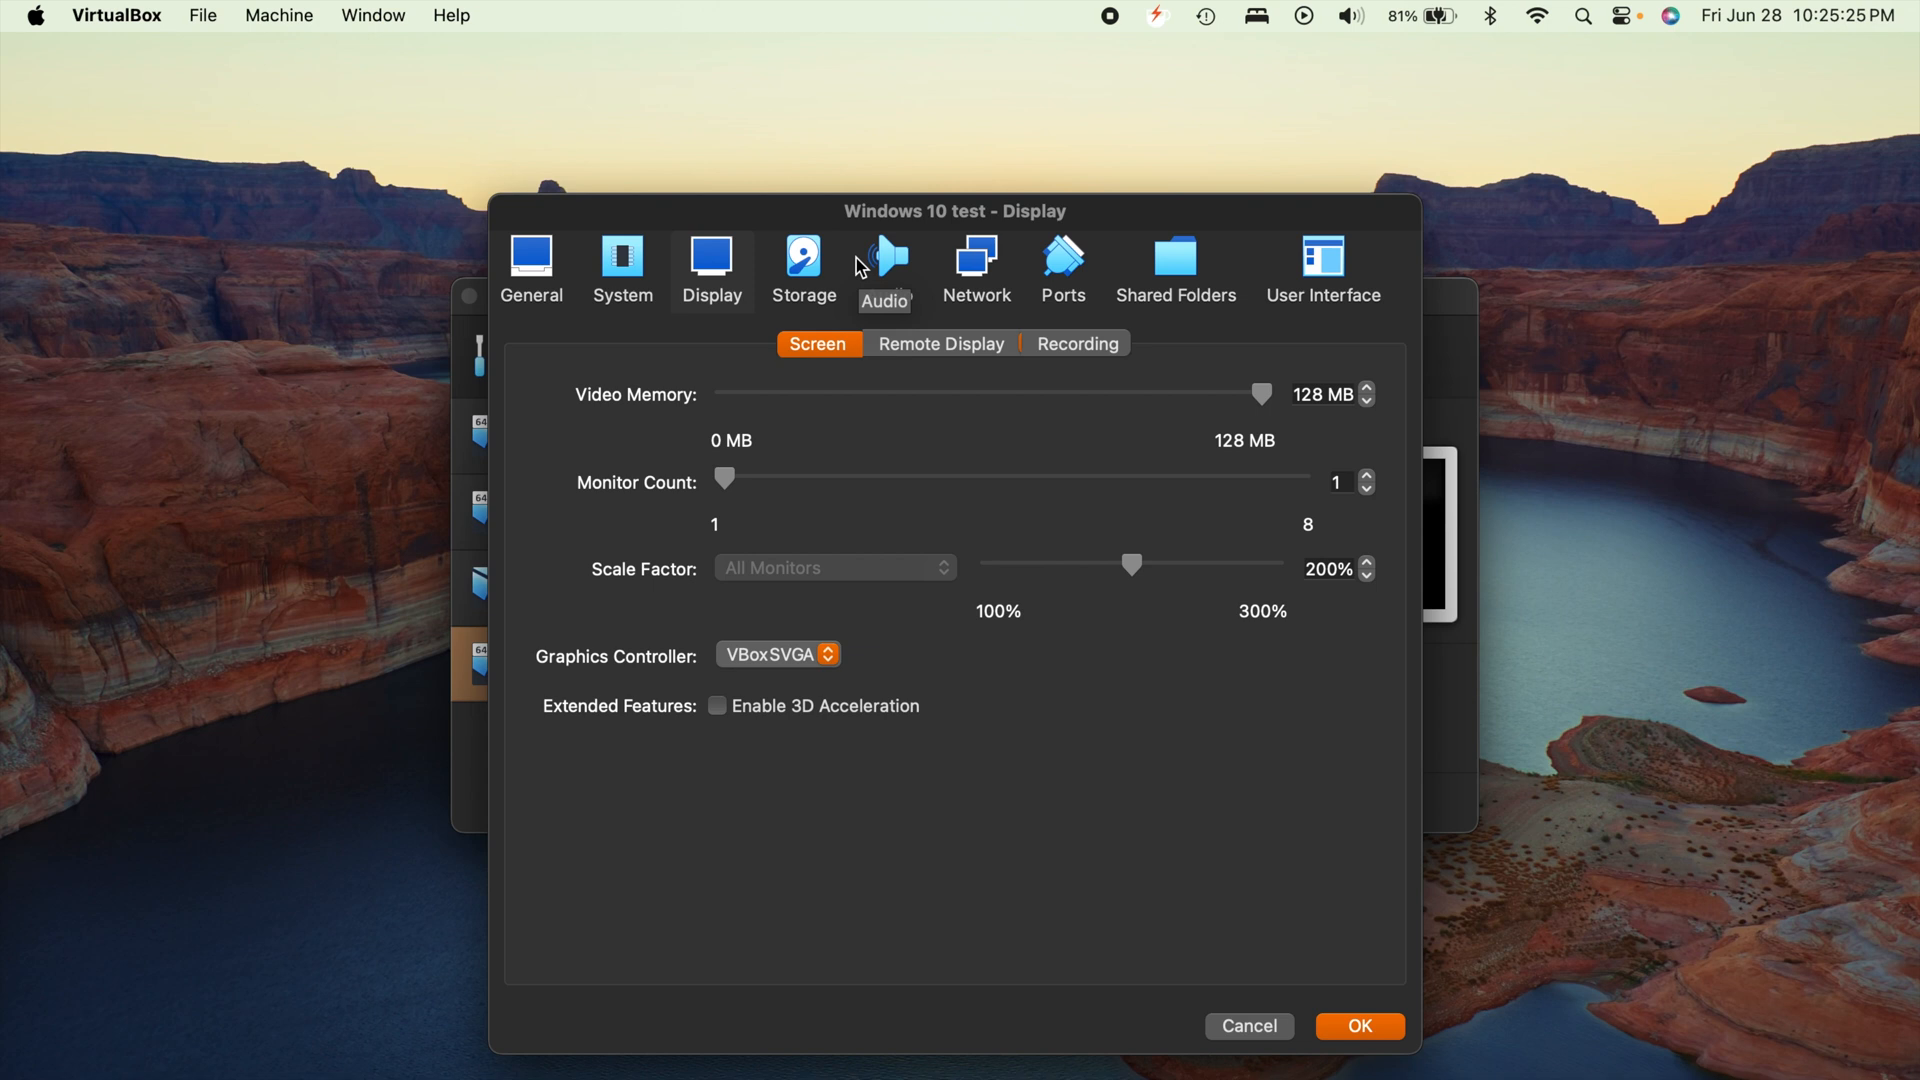
mouse_move(1068, 391)
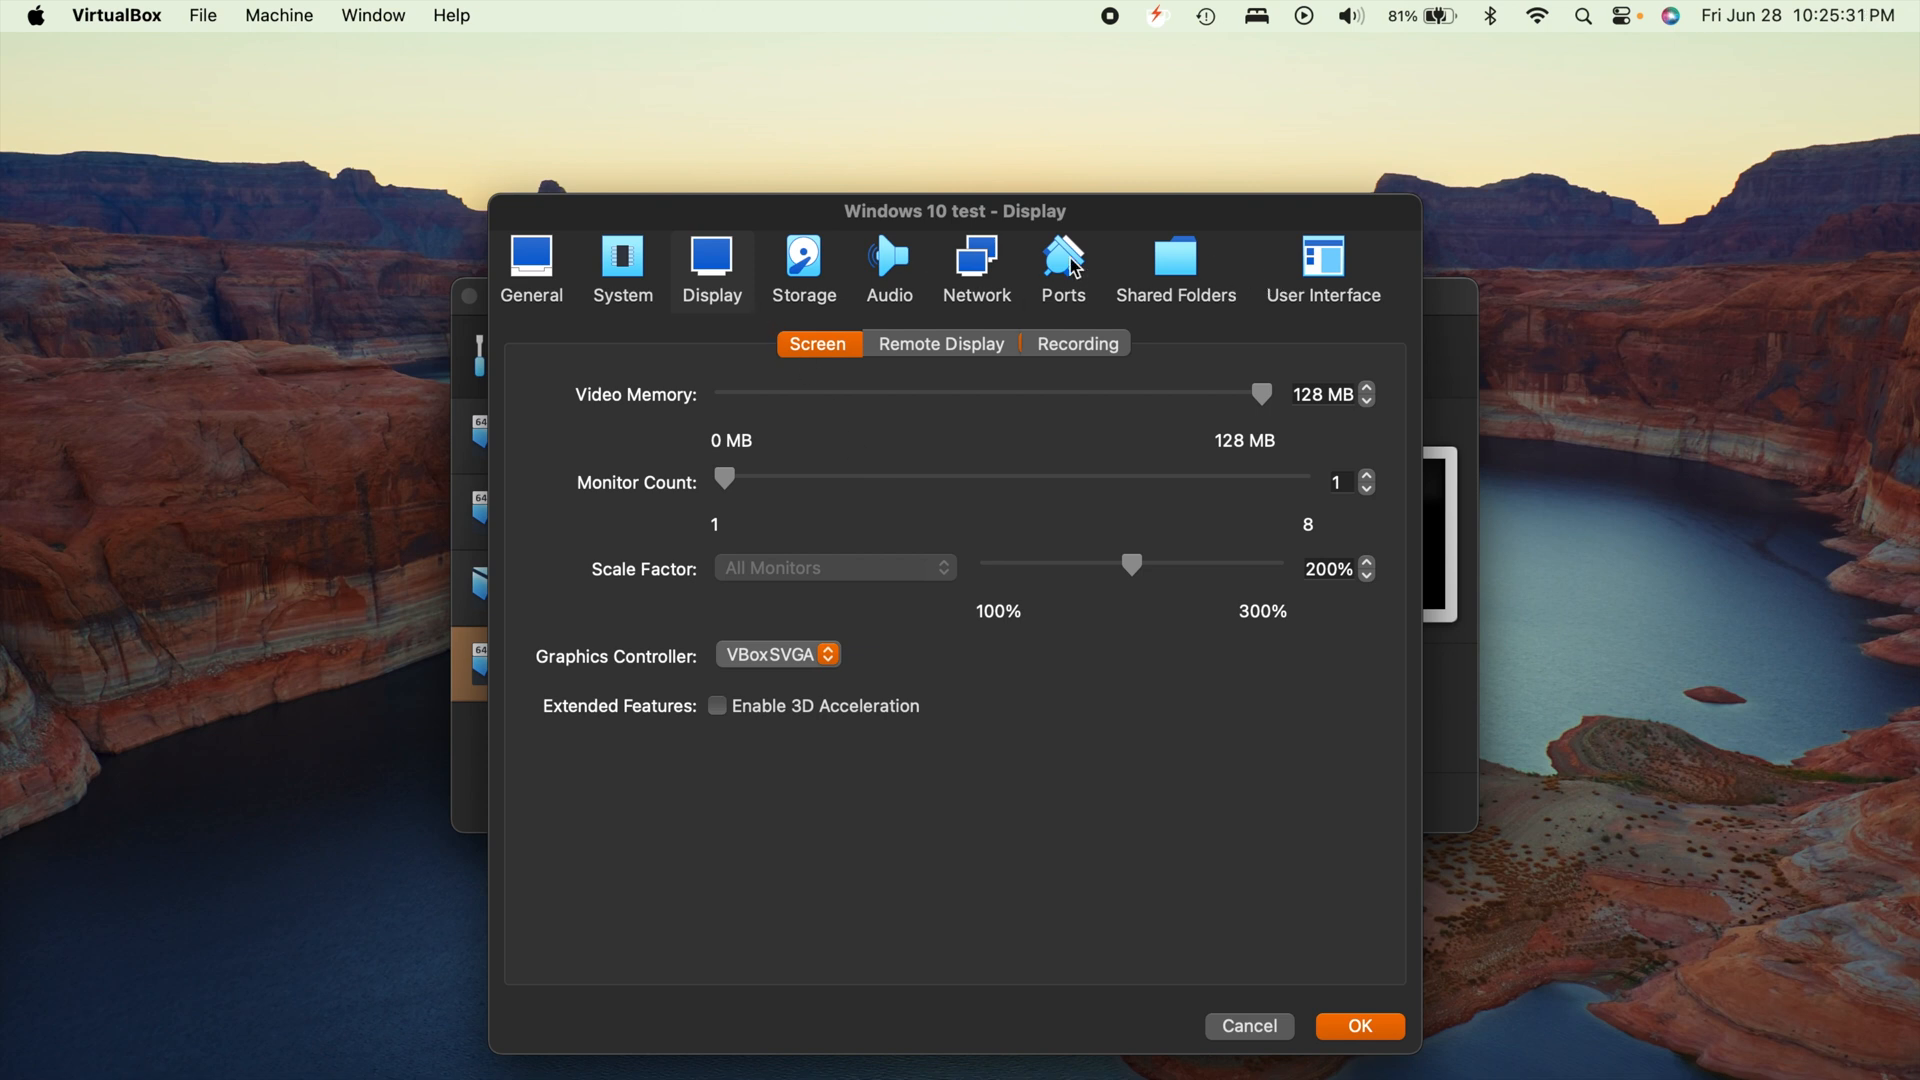
mouse_move(1183, 310)
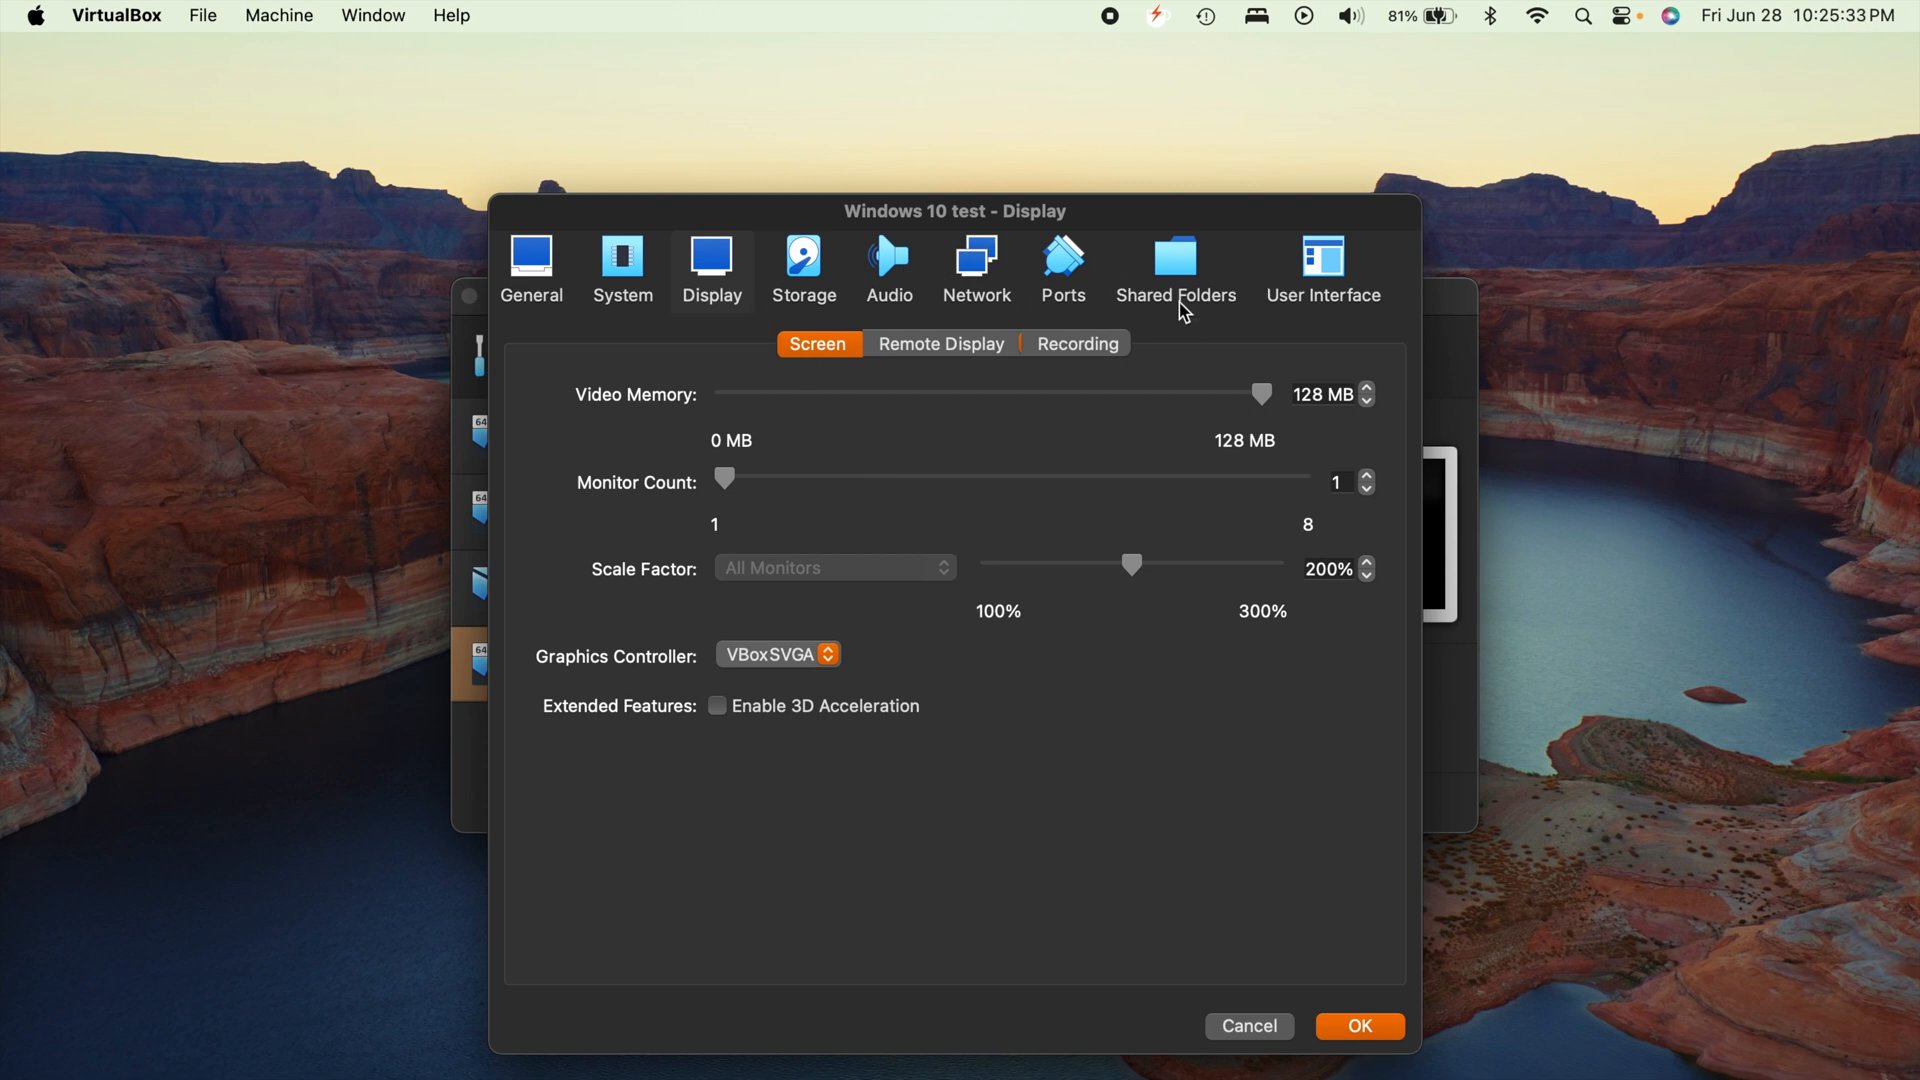
View the Shared Folders page and save the Windows 10 test settings with OK
click(1174, 267)
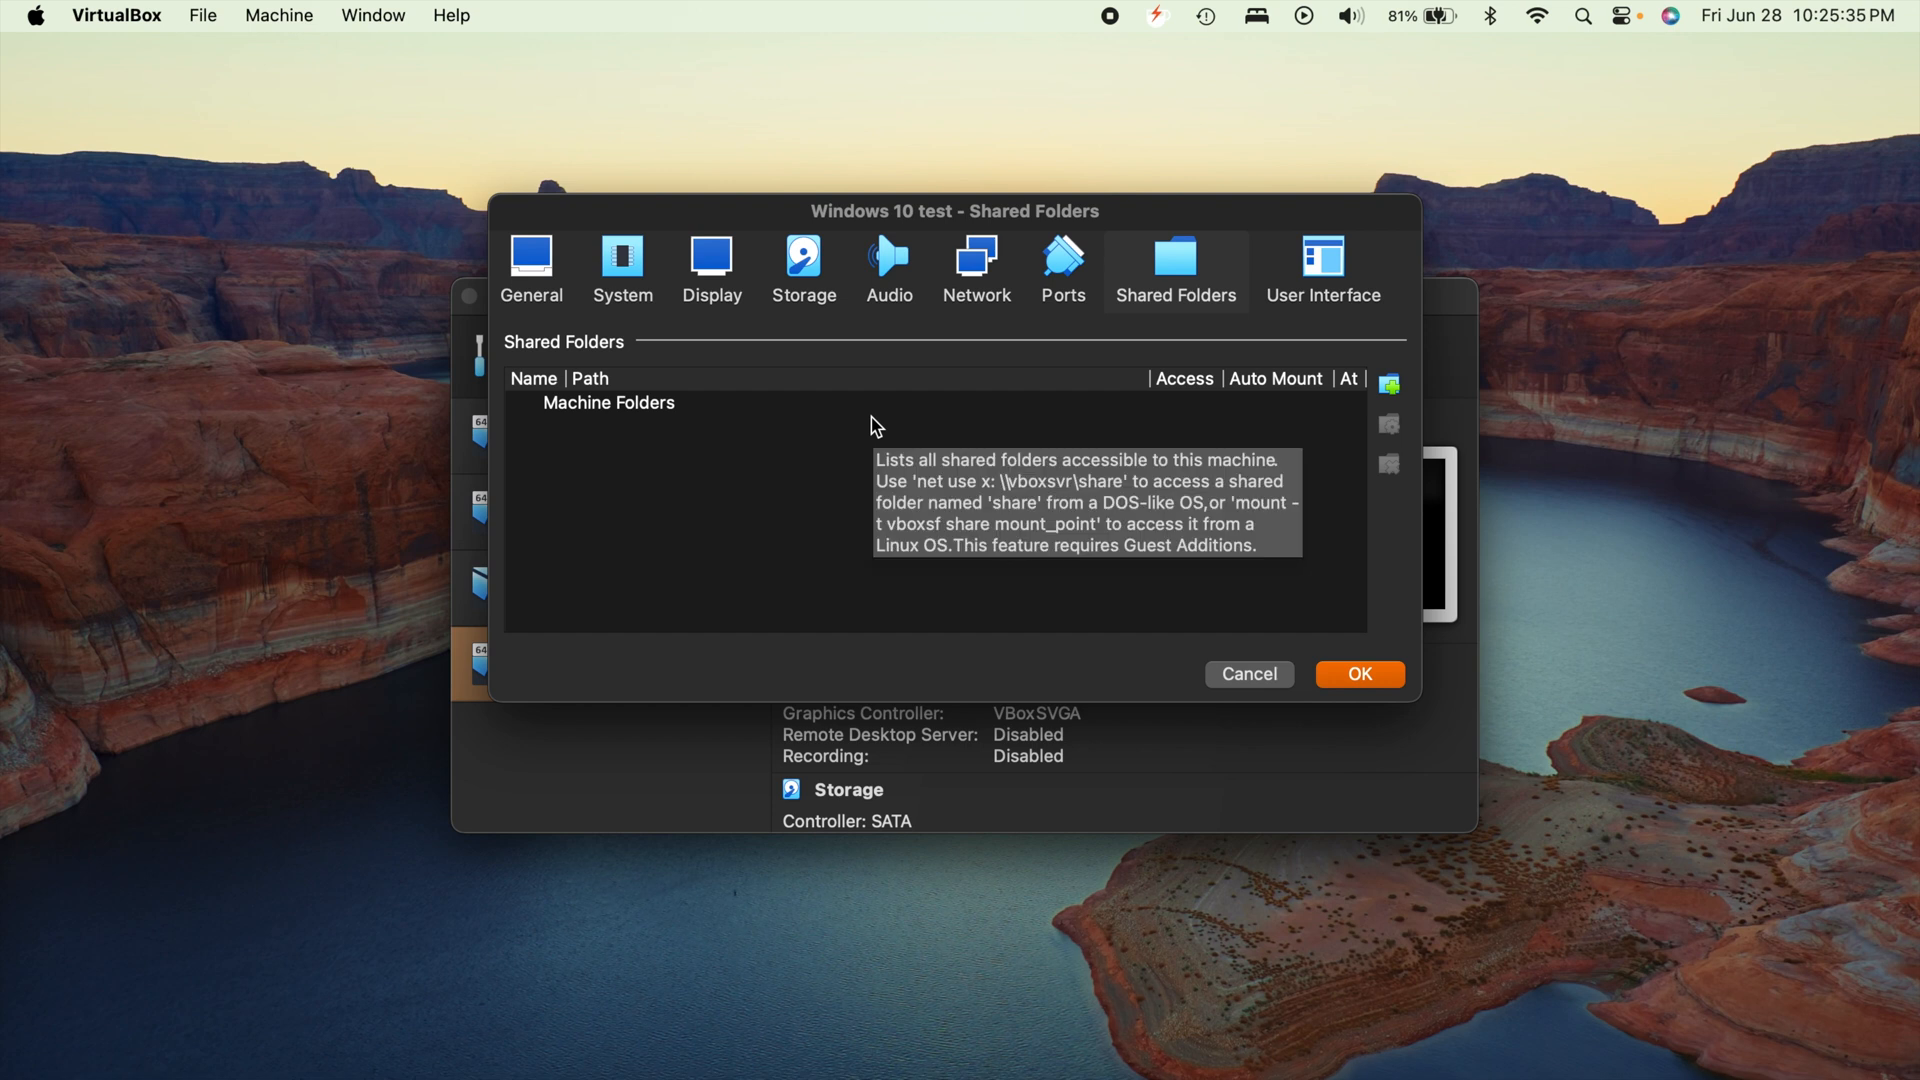
mouse_move(911, 370)
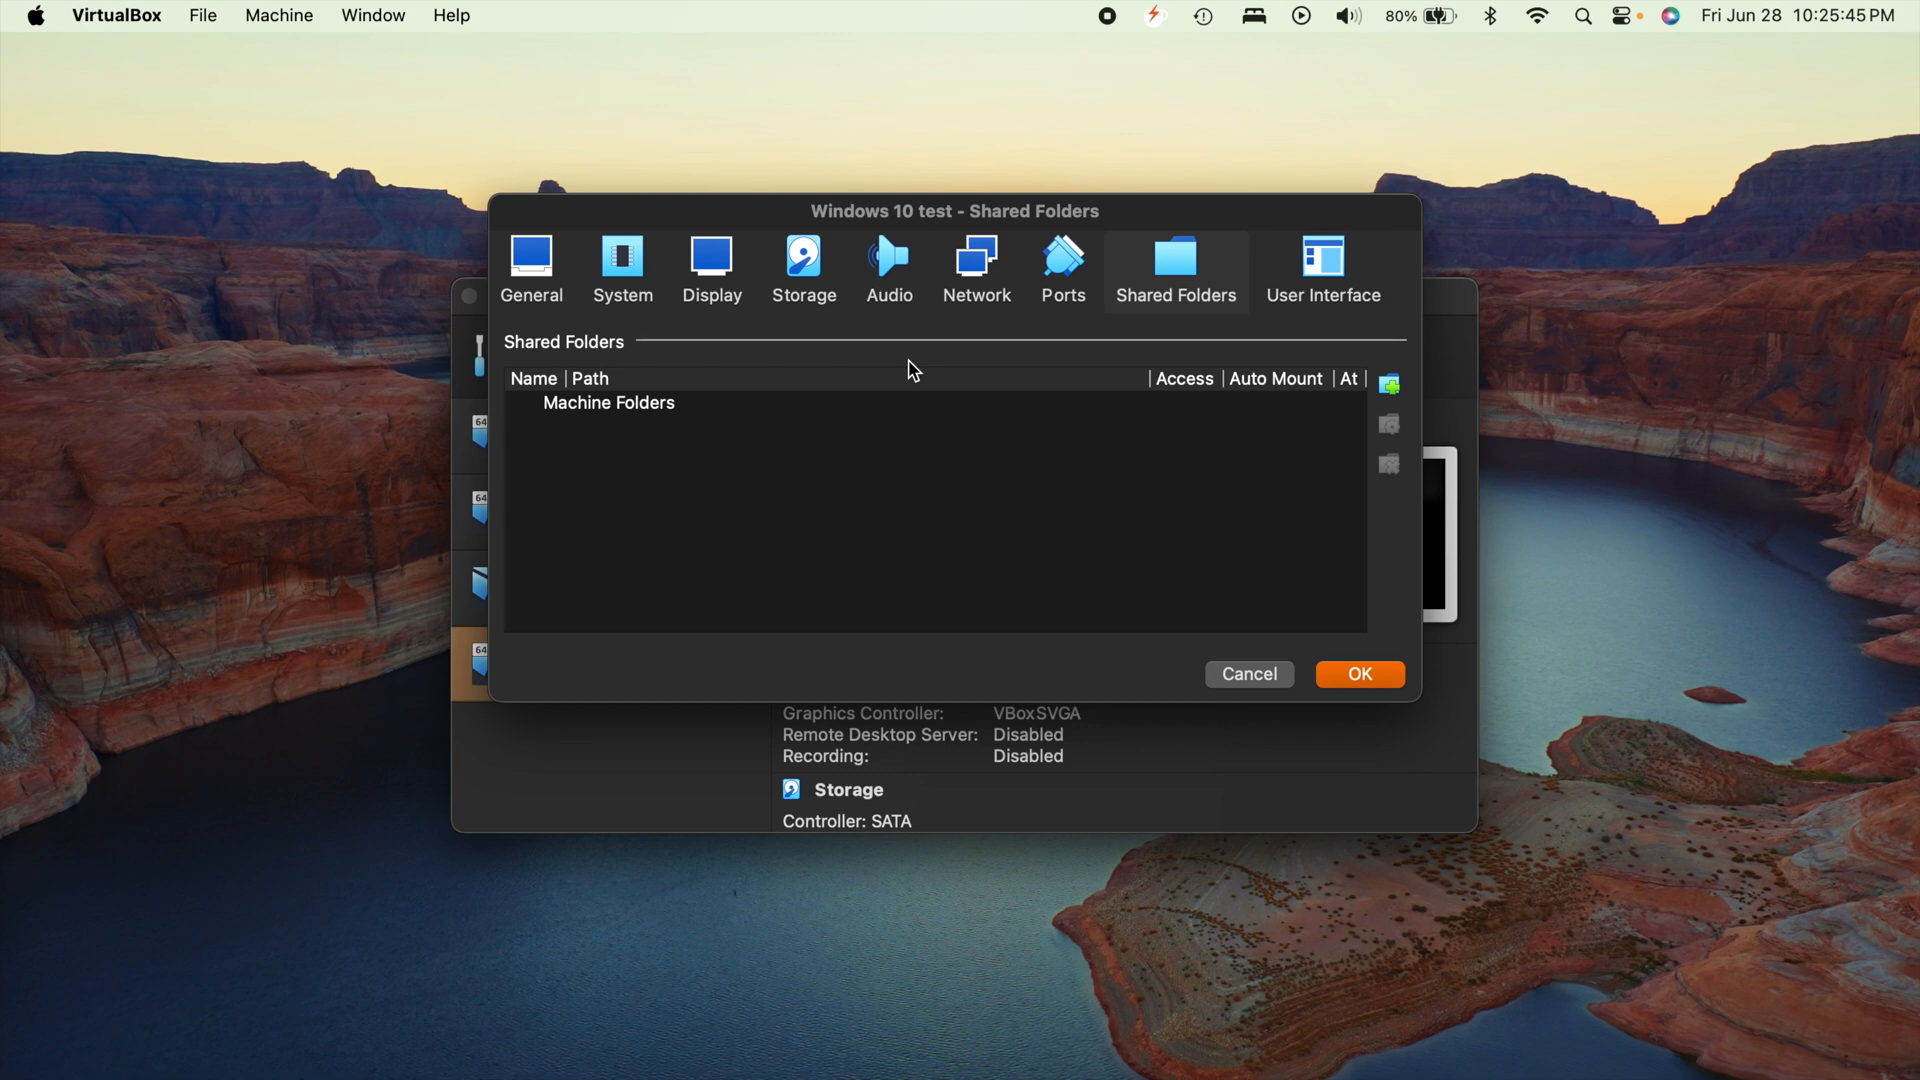
mouse_move(1386, 382)
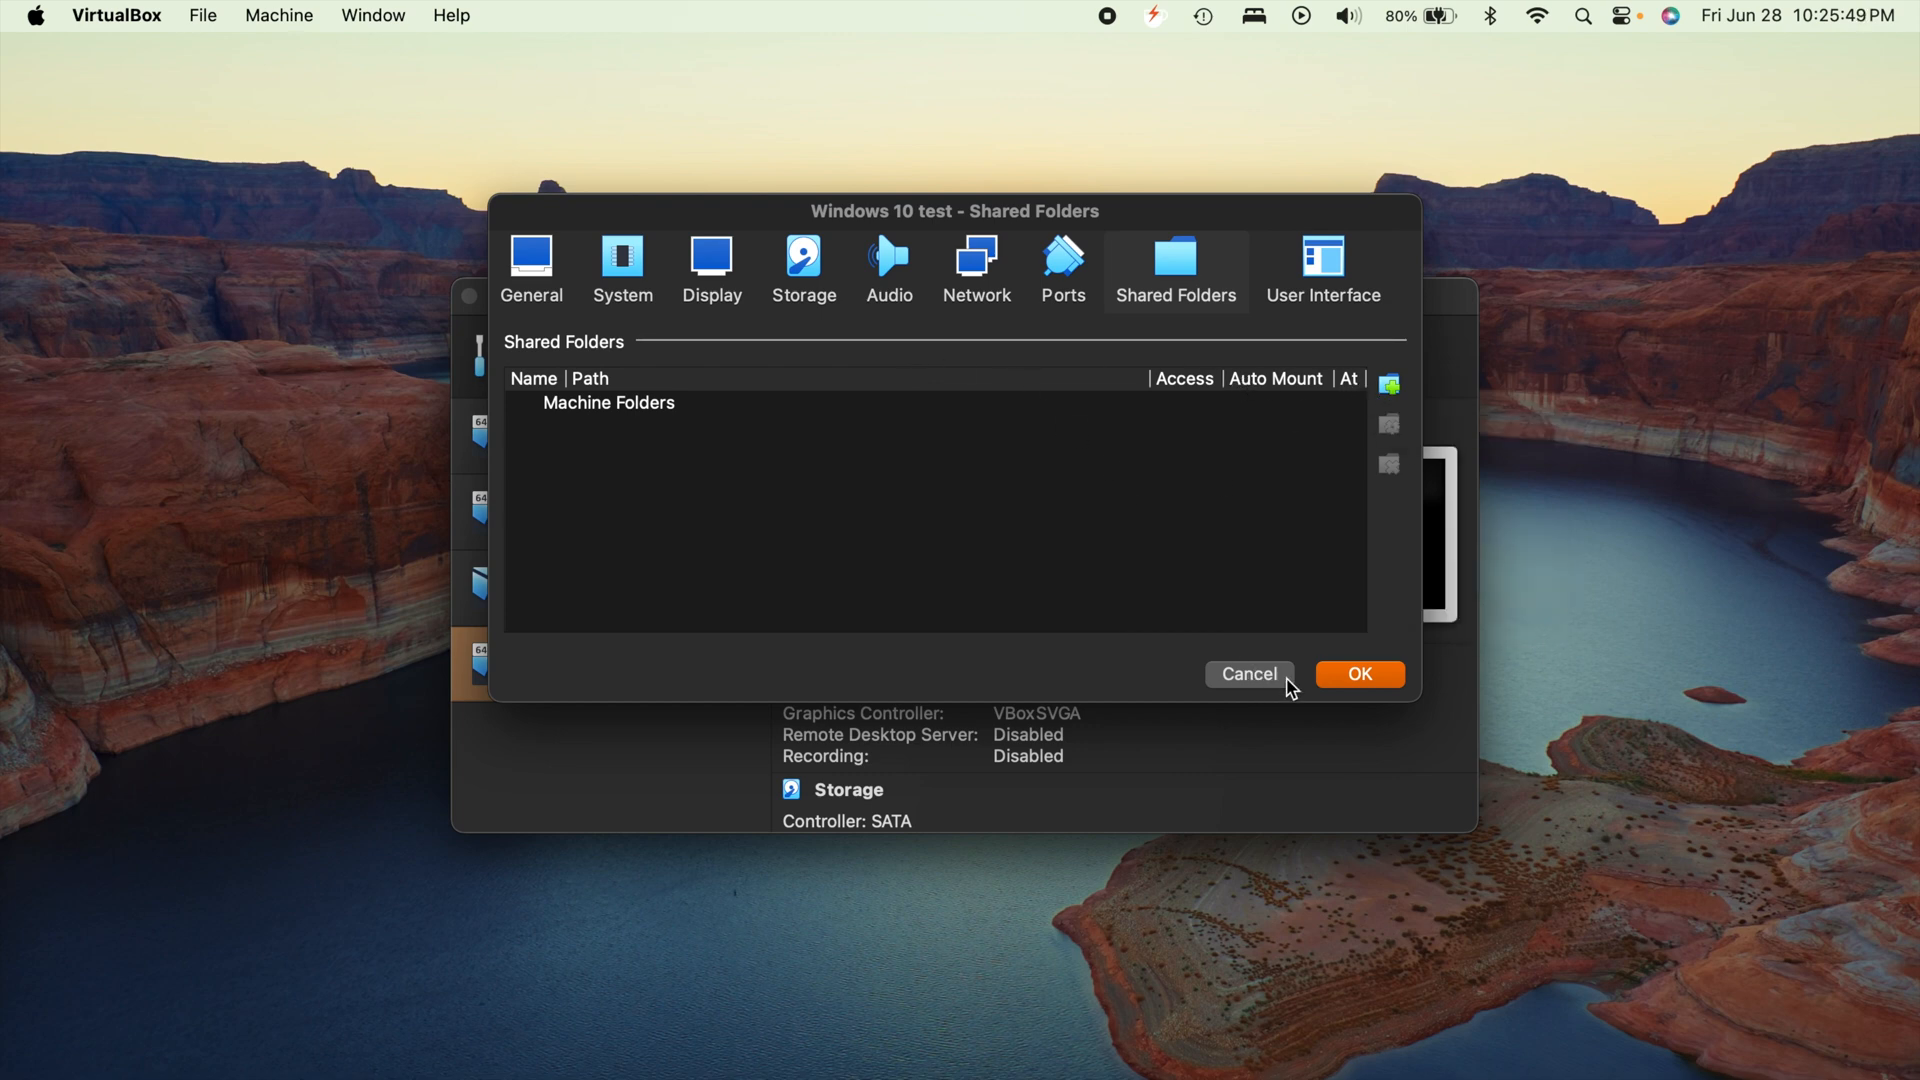
click(1248, 673)
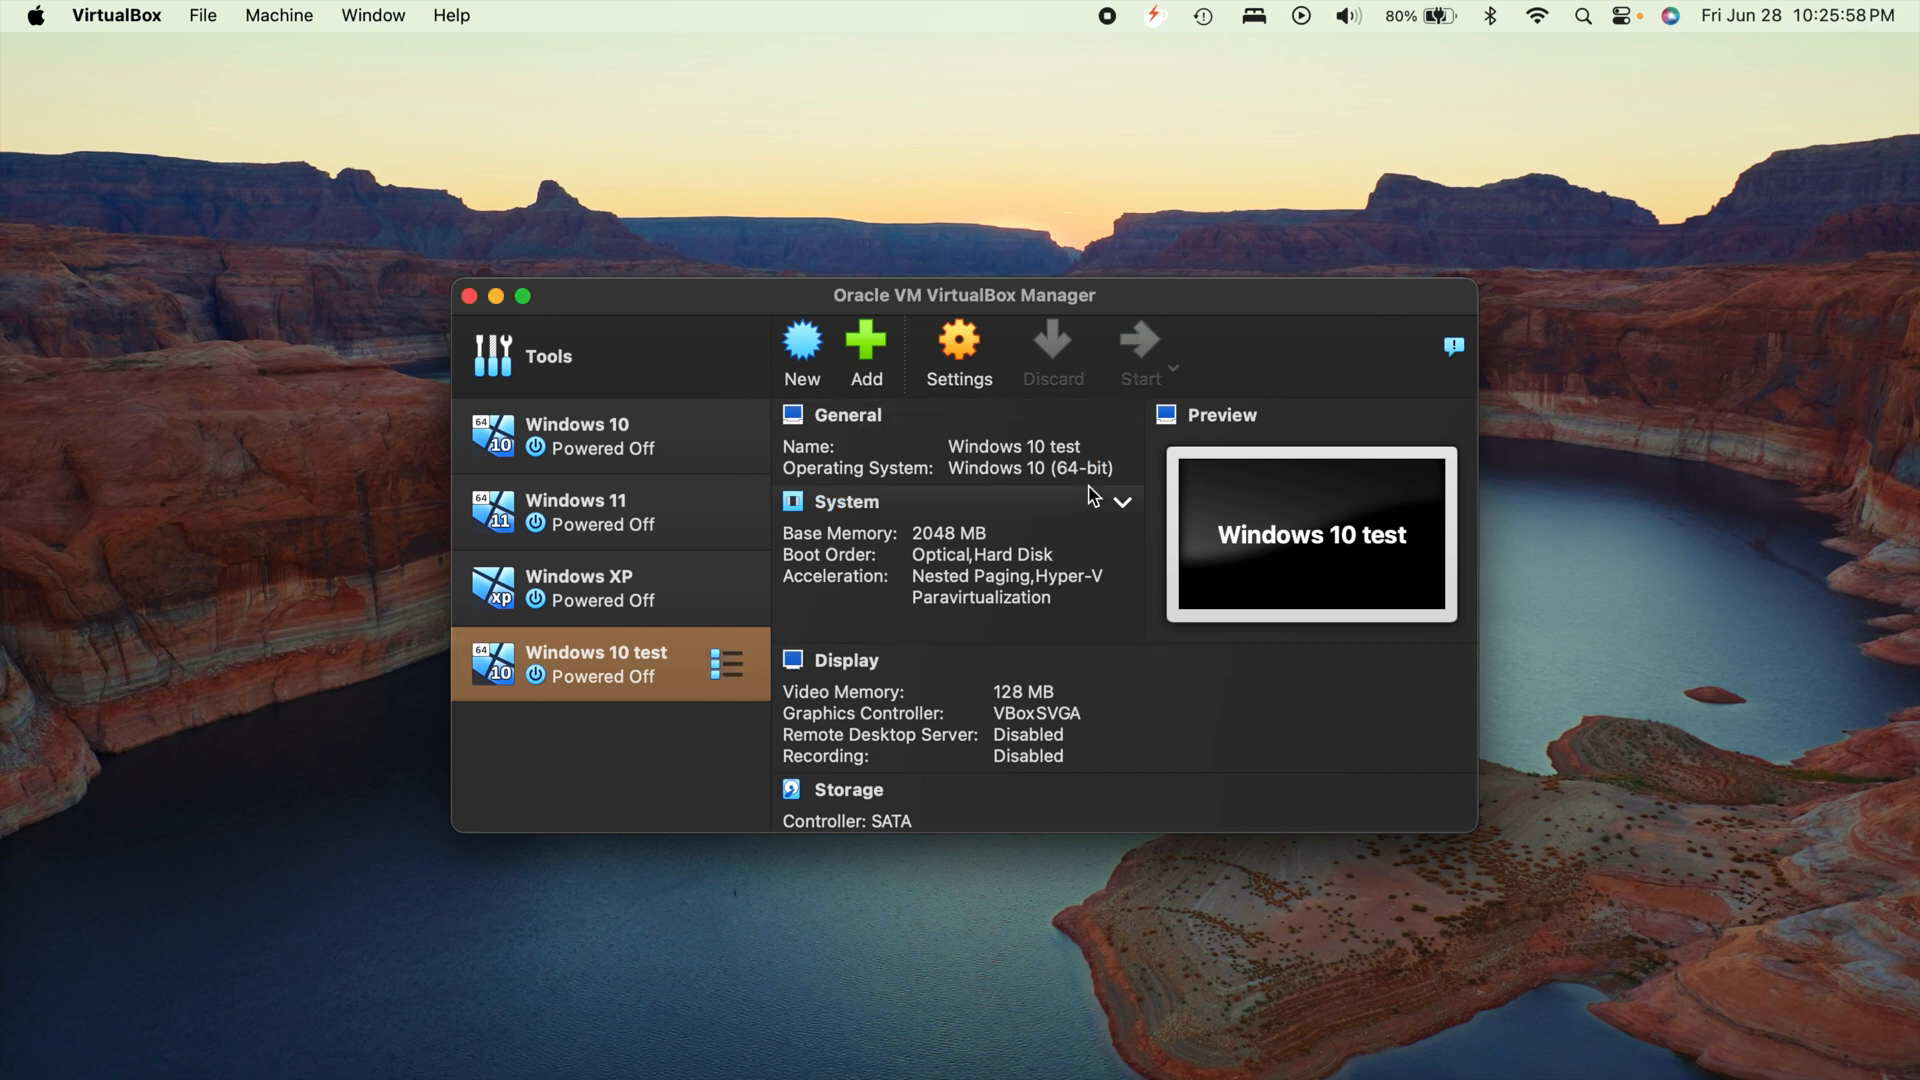
Power up the Windows 10 test VM from the VirtualBox Manager
click(1137, 353)
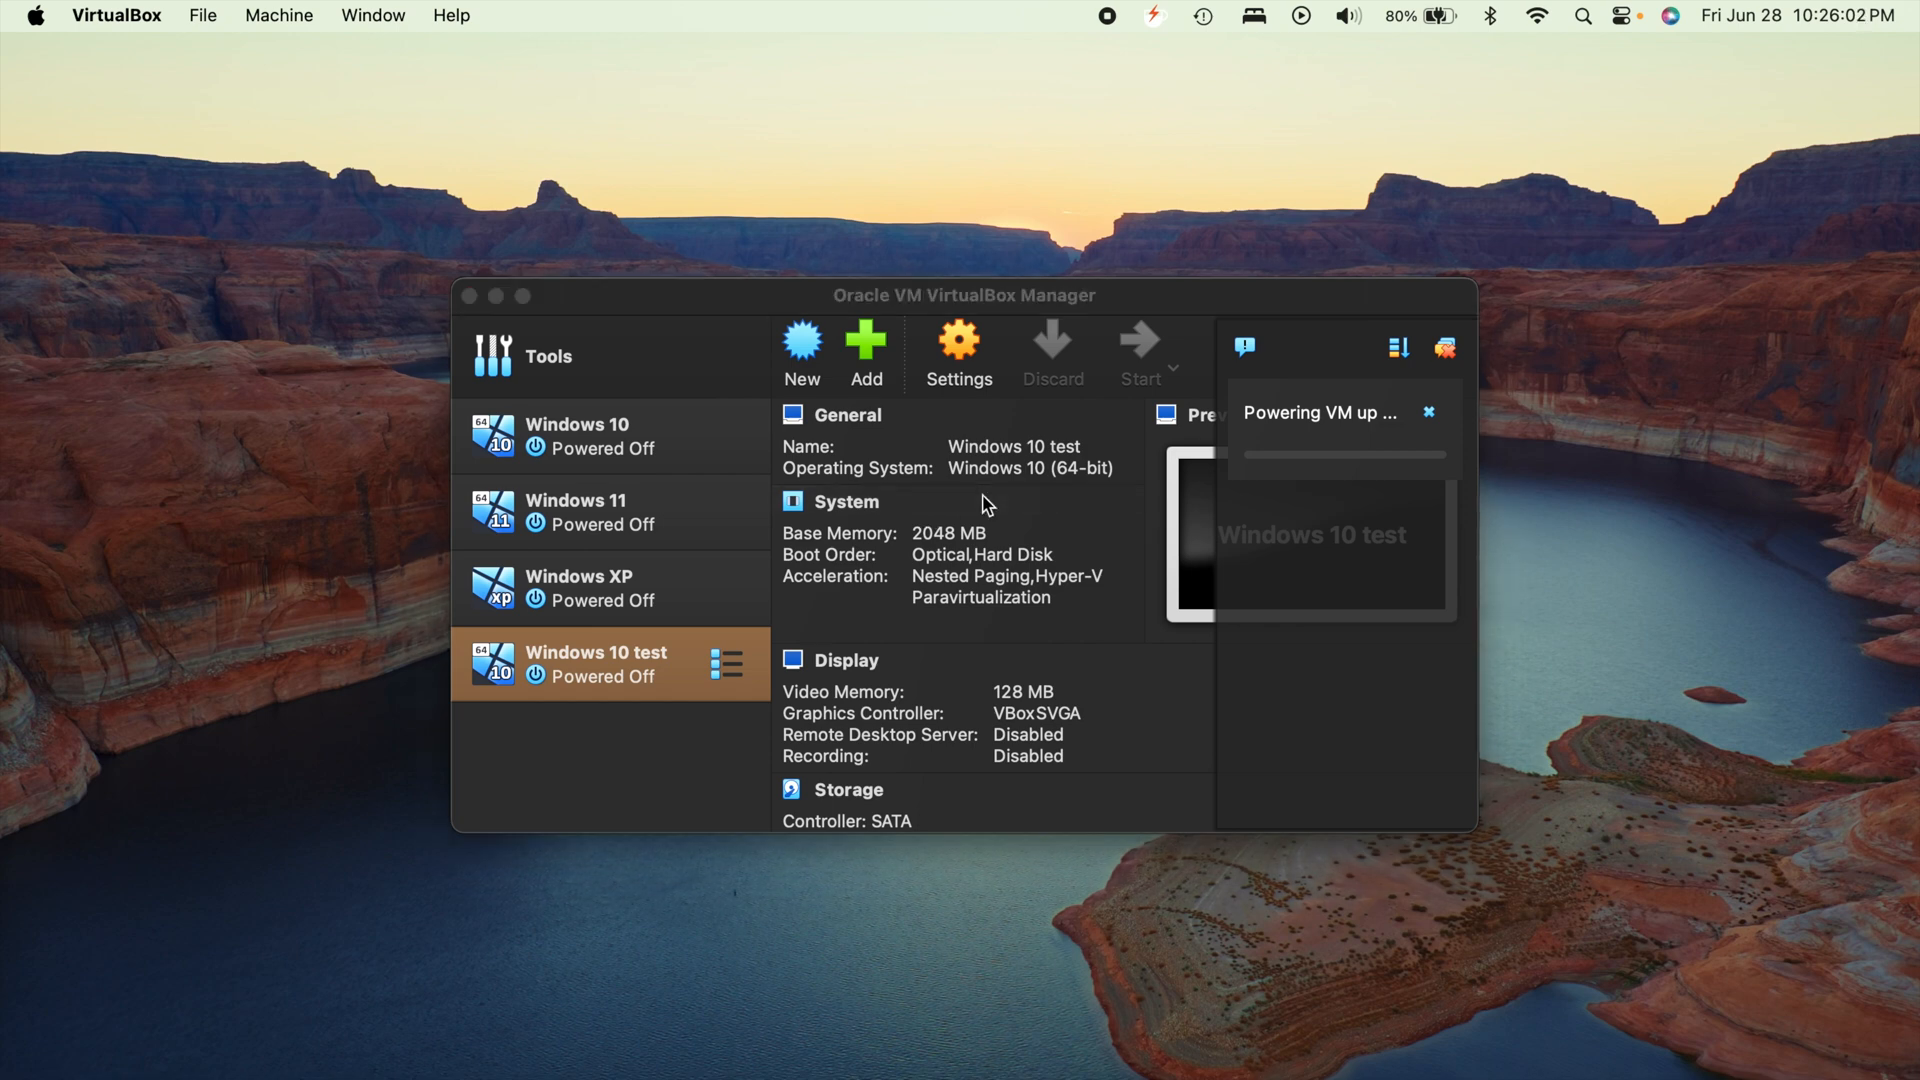
click(1139, 355)
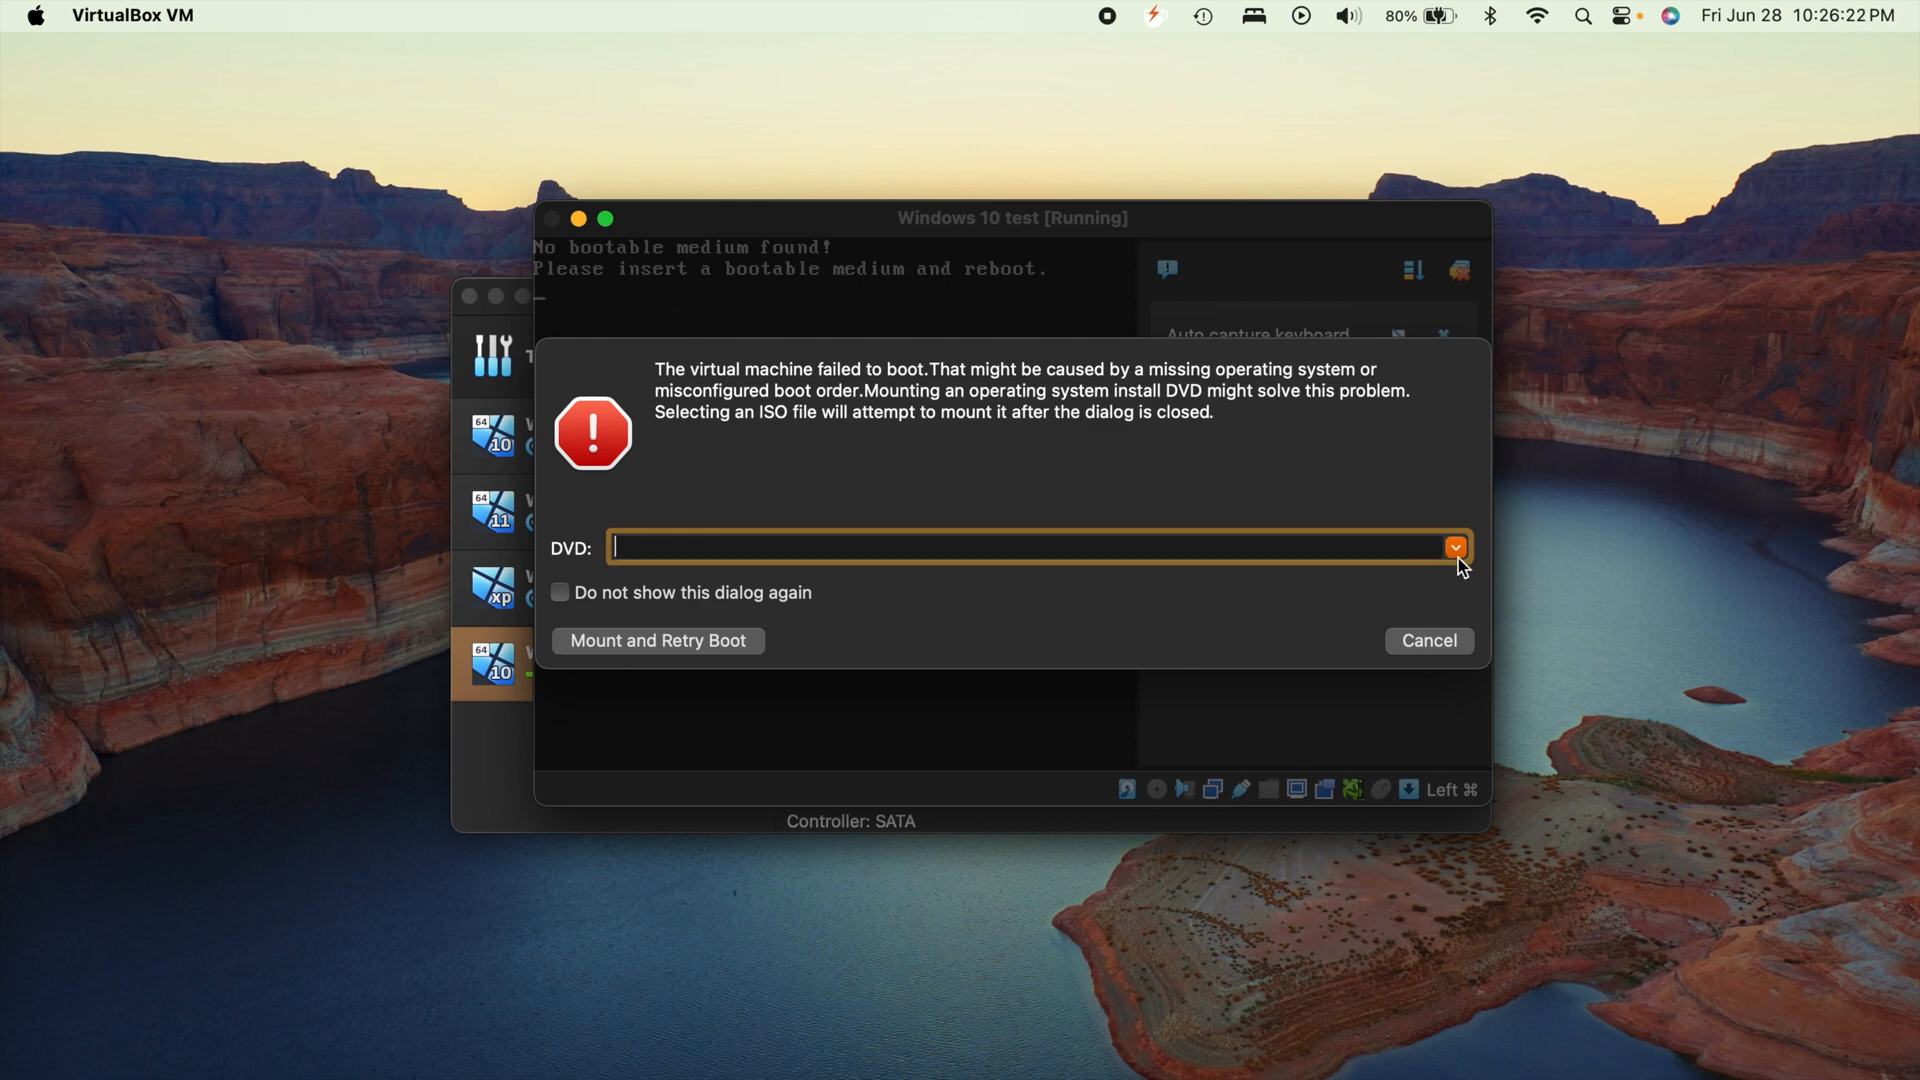
Mount Win10_22H2_English_x64v1.iso in the optical drive and retry booting
click(1455, 547)
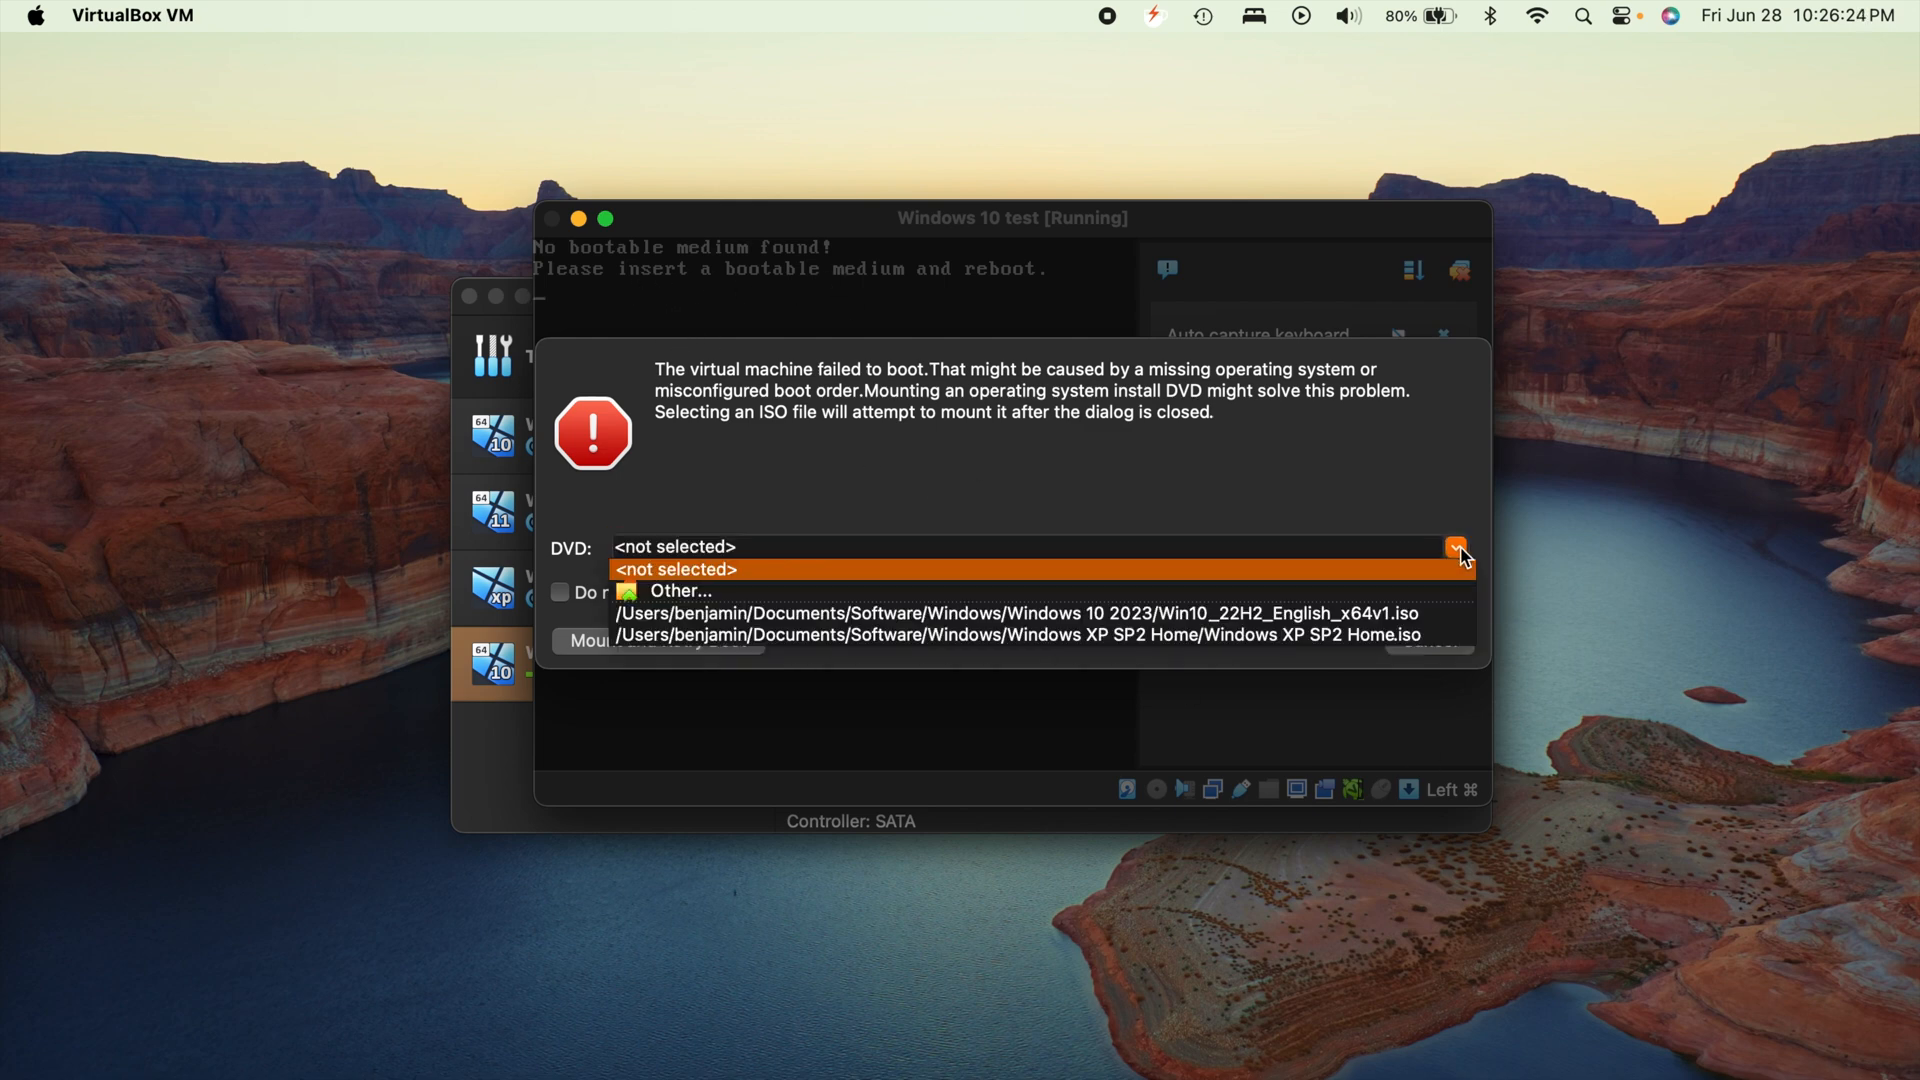
mouse_move(751, 576)
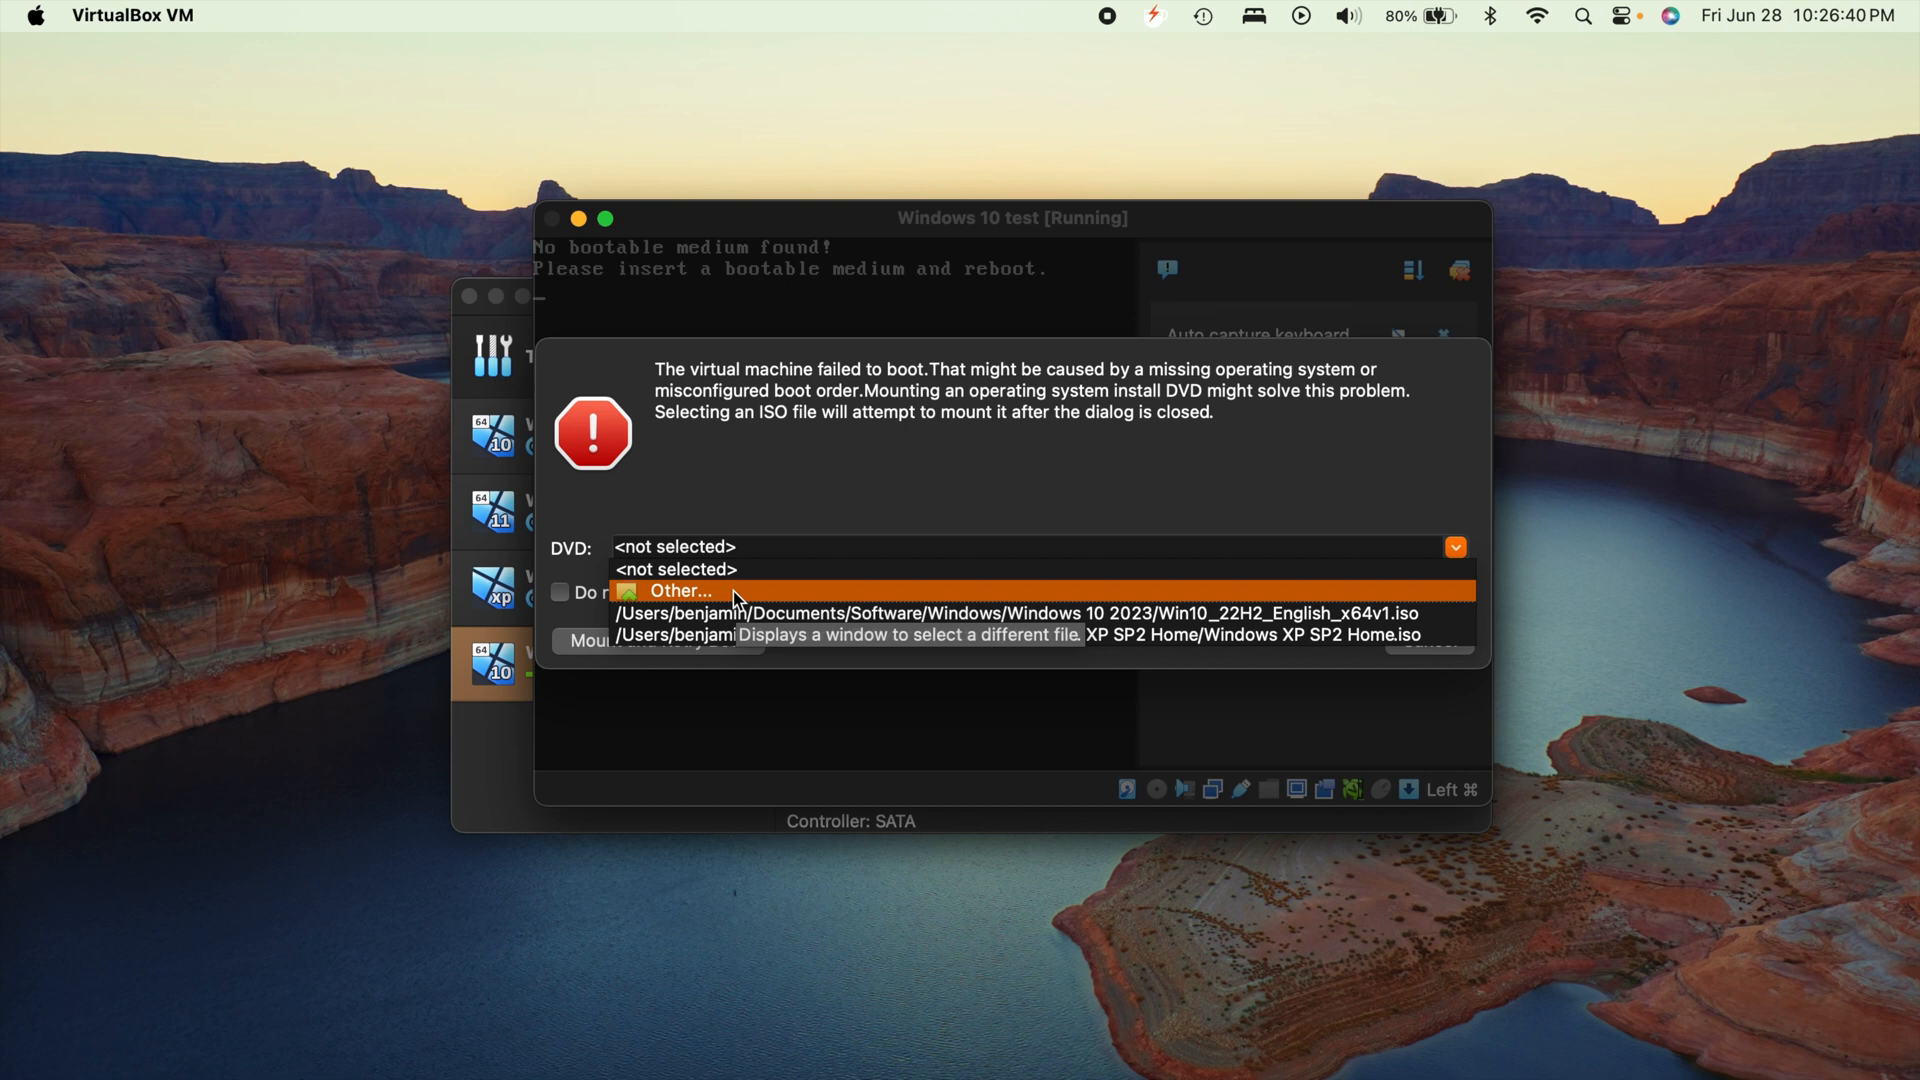
mouse_move(973, 611)
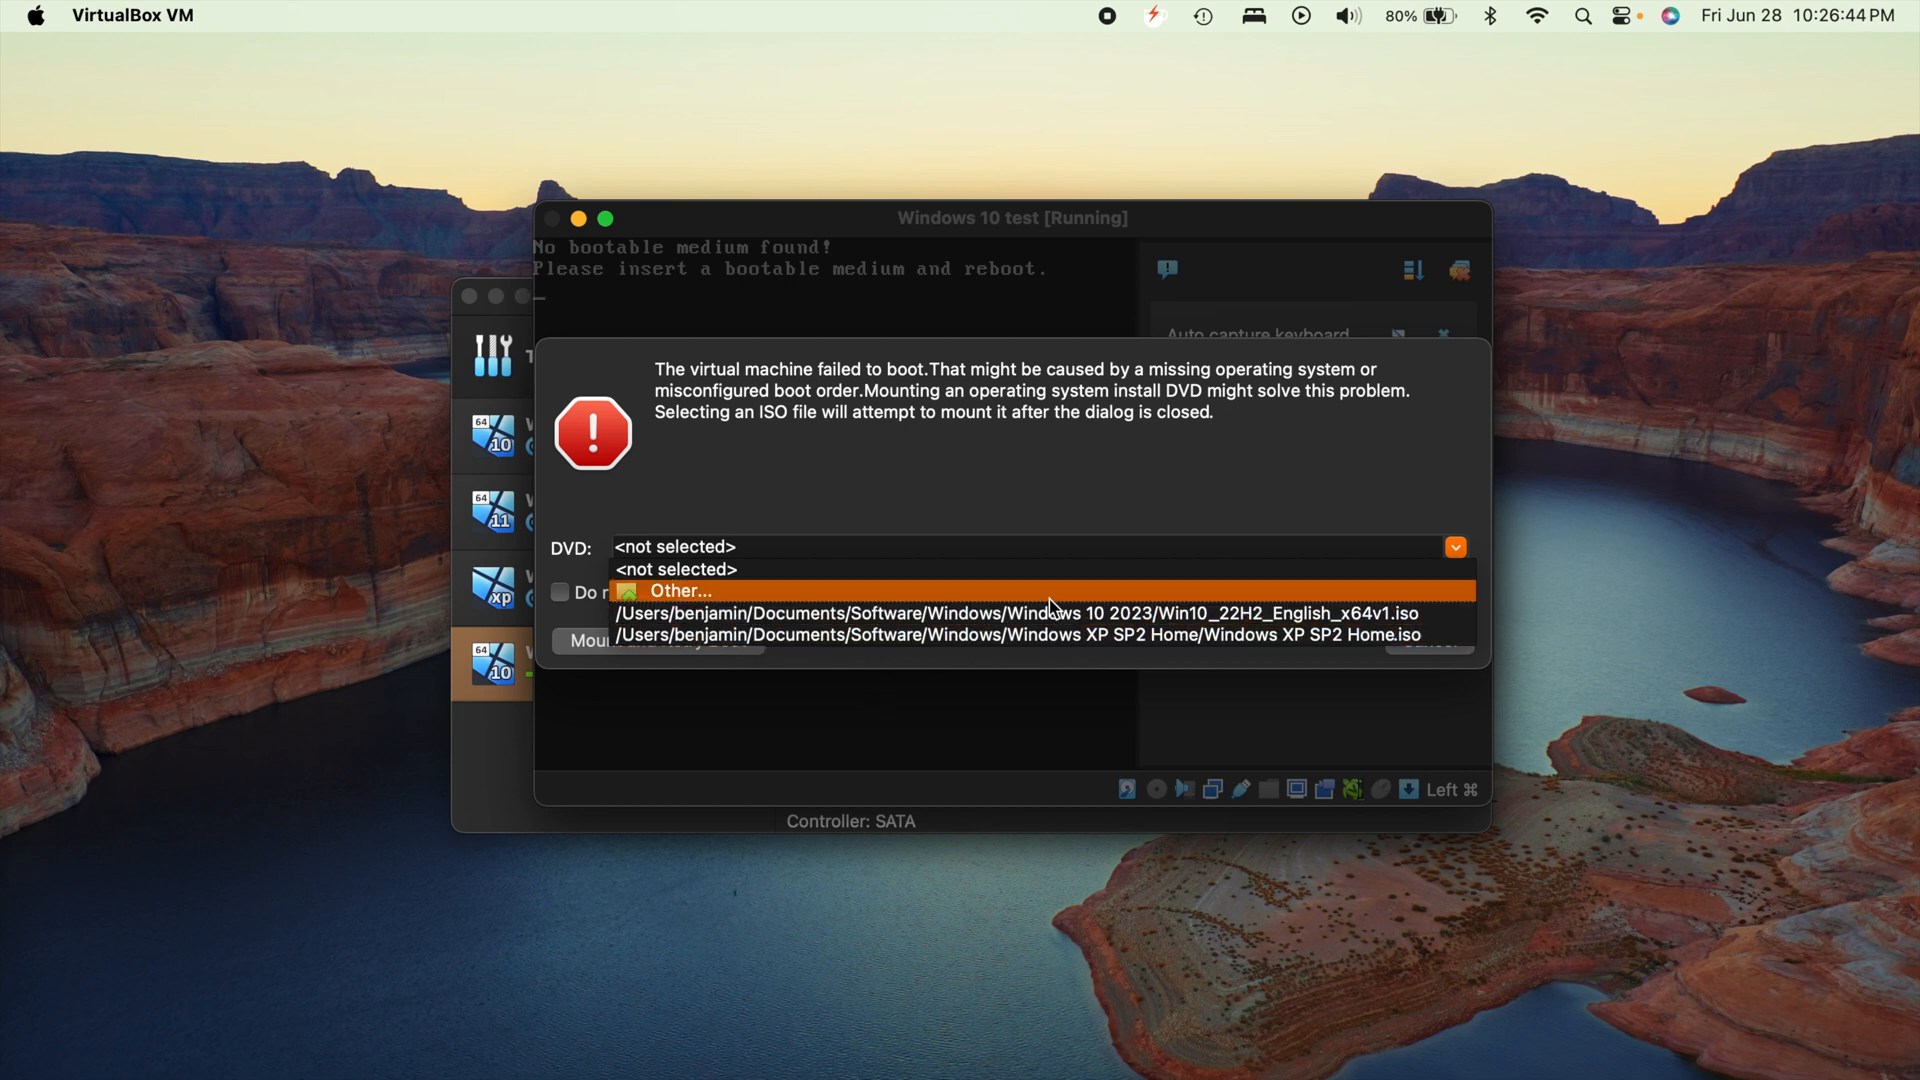
mouse_move(1003, 612)
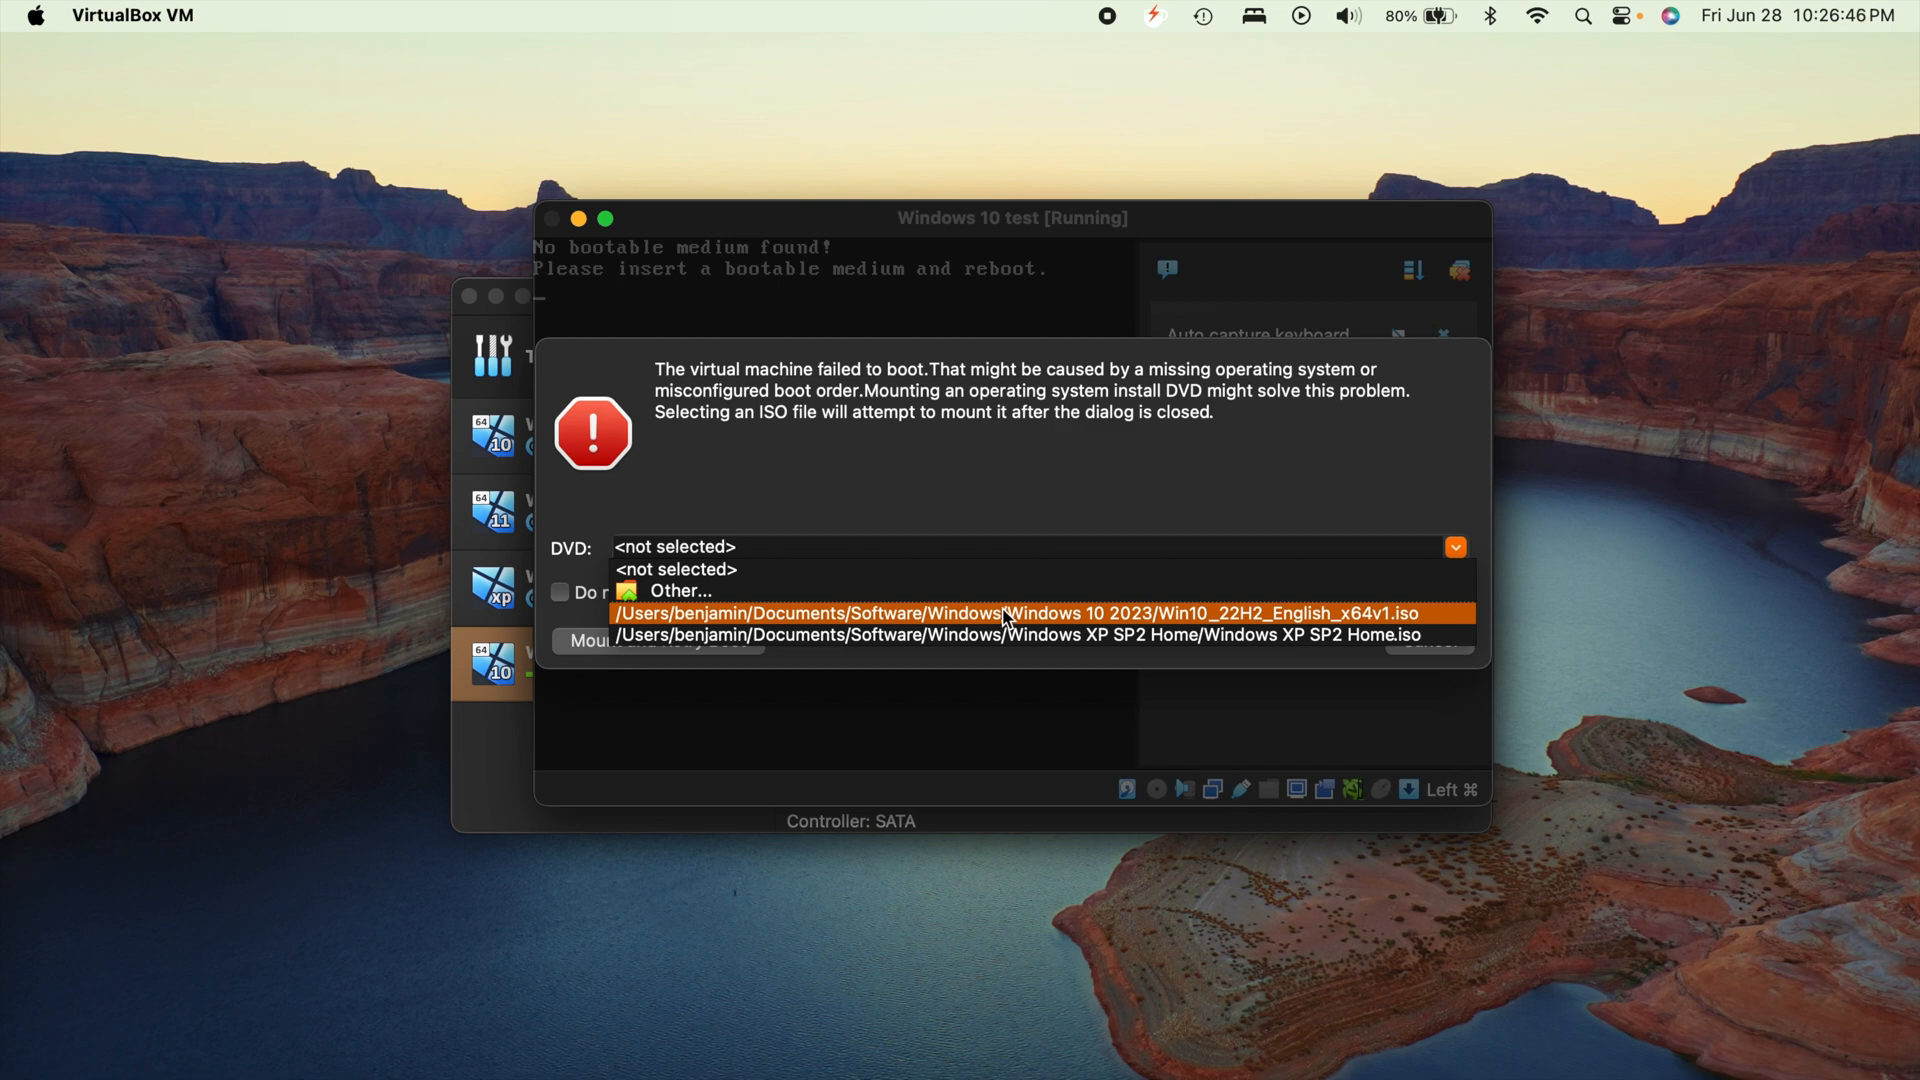
click(1016, 612)
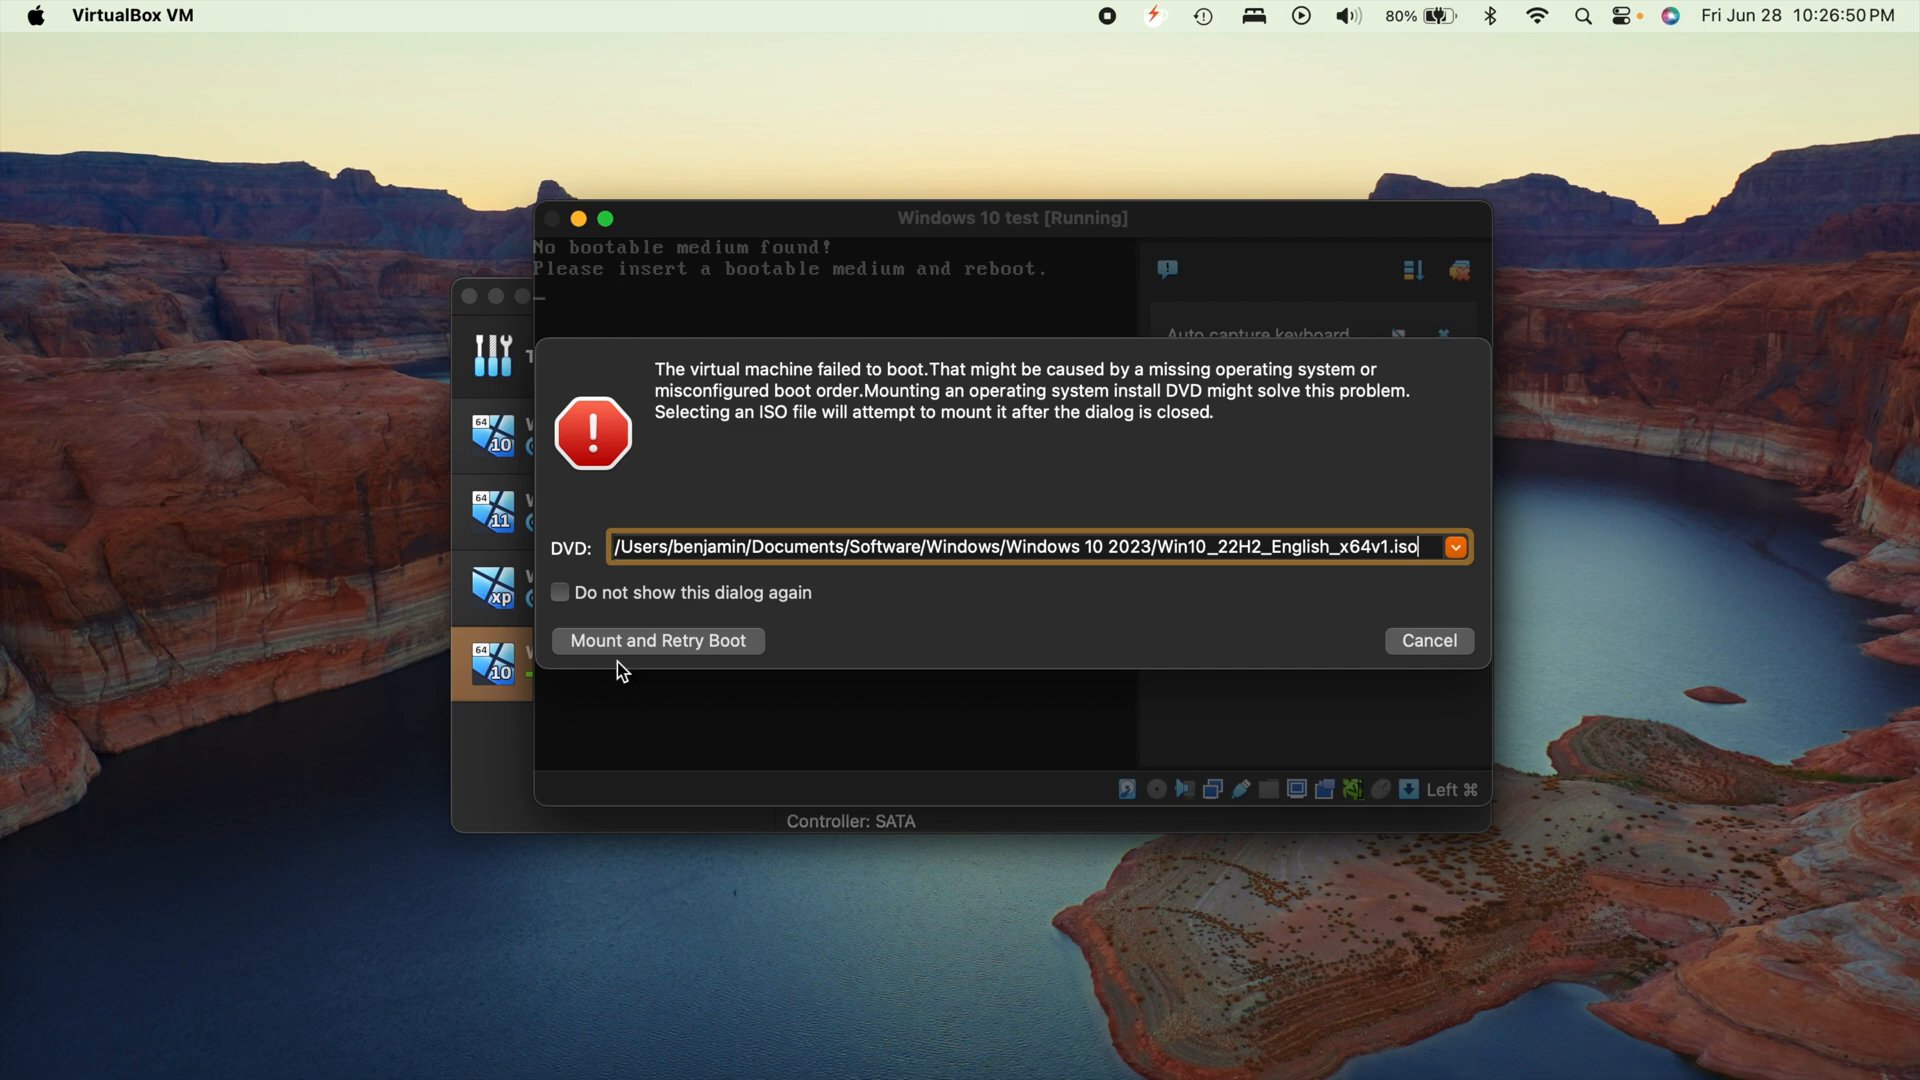
click(656, 640)
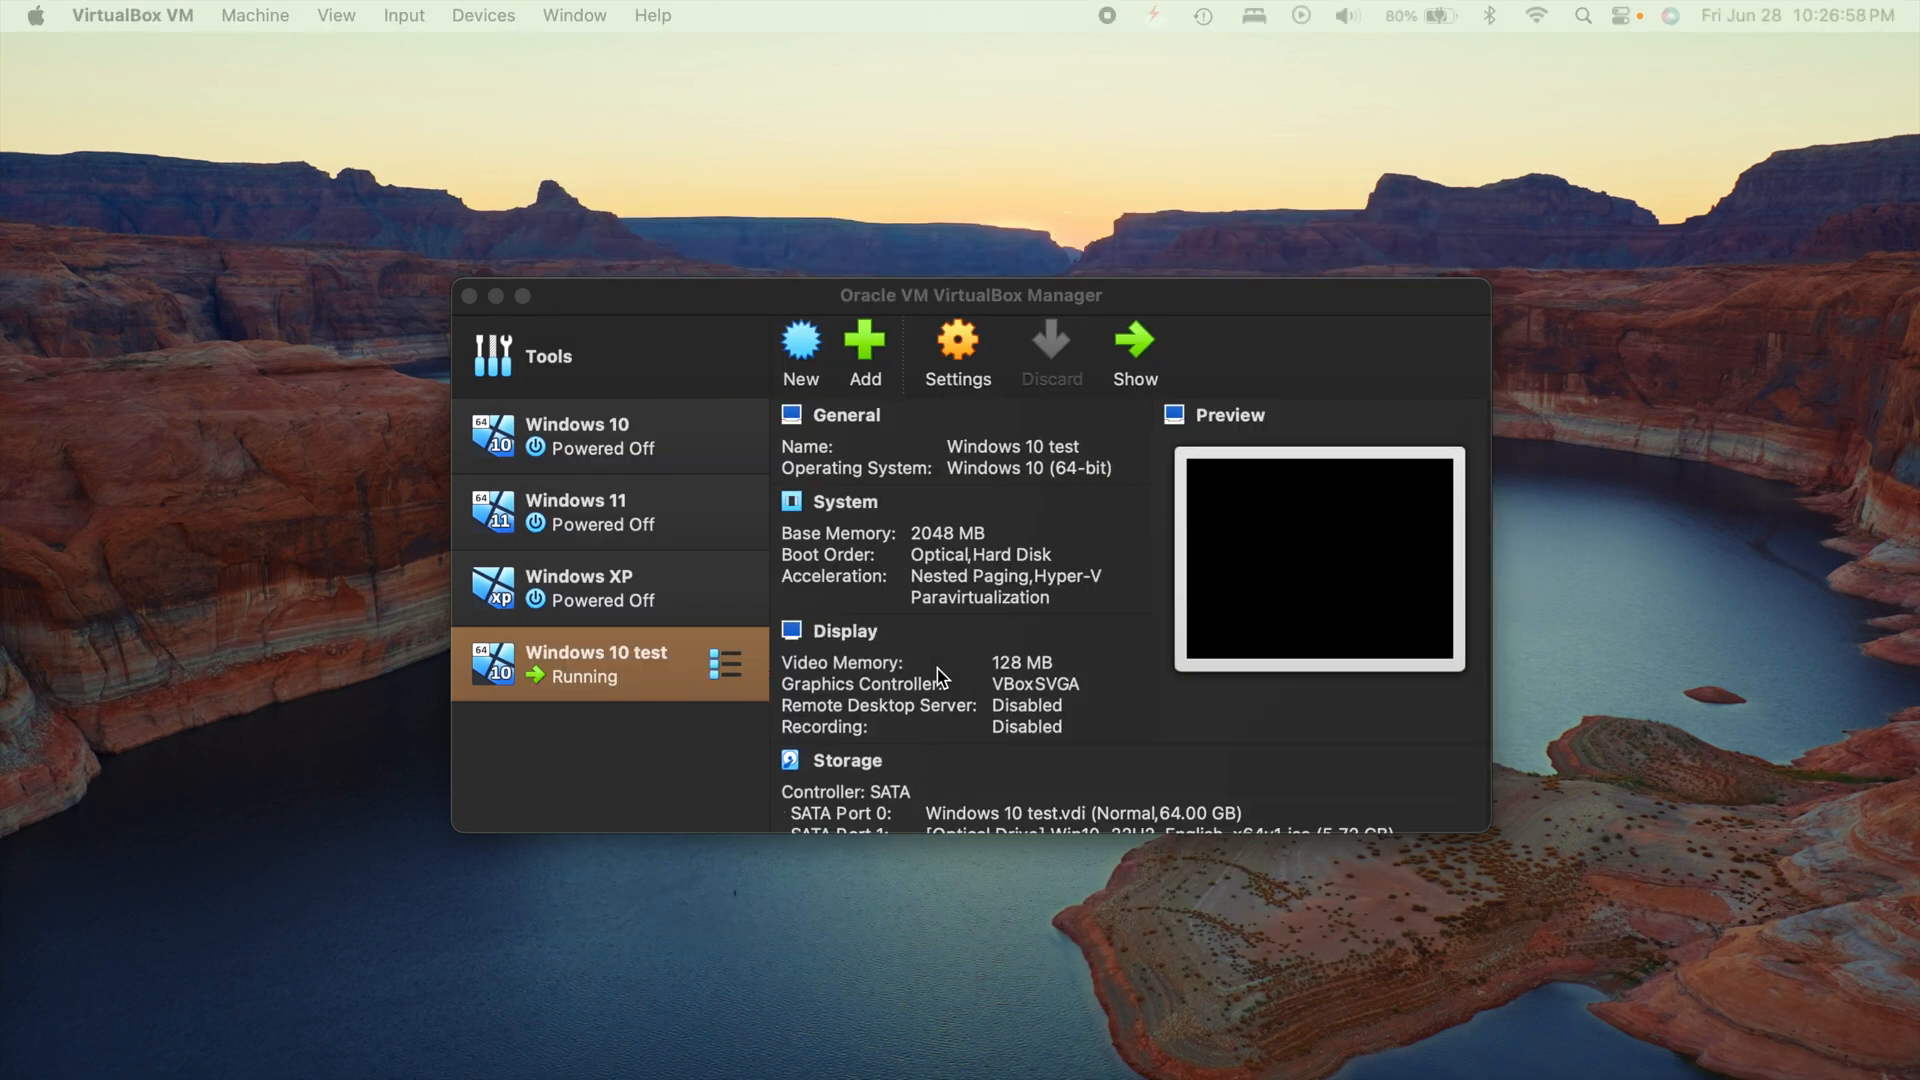
Bring the Windows 10 test VM window to the front and centre it on screen
click(1132, 343)
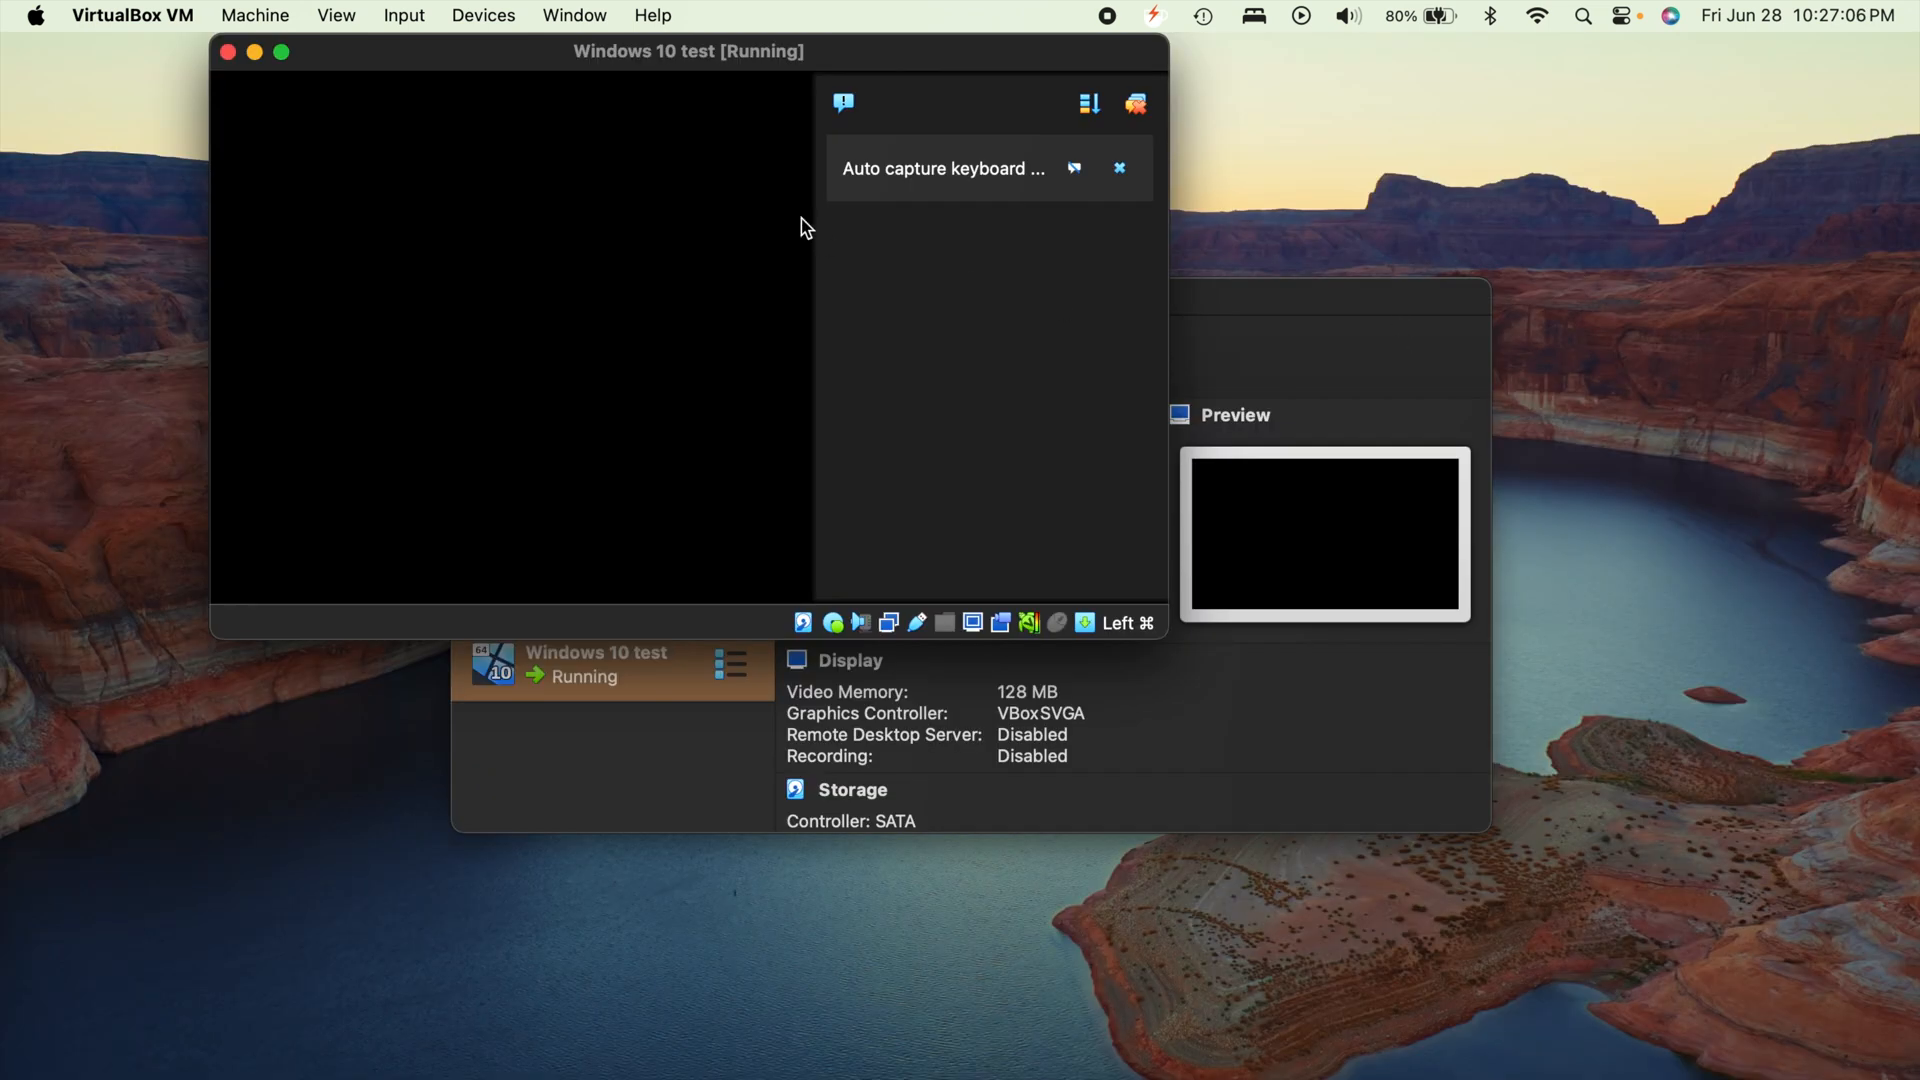
drag(688, 51, 899, 231)
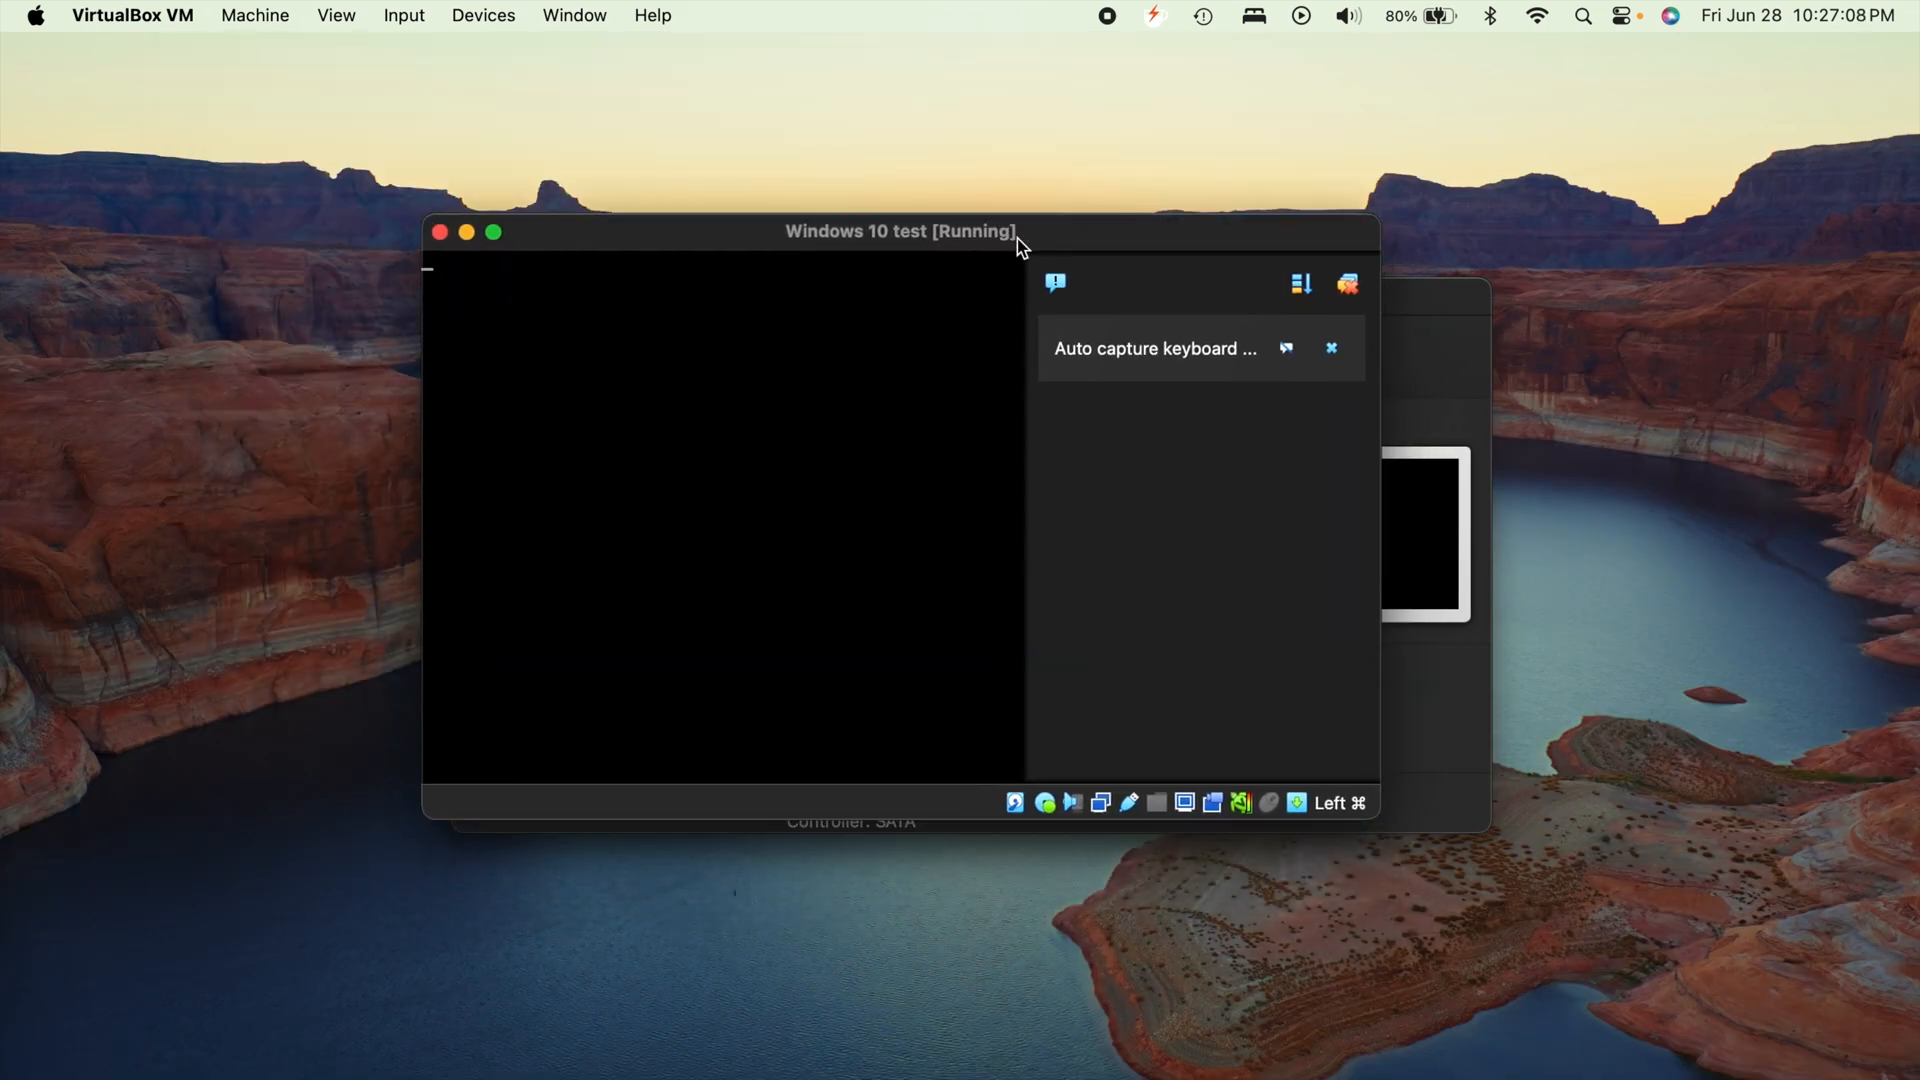
mouse_move(876, 454)
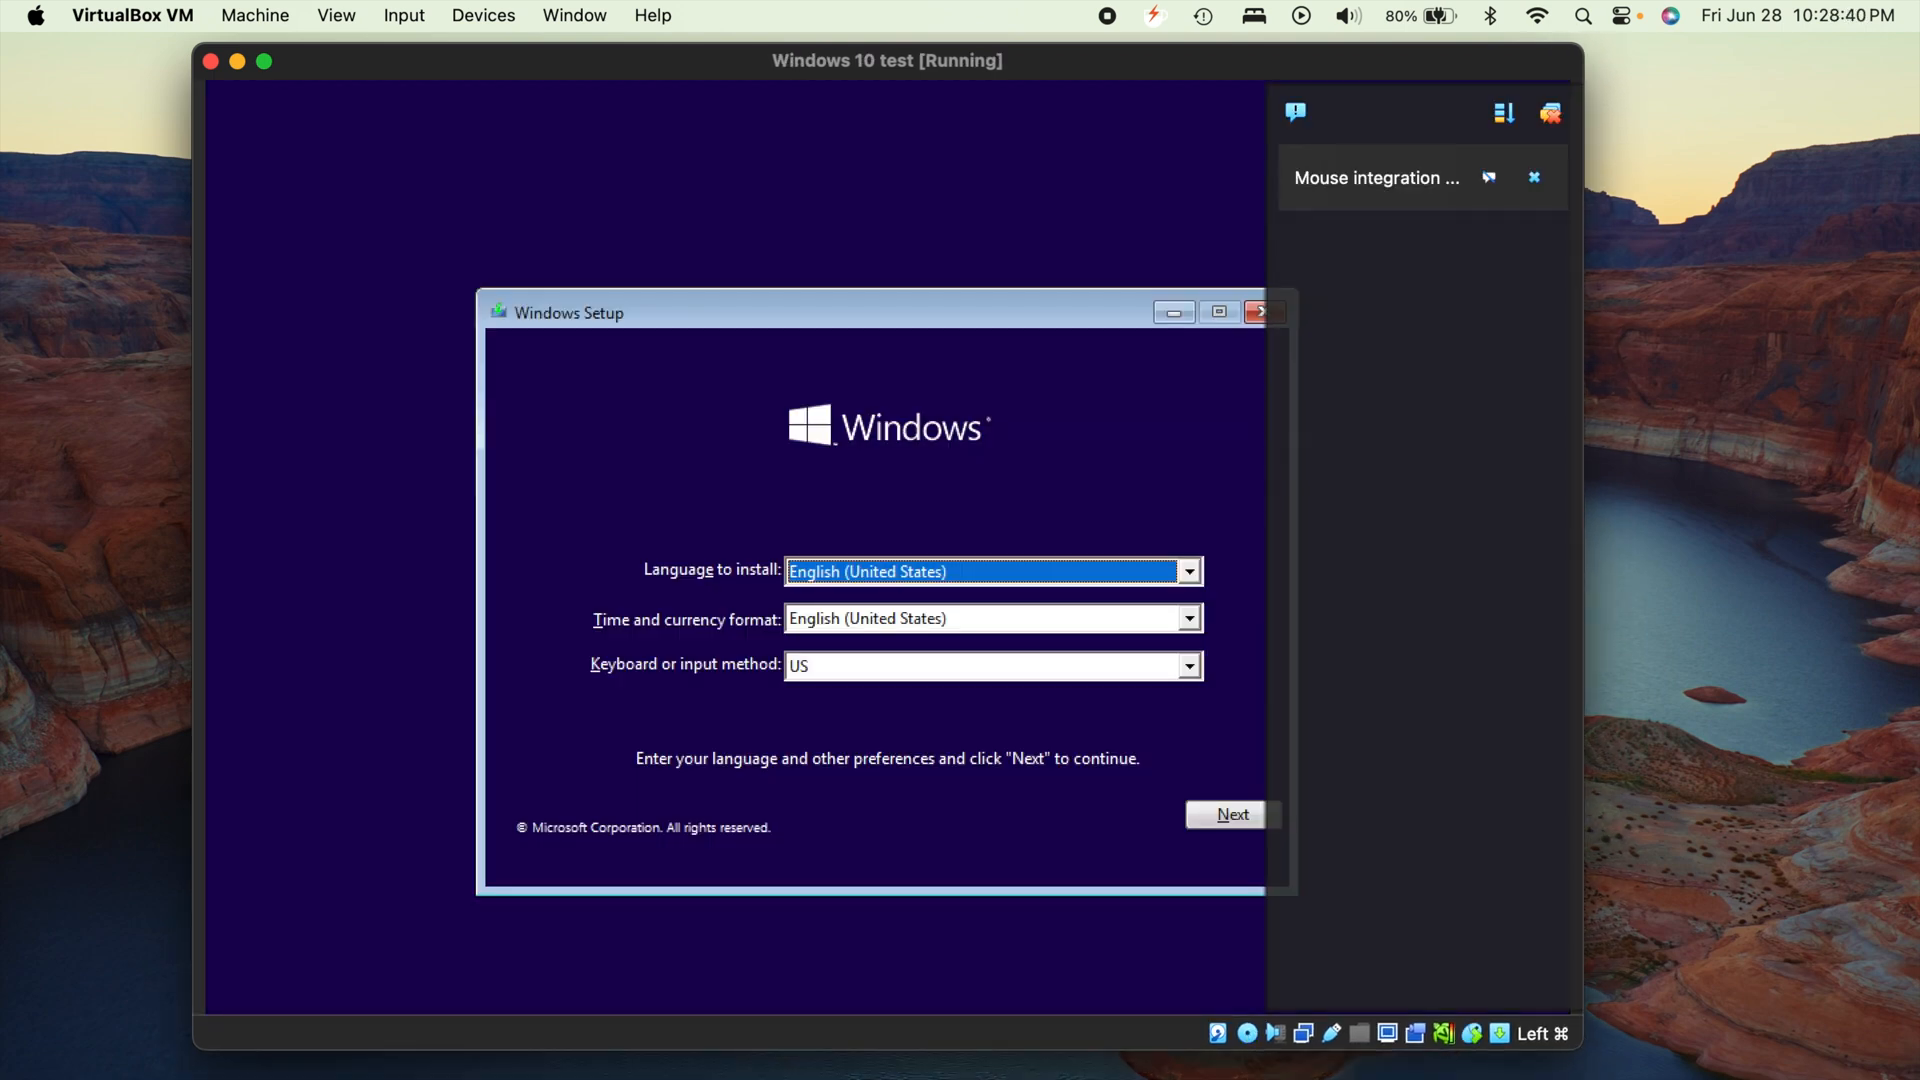
mouse_move(1226, 525)
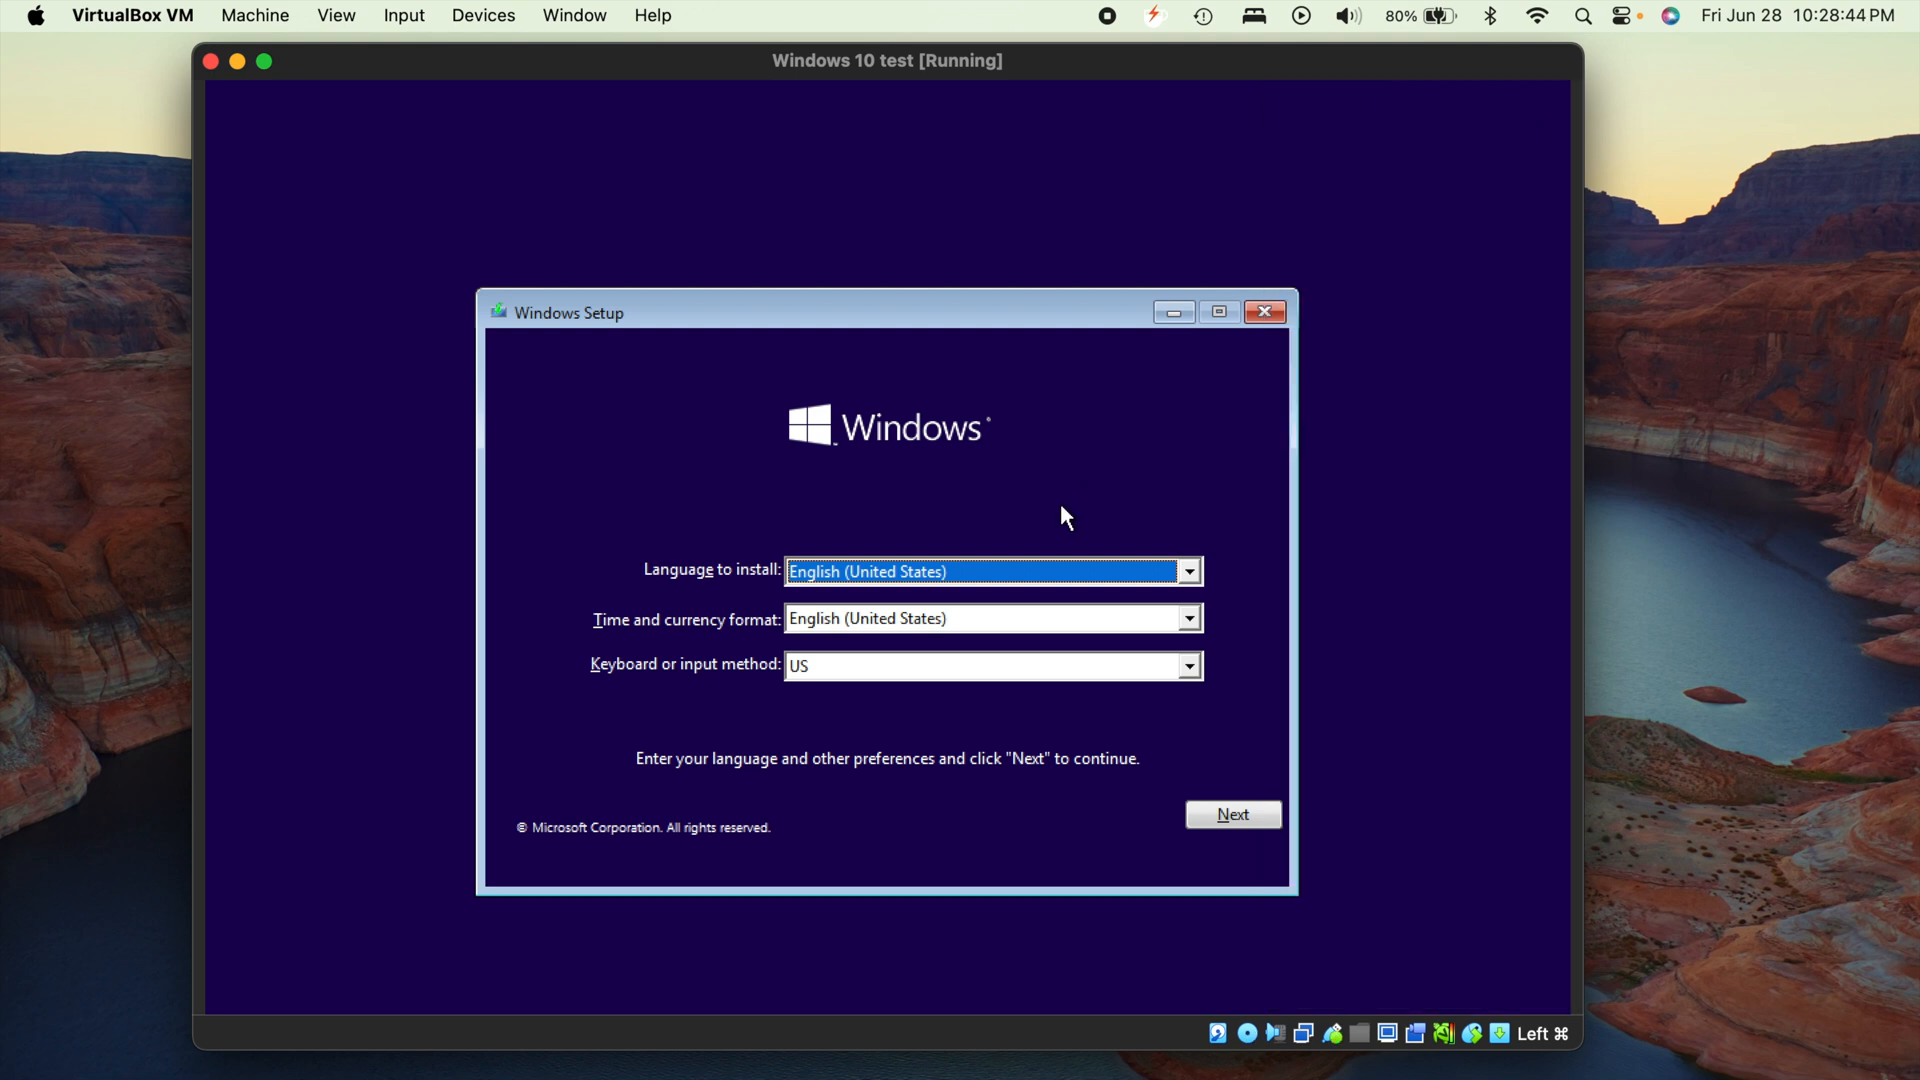
mouse_move(784, 731)
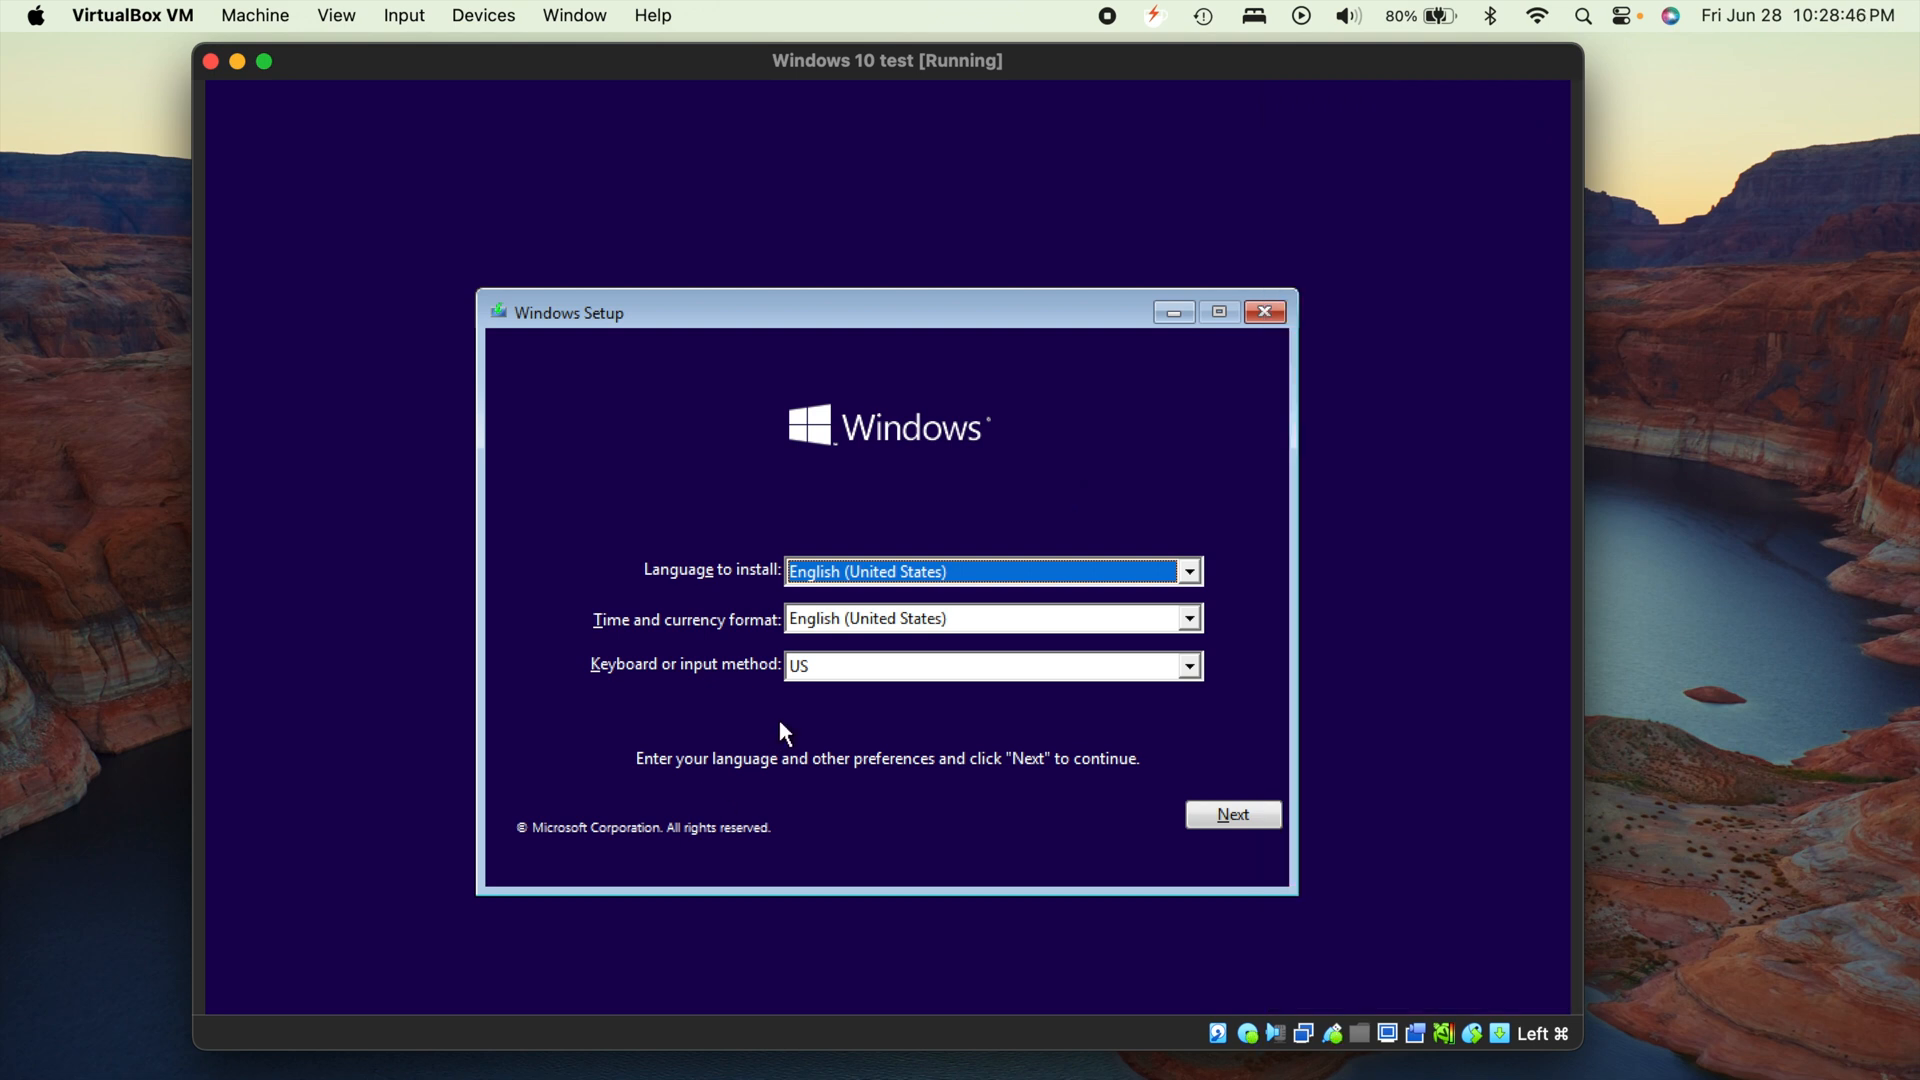
mouse_move(998, 704)
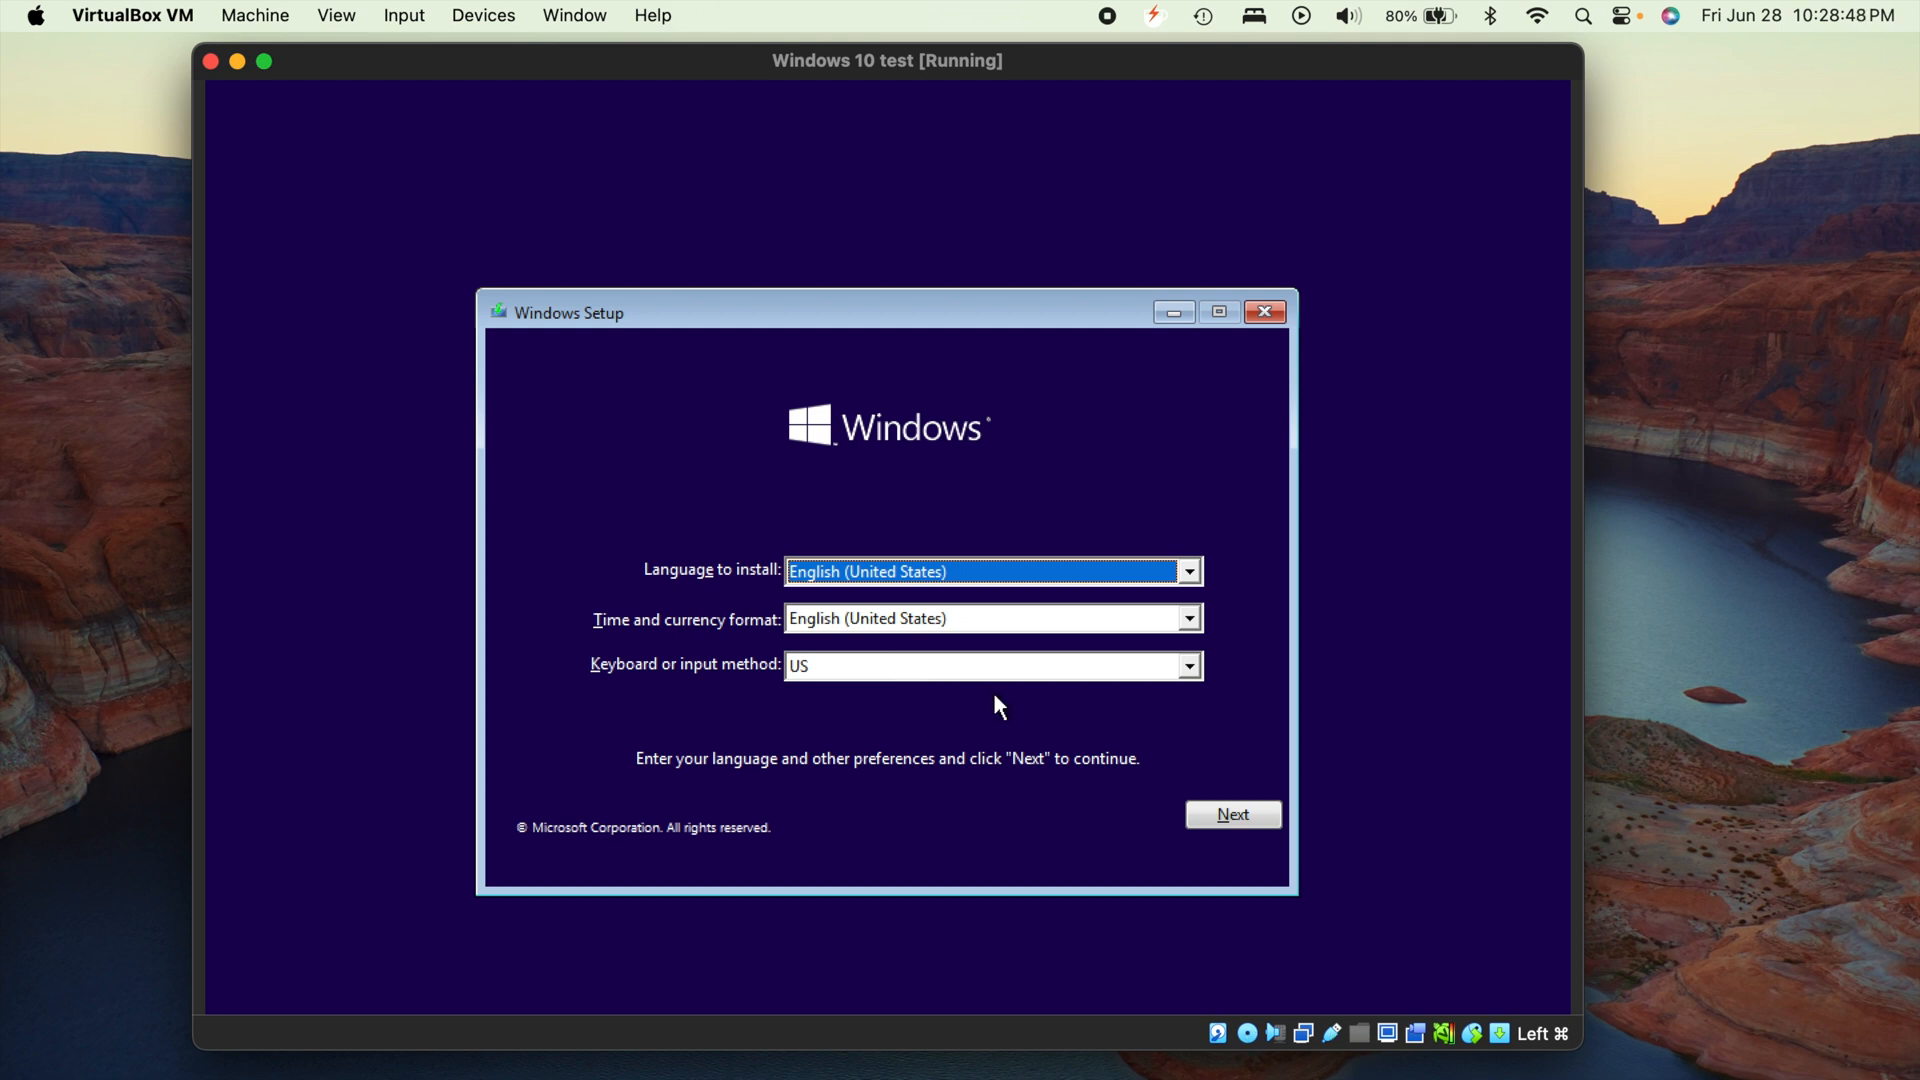
Accept the default language and keyboard settings and choose Install now
click(1231, 814)
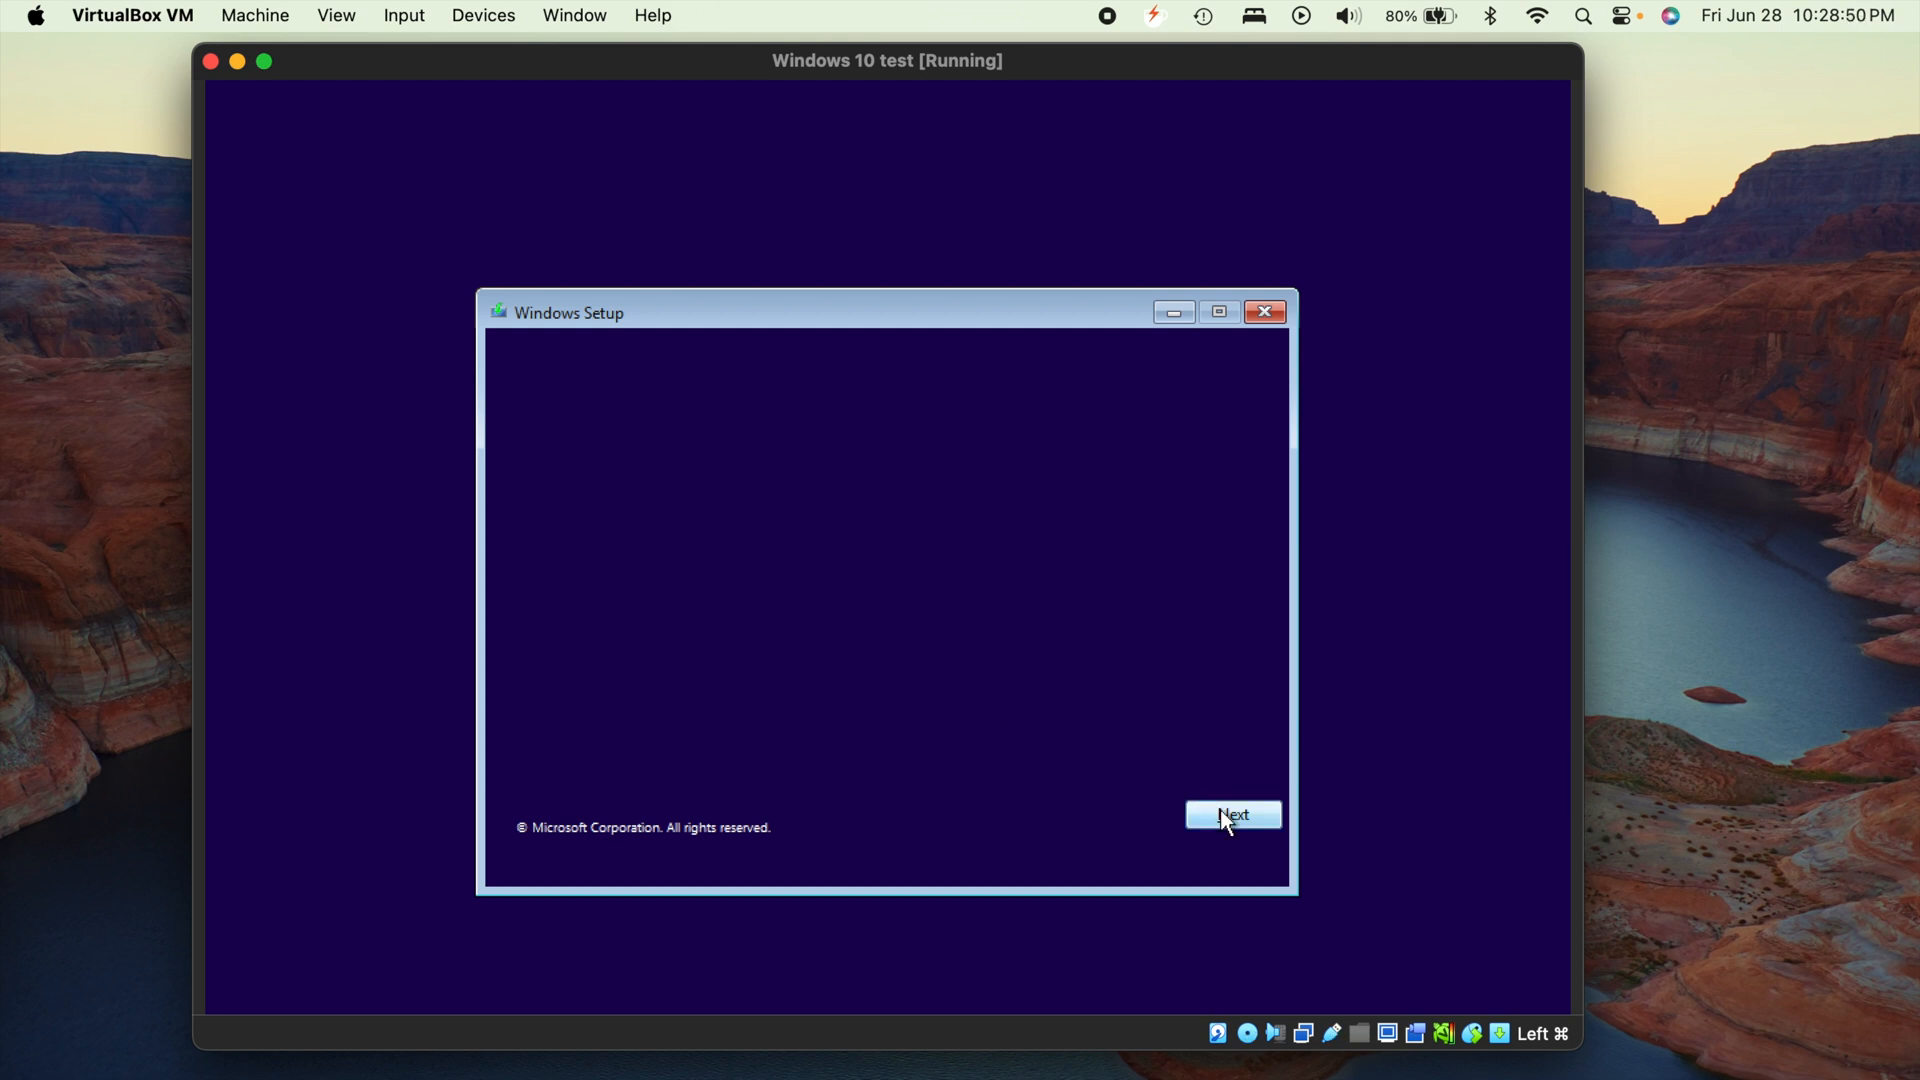
click(1231, 814)
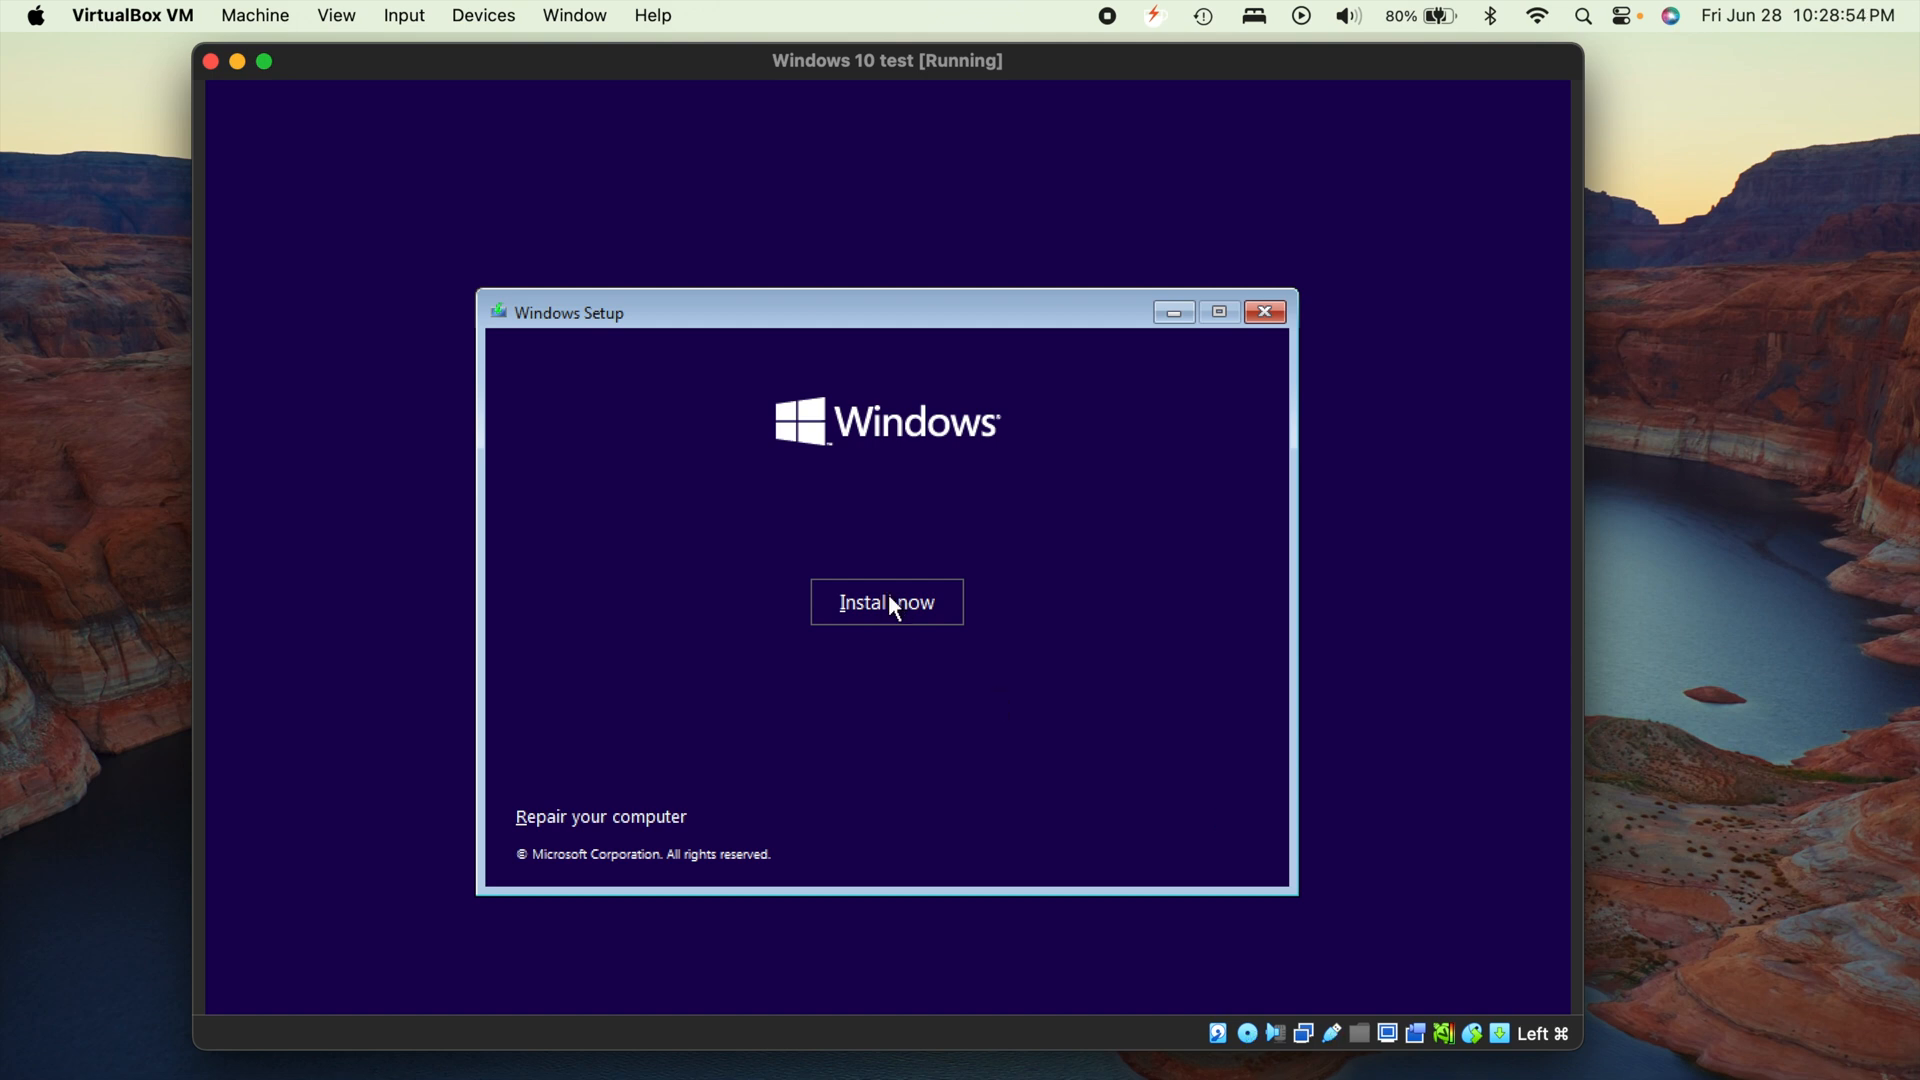
click(885, 601)
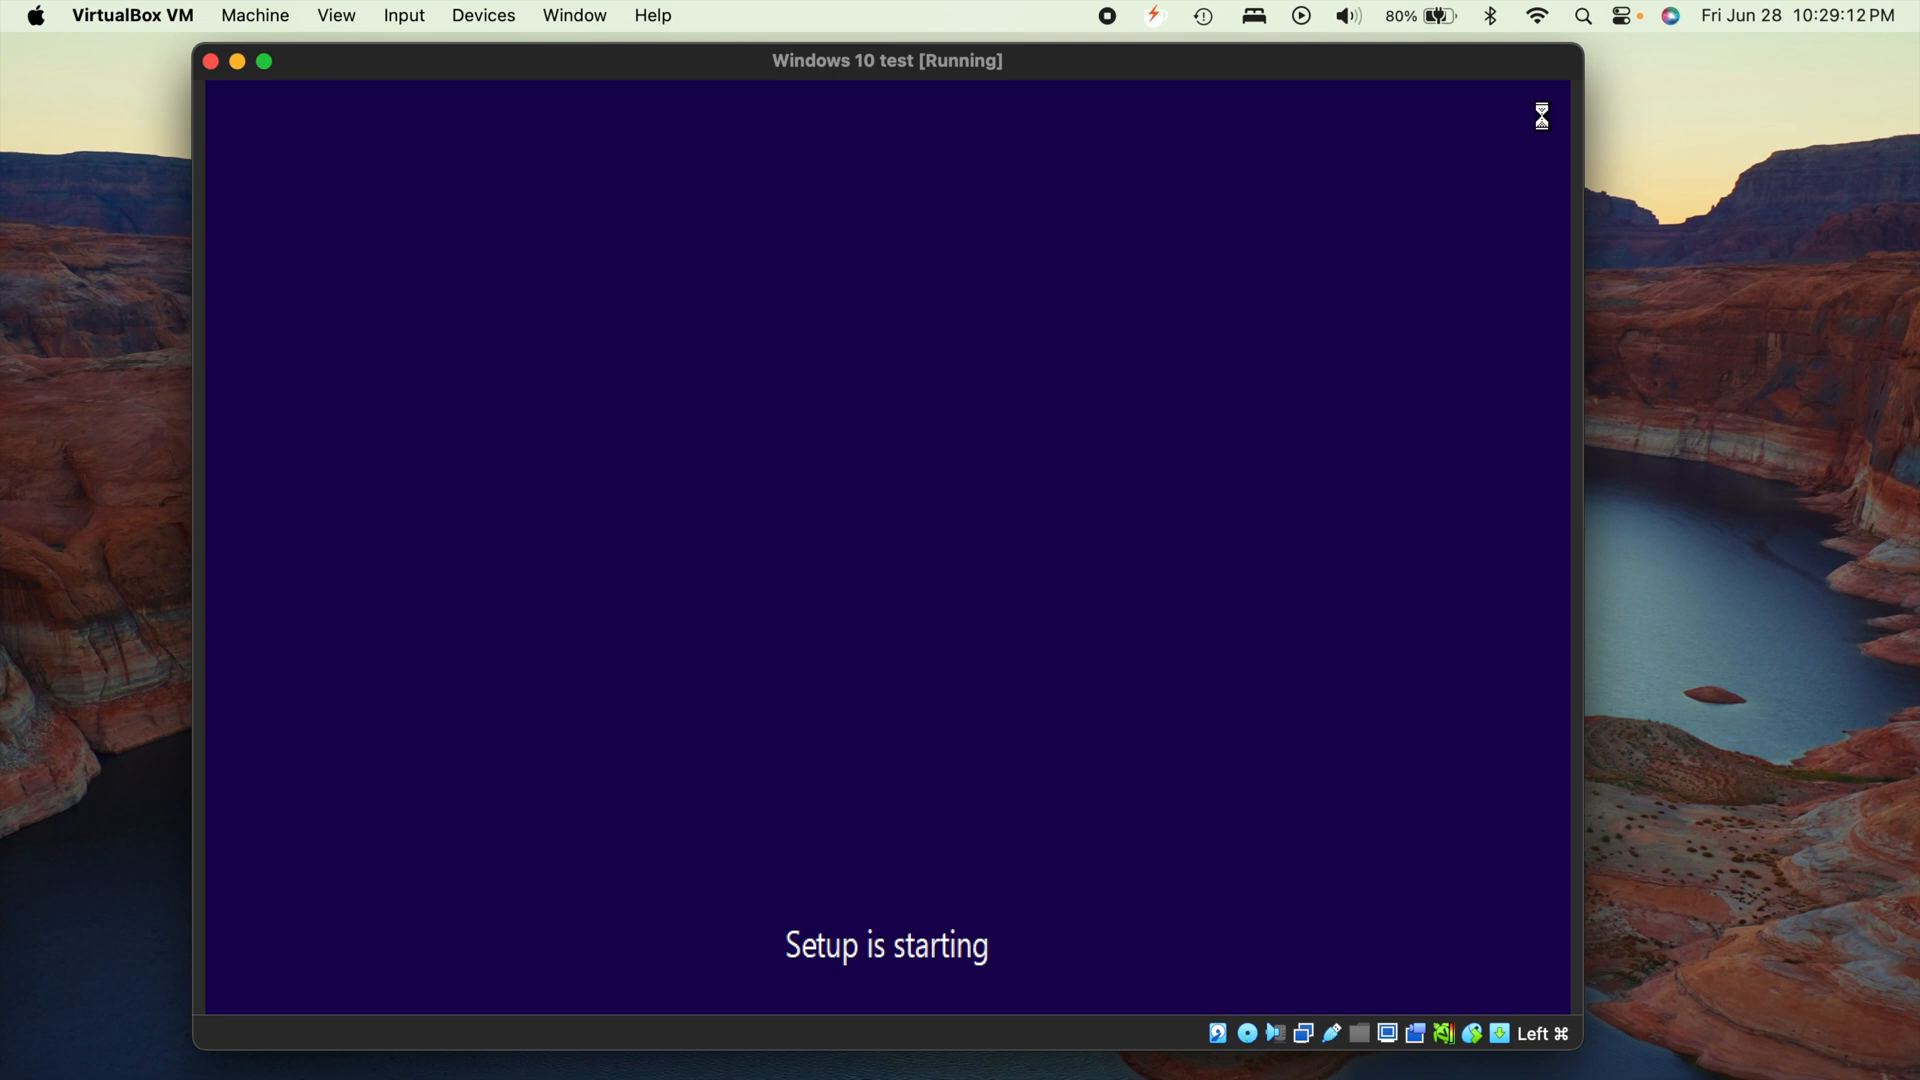
mouse_move(909, 579)
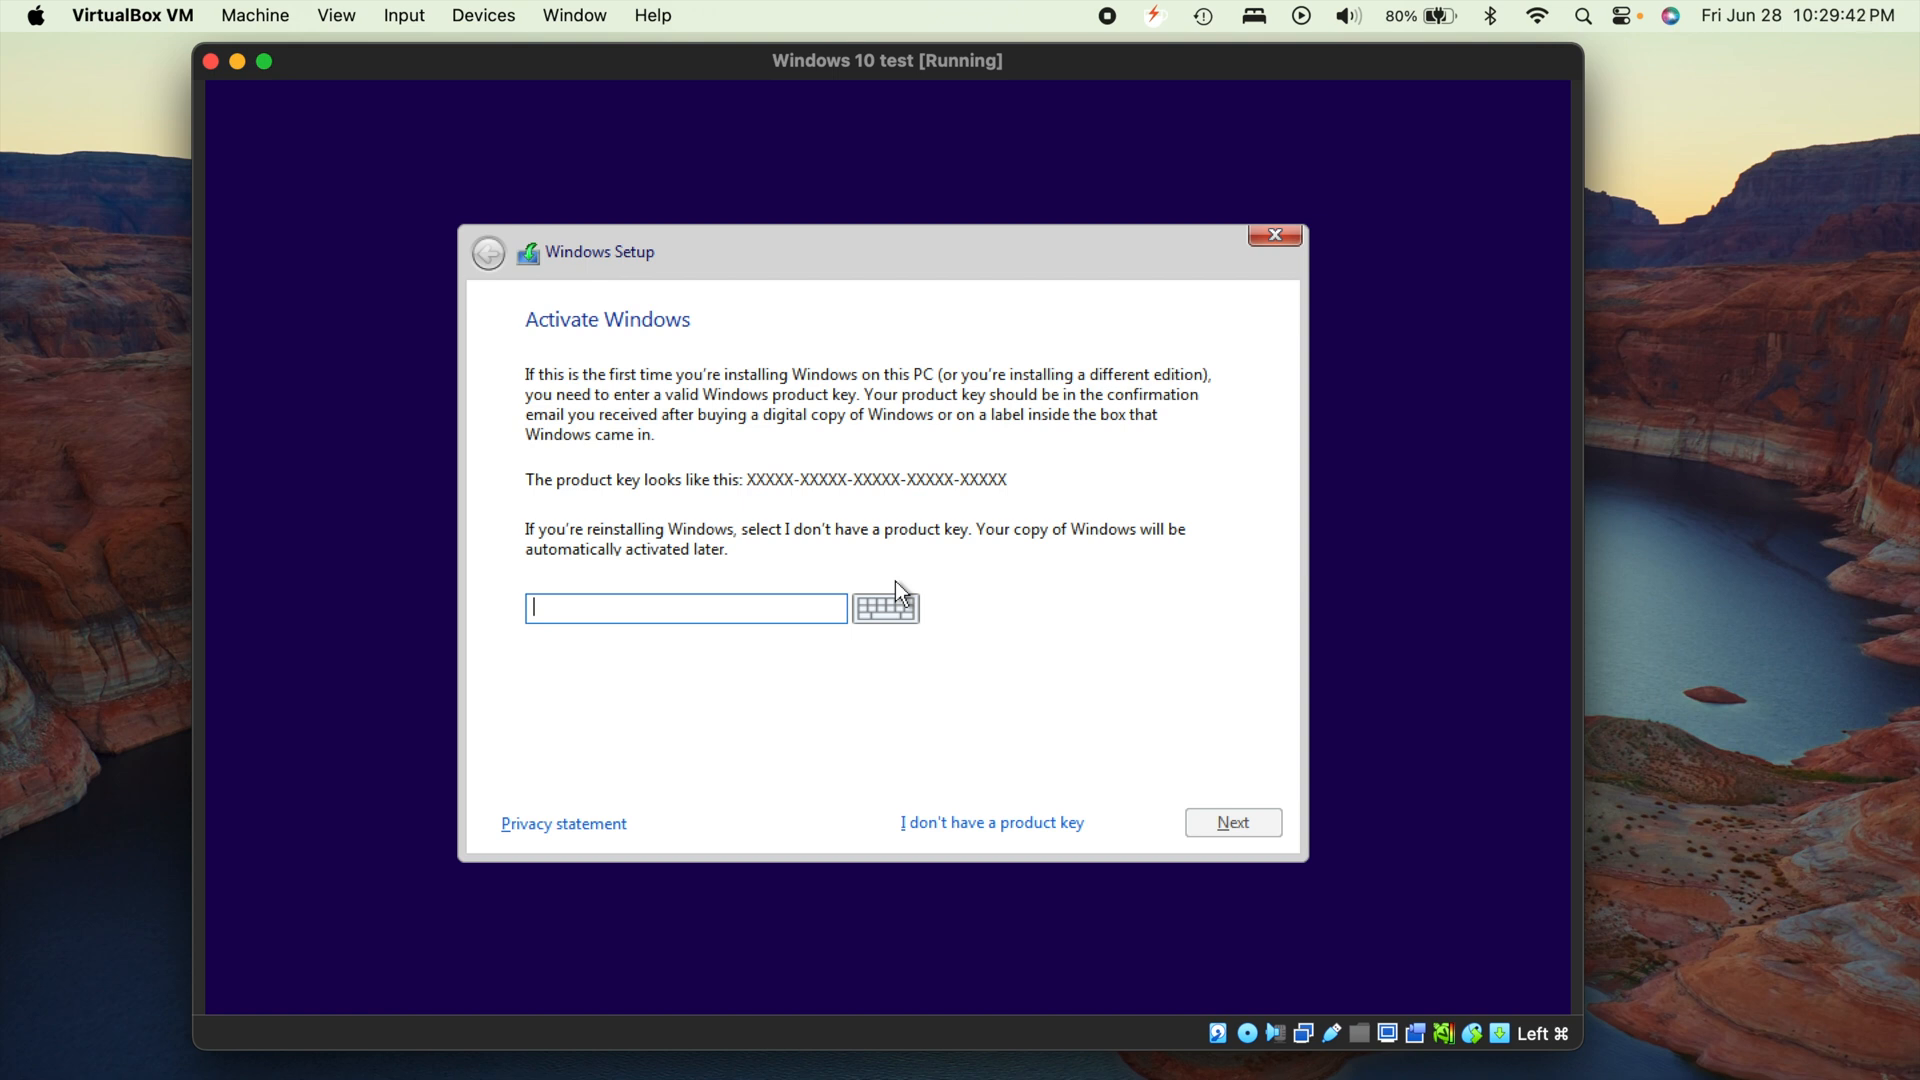
mouse_move(846, 632)
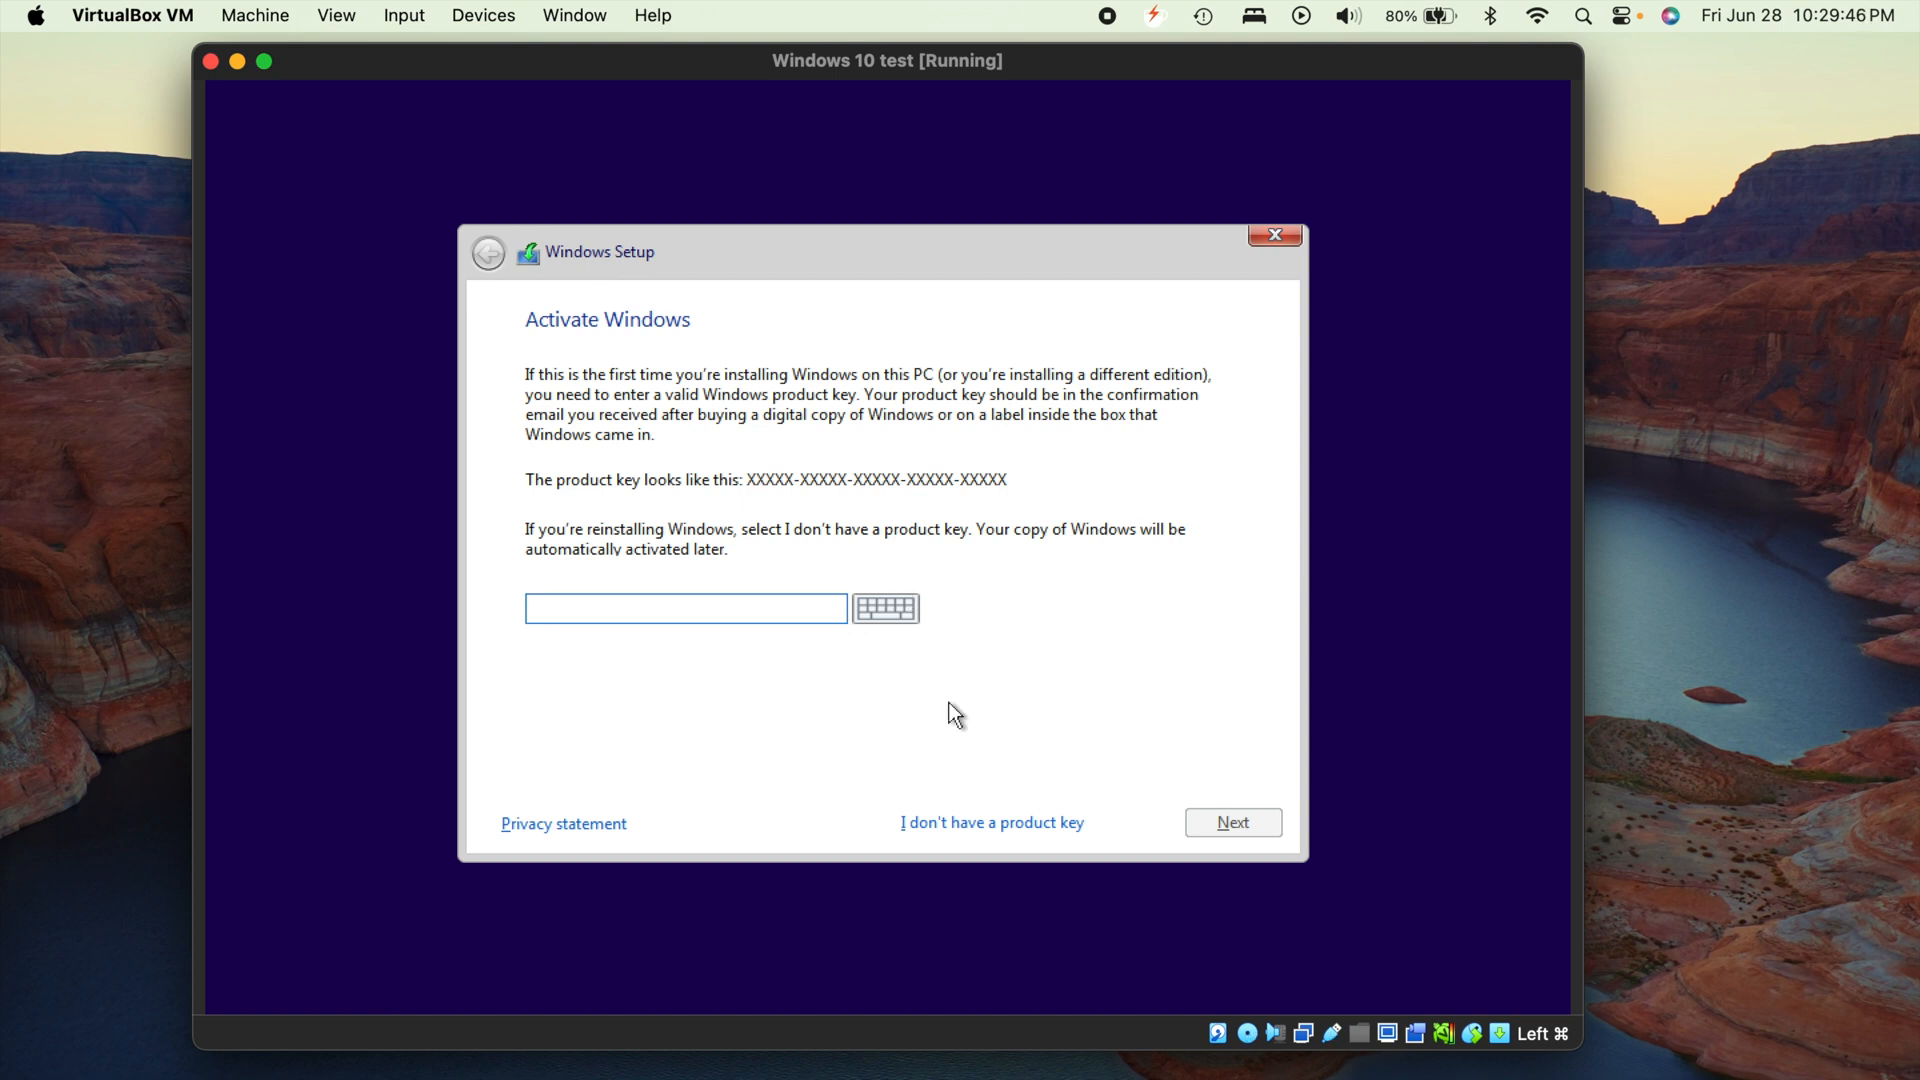
mouse_move(980, 829)
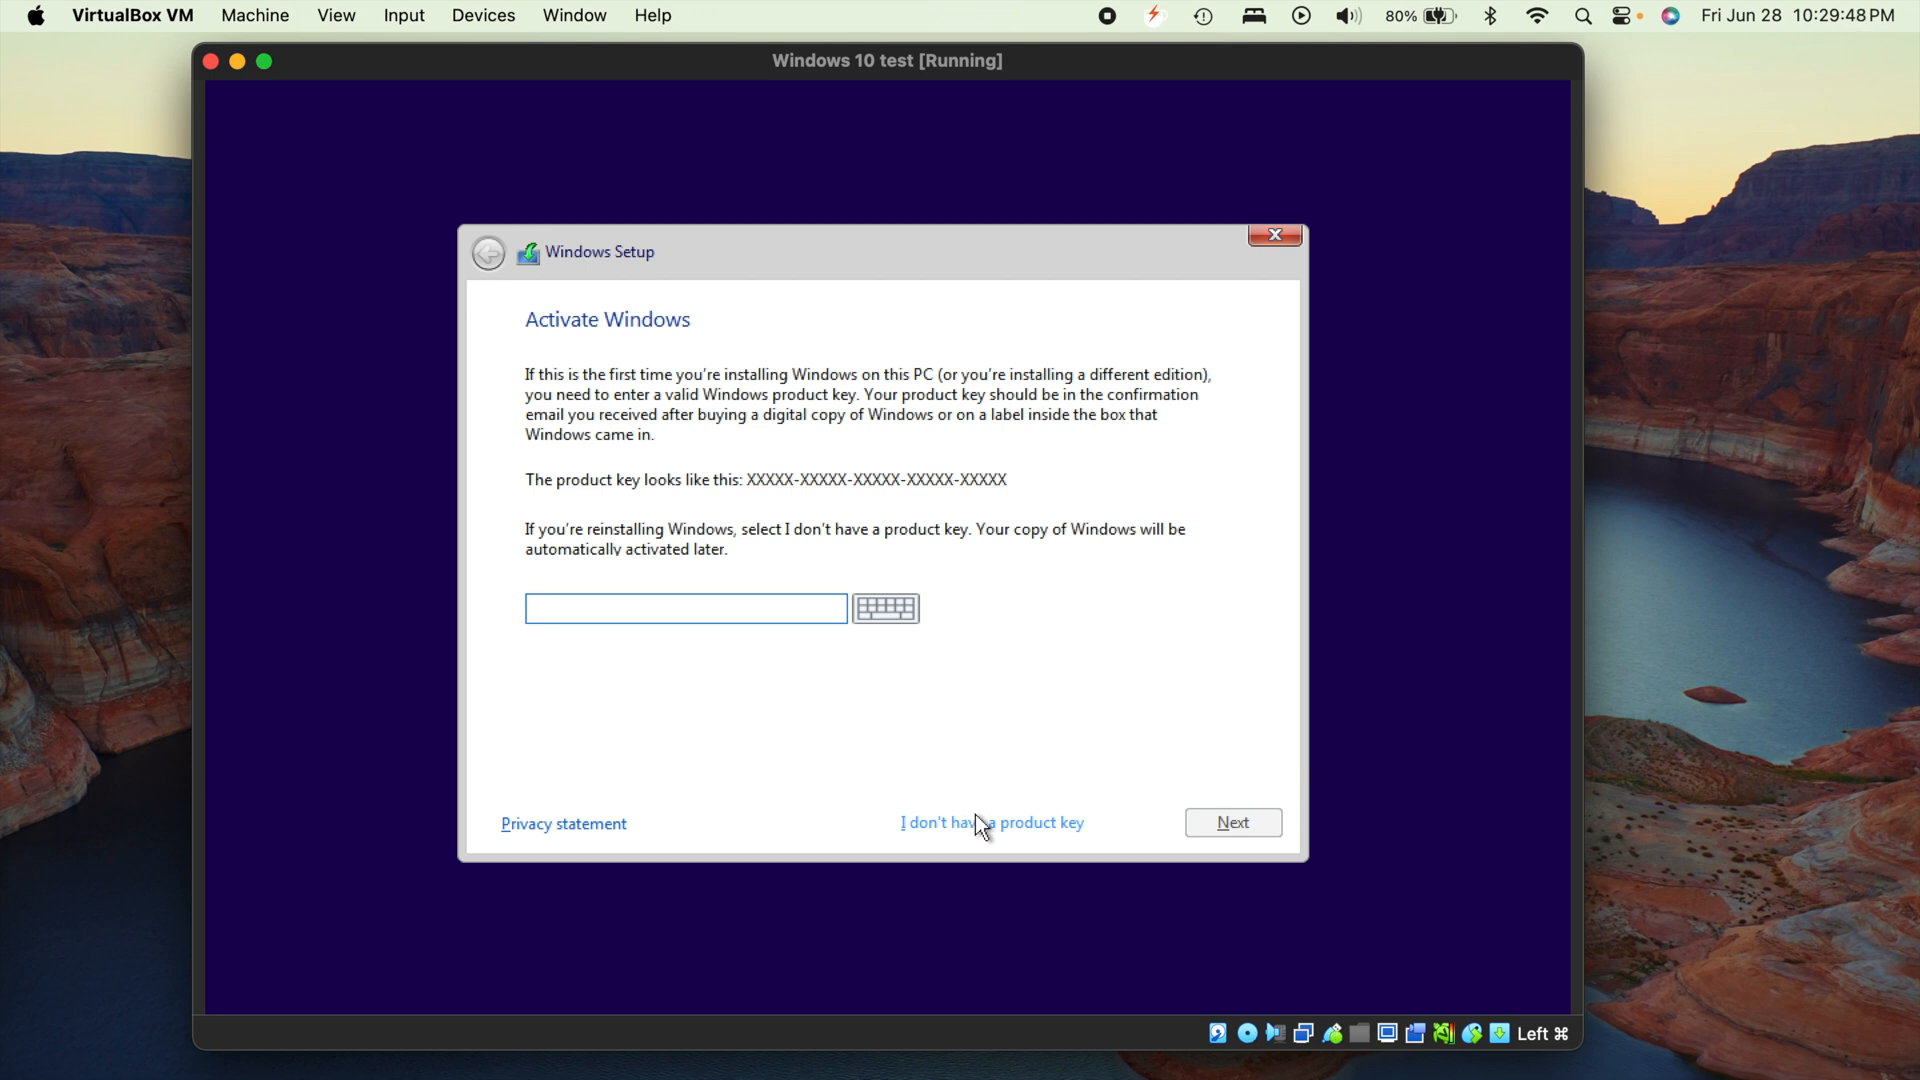
Choose "I don't have a product key" on the Activate Windows page
click(992, 821)
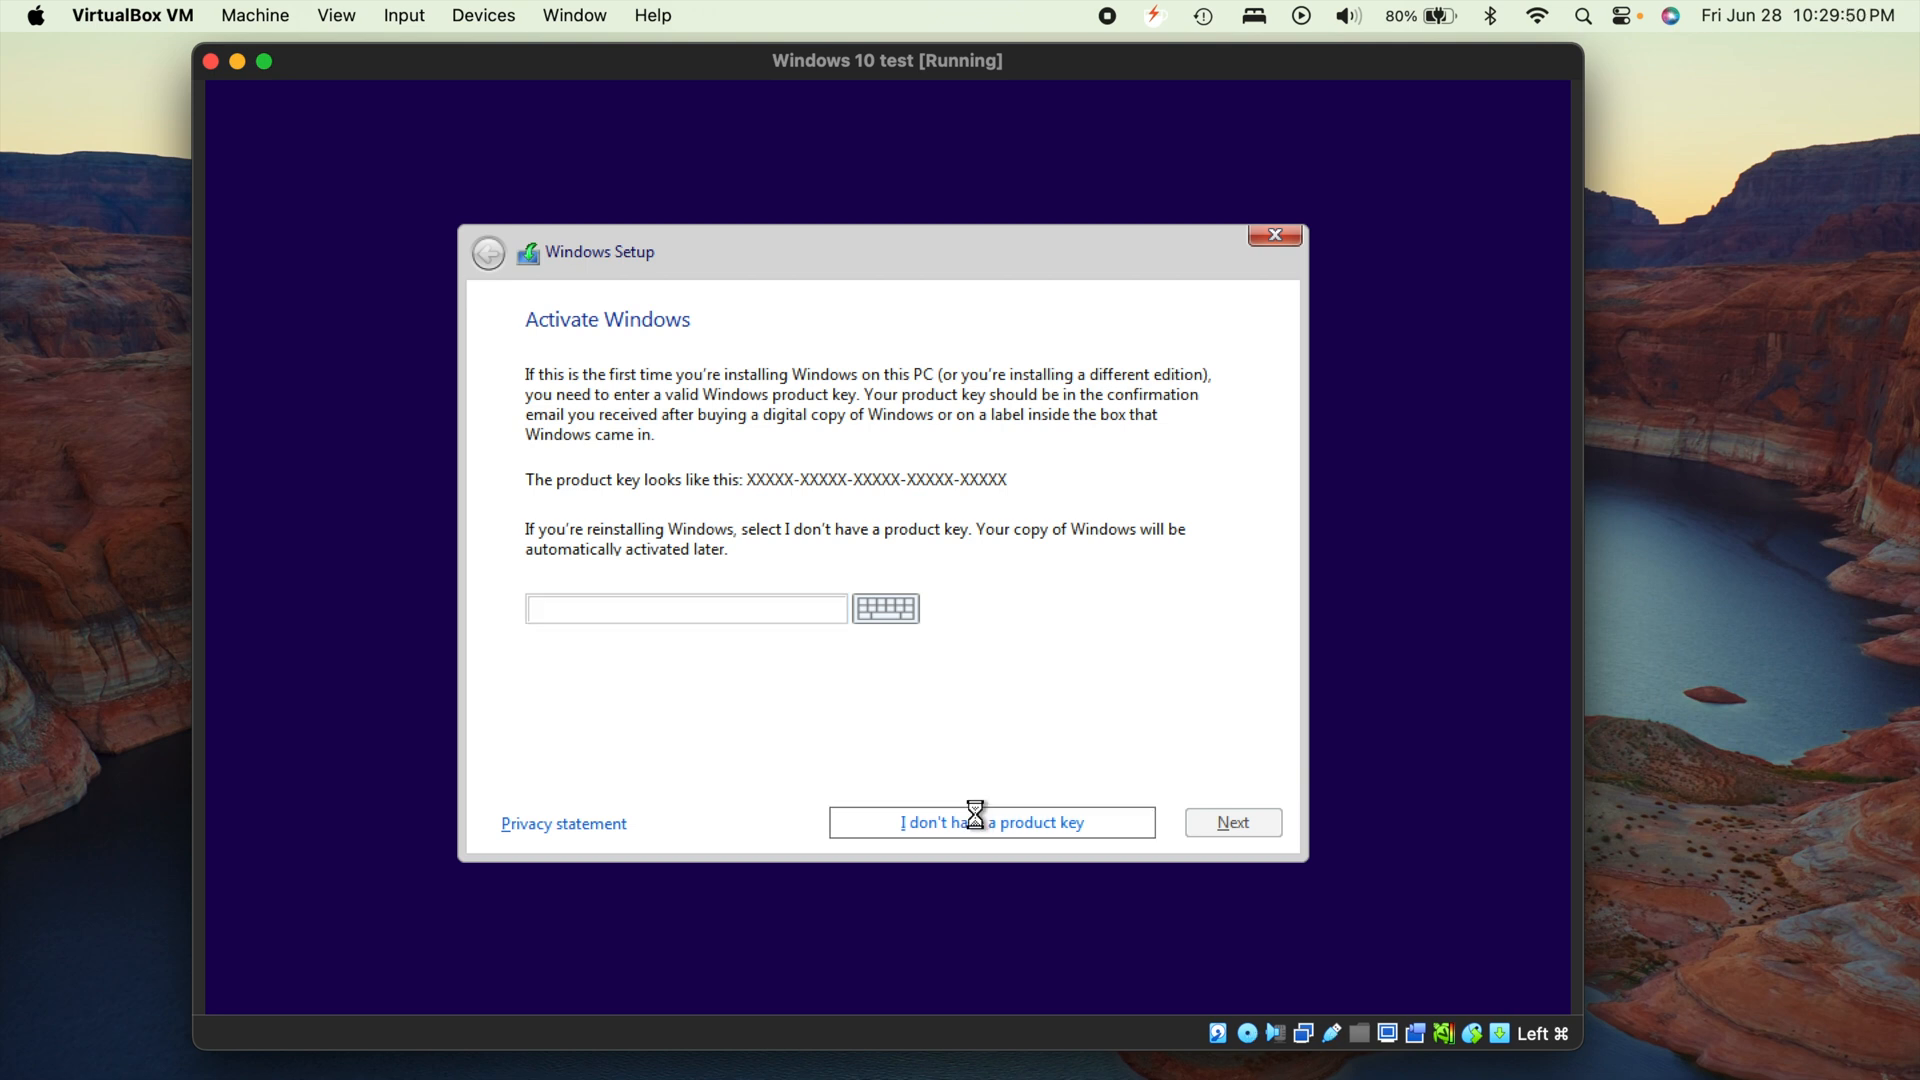
click(989, 821)
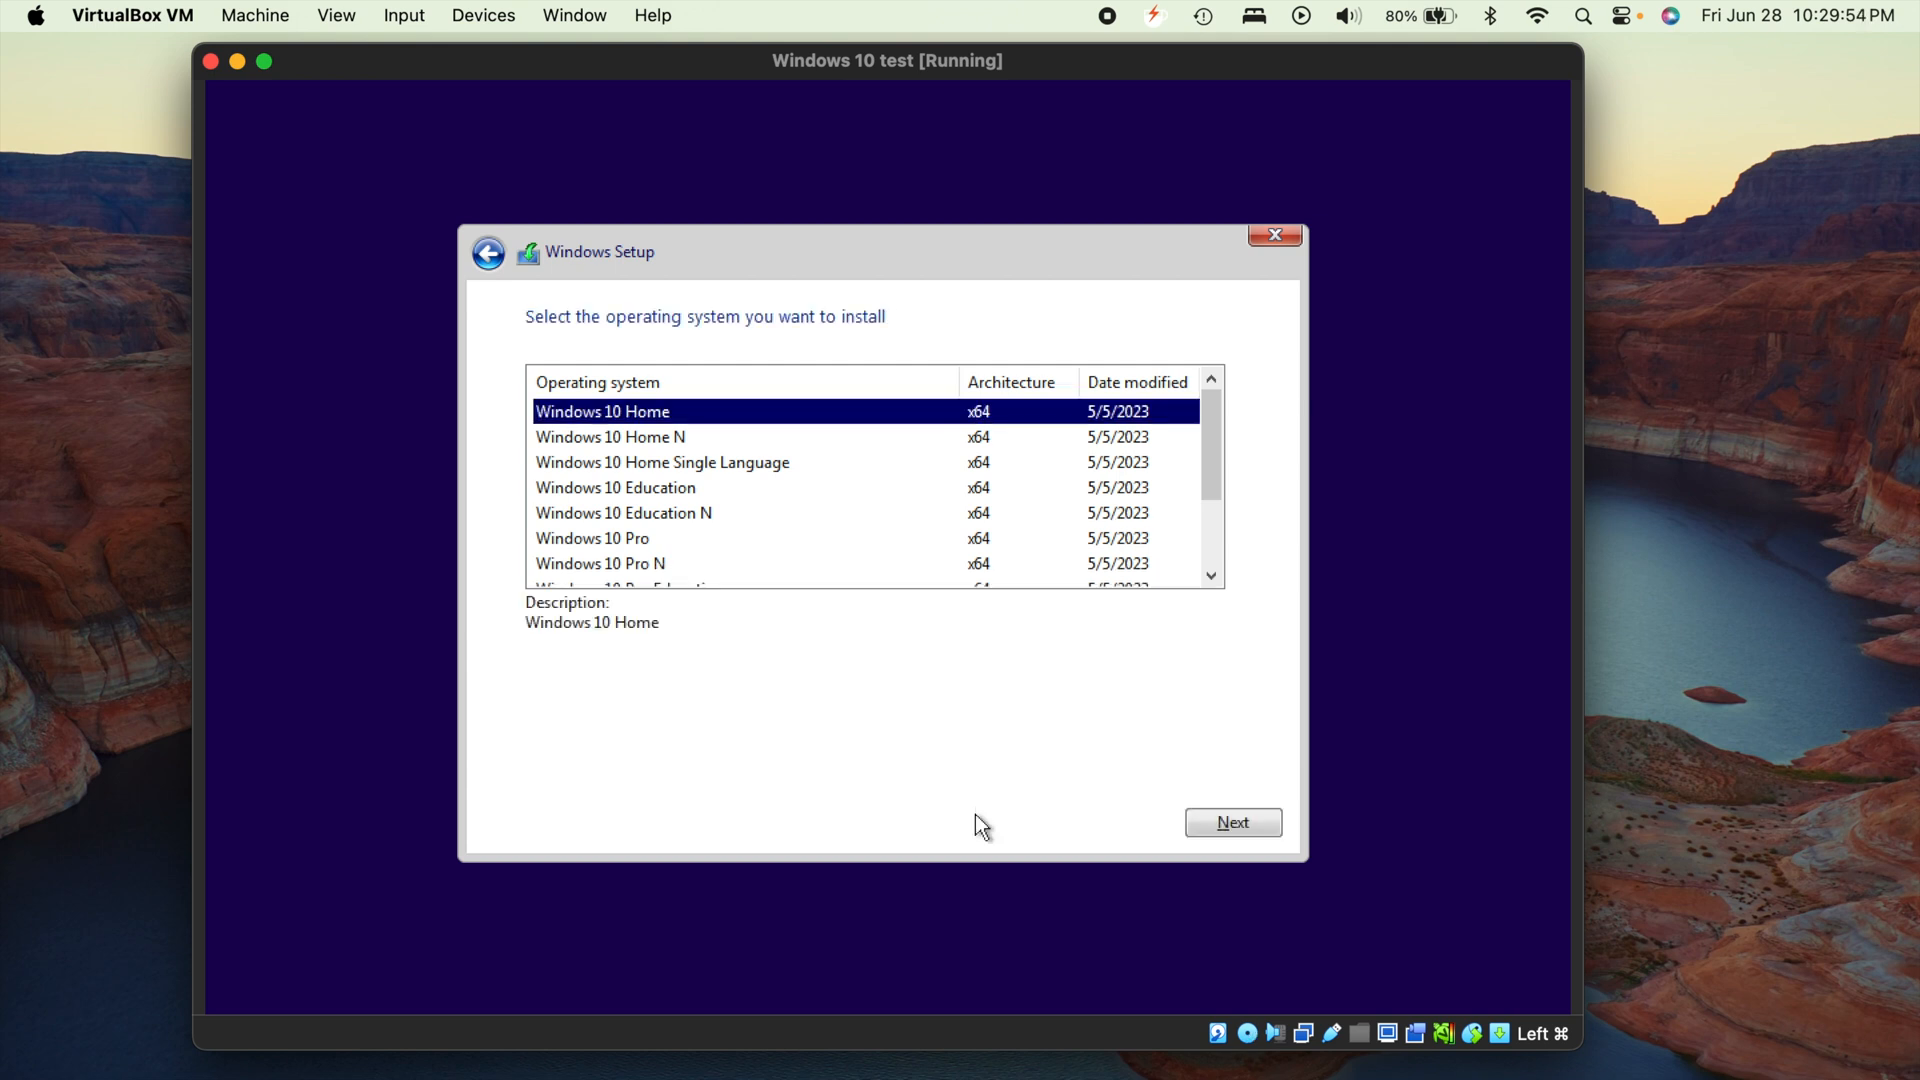
mouse_move(922, 711)
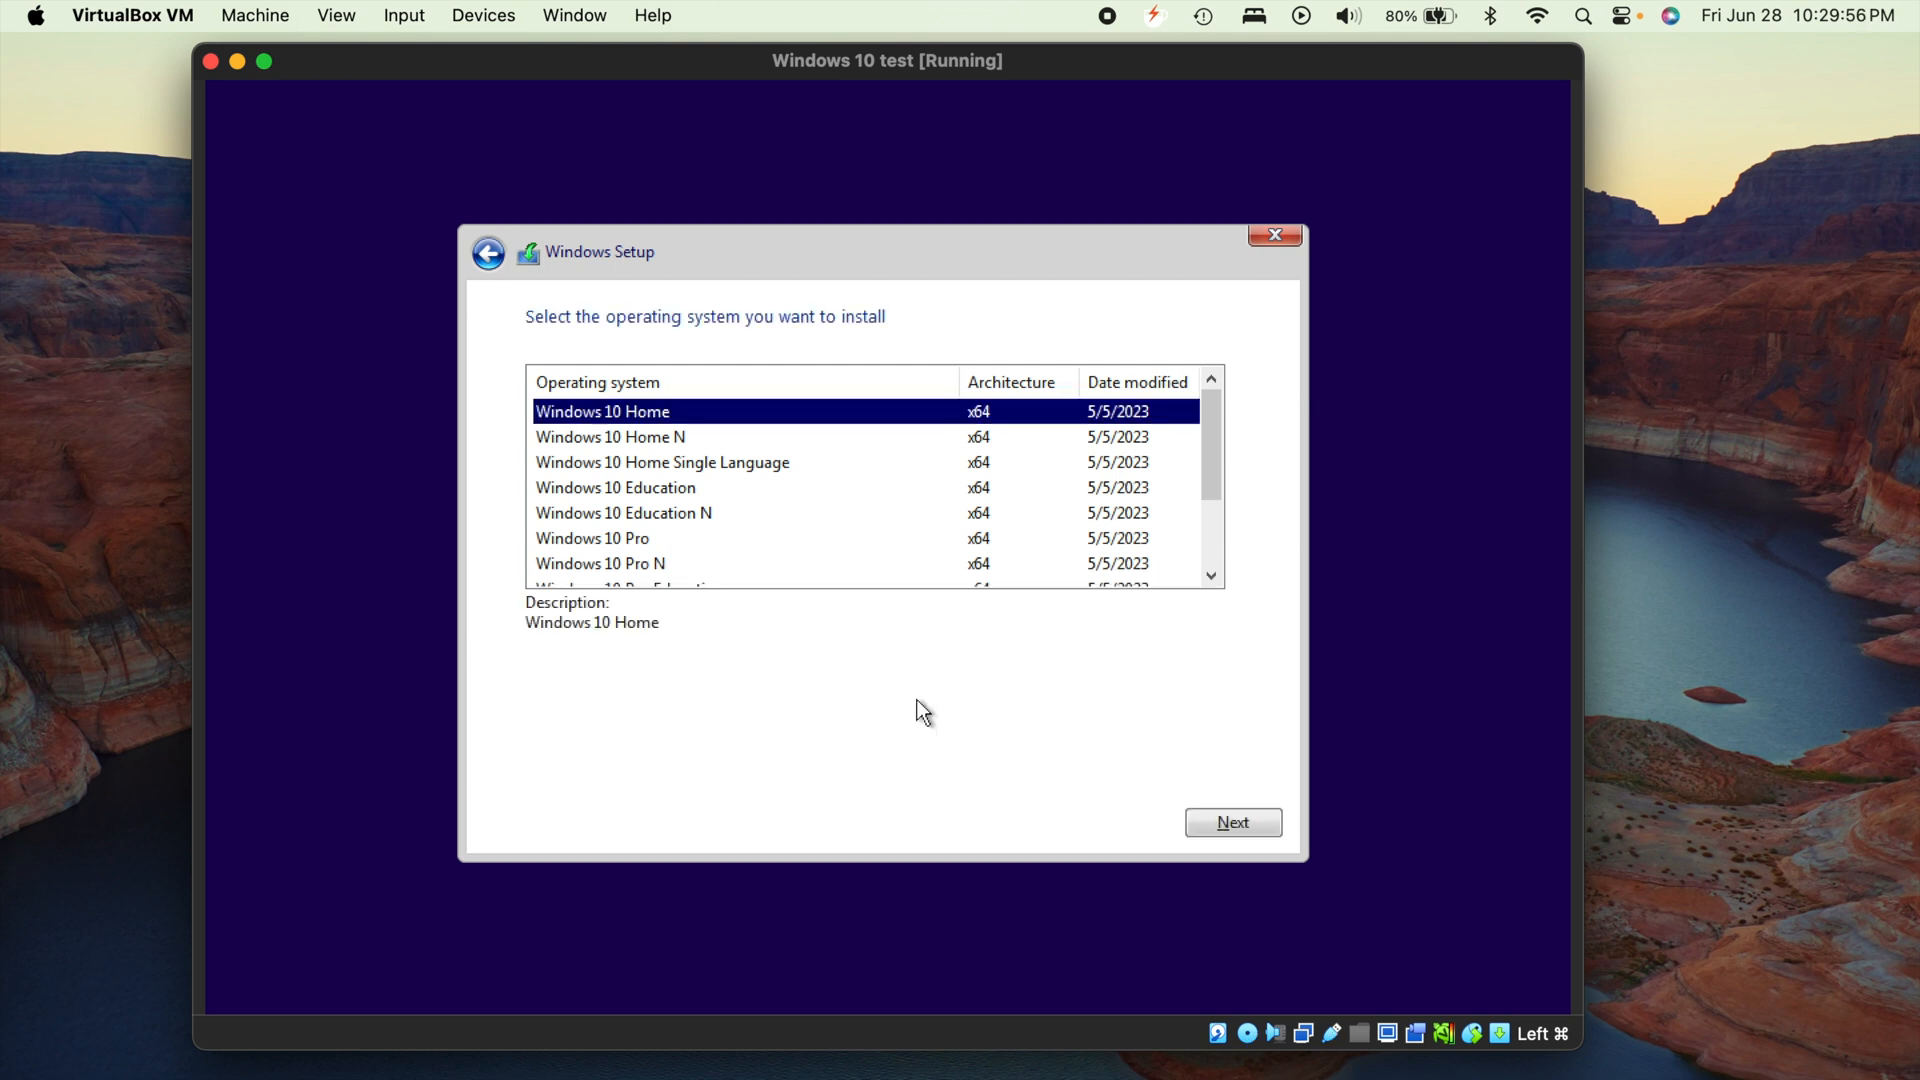
mouse_move(811, 596)
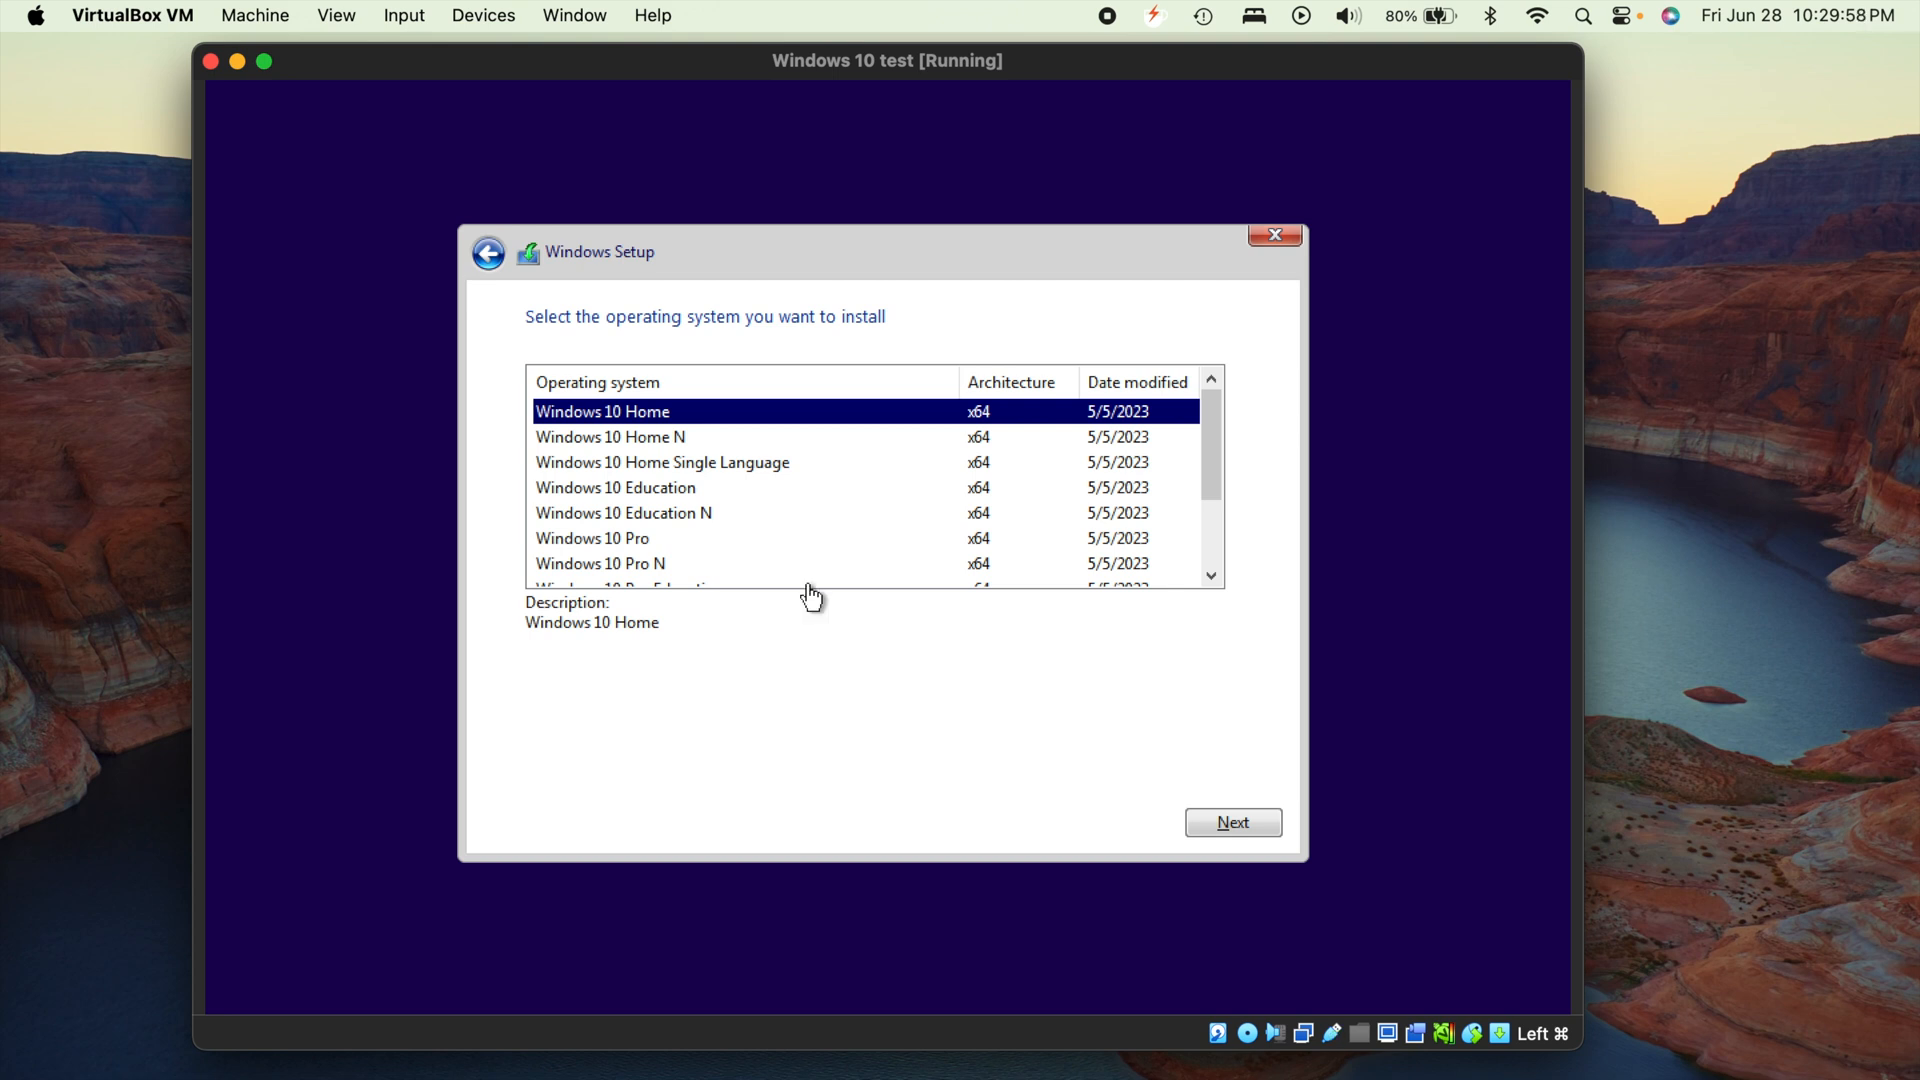
mouse_move(771, 569)
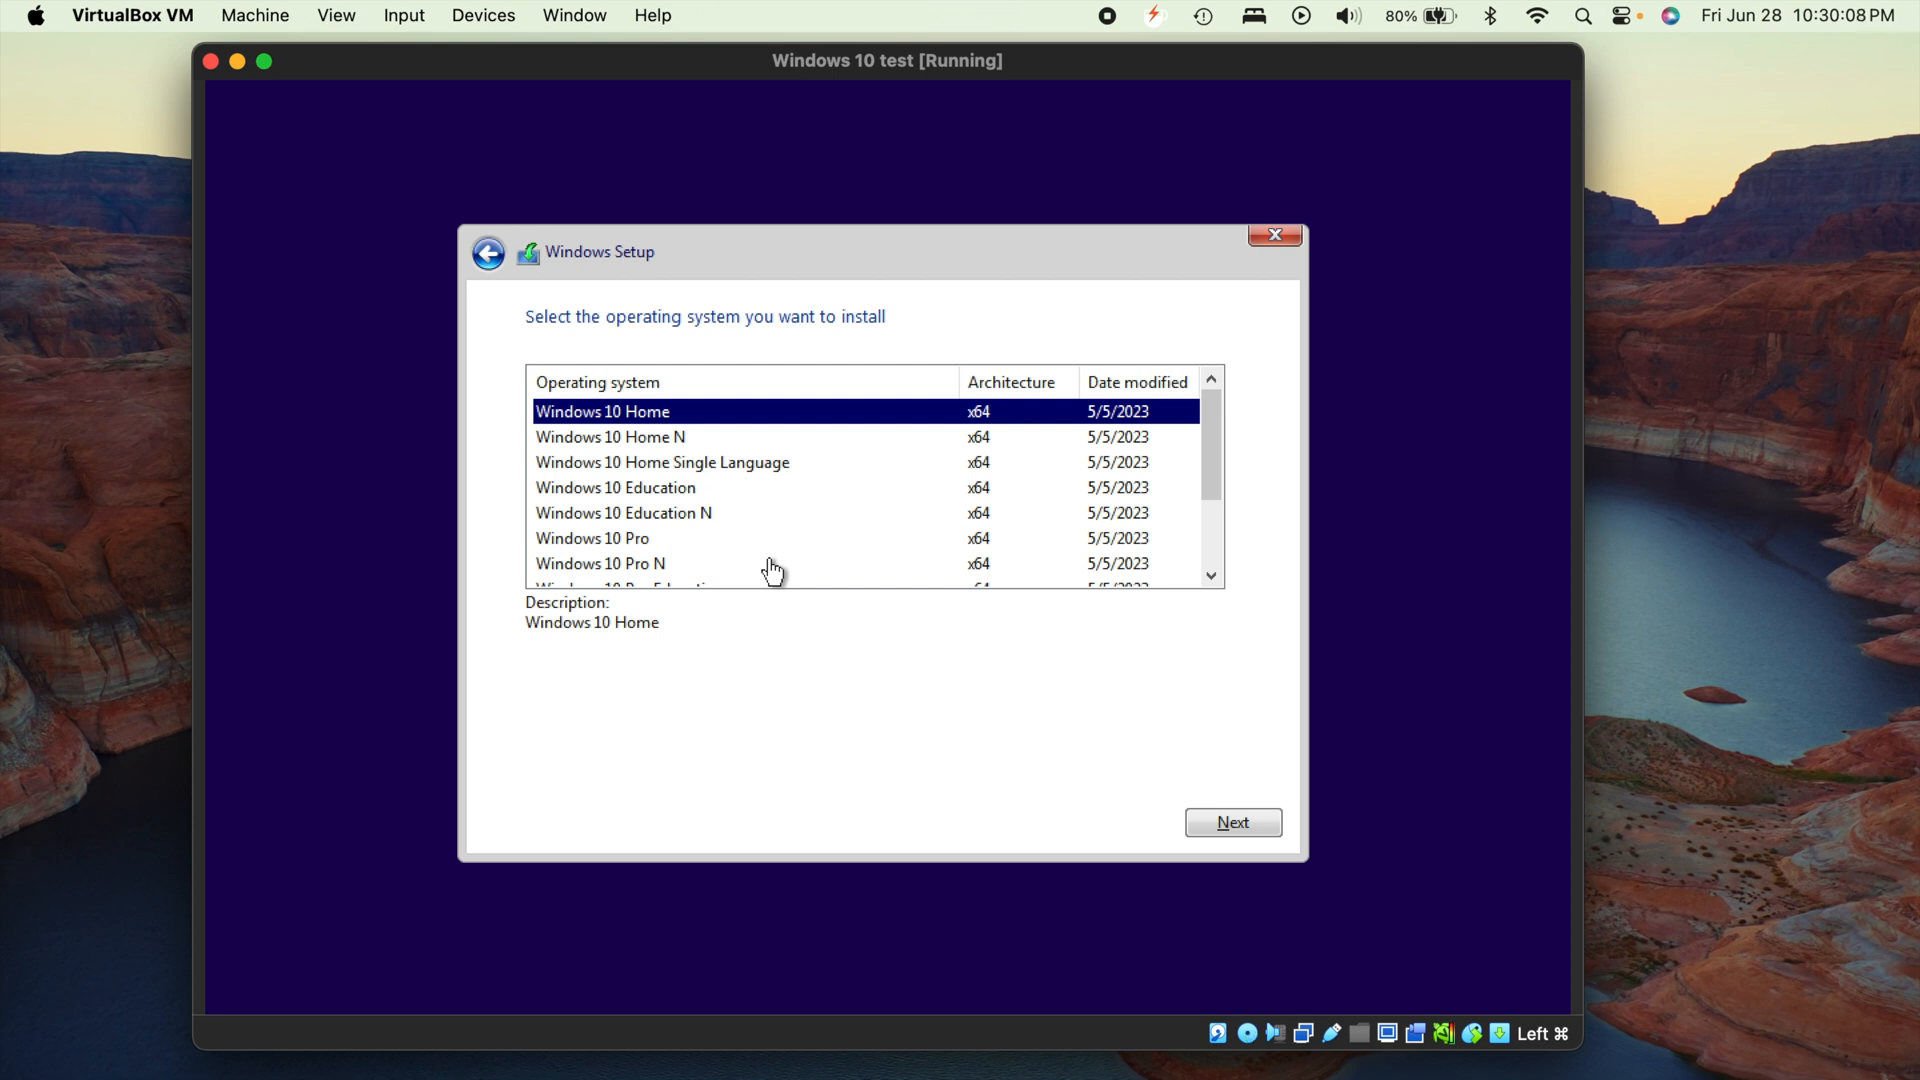
Select Windows 10 Pro N from the edition list and continue
click(600, 562)
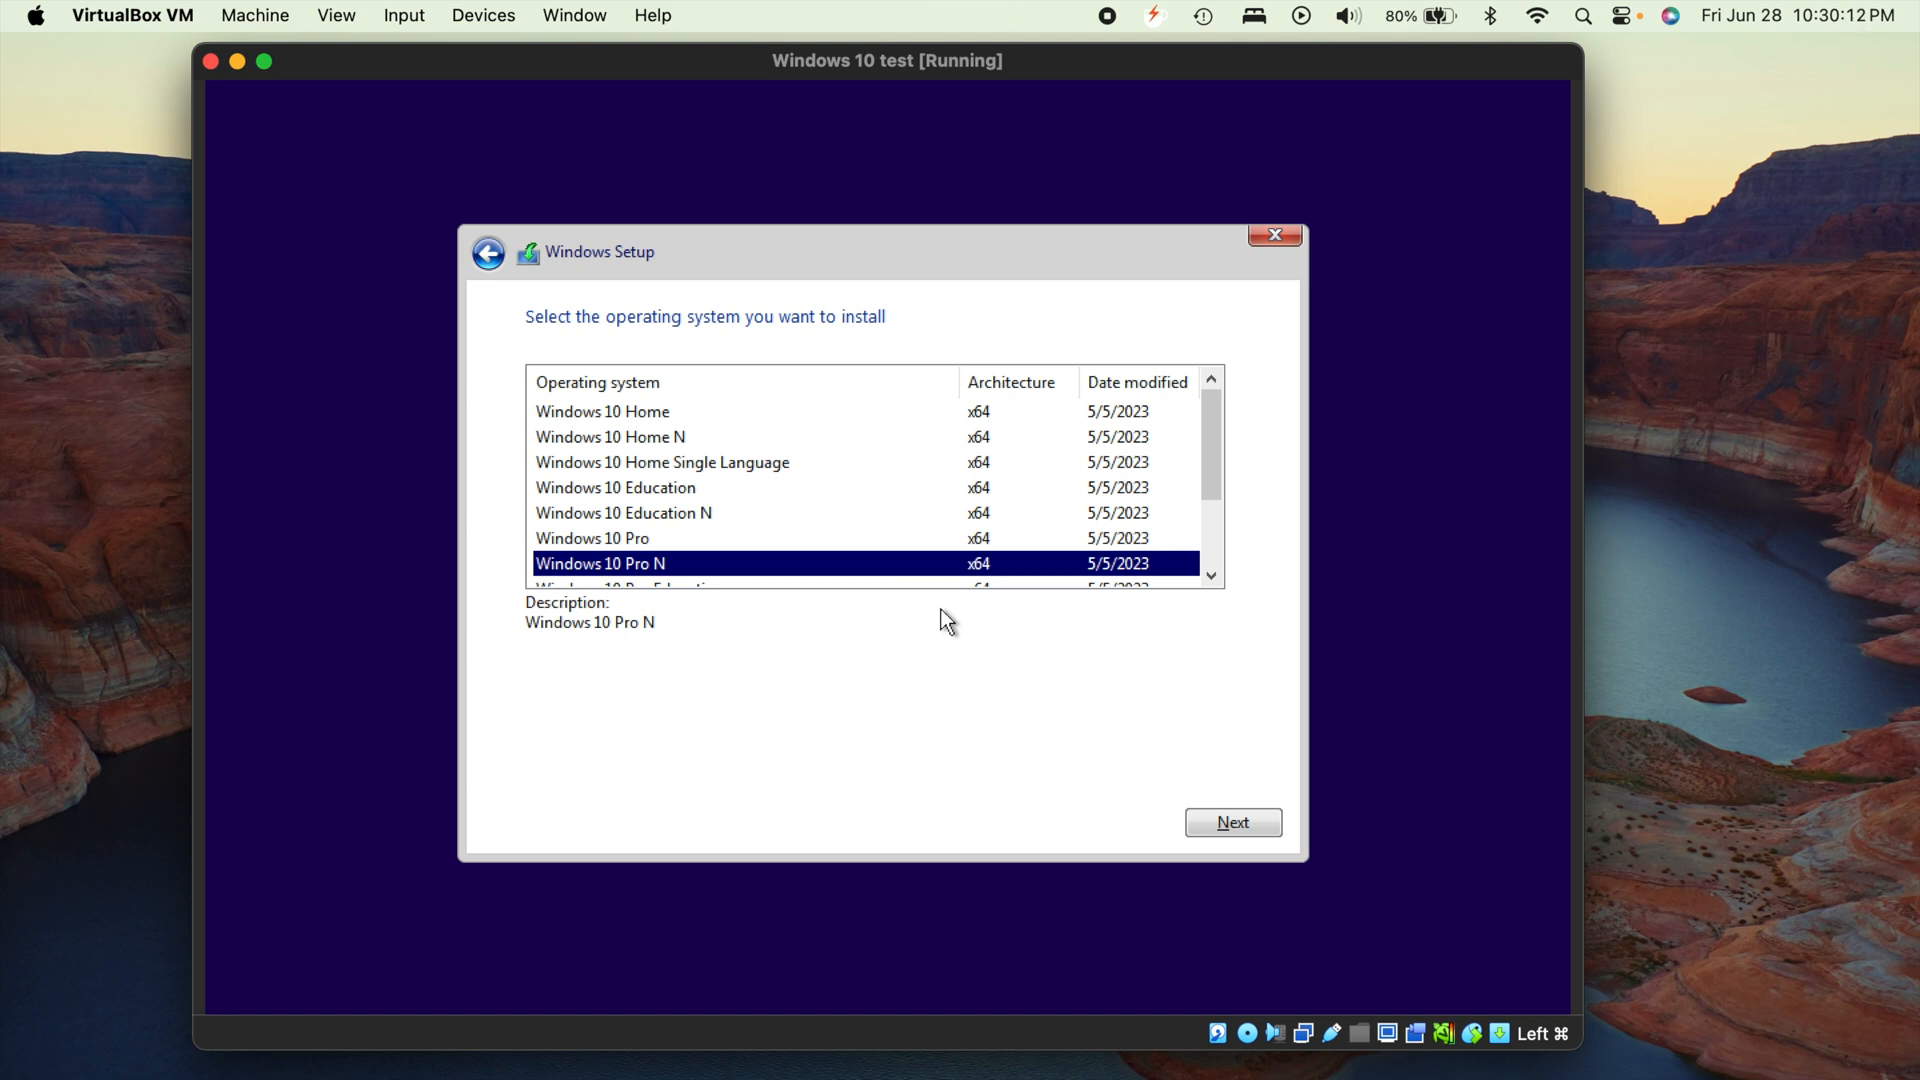
mouse_move(1148, 733)
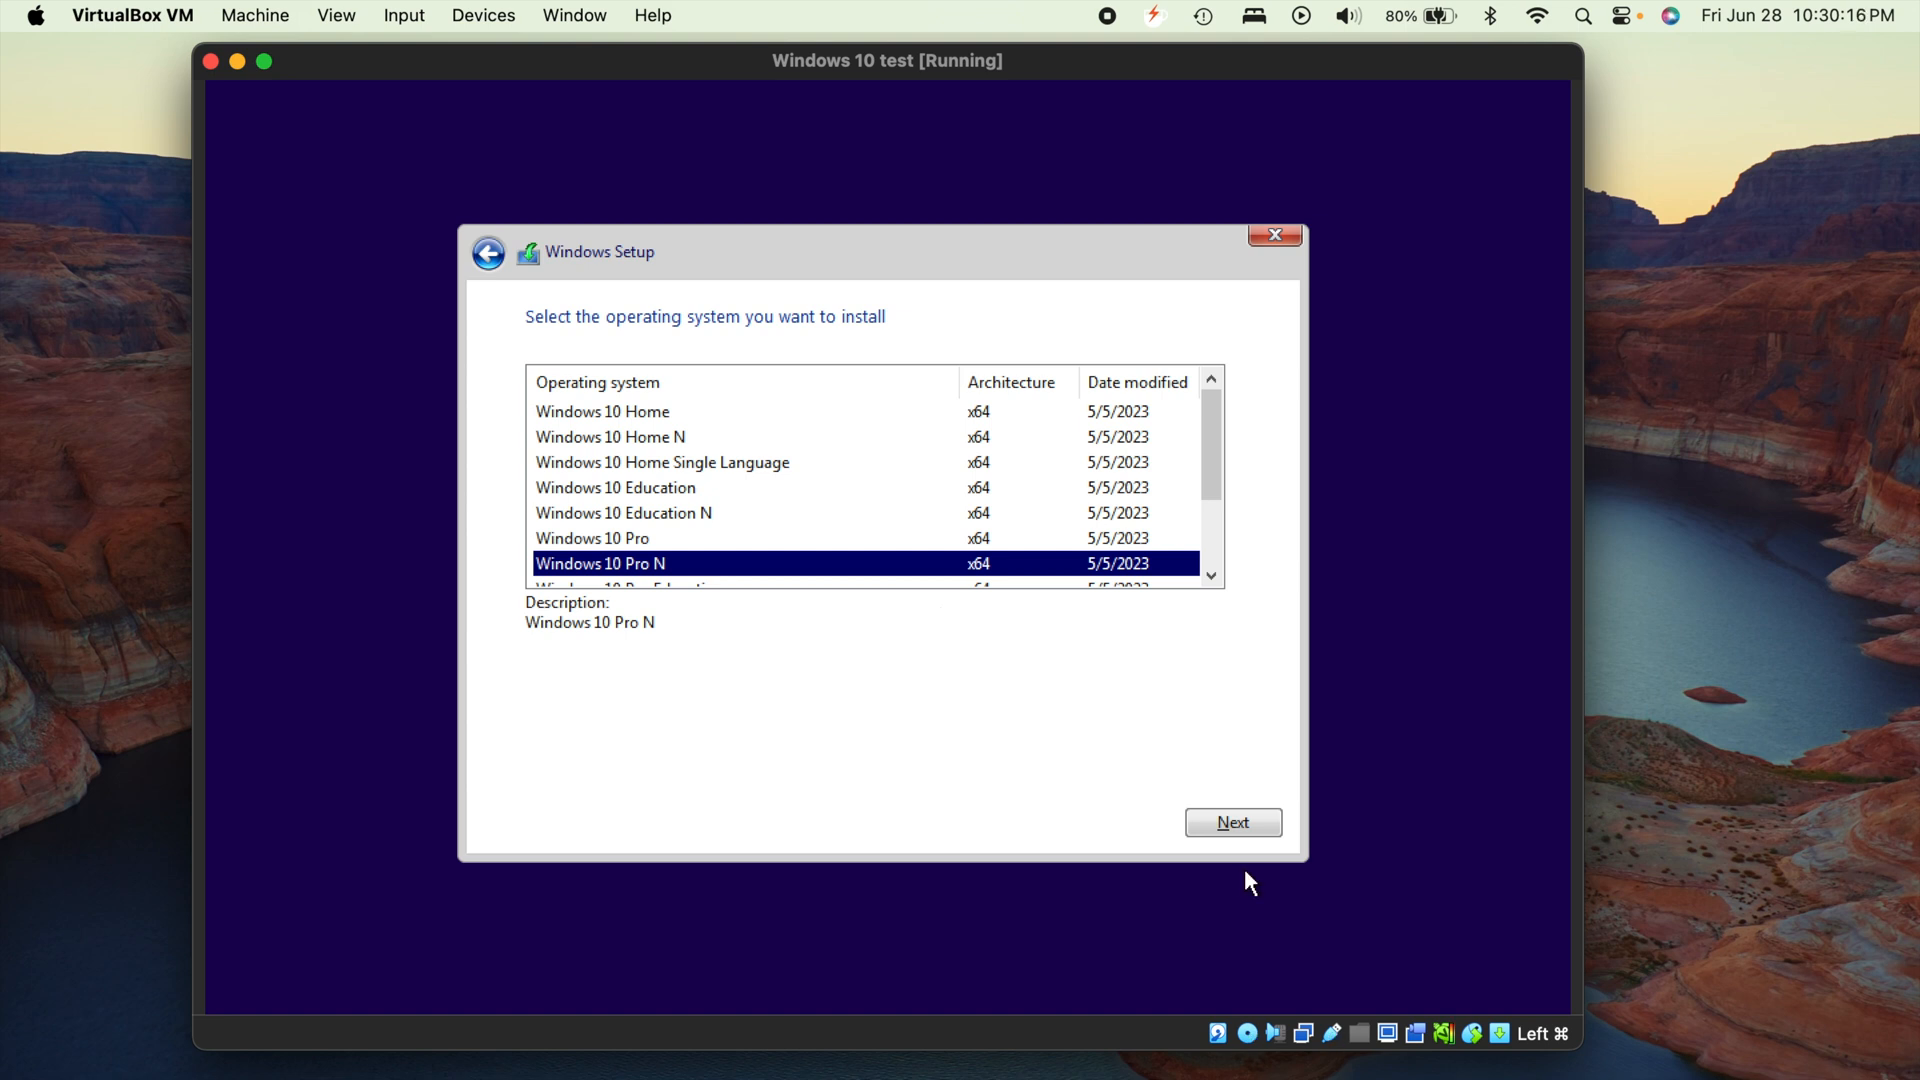
mouse_move(1234, 817)
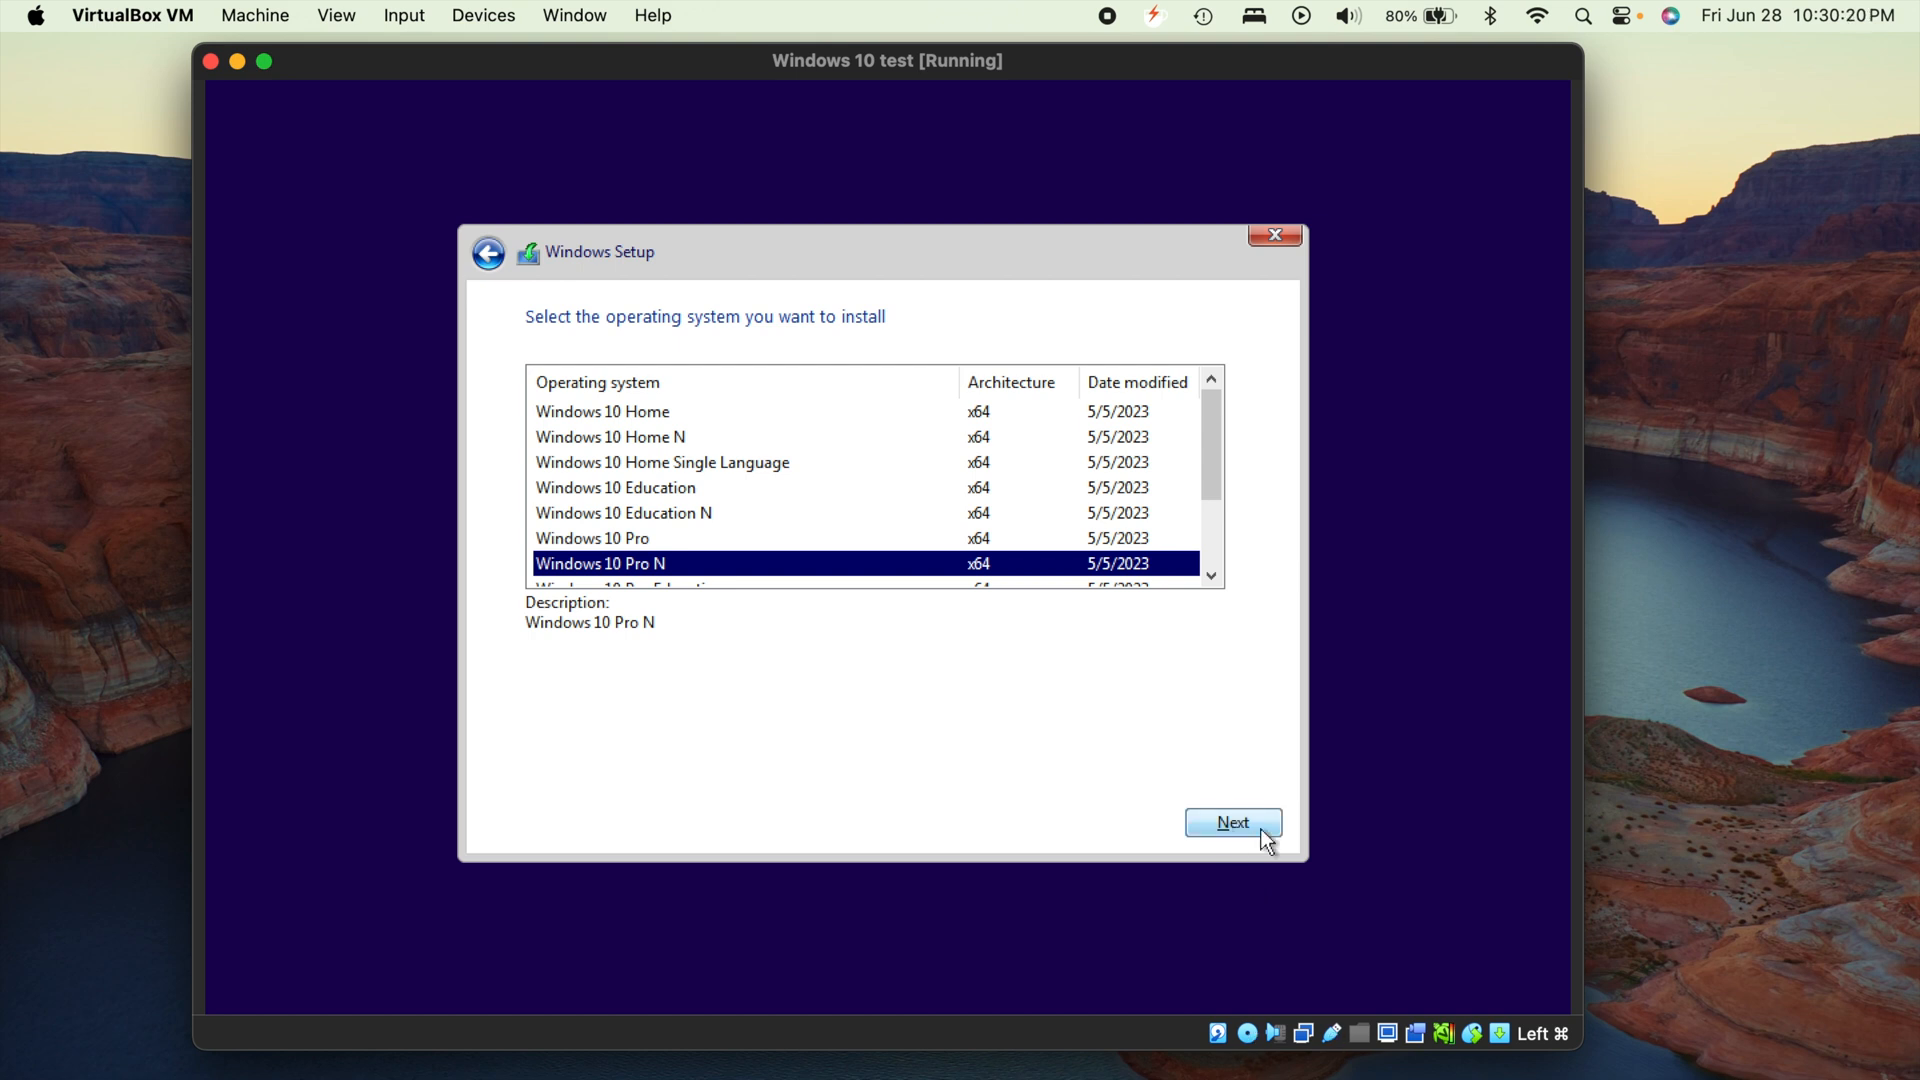
click(1233, 822)
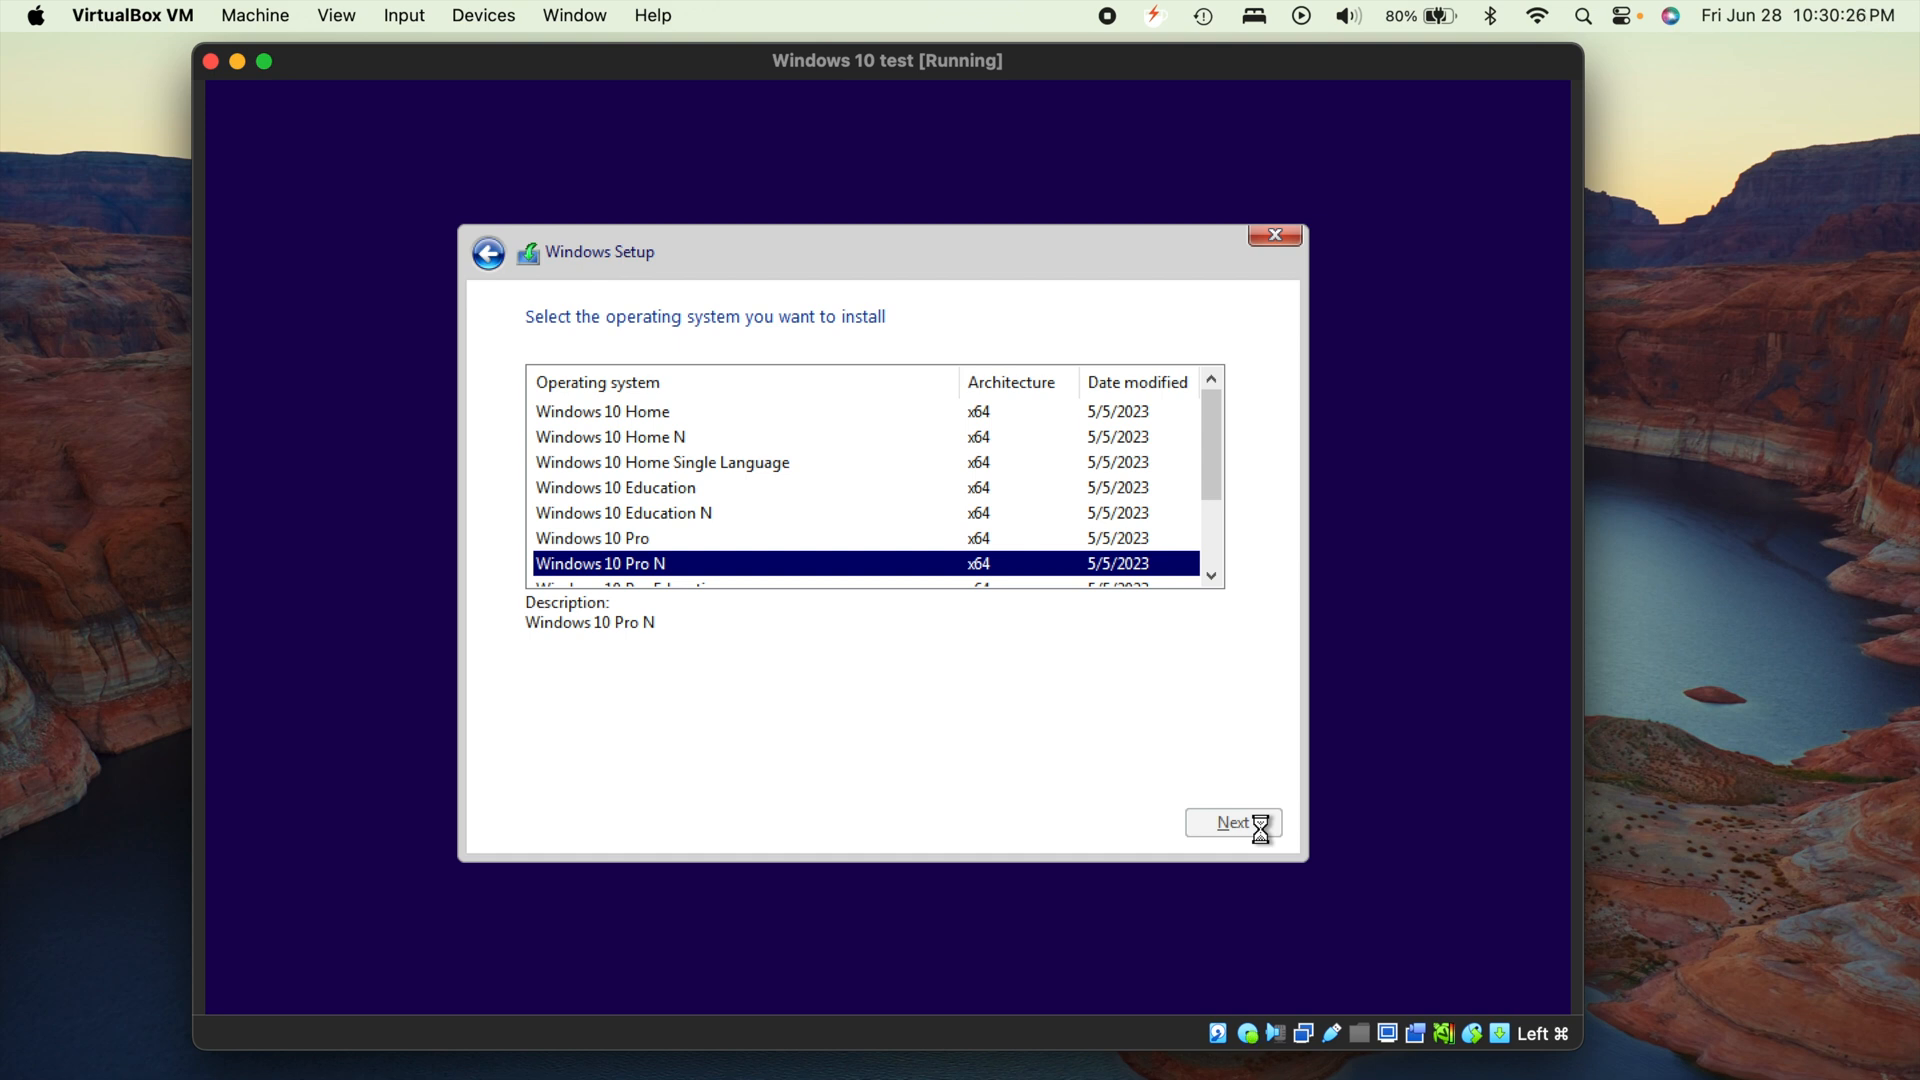
click(1232, 822)
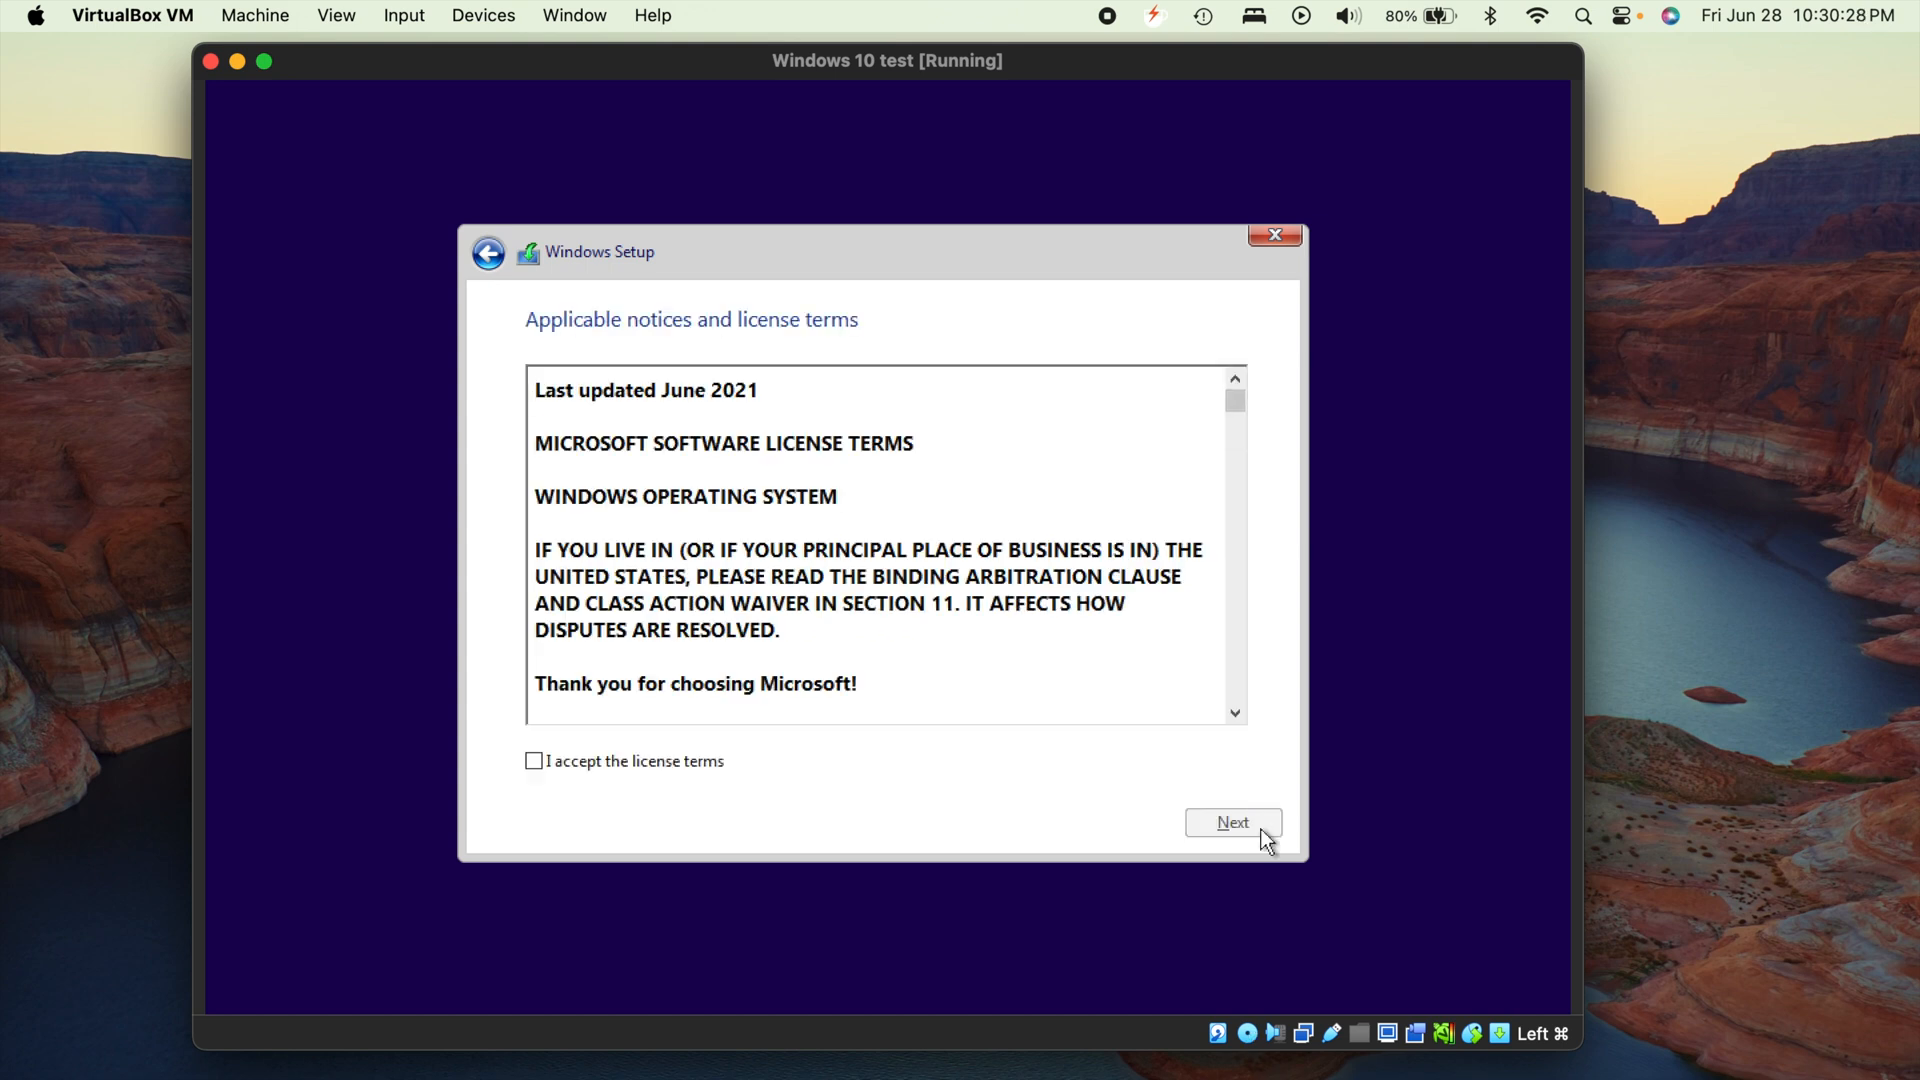
mouse_move(867, 806)
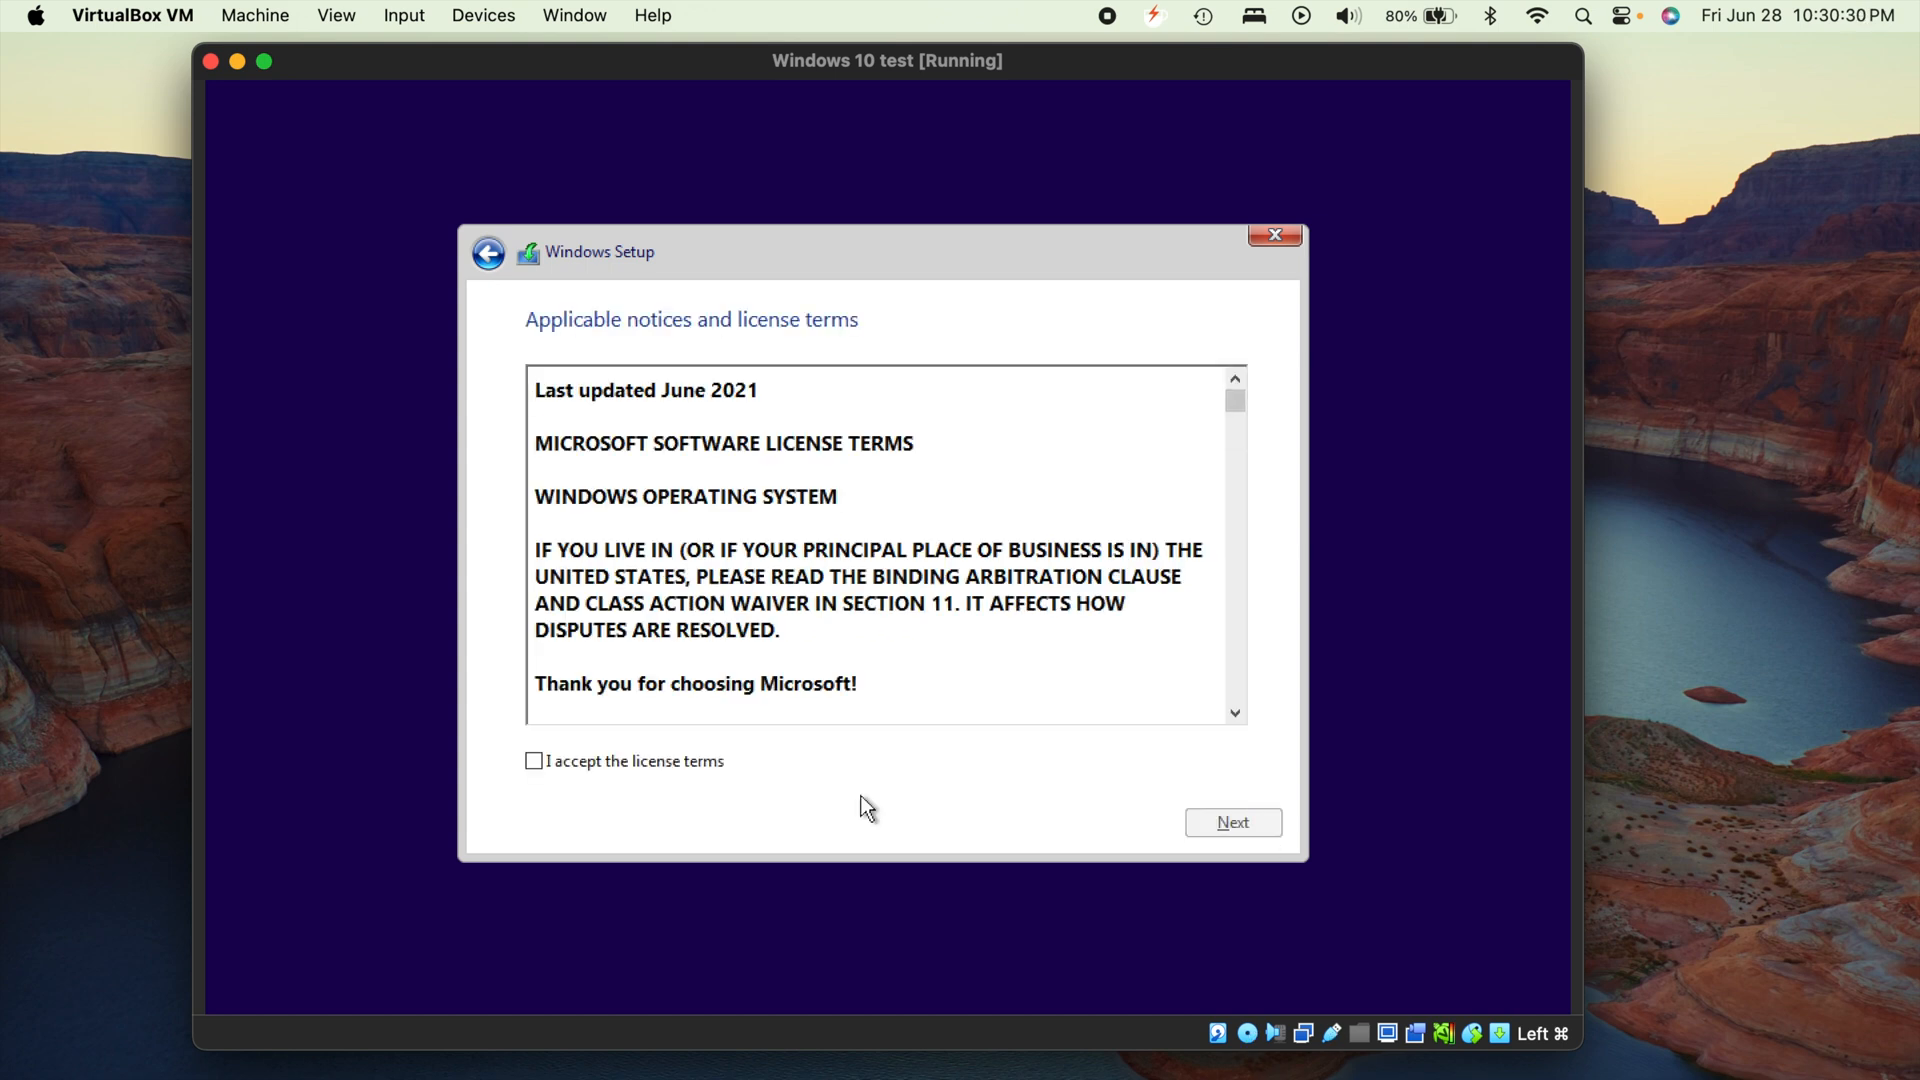
mouse_move(849, 807)
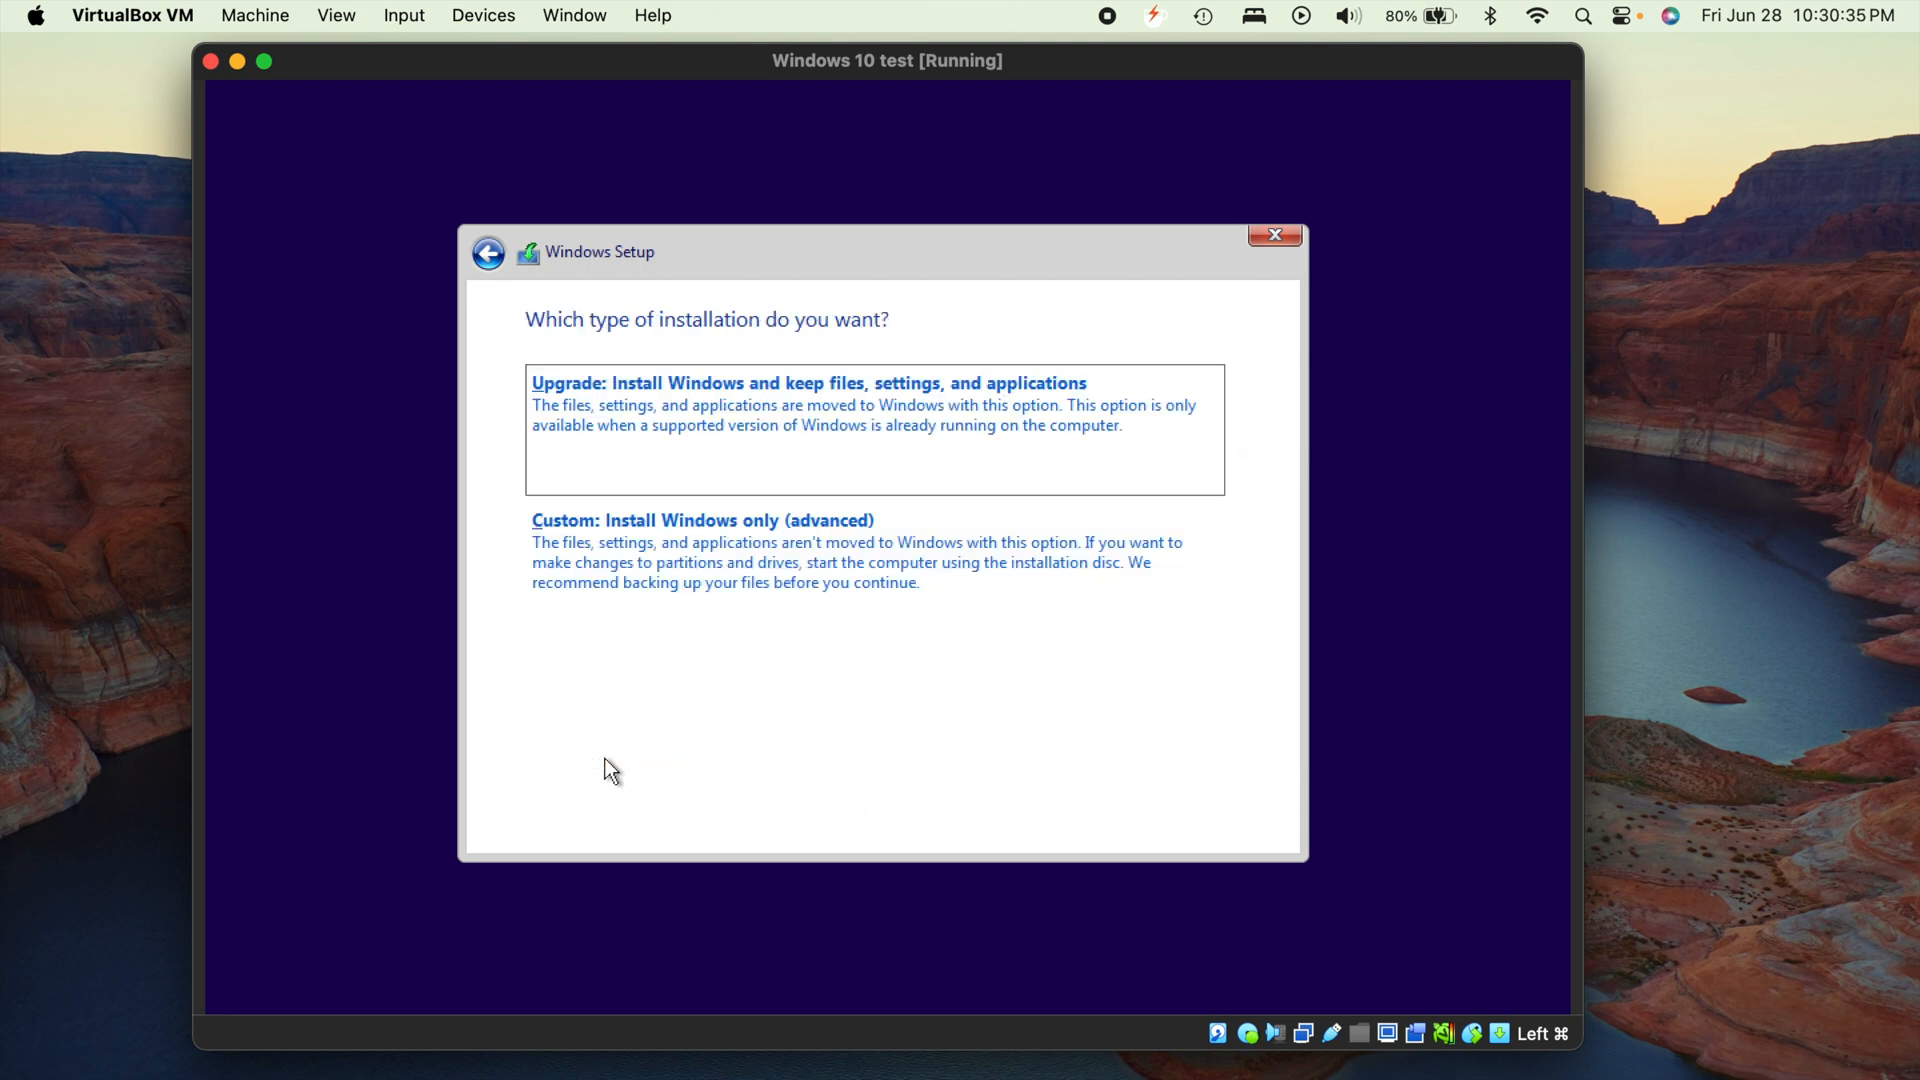
mouse_move(943, 634)
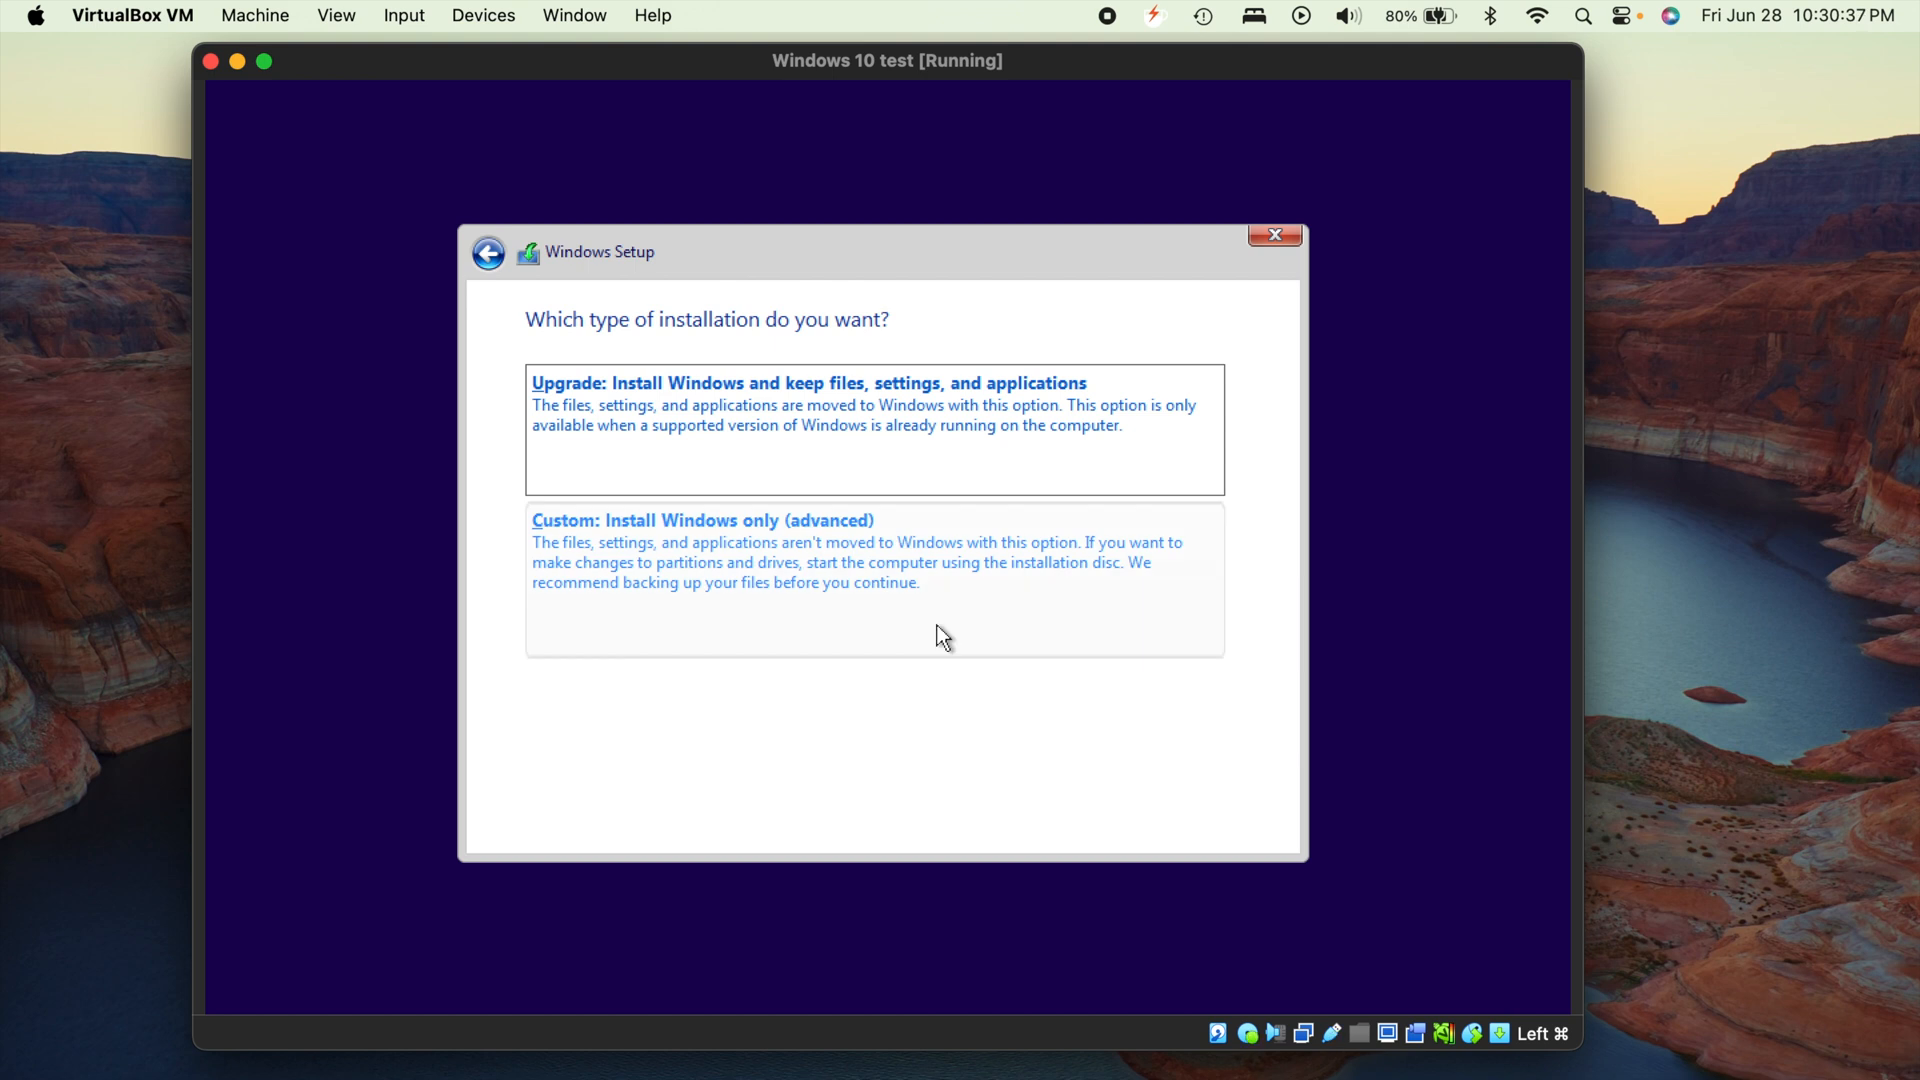
mouse_move(852, 592)
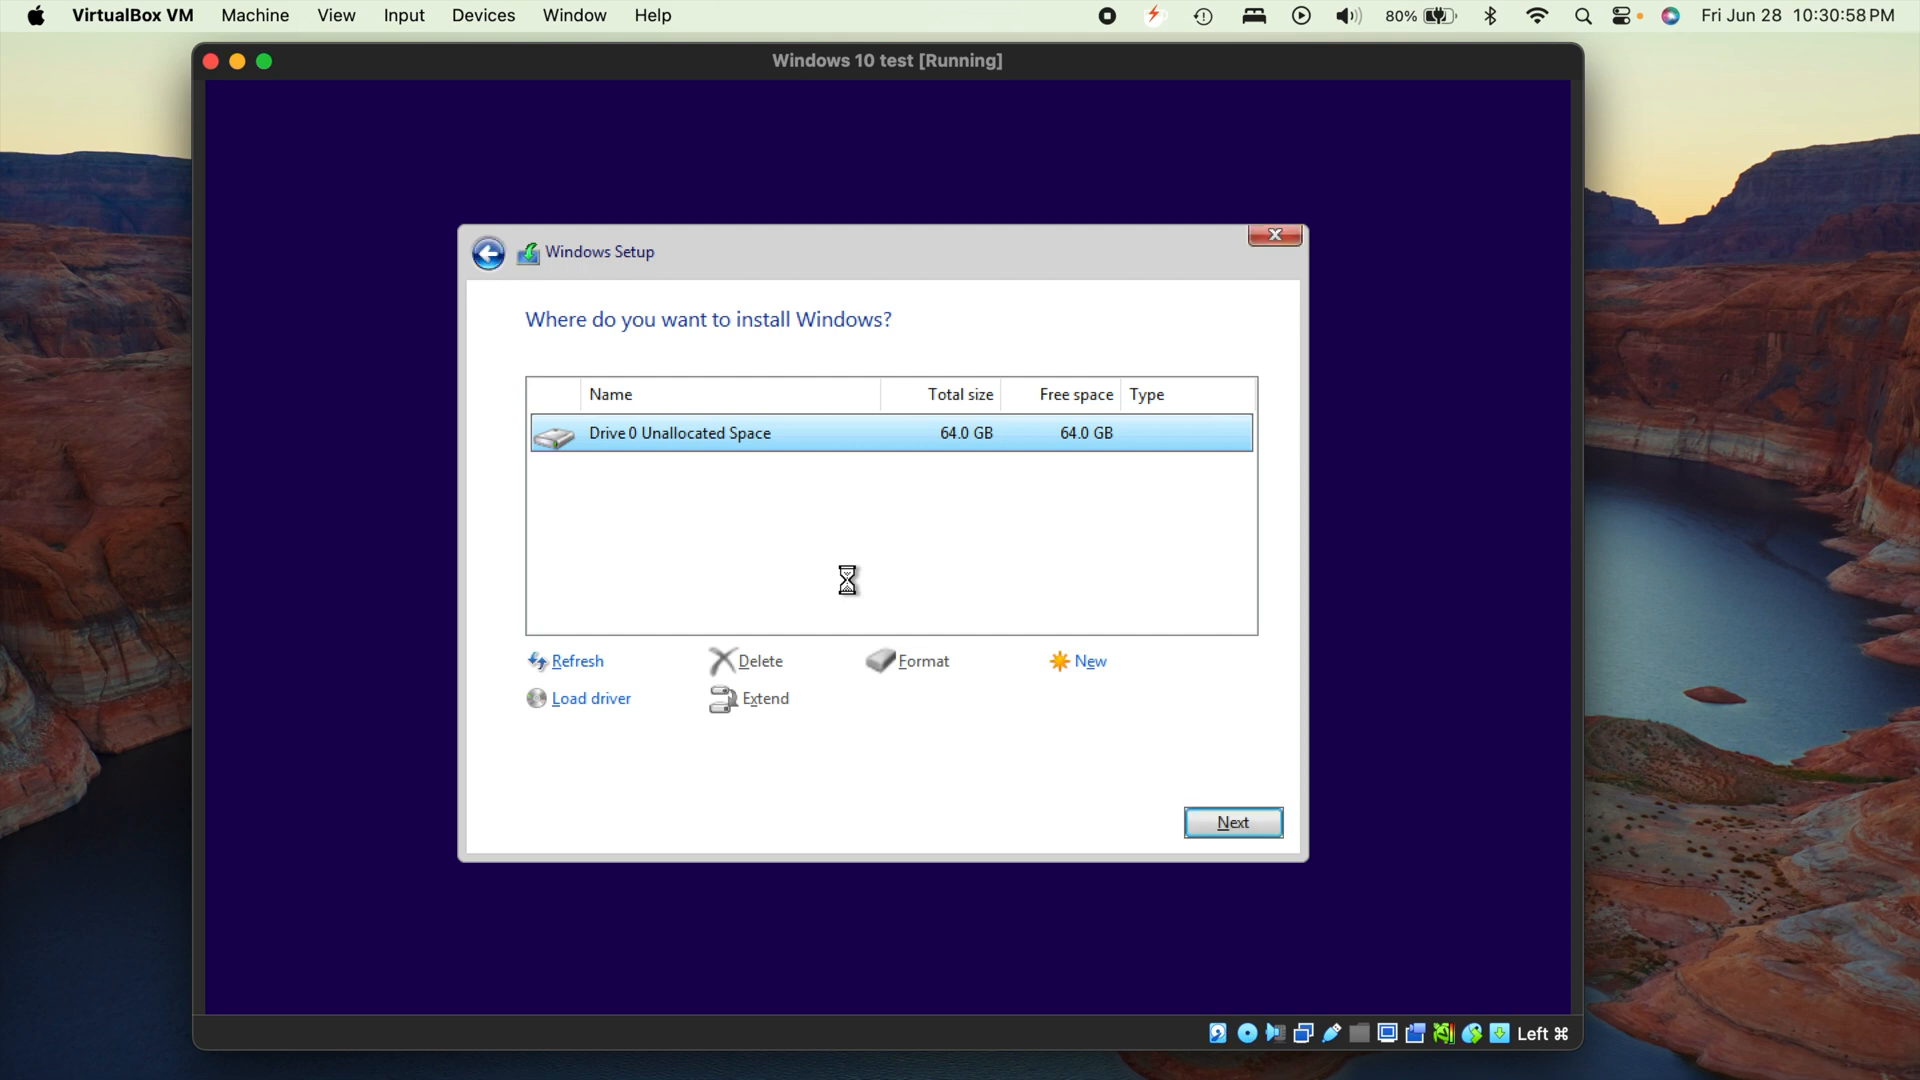
Install Windows on Drive 0's 64 GB unallocated space with Next
click(1232, 822)
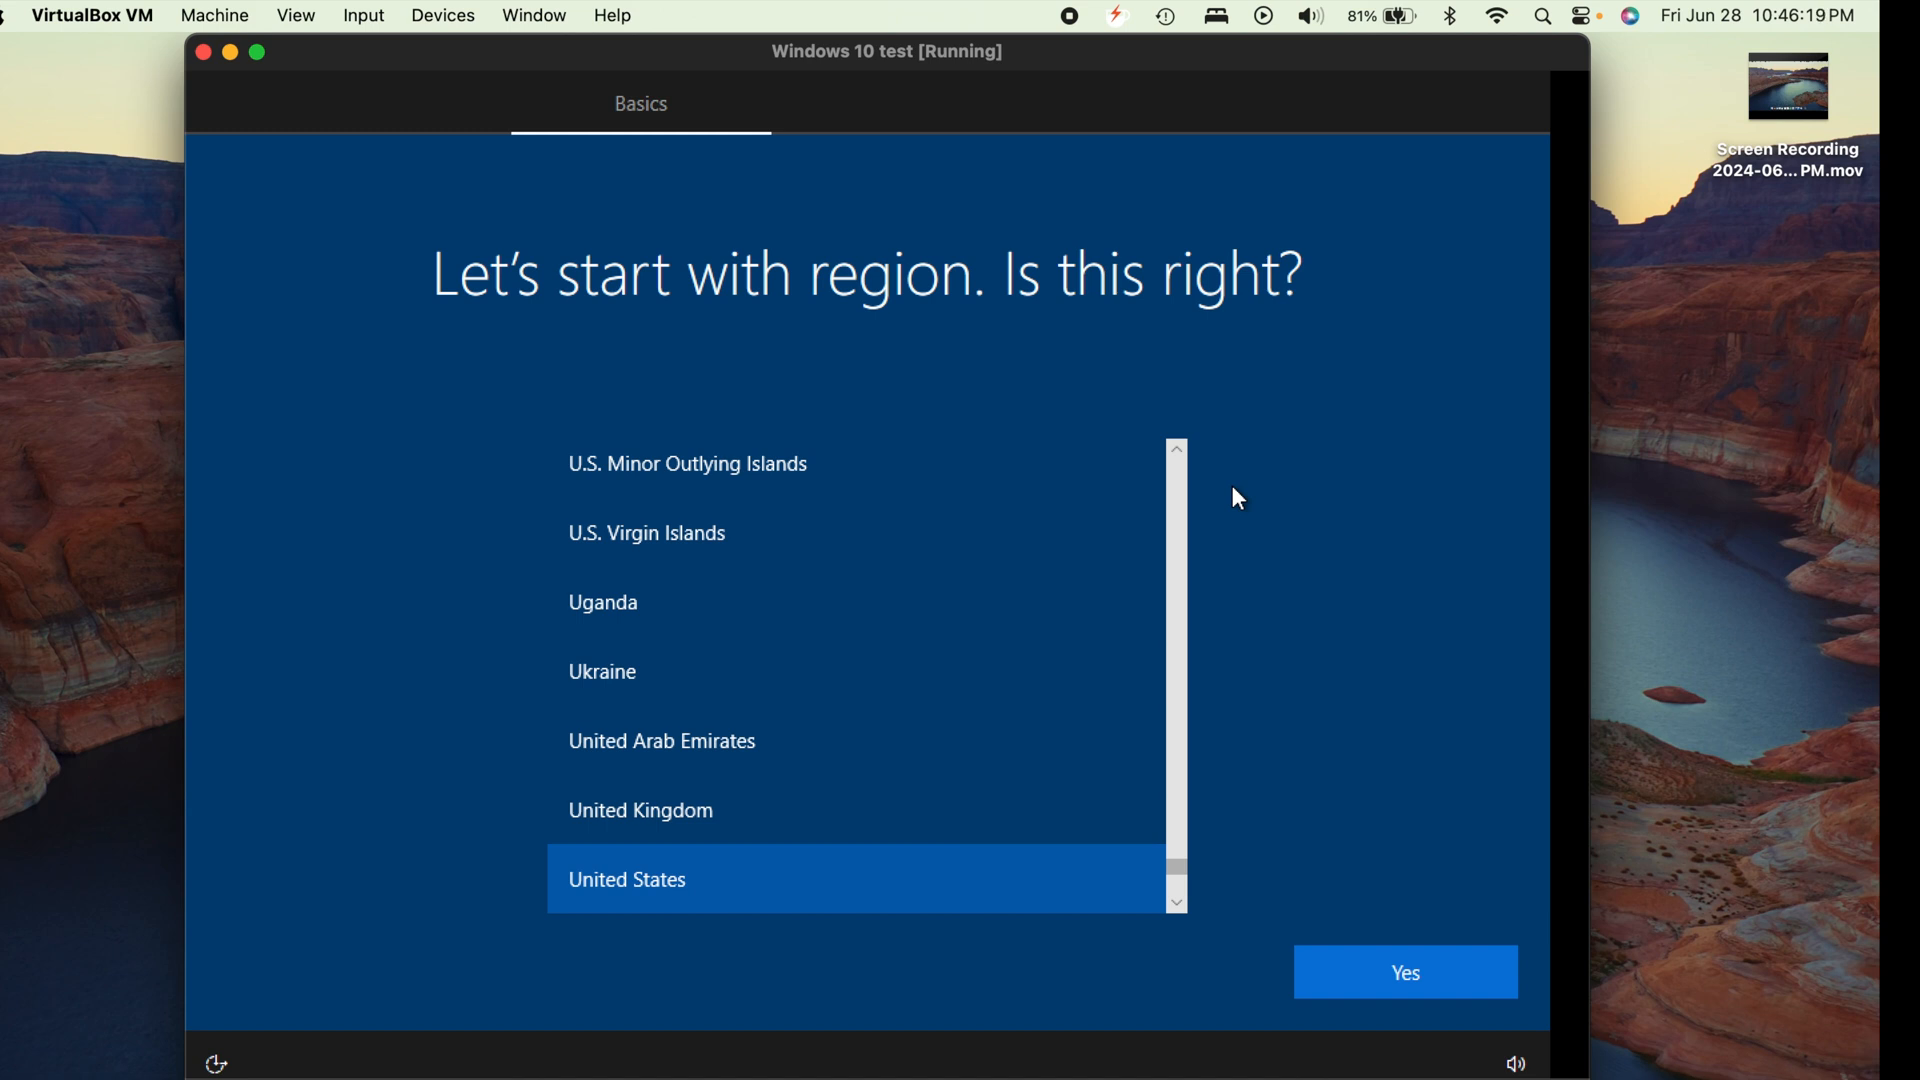
mouse_move(1353, 693)
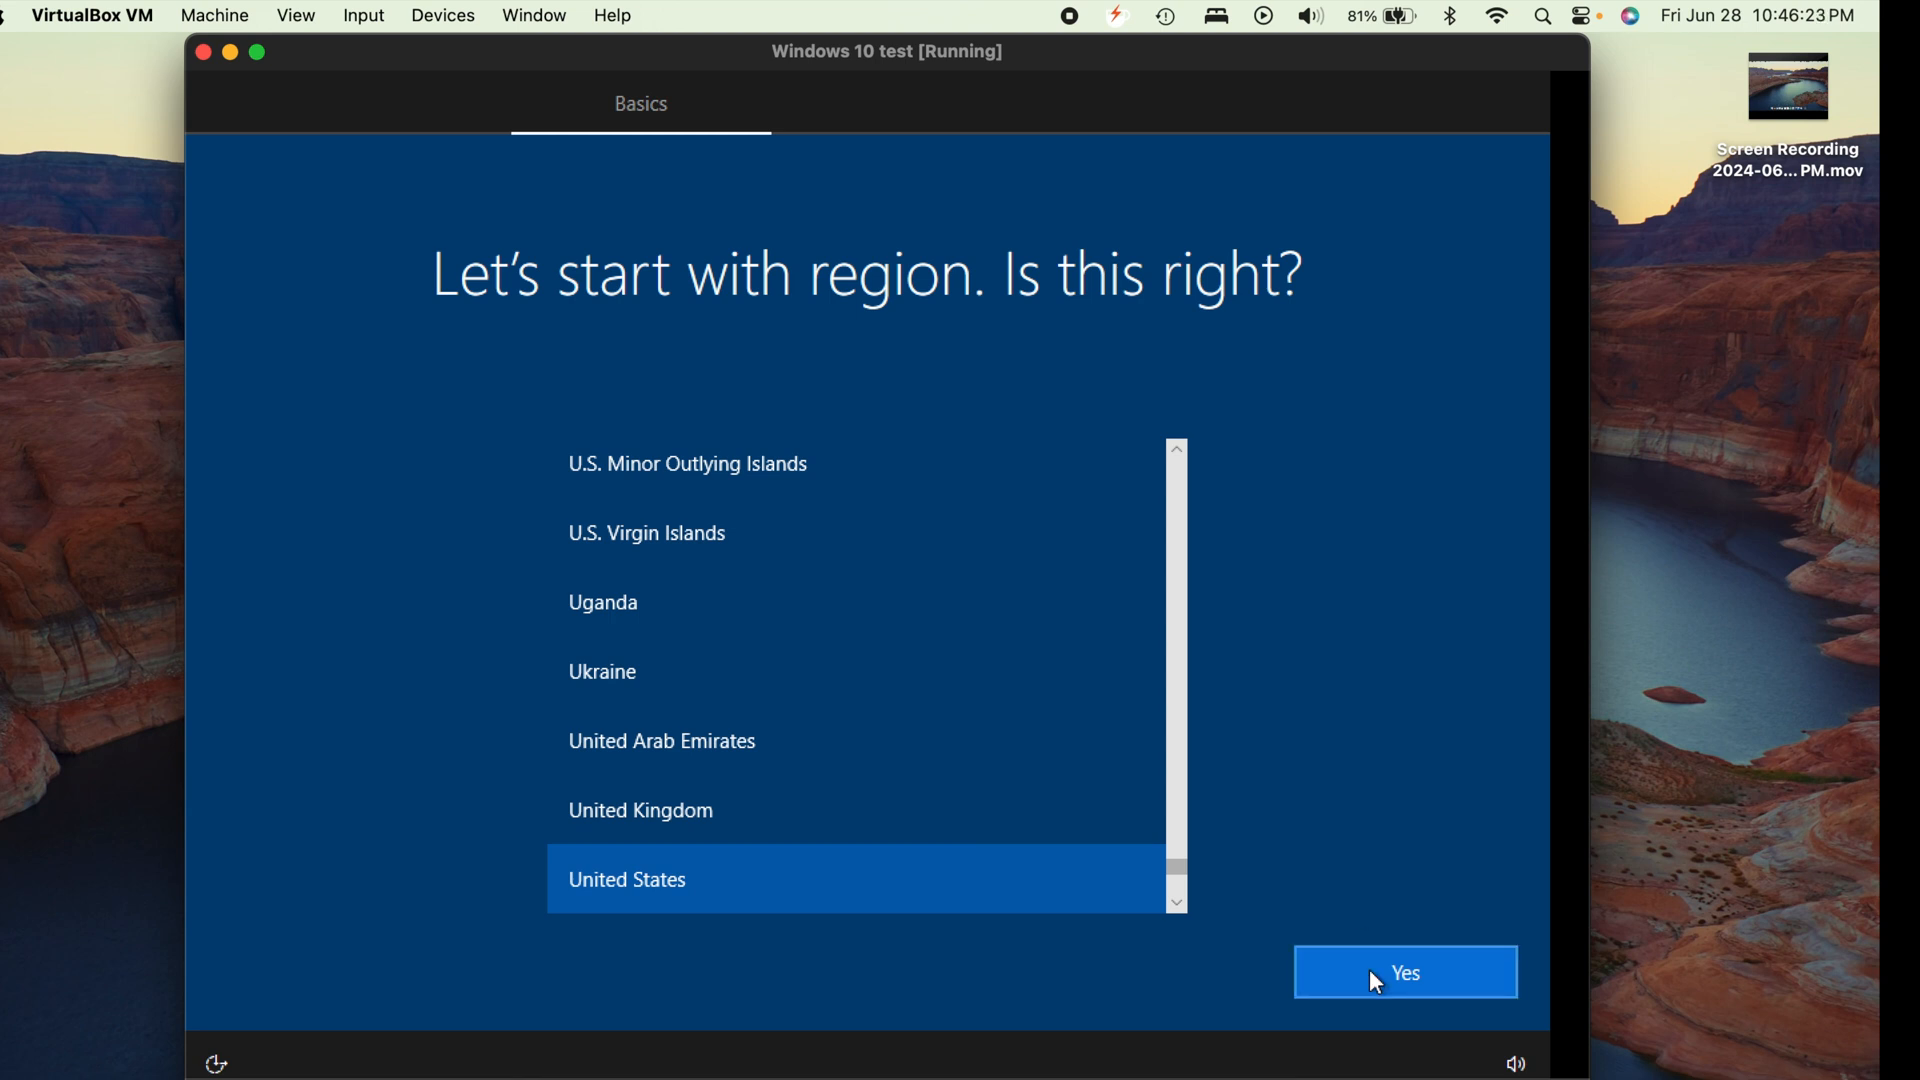
Keep United States selected as the region and confirm with Yes
click(1404, 971)
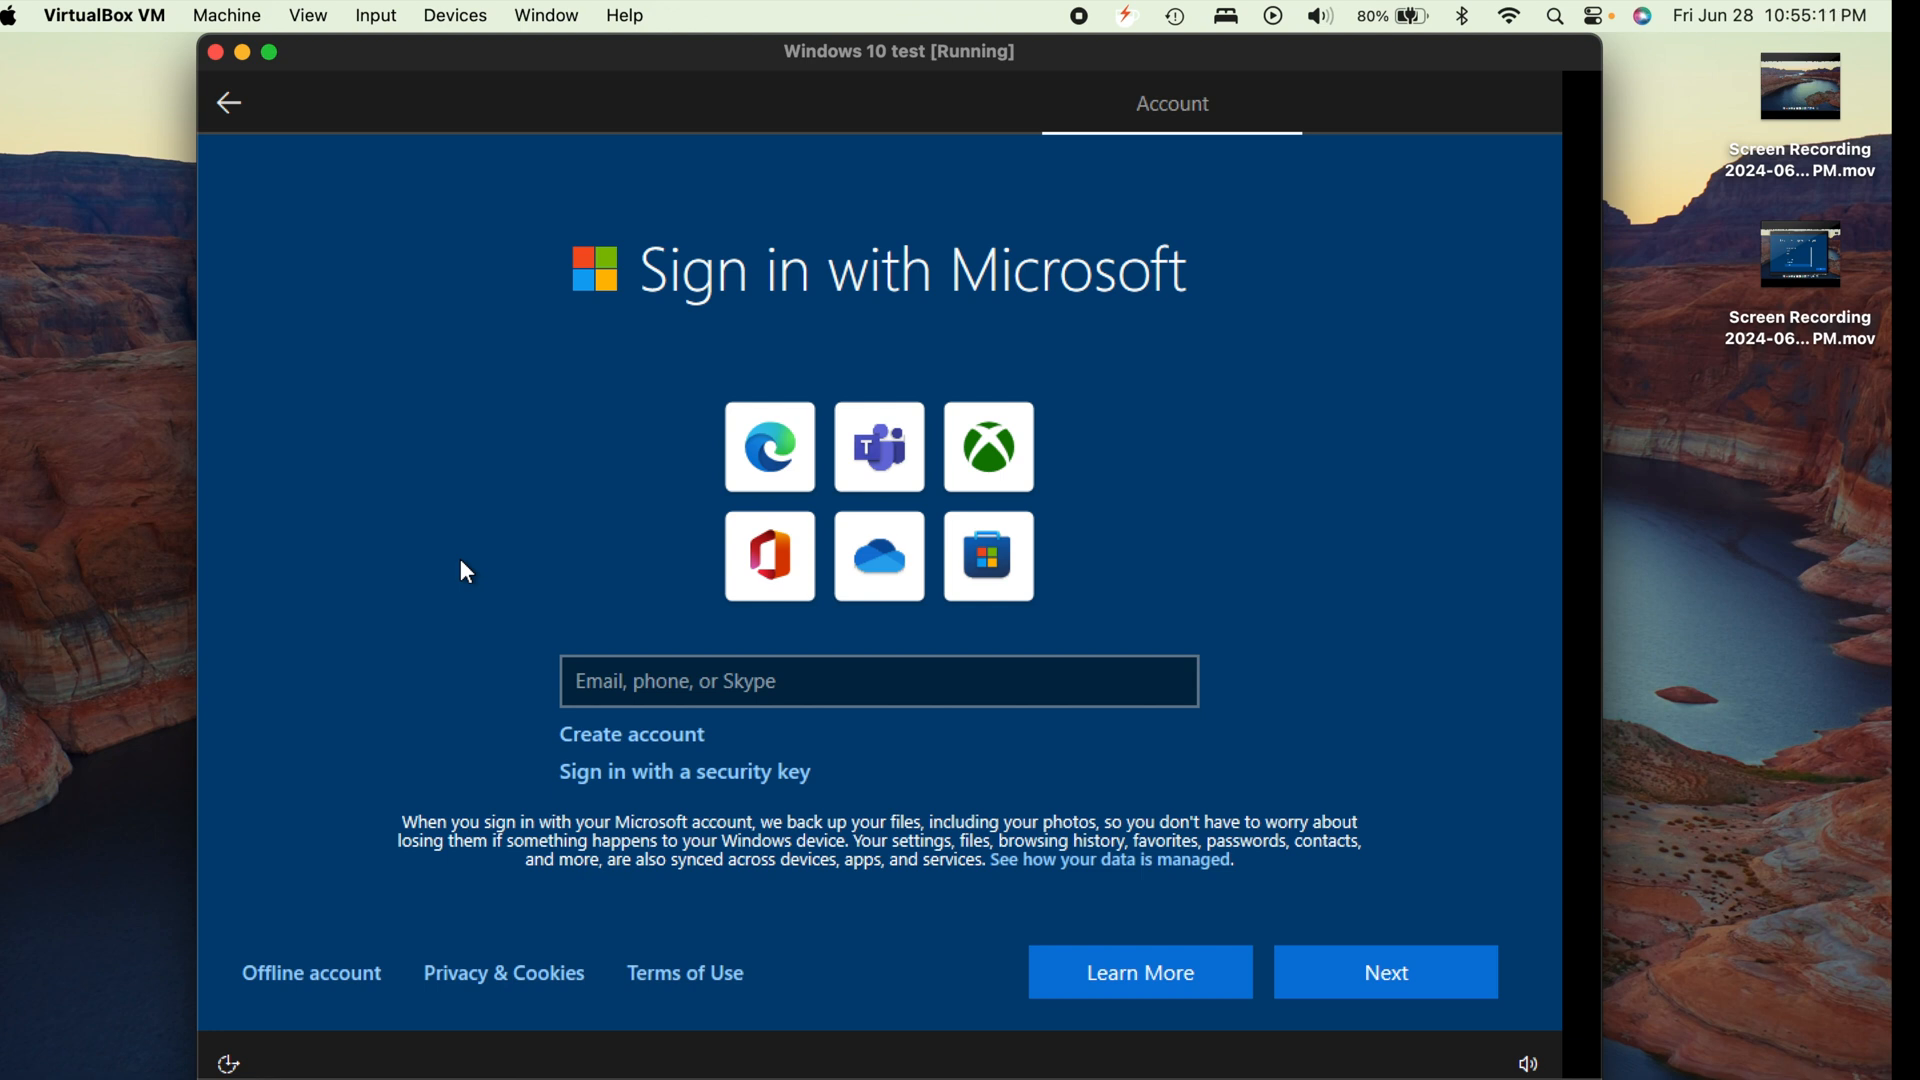
Focus the Microsoft sign-in email field, then pick Offline account instead
click(877, 681)
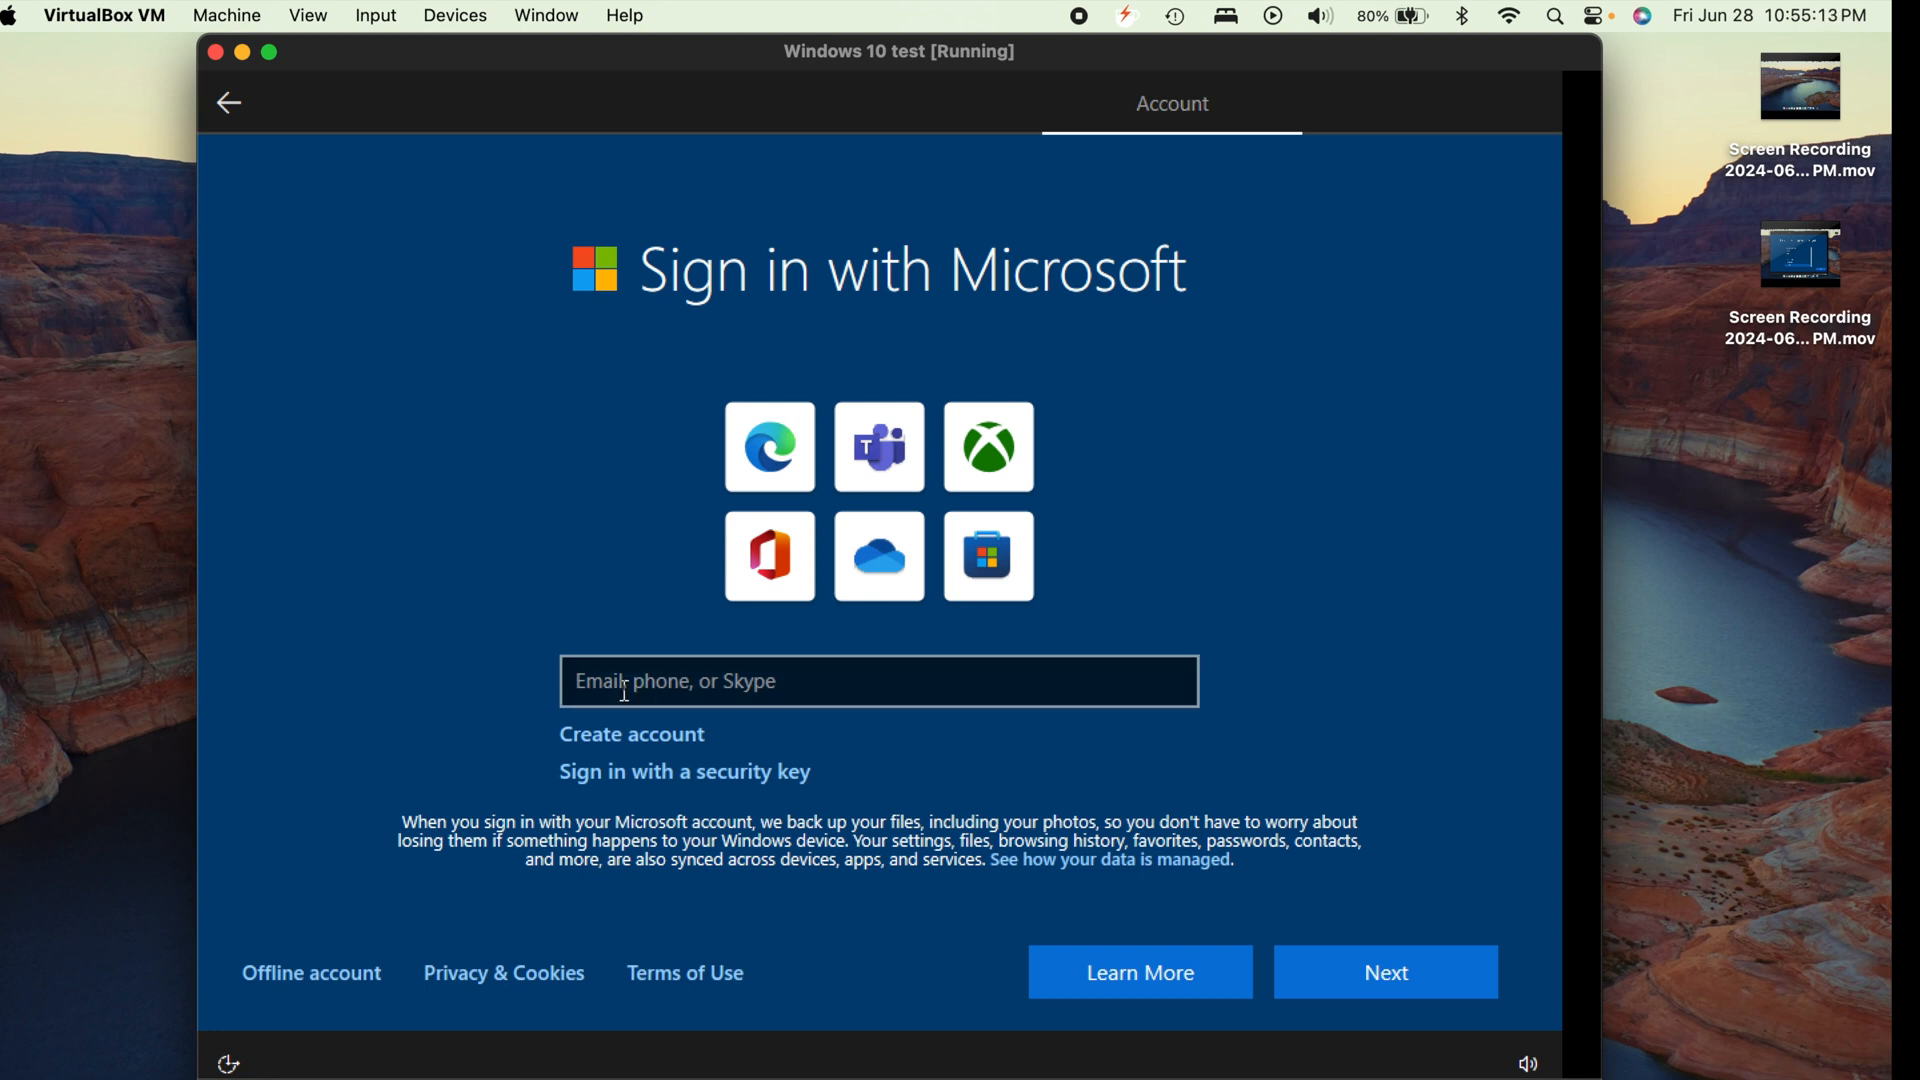
click(878, 681)
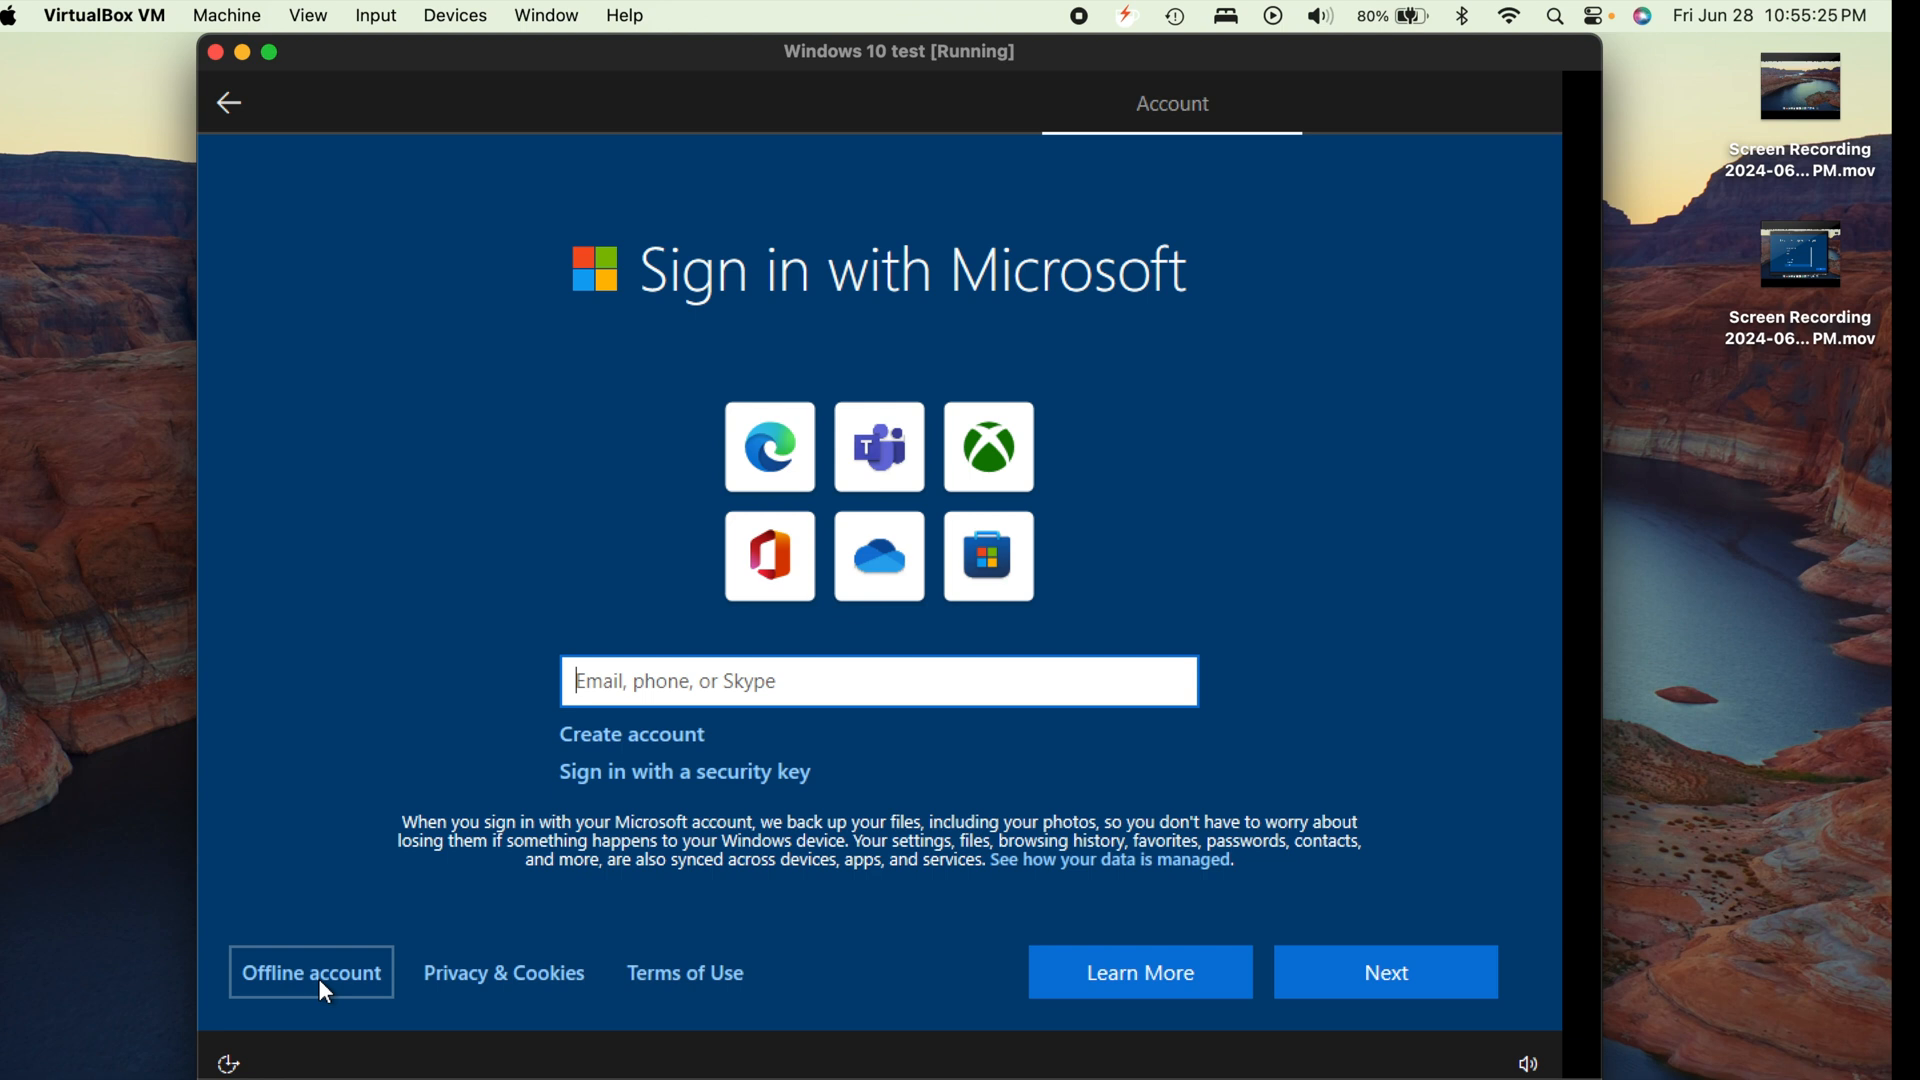
click(310, 972)
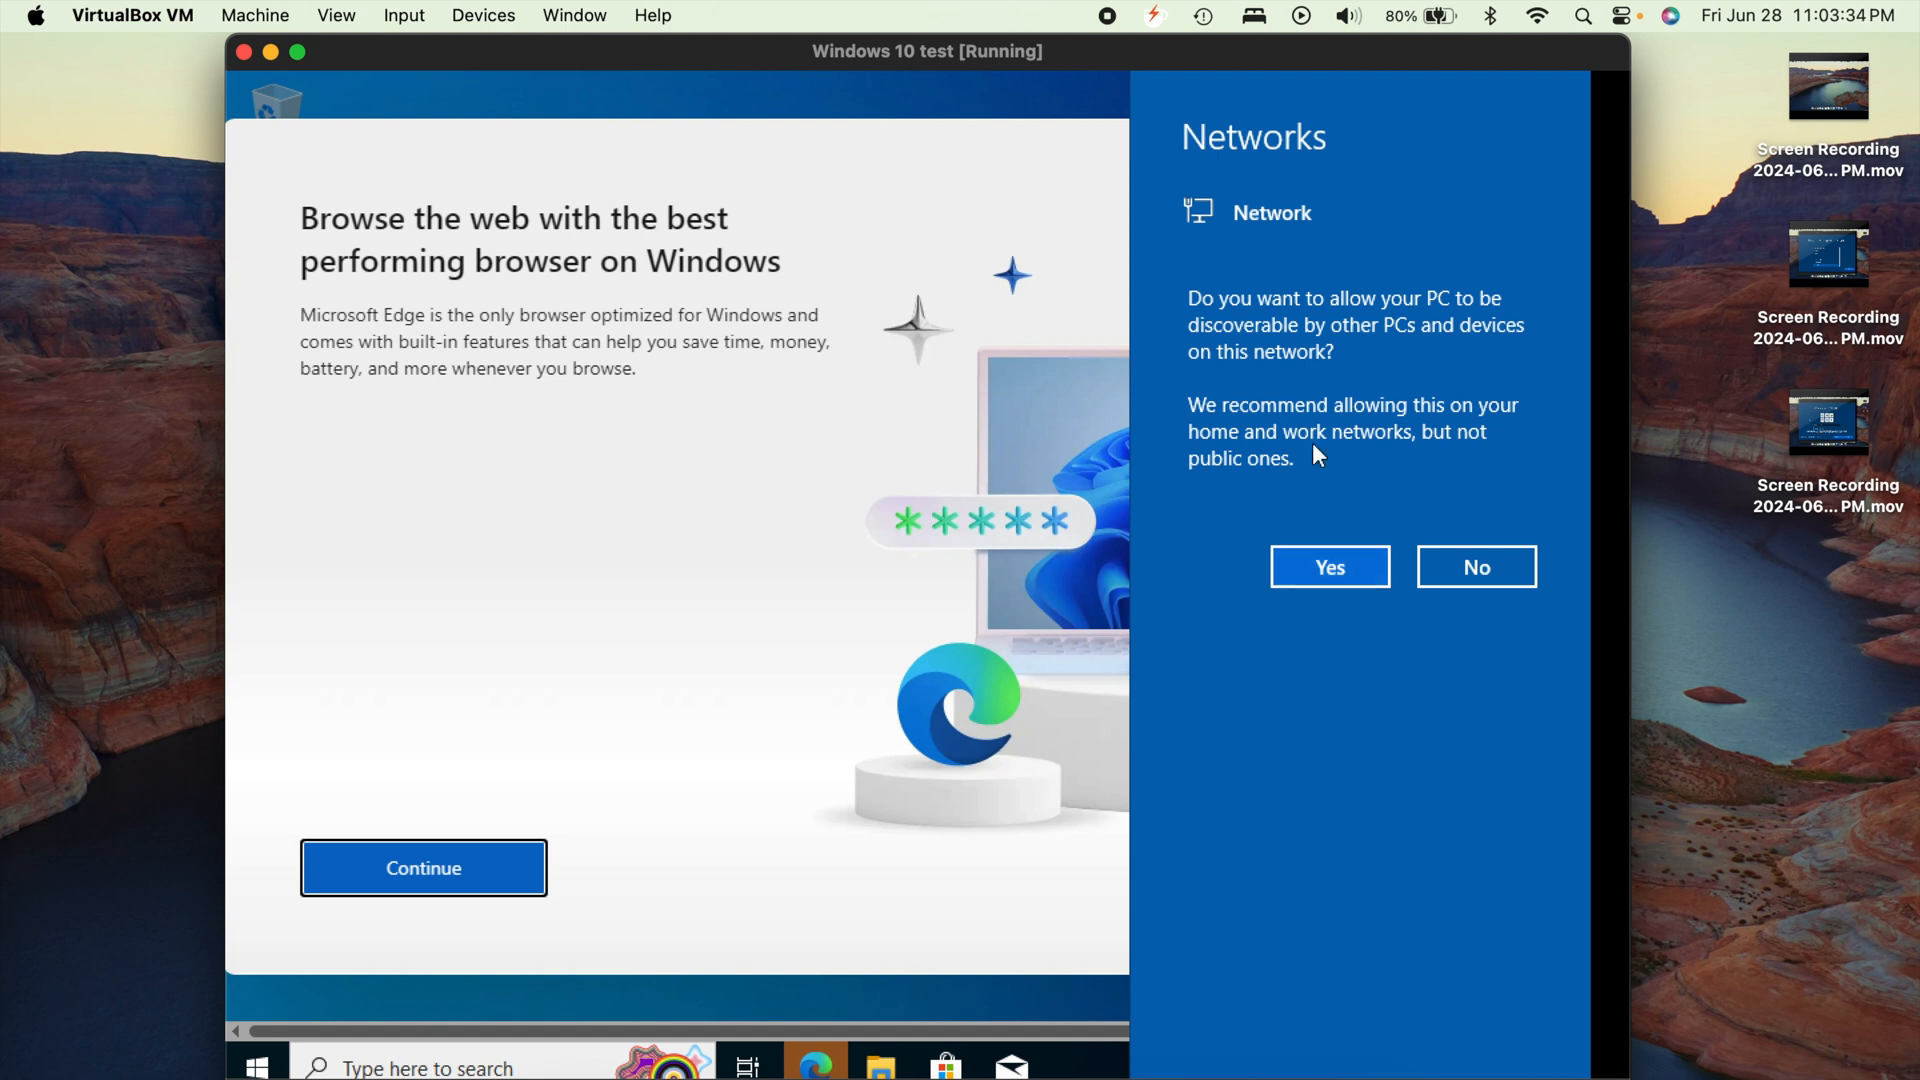
mouse_move(1315, 524)
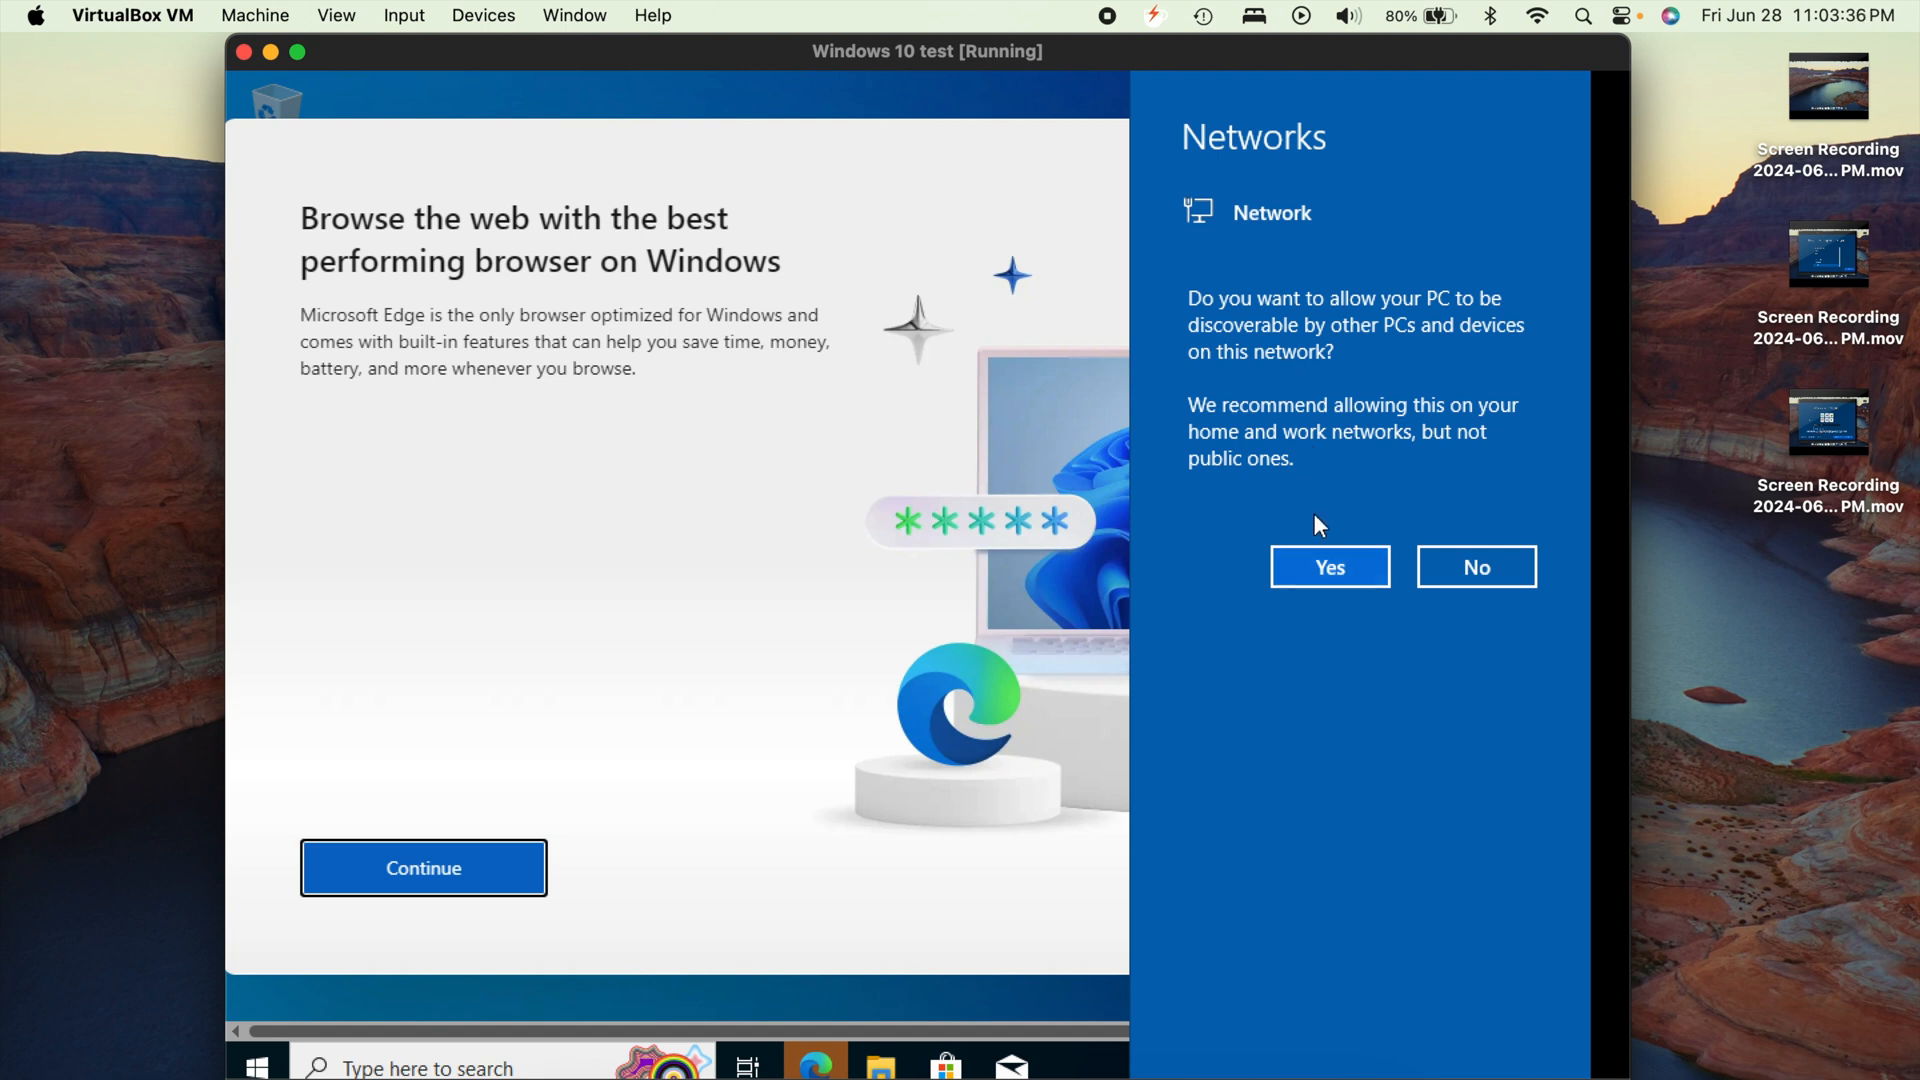
Allow network discovery and dismiss the Microsoft Edge promotion
click(1329, 567)
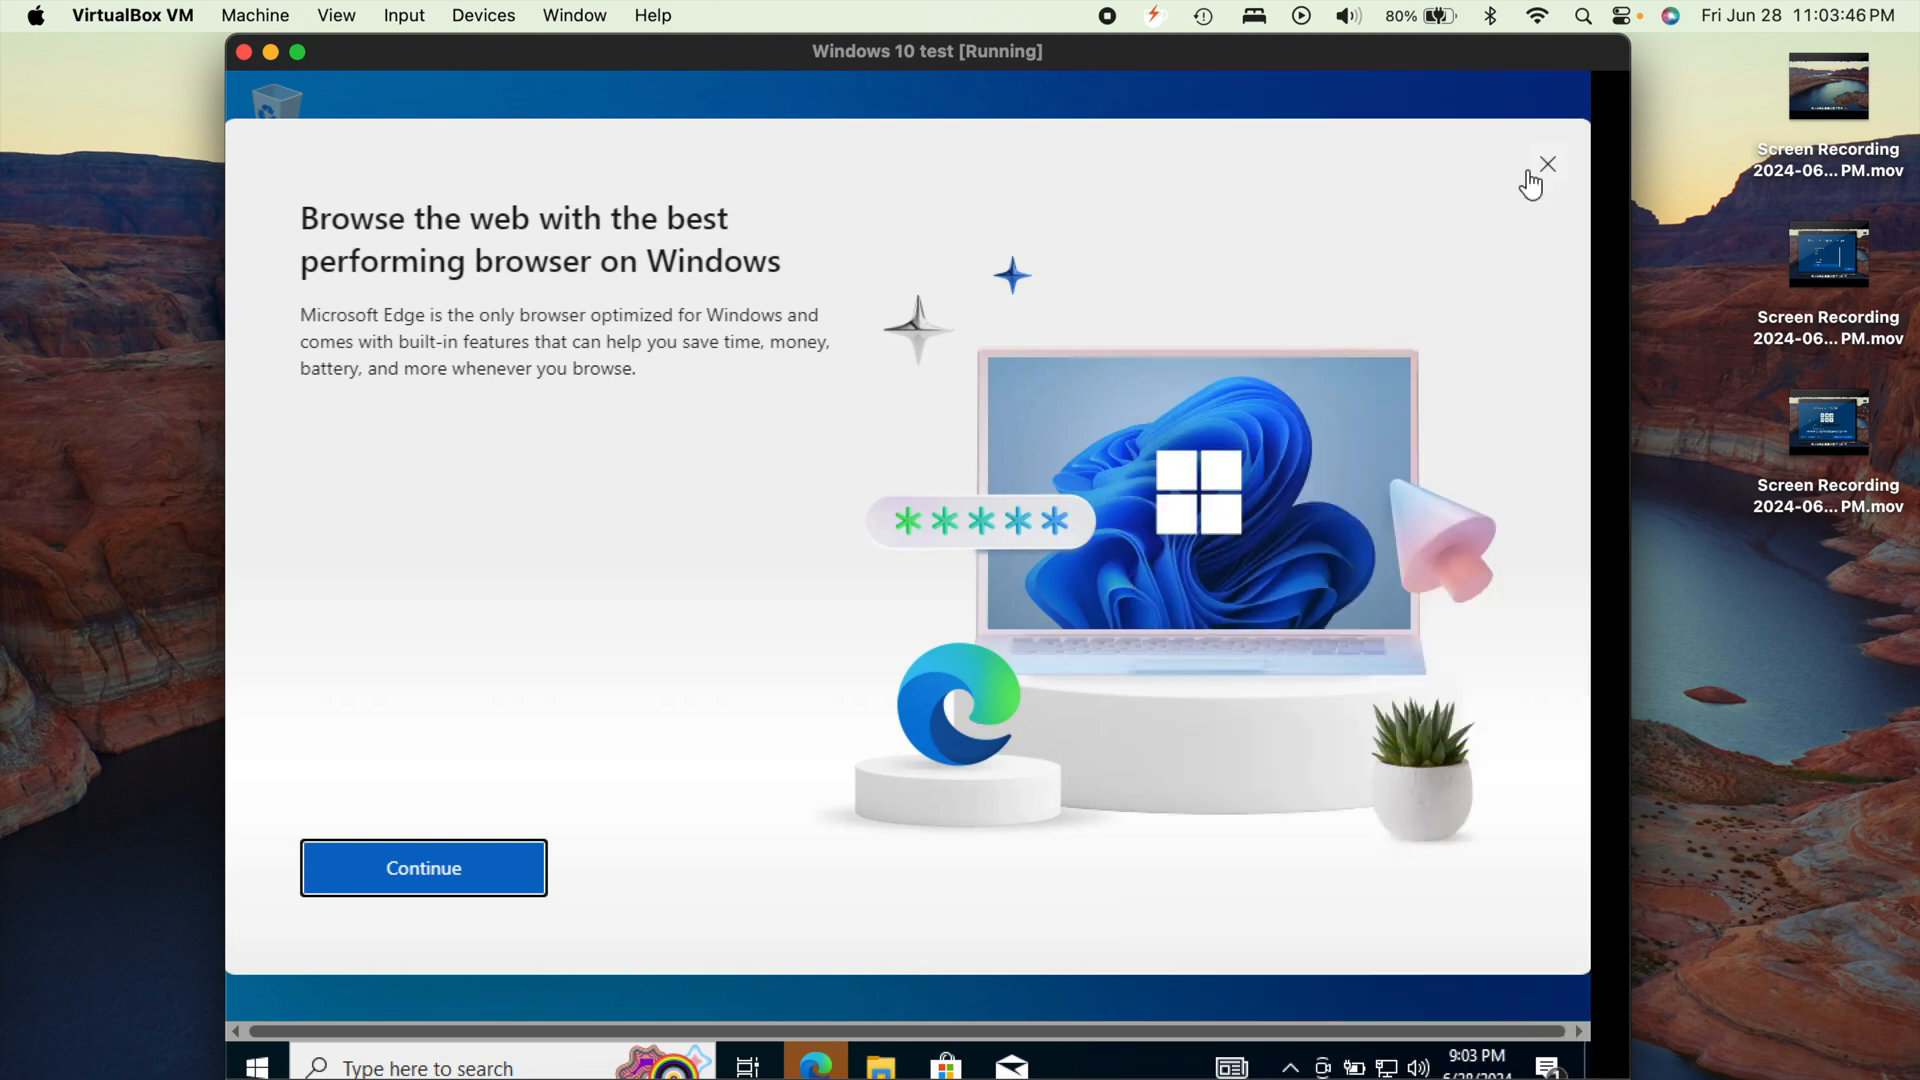
click(1547, 164)
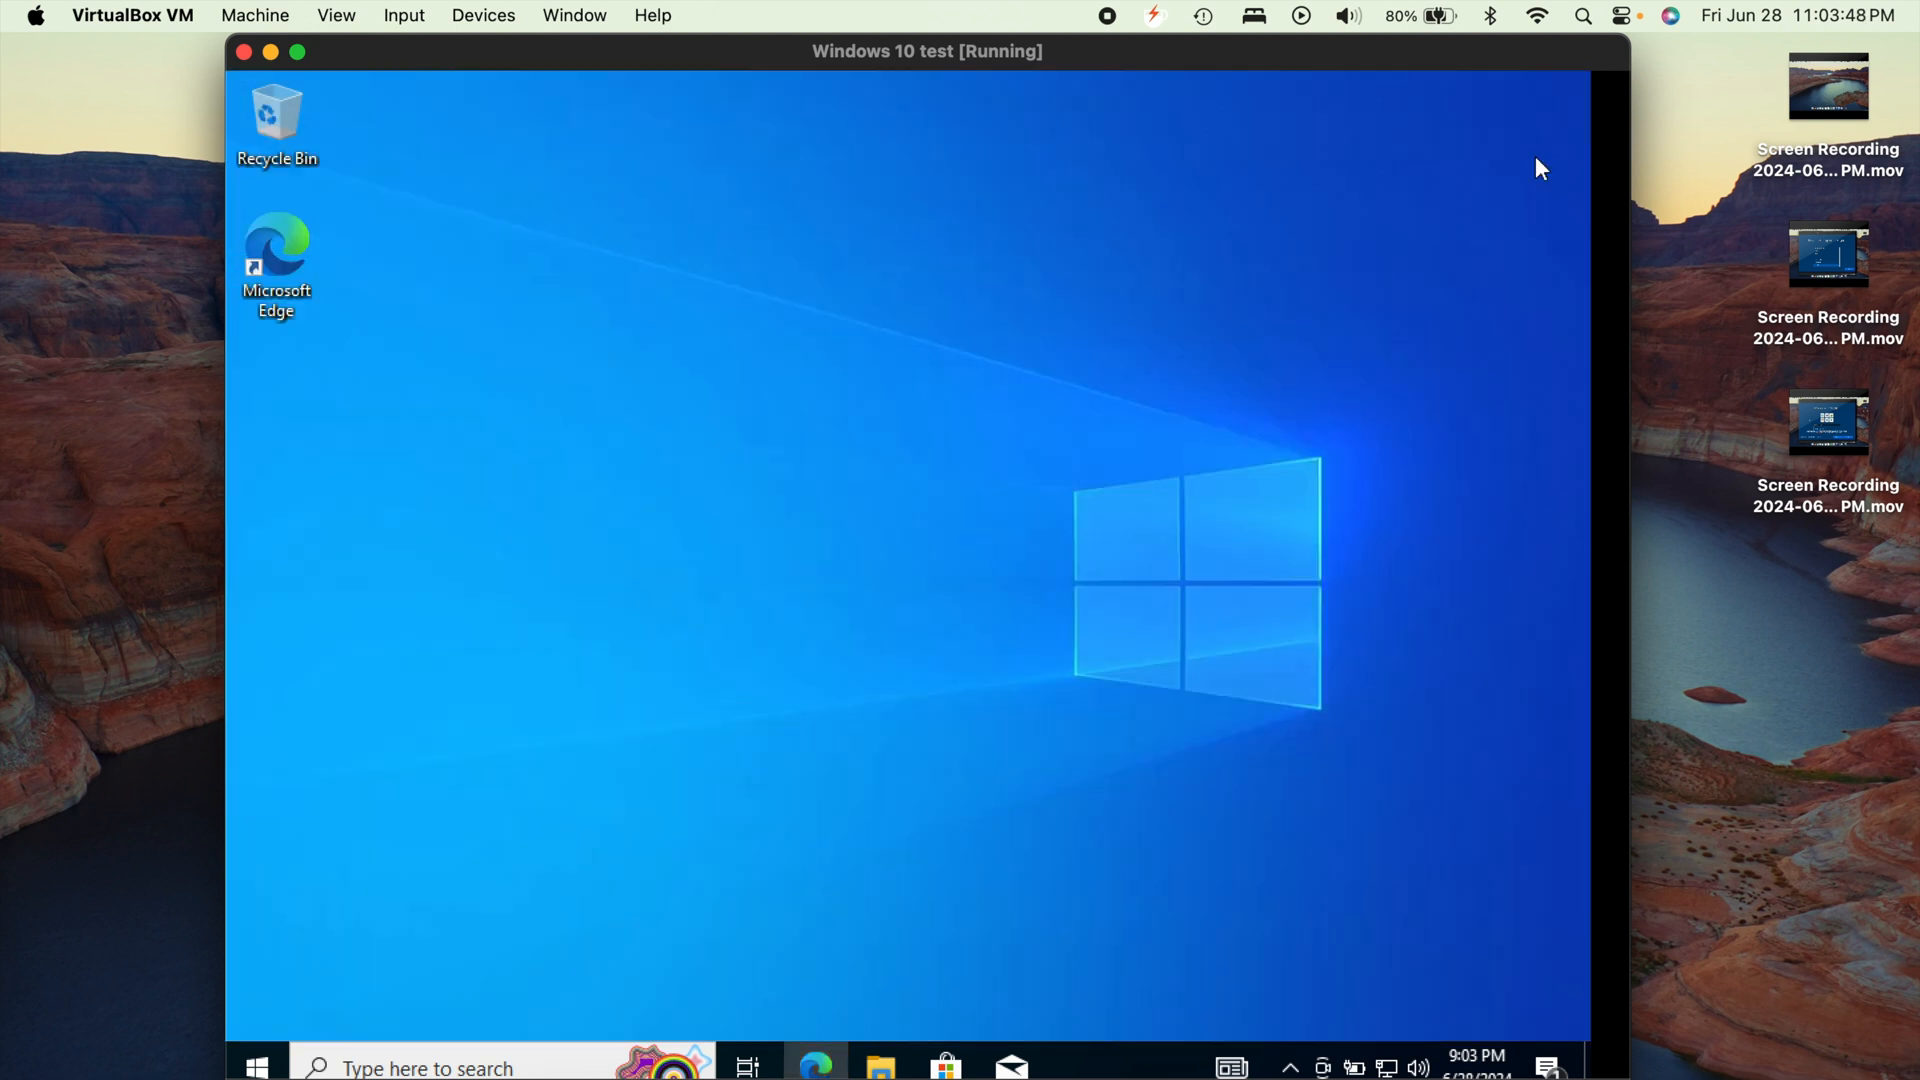
mouse_move(1198, 365)
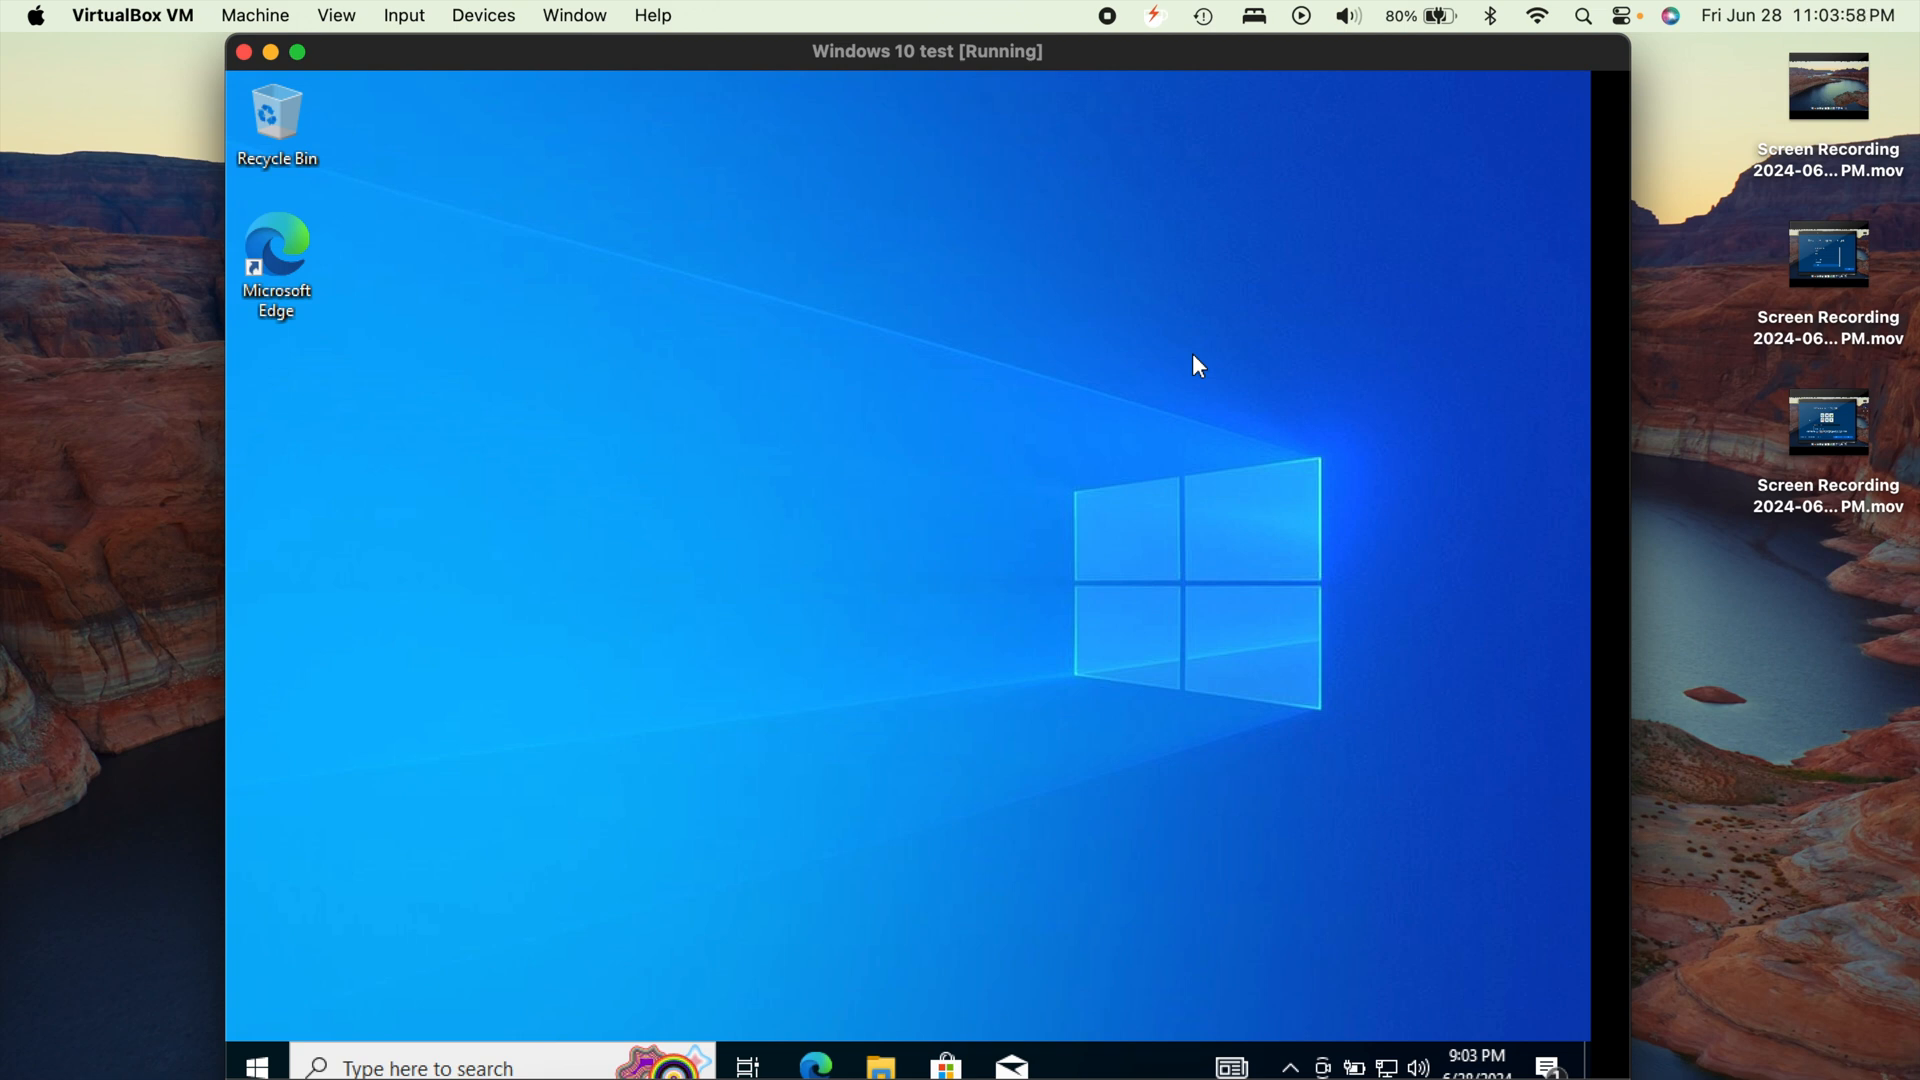
mouse_move(688, 192)
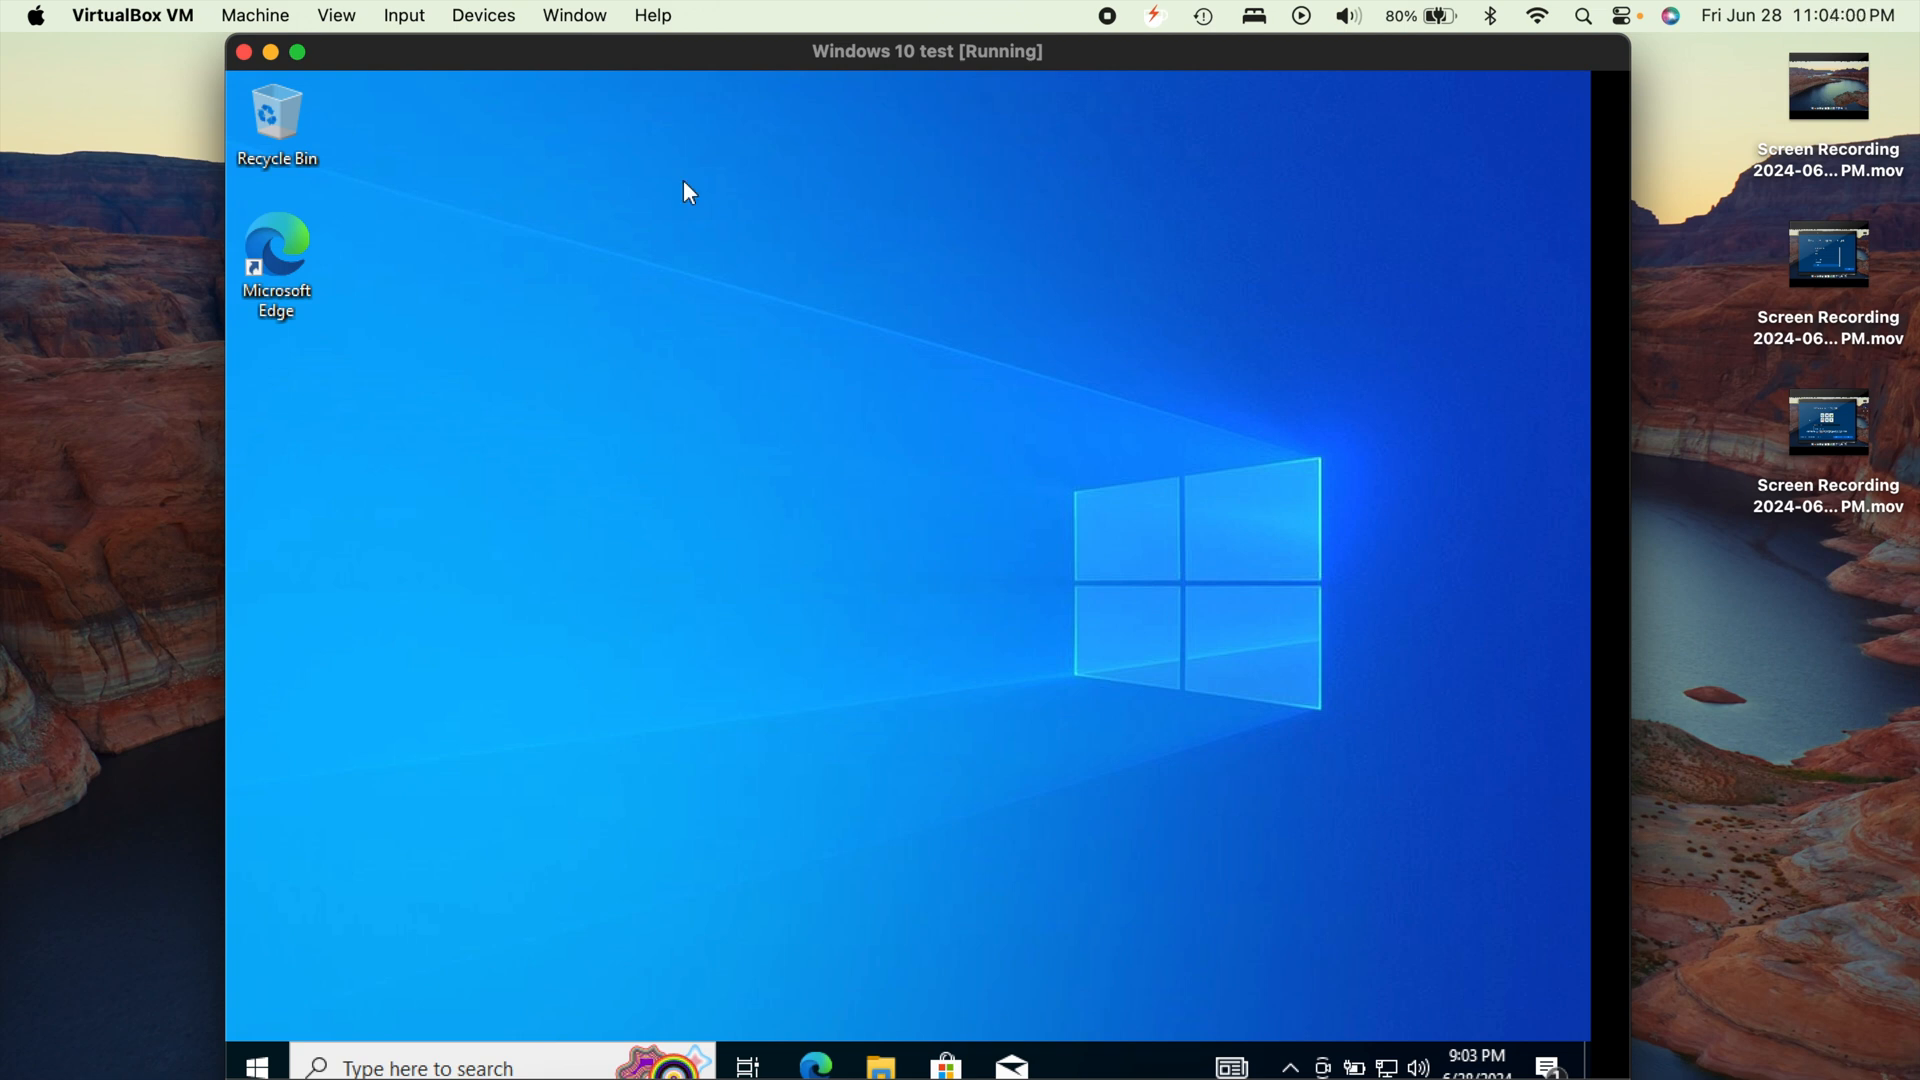
Open VirtualBox's Devices menu to insert the Guest Additions CD image
click(481, 15)
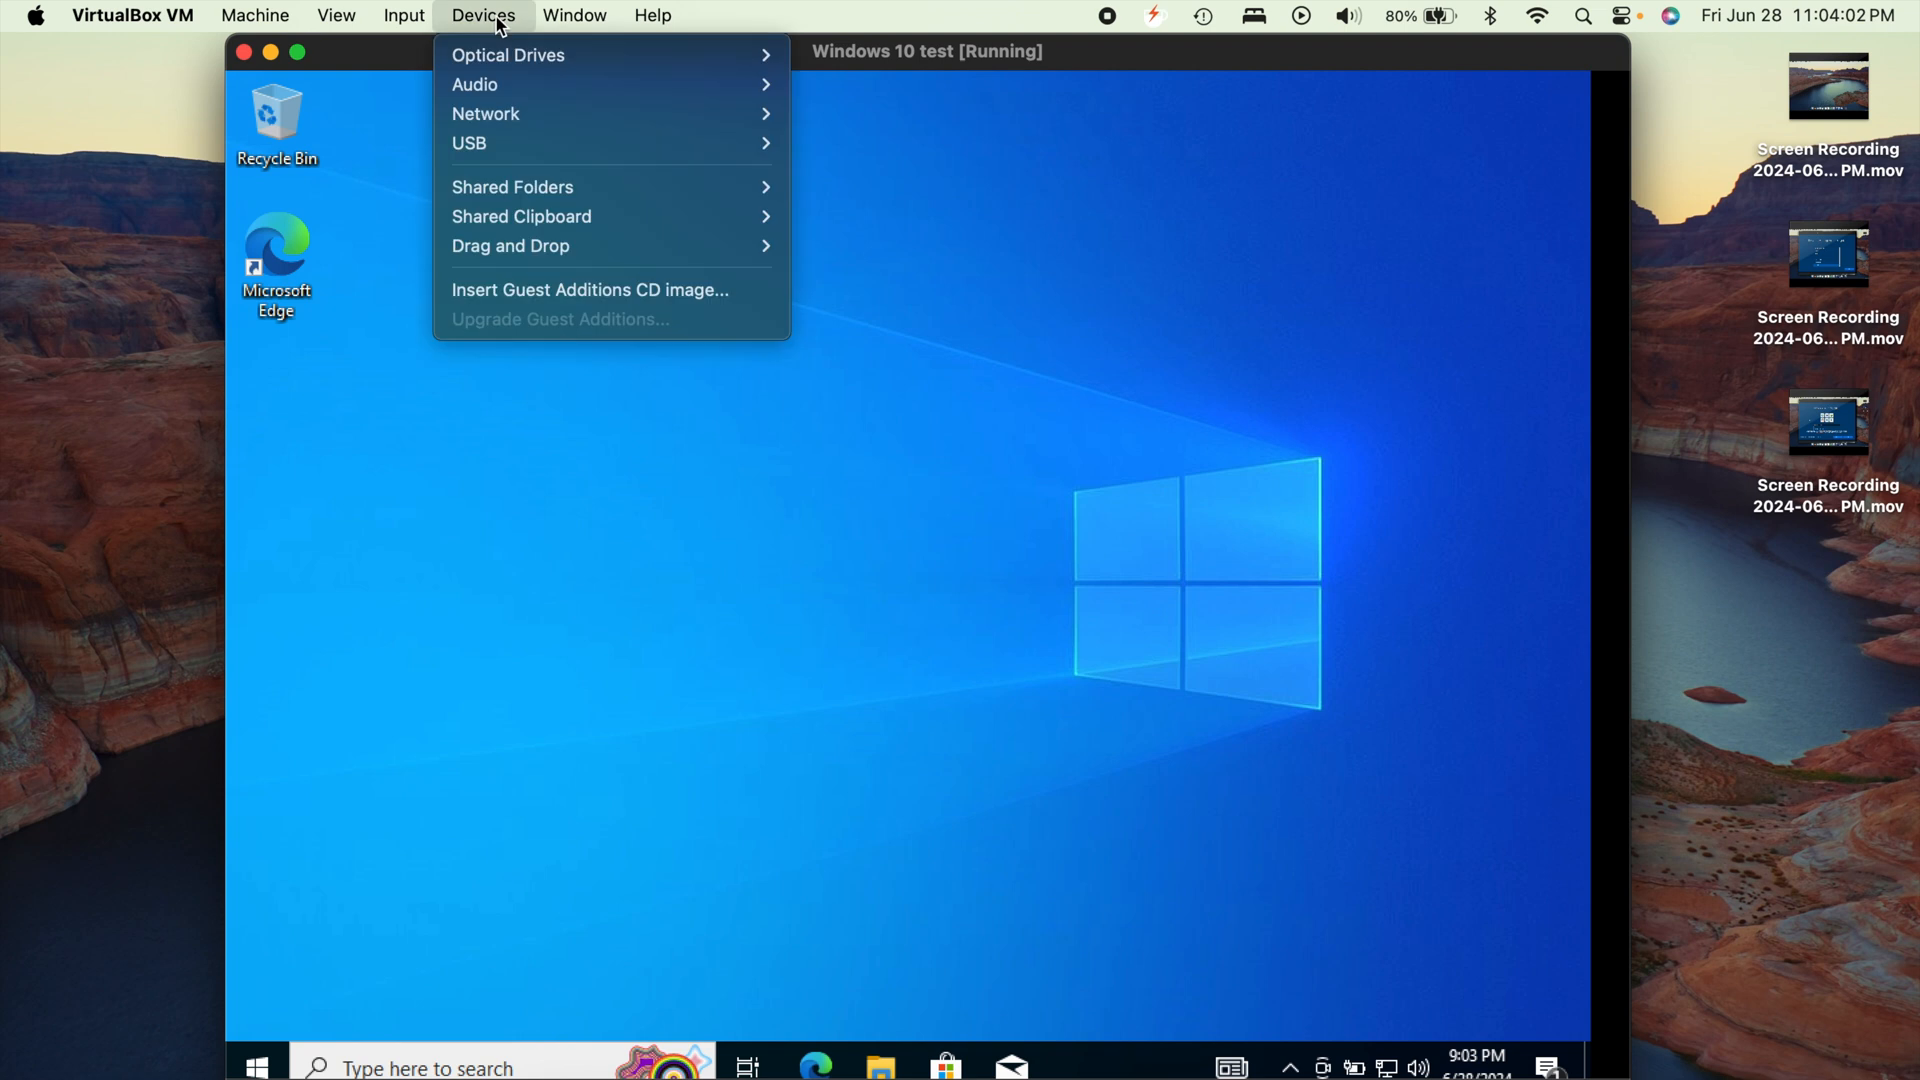
mouse_move(523, 186)
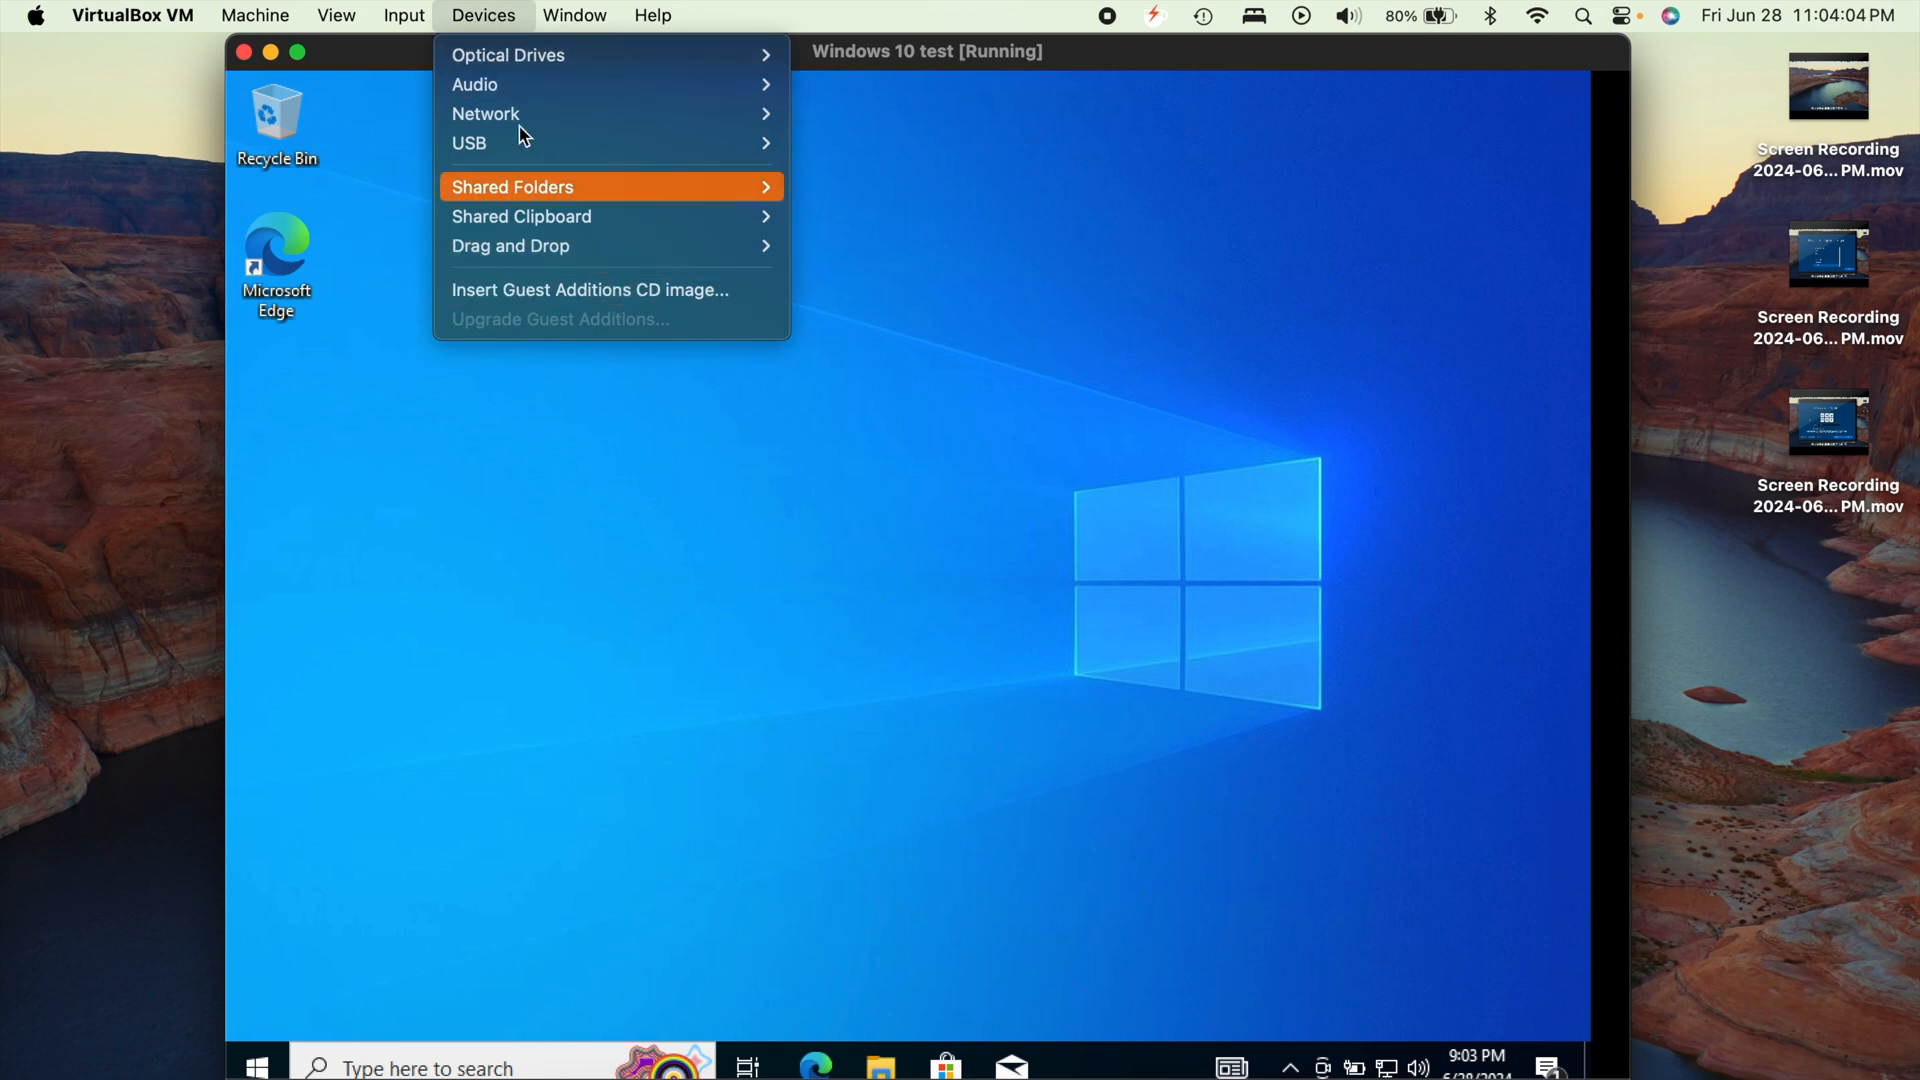
mouse_move(508, 37)
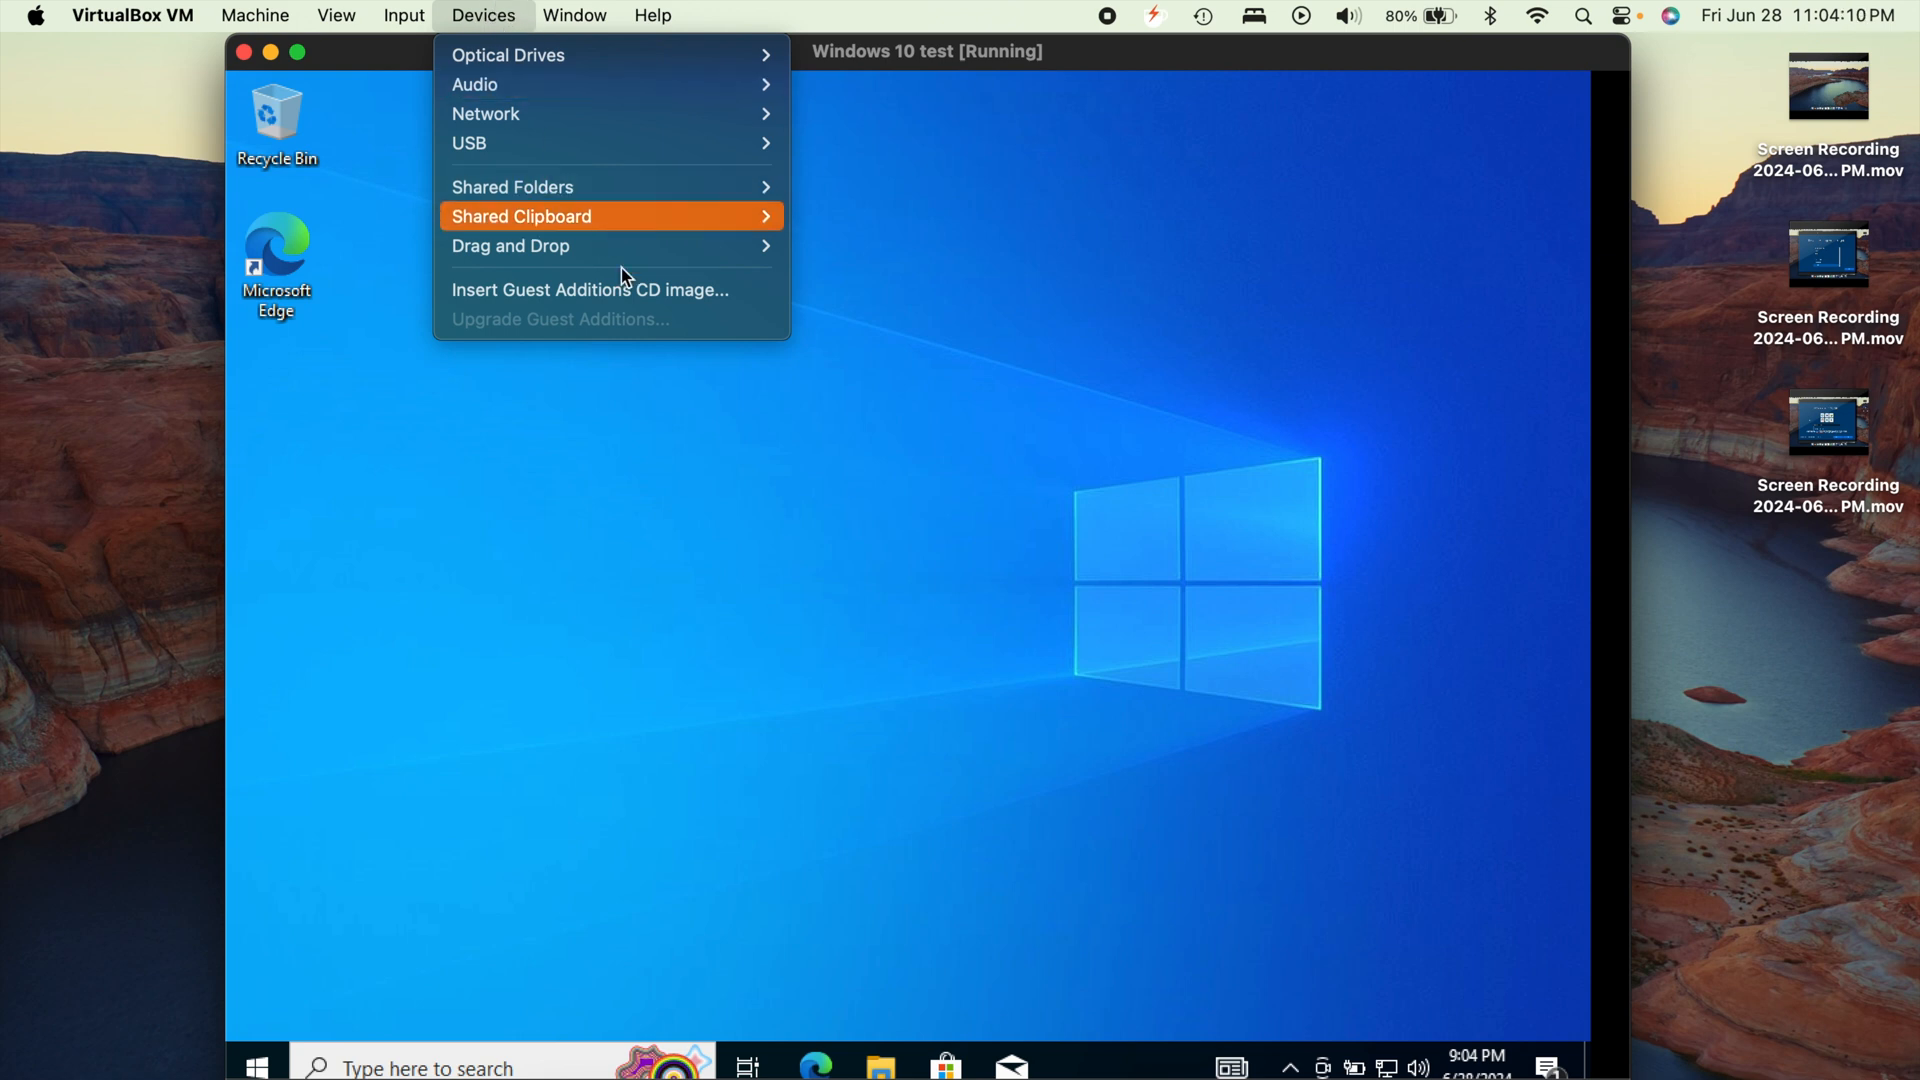
mouse_move(618, 294)
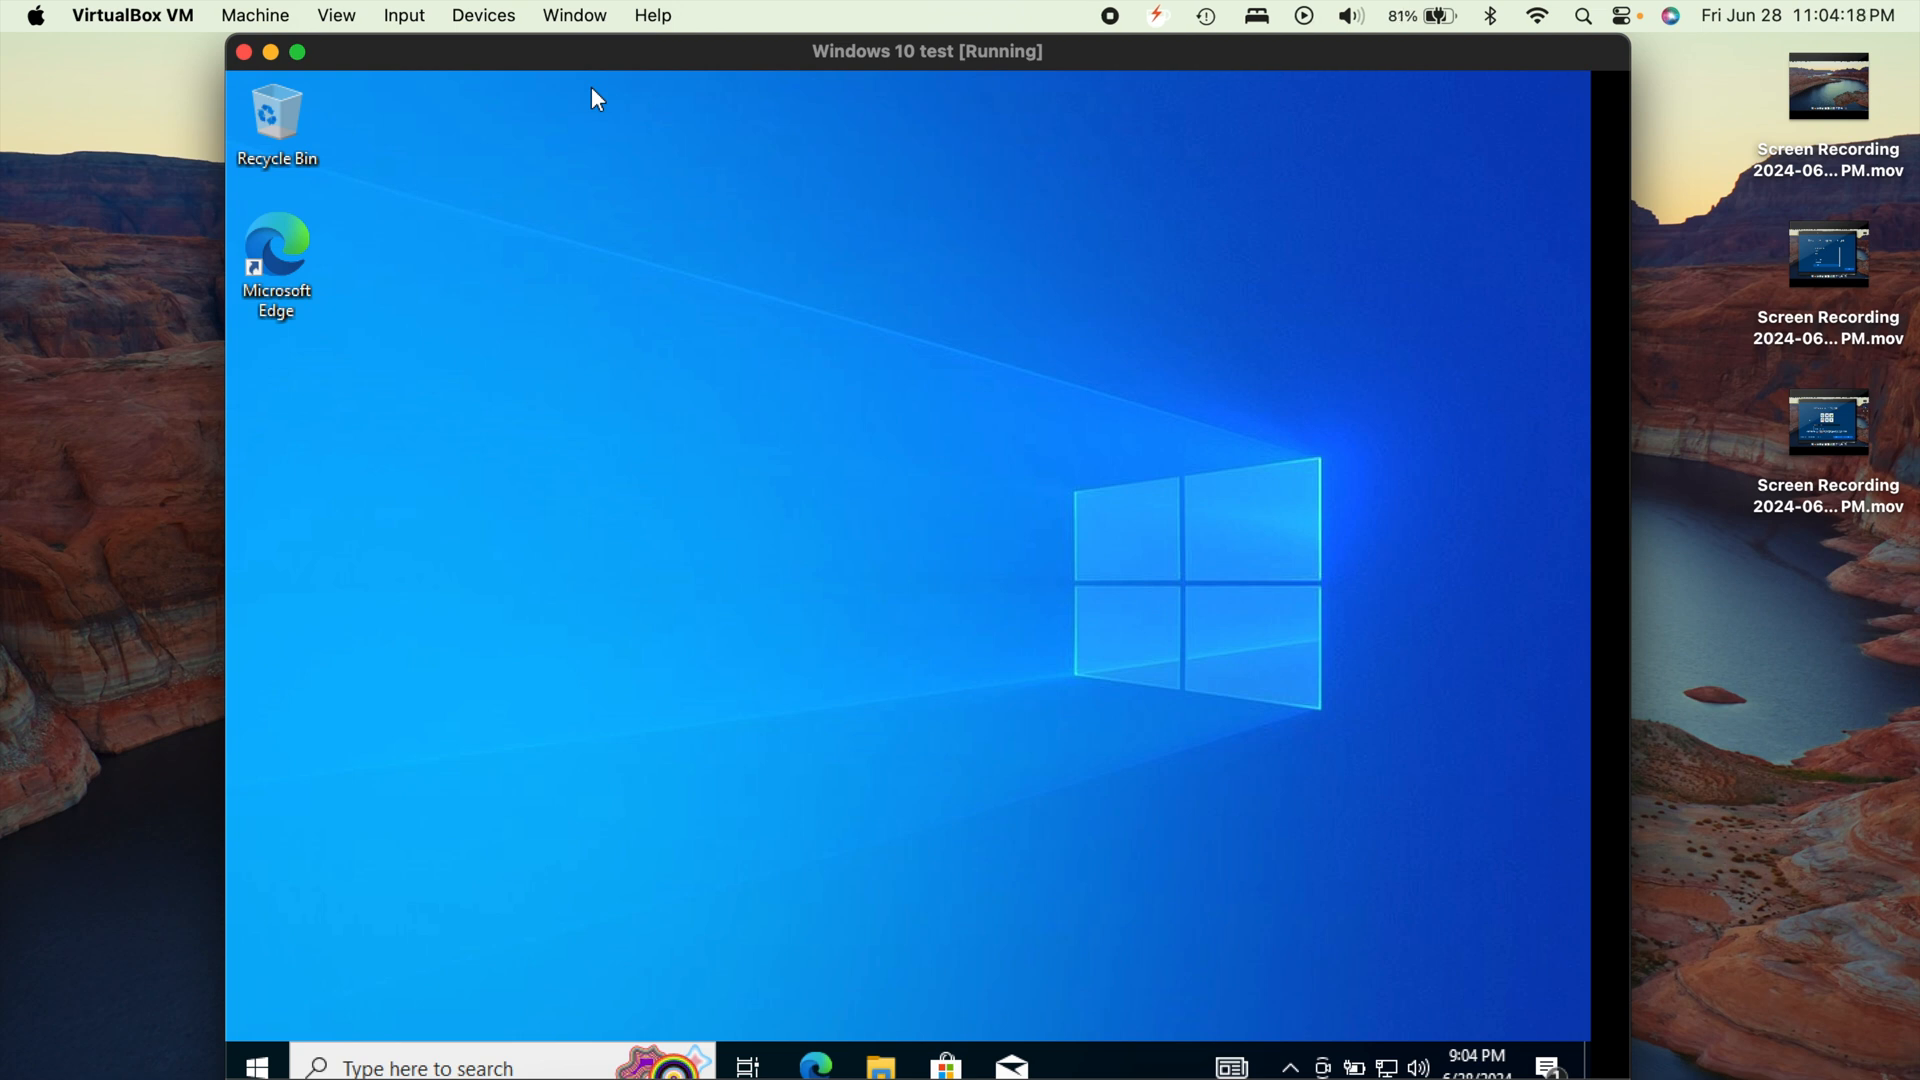
mouse_move(1026, 1035)
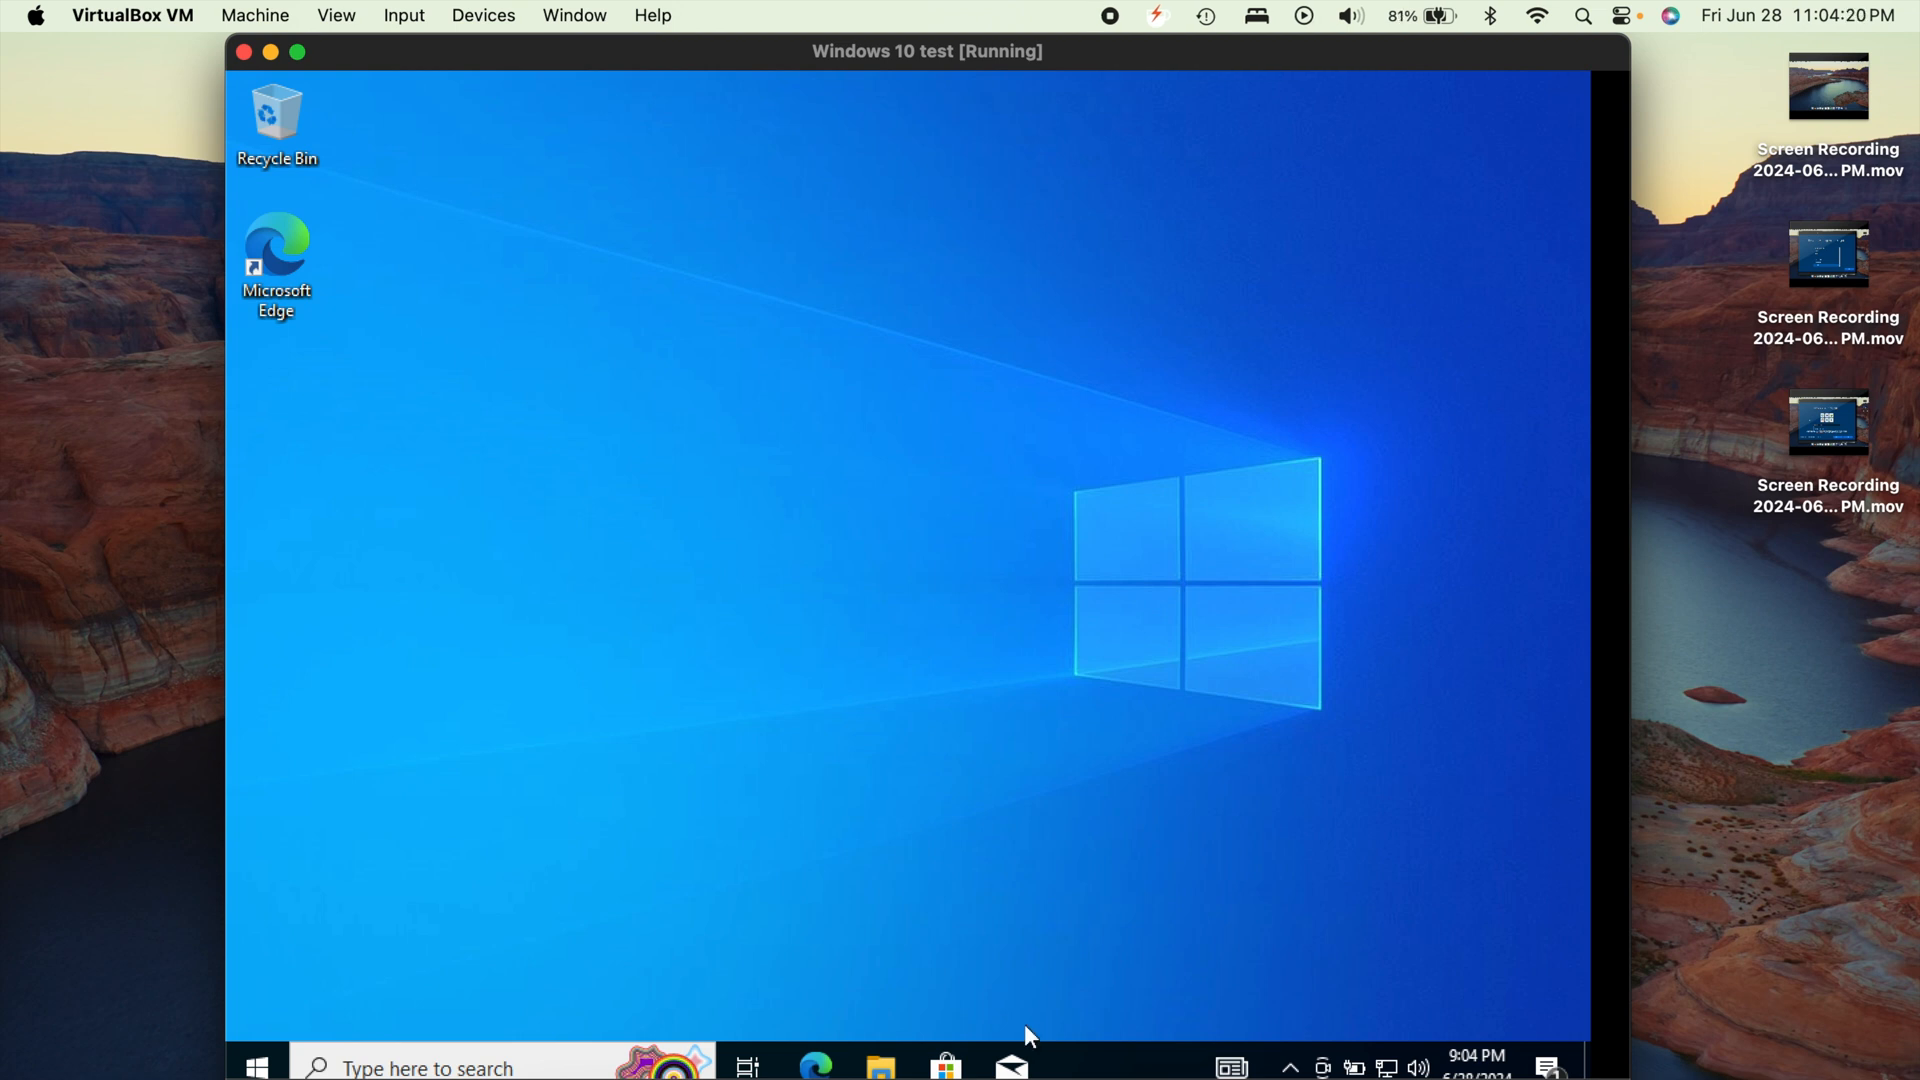
mouse_move(929, 959)
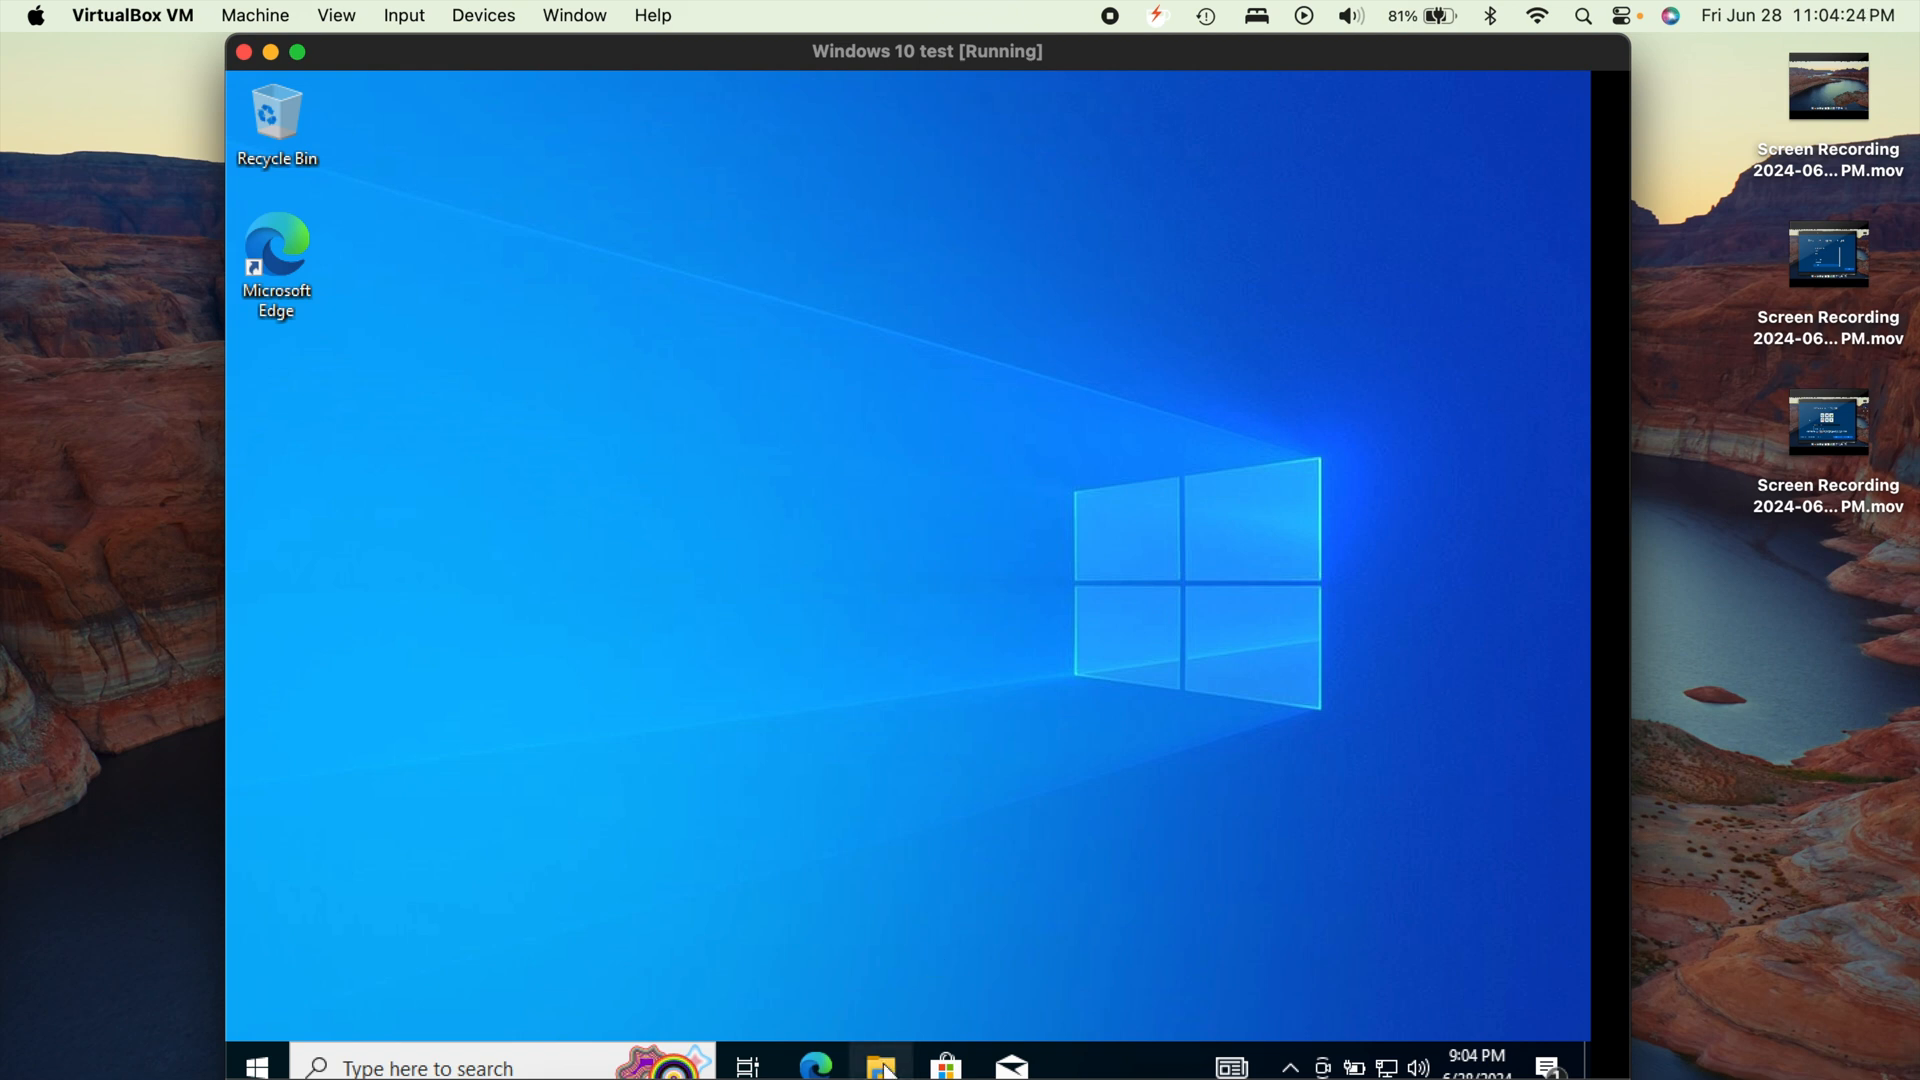
Run VBoxWindowsAdditions from CD Drive (D:) in File Explorer, then close Explorer
click(878, 1064)
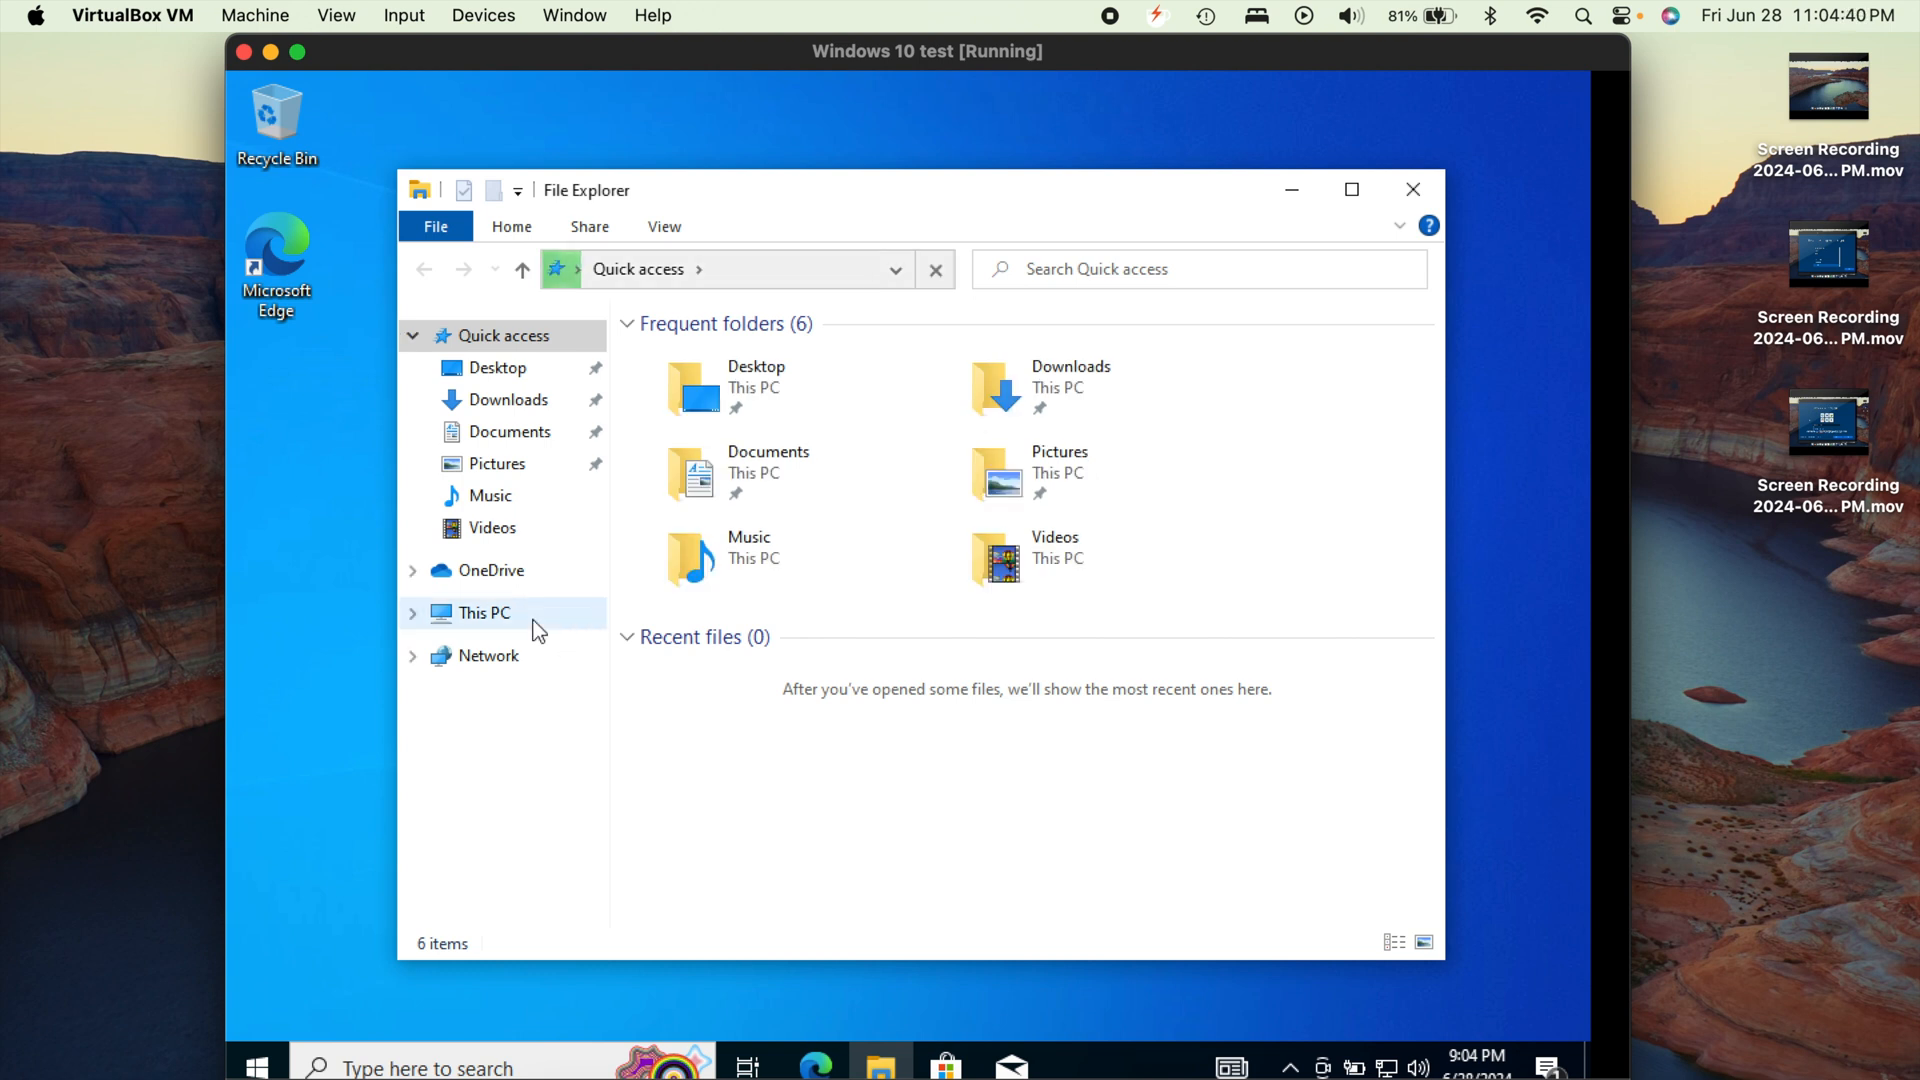
click(484, 612)
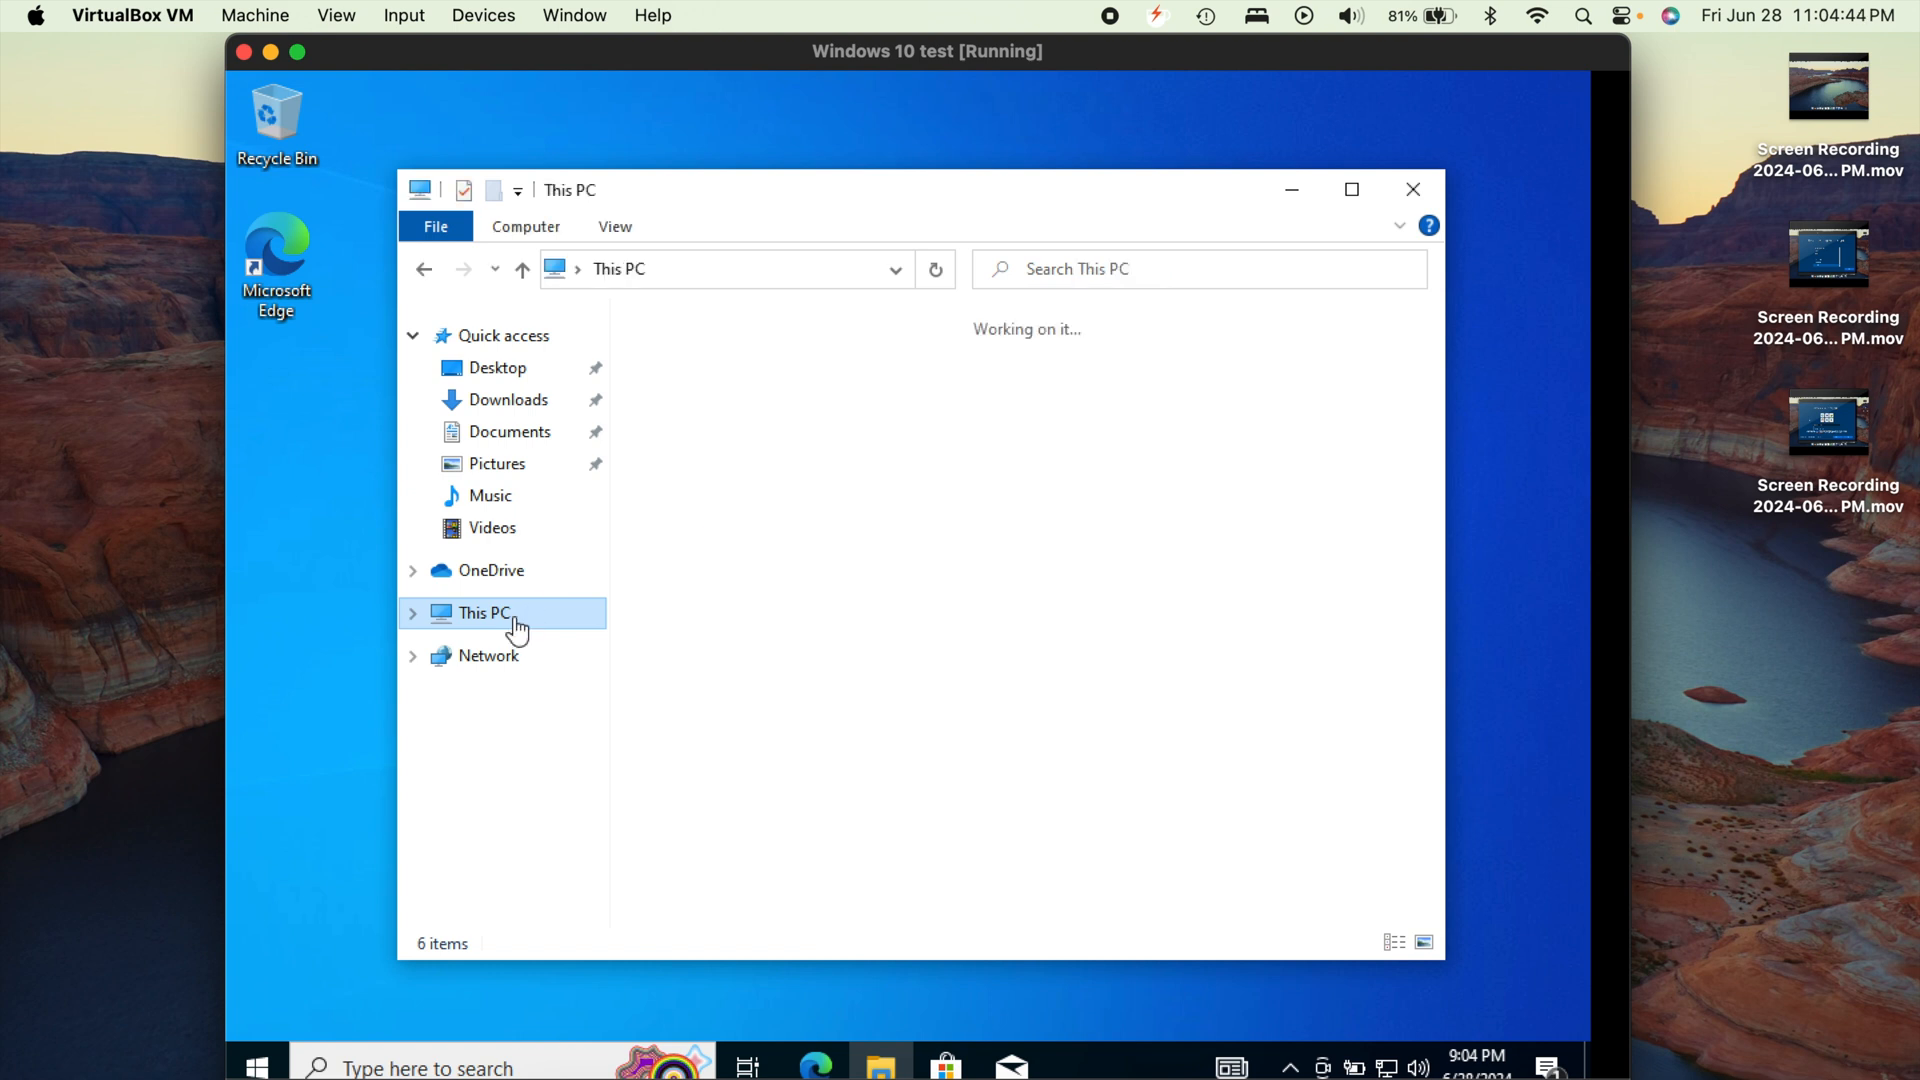
click(485, 612)
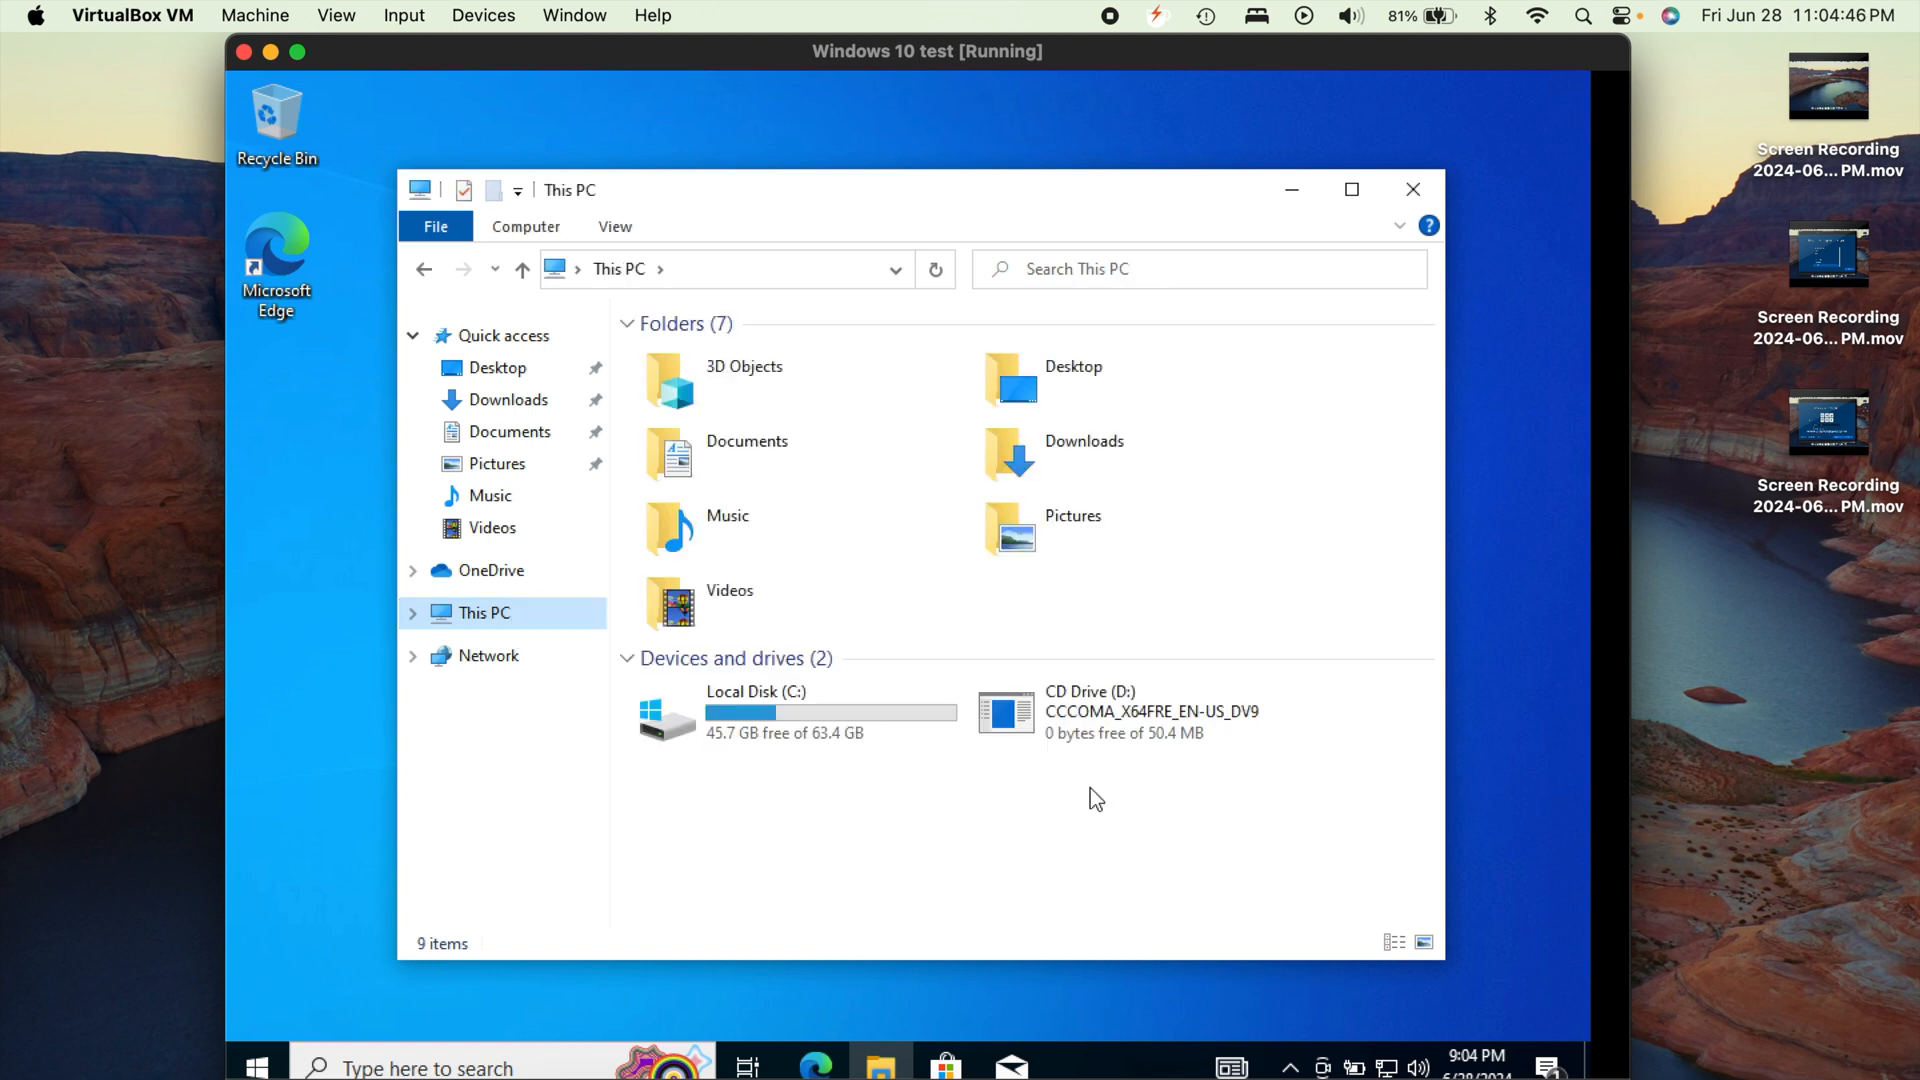
click(1090, 711)
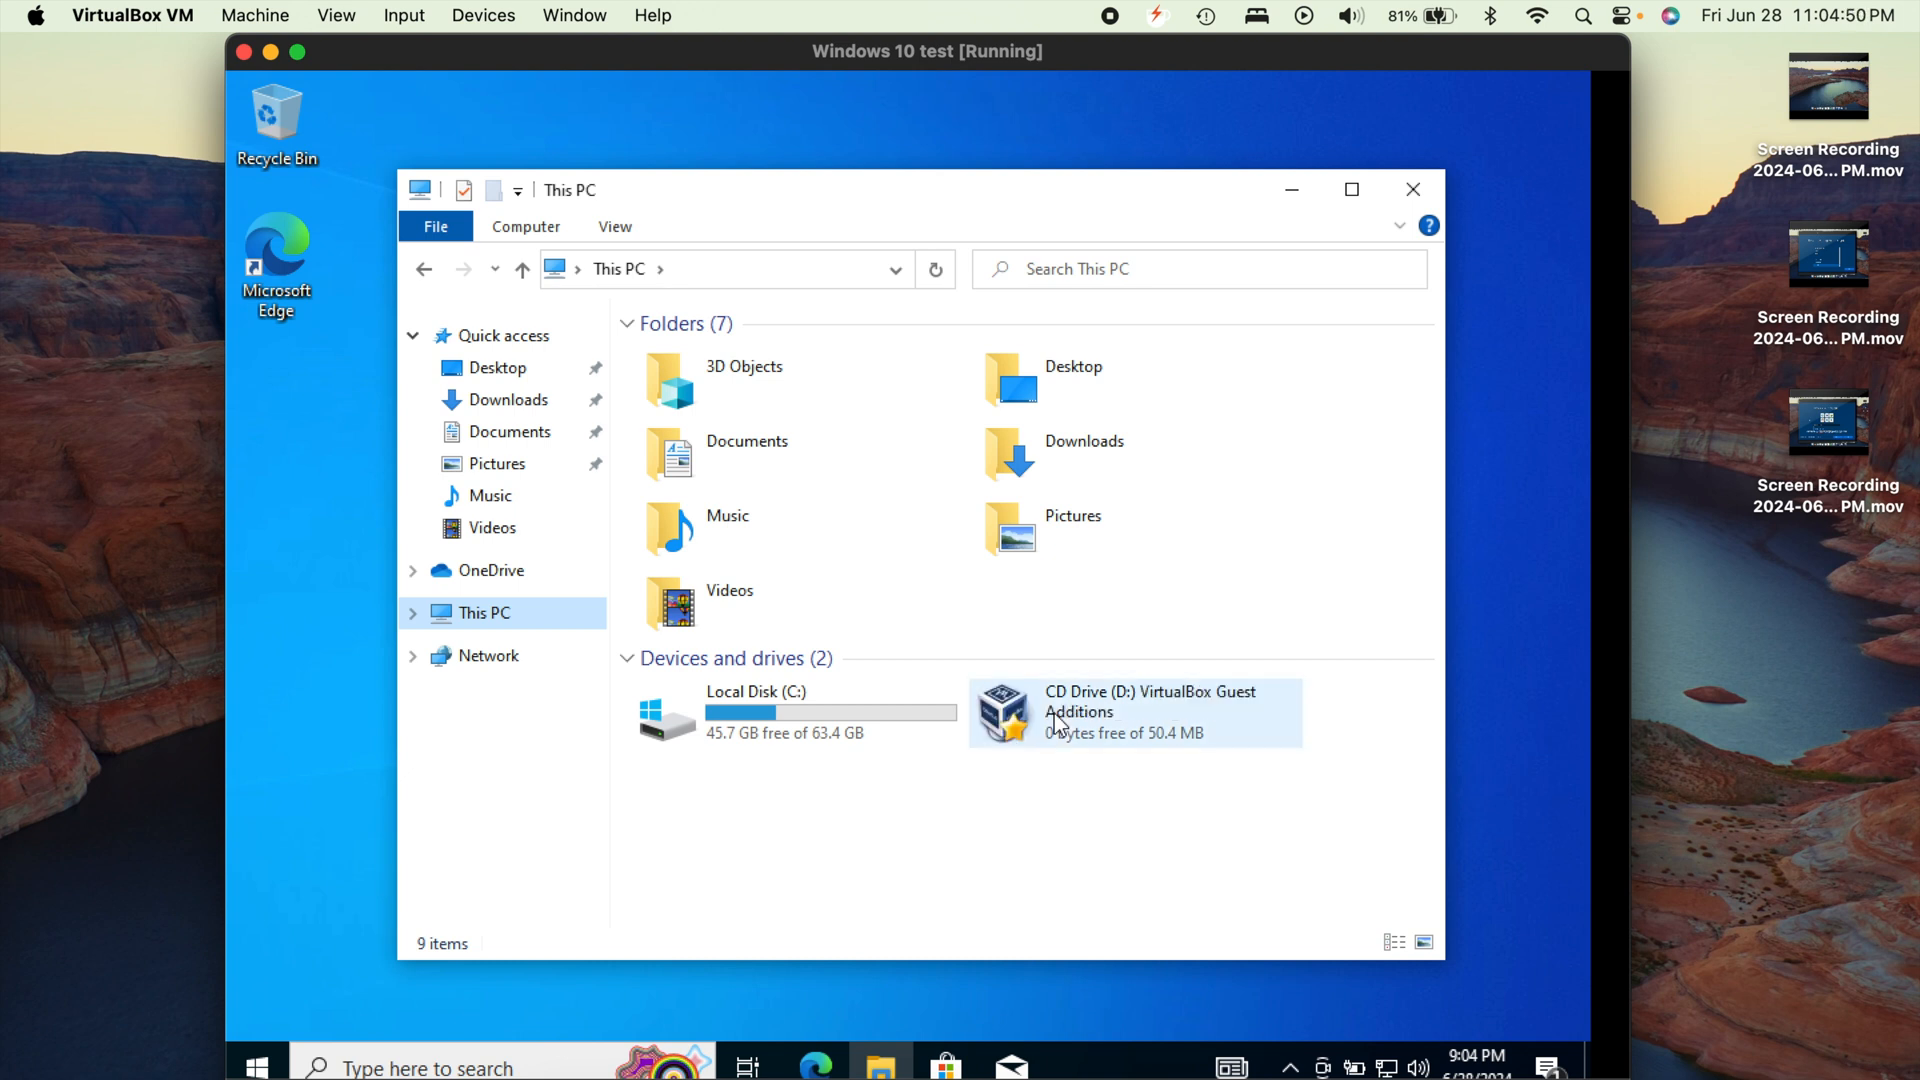
click(1133, 711)
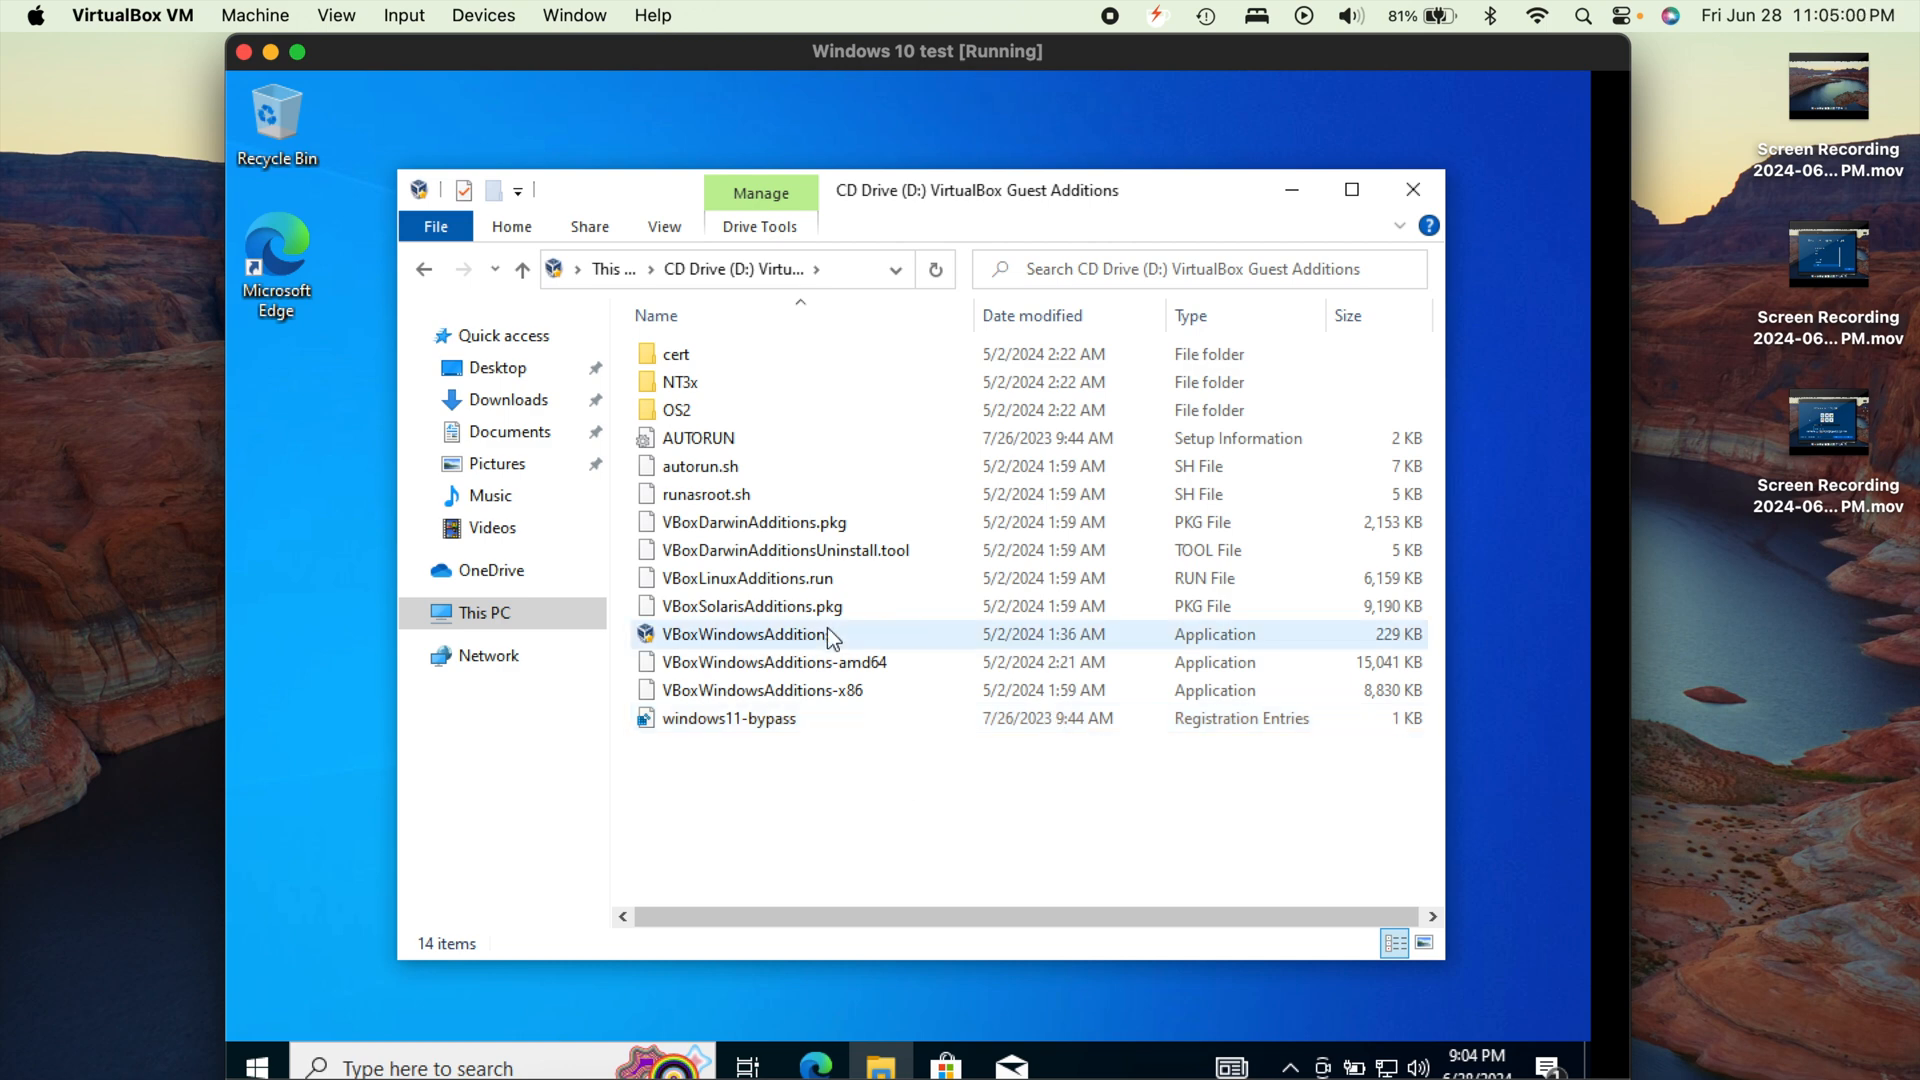
mouse_move(856, 638)
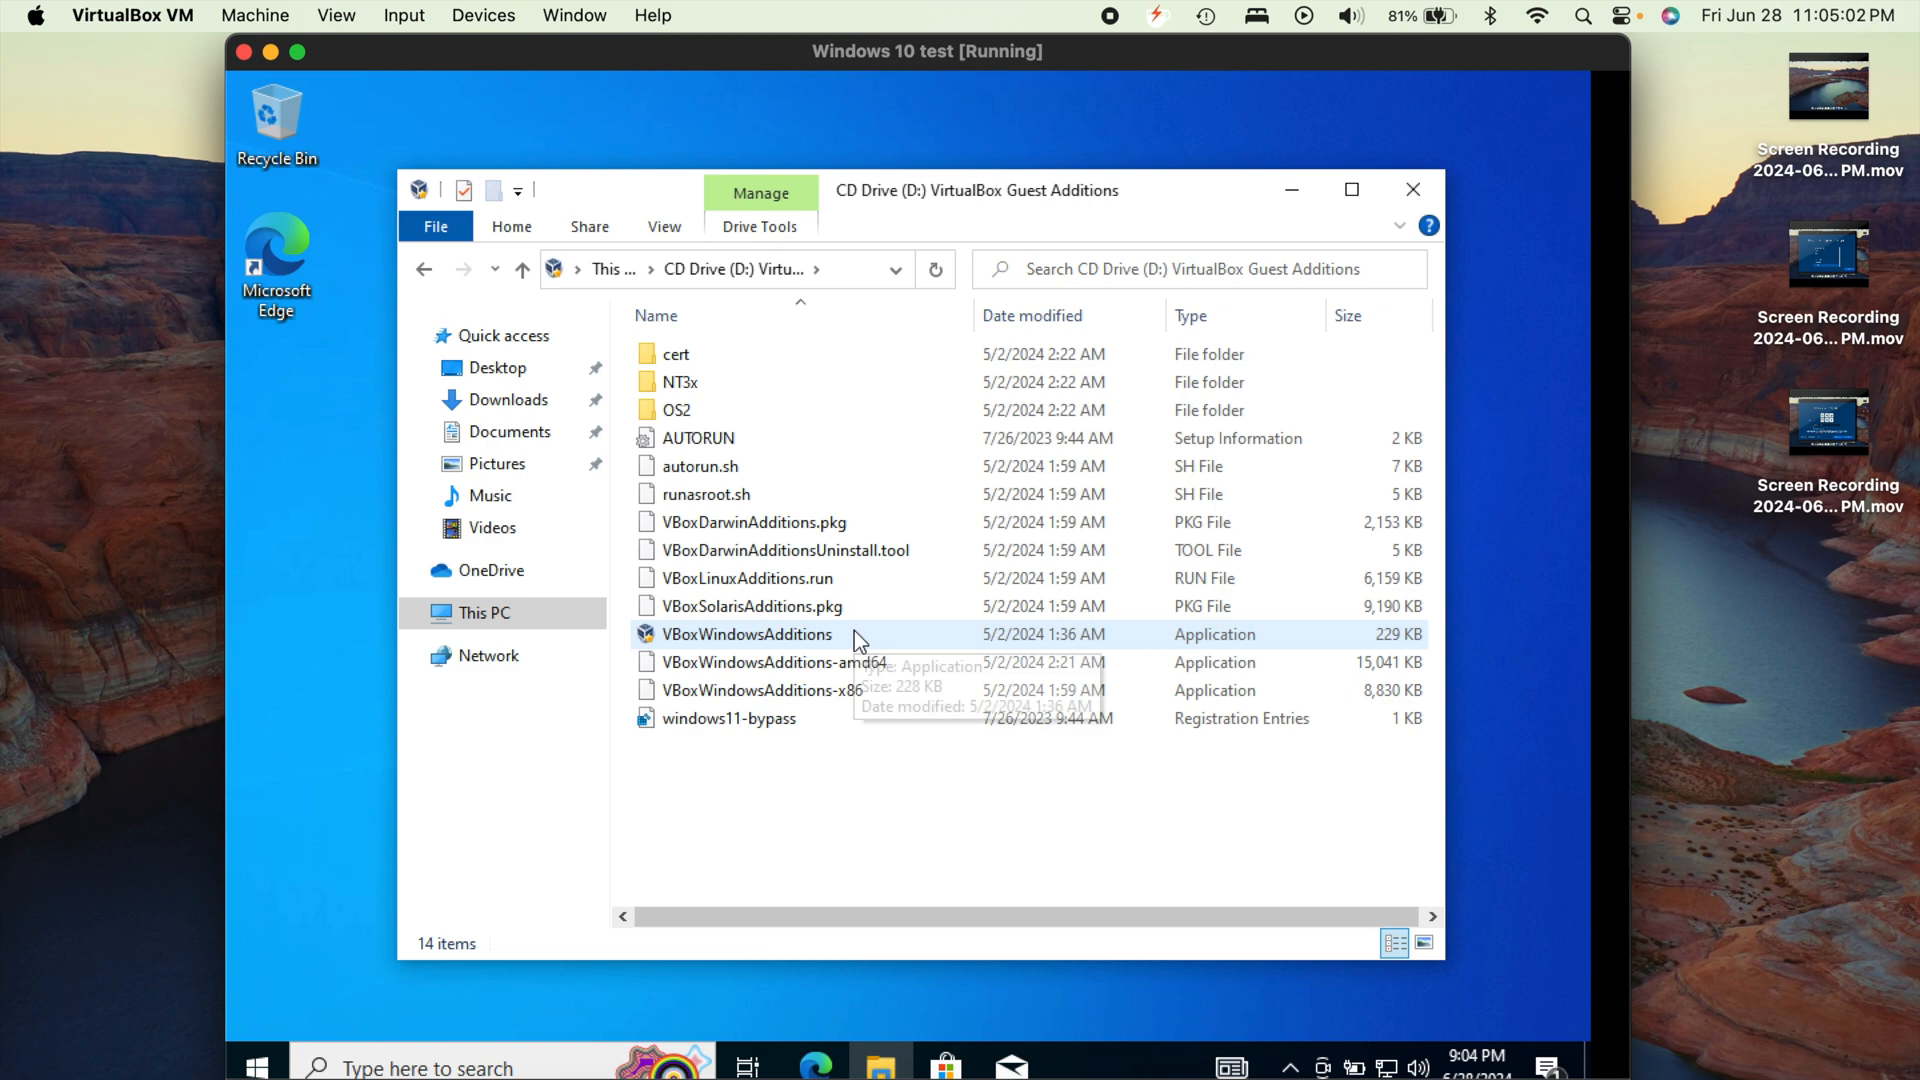
click(748, 634)
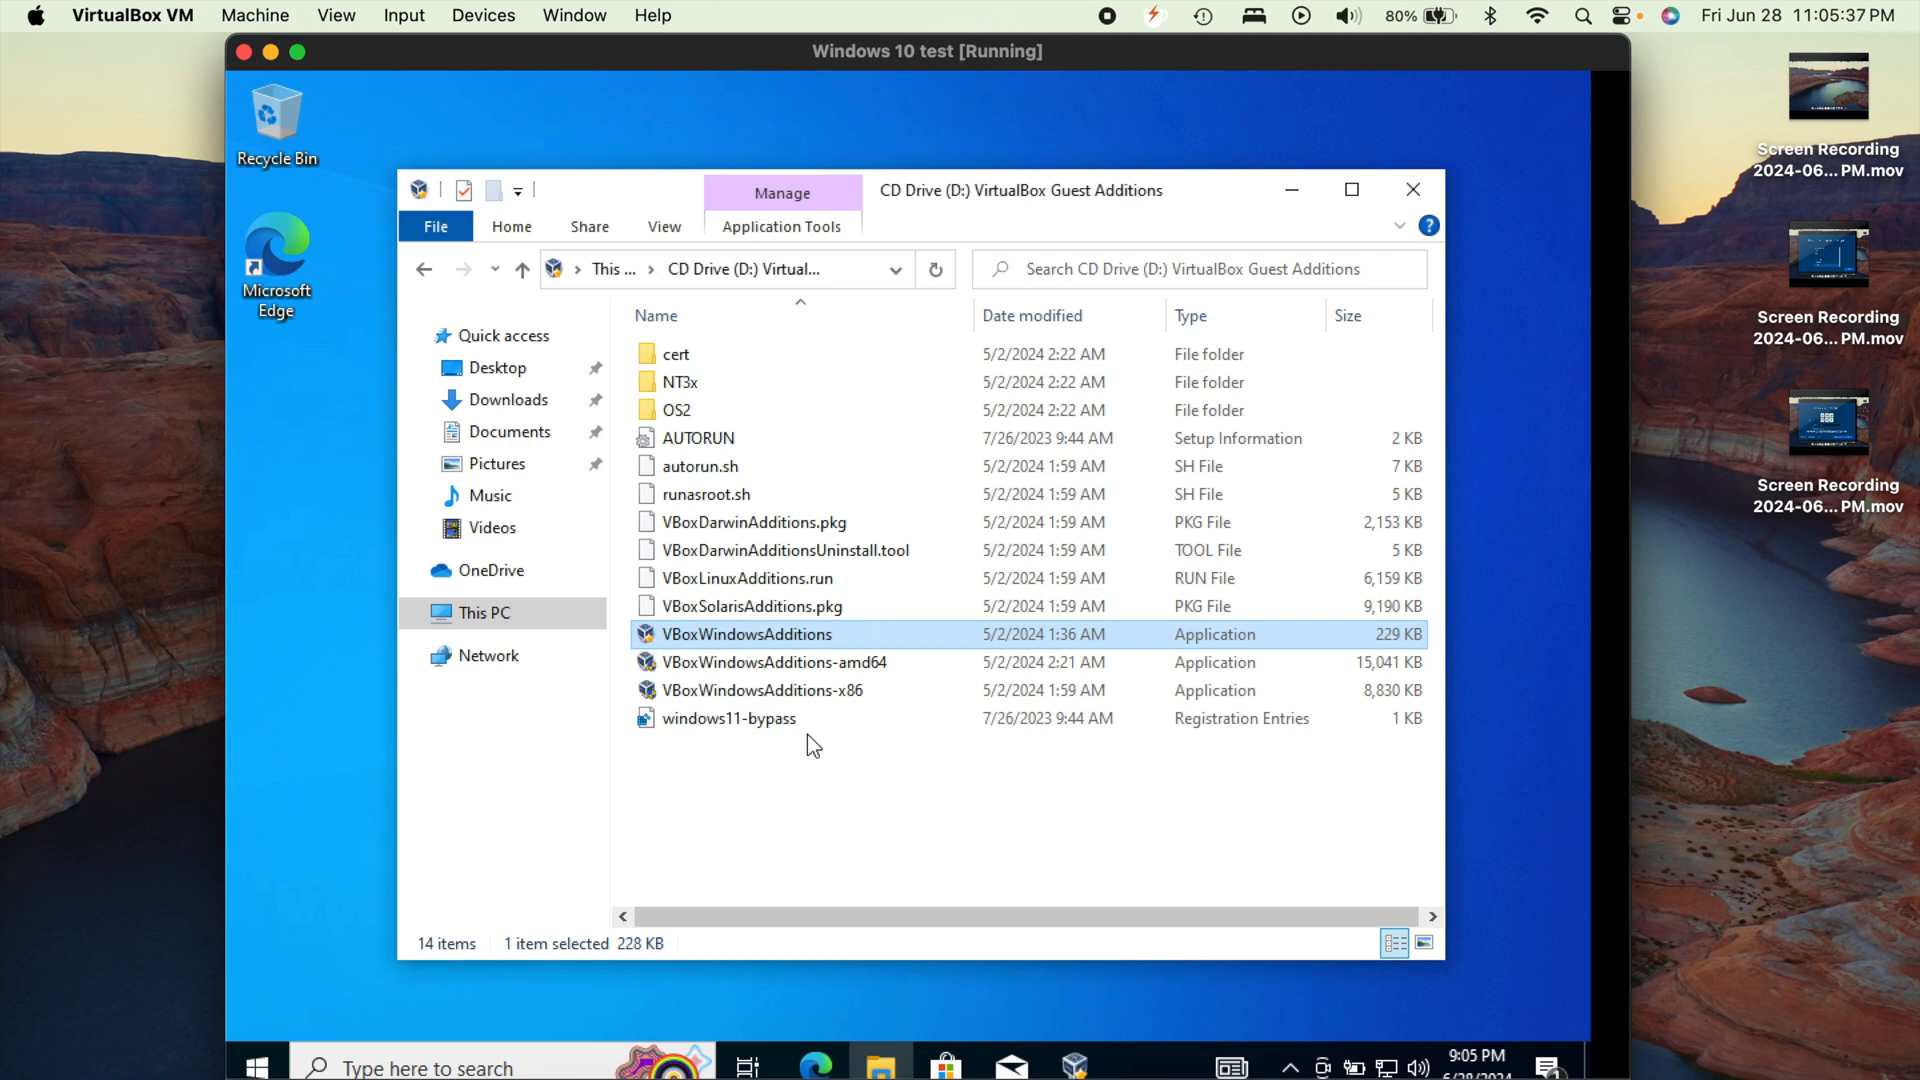
mouse_move(933, 756)
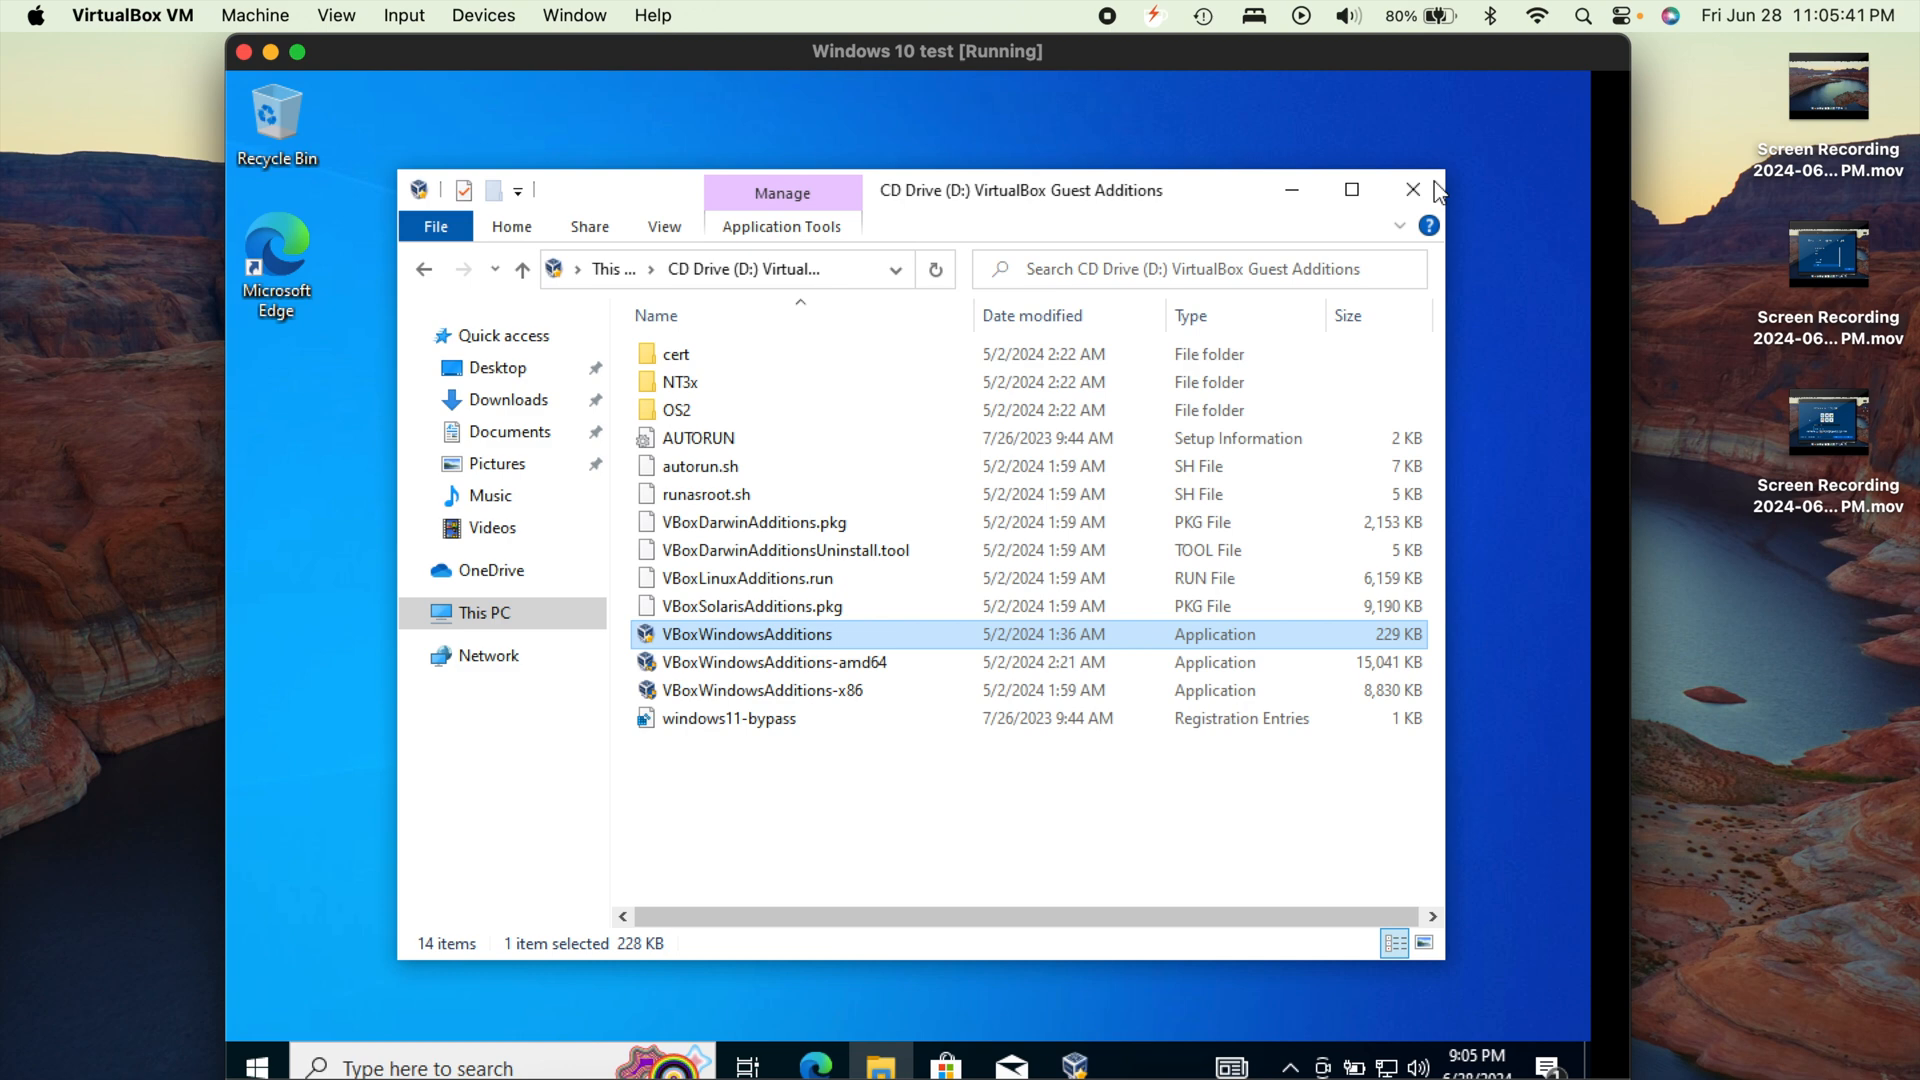
double_click(747, 633)
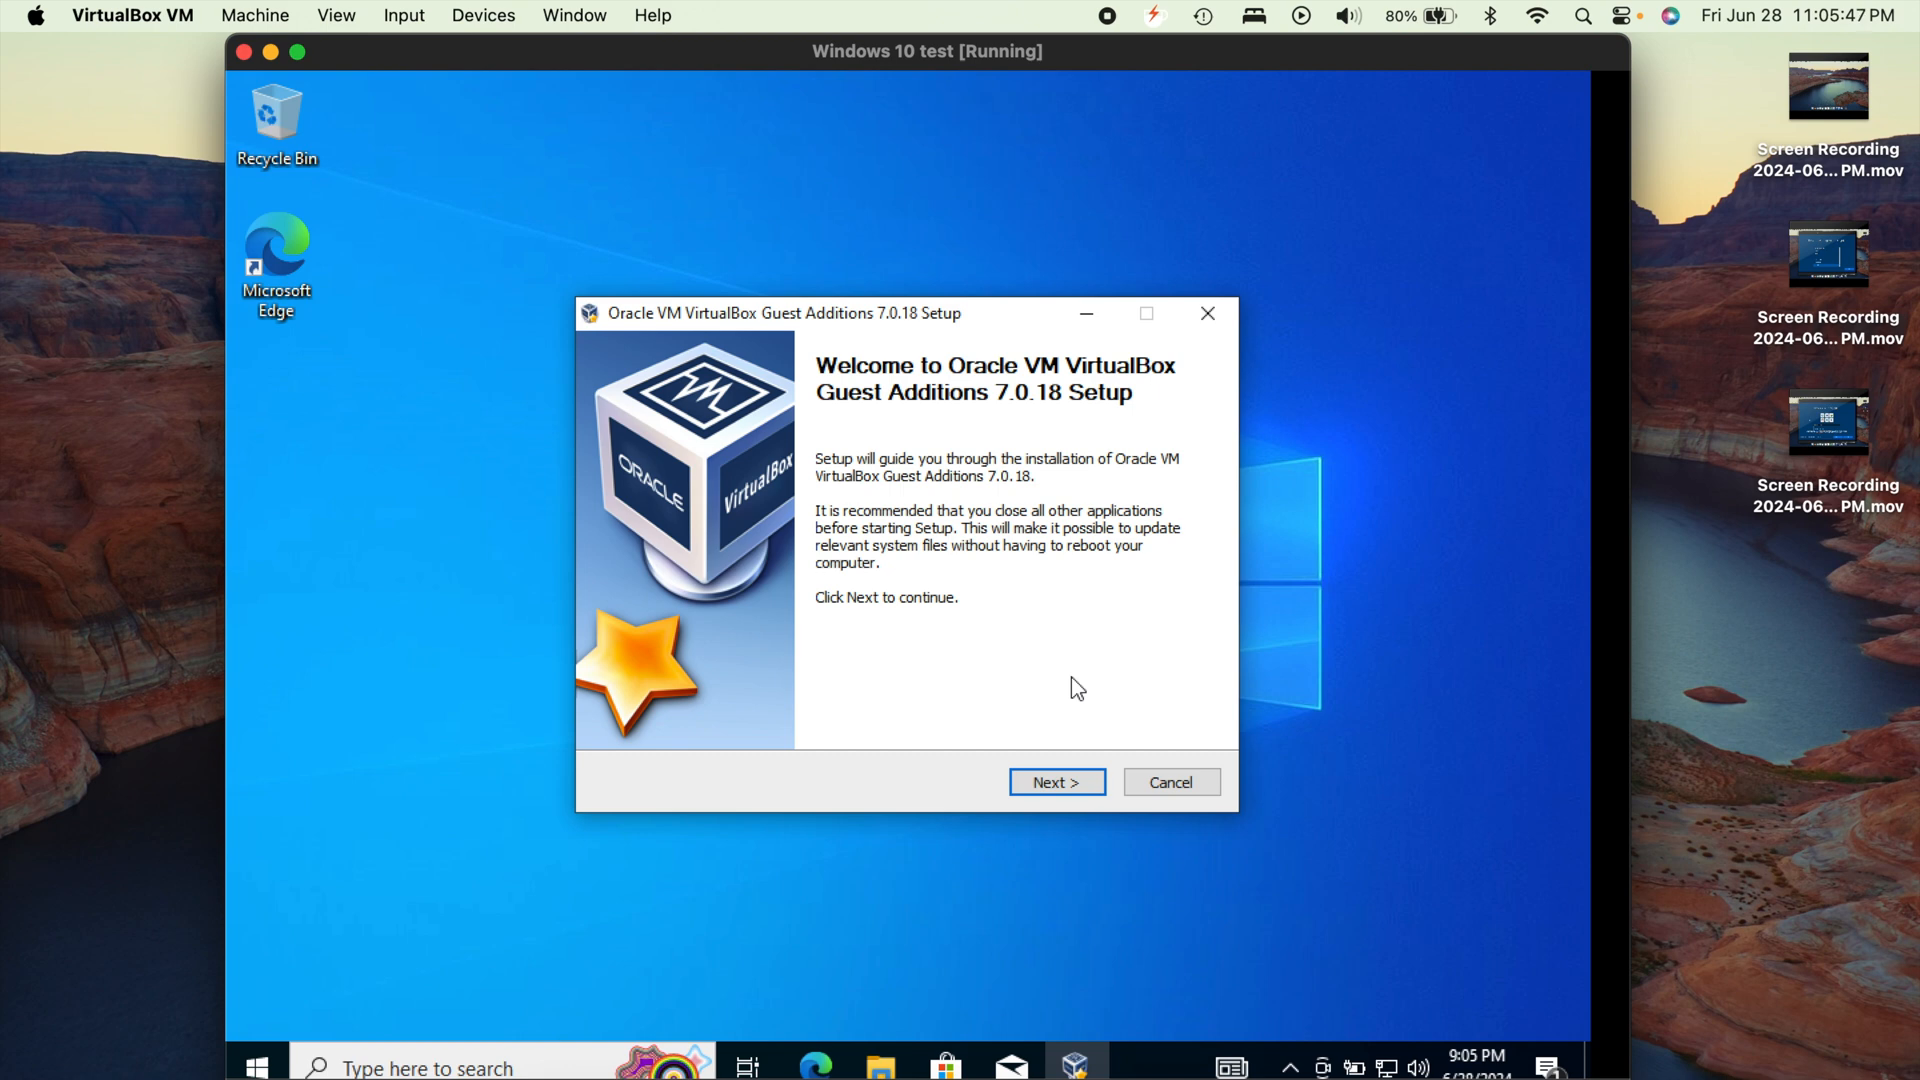
Install Guest Additions 7.0.18 with the default folder and components
click(1055, 780)
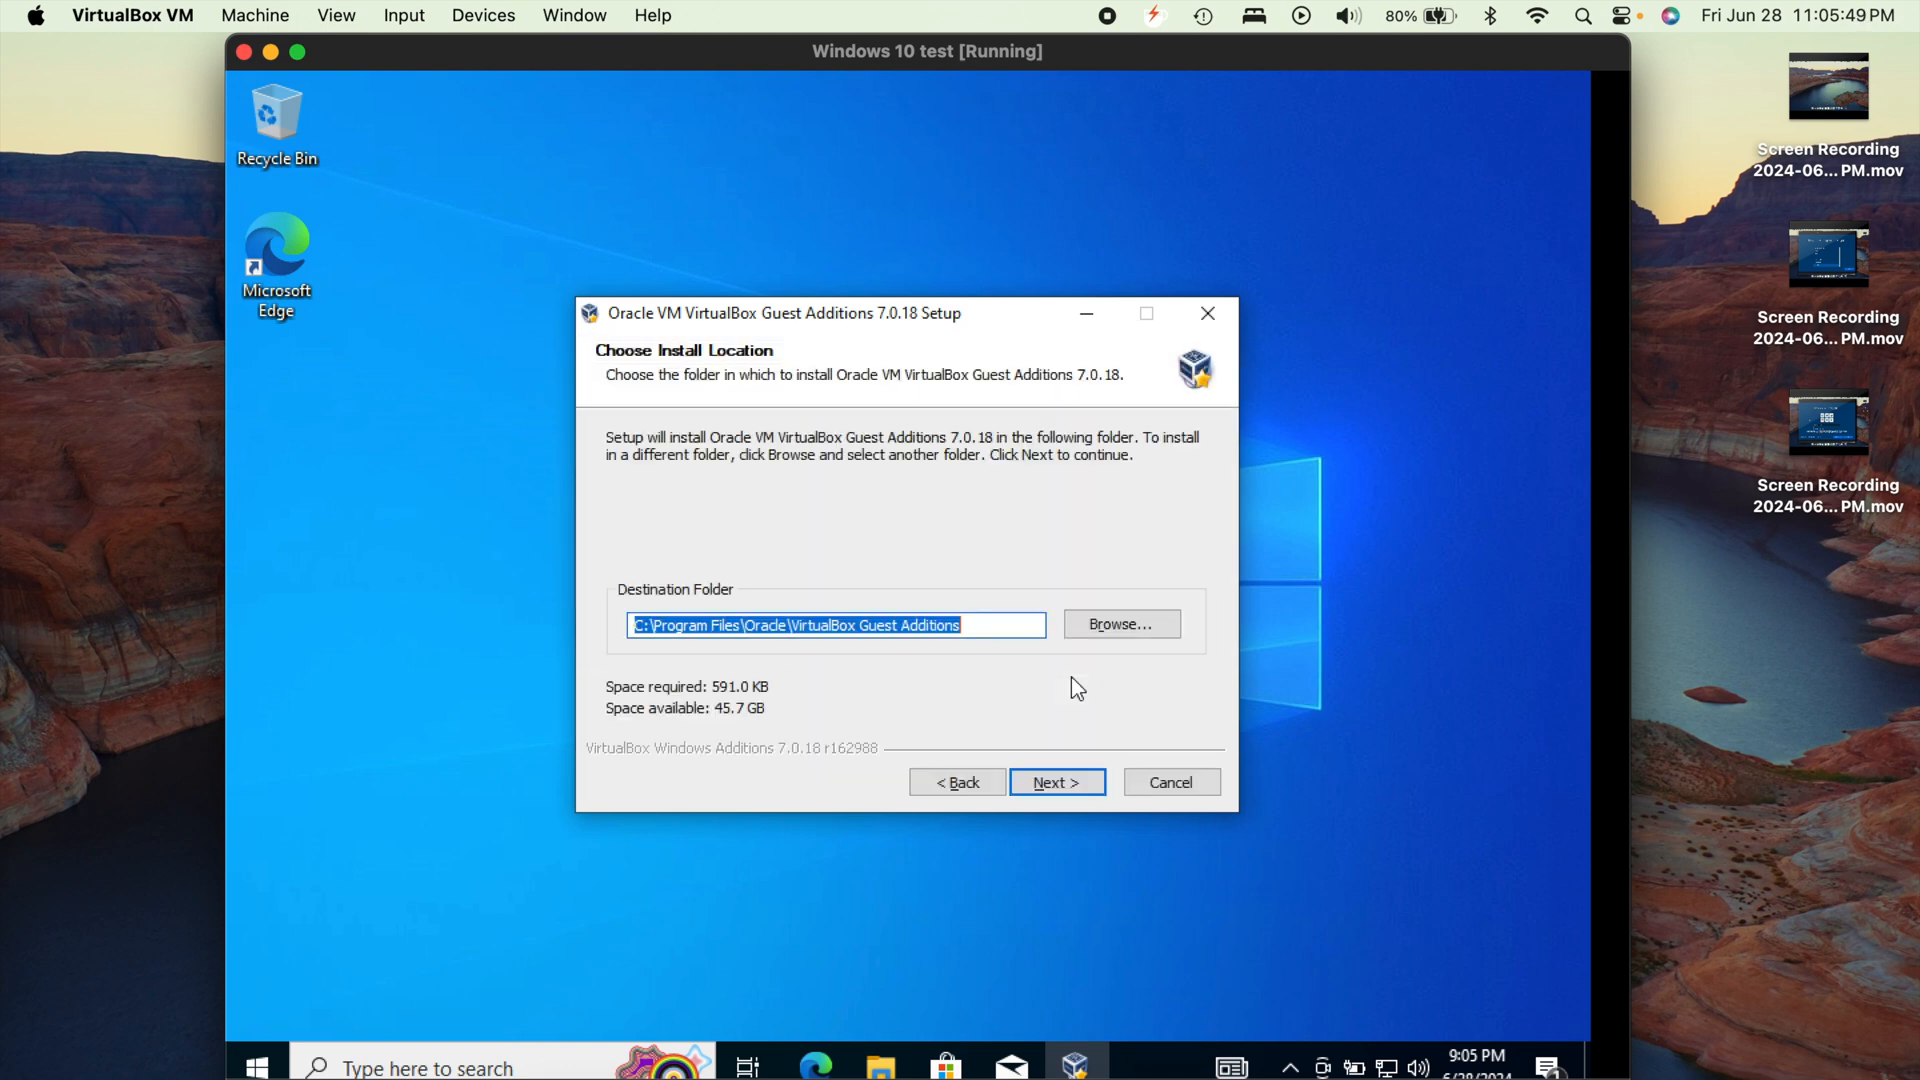
click(1056, 780)
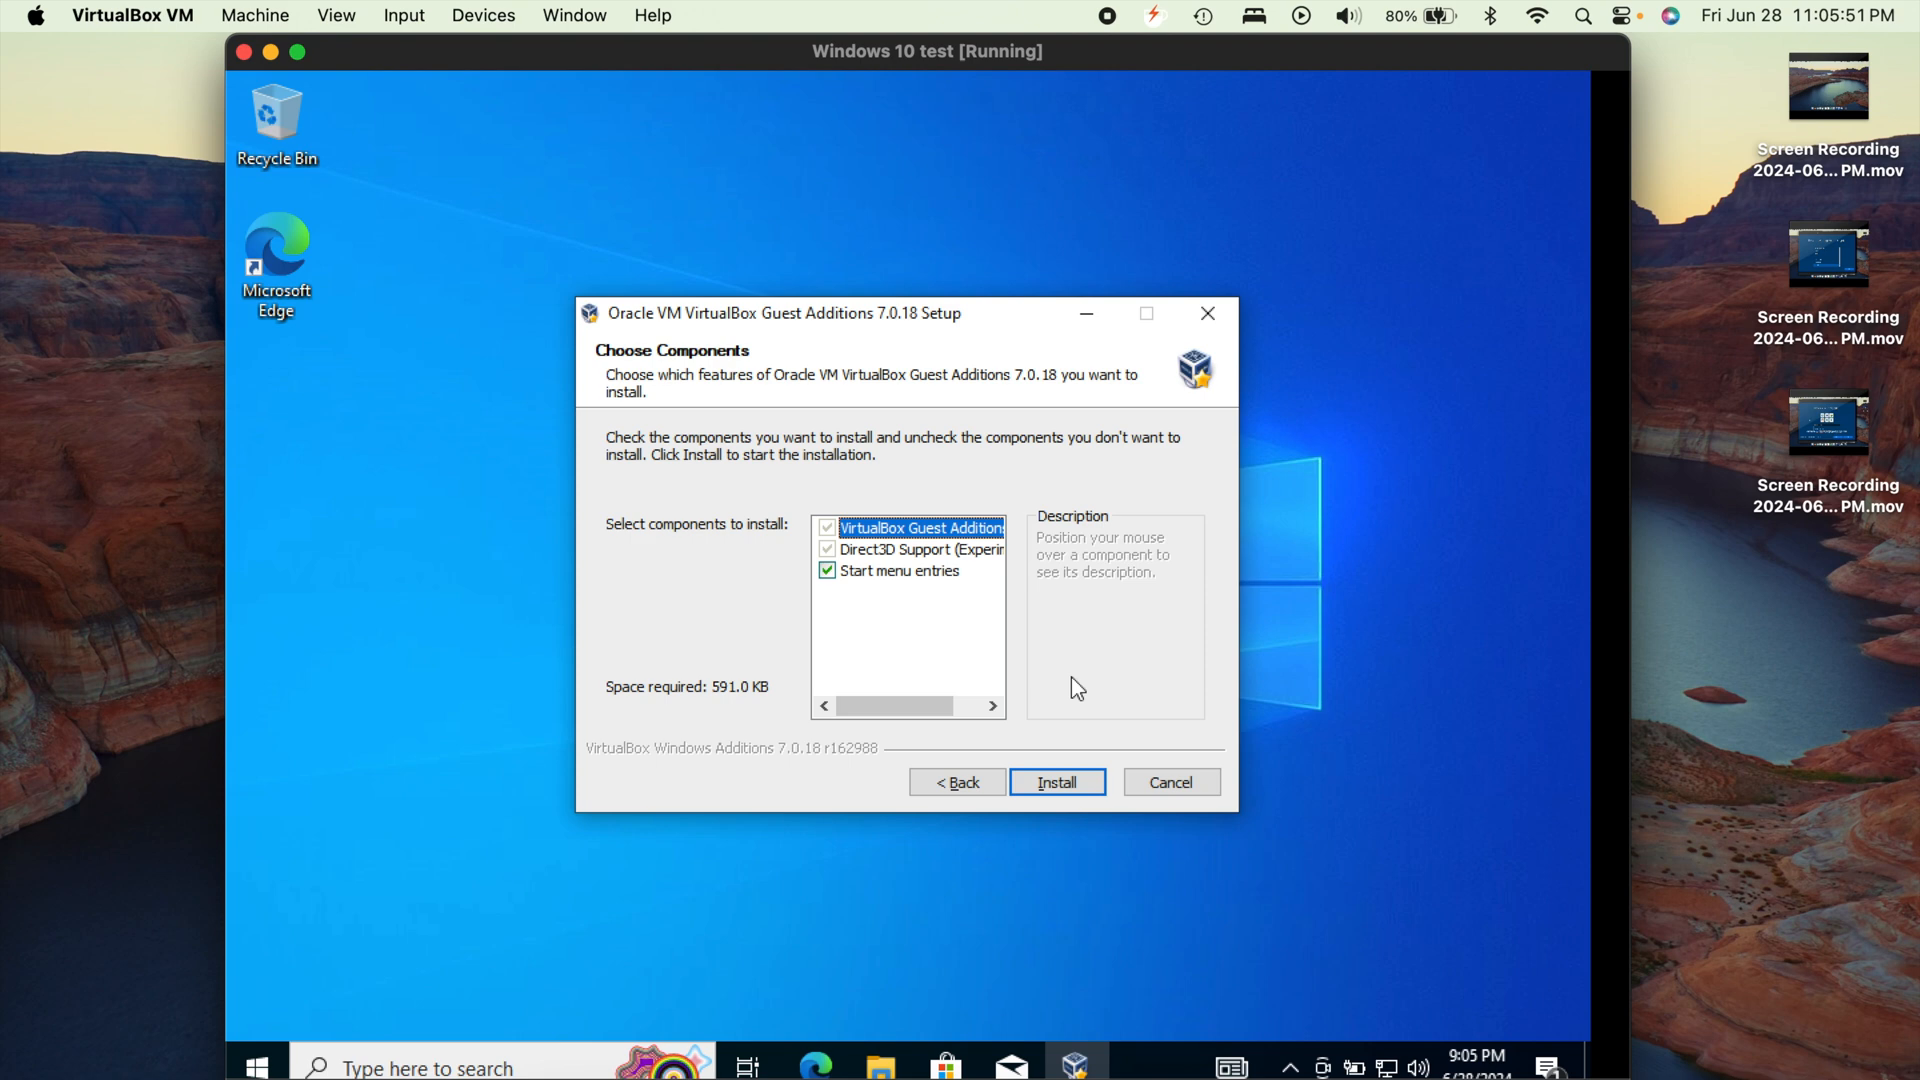
click(1056, 781)
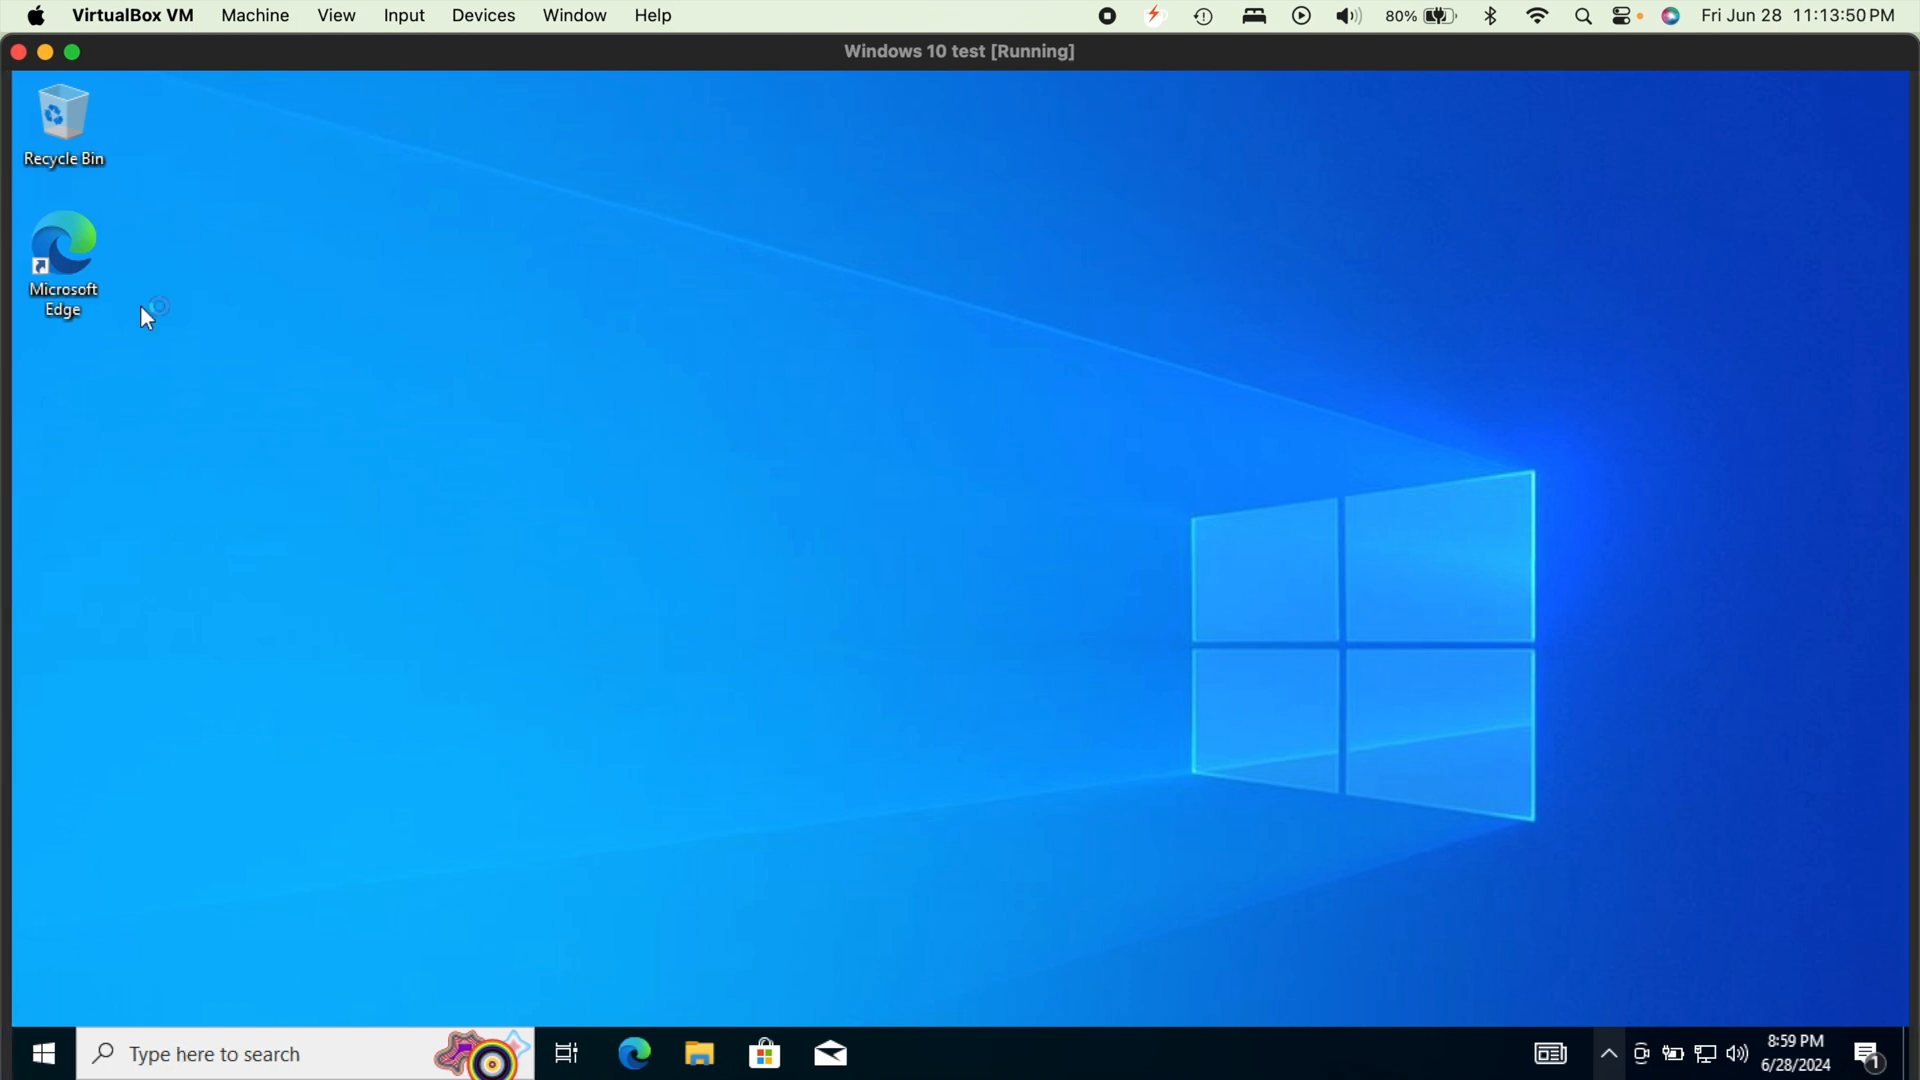
mouse_move(671, 595)
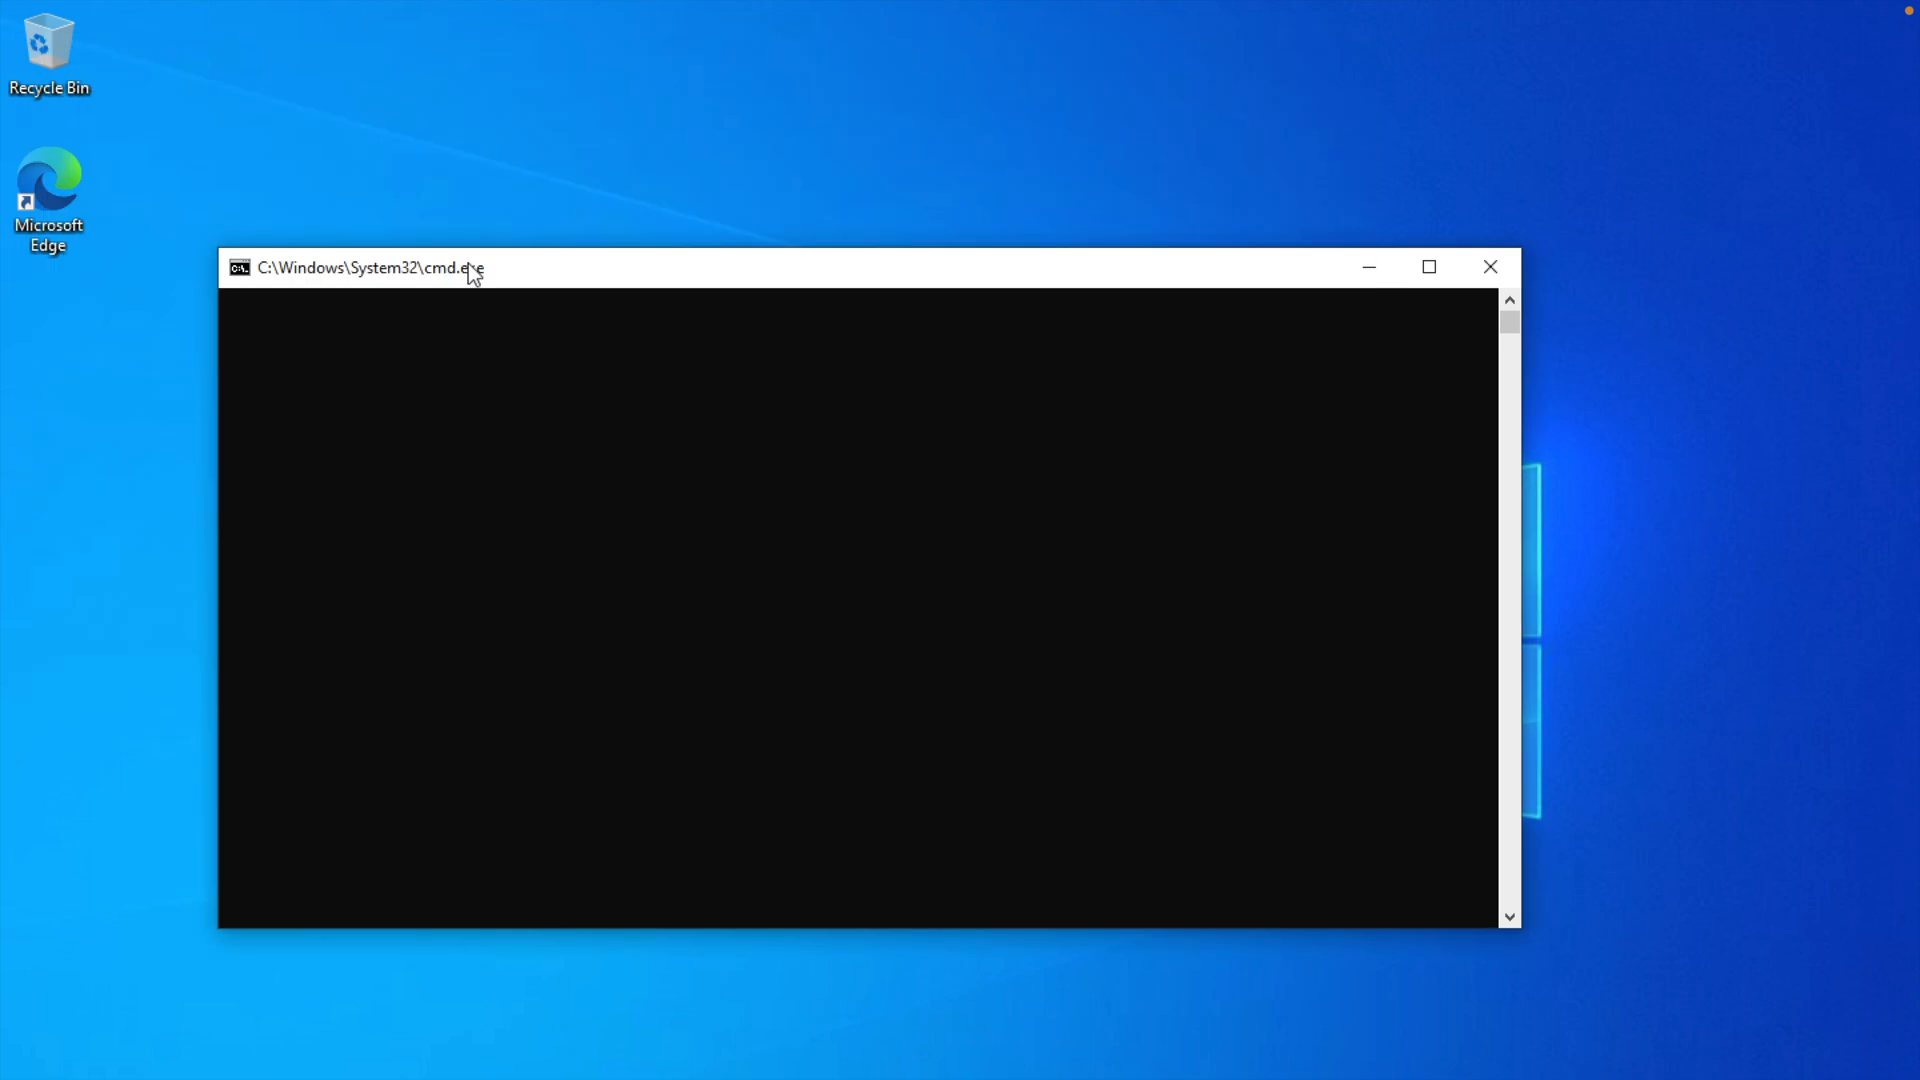
Click in the rebooted VM window so the desktop resizes to fill it
click(1489, 267)
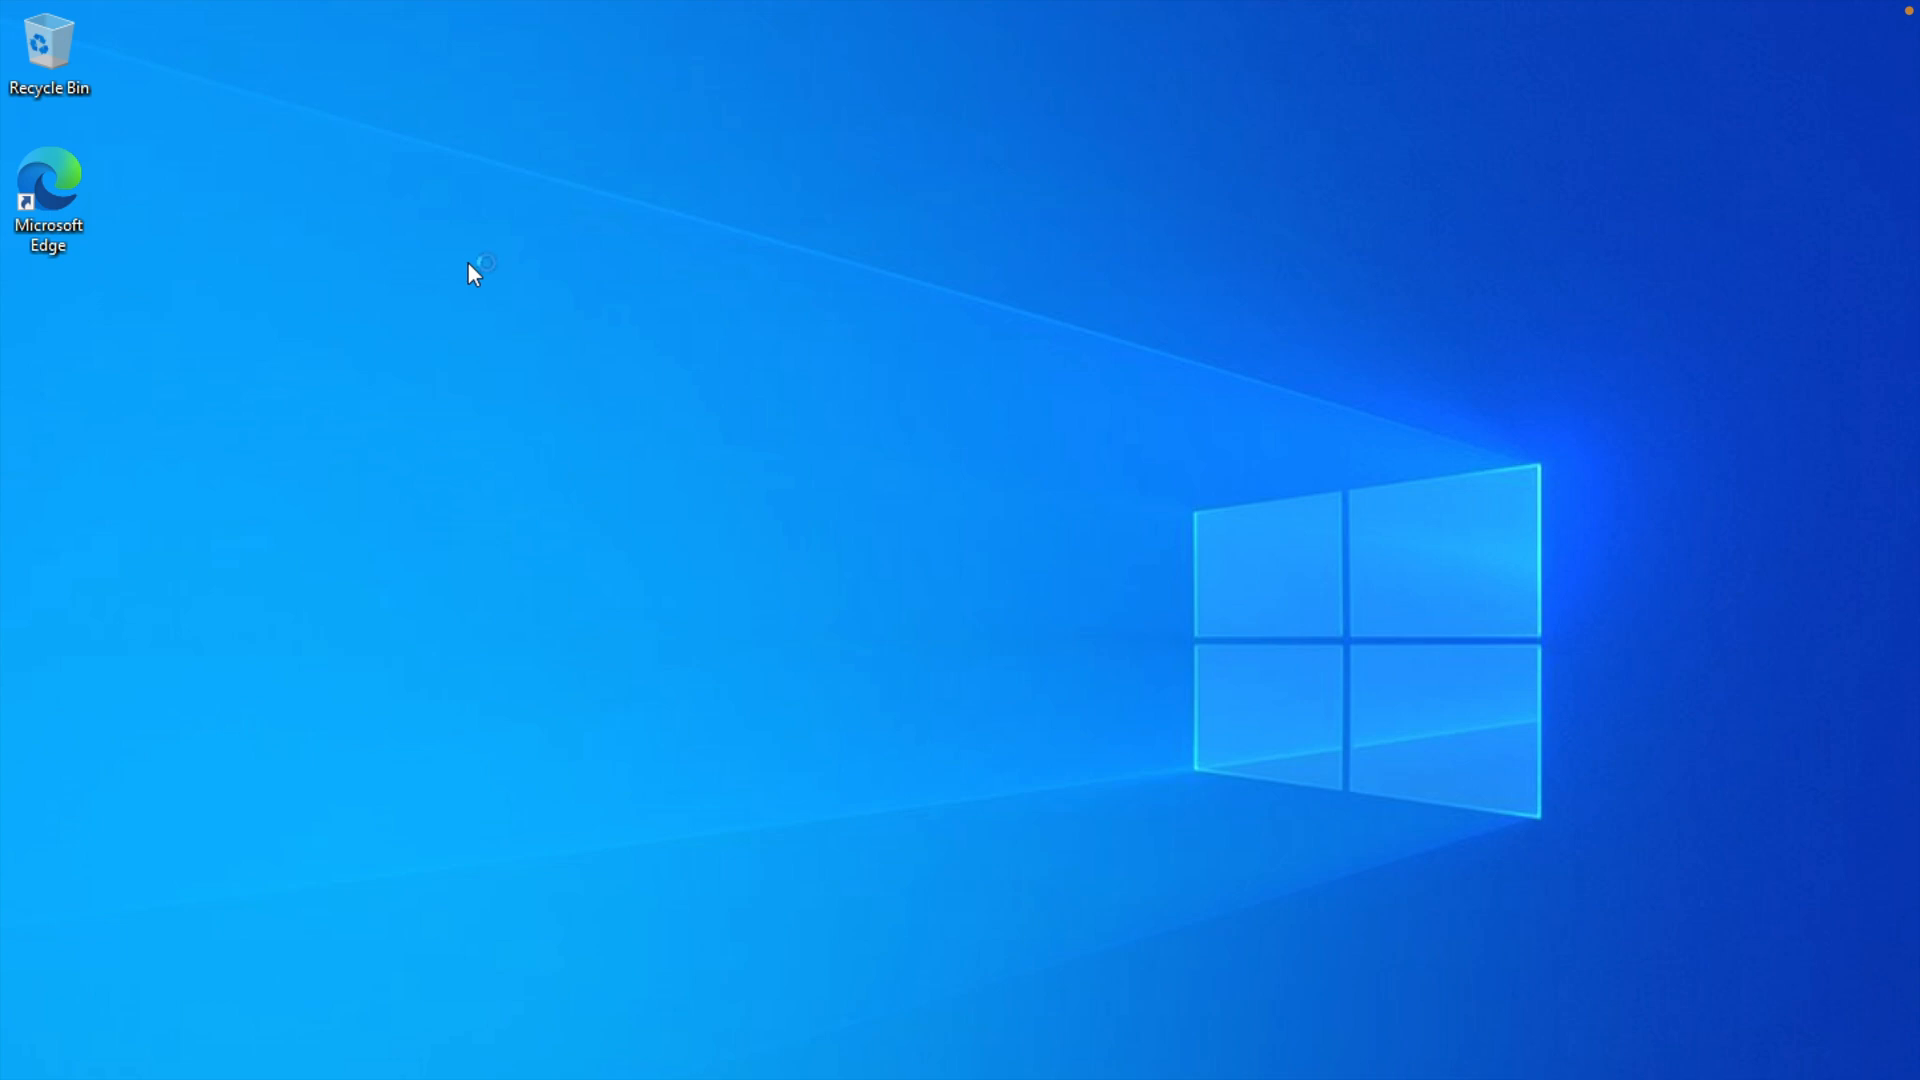
mouse_move(1004, 828)
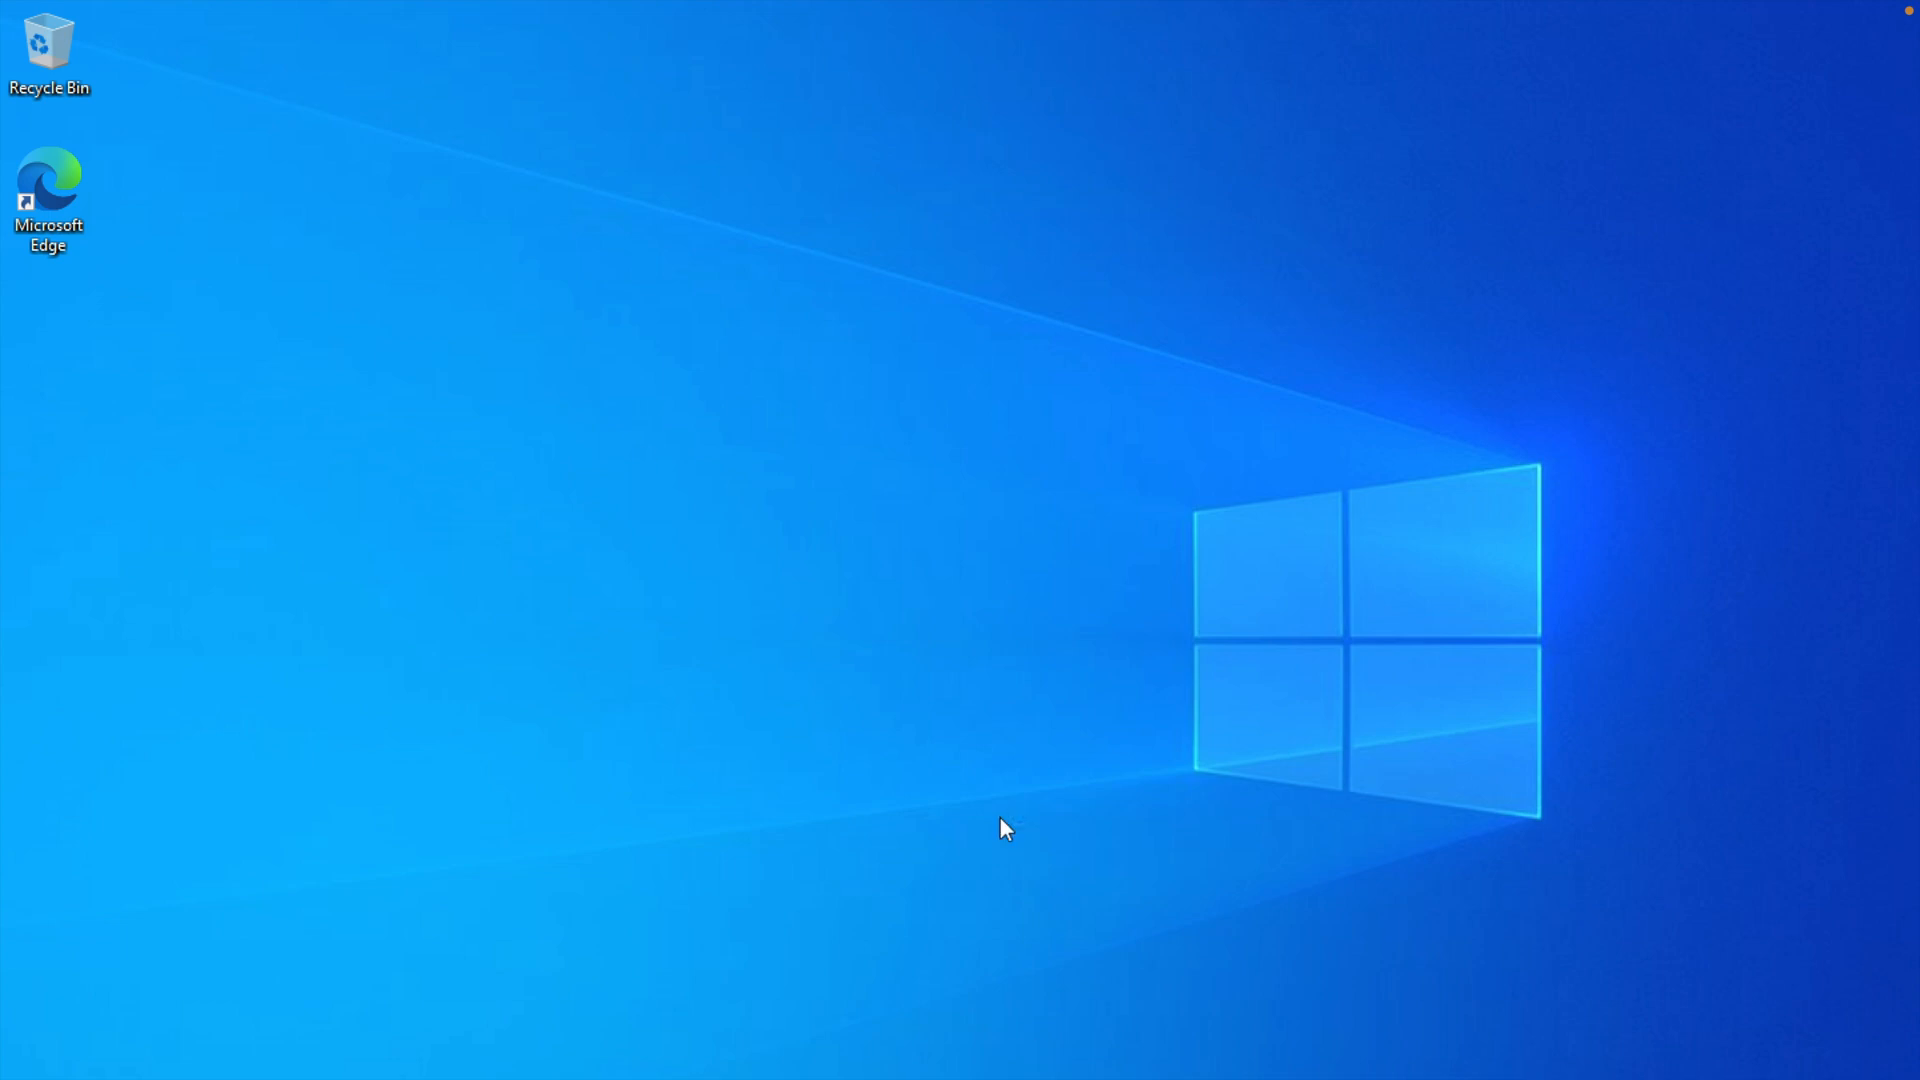